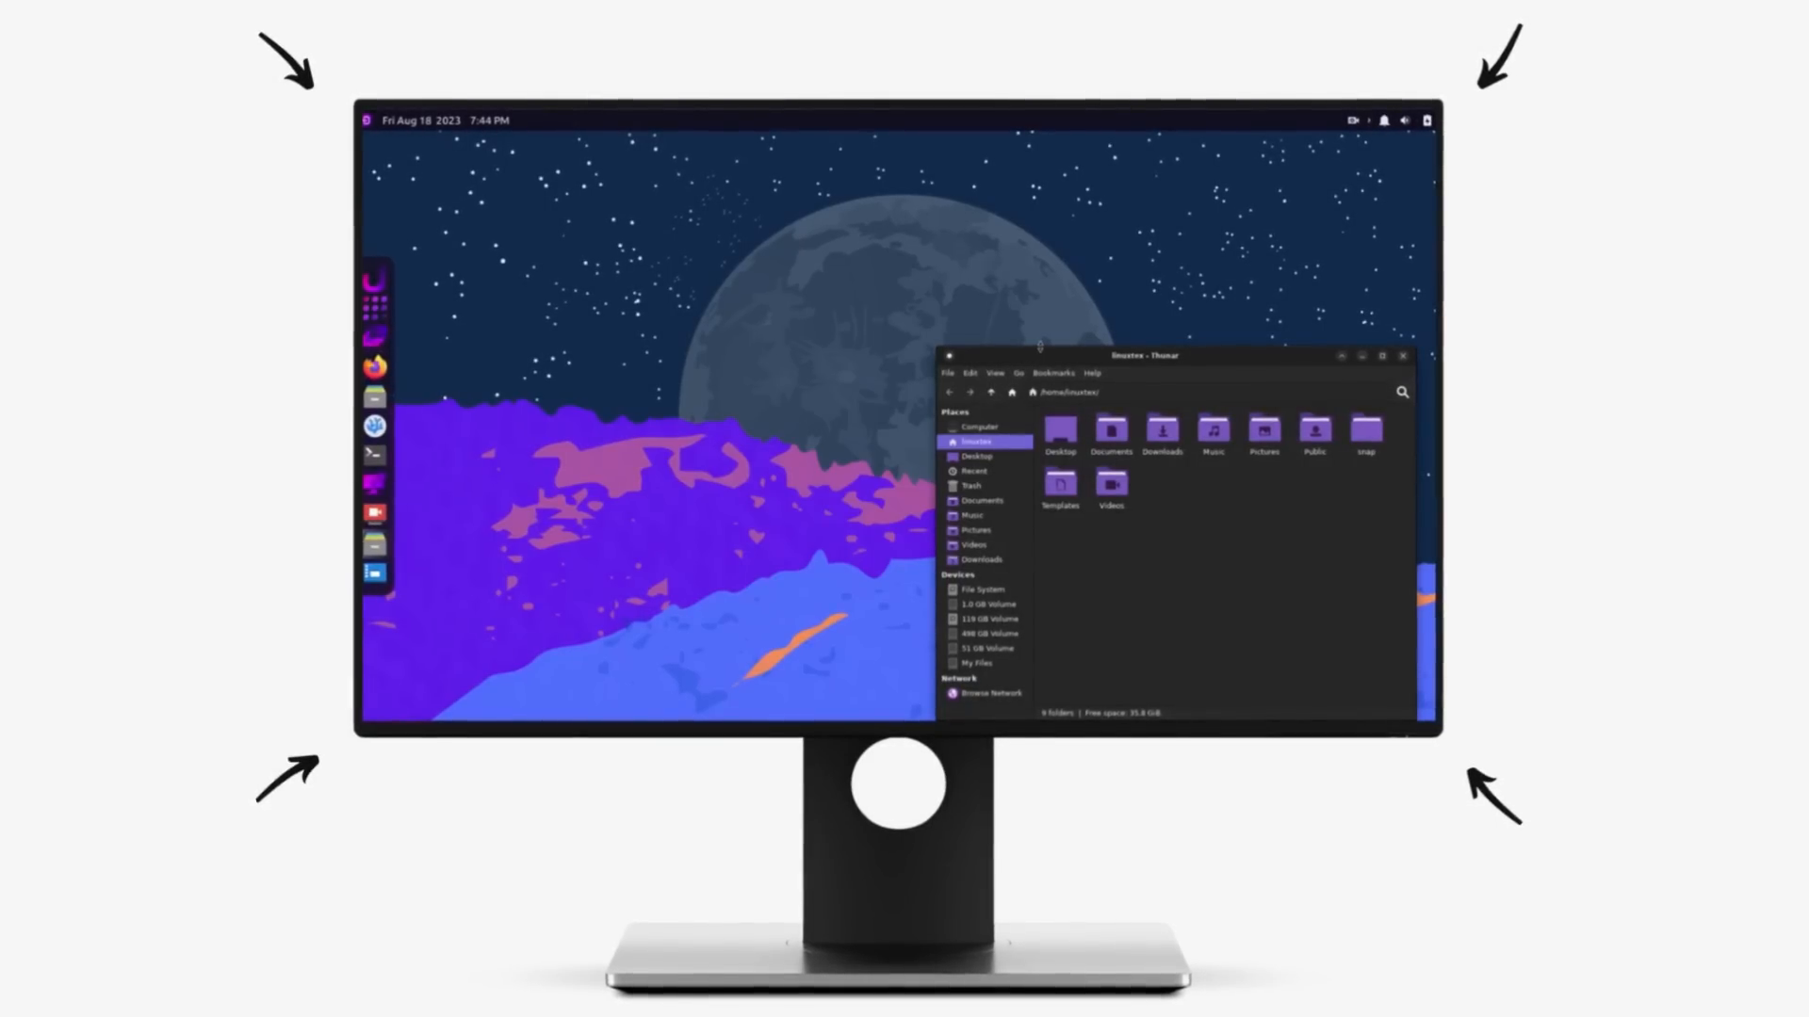
Open Downloads, view the Appearance Fonts tab, then close both windows.
left_click(976, 560)
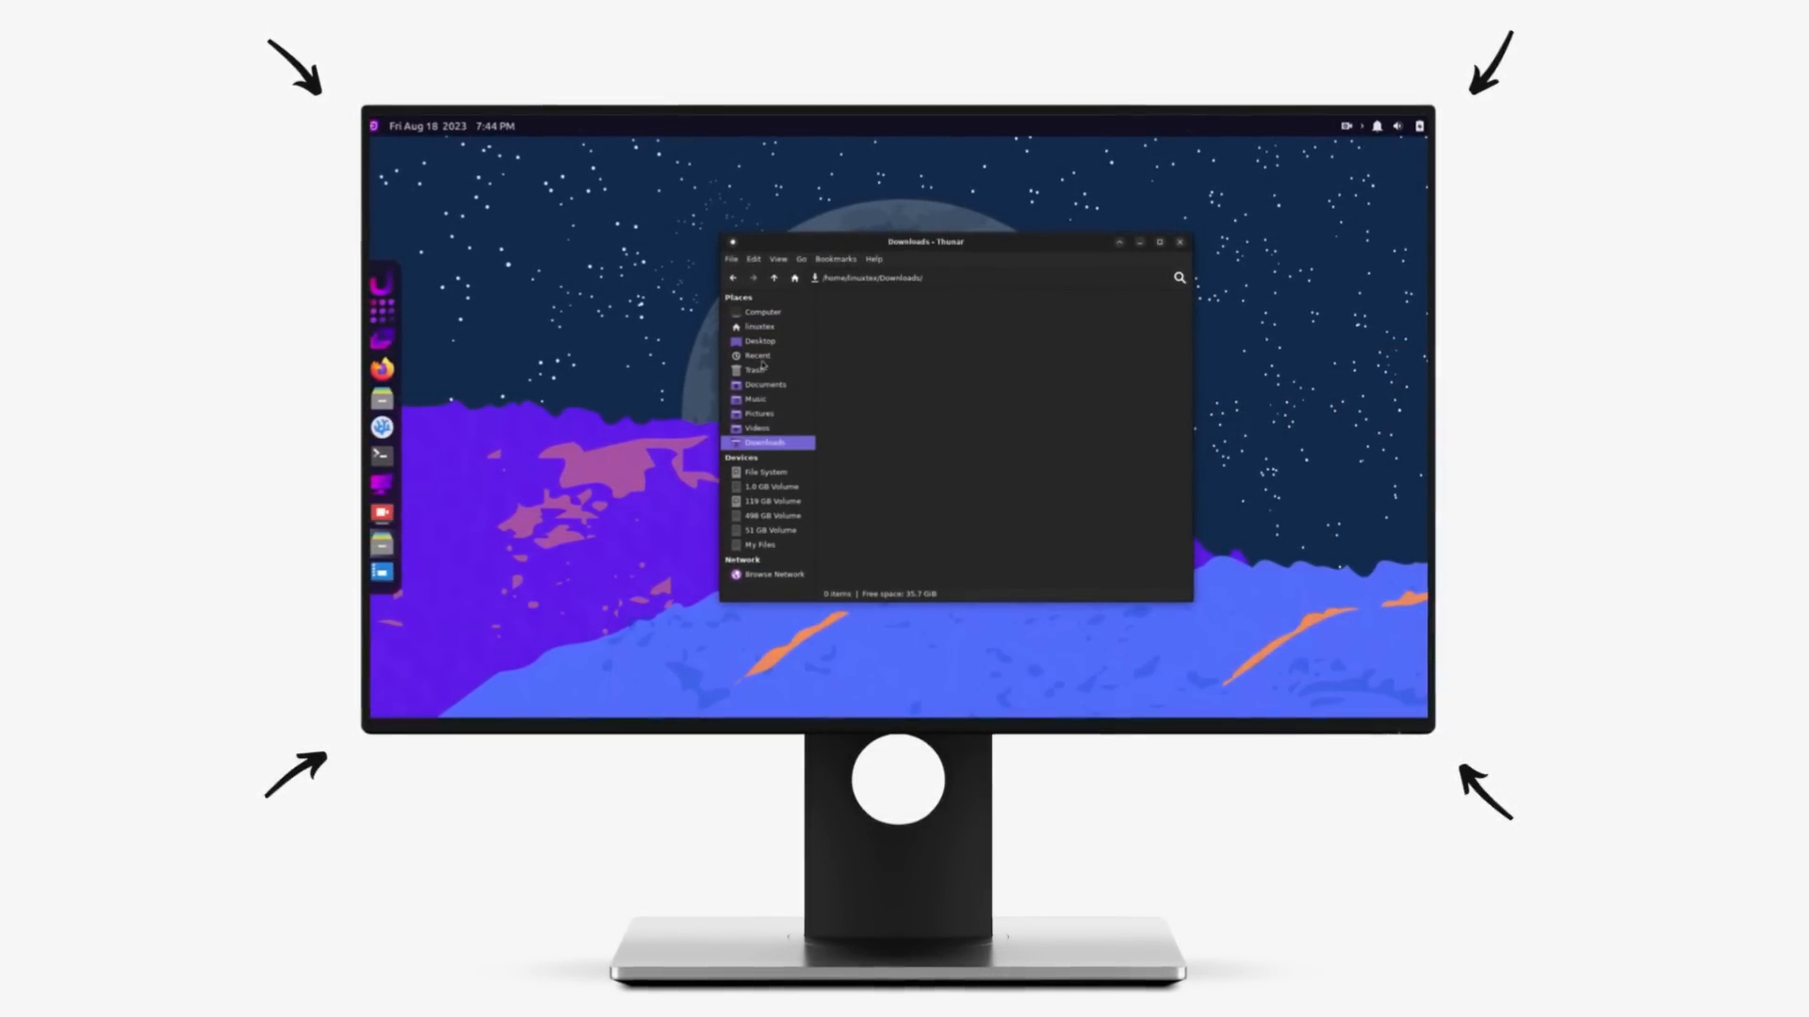
left_click(759, 340)
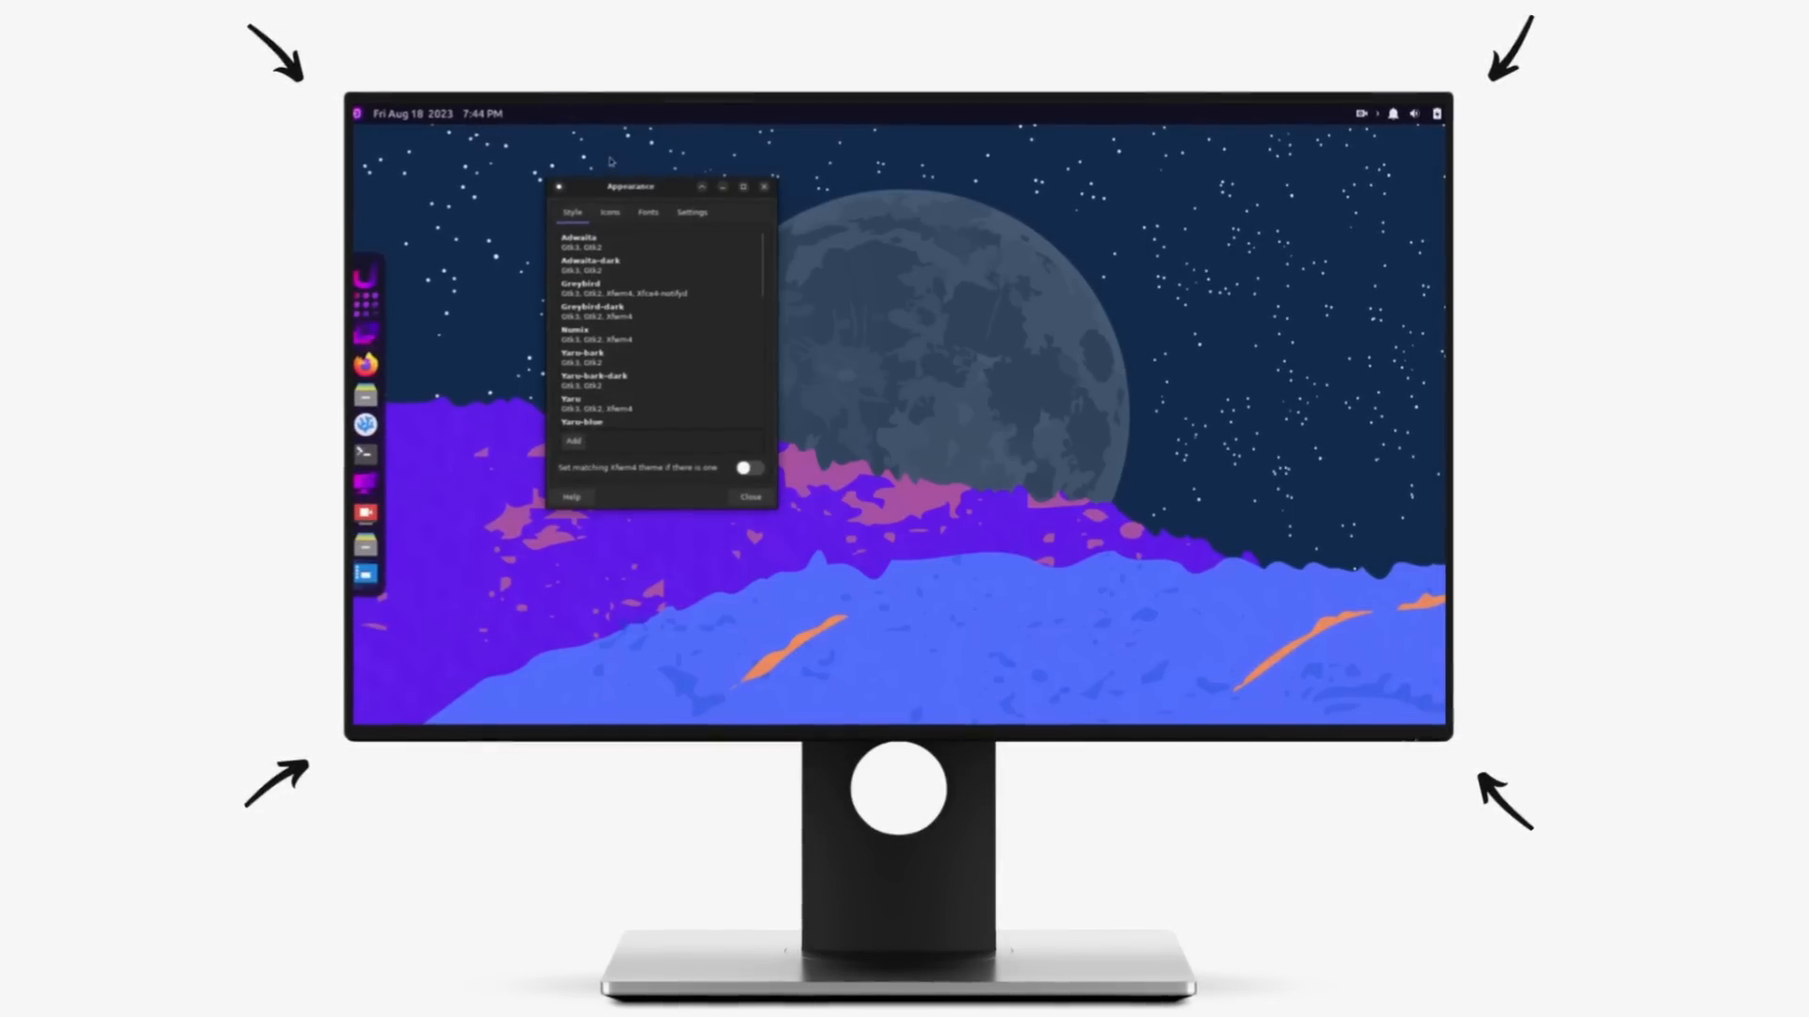
left_click(950, 291)
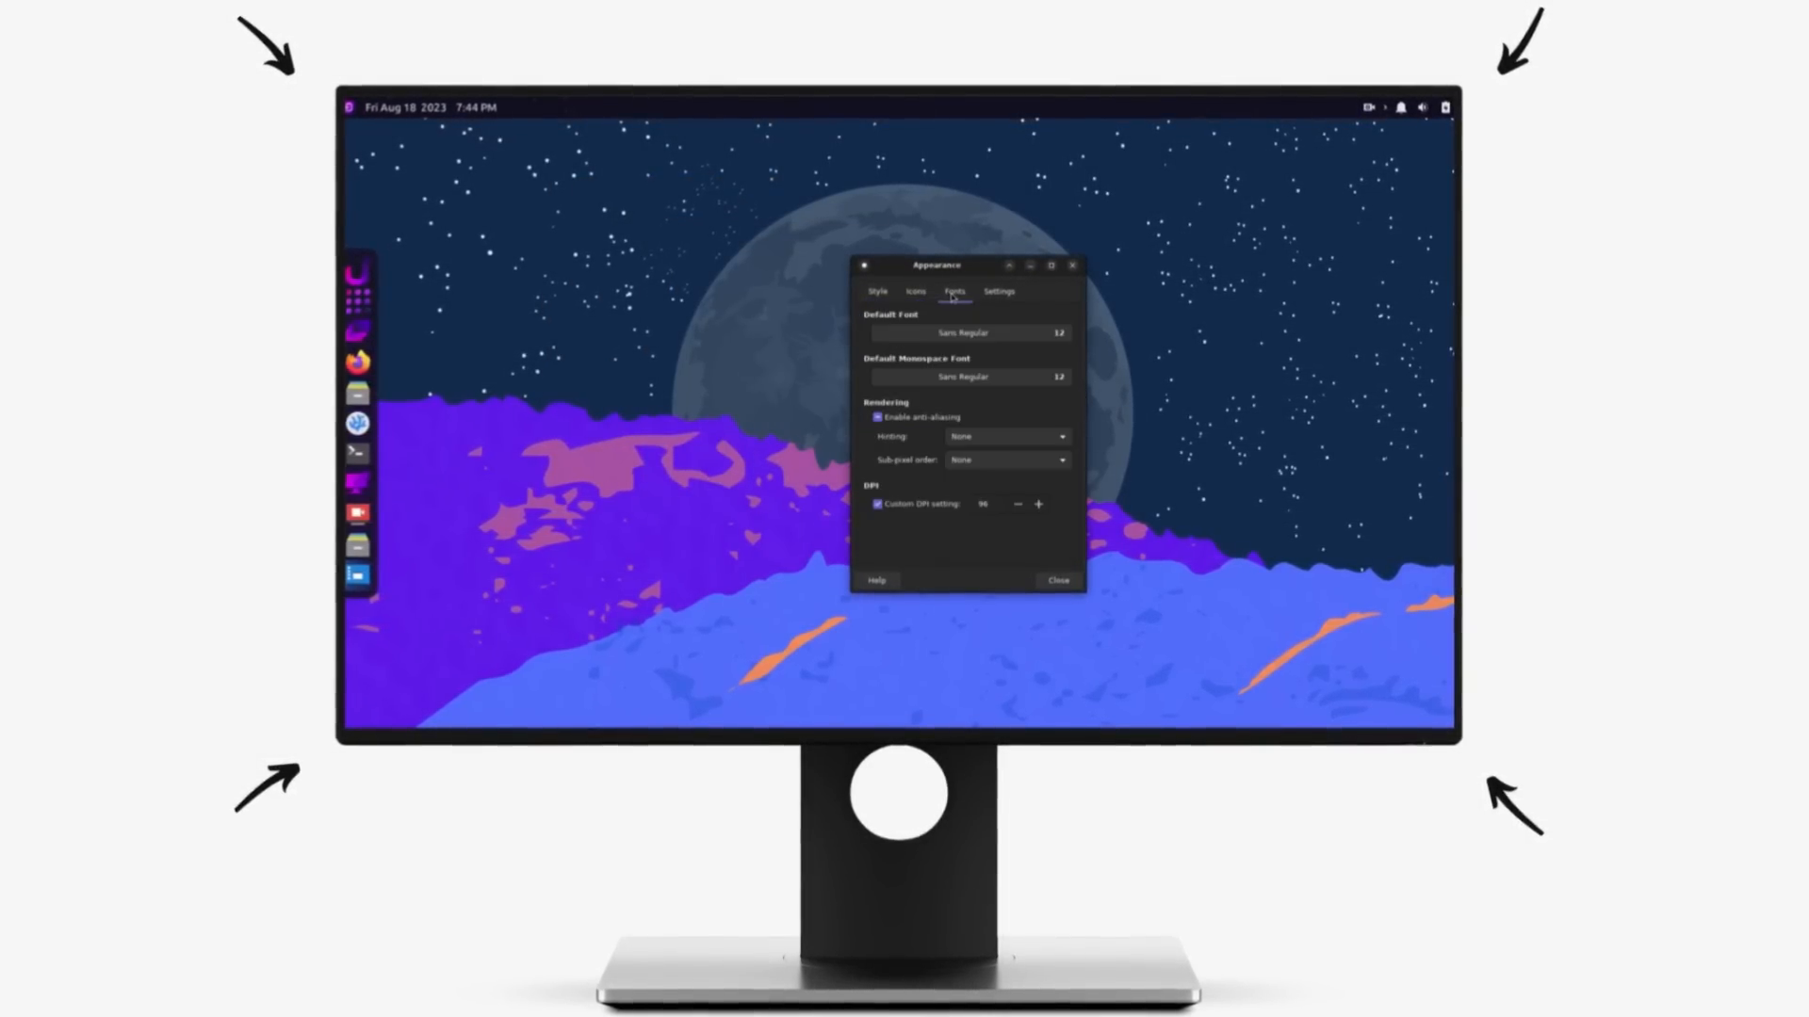
left_click(1055, 580)
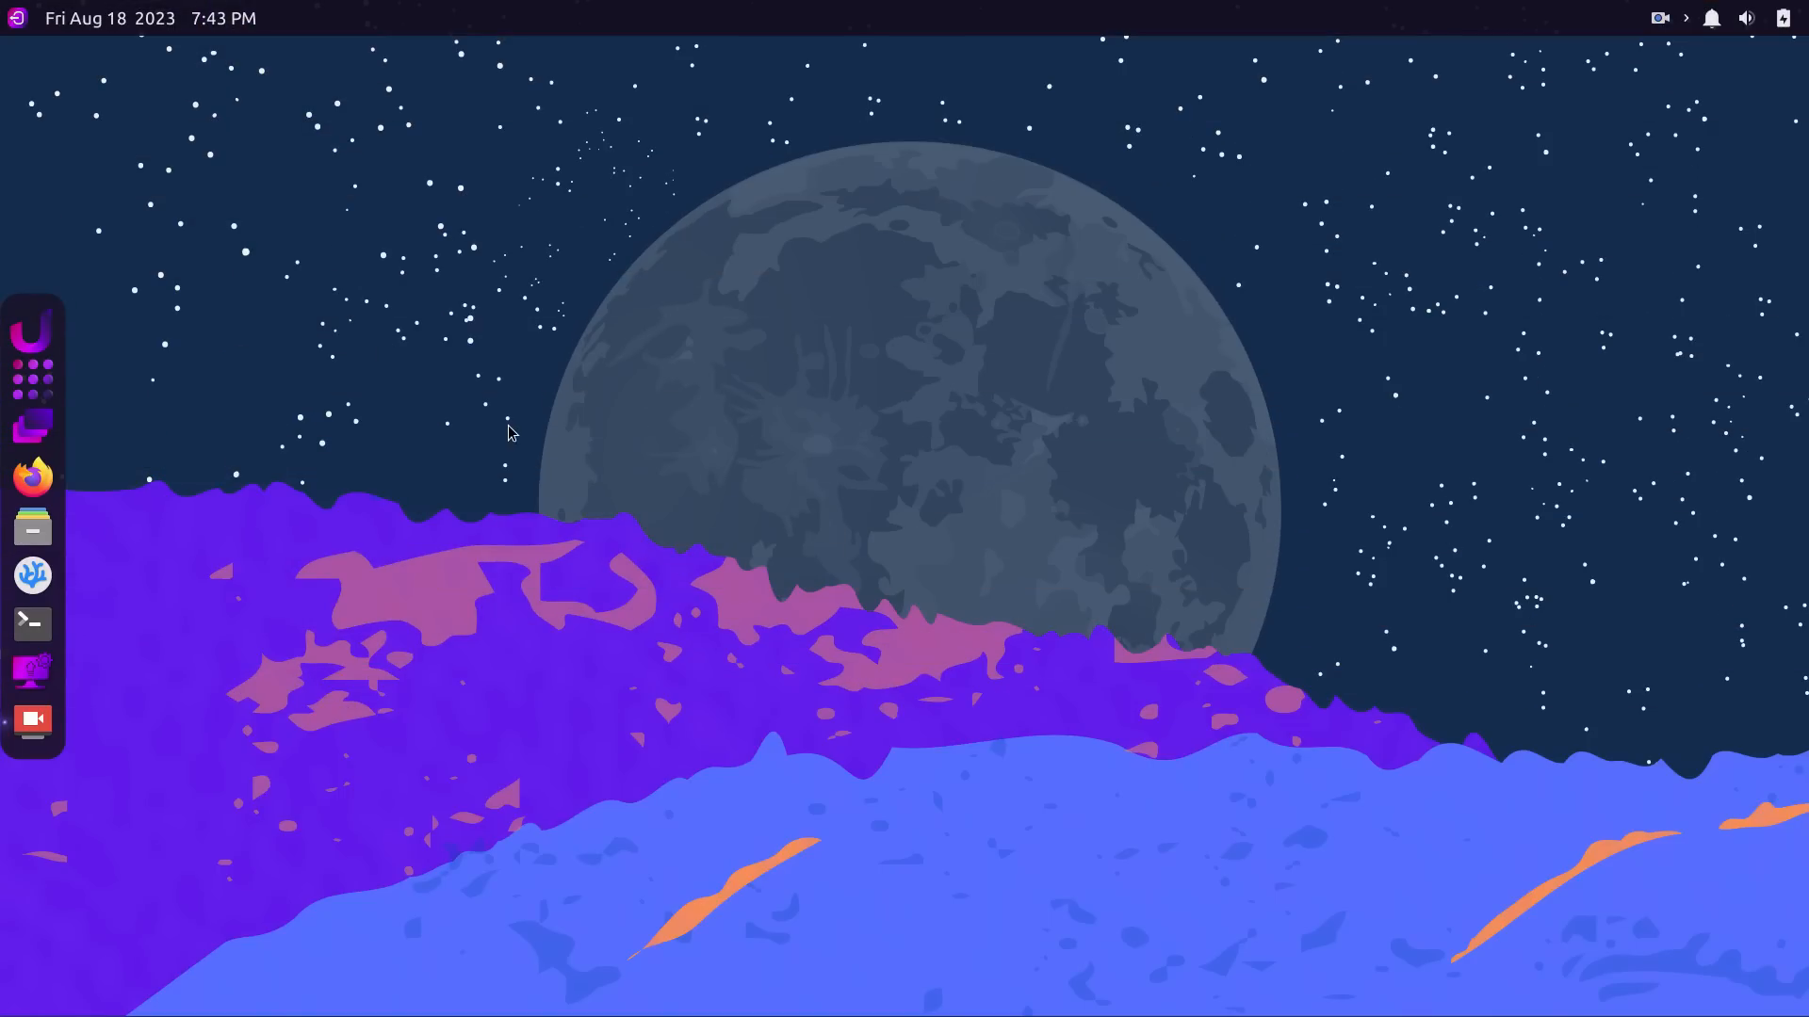
mouse_move(32, 331)
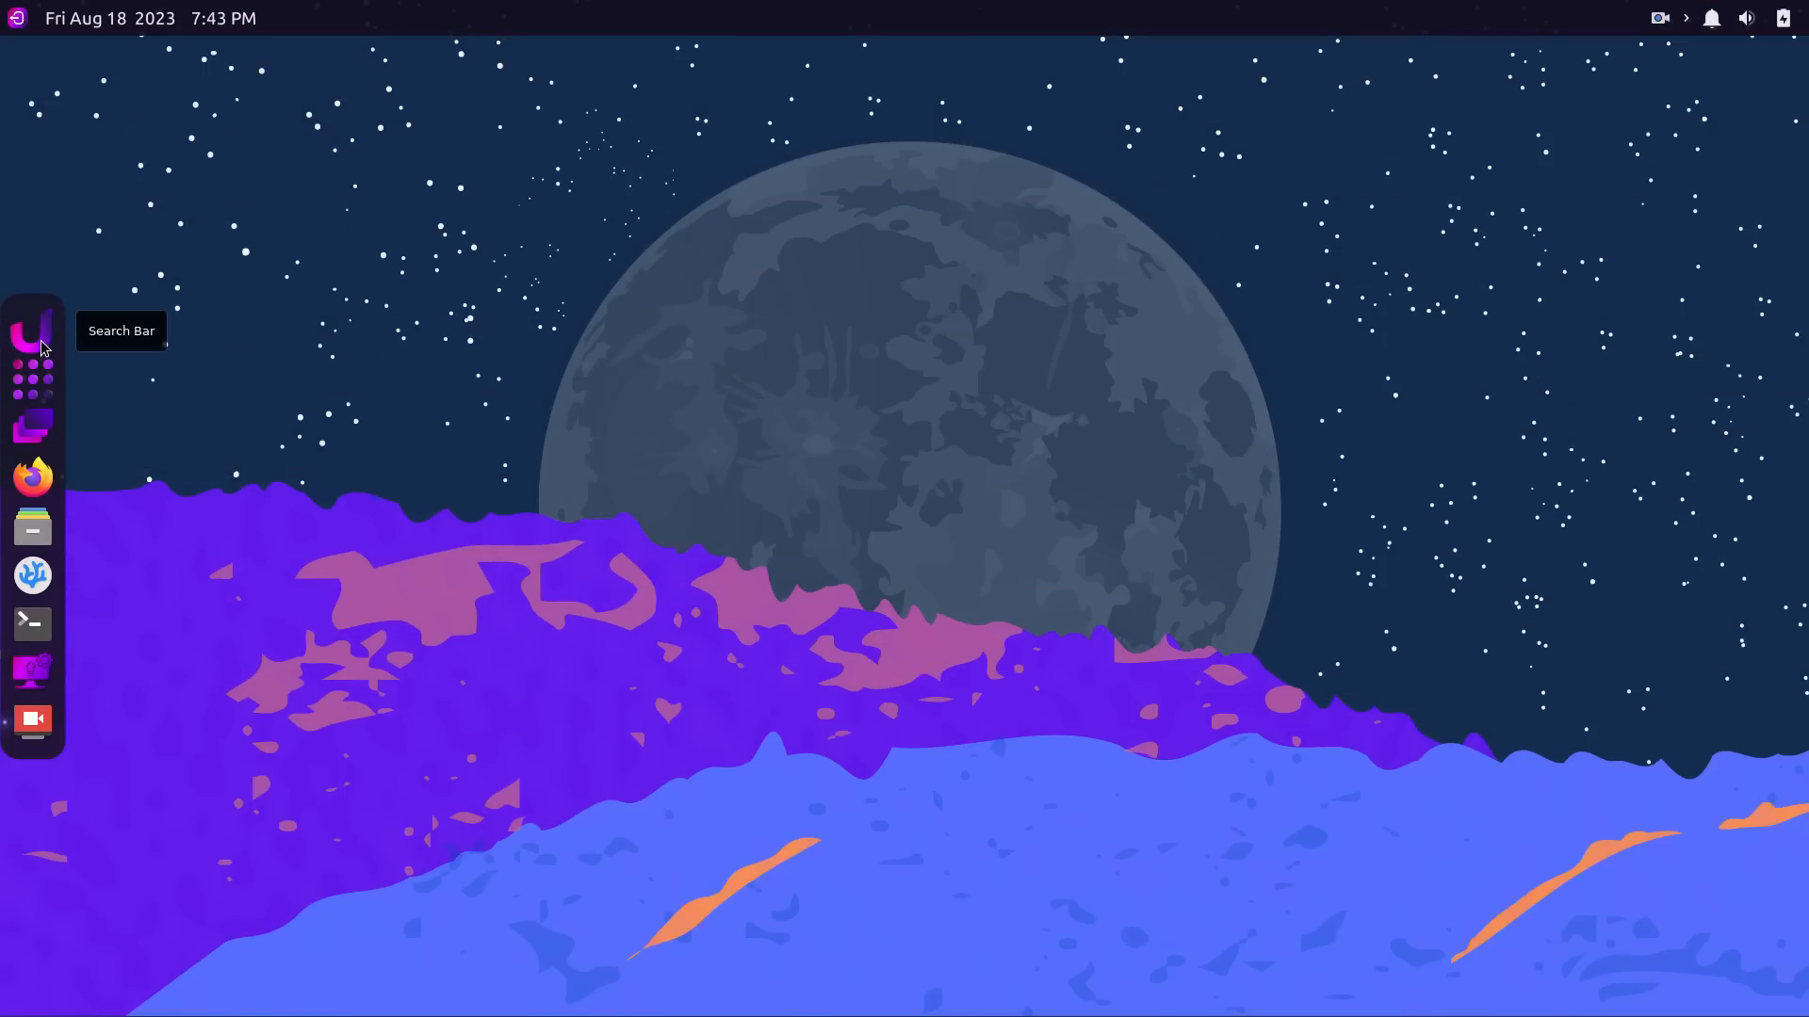
mouse_move(1648, 62)
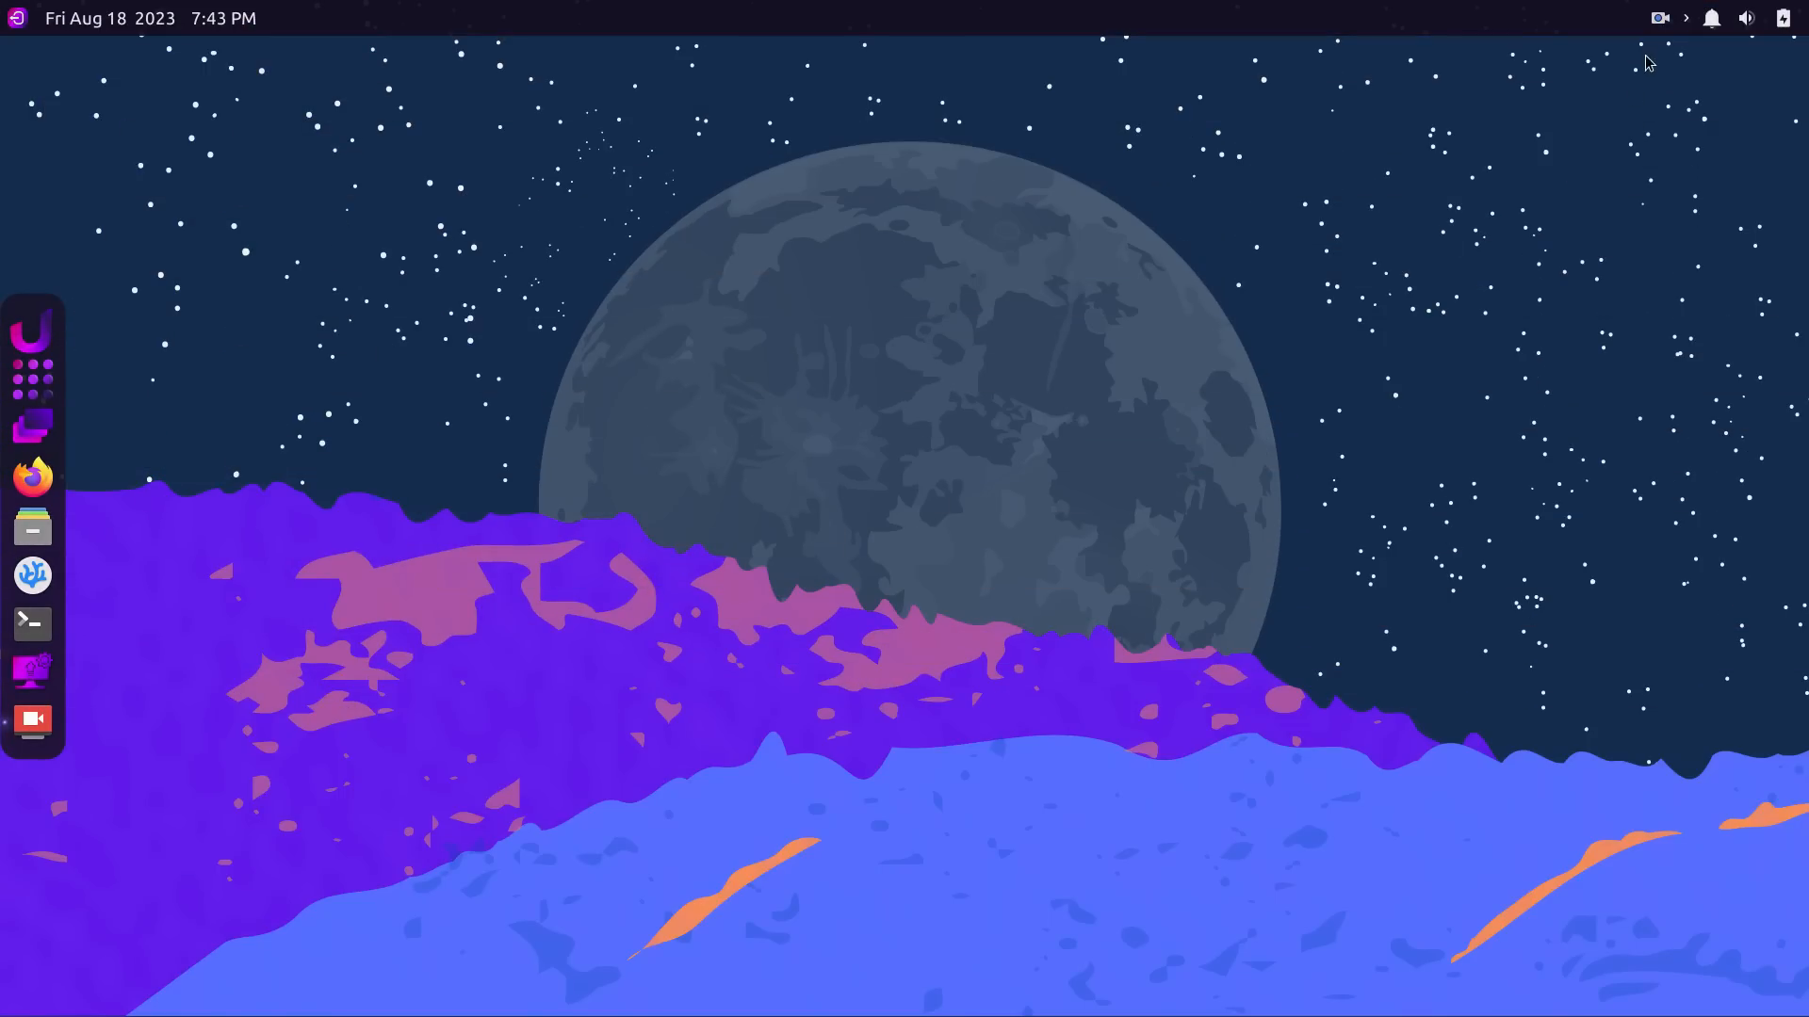
Check the volume controls and logout options in the panel, then cancel logging out.
left_click(1745, 16)
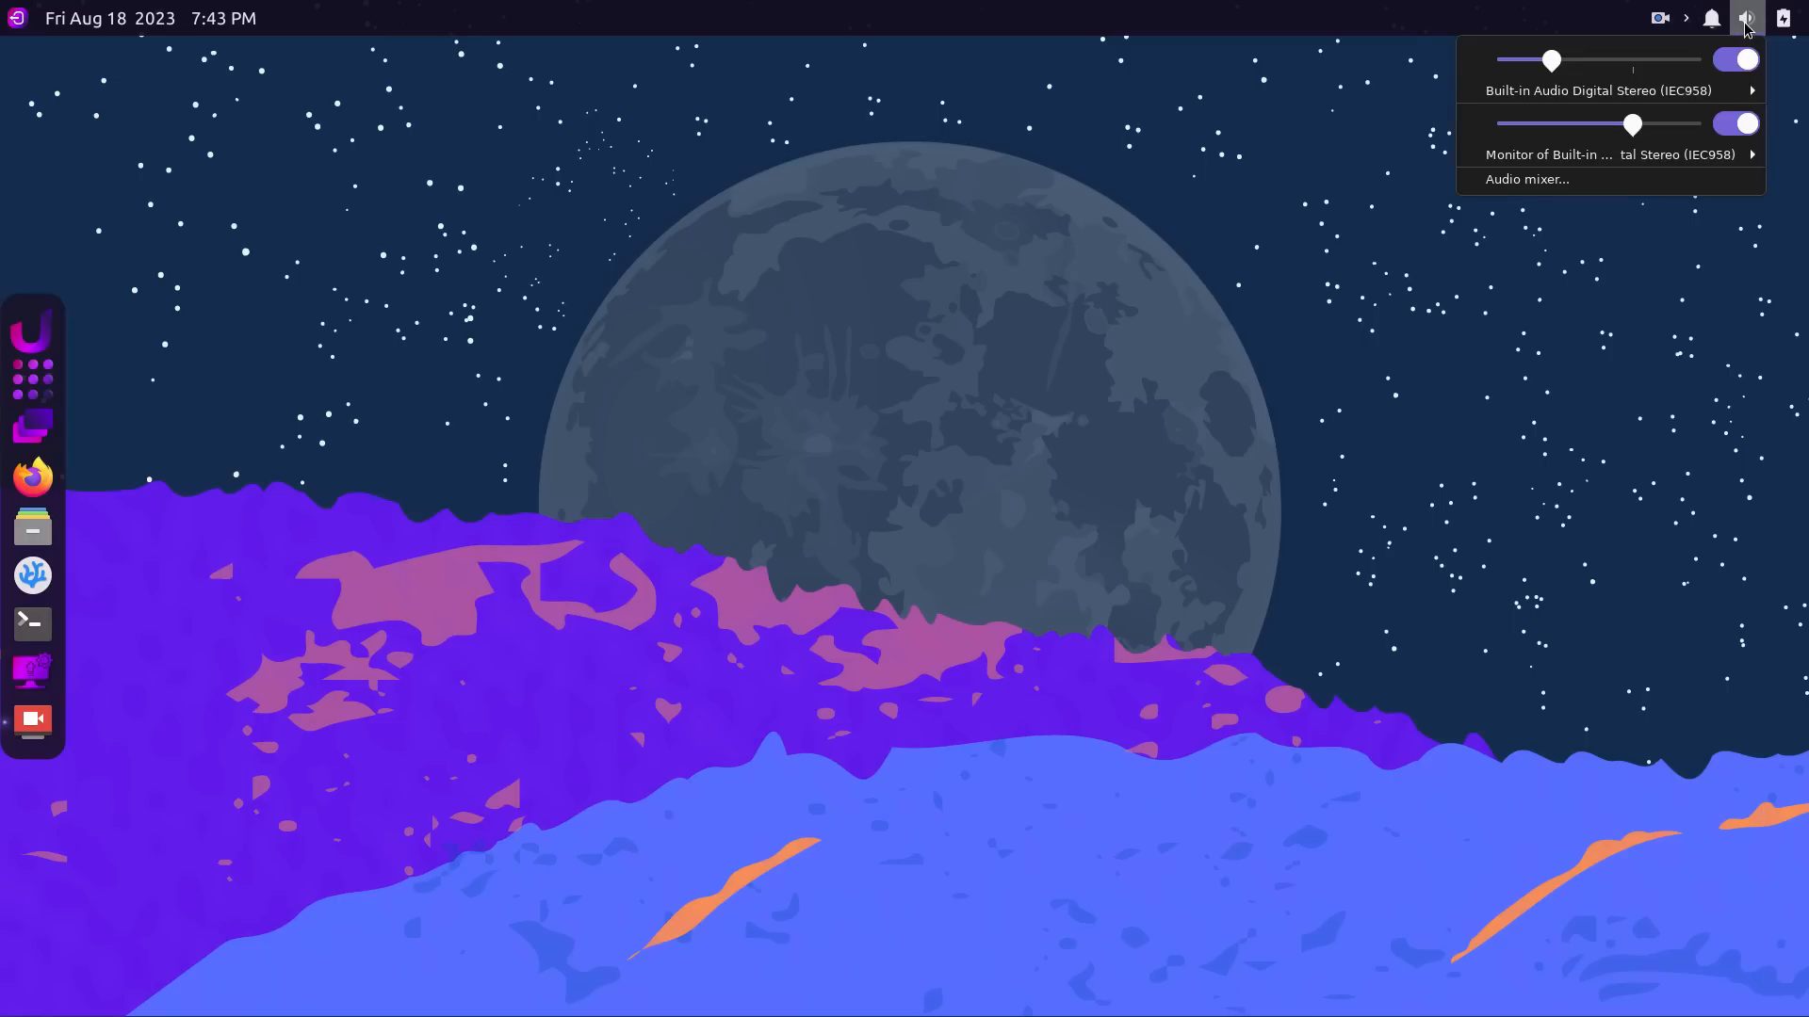
left_click(1745, 17)
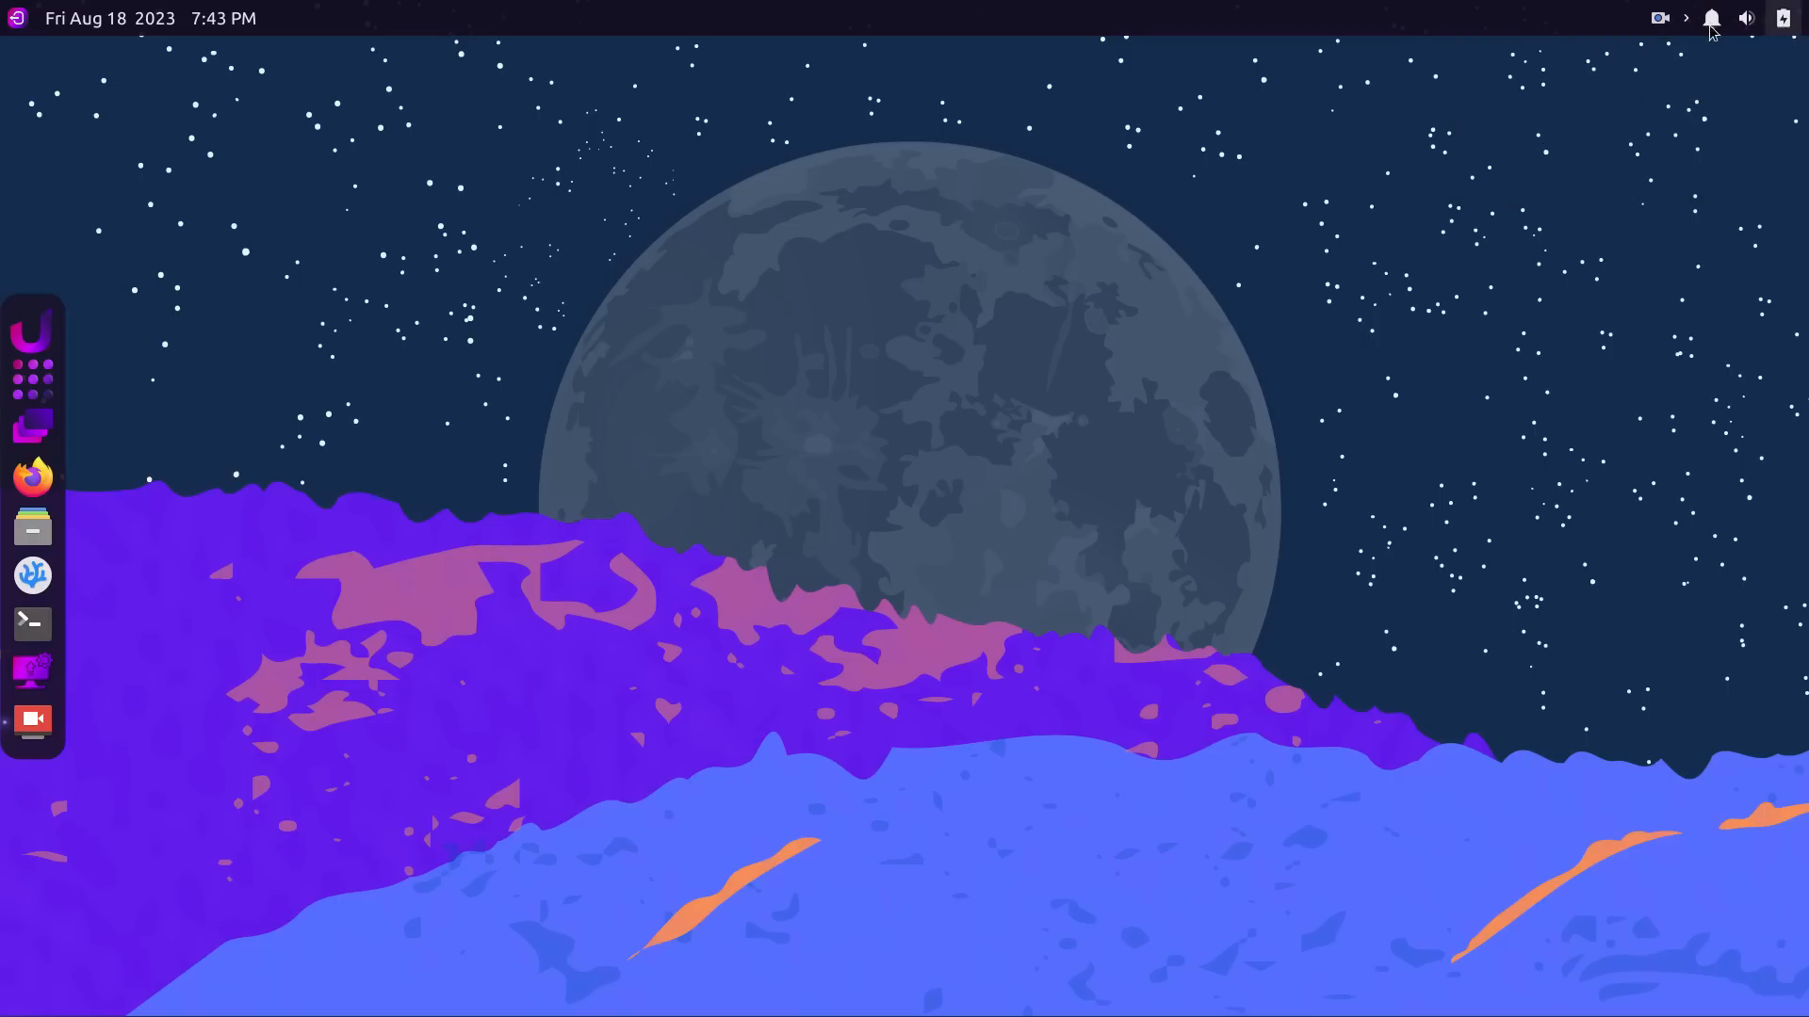
left_click(1780, 17)
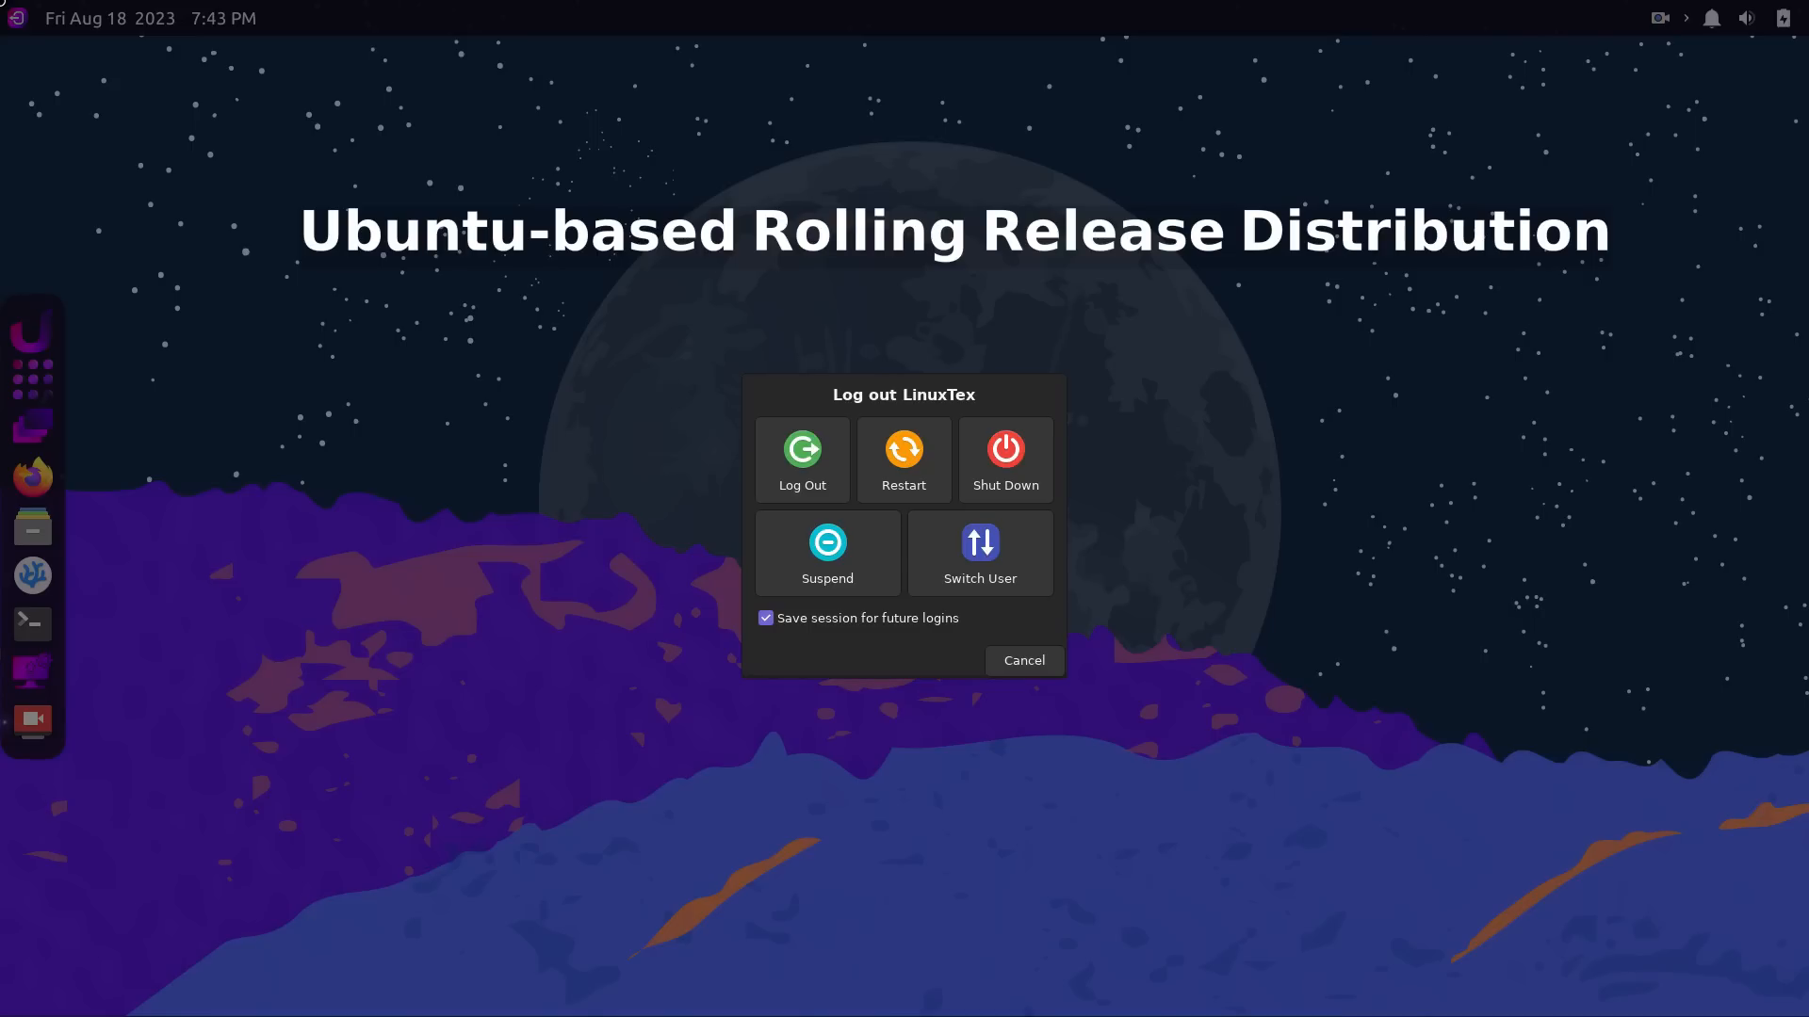
left_click(1022, 660)
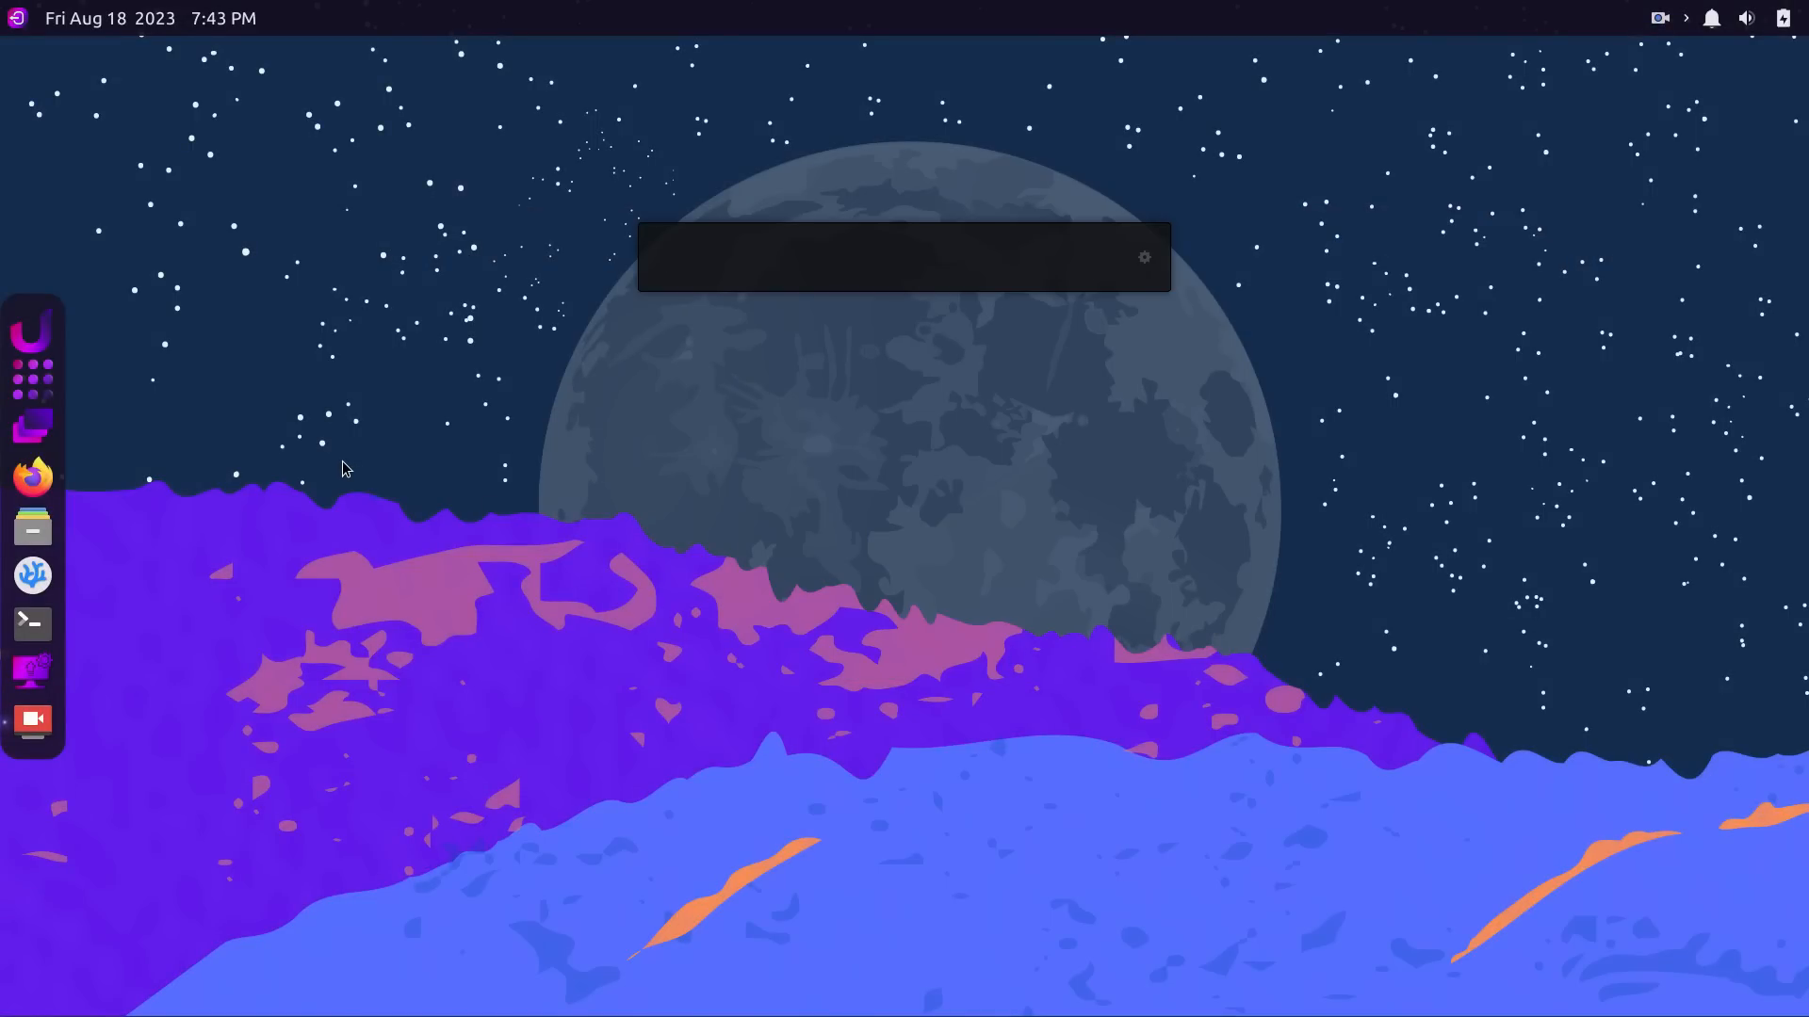
Launch File Manager from a 'file' launcher search and move its window.
type("file")
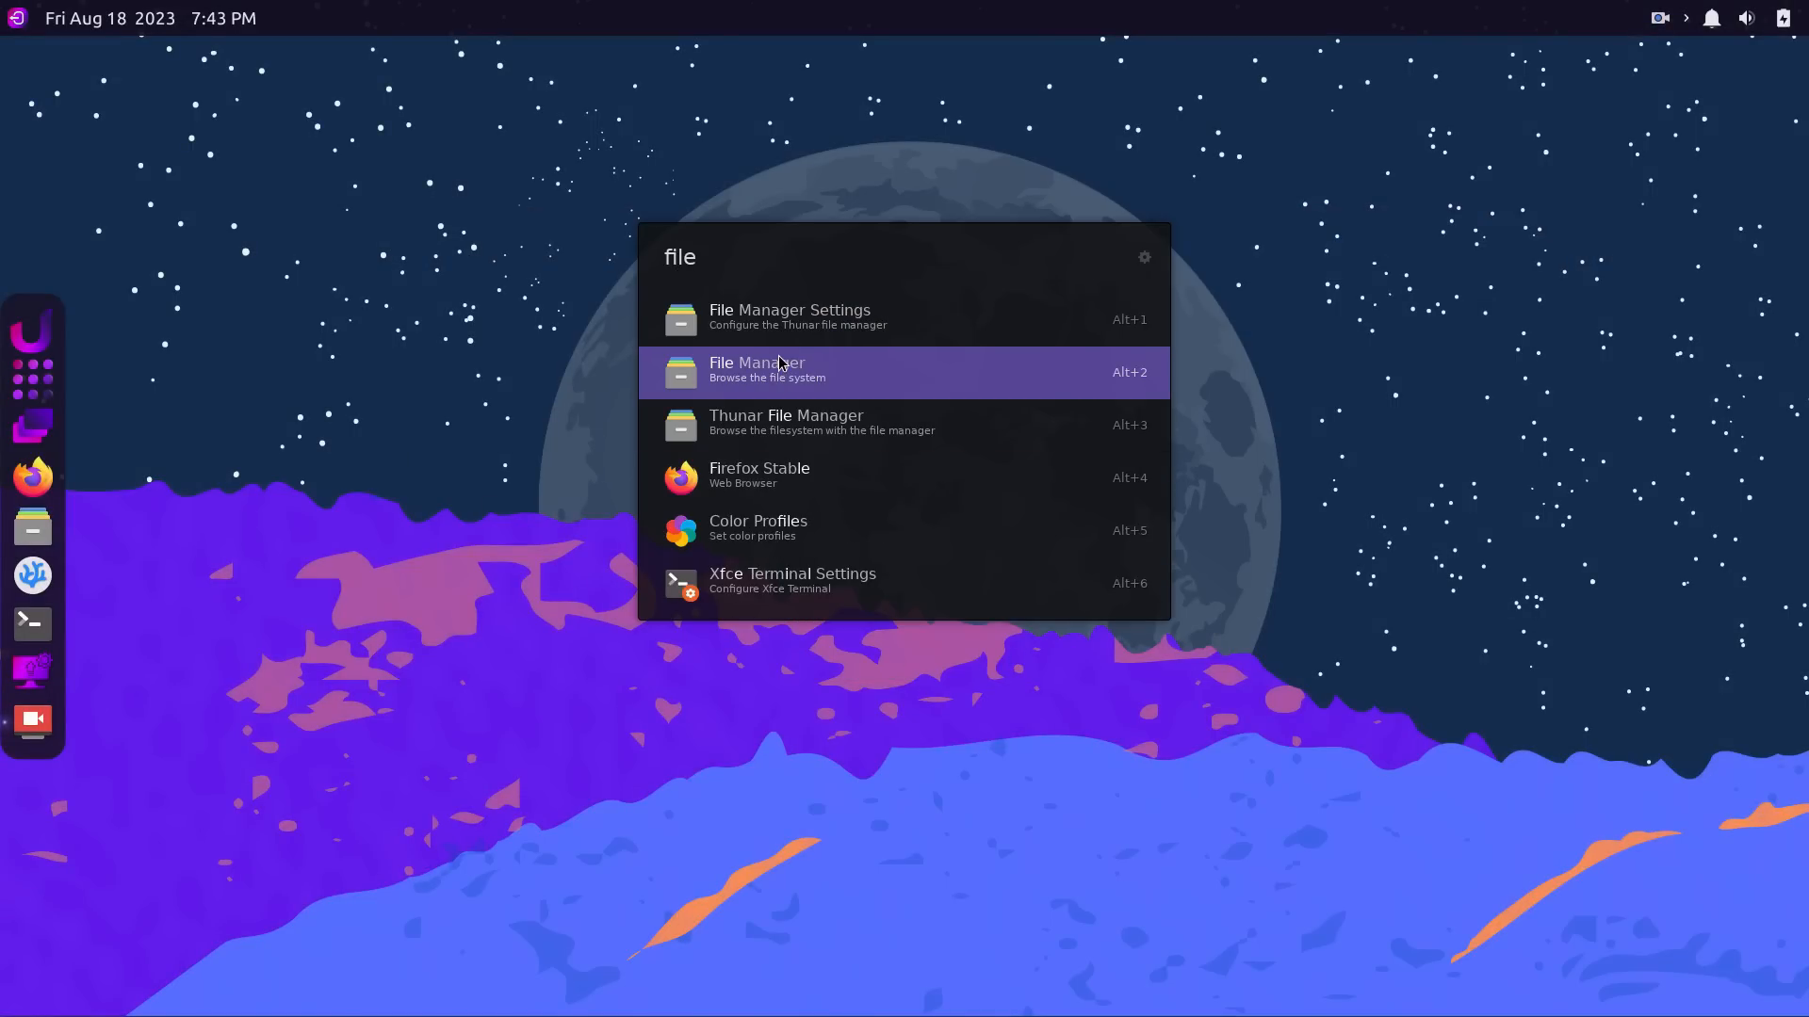
left_click(755, 369)
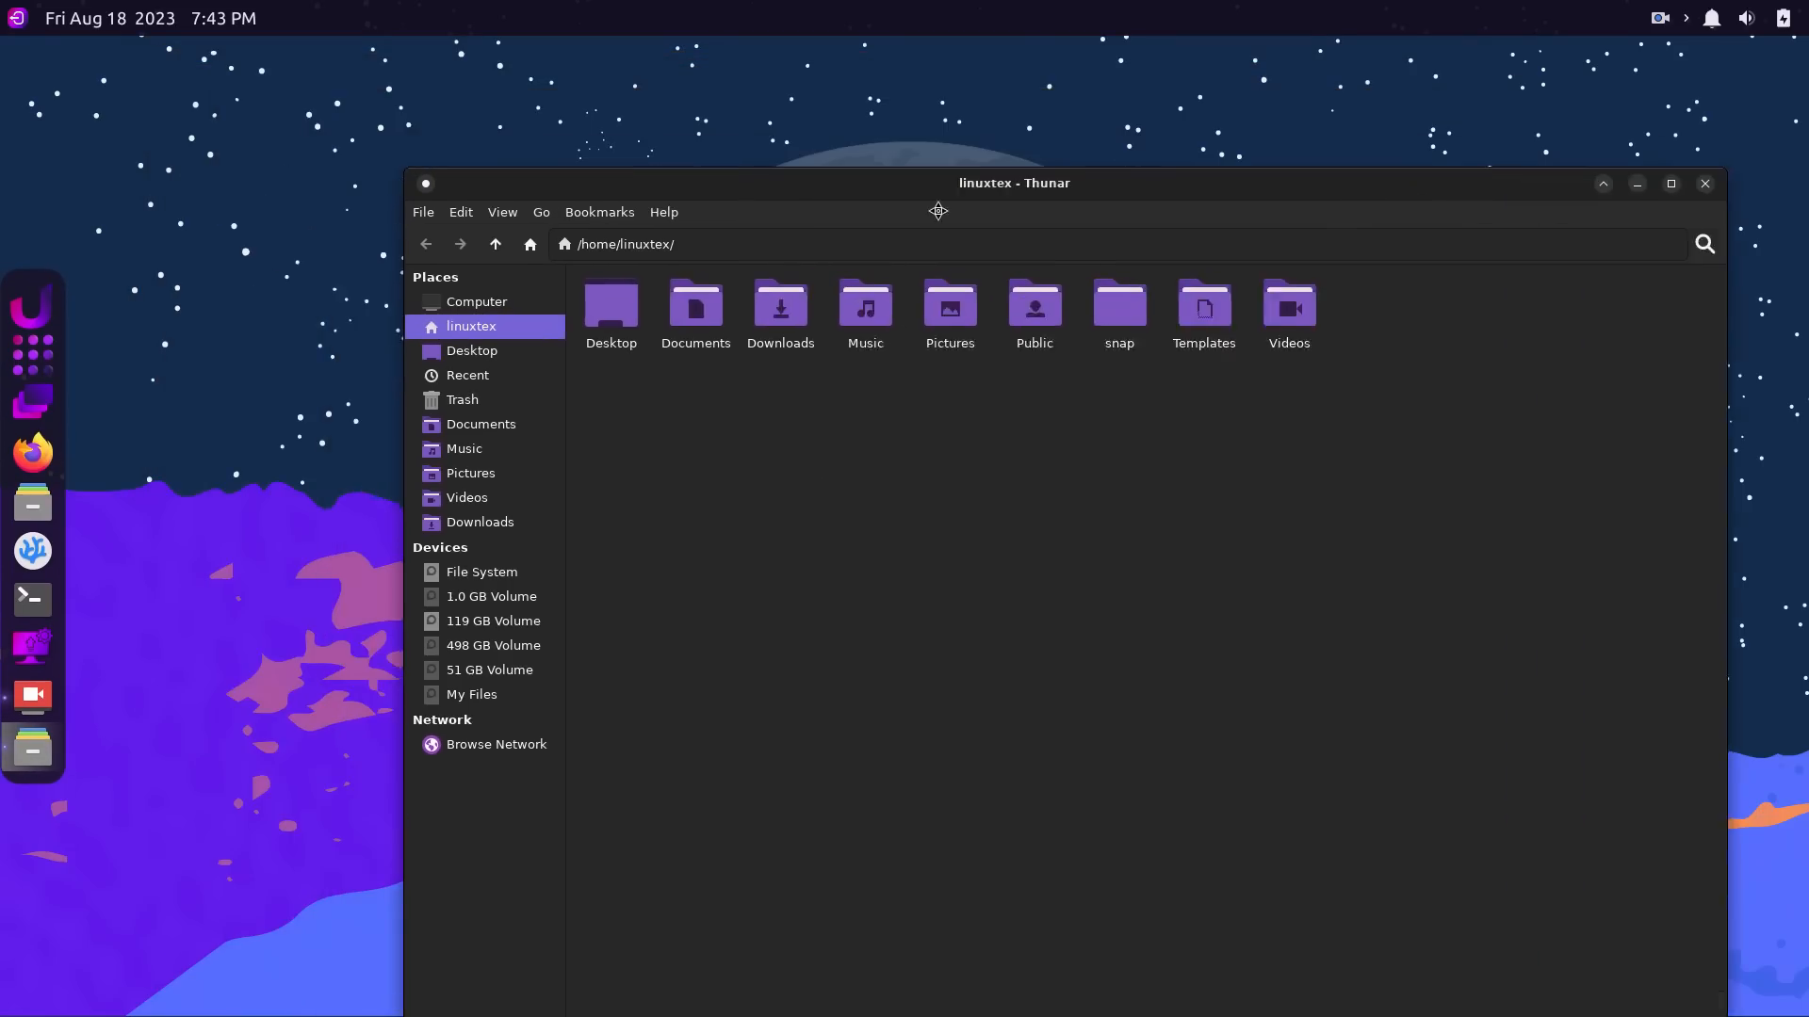
left_click_drag(938, 182, 620, 101)
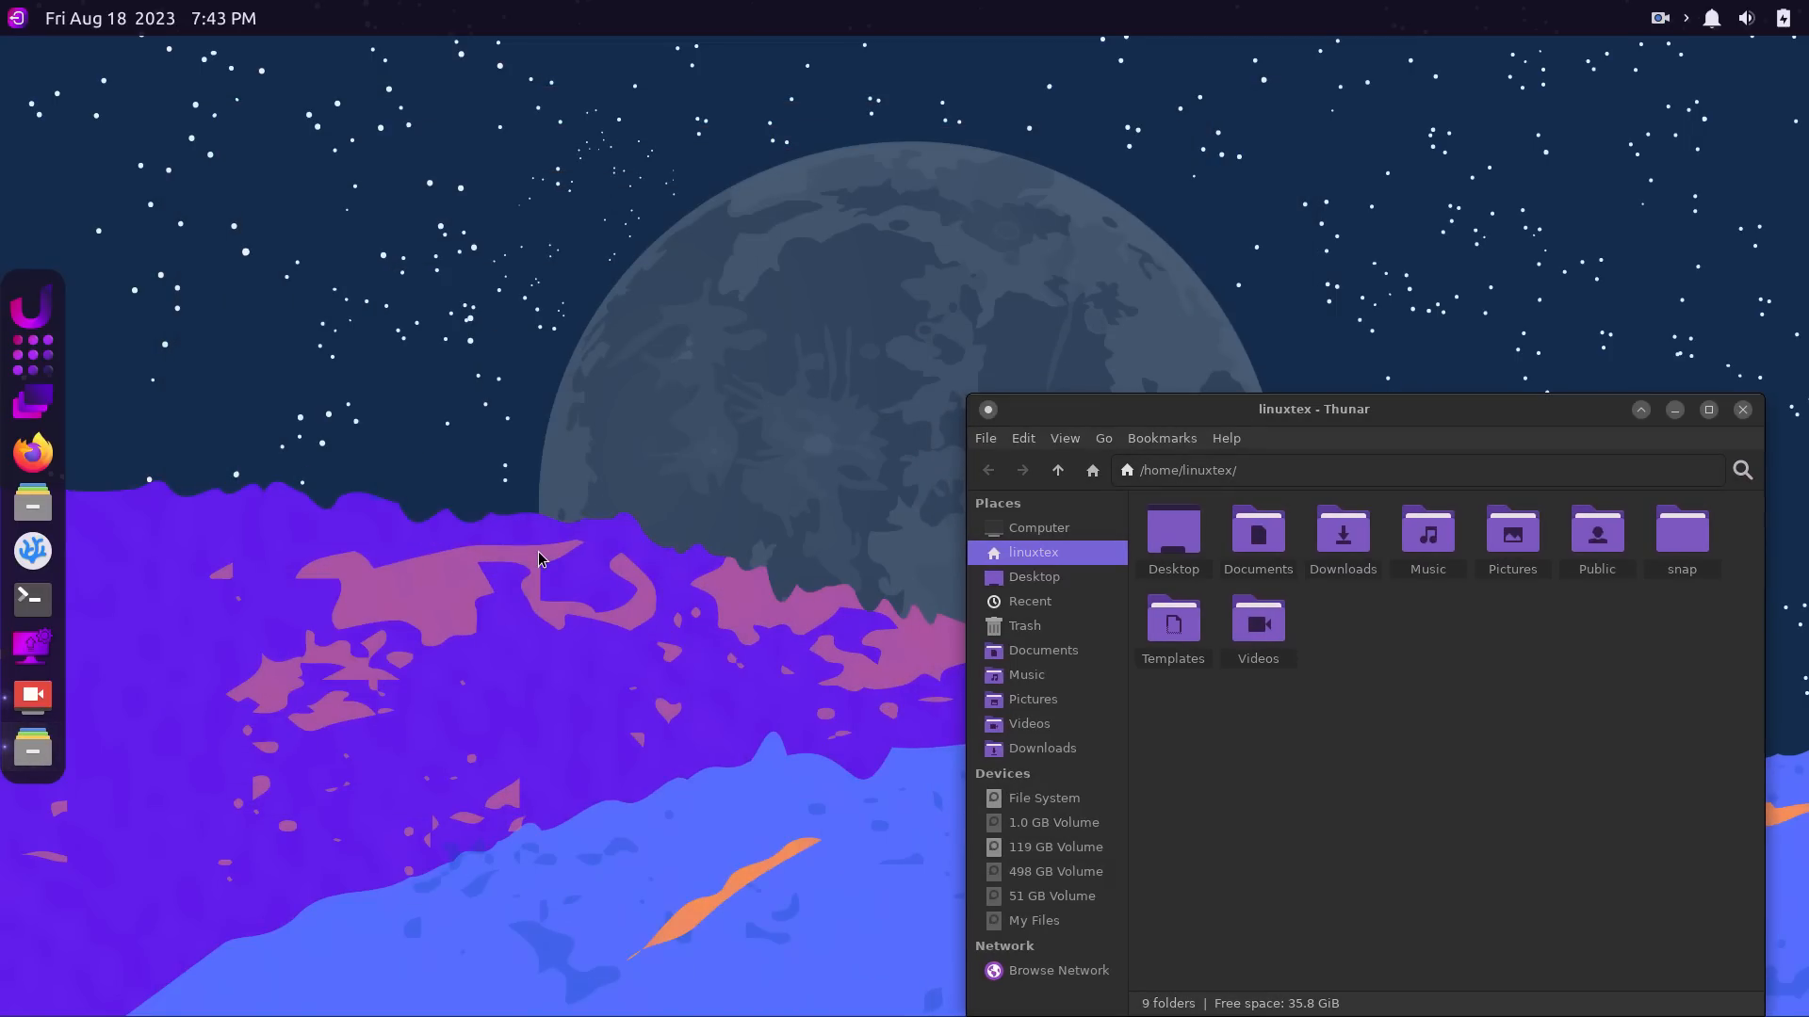
mouse_move(40, 352)
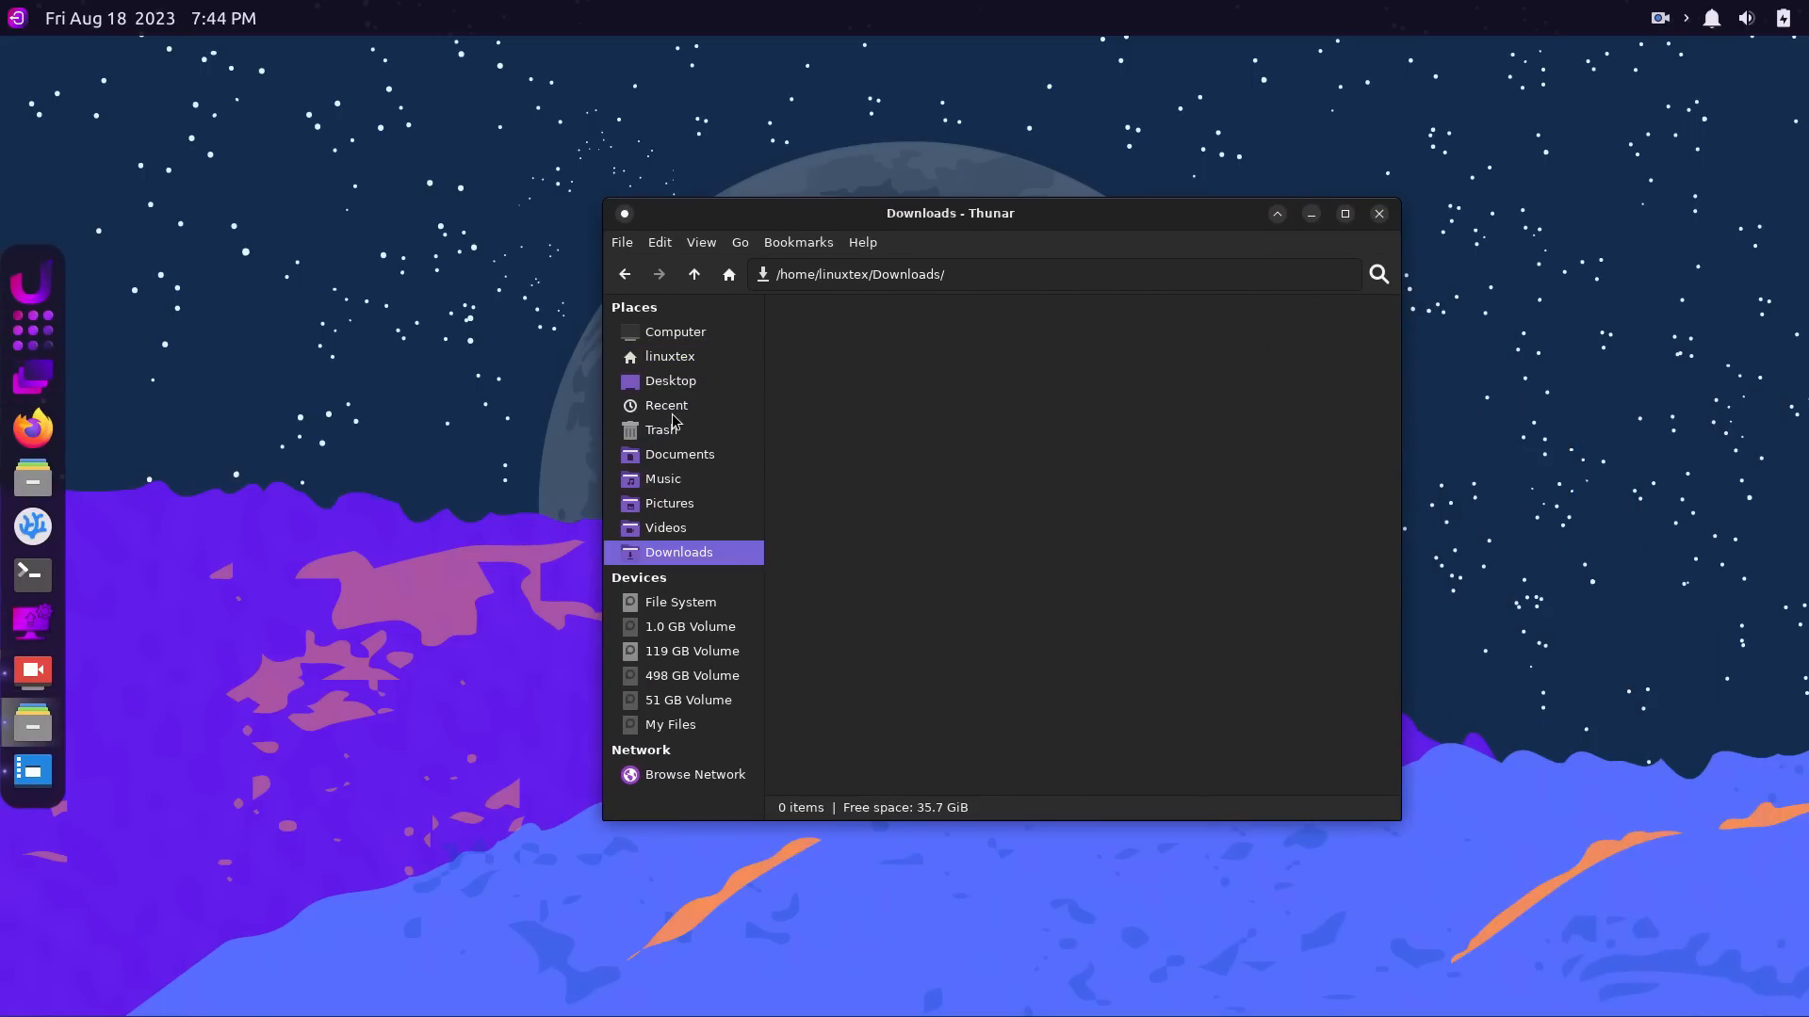
Open the Appearance settings, move the window, then close it.
left_click(669, 380)
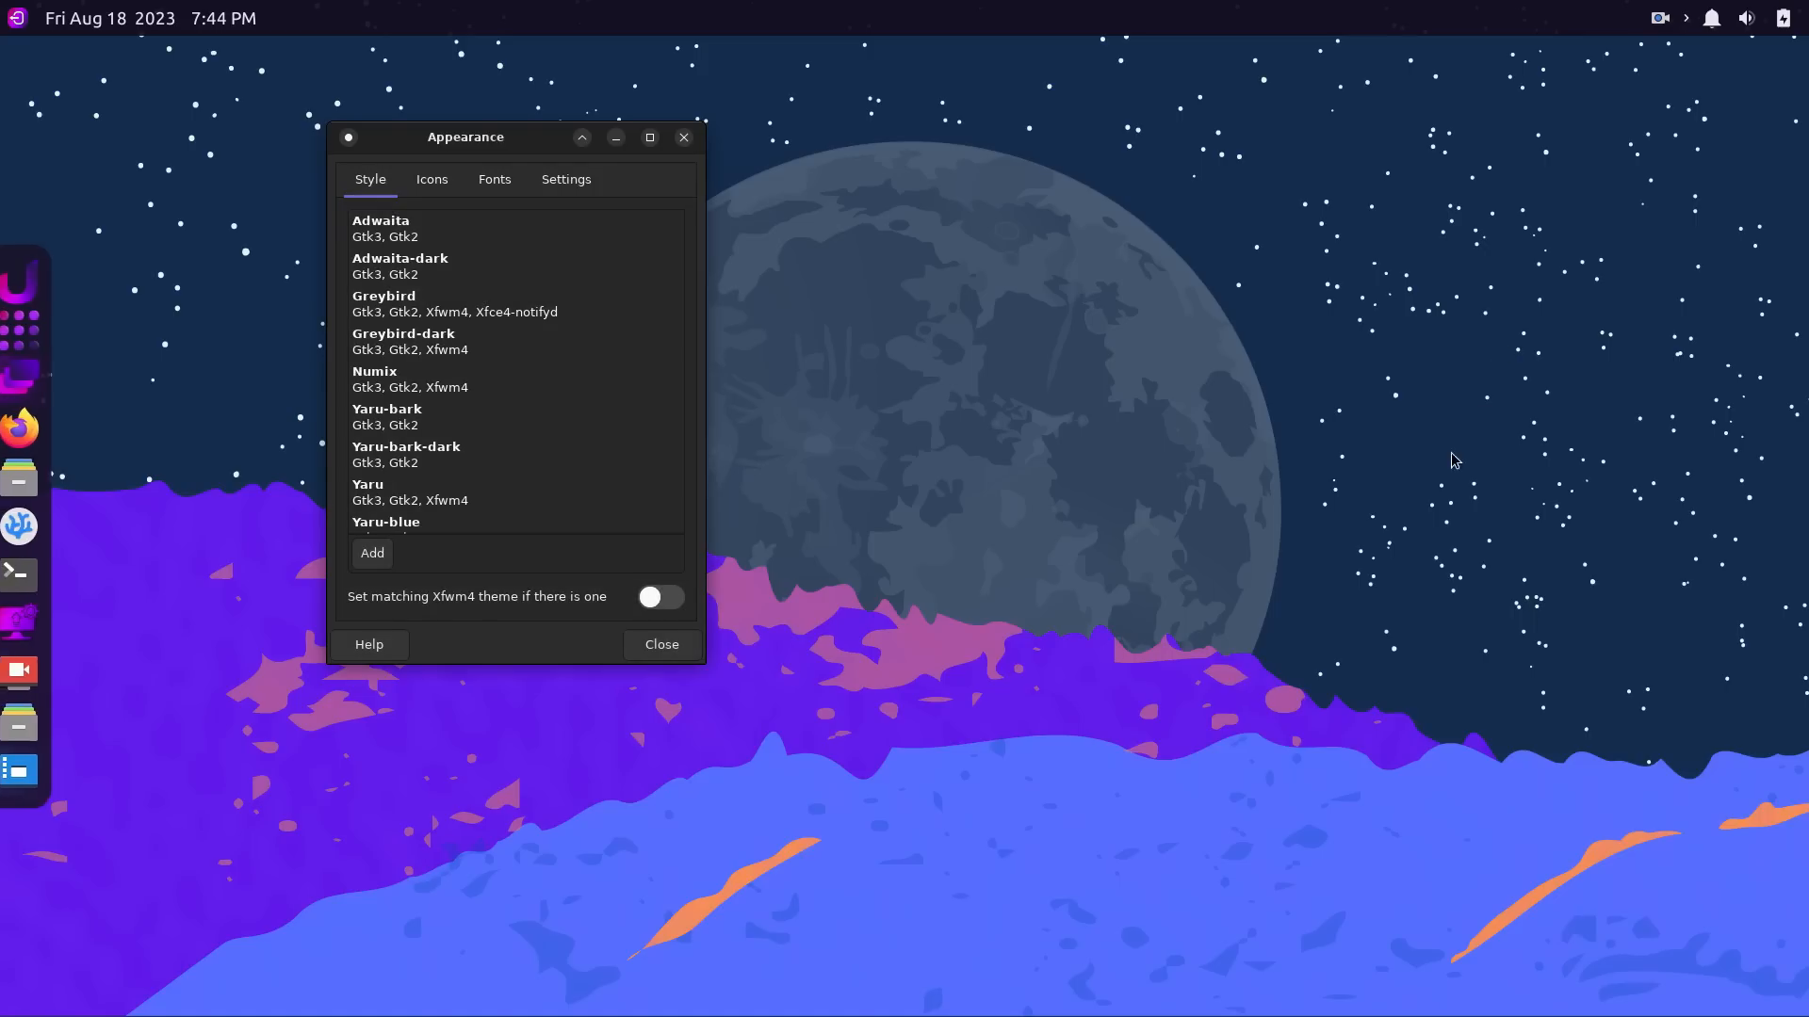
left_click_drag(465, 138, 965, 272)
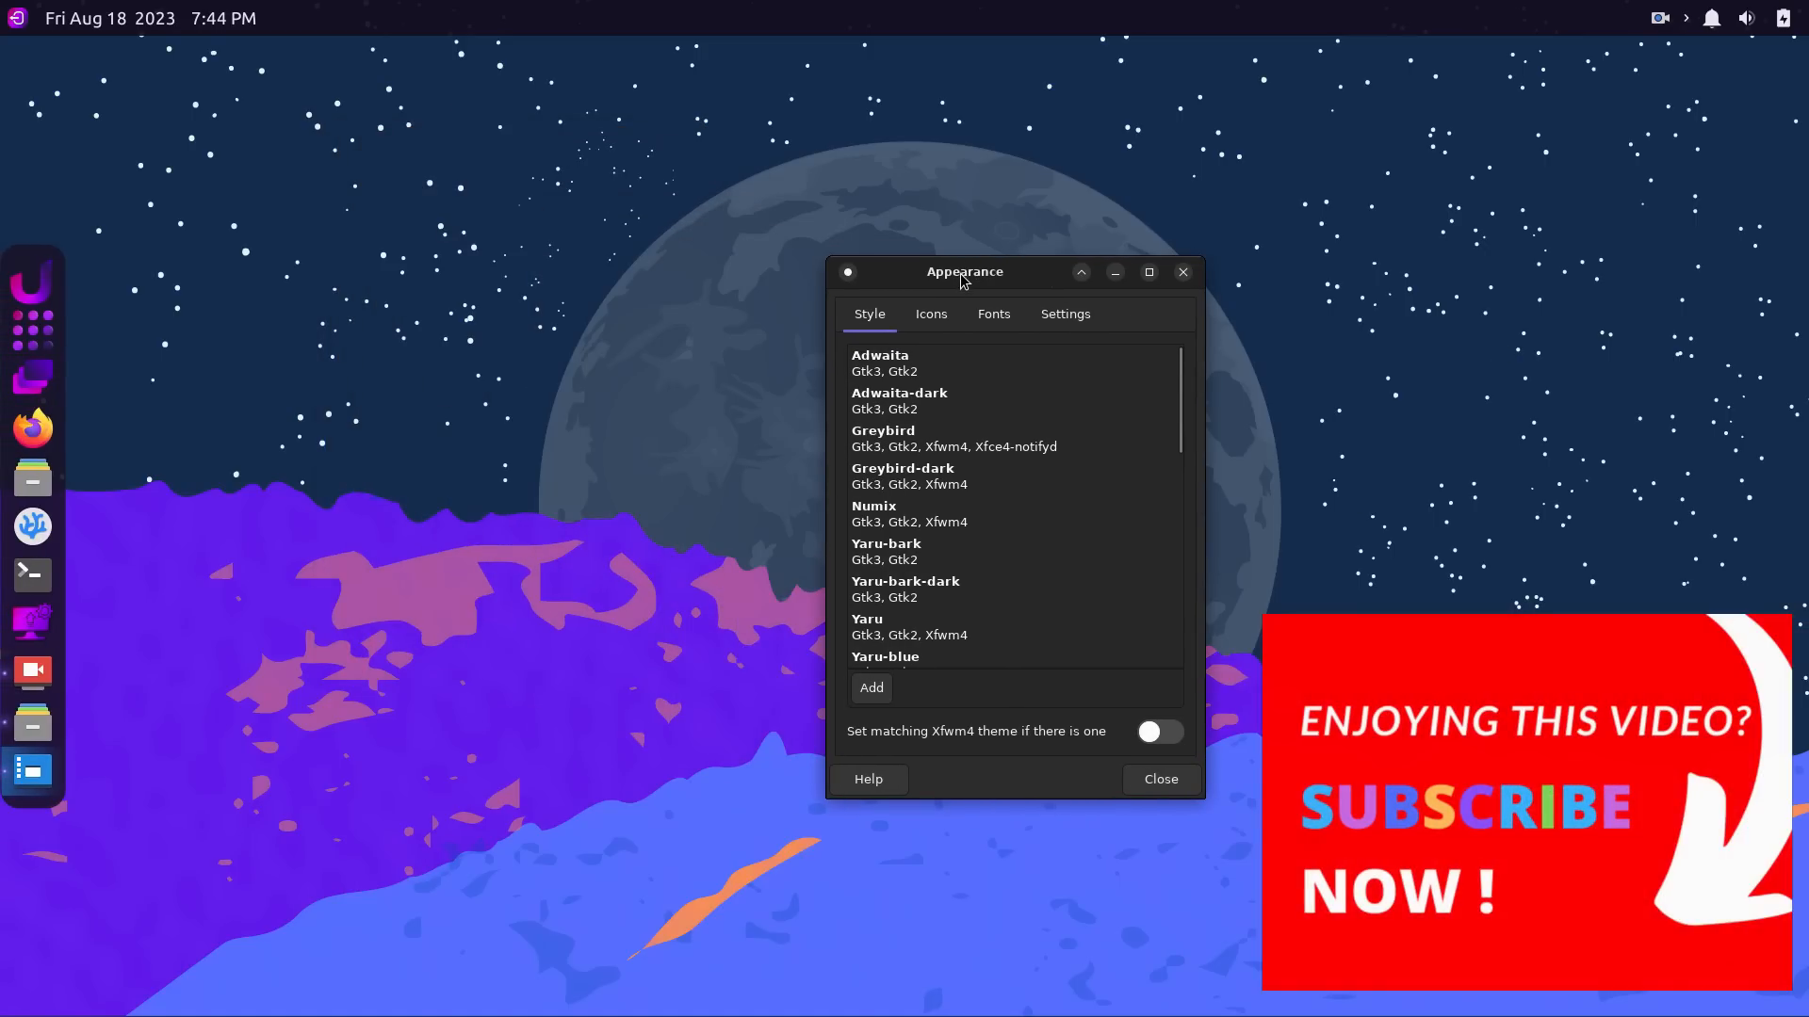
left_click(1063, 314)
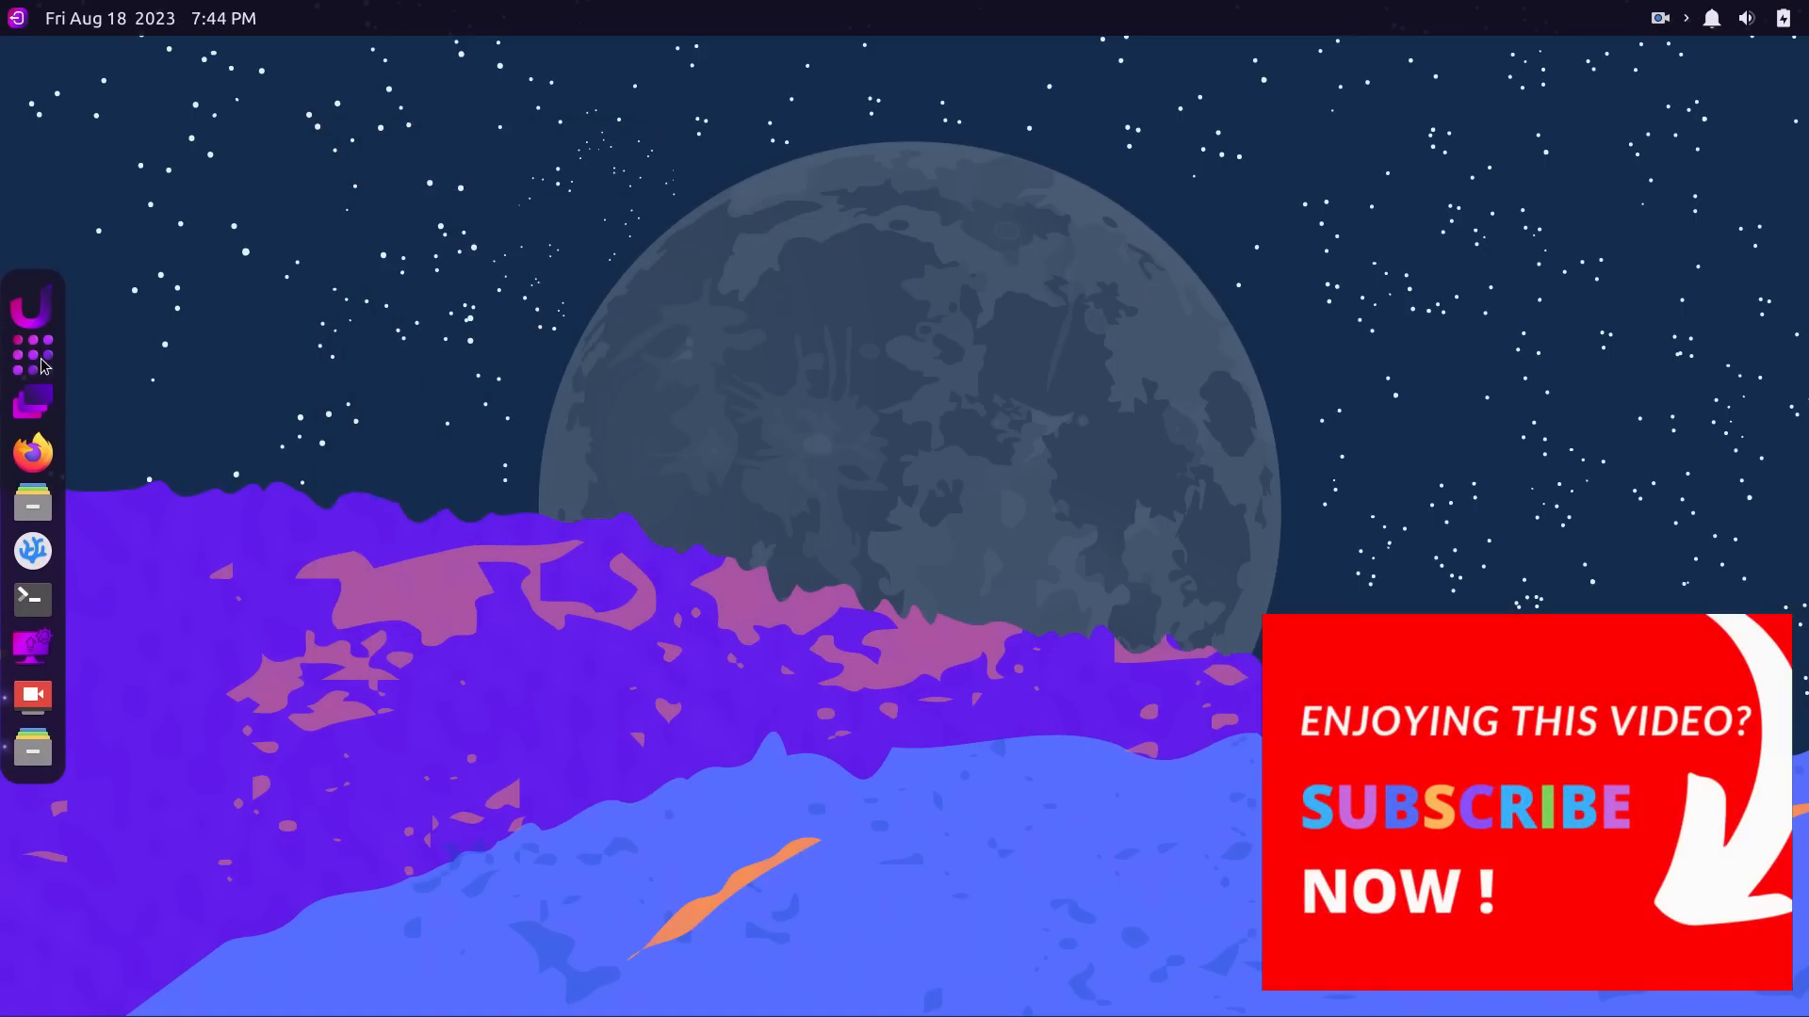
Relaunch the file manager from search, open Pictures, and set the purple rhino wallpaper.
left_click(32, 358)
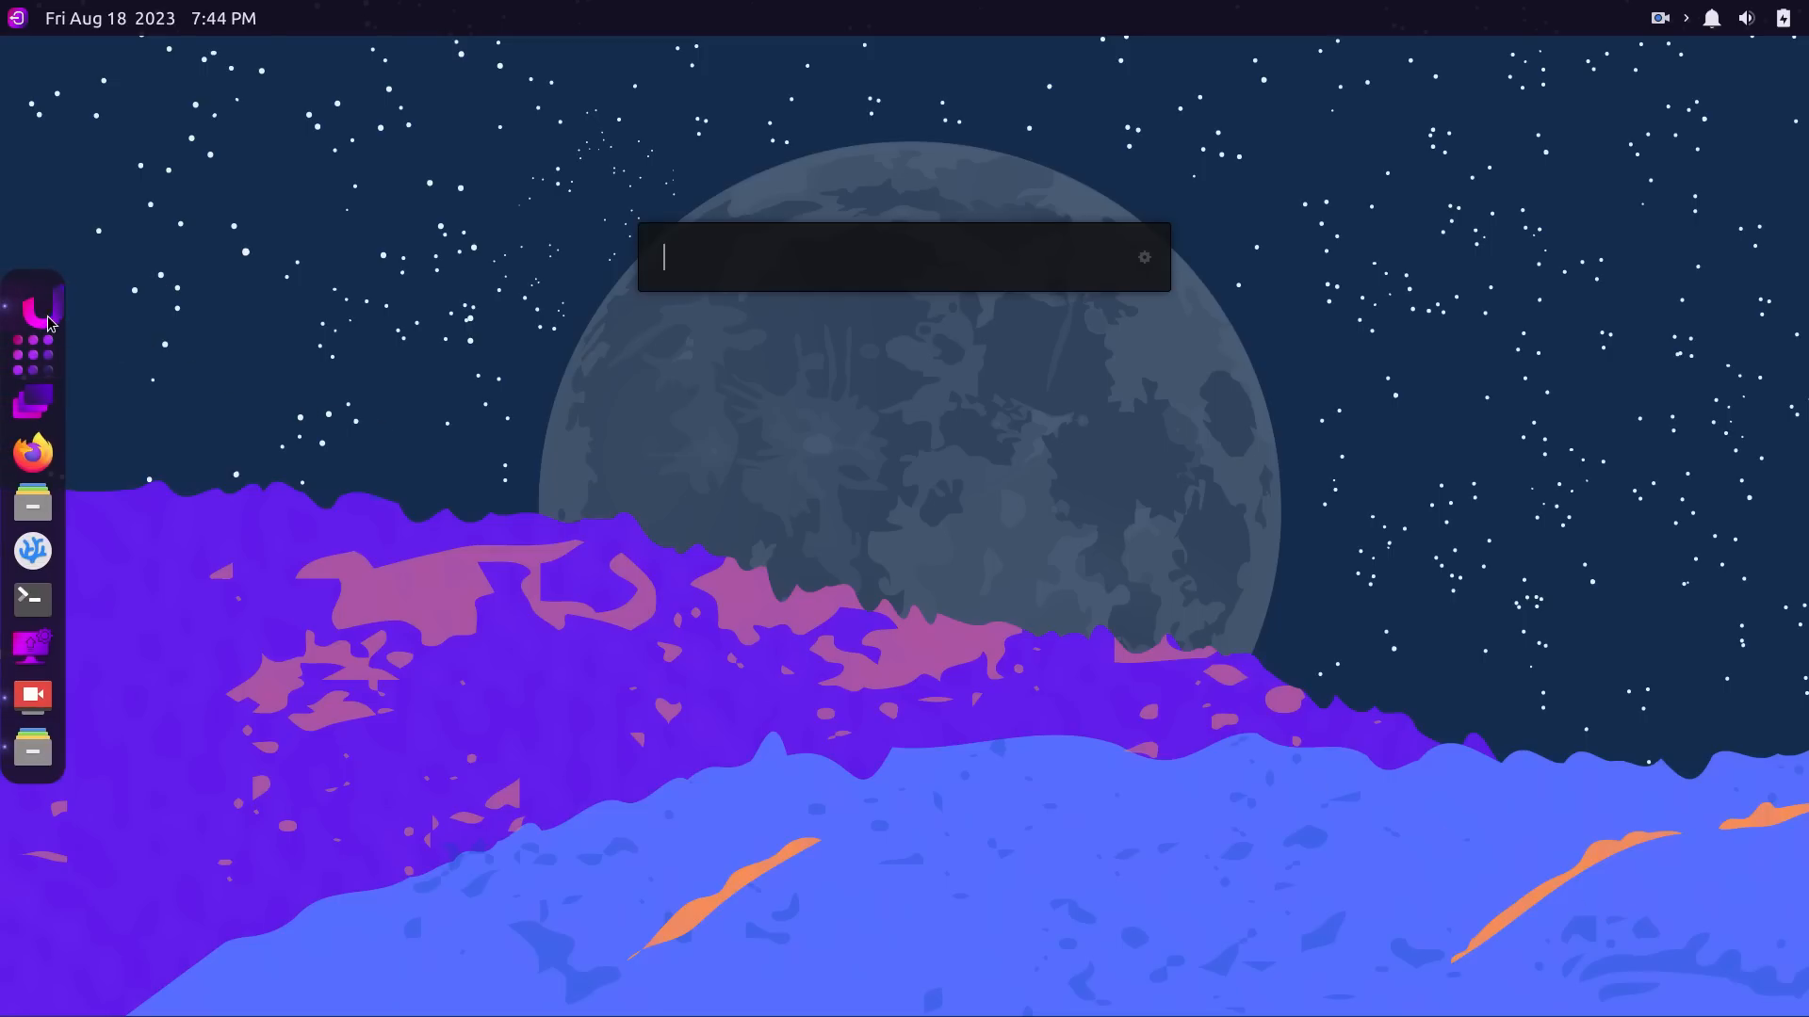
type("fire")
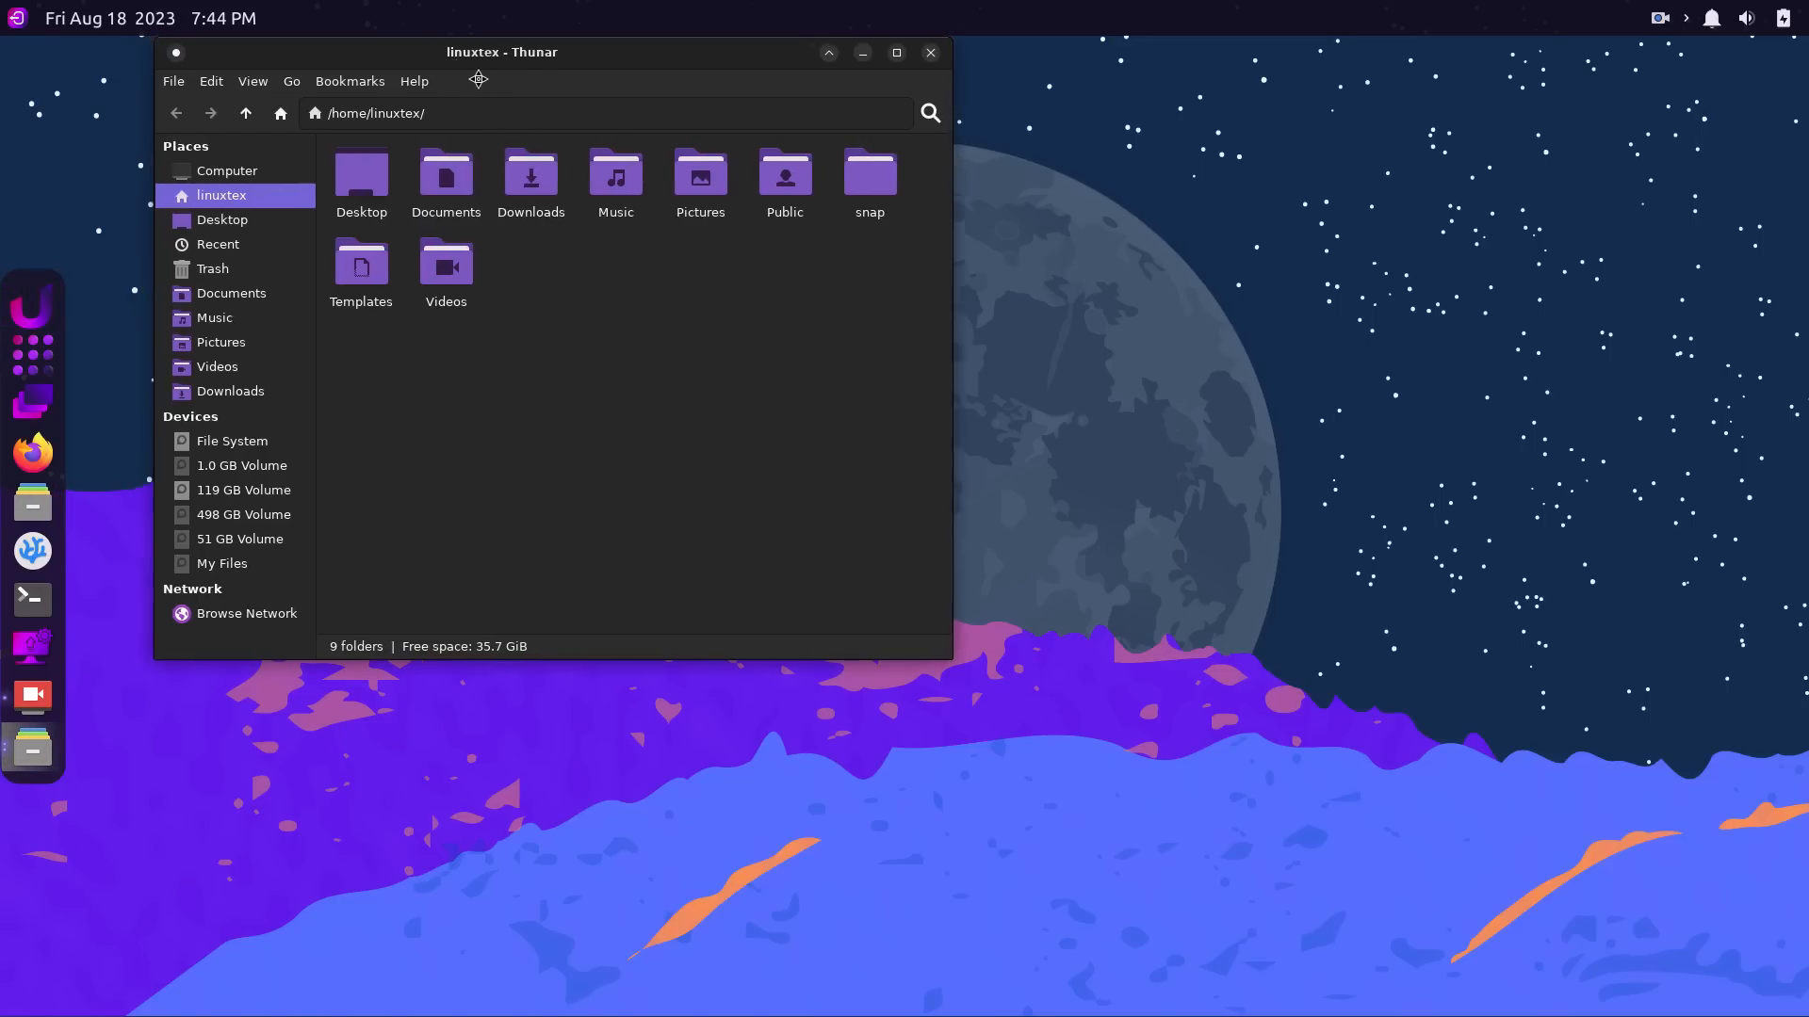
left_click_drag(500, 52, 833, 179)
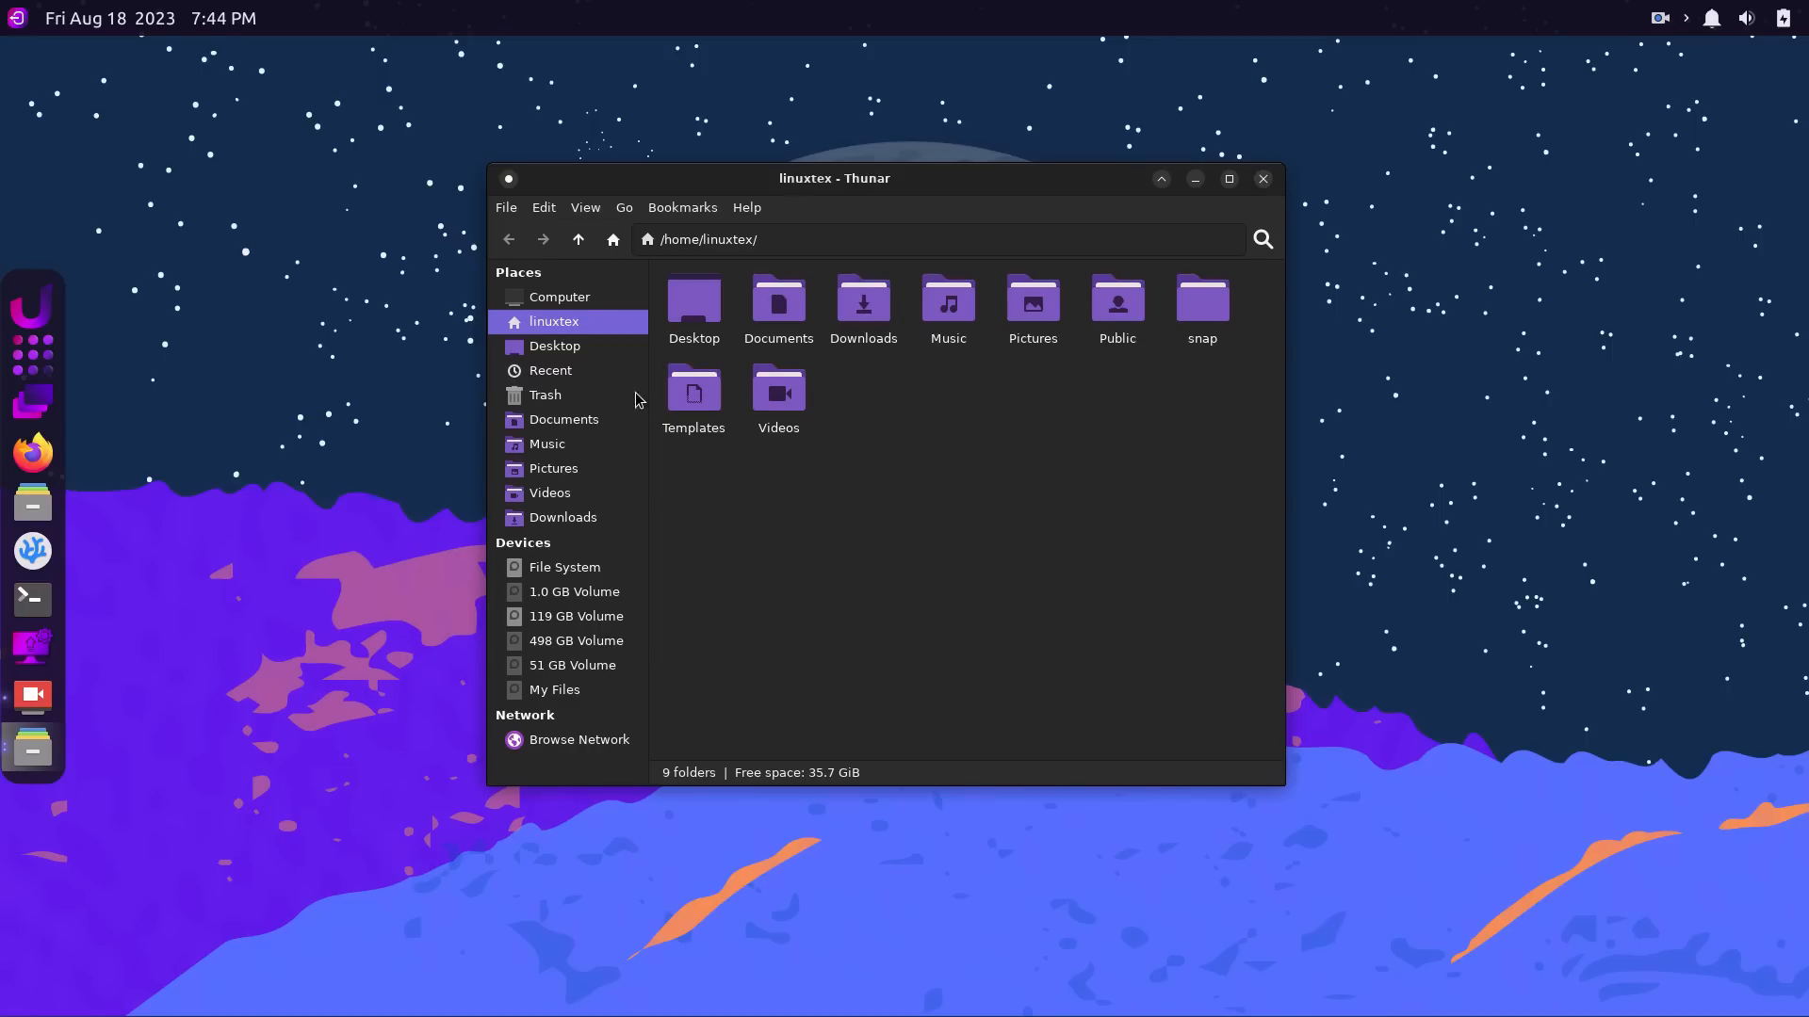
left_click(553, 468)
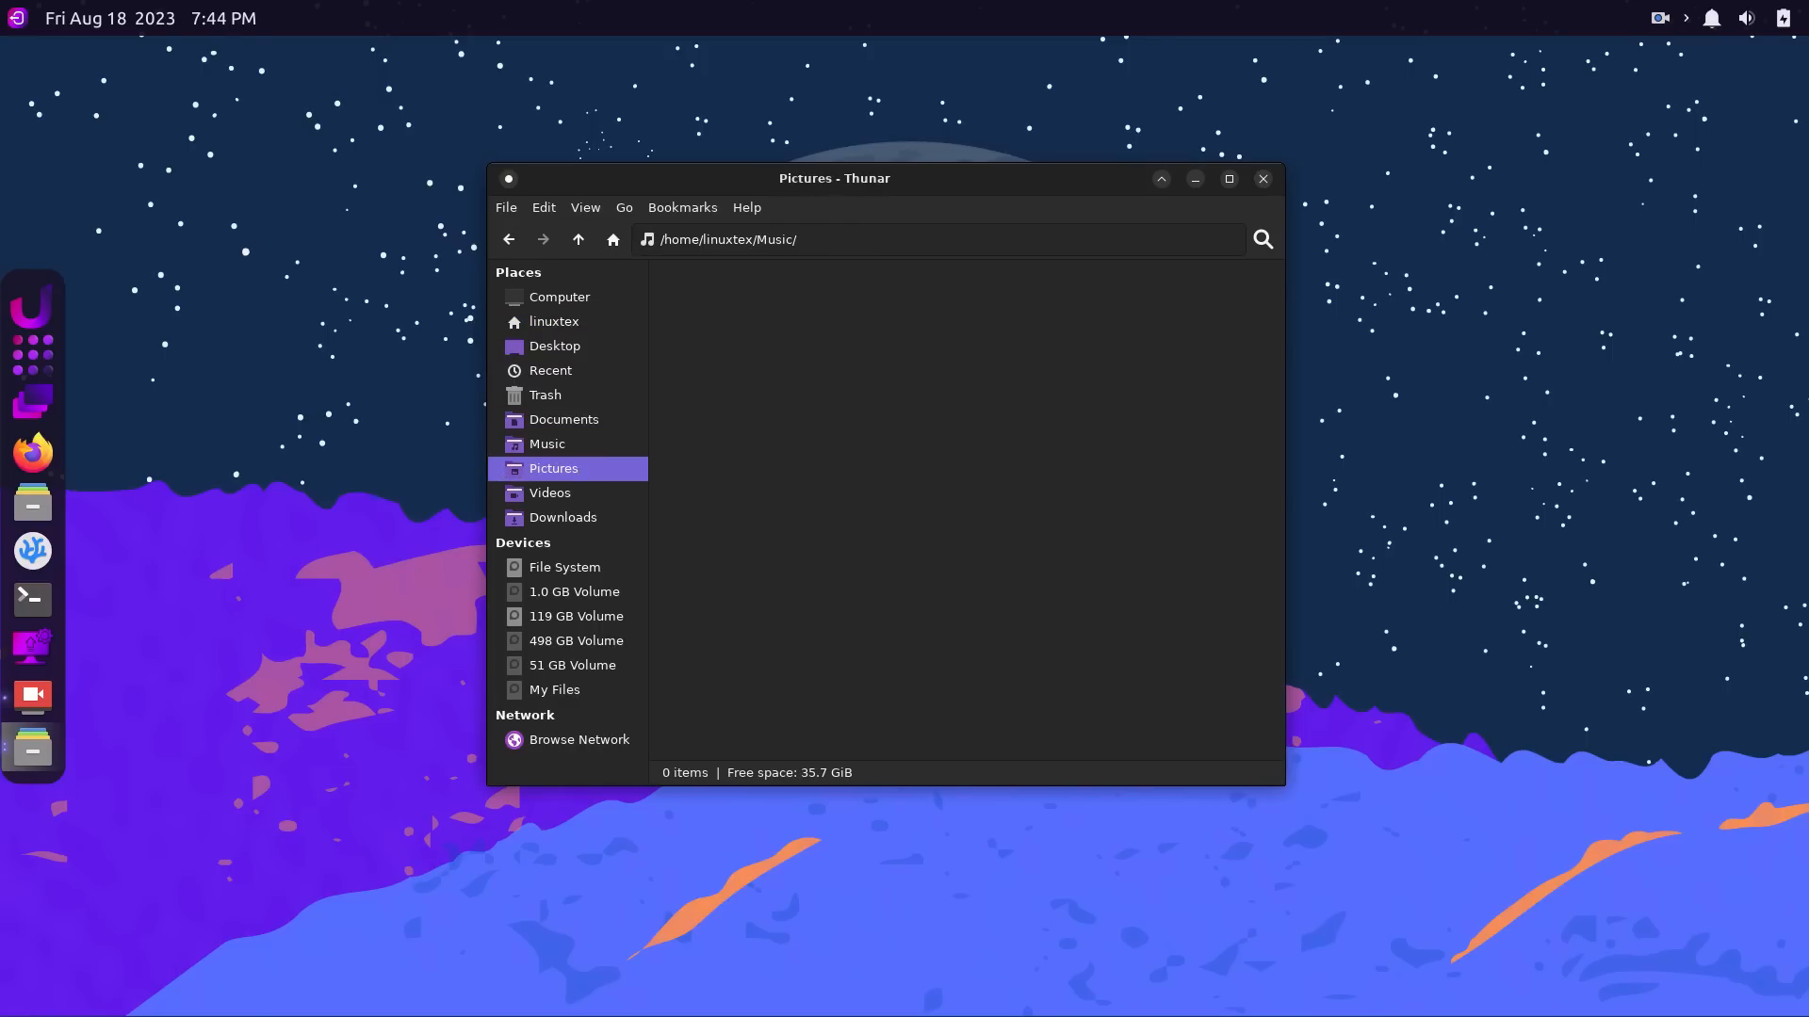
left_click(563, 517)
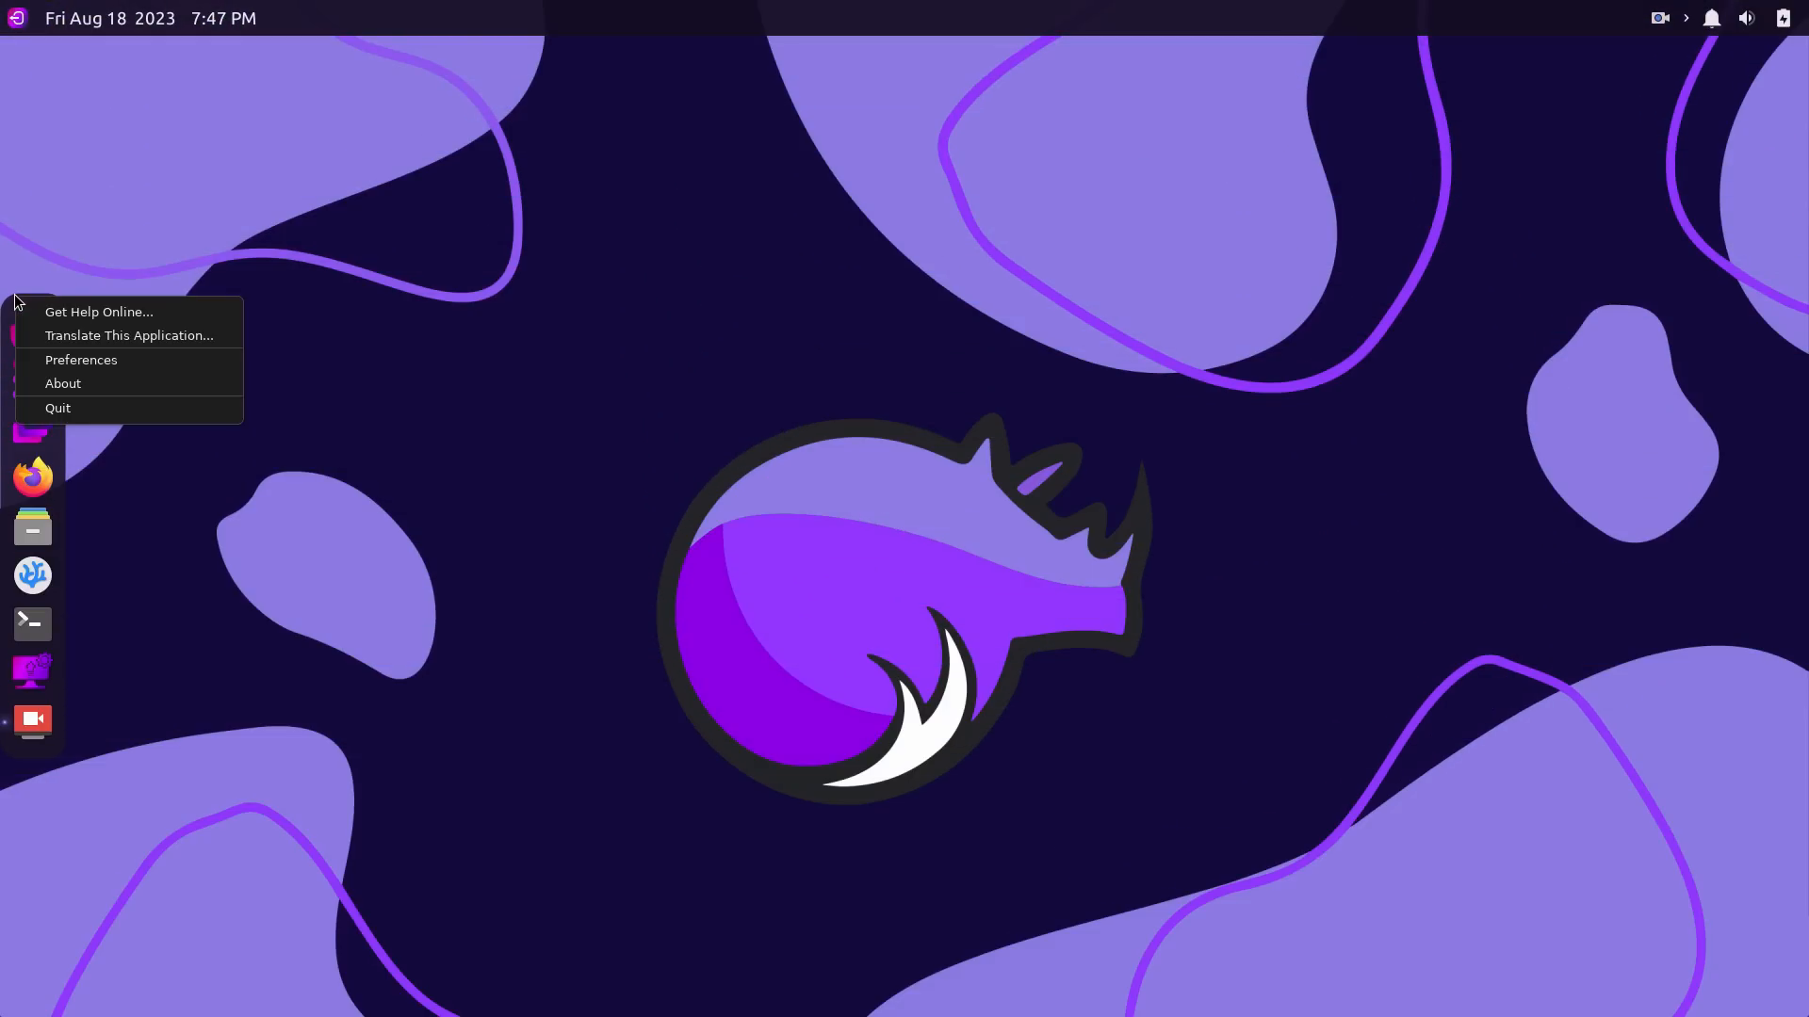
Open dock preferences, try Matte and Gtk+ themes, and move the dock to the bottom.
left_click(81, 359)
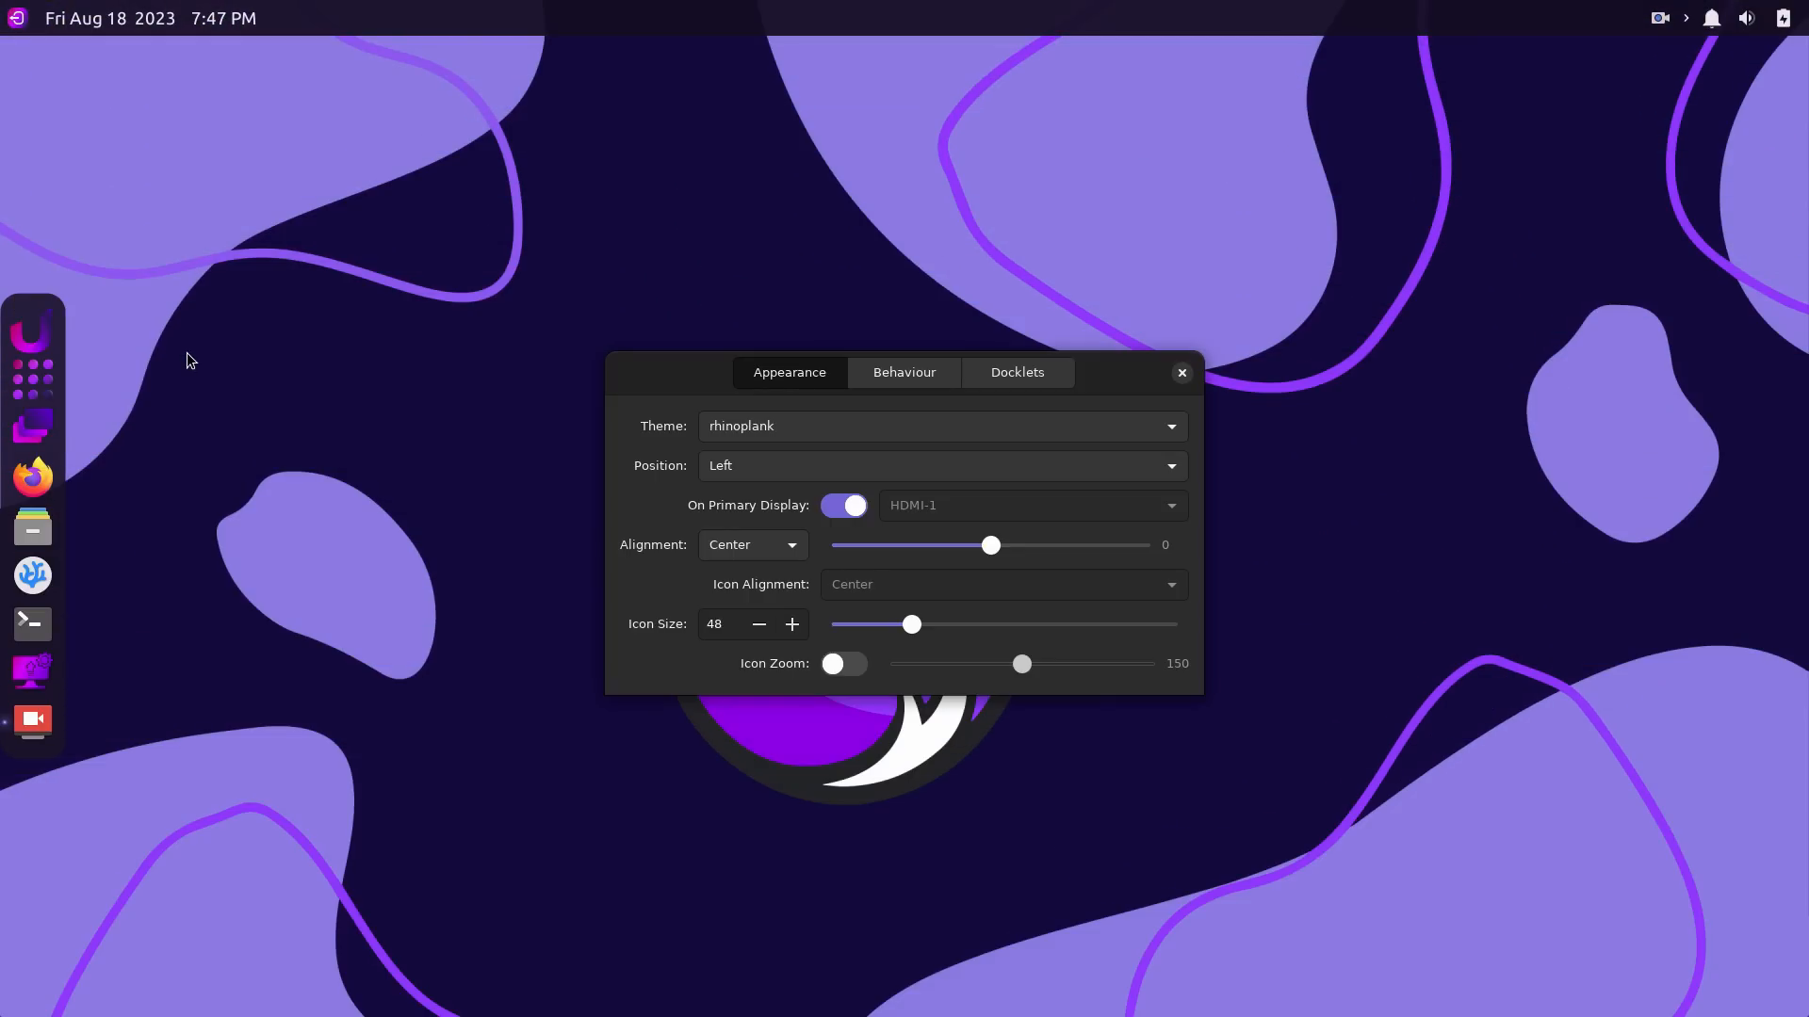
left_click(937, 426)
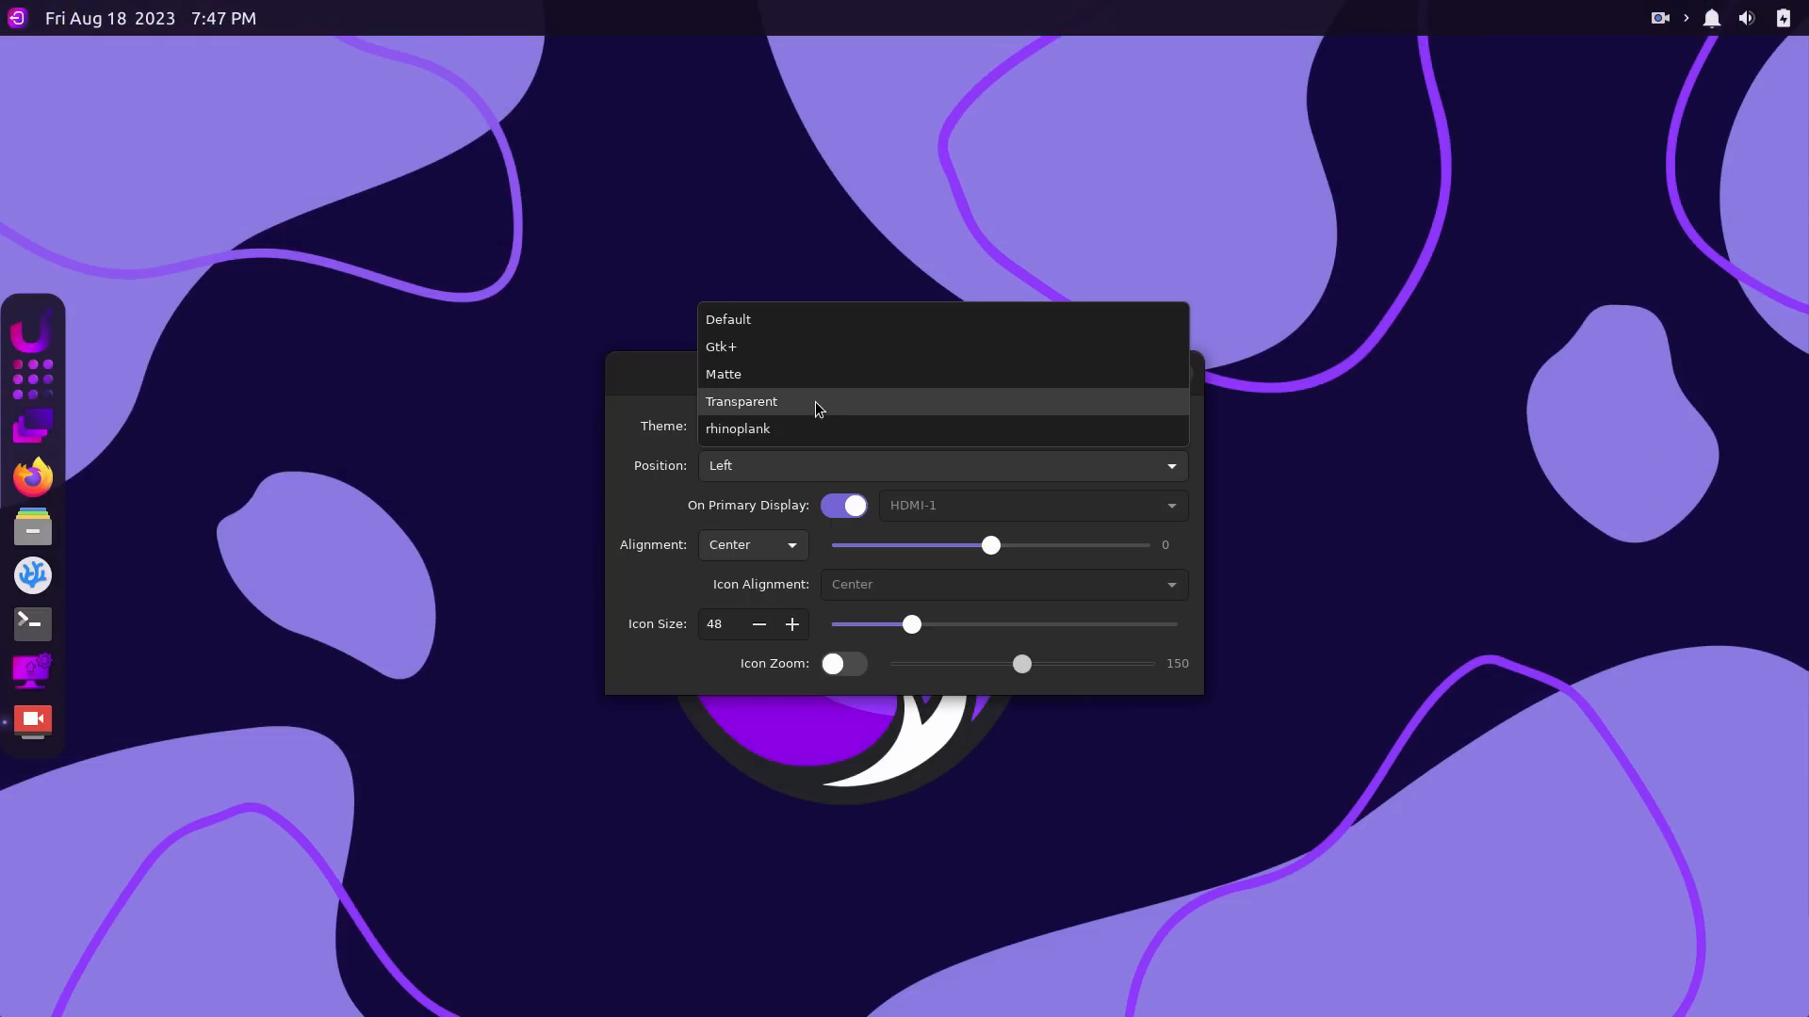
left_click(742, 401)
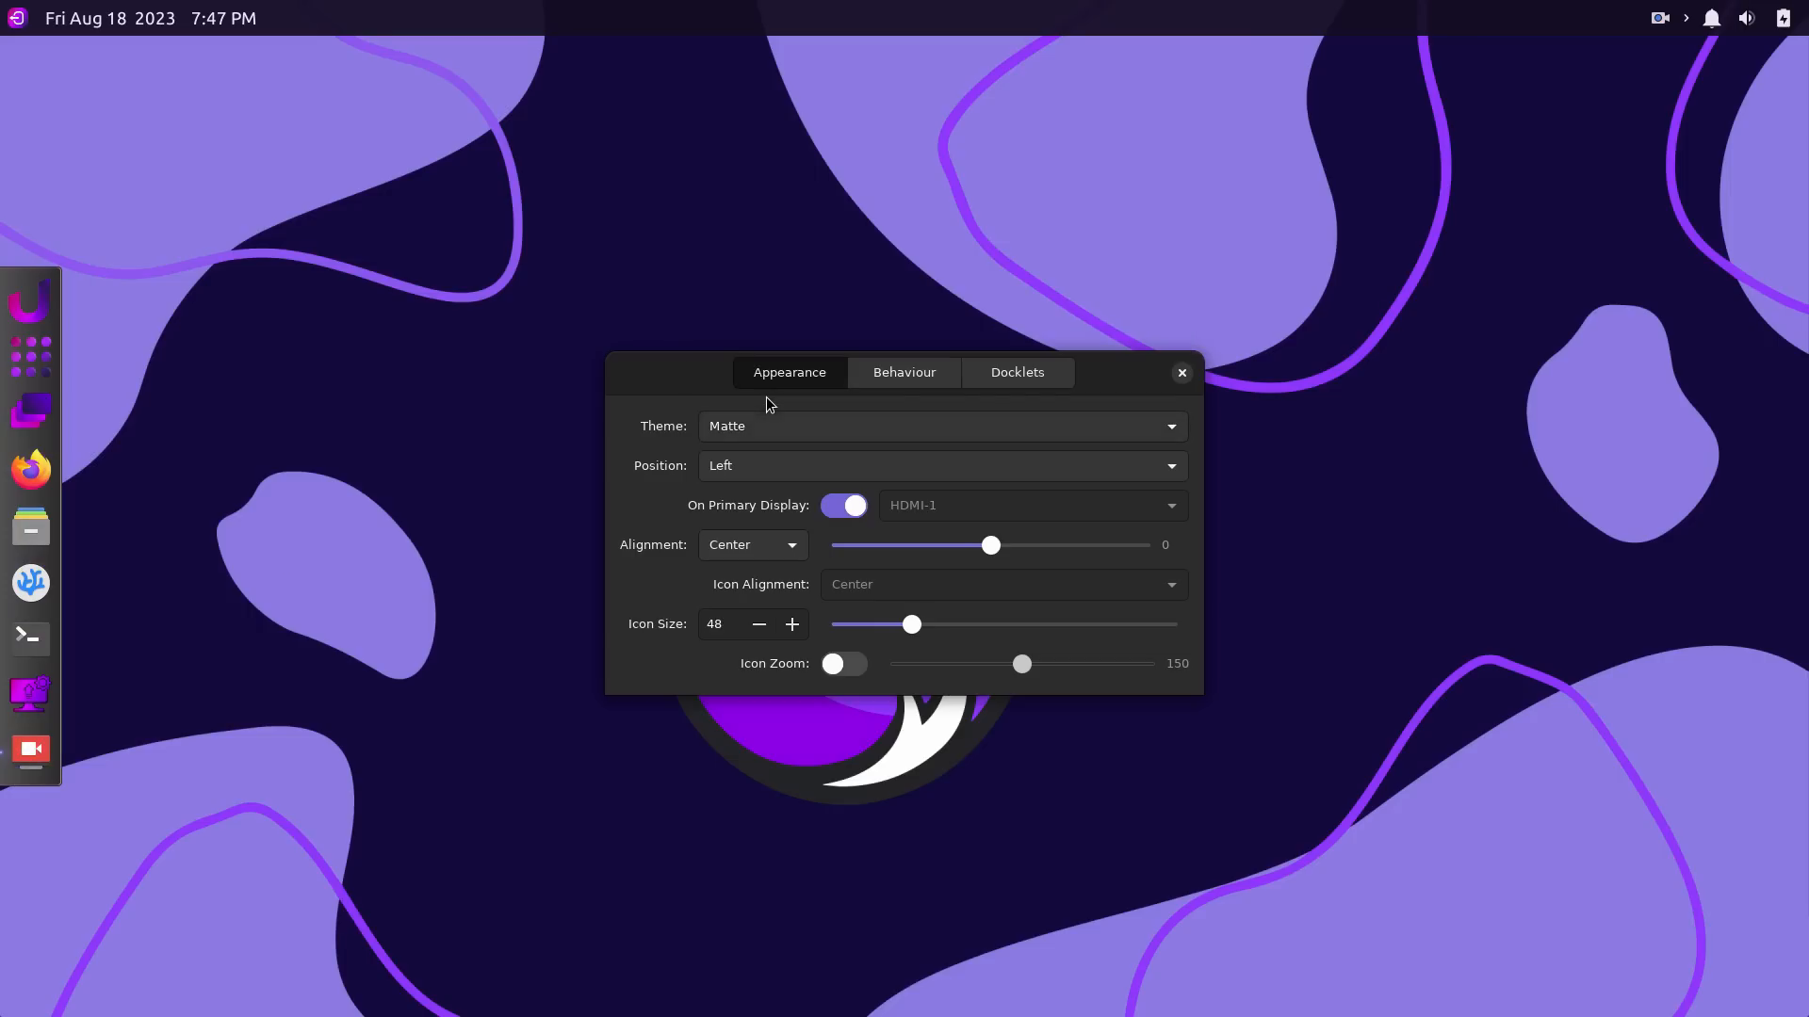
left_click(940, 426)
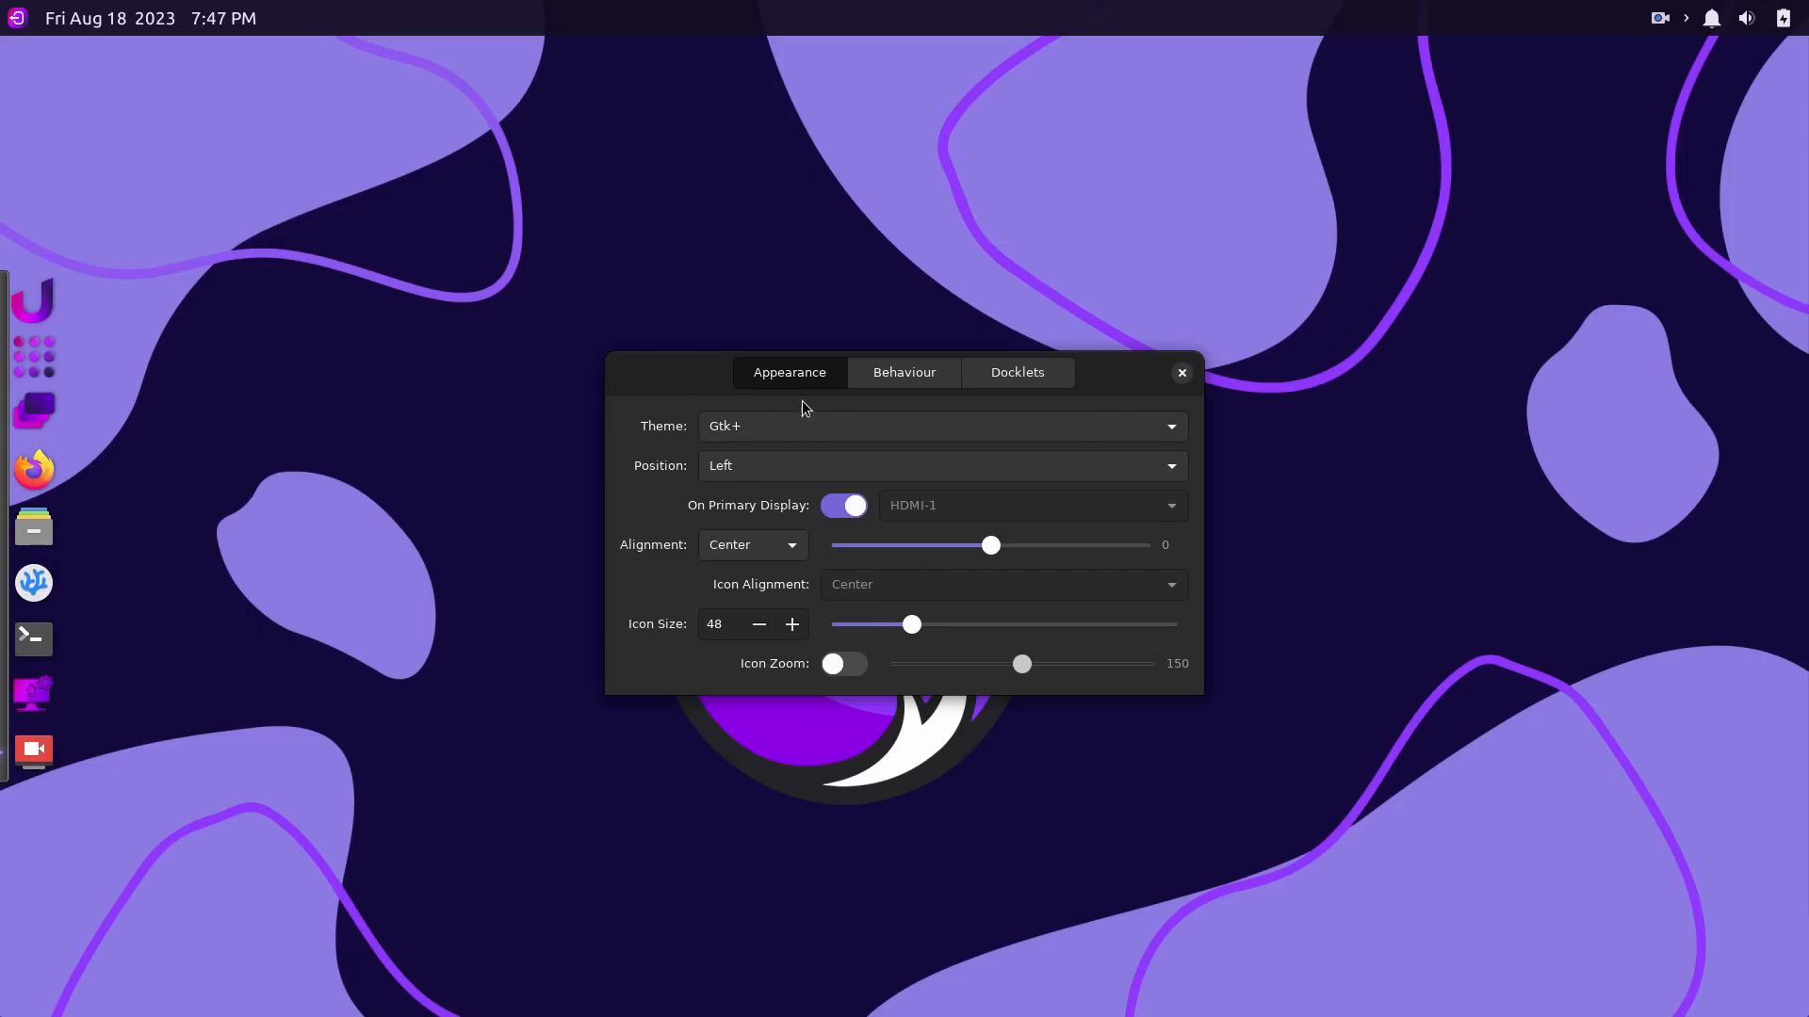
left_click(941, 465)
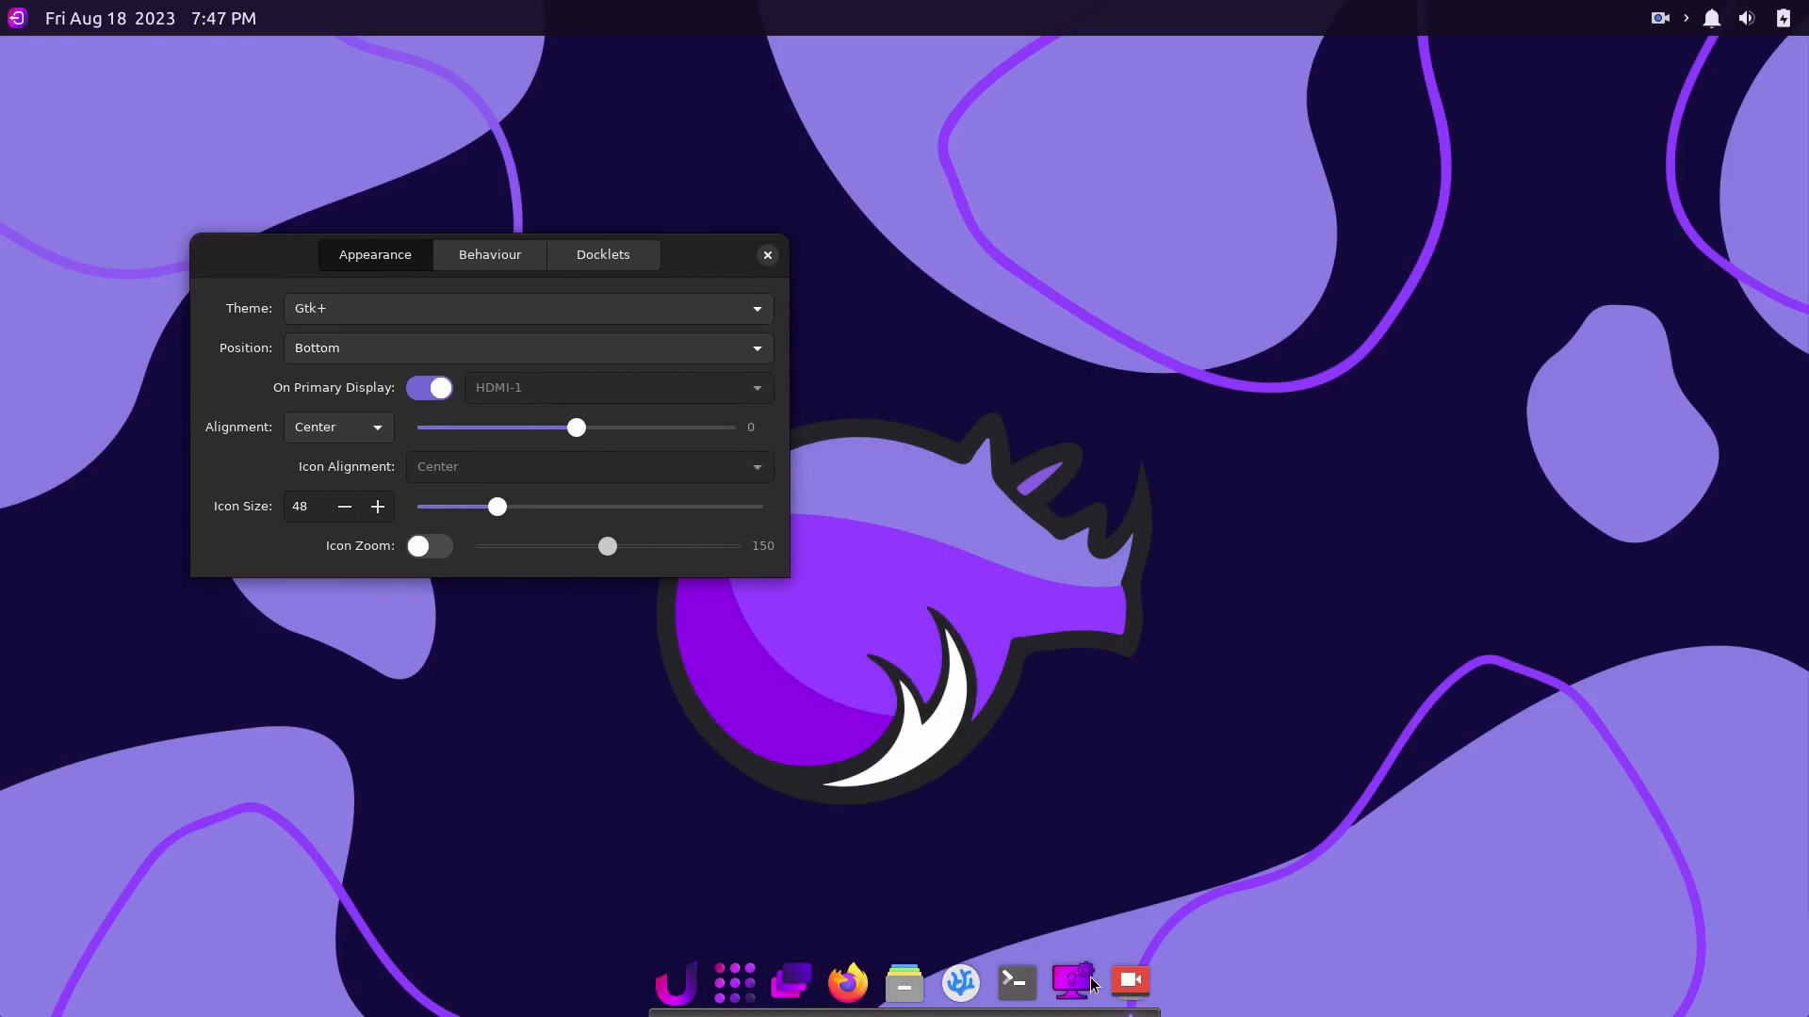
Choose the rhinoplank dock theme from the themes list.
left_click(526, 347)
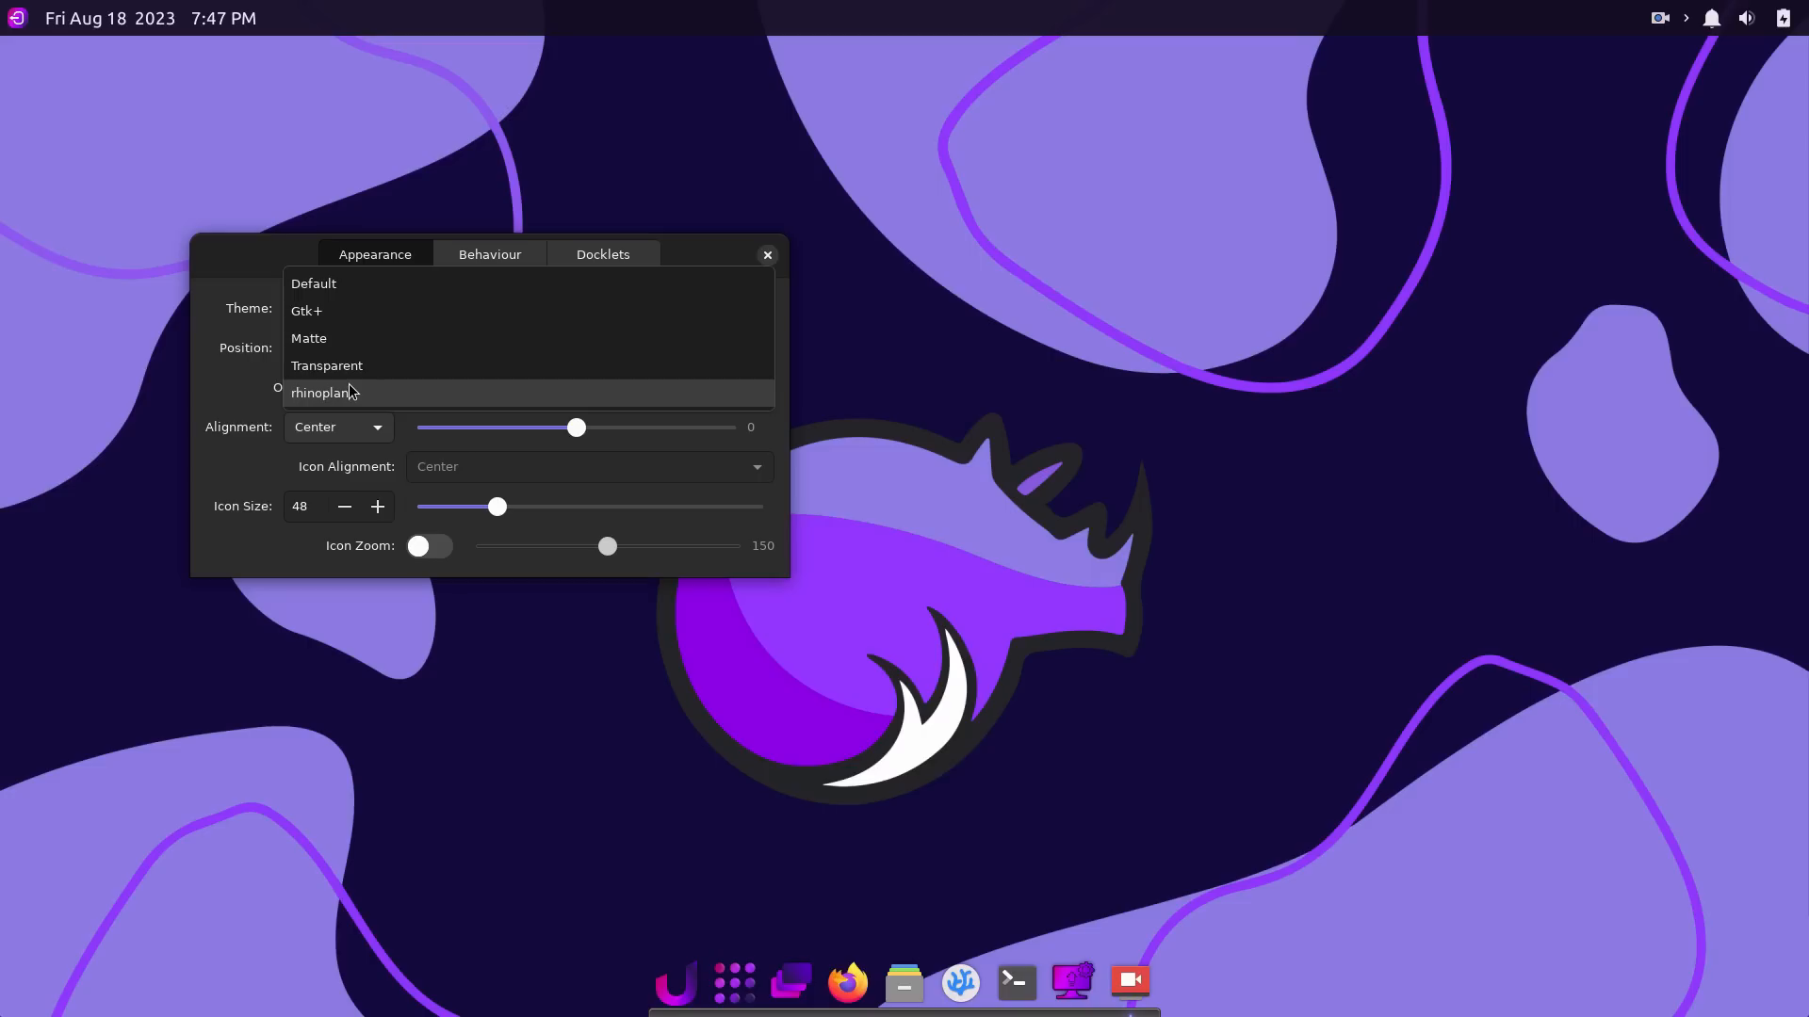
left_click(328, 366)
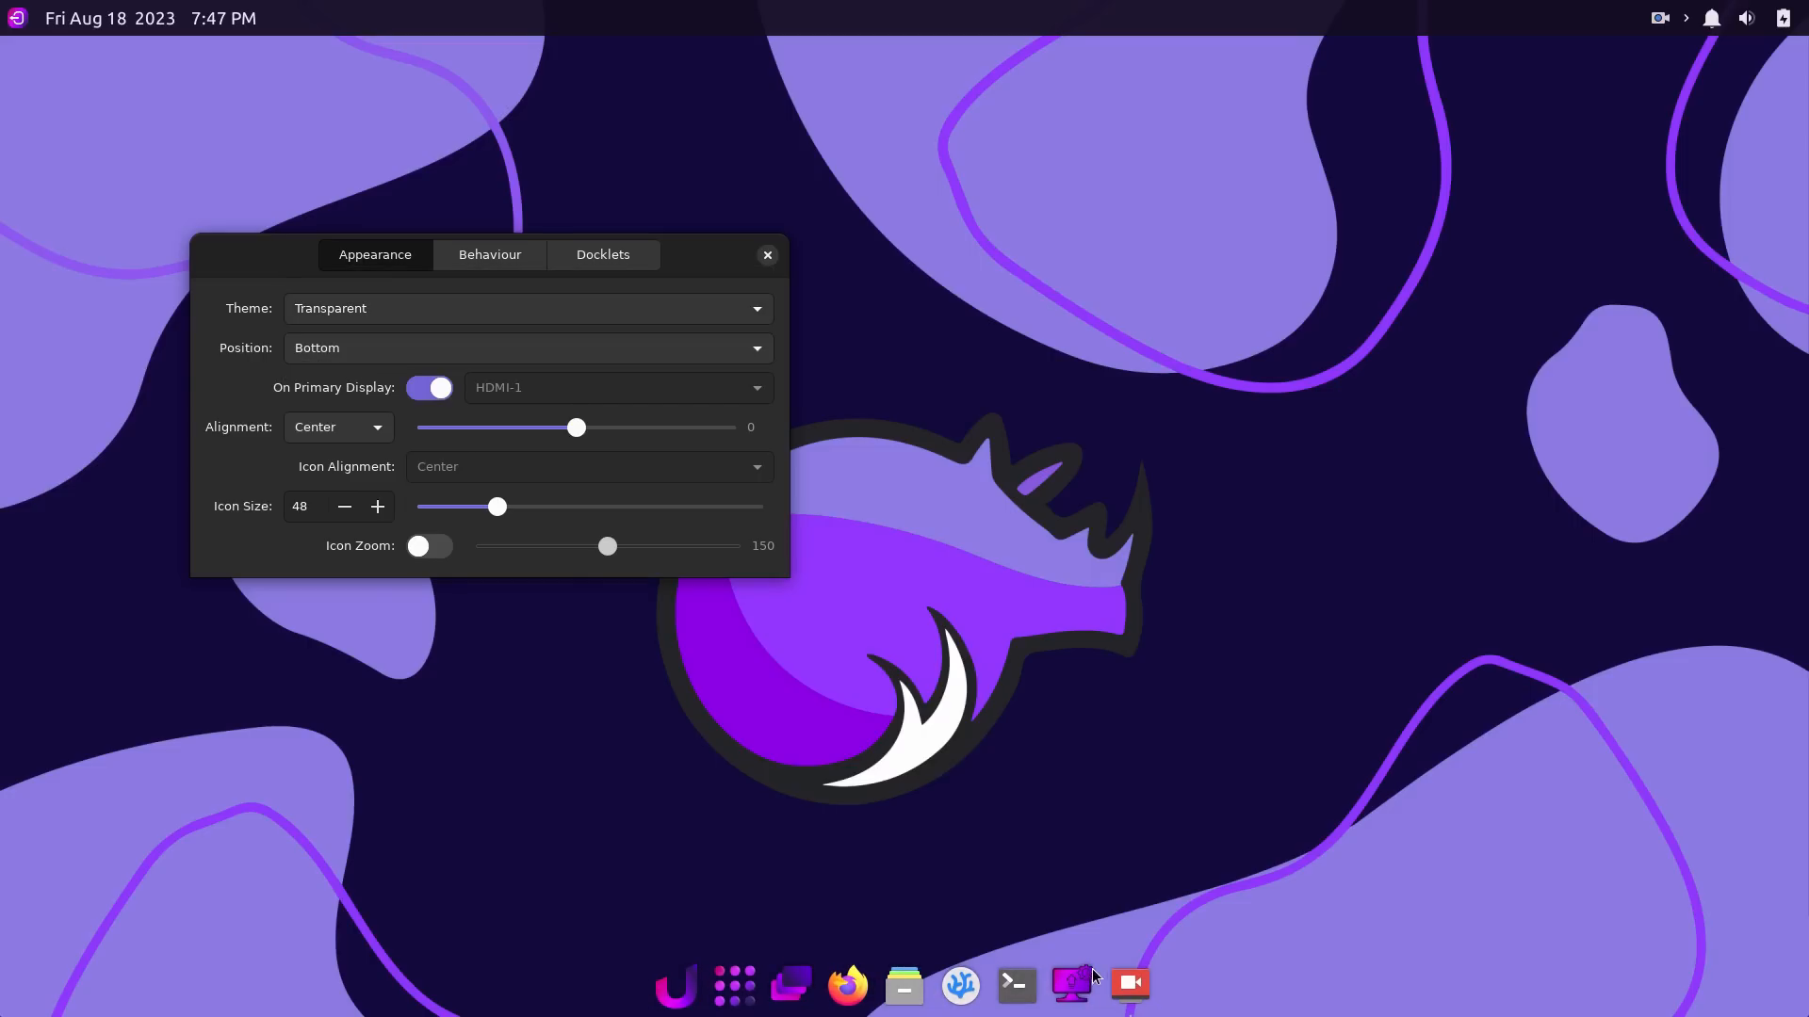
left_click(525, 348)
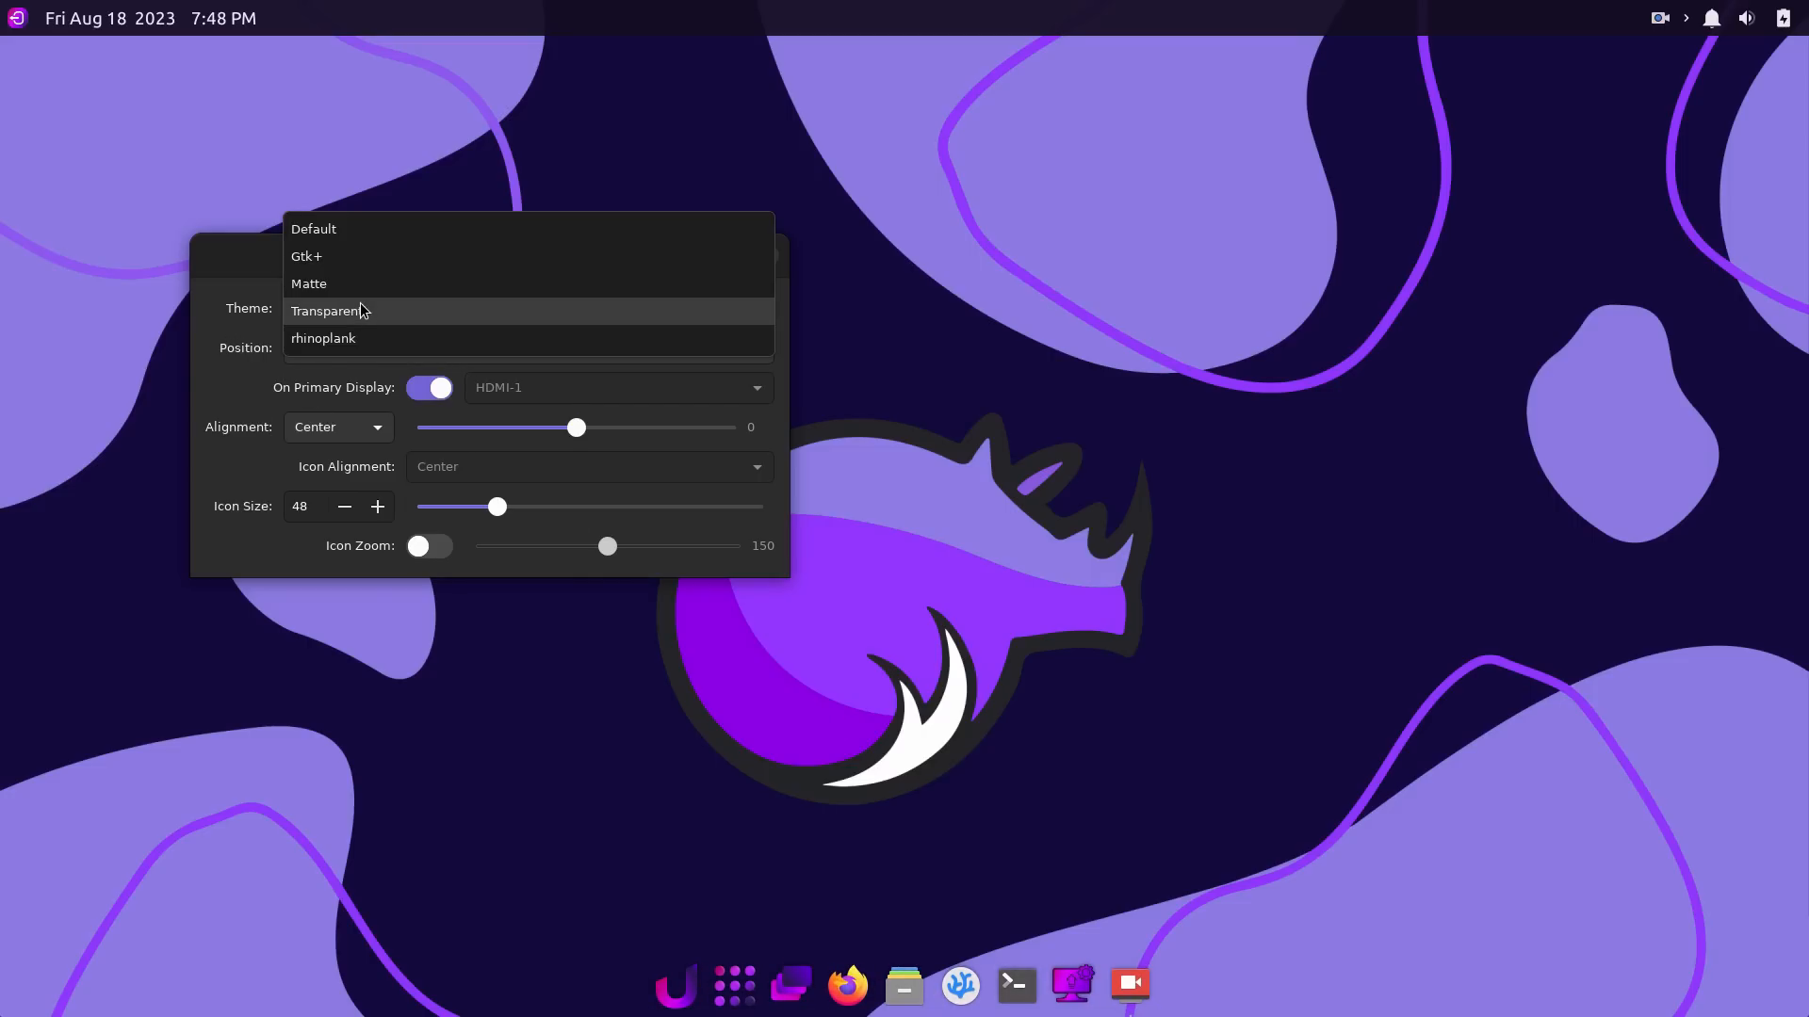
left_click(323, 339)
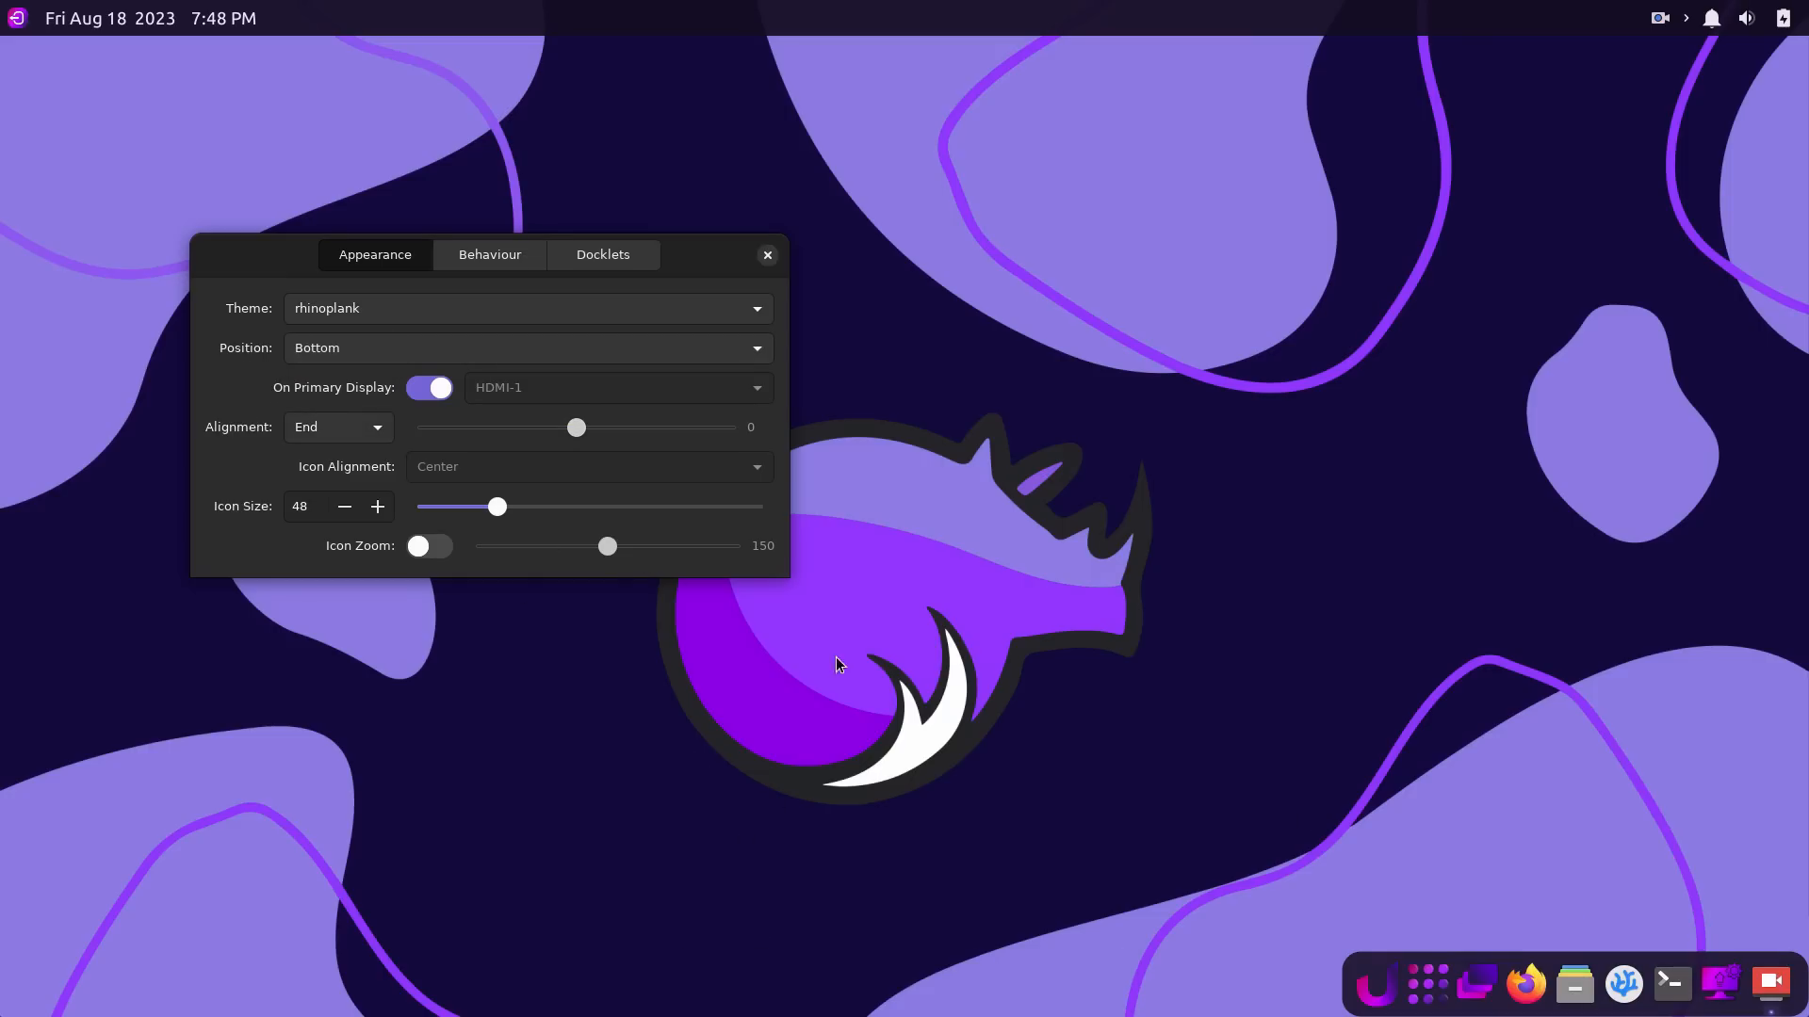
Try Start, Fill and Center alignments, ending centred, and return icon size to 48.
left_click(337, 427)
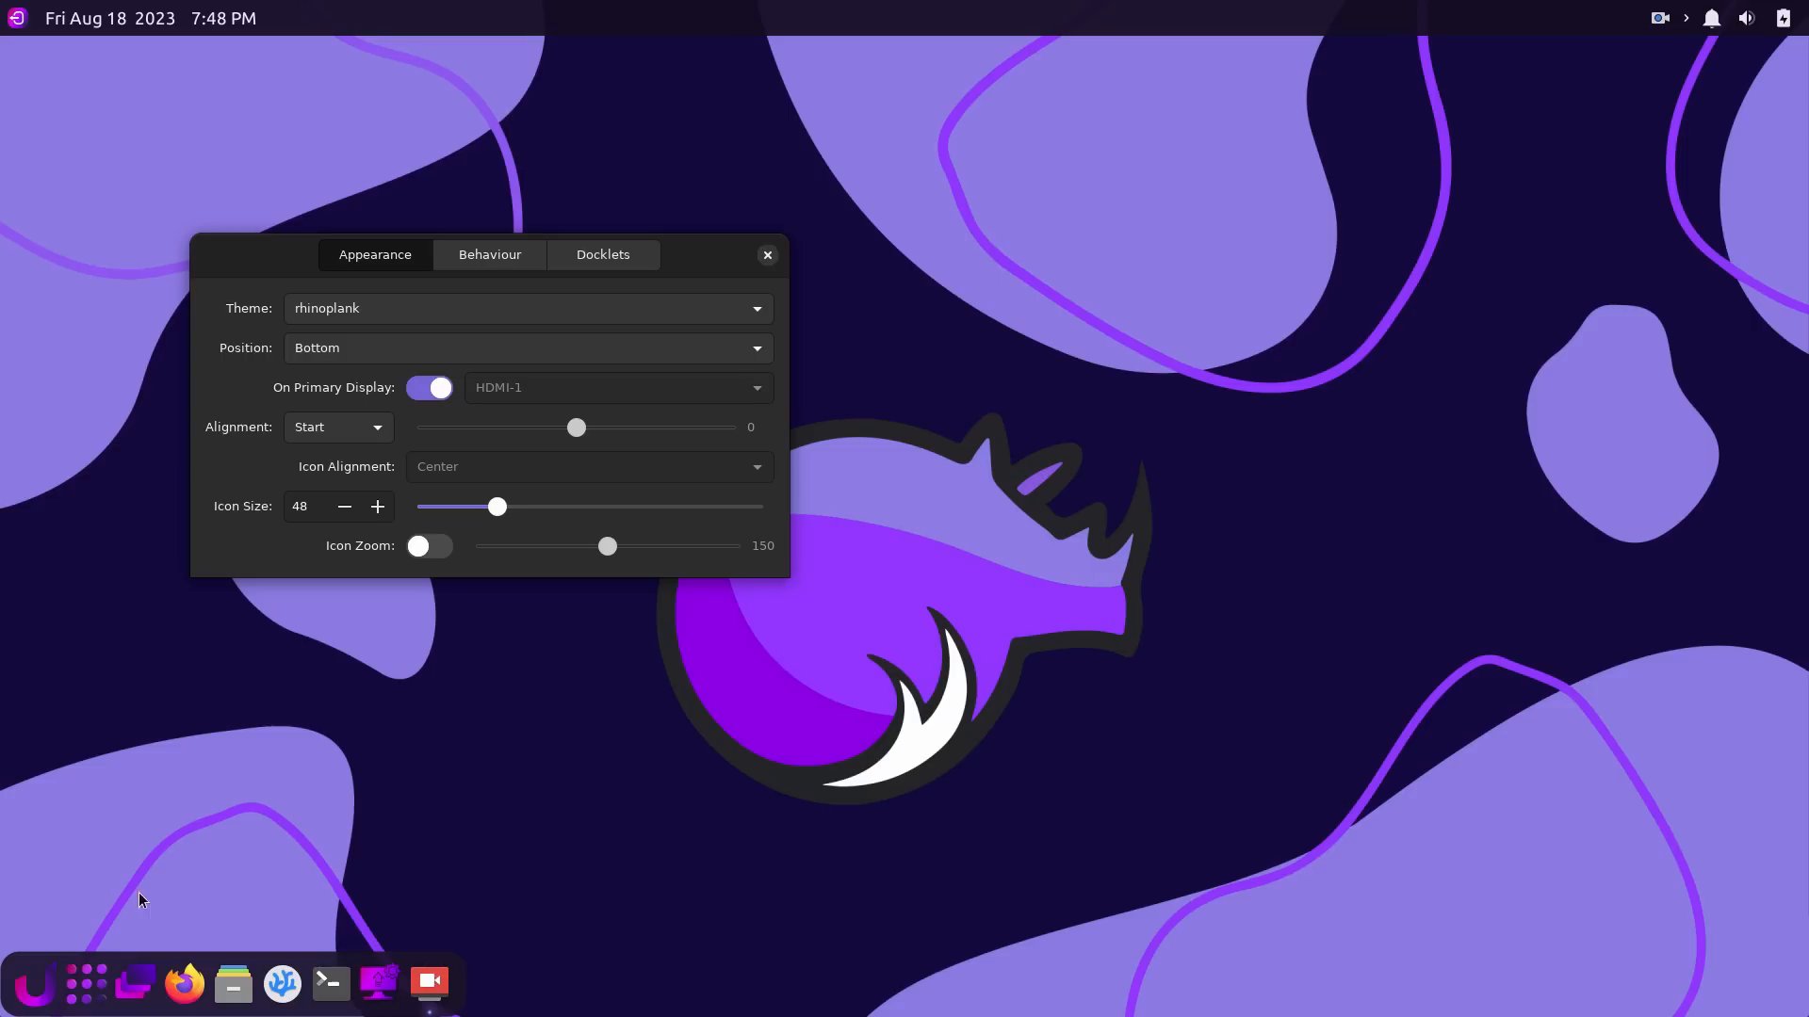
left_click(334, 427)
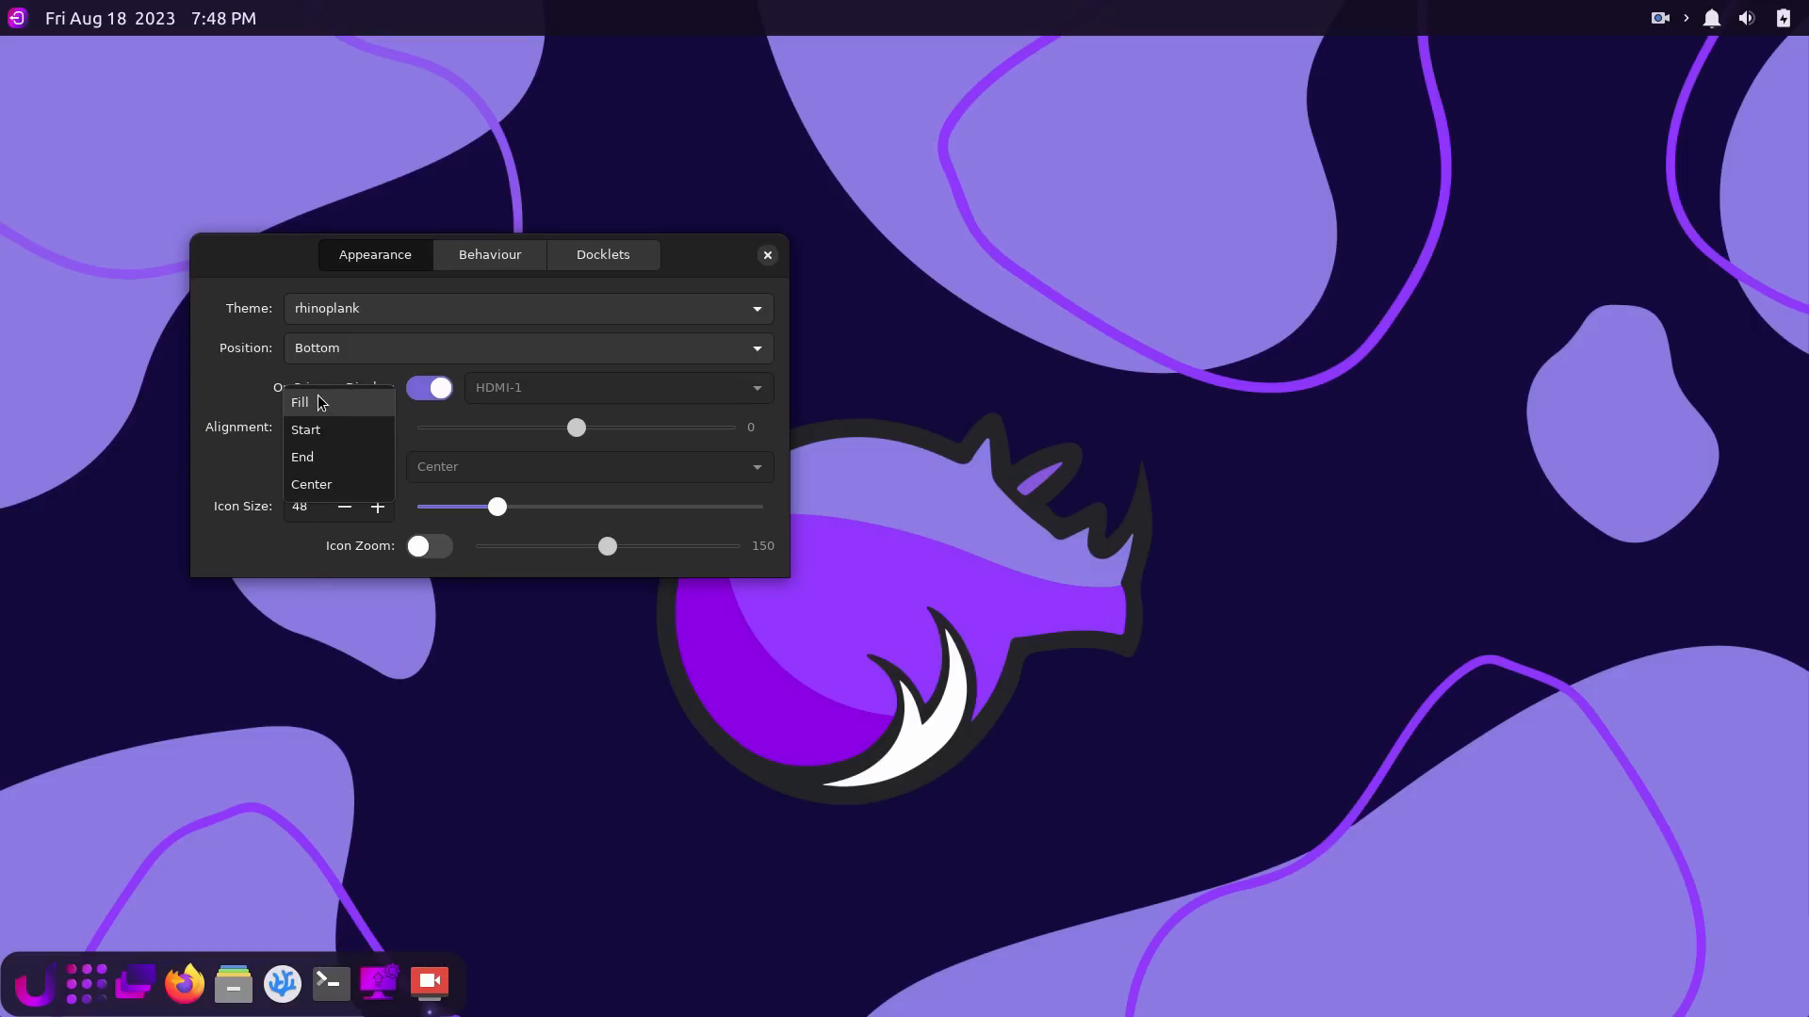
left_click(301, 403)
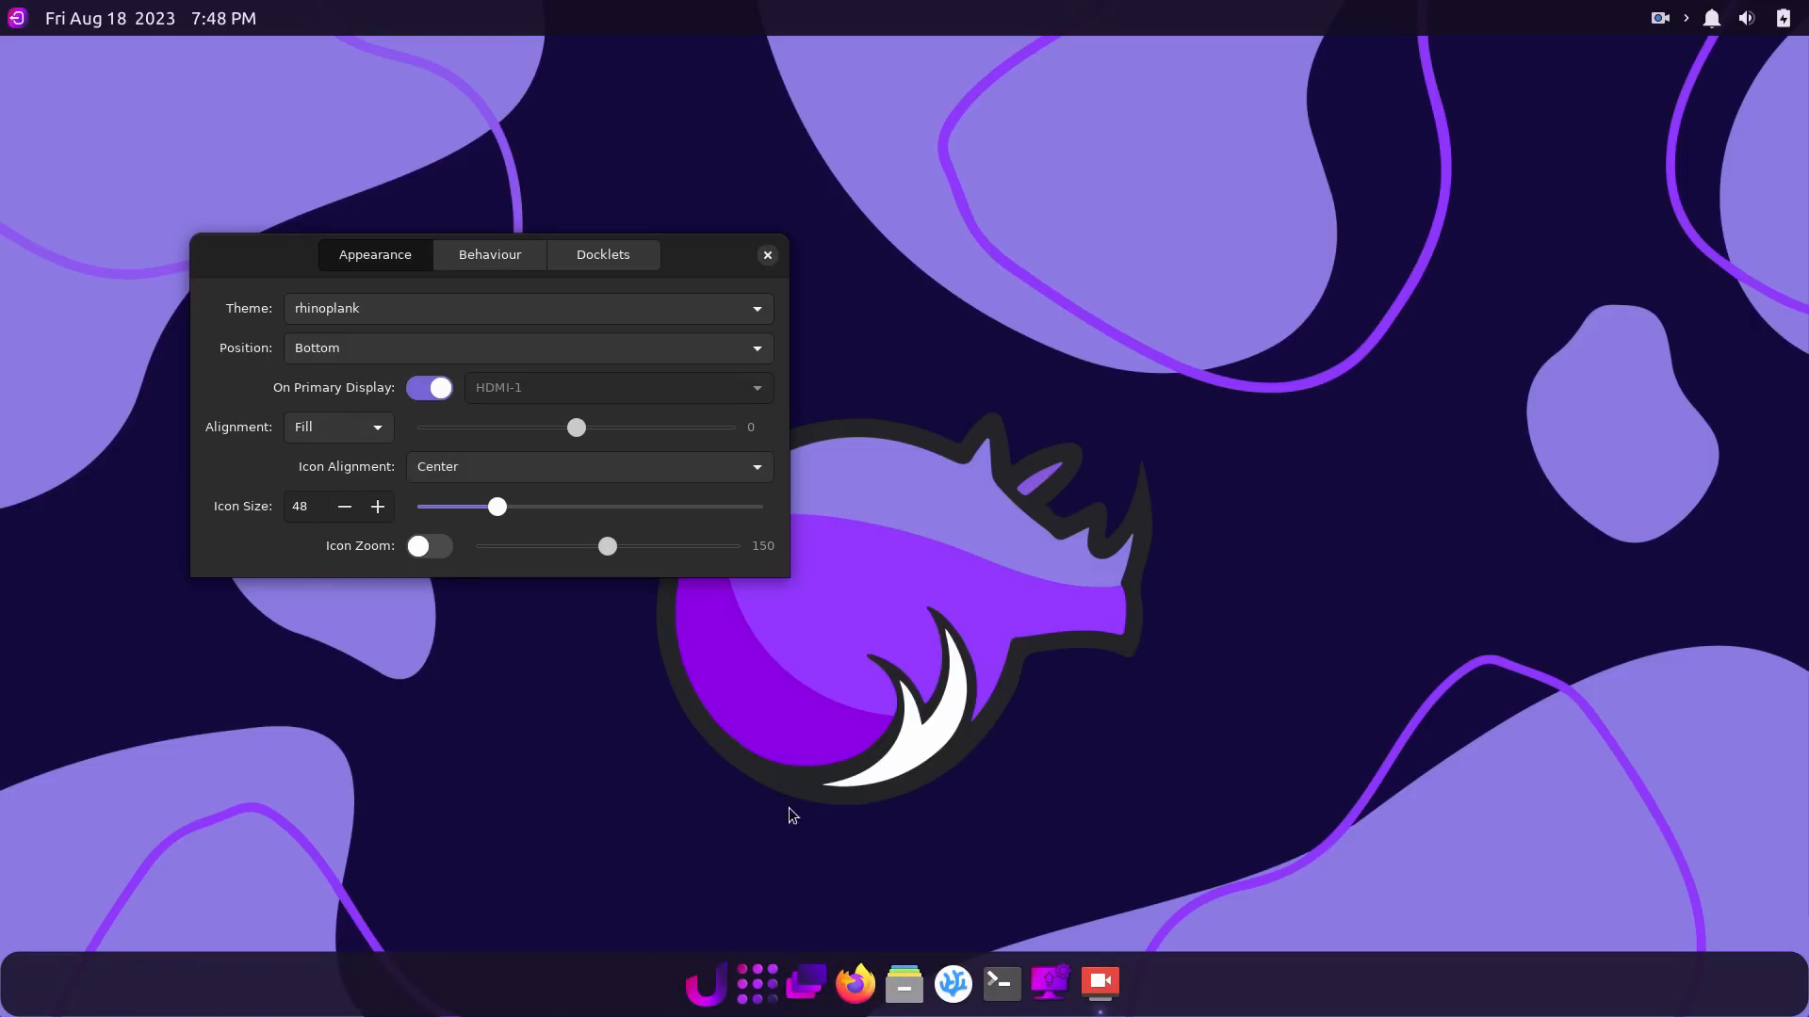
left_click(337, 426)
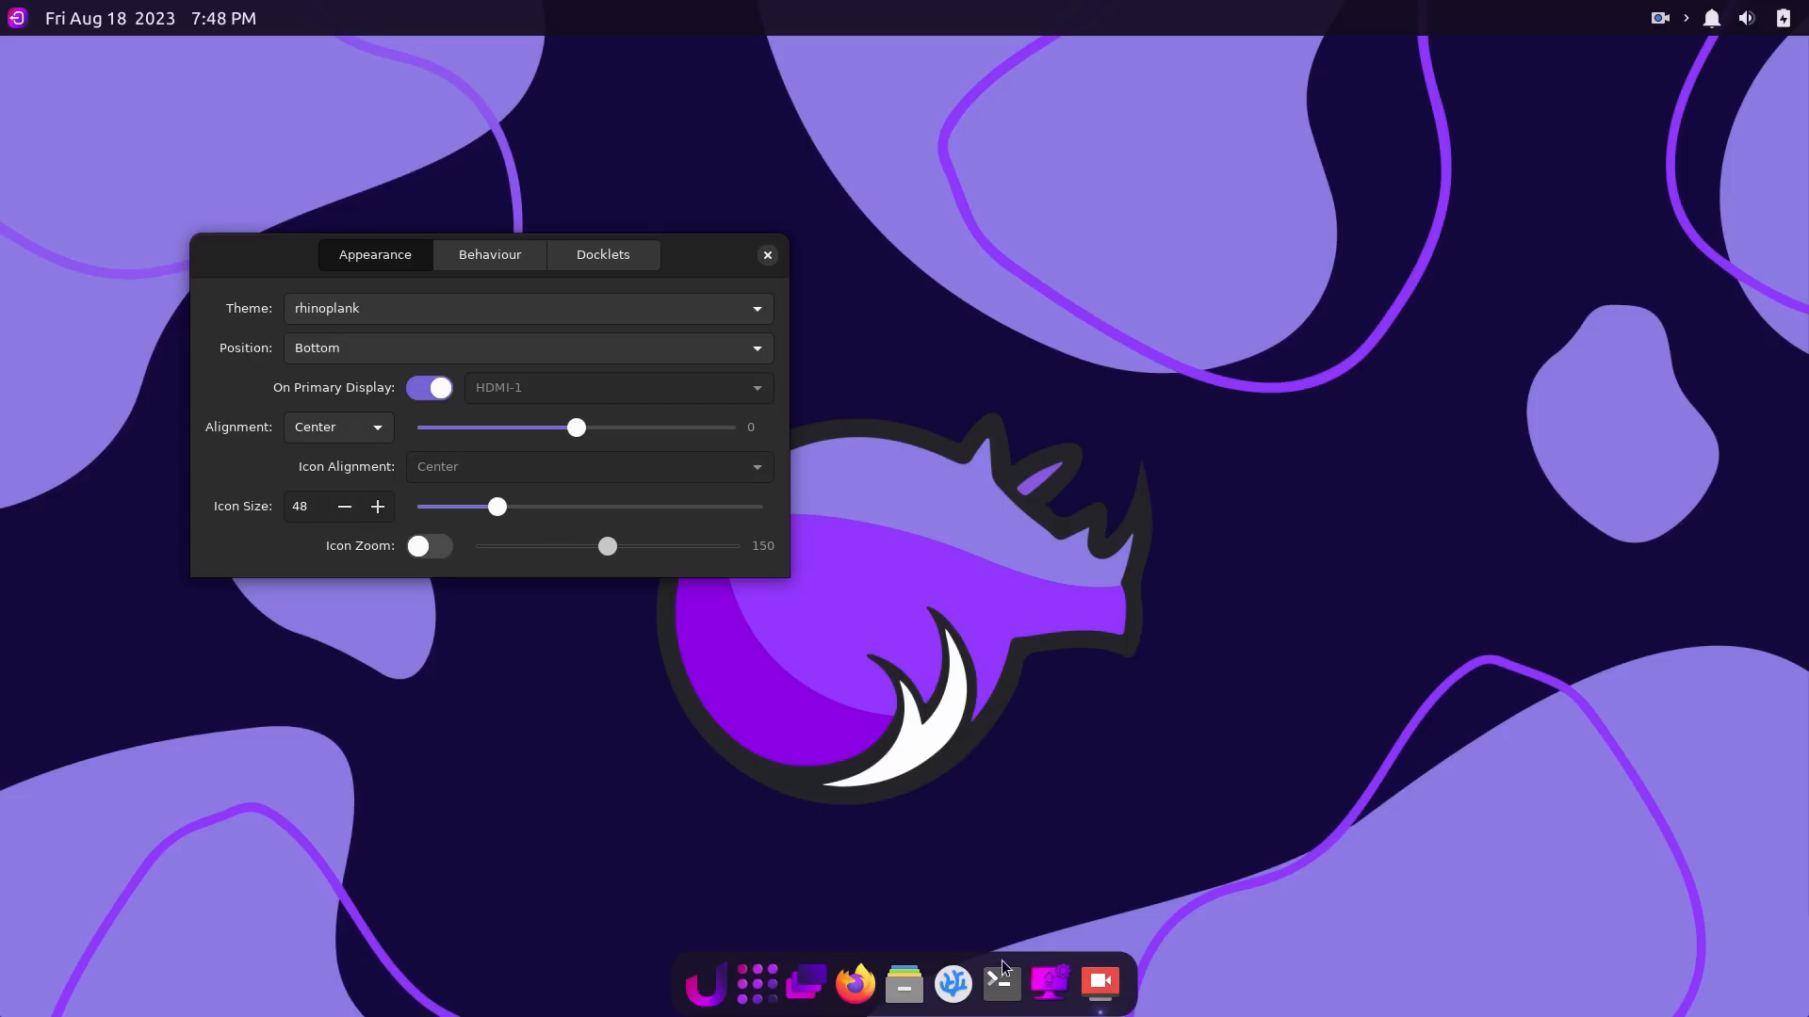
mouse_move(576, 430)
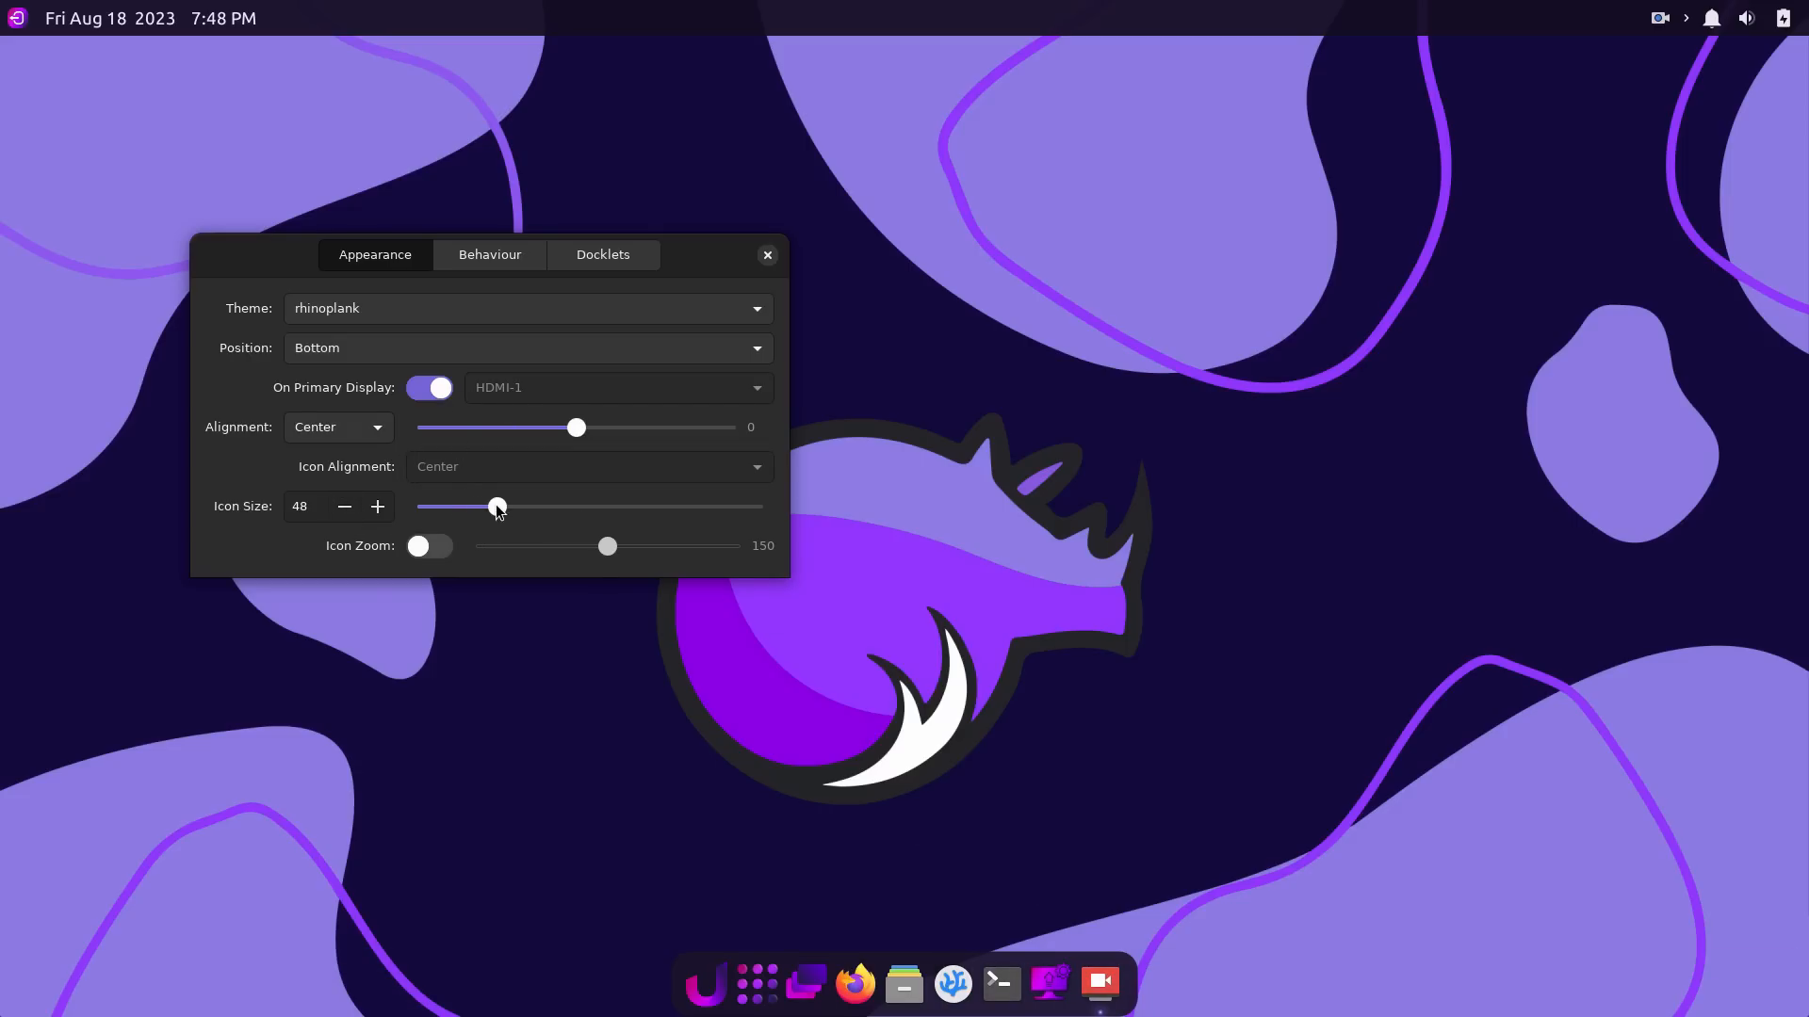
left_click_drag(497, 507, 588, 507)
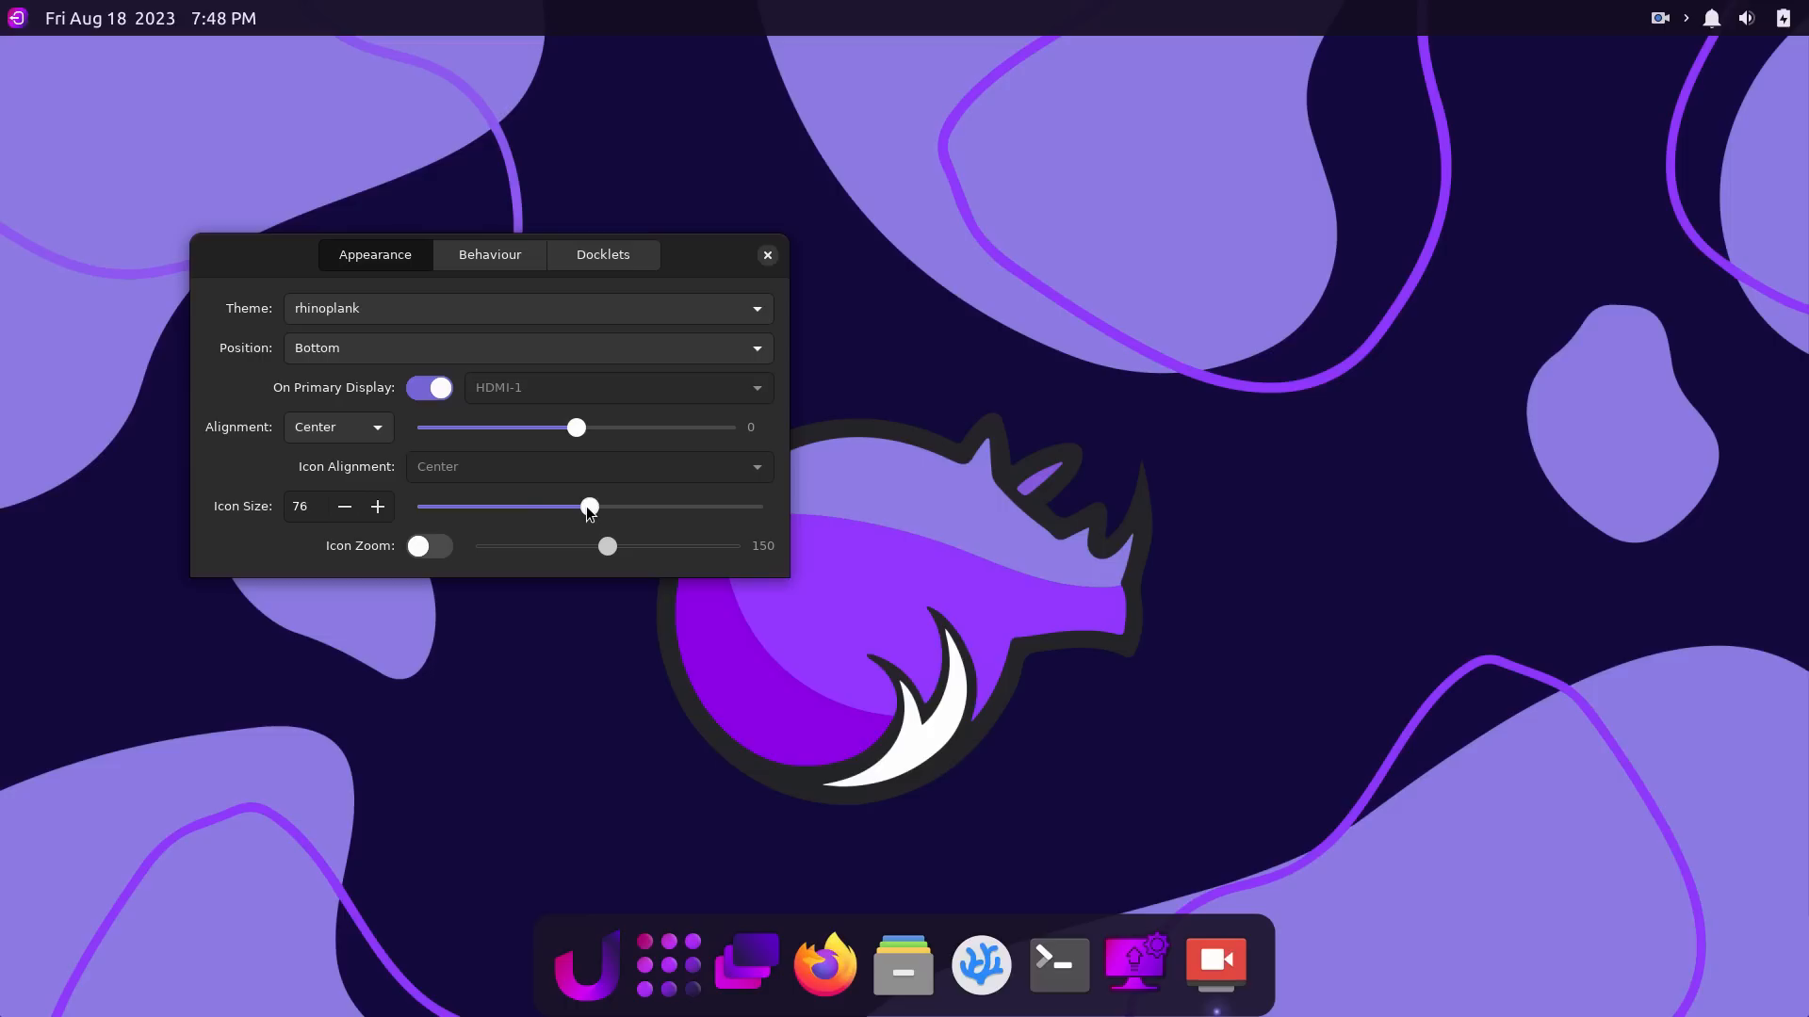
left_click_drag(587, 507, 498, 507)
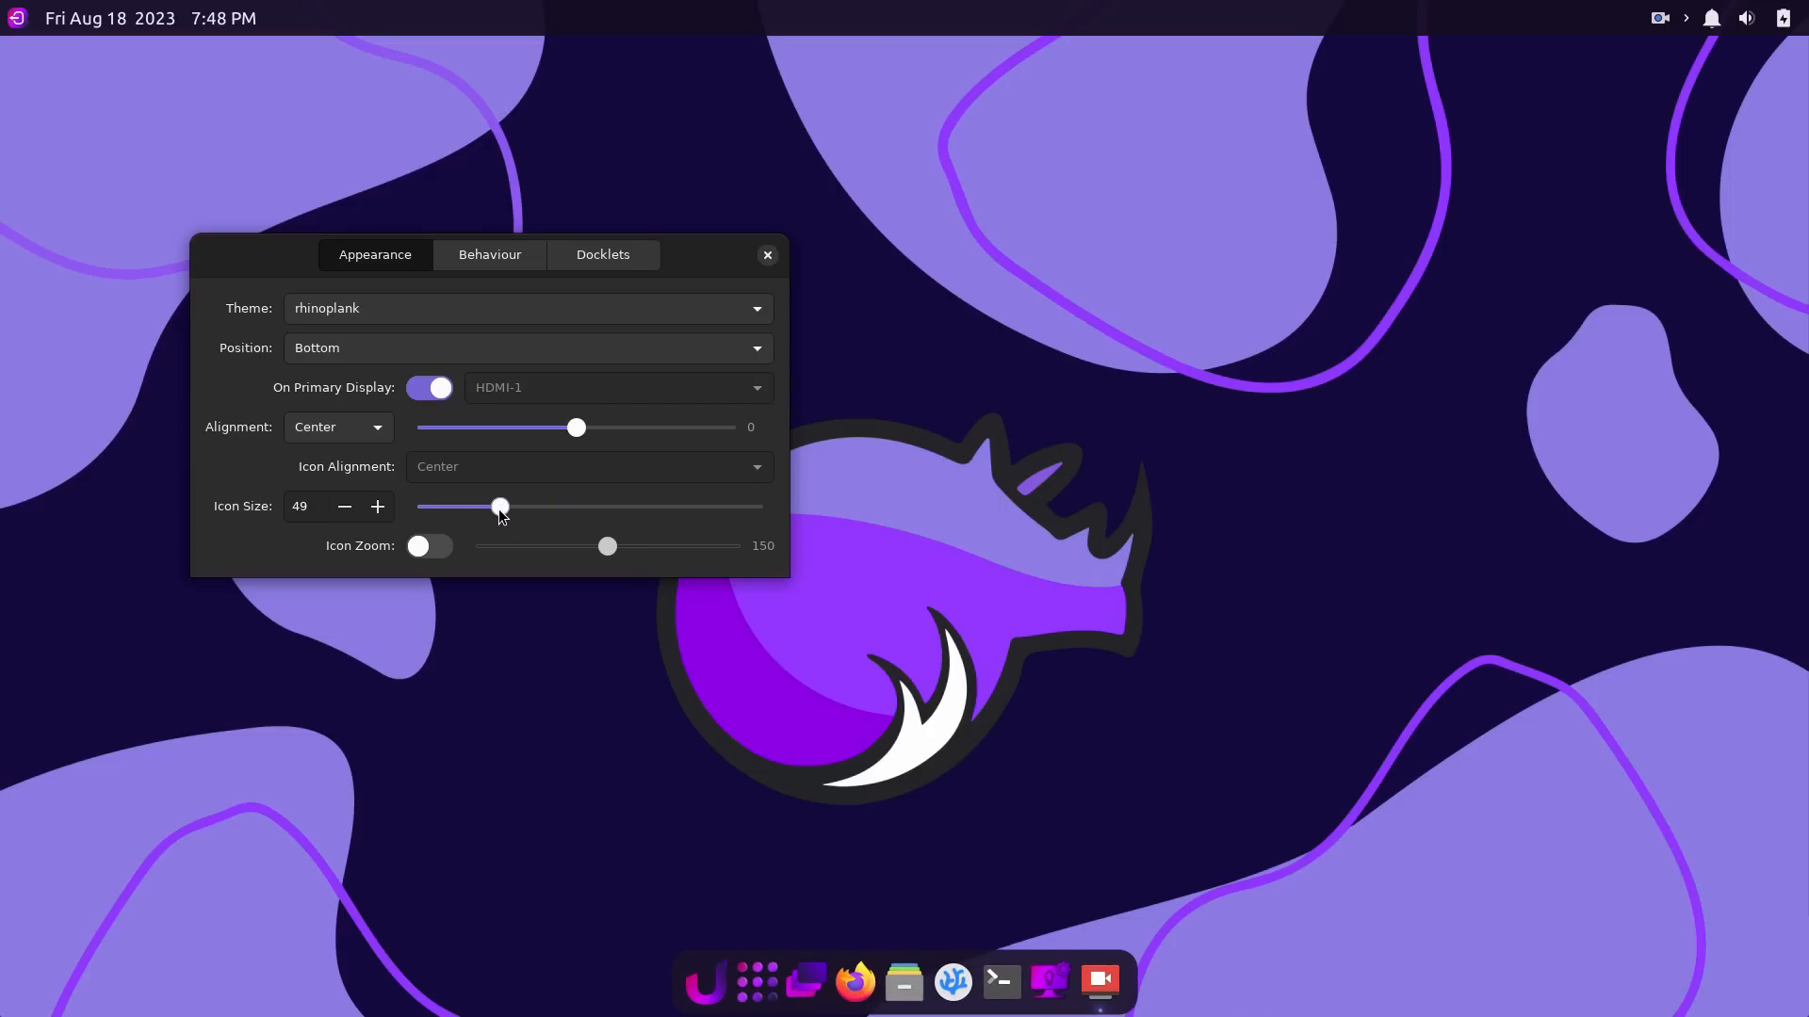
left_click_drag(499, 507, 496, 507)
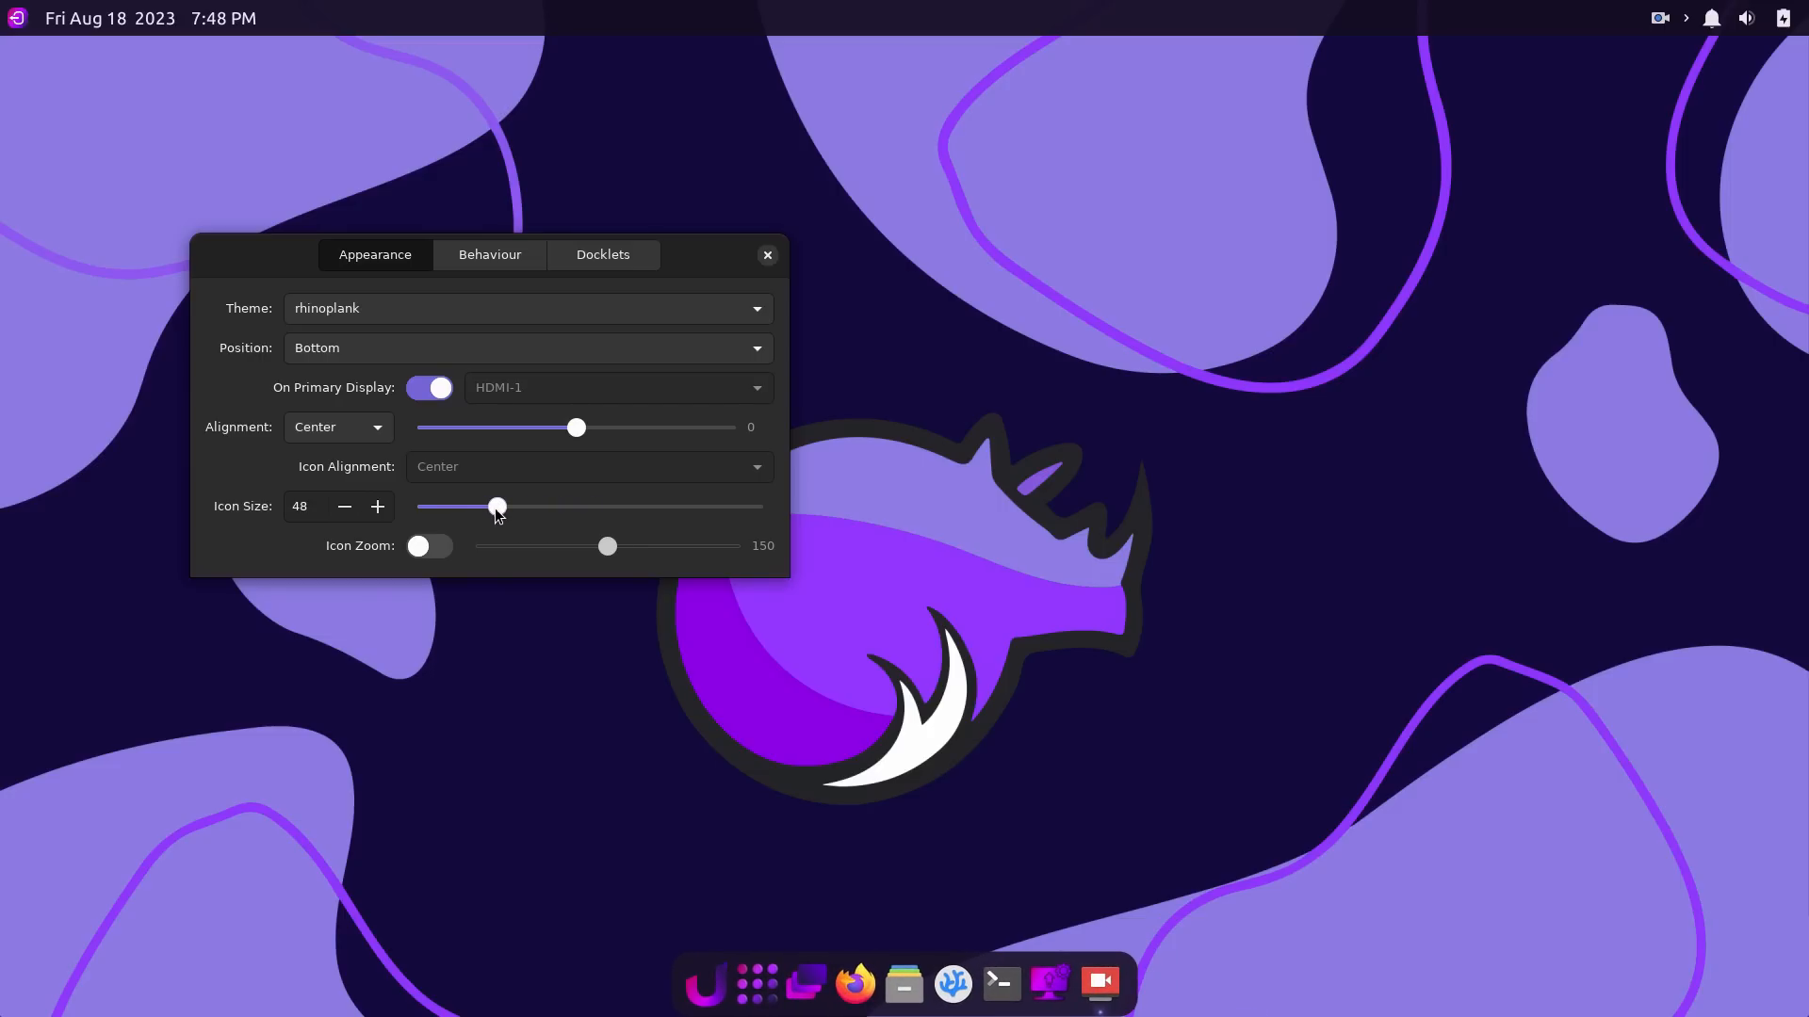
Enable icon zoom, try values from 200 down to 113, then disable zoom.
left_click(430, 546)
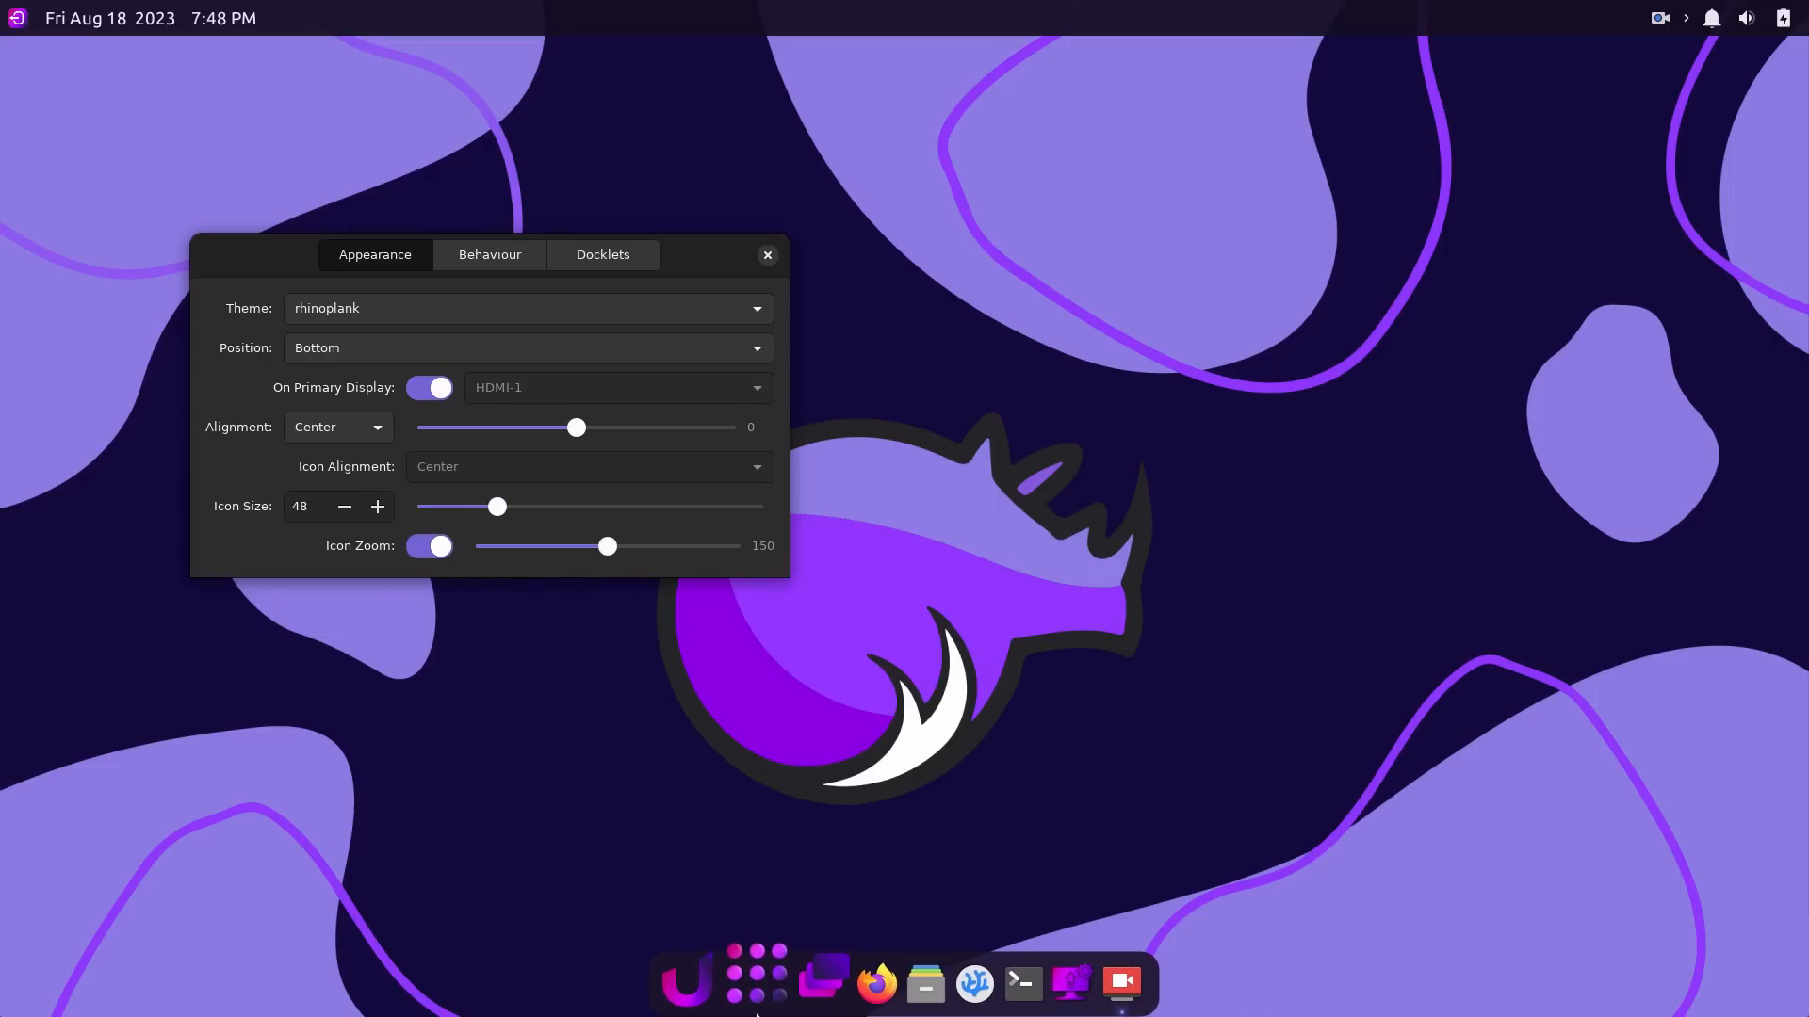
left_click_drag(608, 546, 739, 545)
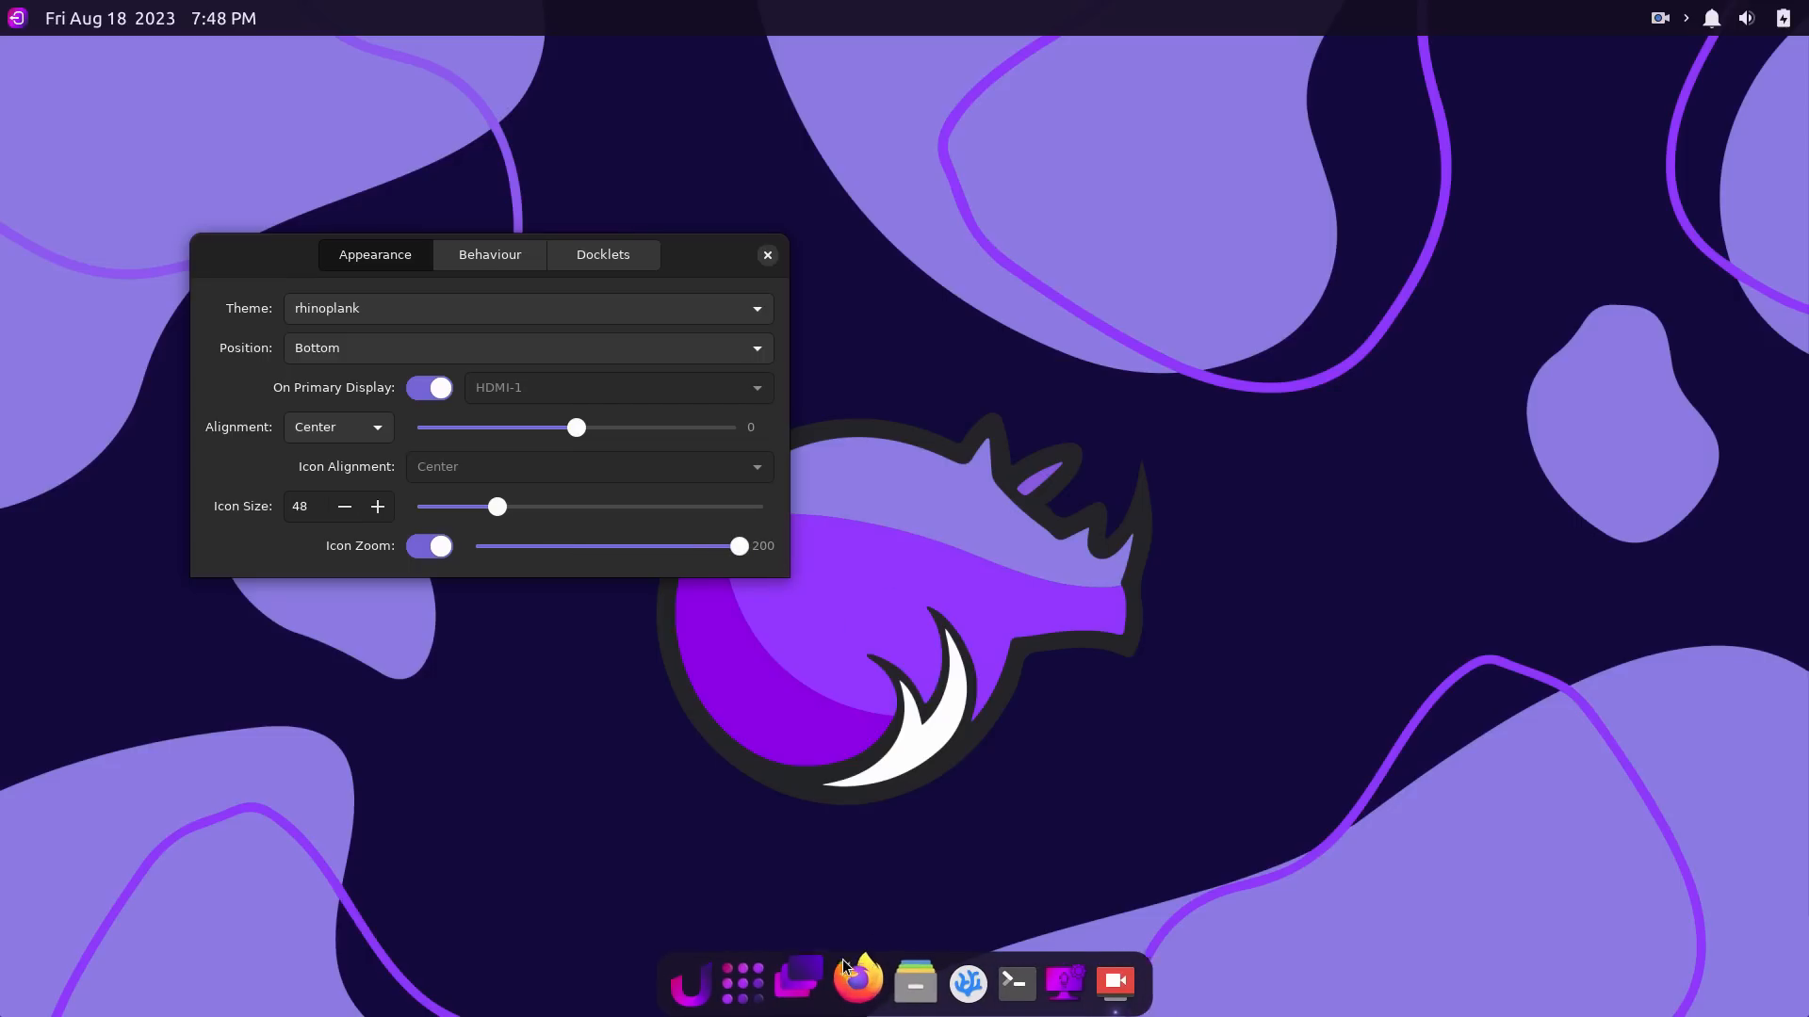
left_click_drag(738, 546, 498, 546)
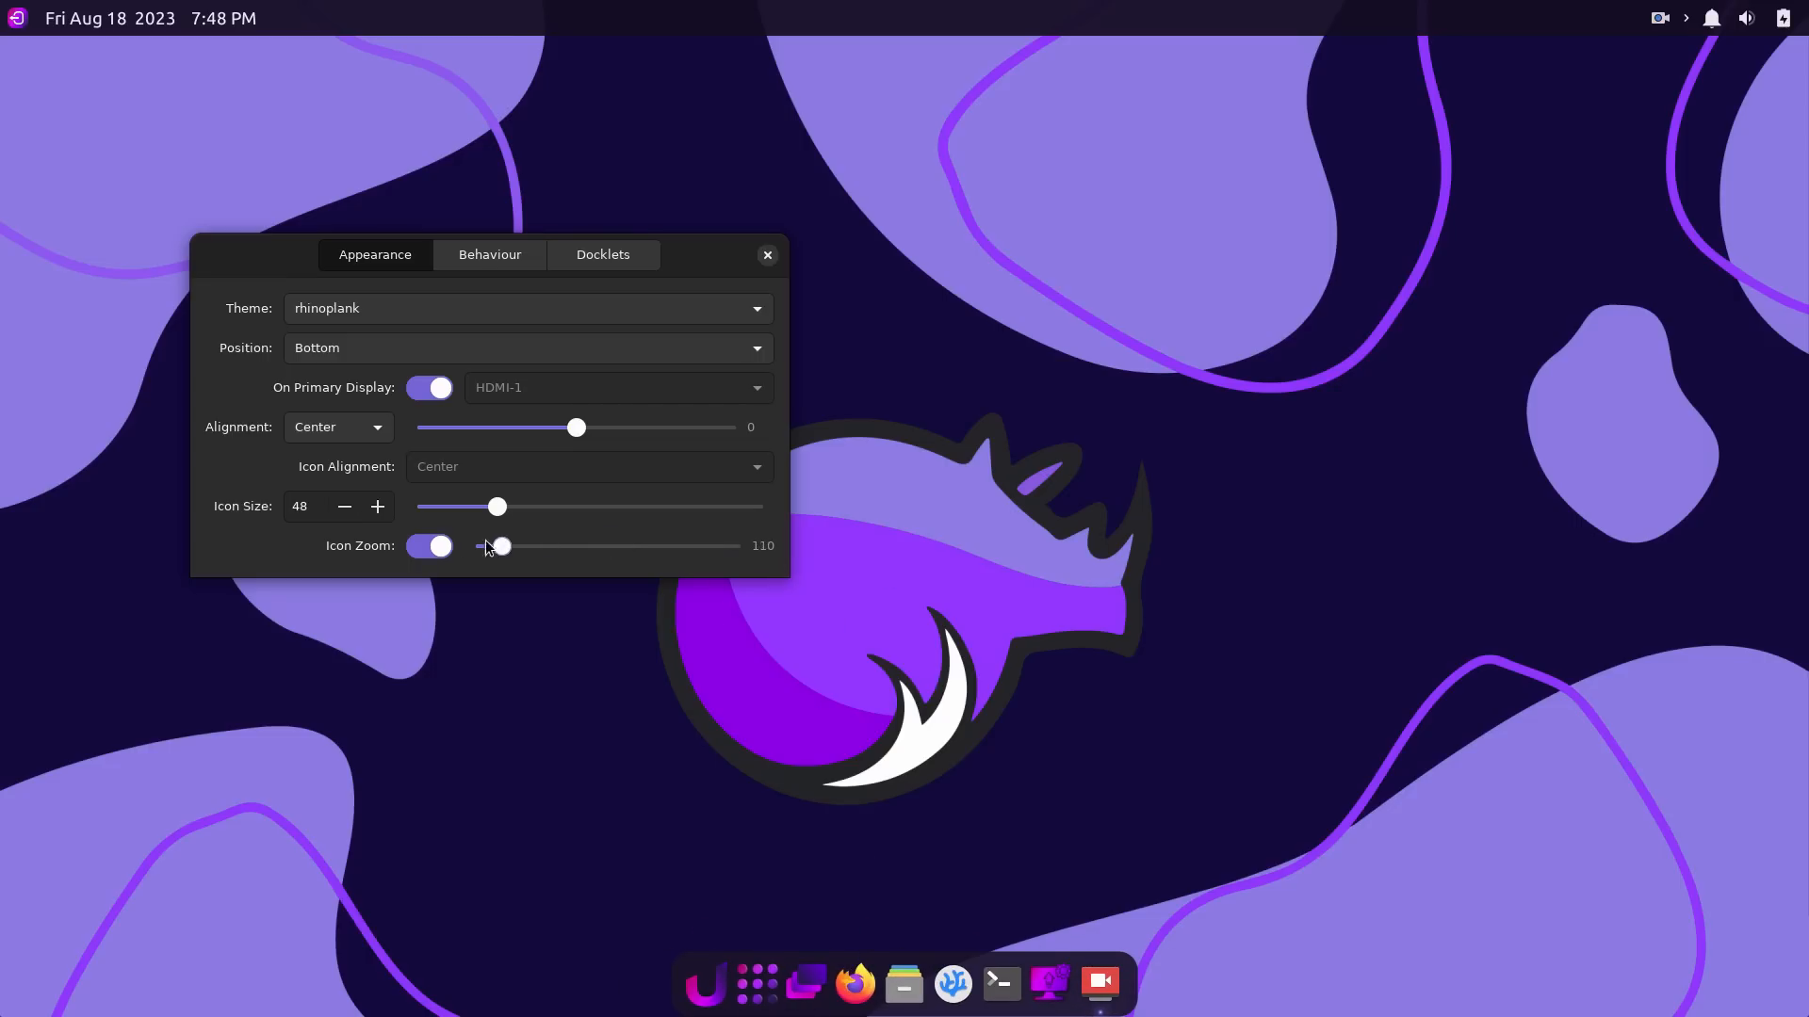
left_click_drag(498, 545, 494, 546)
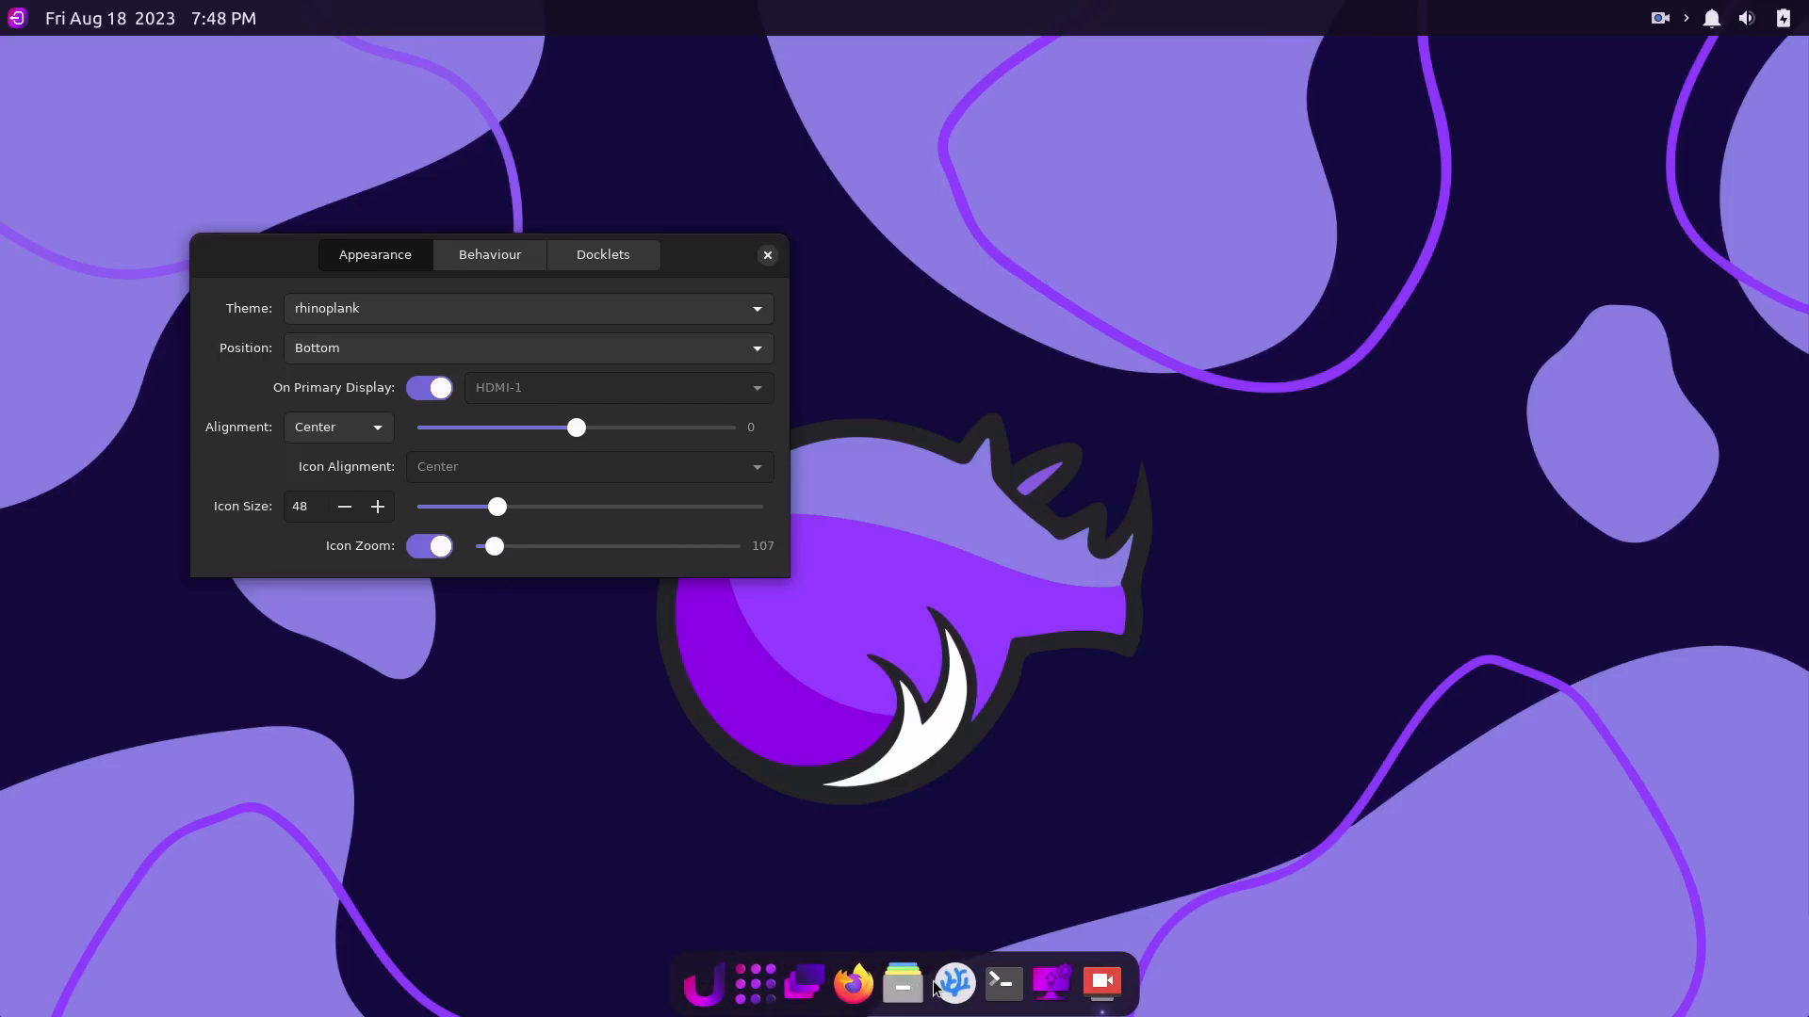
left_click_drag(494, 545, 513, 546)
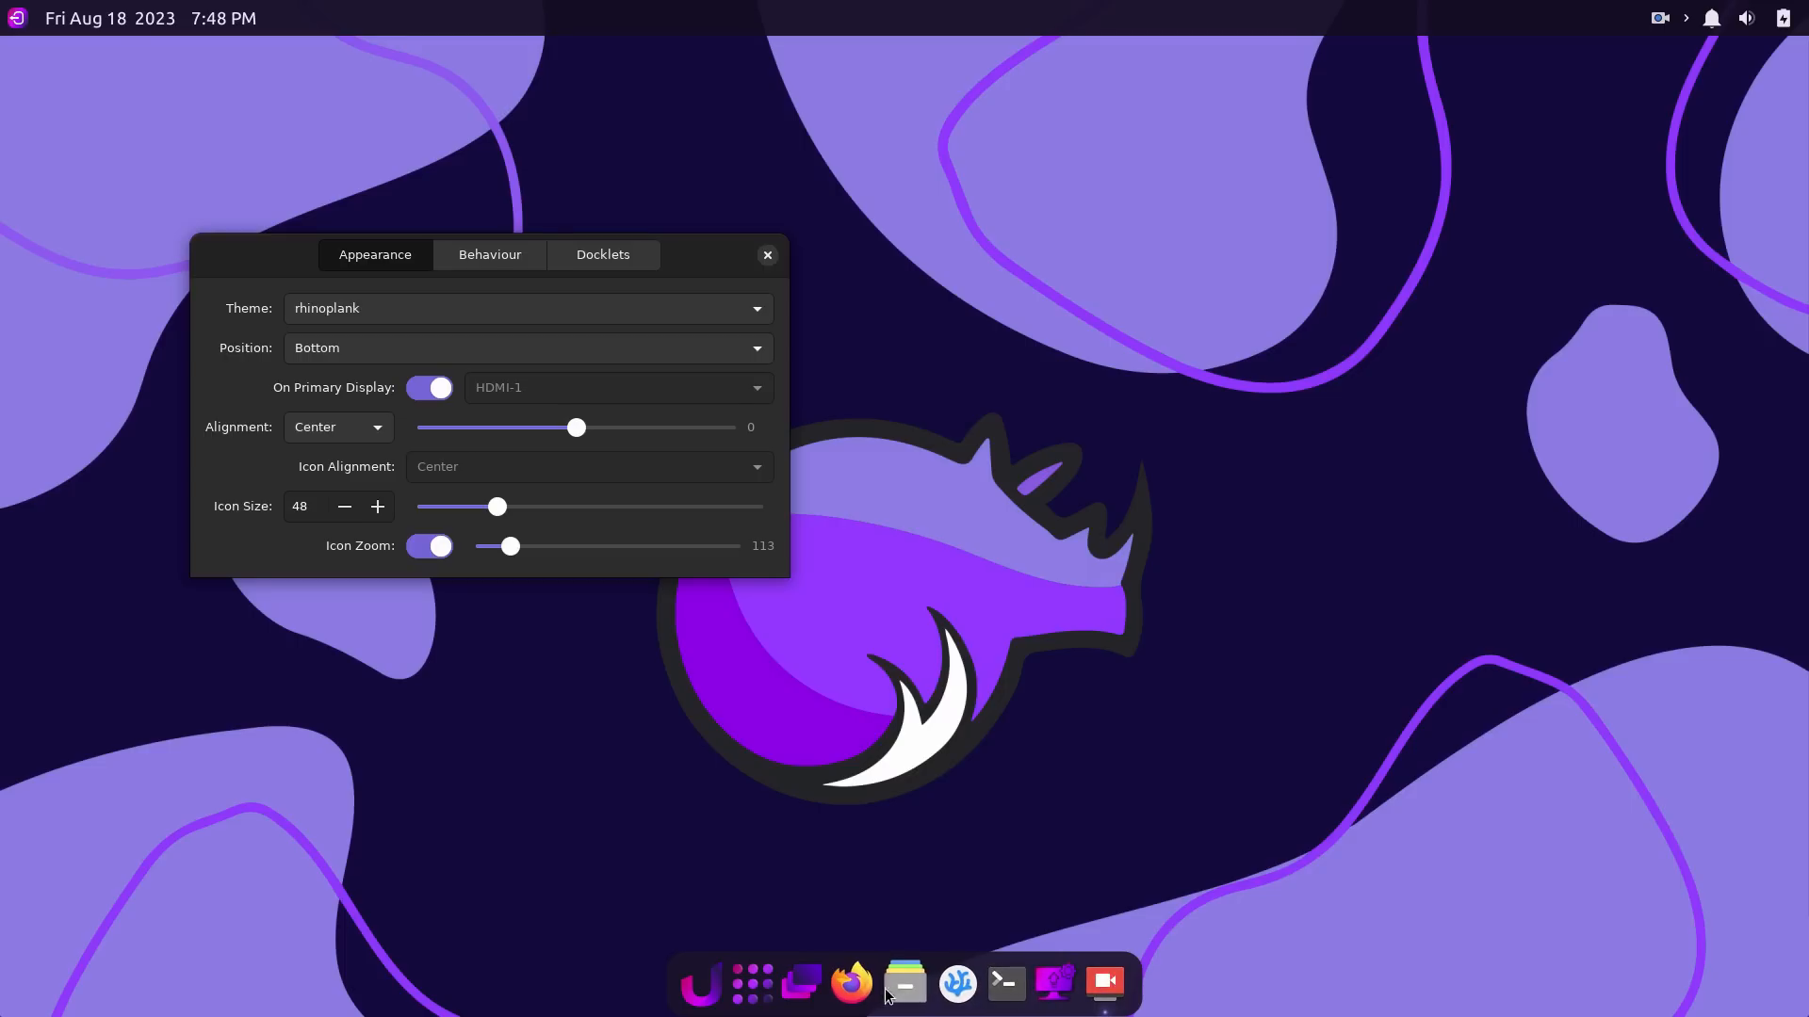
left_click(429, 546)
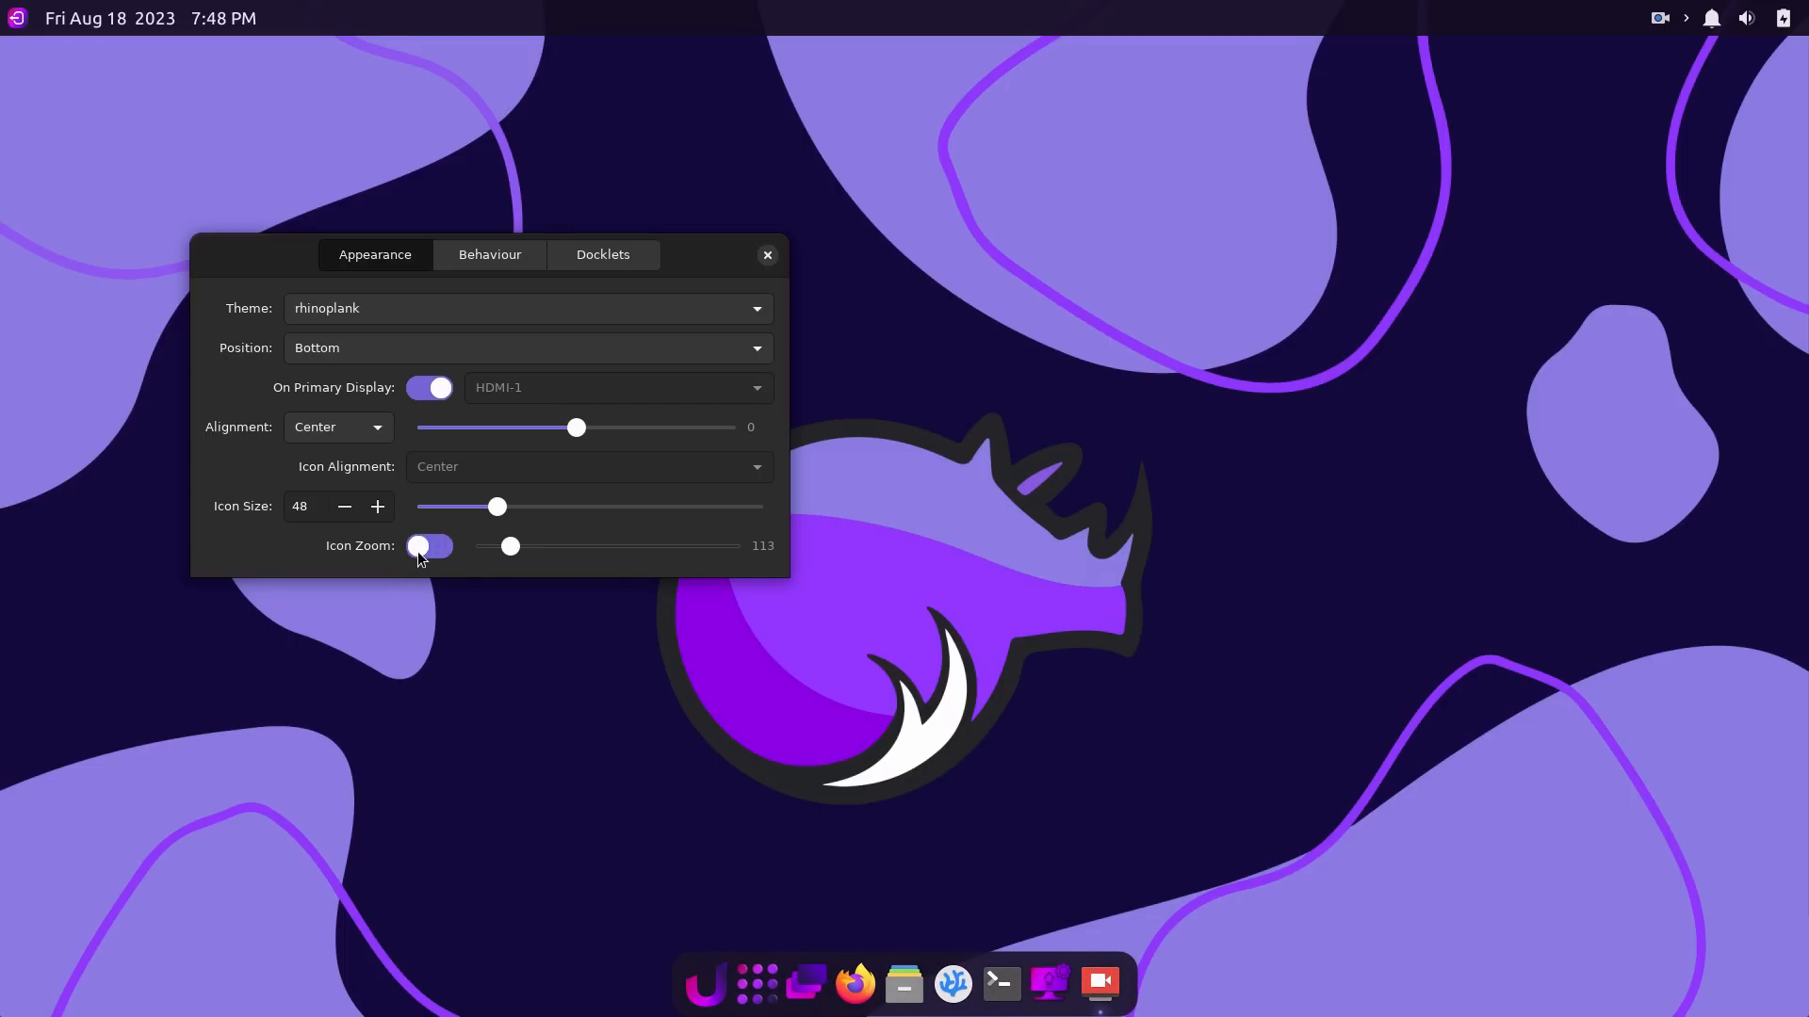
Show behaviour settings, launch Thunar from the dock, keep Intellihide, and reposition the window.
left_click(488, 256)
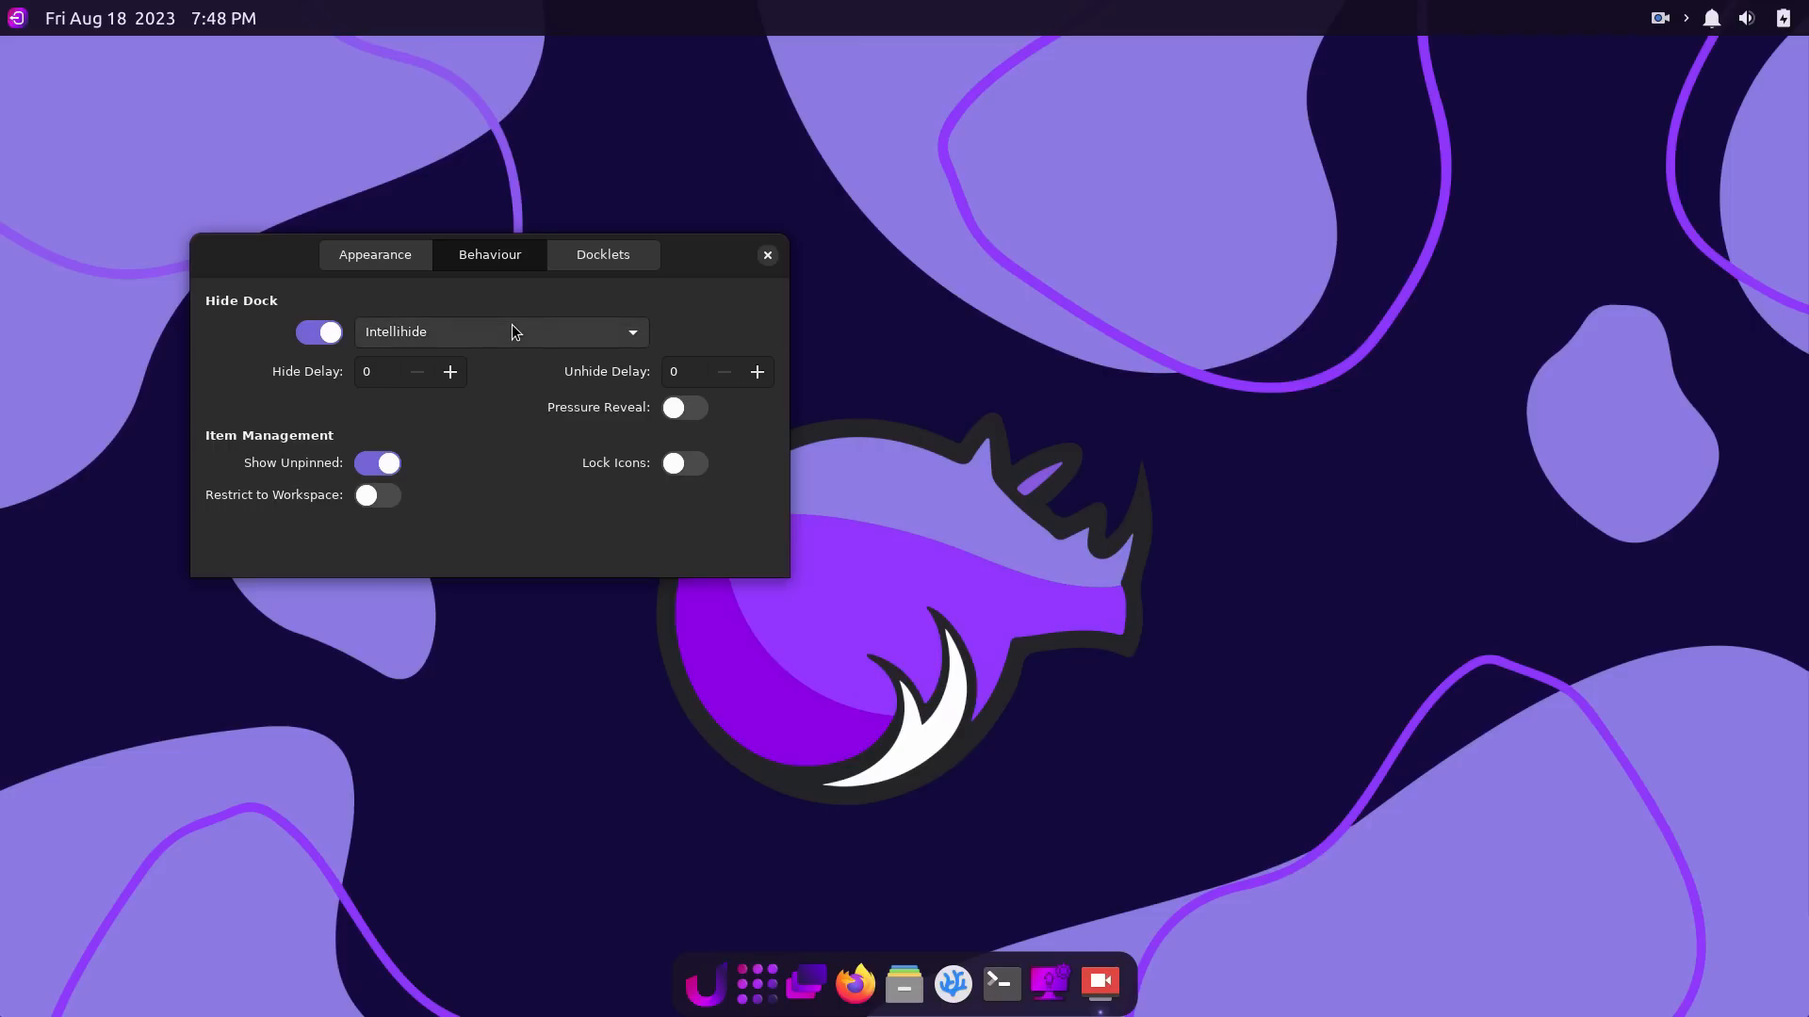
mouse_move(903, 983)
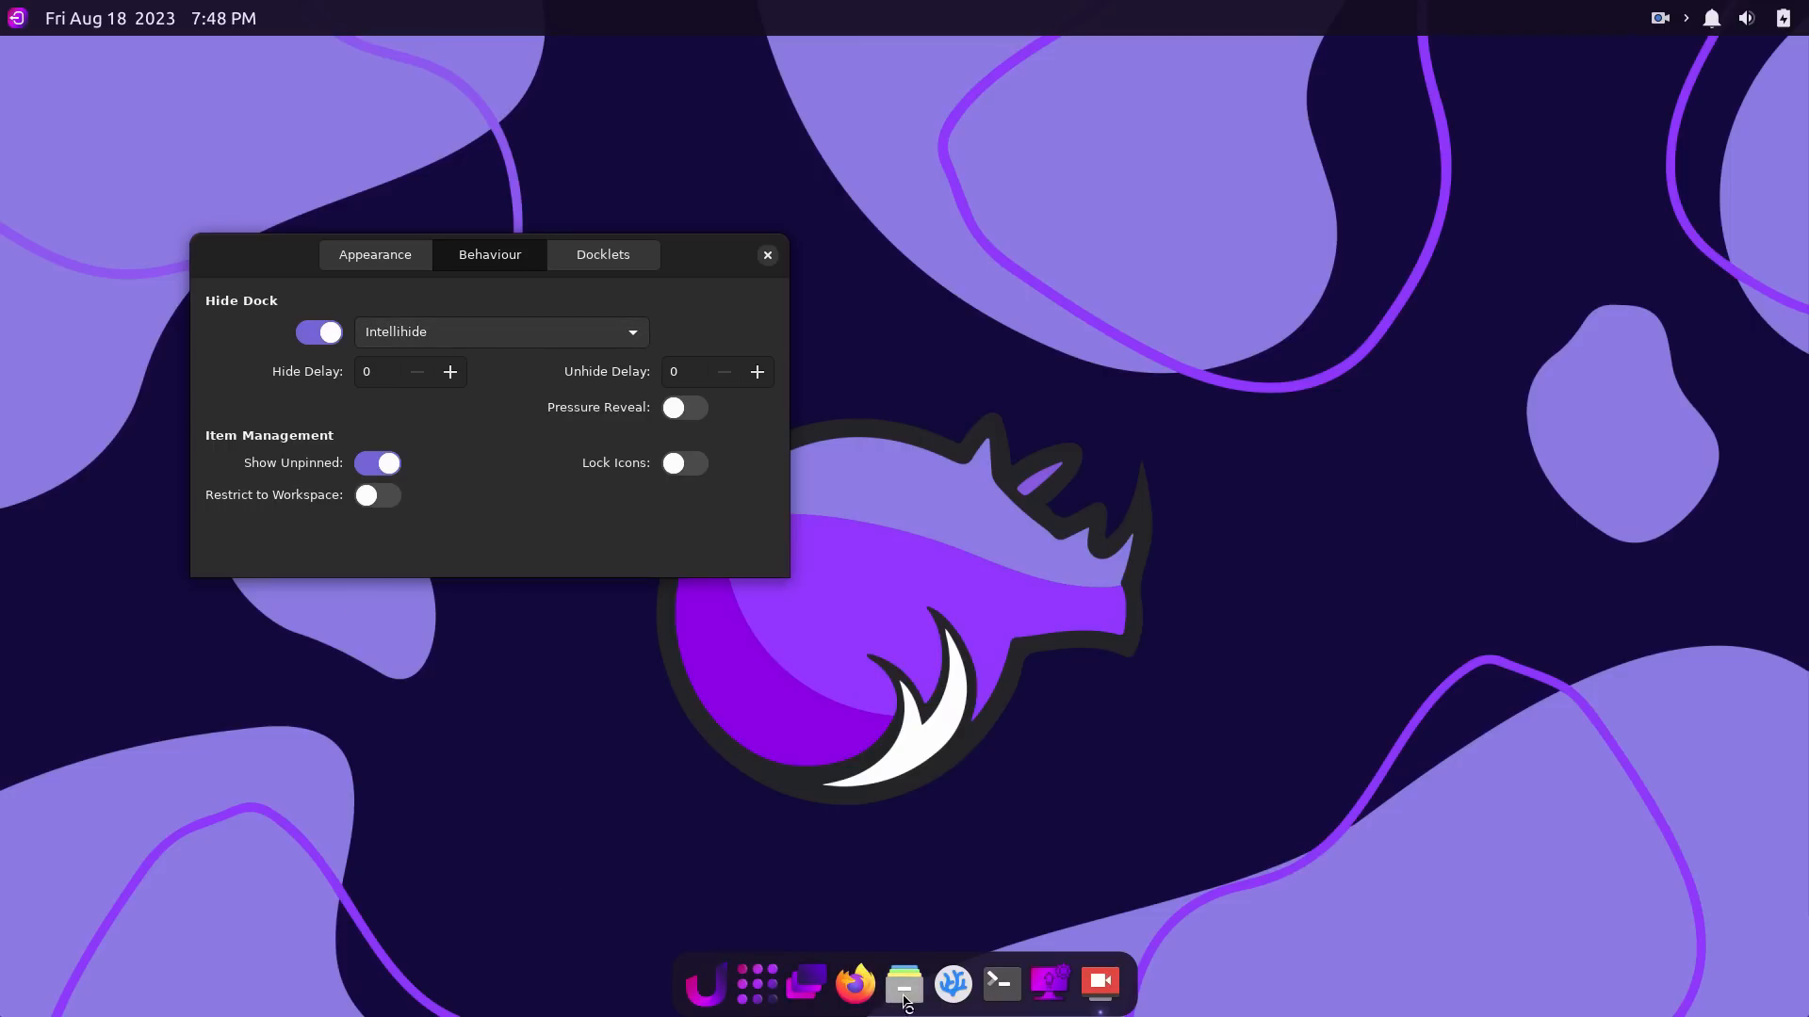
left_click(903, 984)
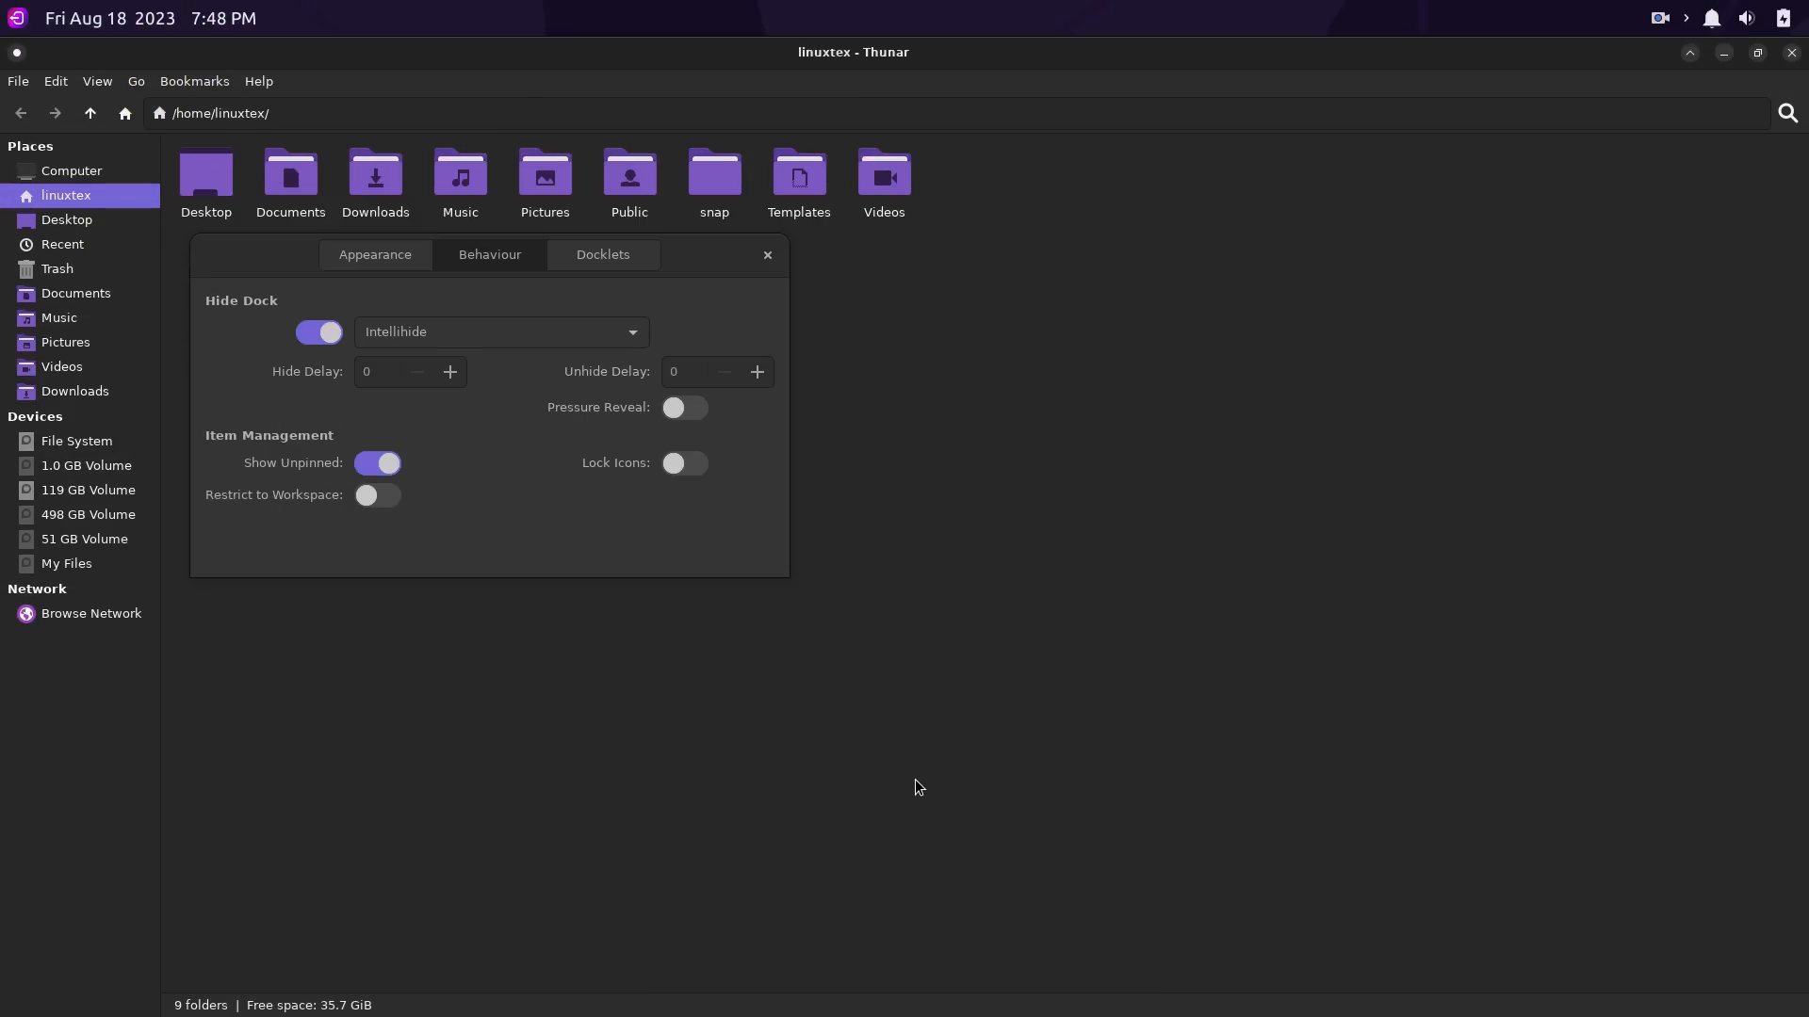
mouse_move(1006, 55)
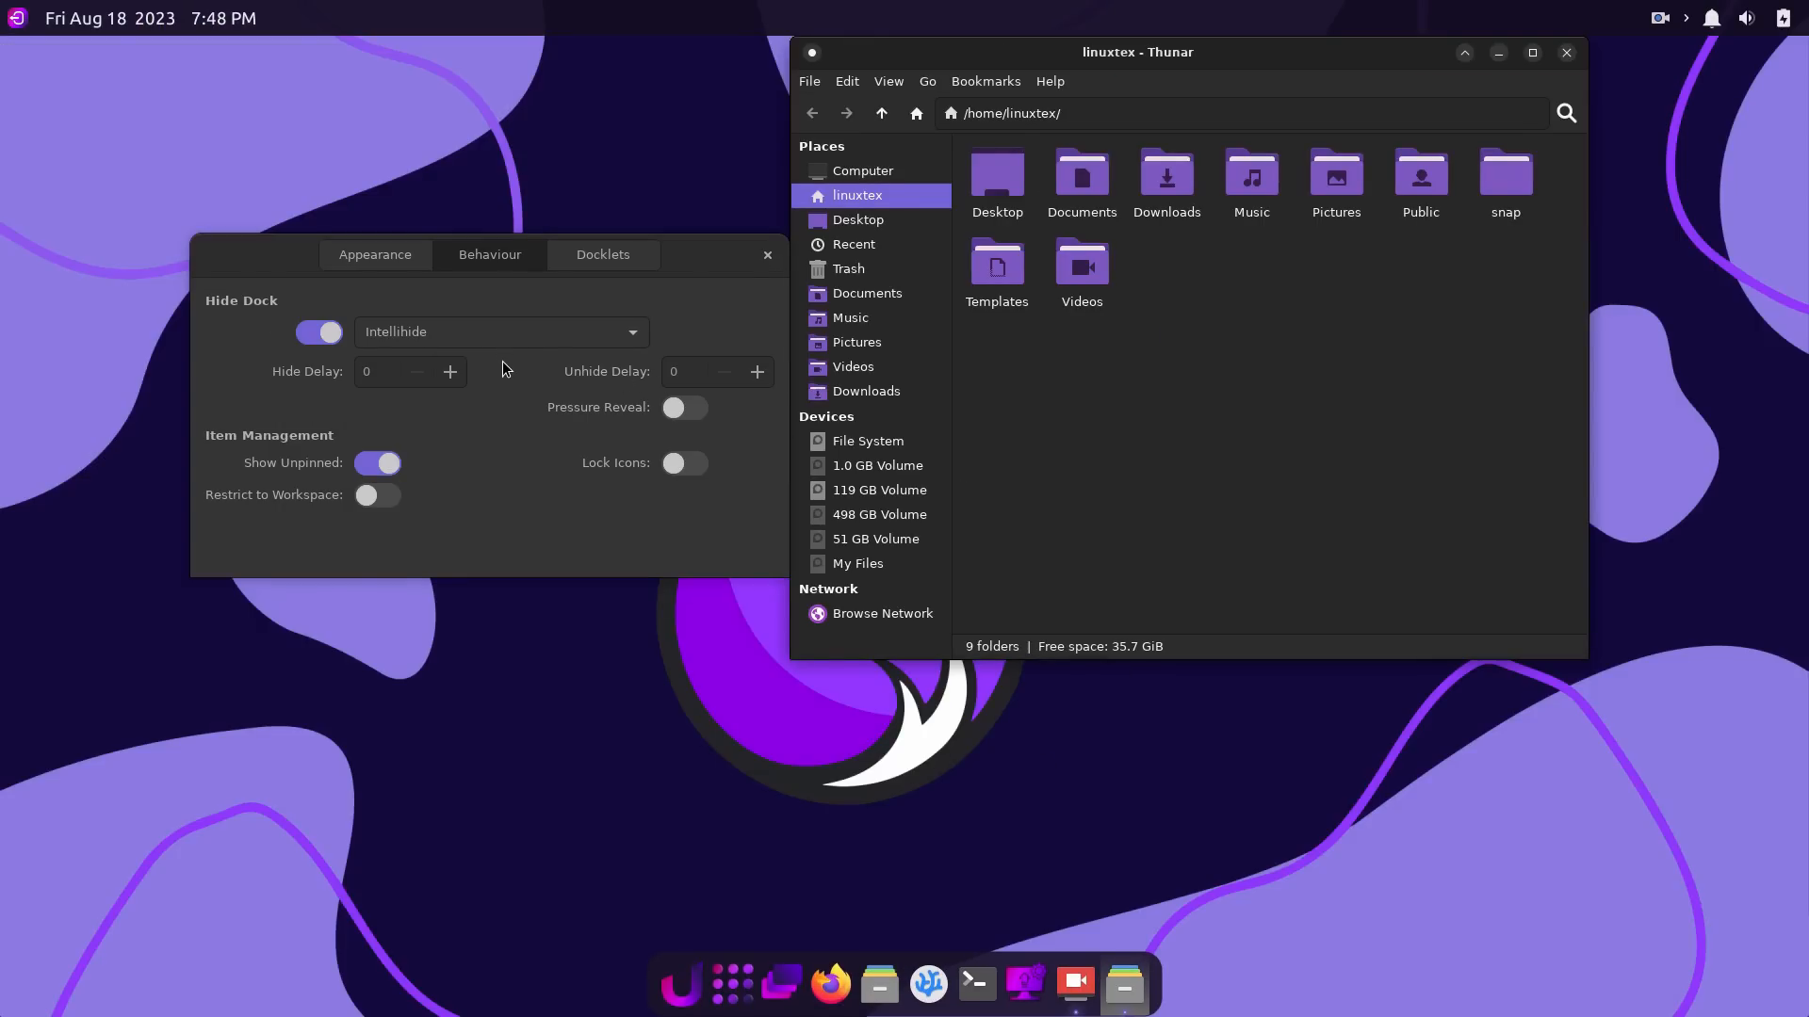
left_click(501, 333)
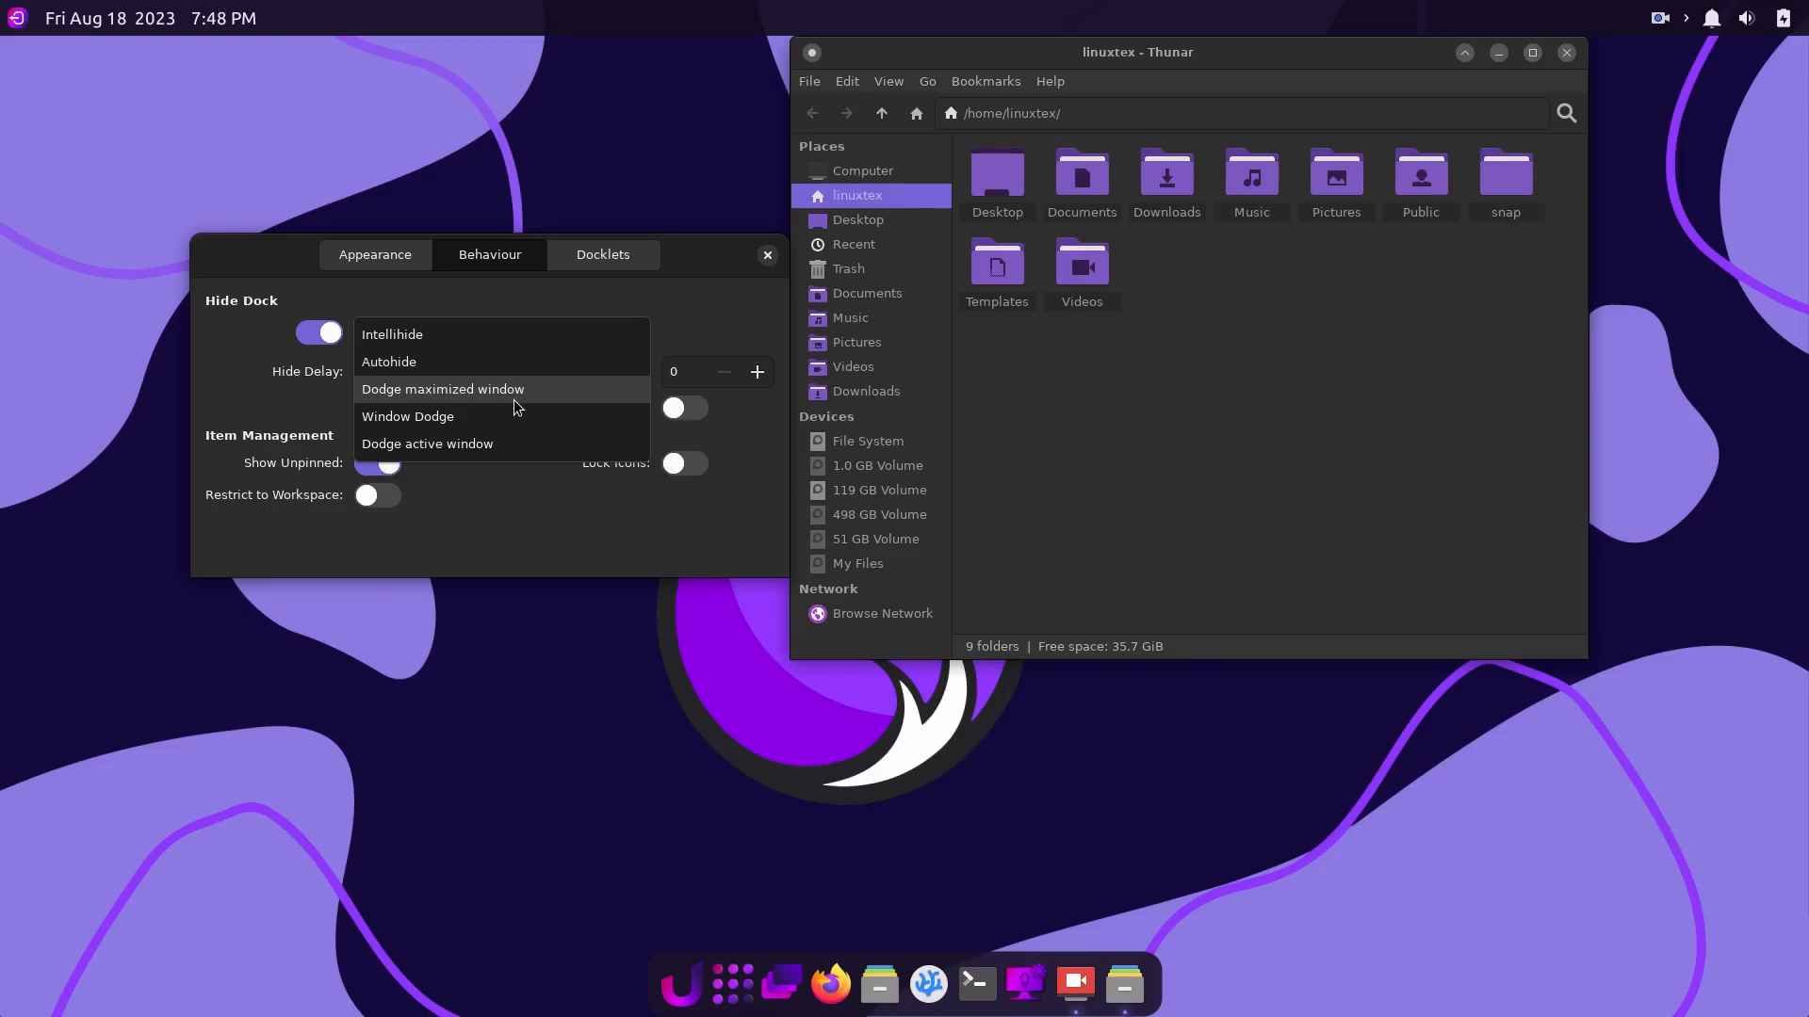
left_click(391, 335)
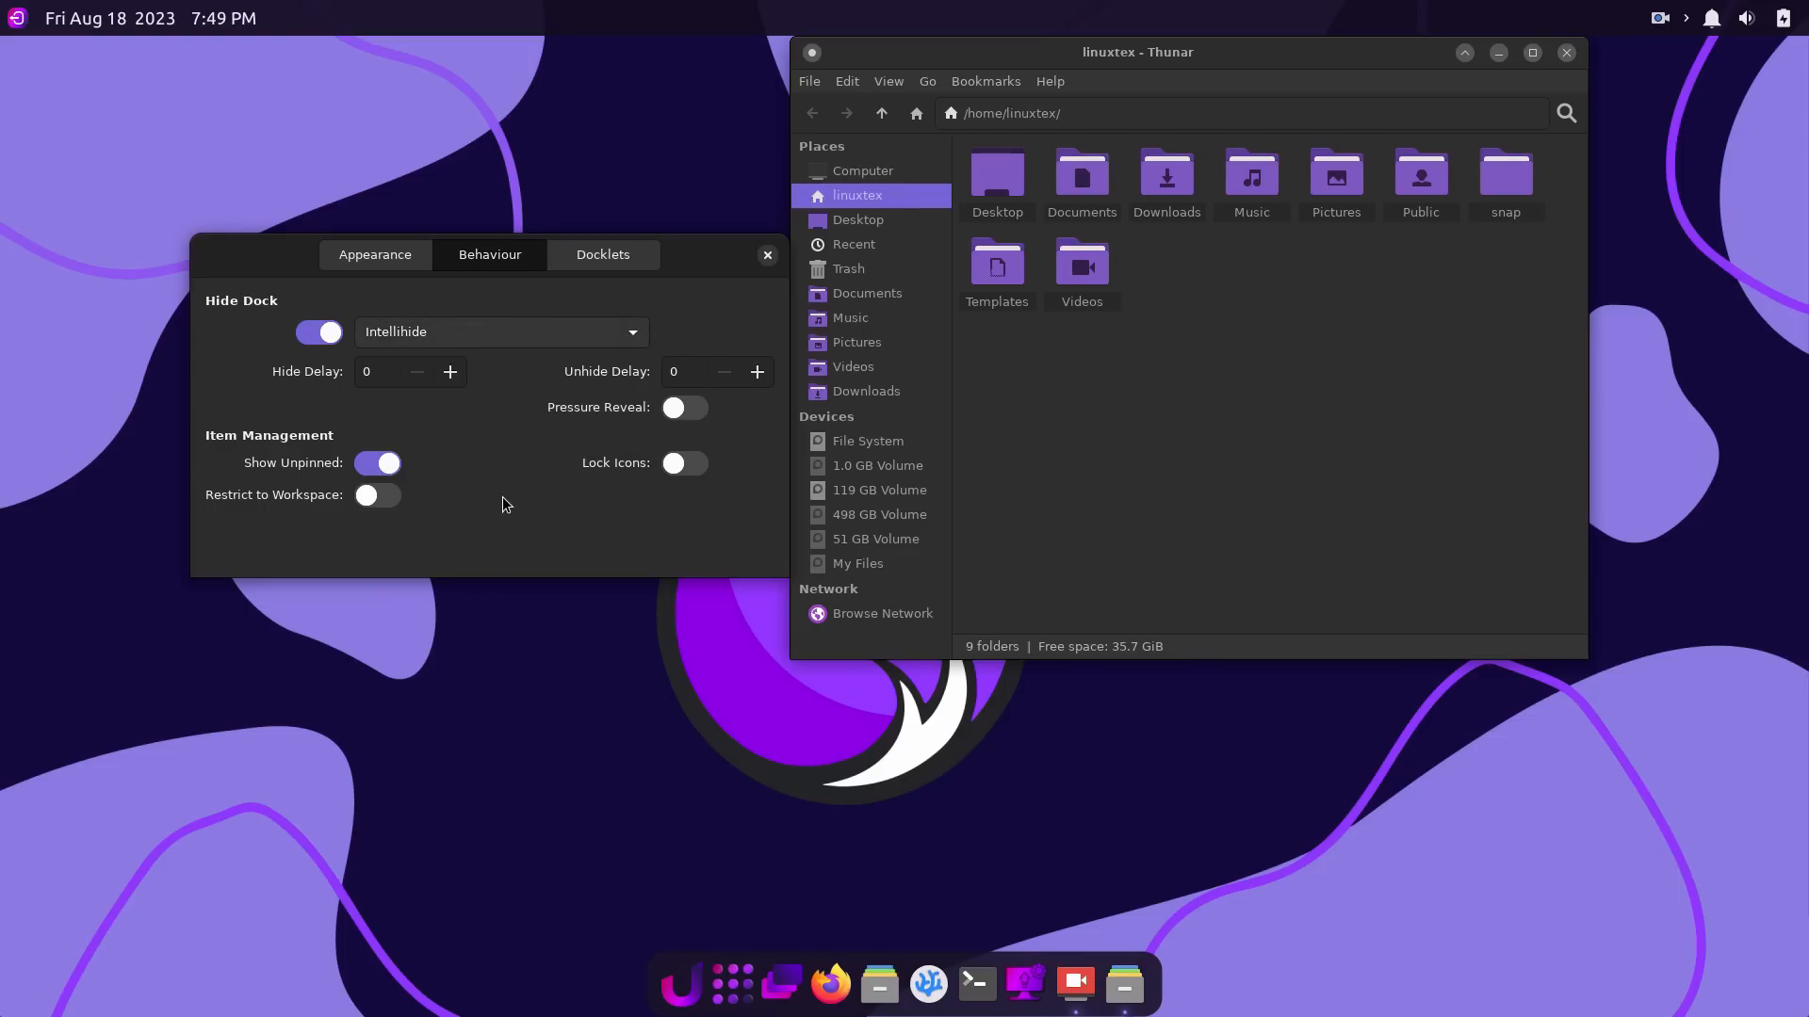
left_click_drag(484, 255, 871, 712)
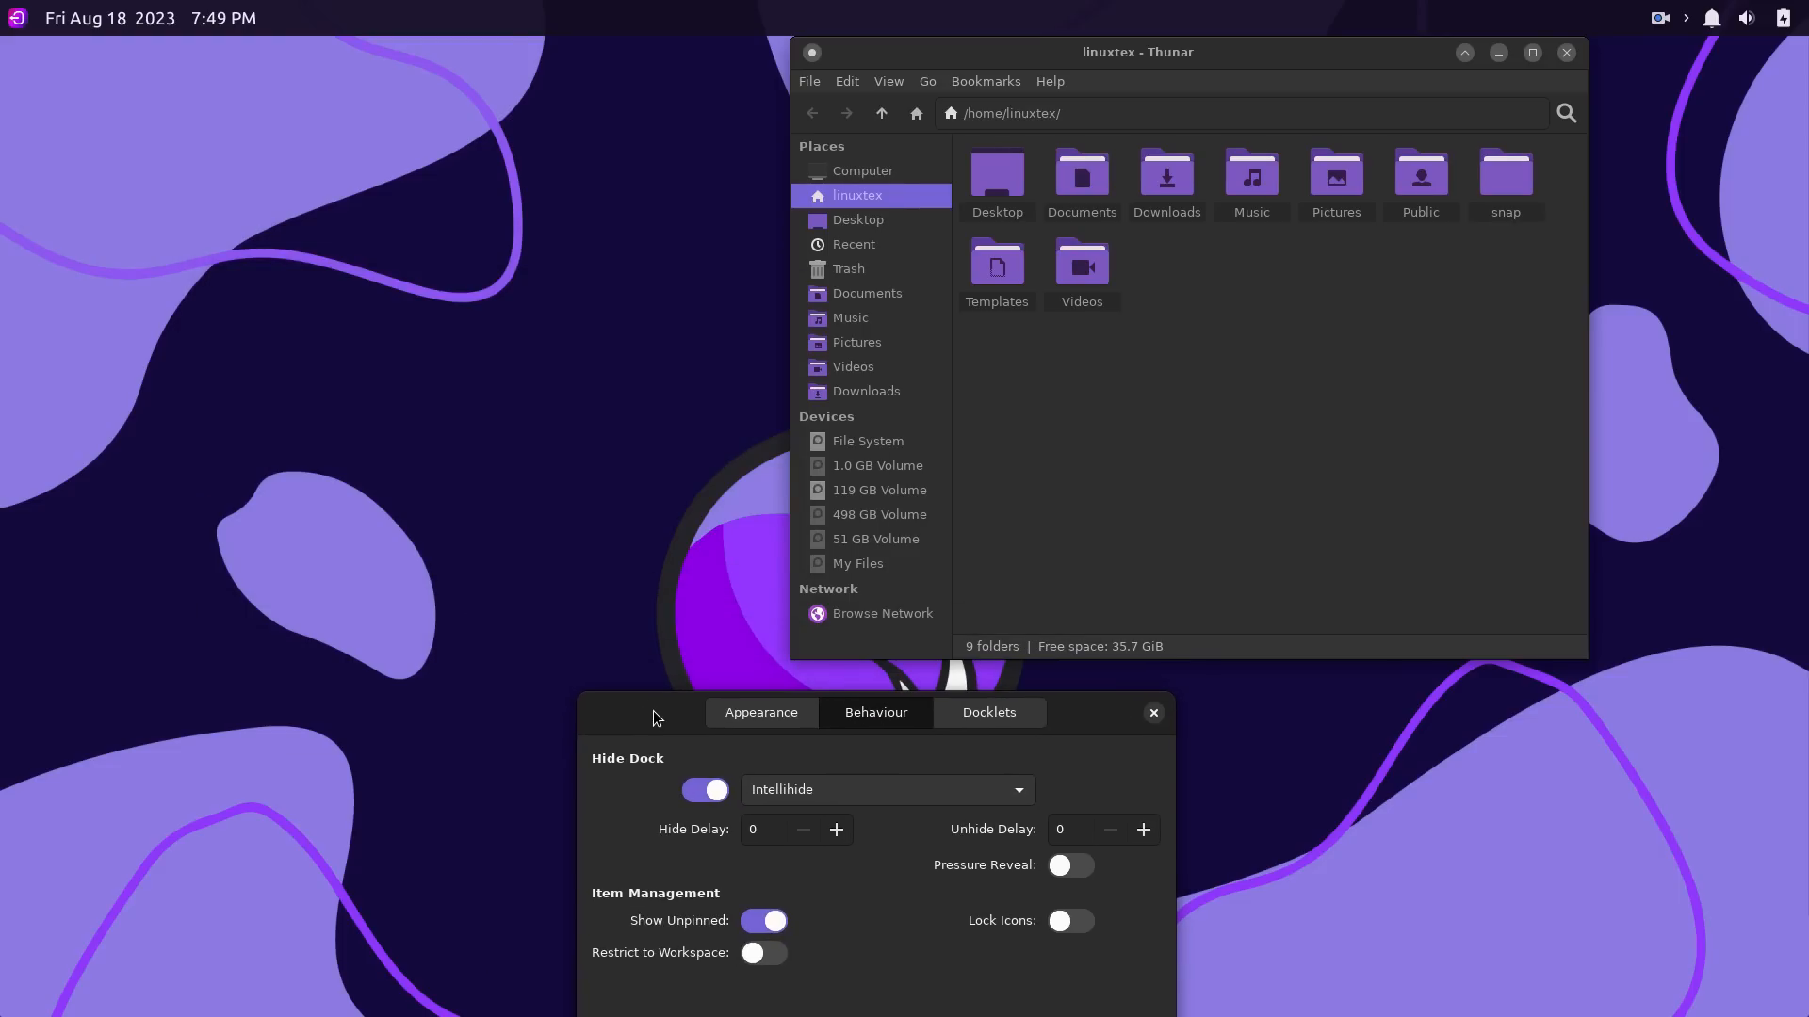
left_click_drag(657, 712, 380, 680)
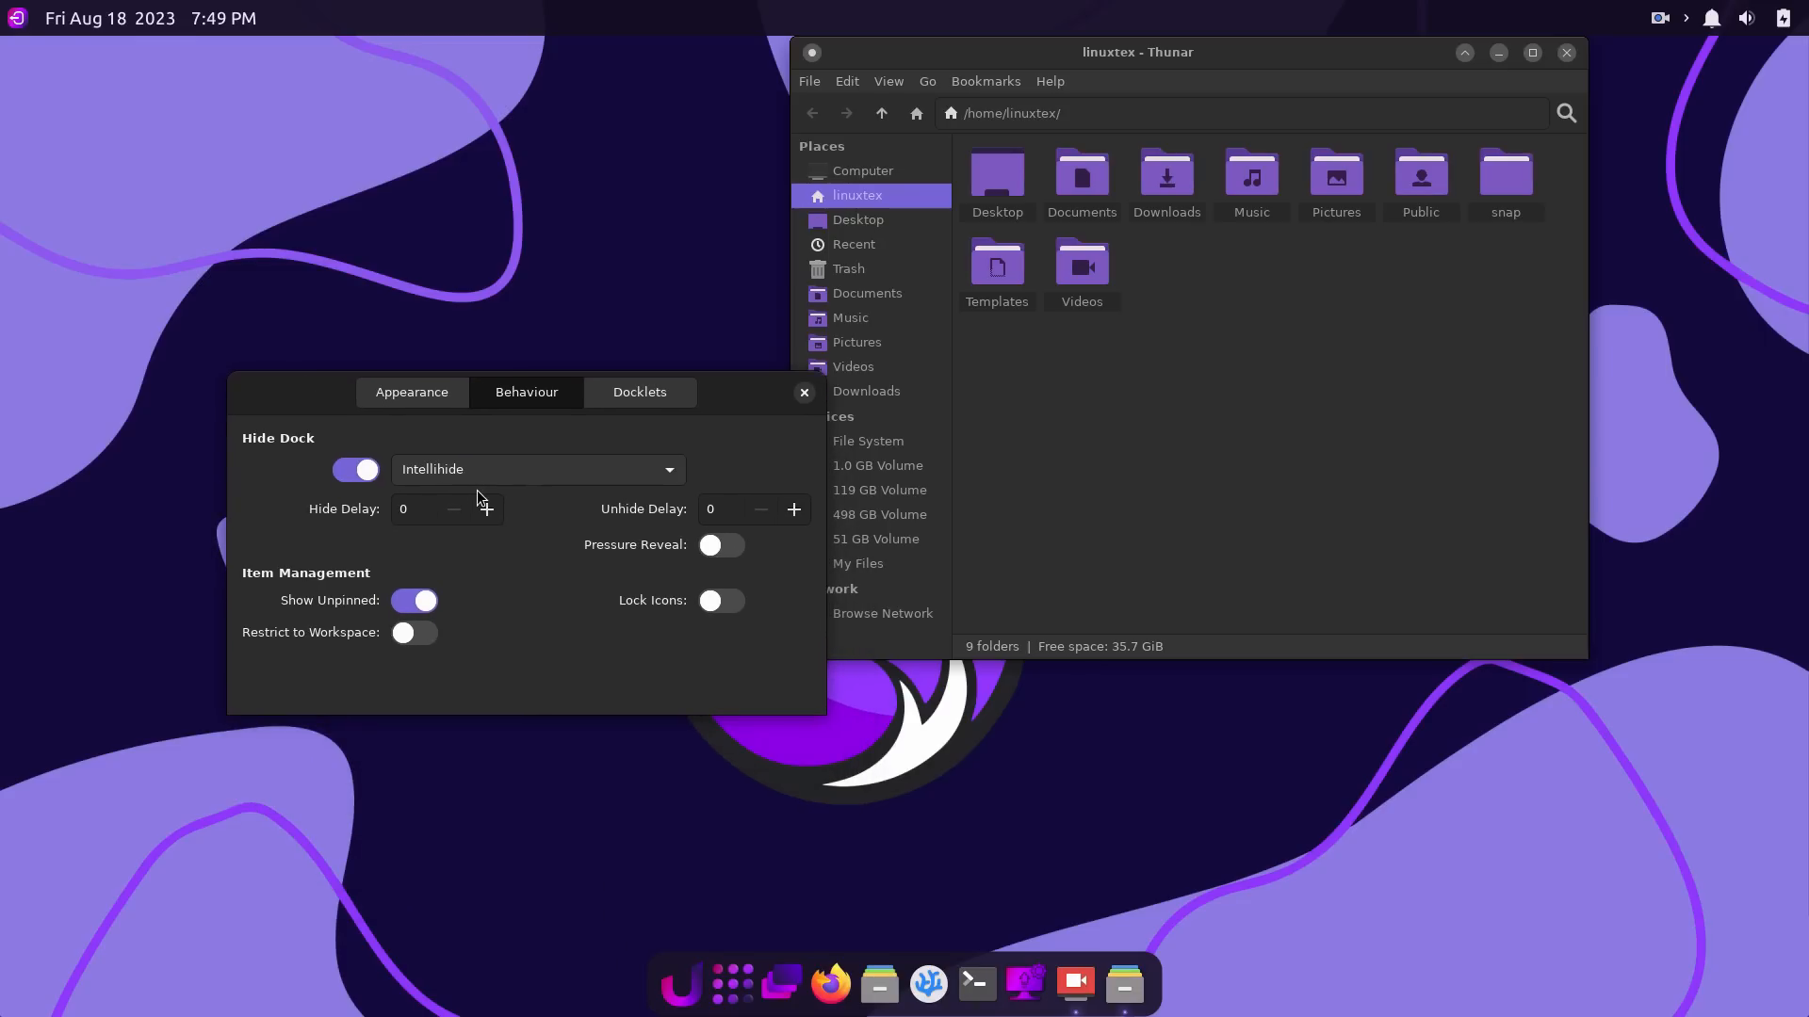
mouse_move(459, 595)
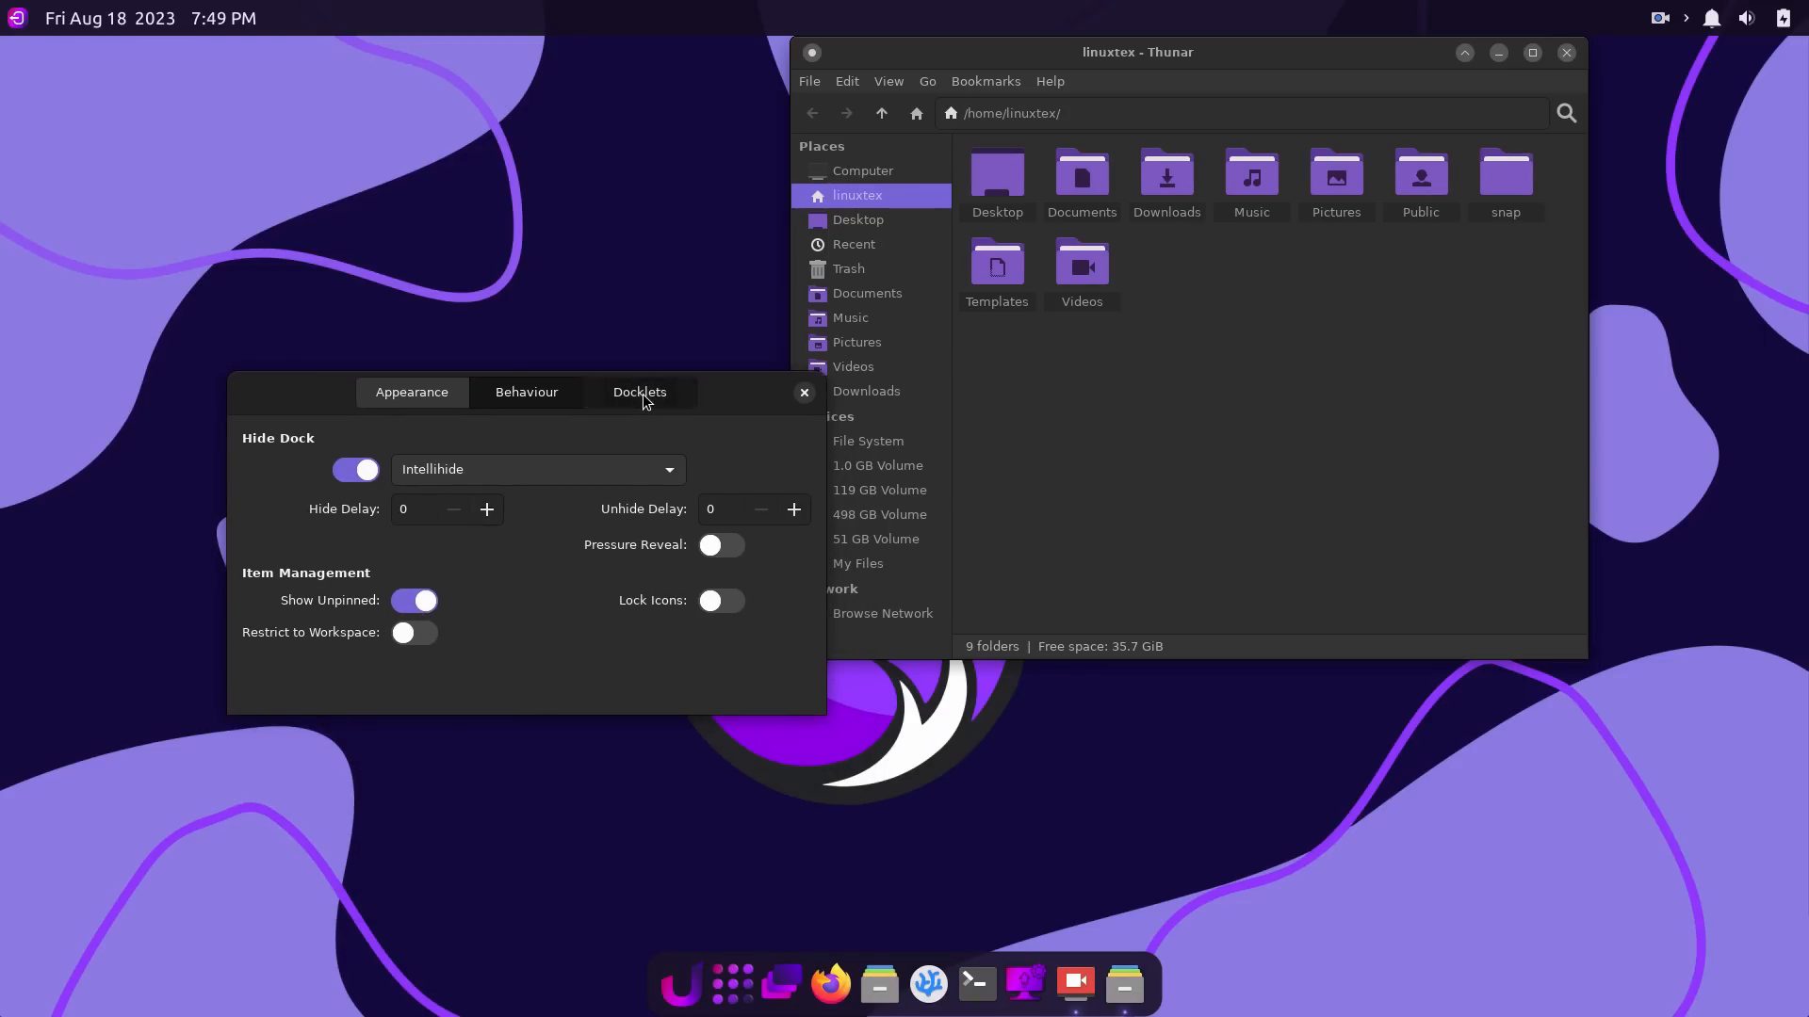
Open the Docklets list, add the Applications docklet and select Battery.
left_click(638, 392)
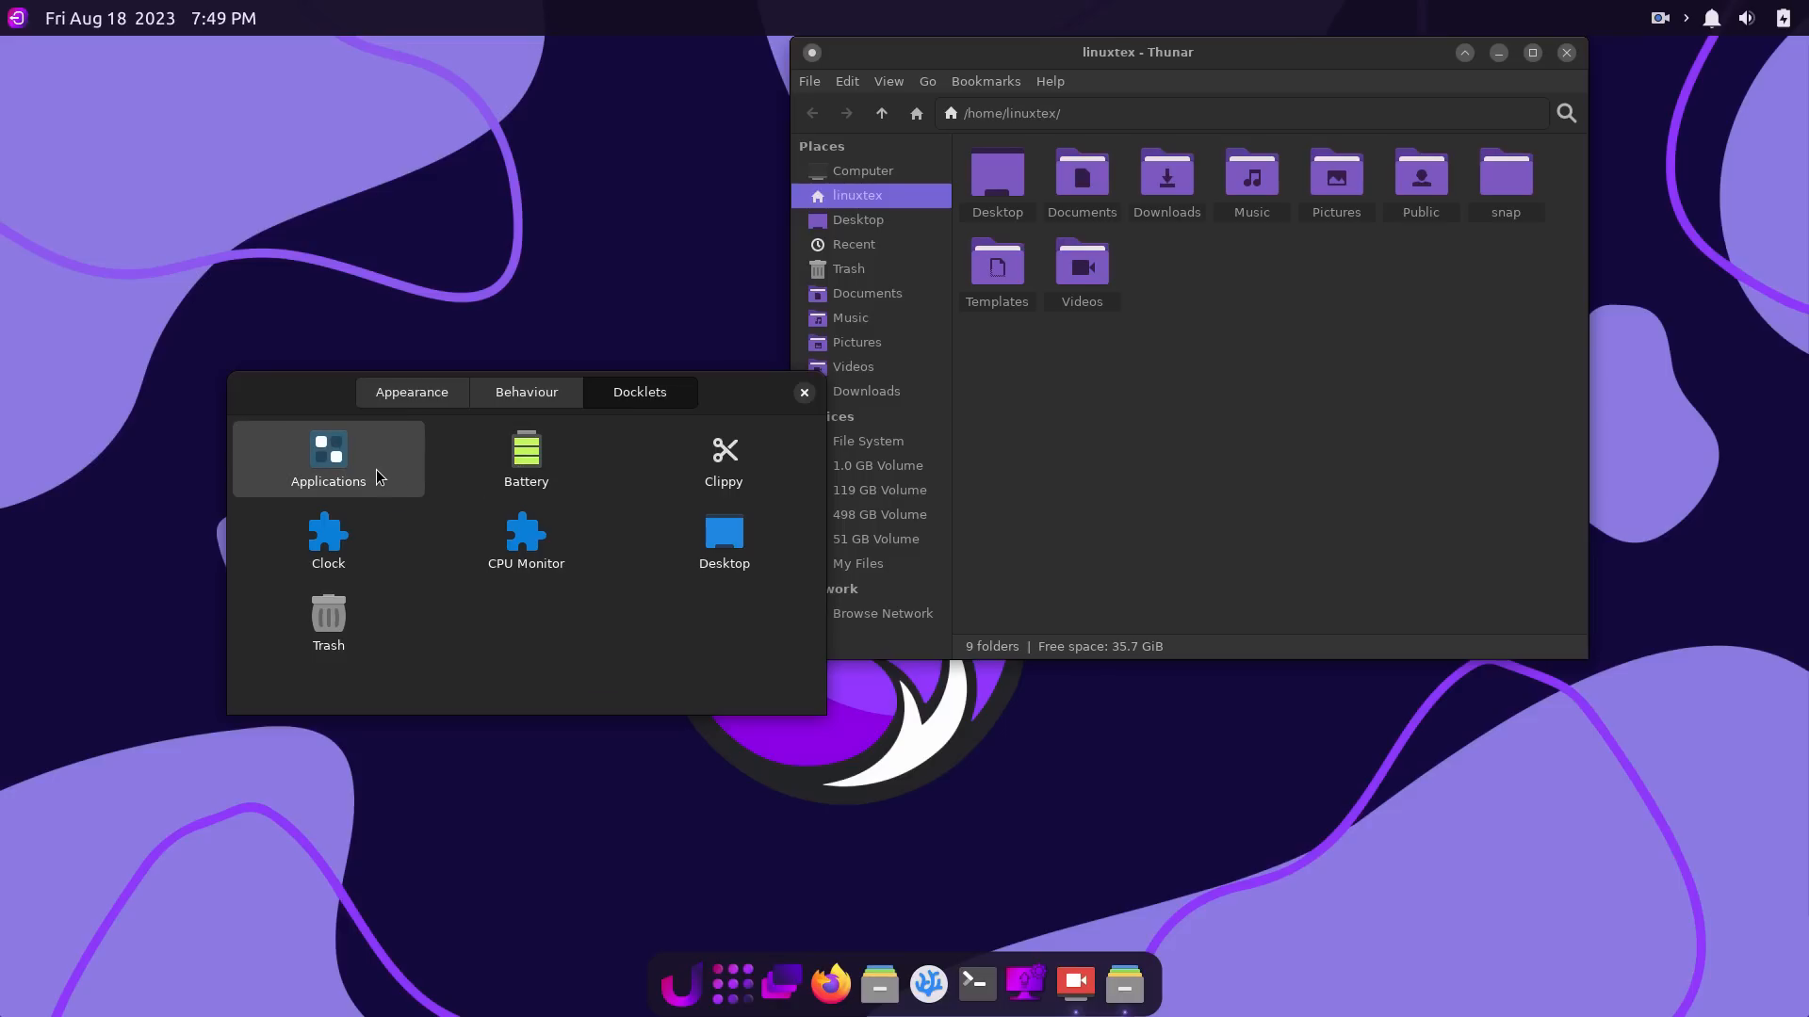
left_click(328, 458)
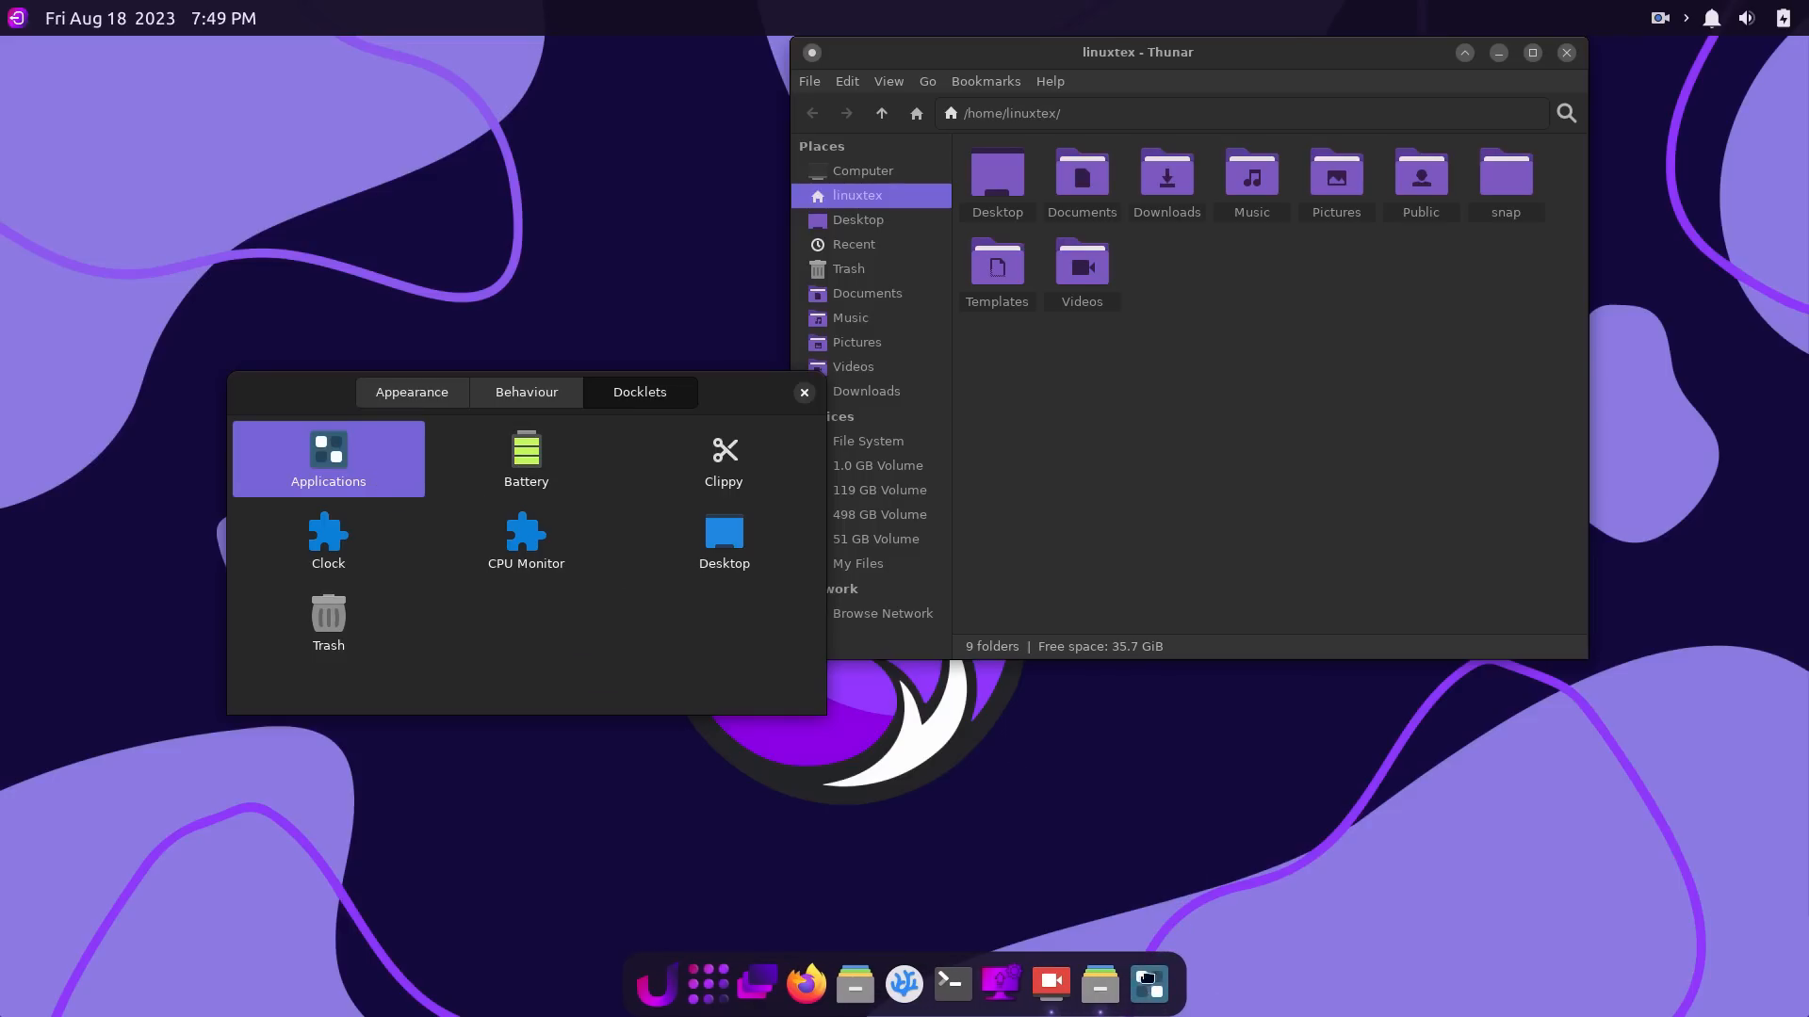
left_click(525, 458)
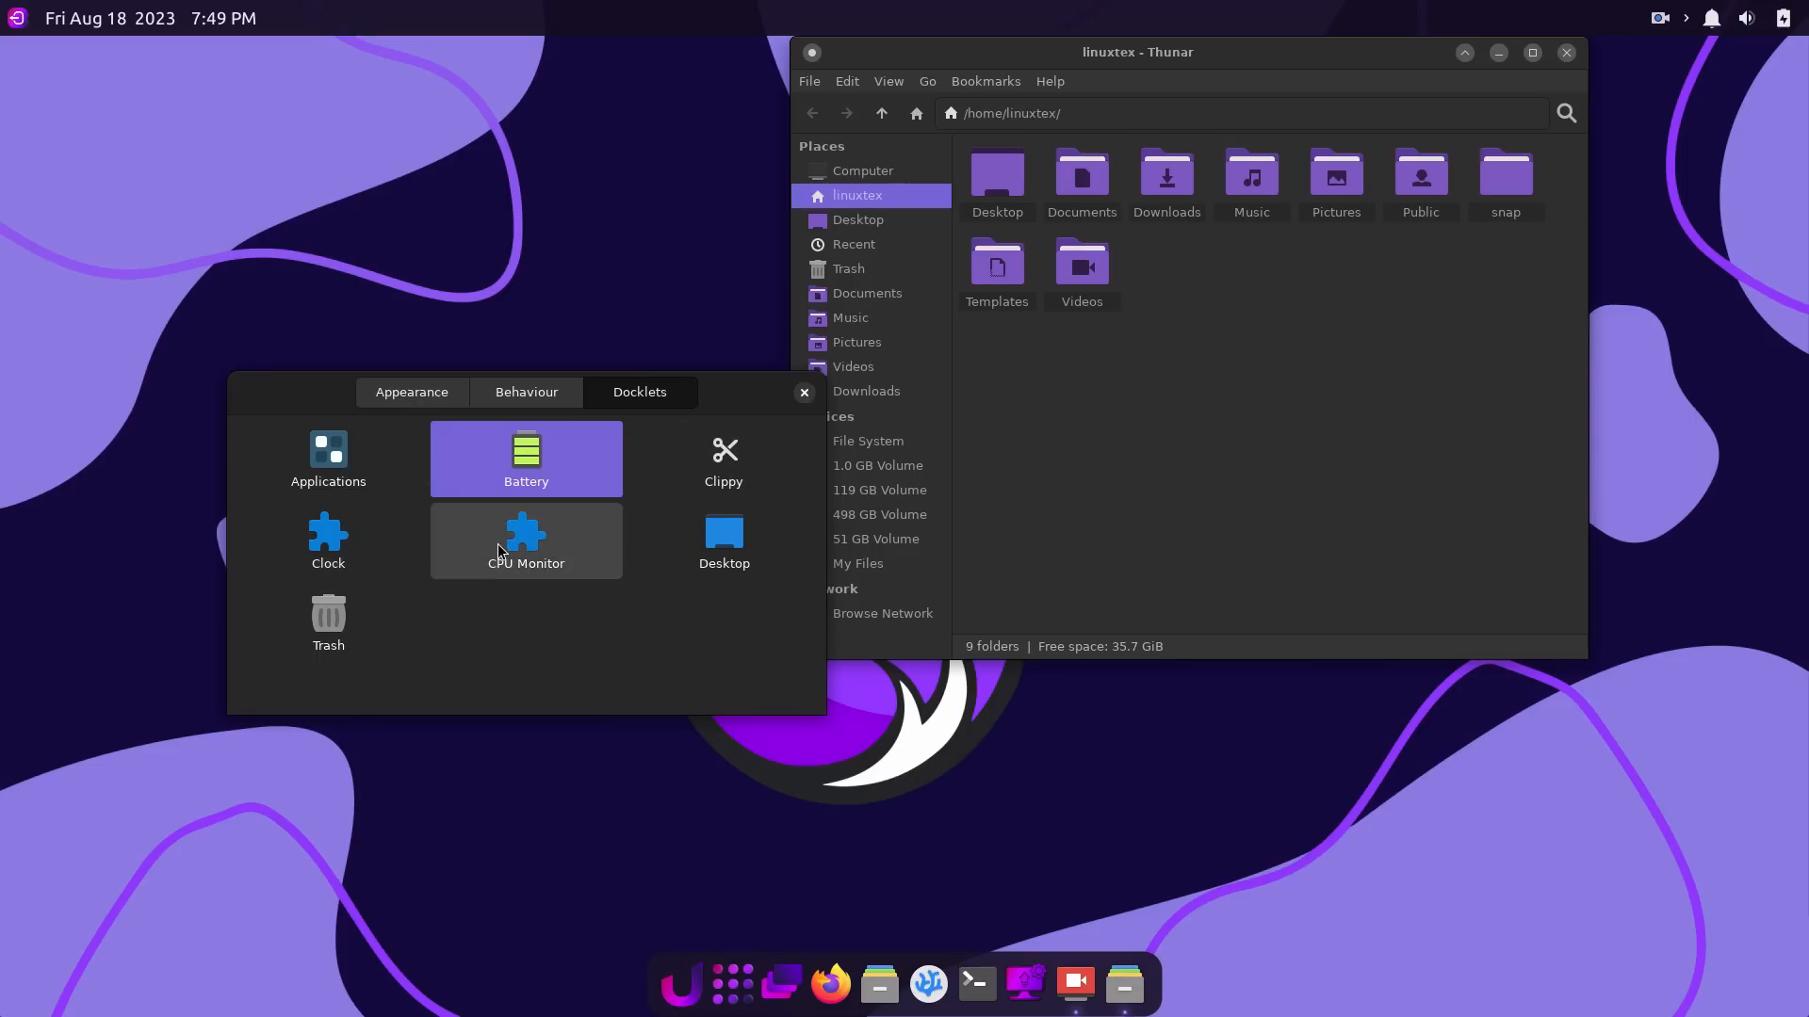
left_click(525, 540)
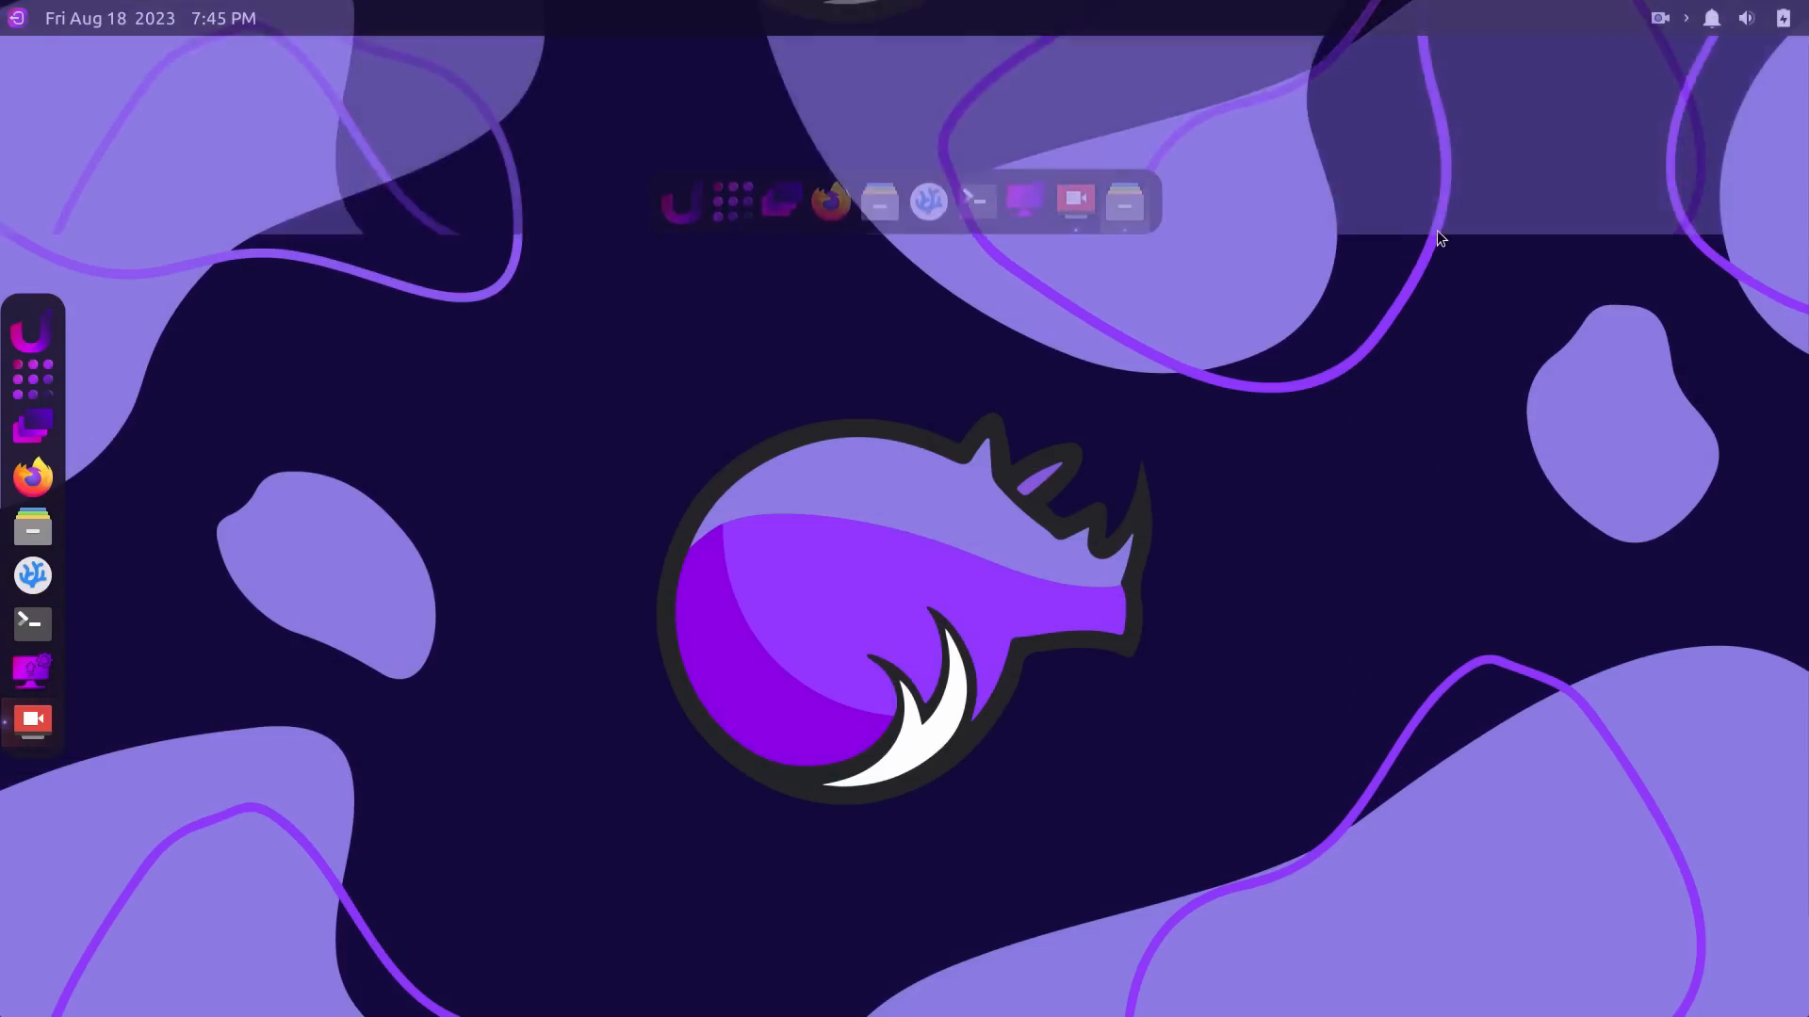
mouse_move(326, 69)
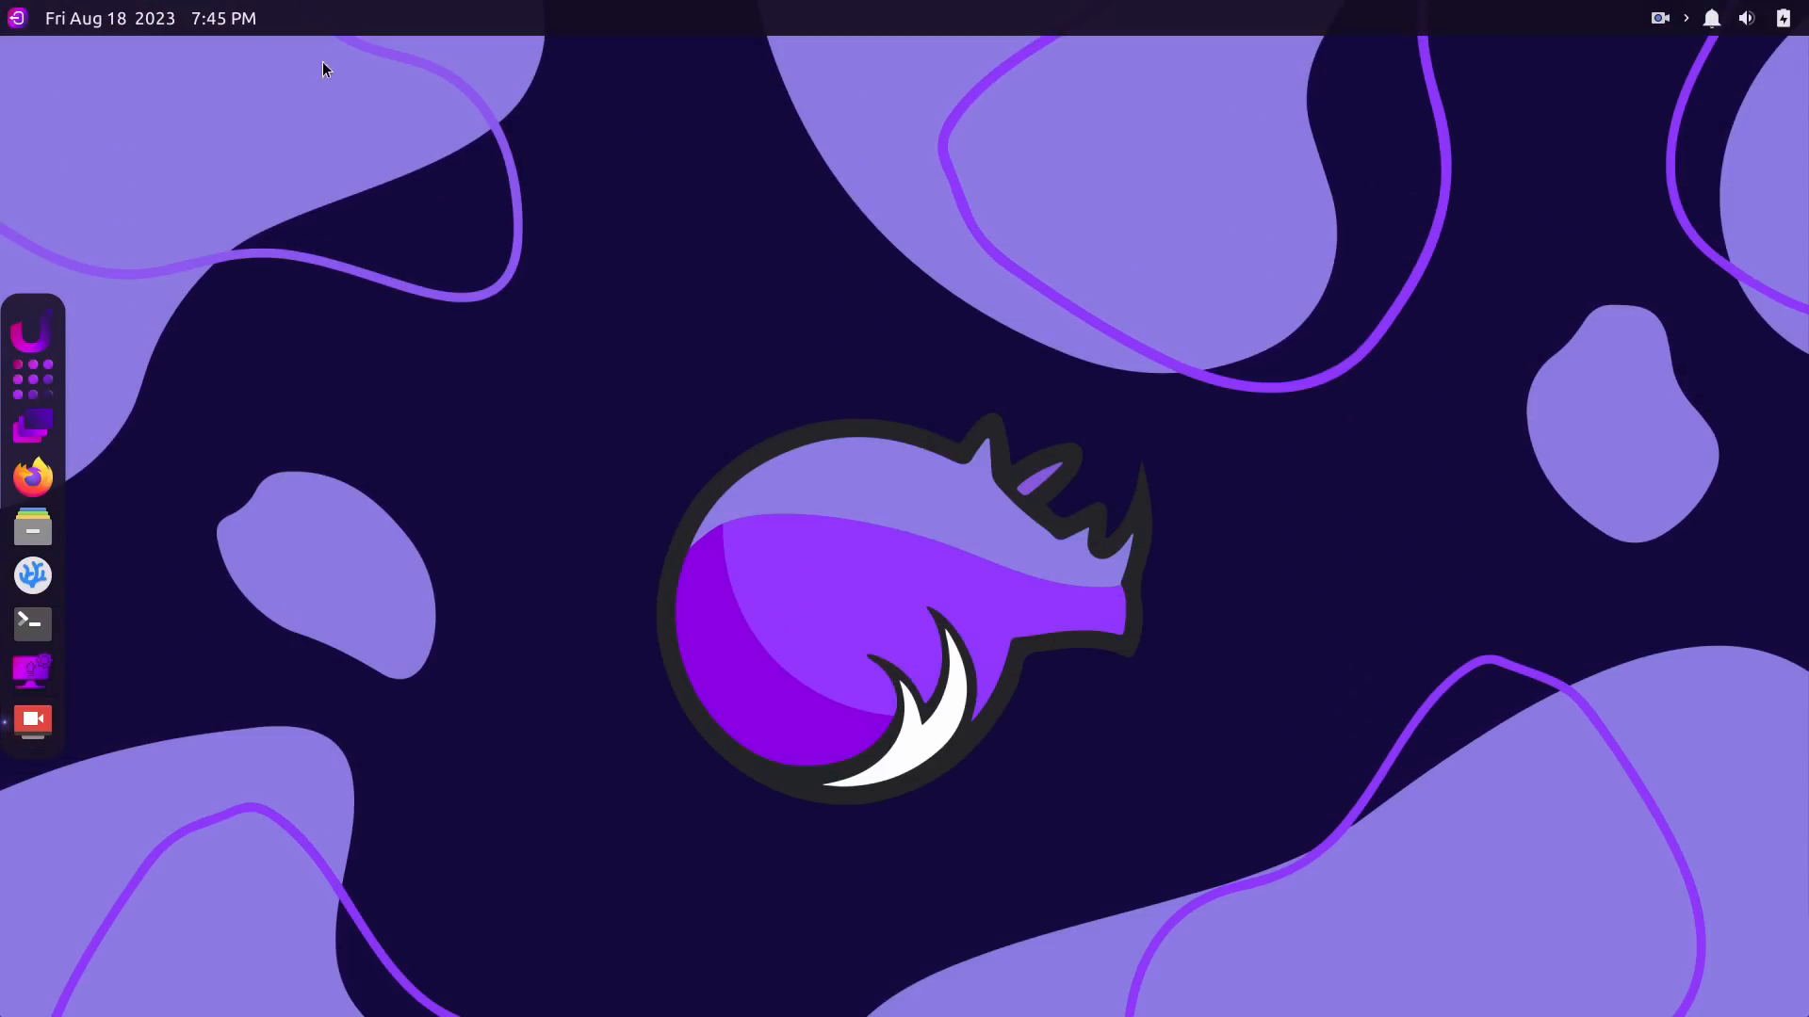
left_click(149, 18)
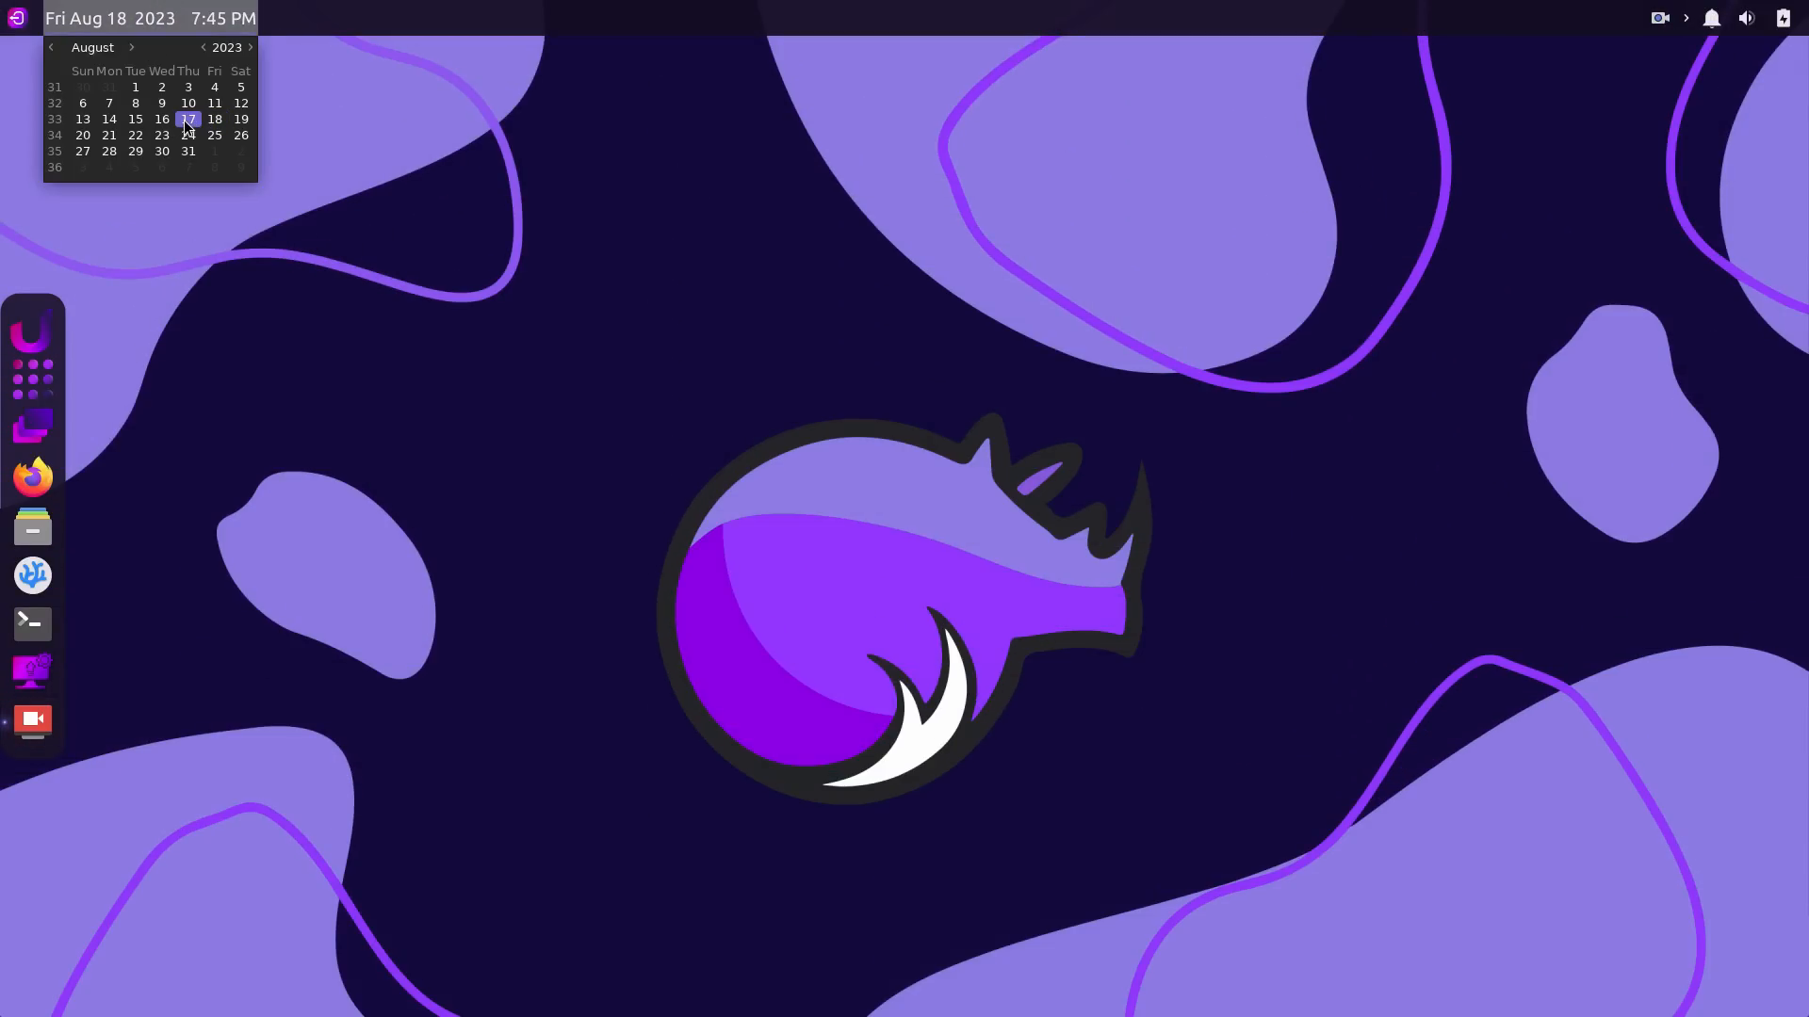
left_click(520, 175)
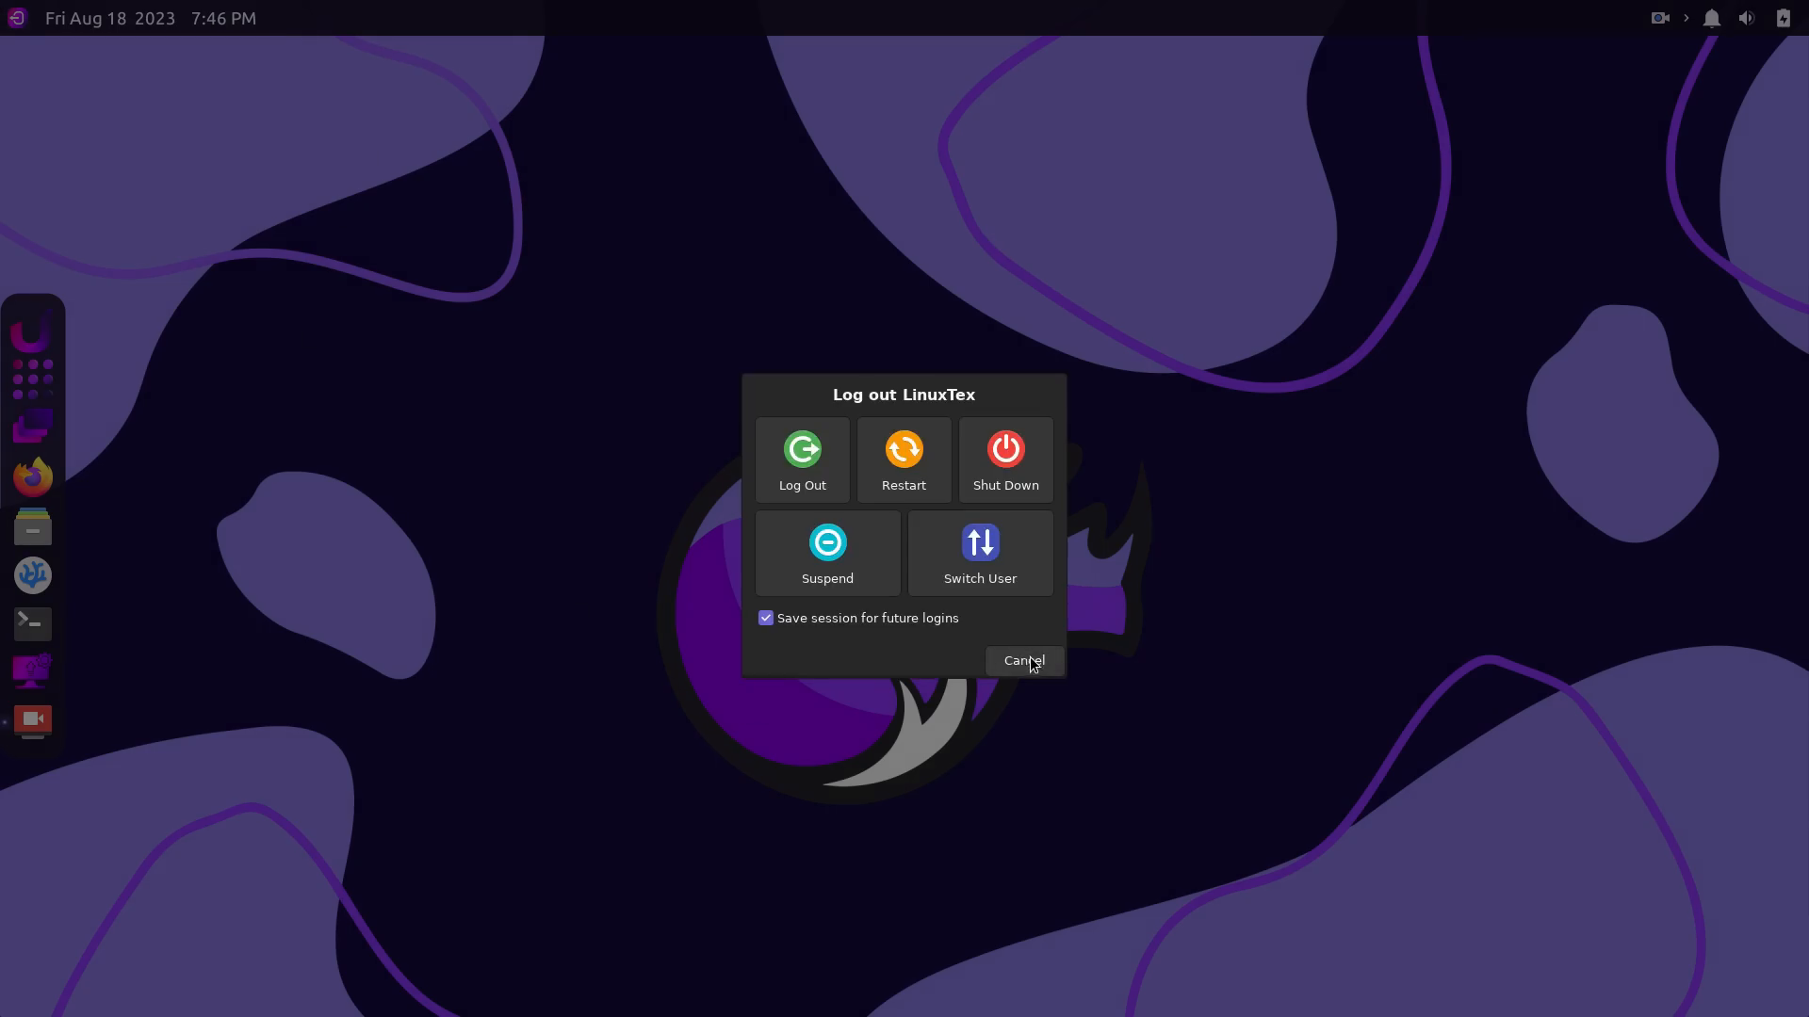
left_click(1020, 662)
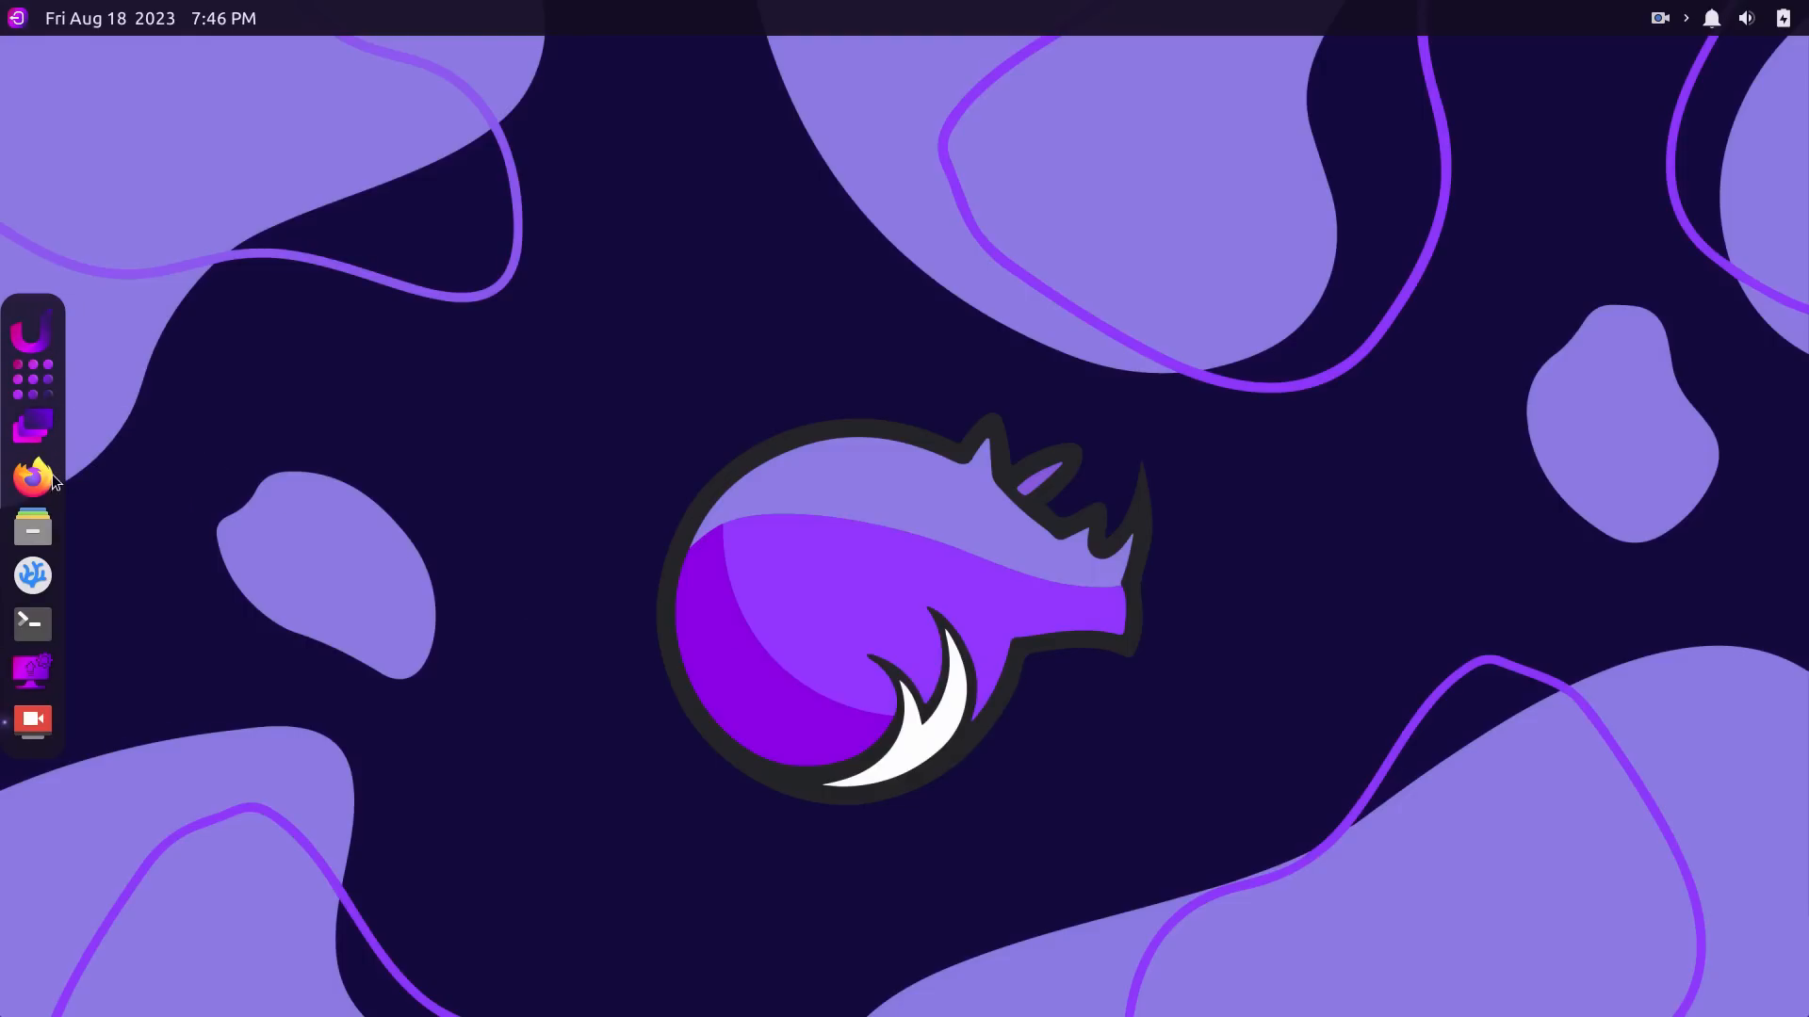
mouse_move(92, 358)
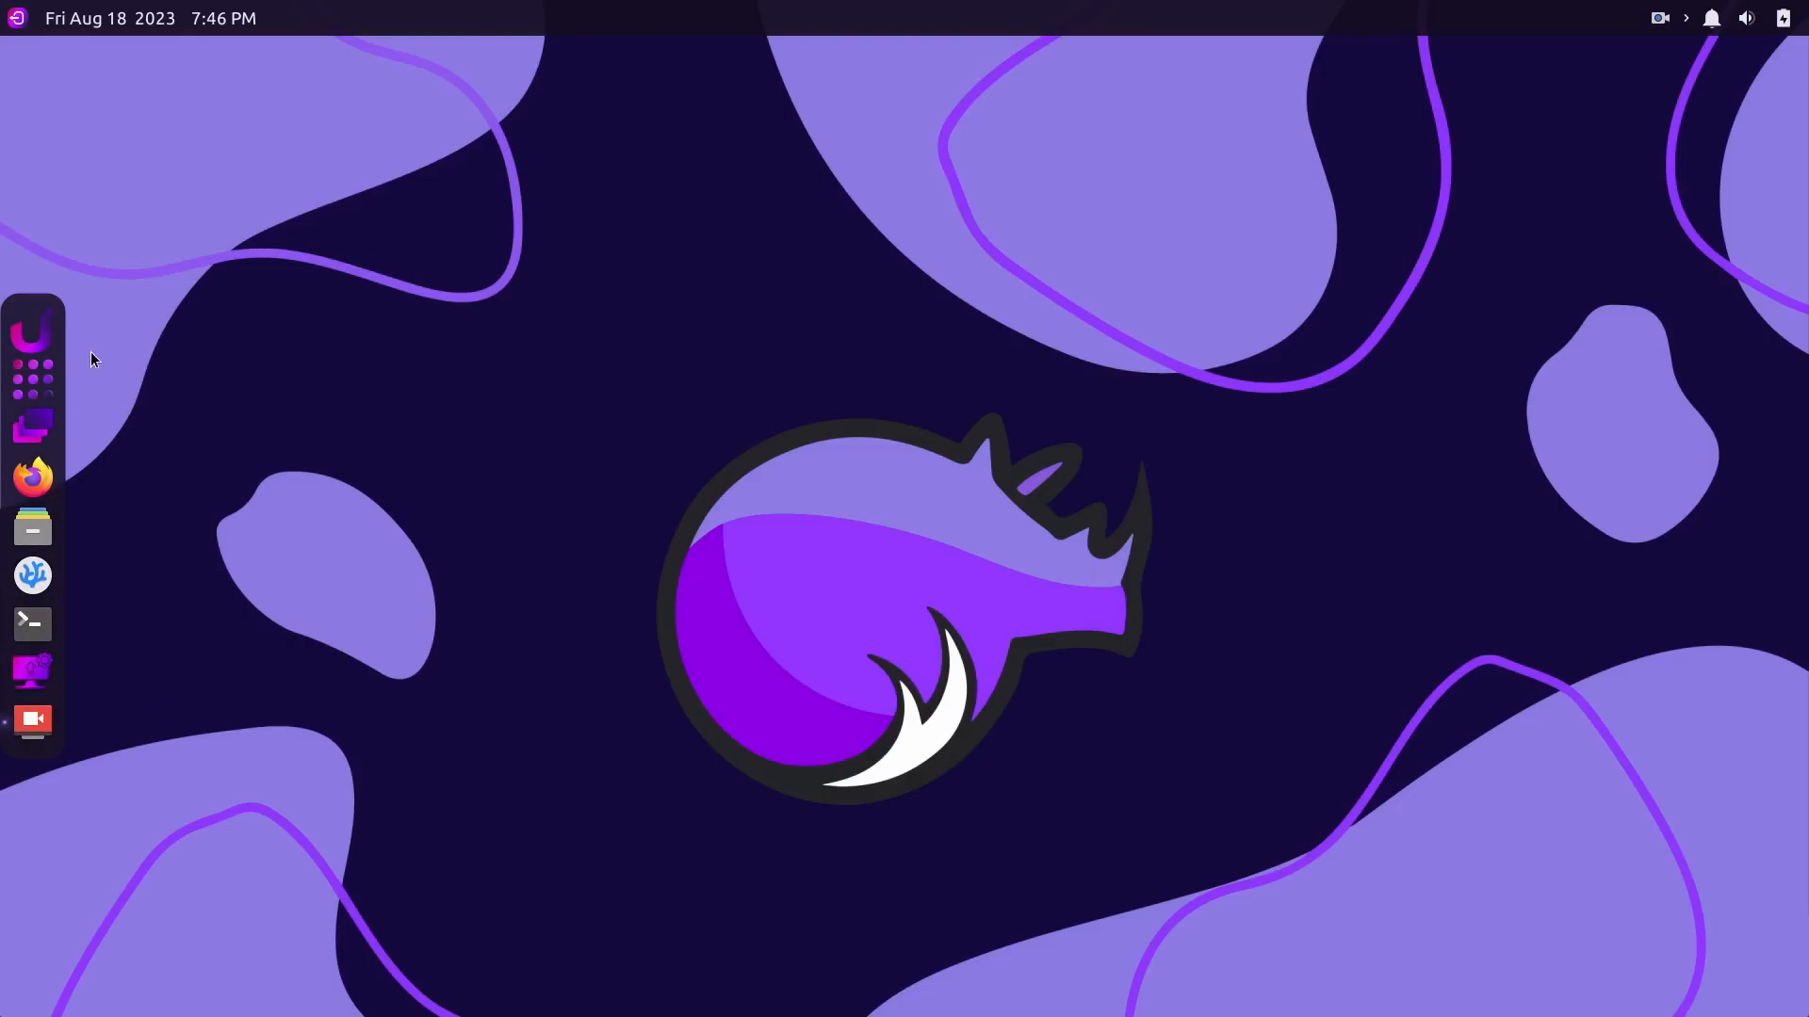
left_click(32, 331)
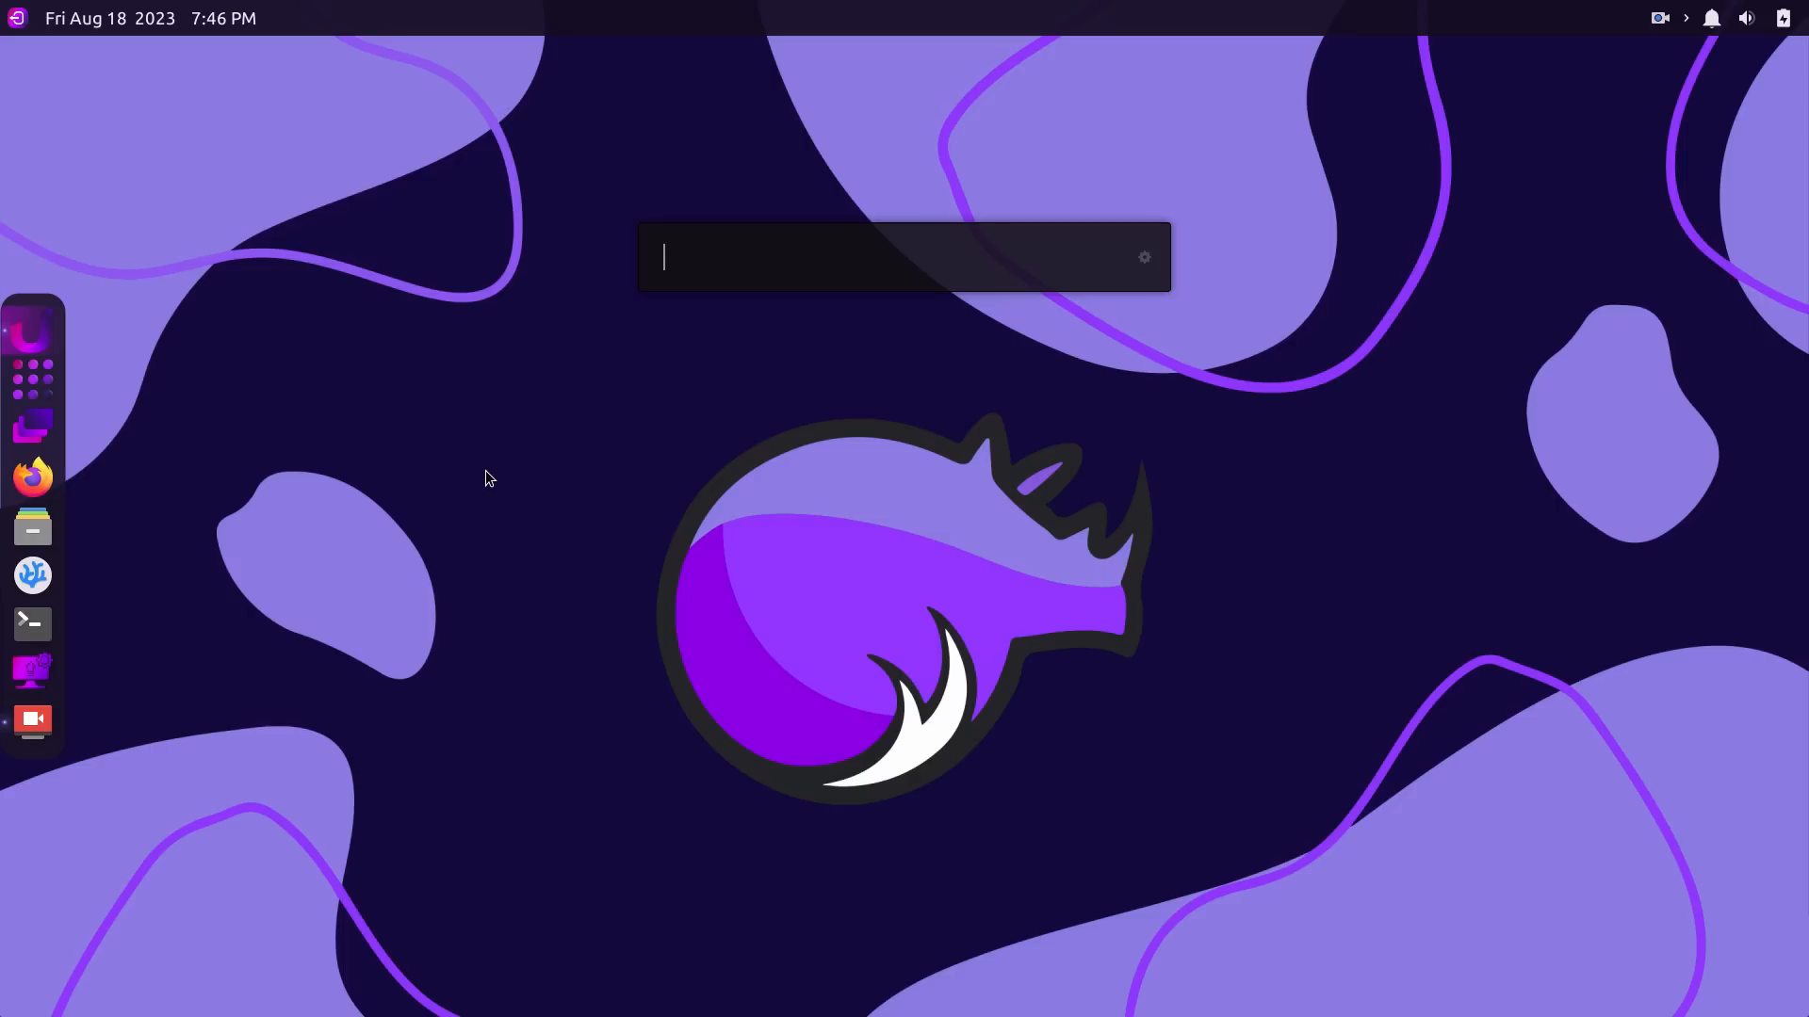
mouse_move(926, 448)
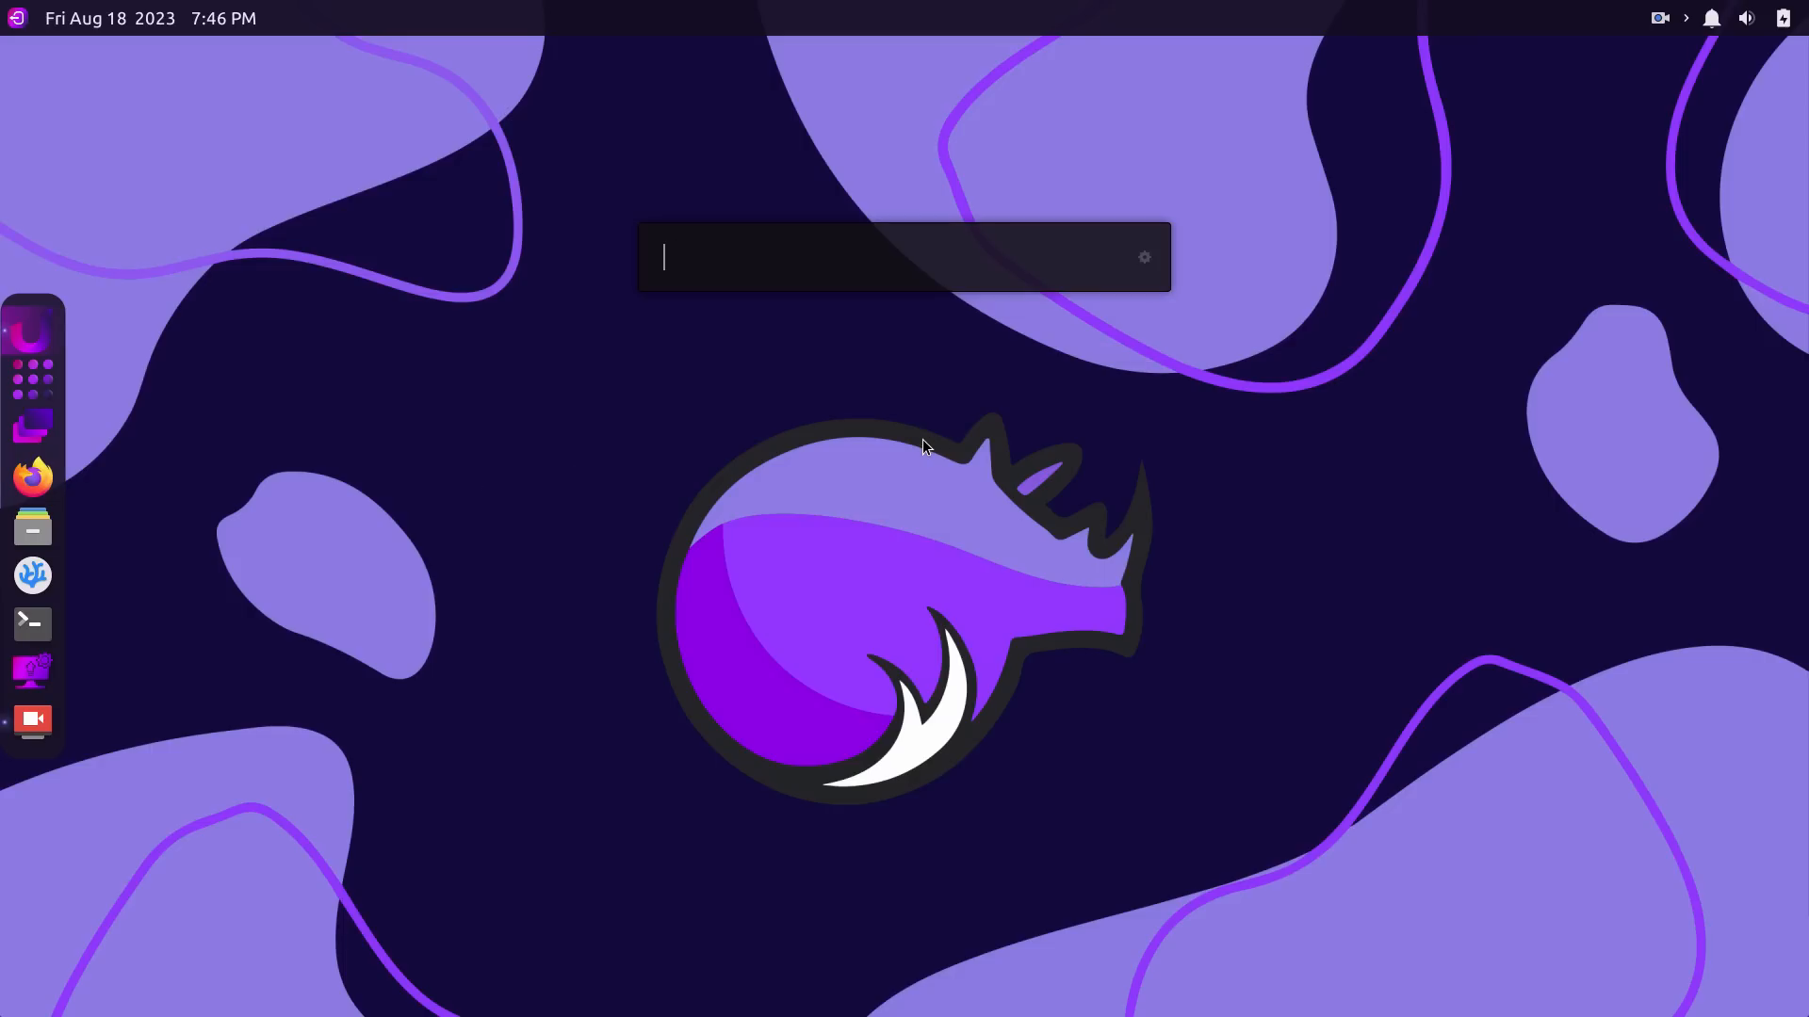
type("a")
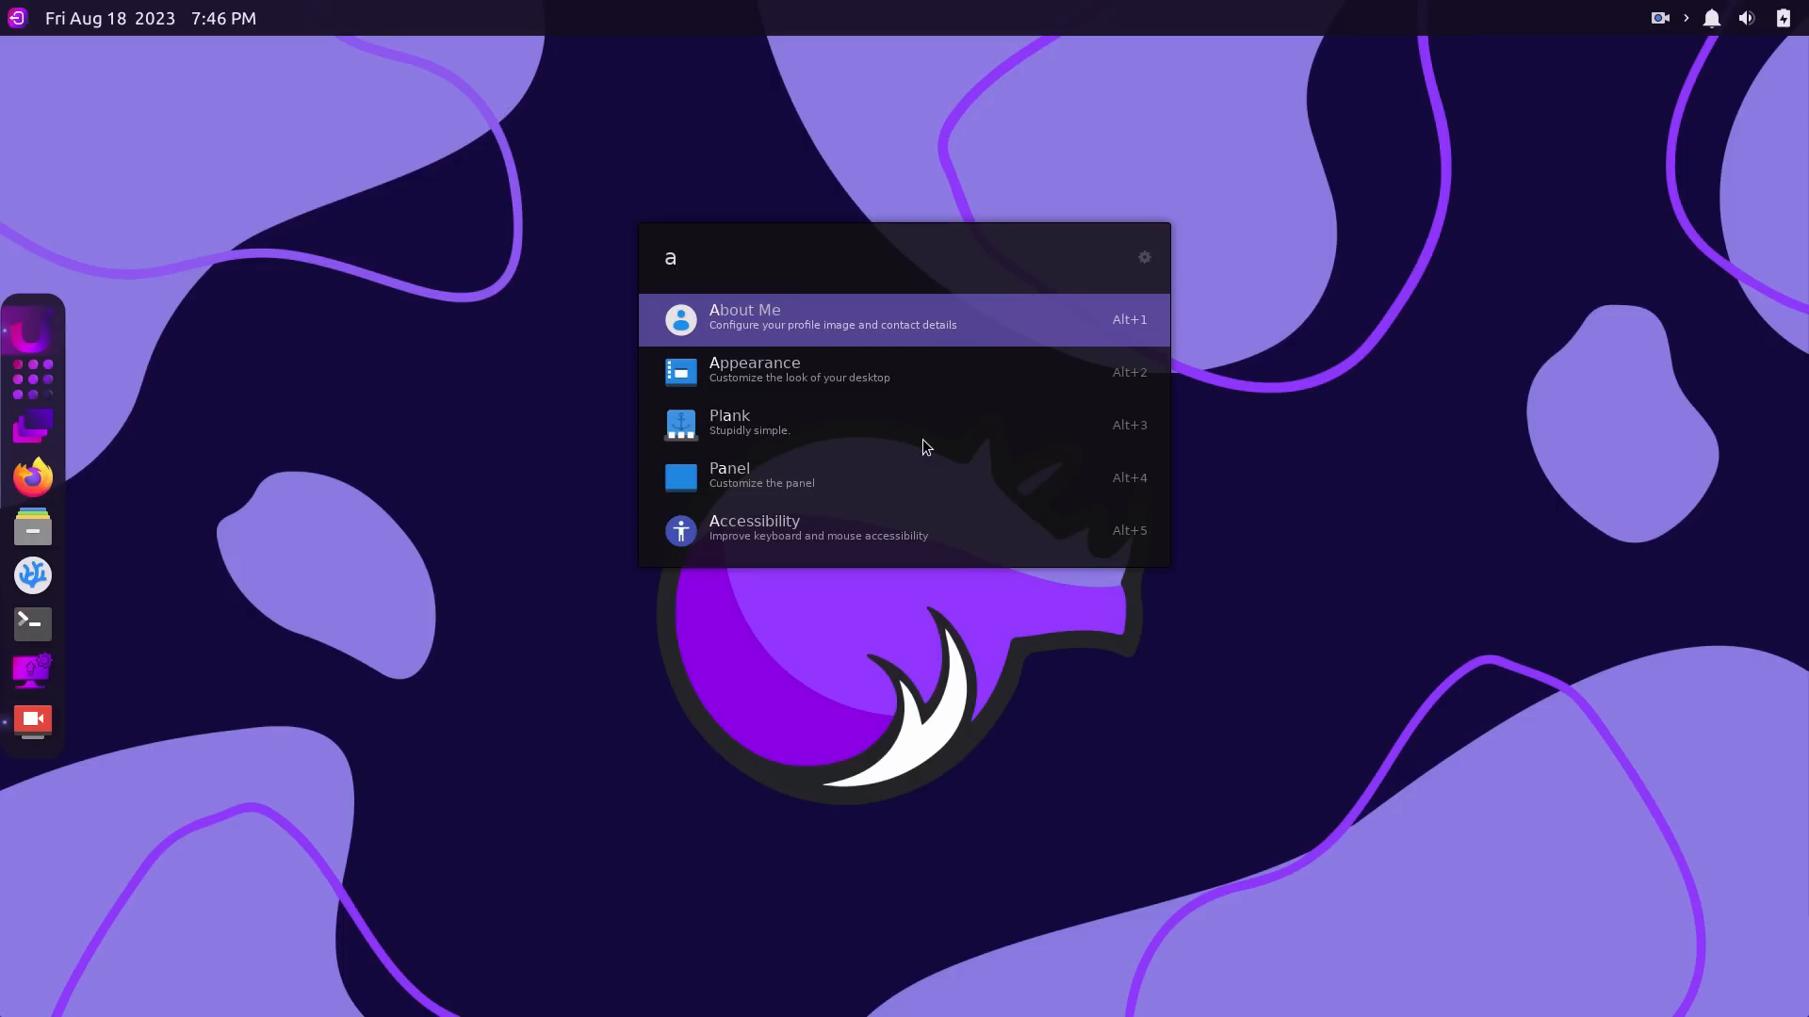
type("b")
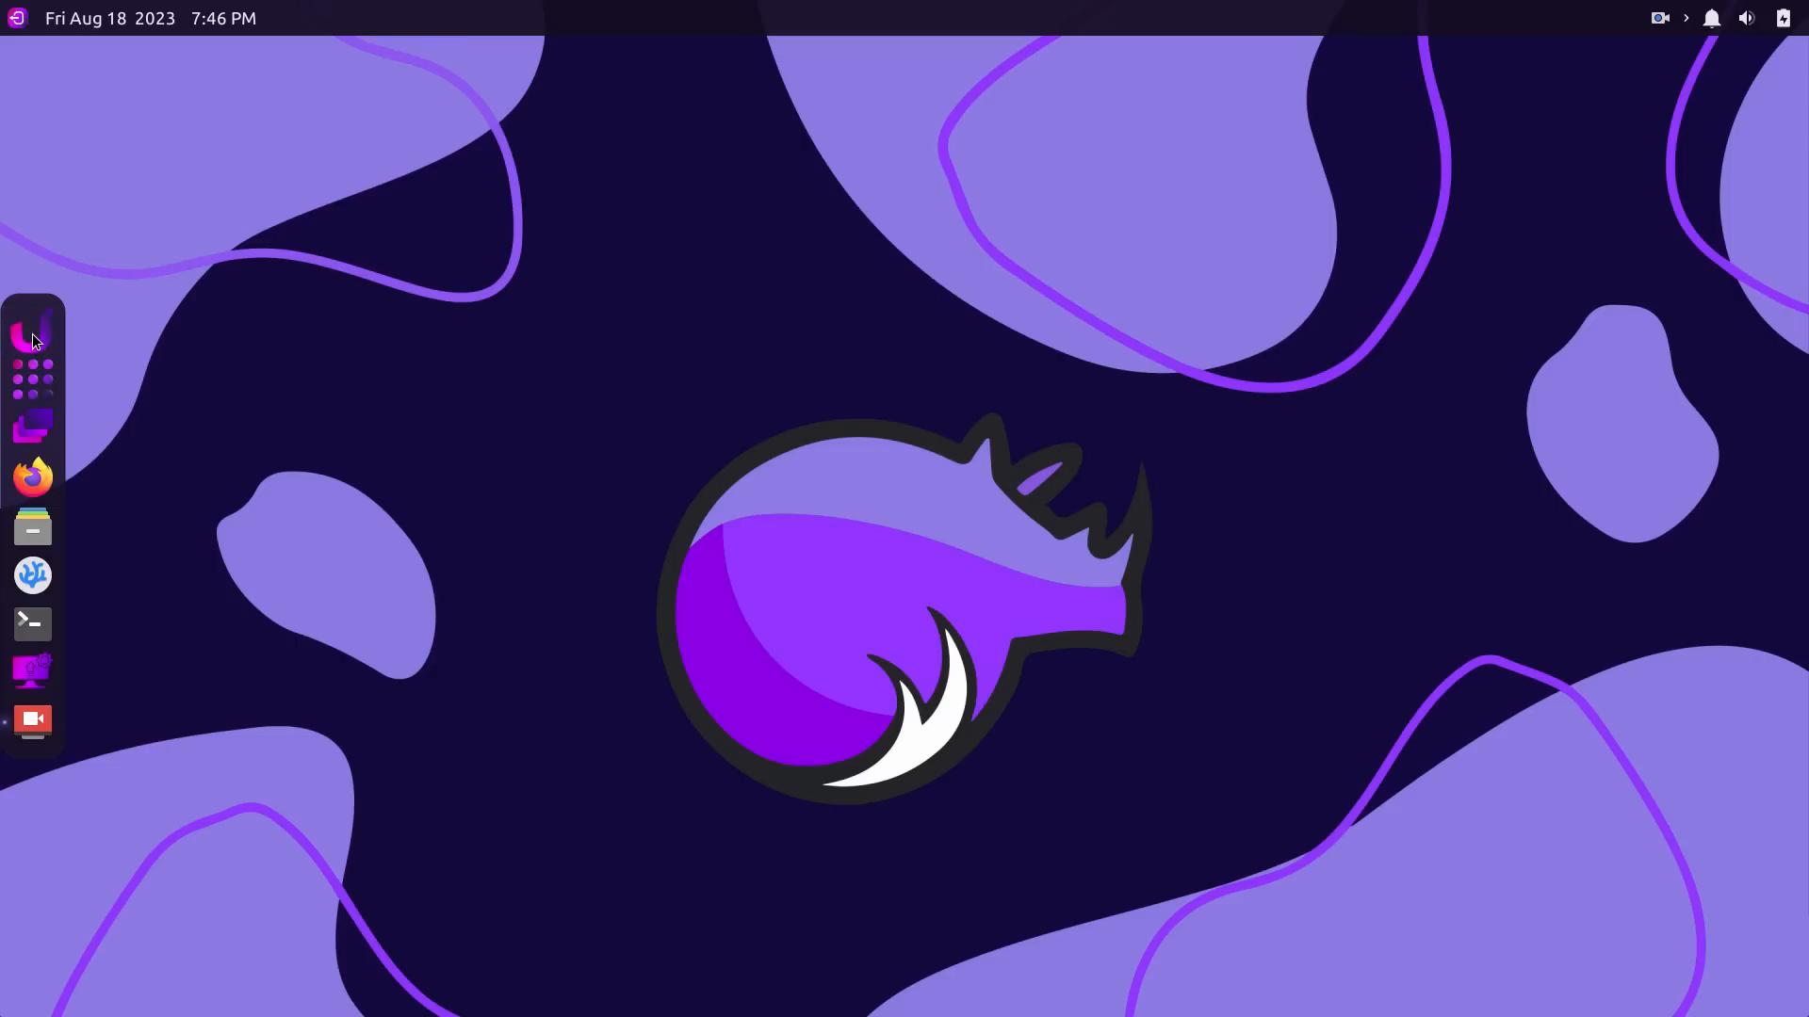
type("fire")
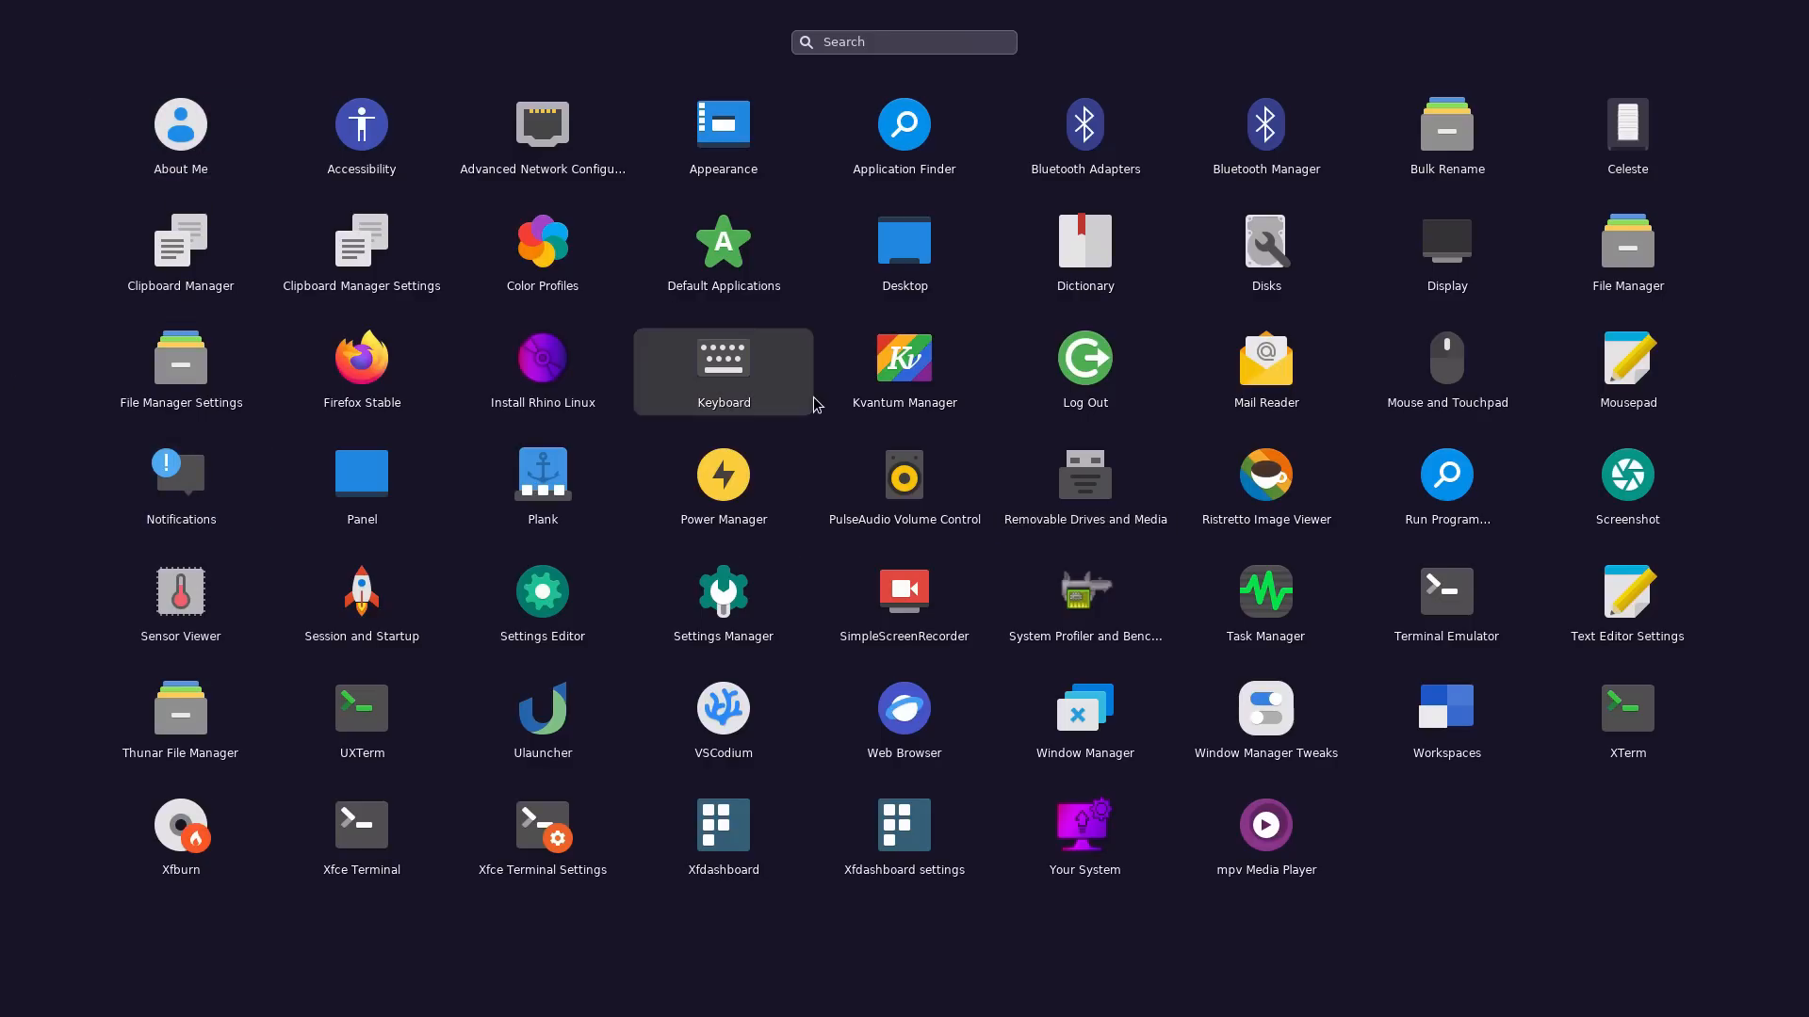
mouse_move(1265, 136)
type("a")
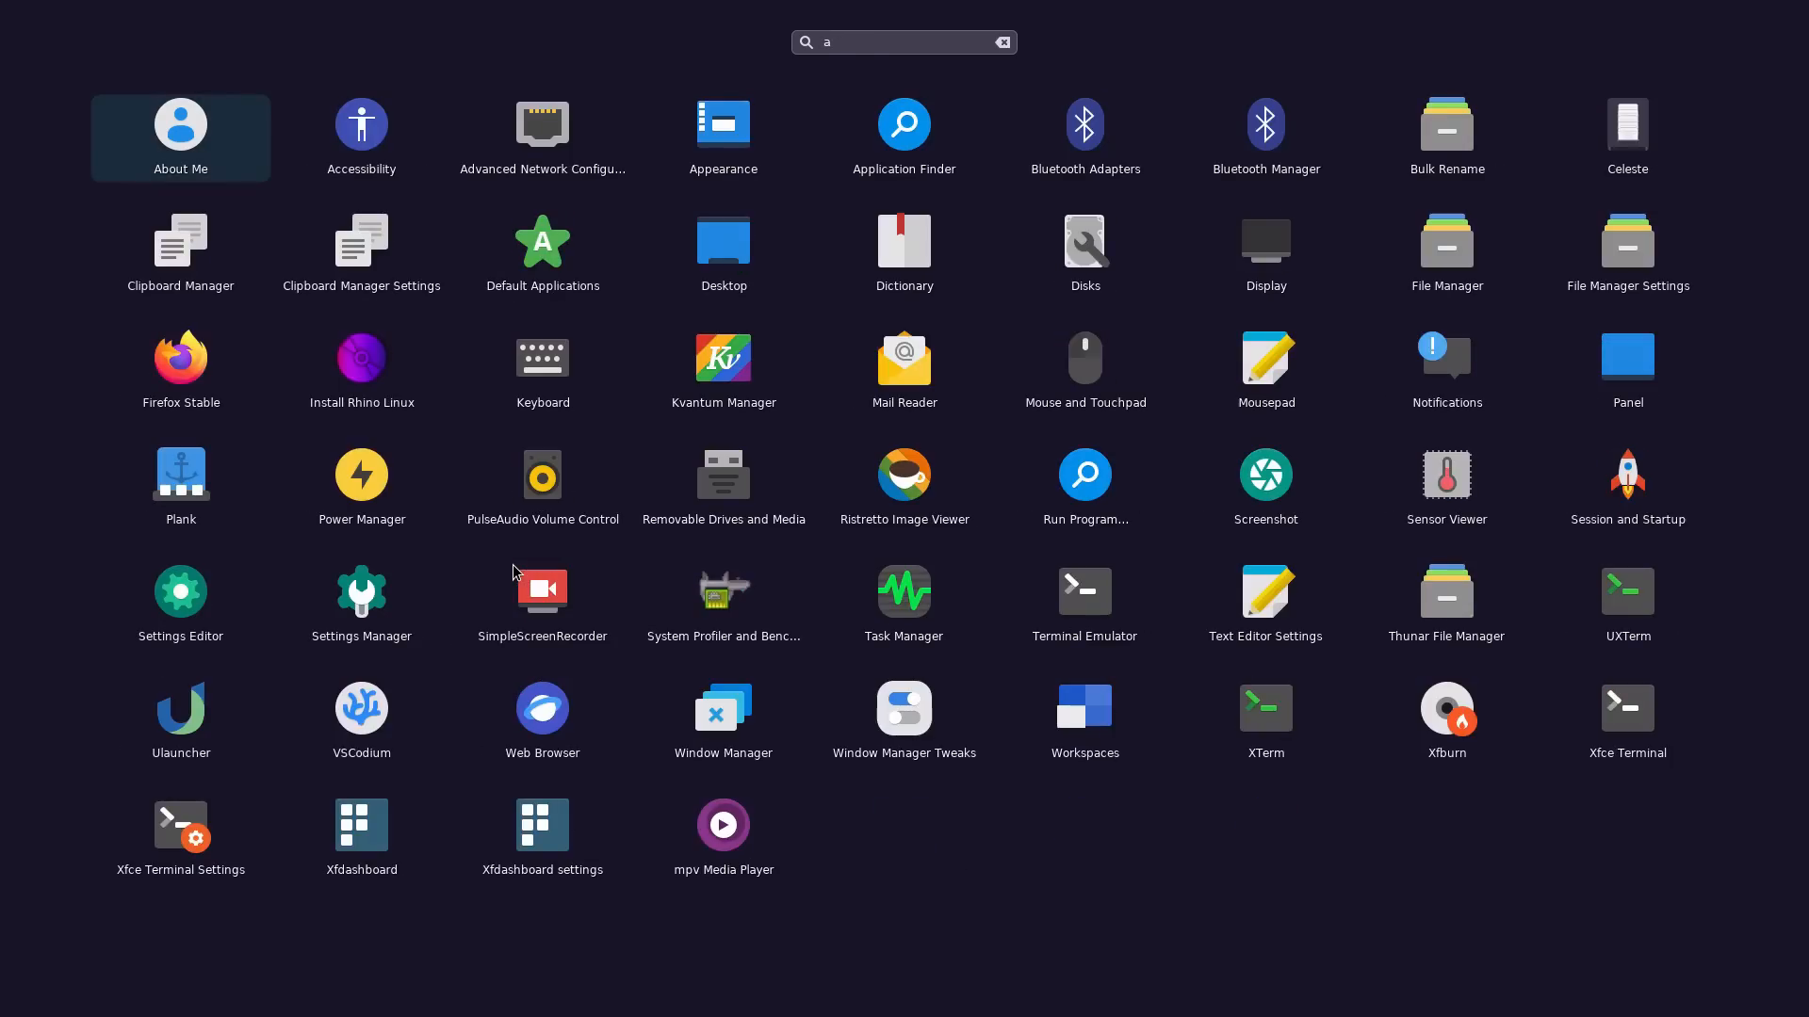
type("pp")
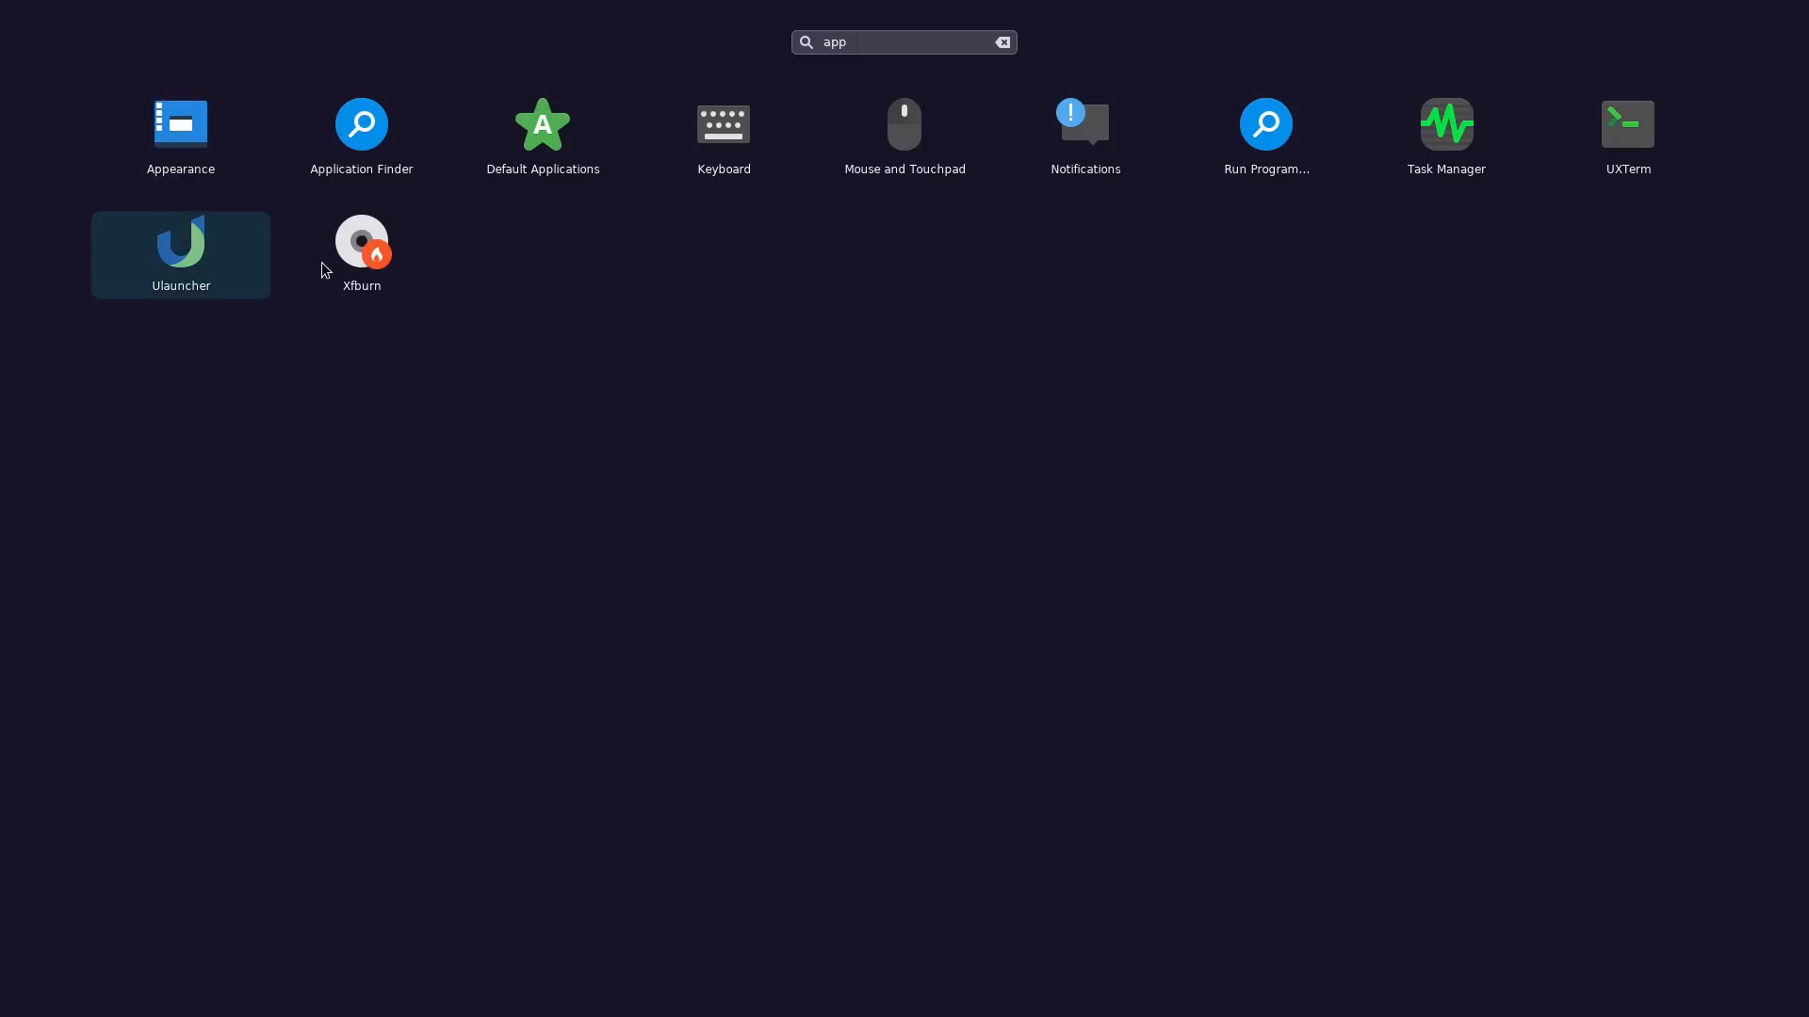
left_click(1002, 42)
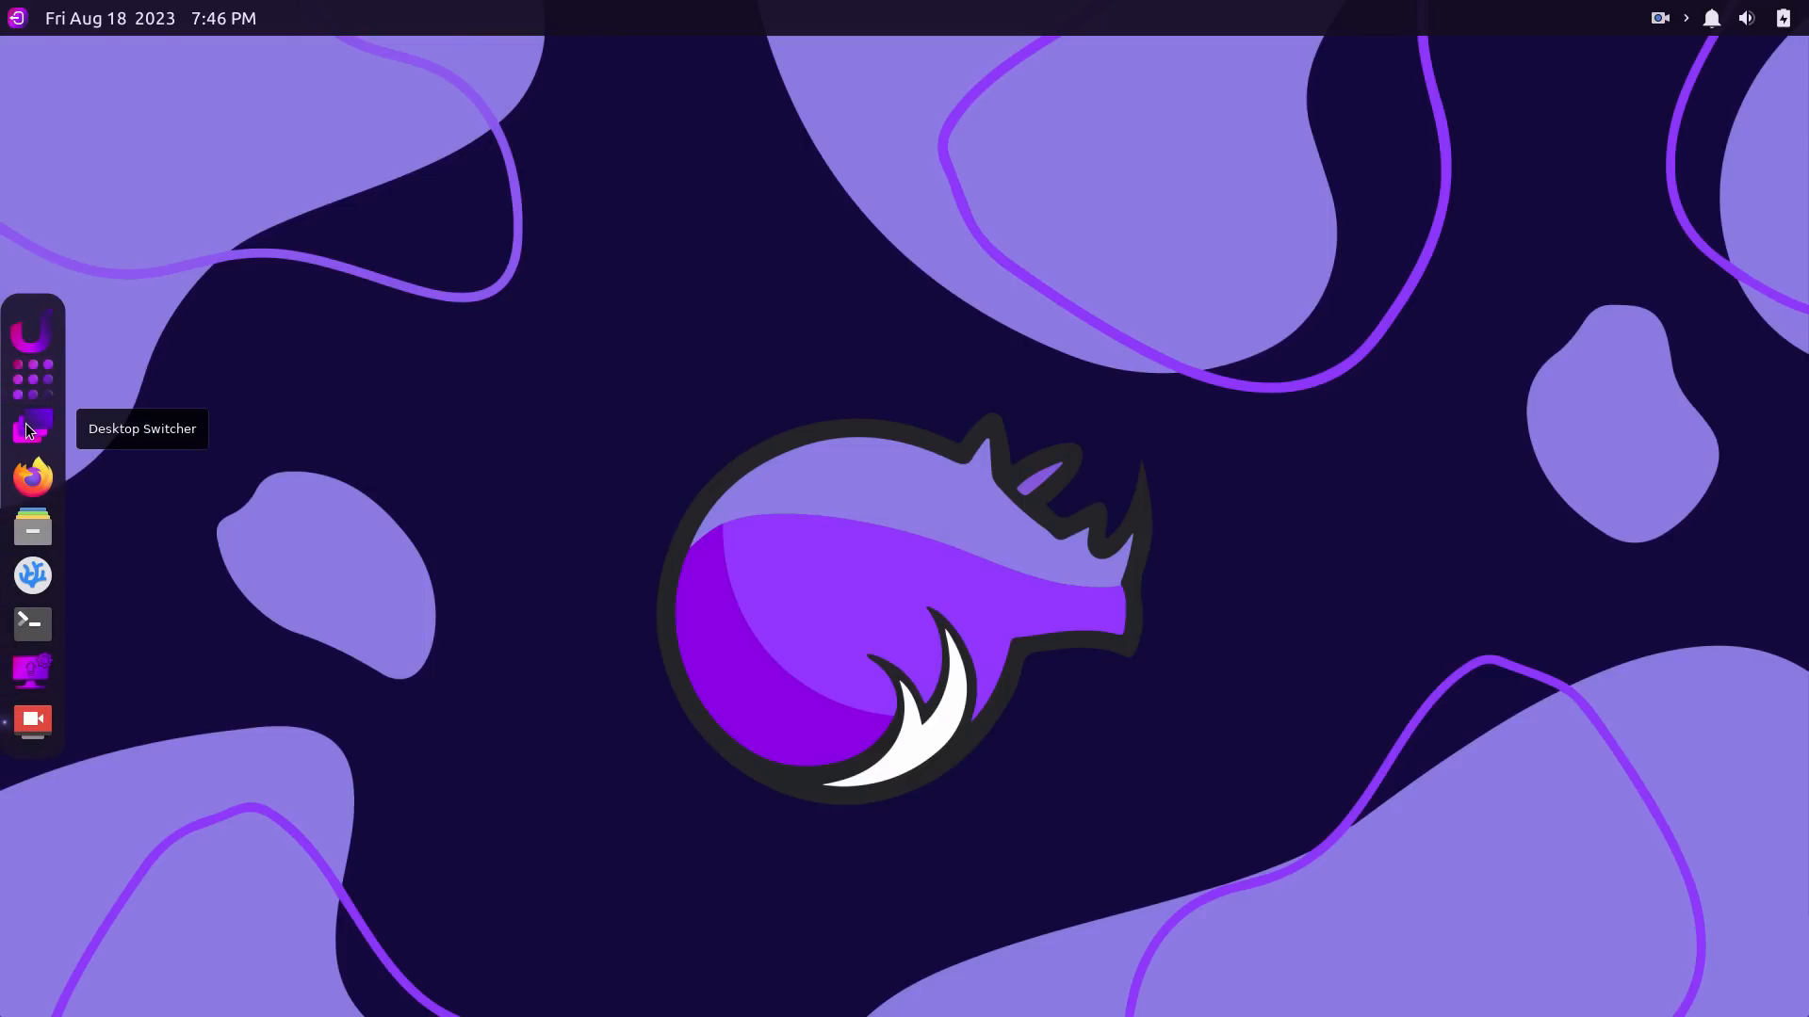
mouse_move(1727, 329)
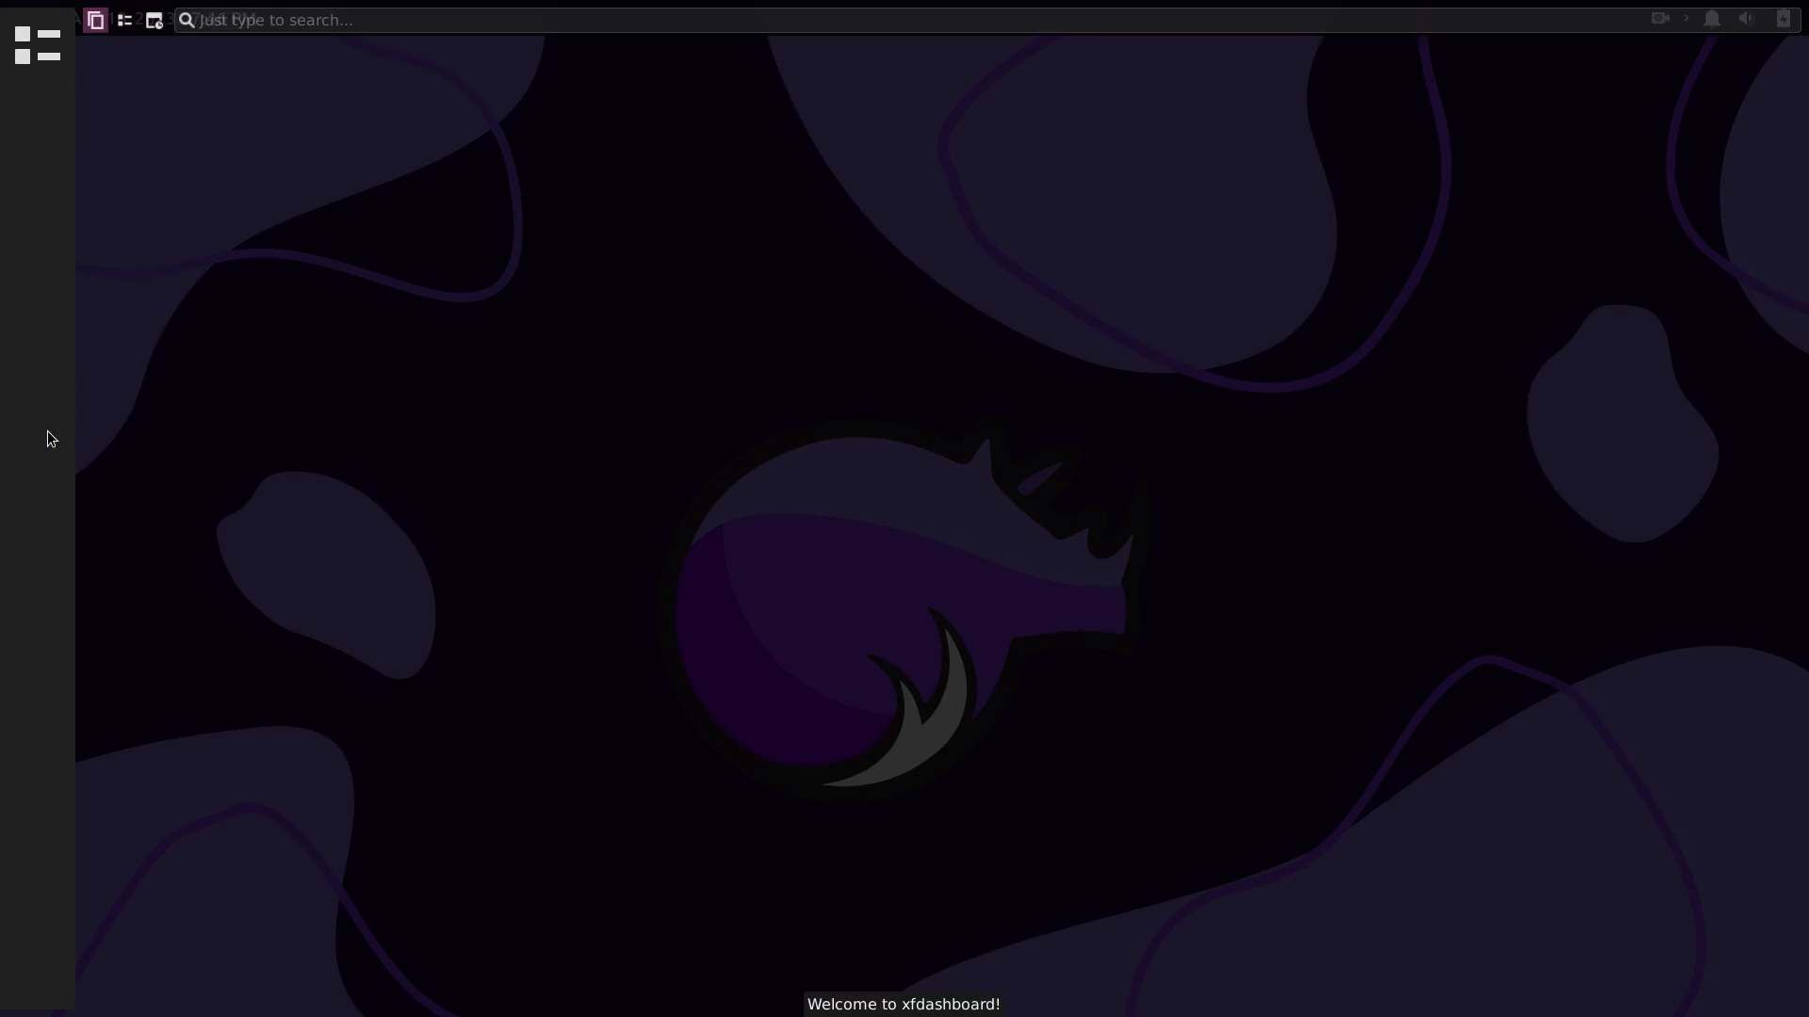
left_click(36, 54)
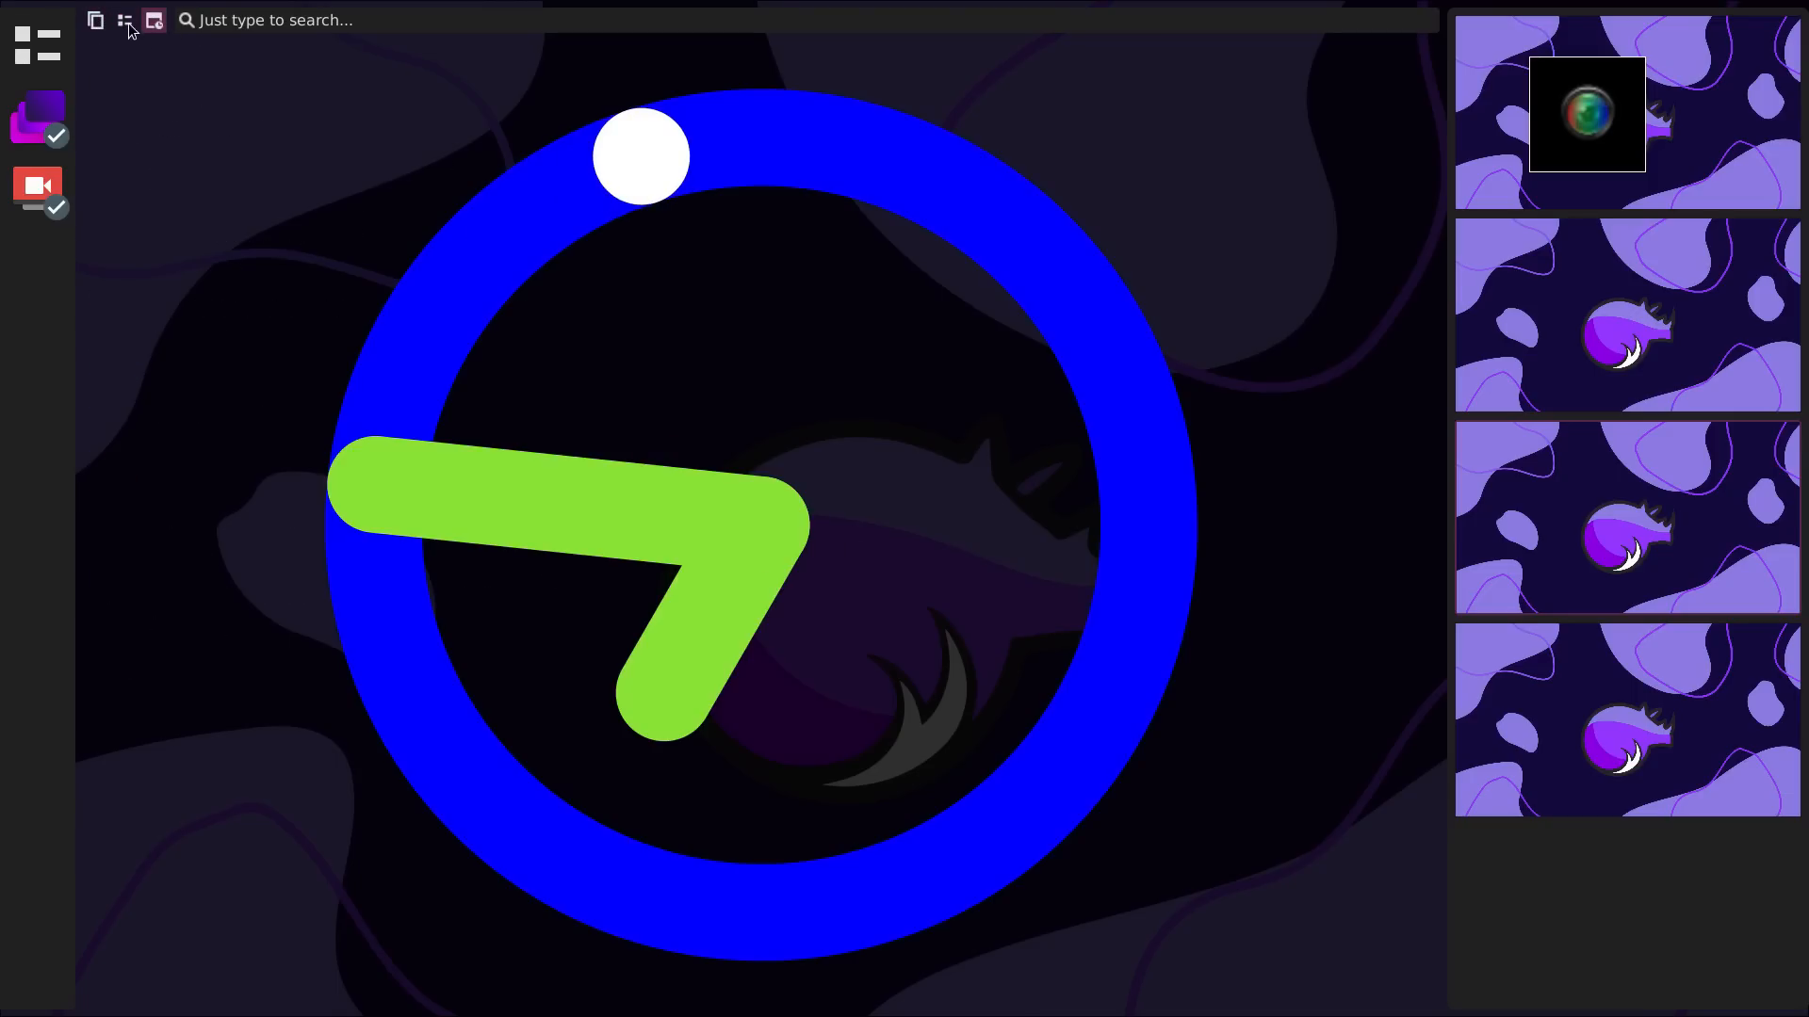
left_click(125, 20)
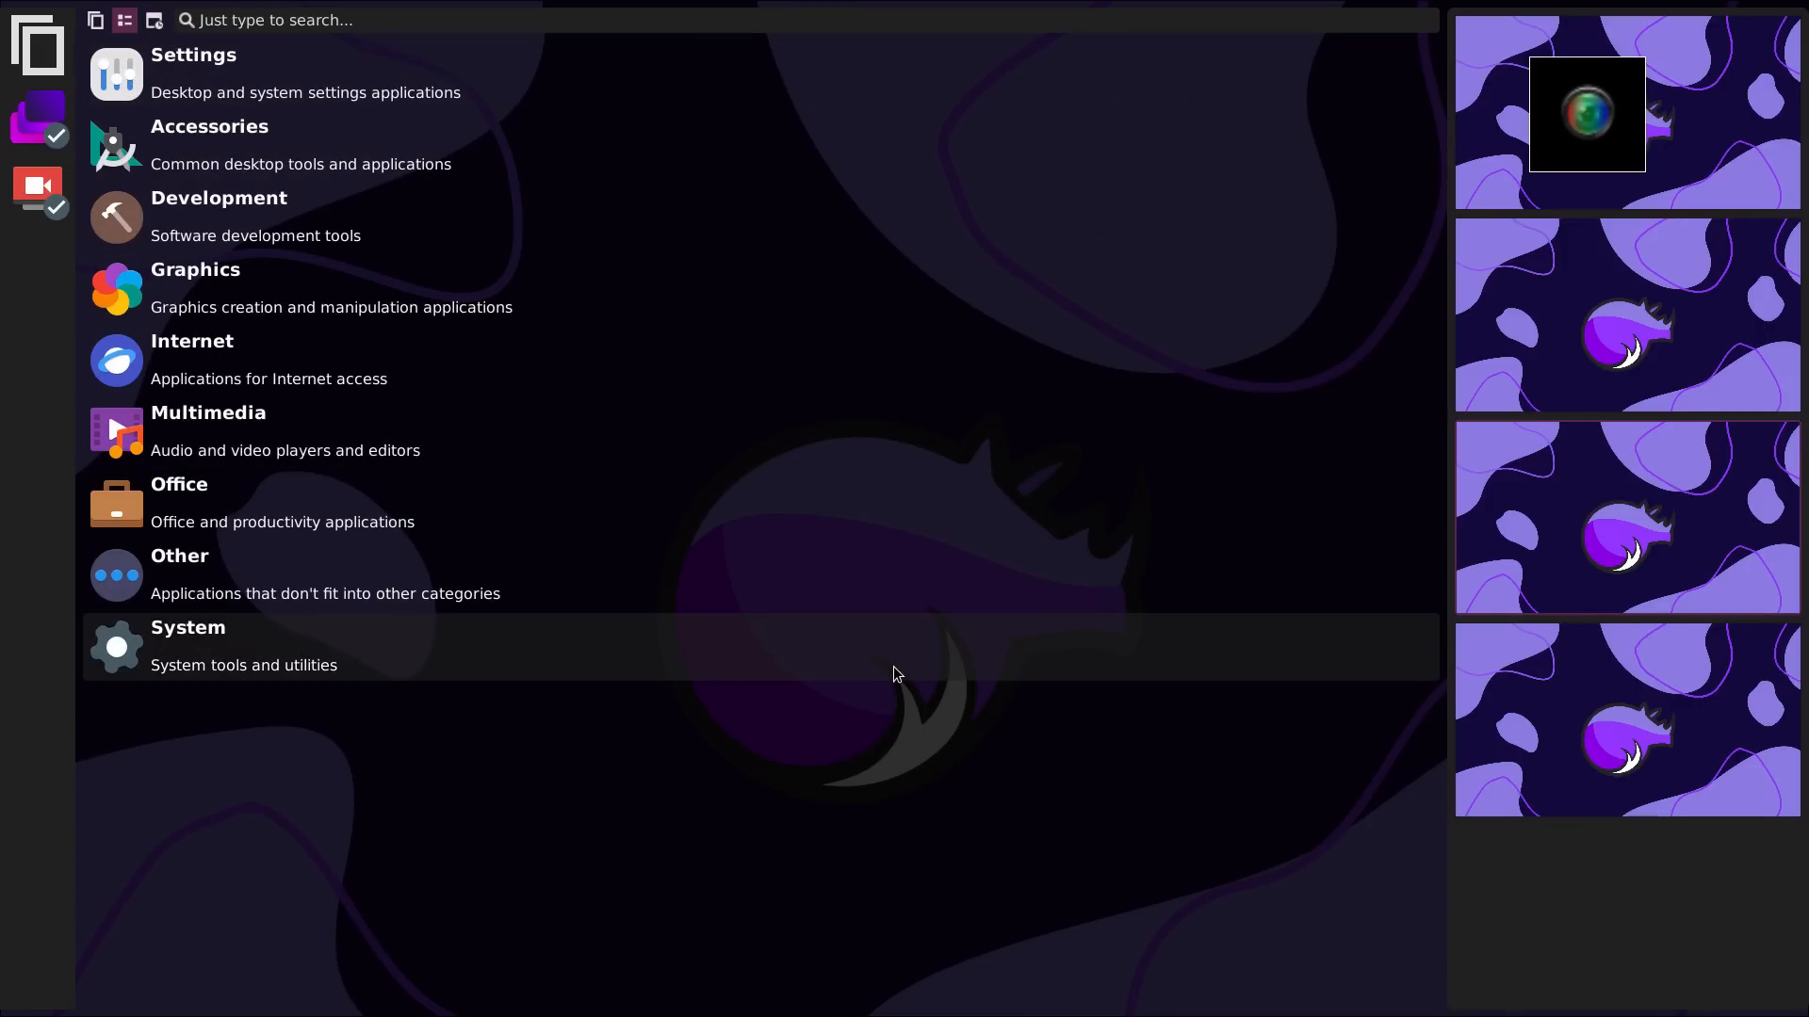
left_click(189, 646)
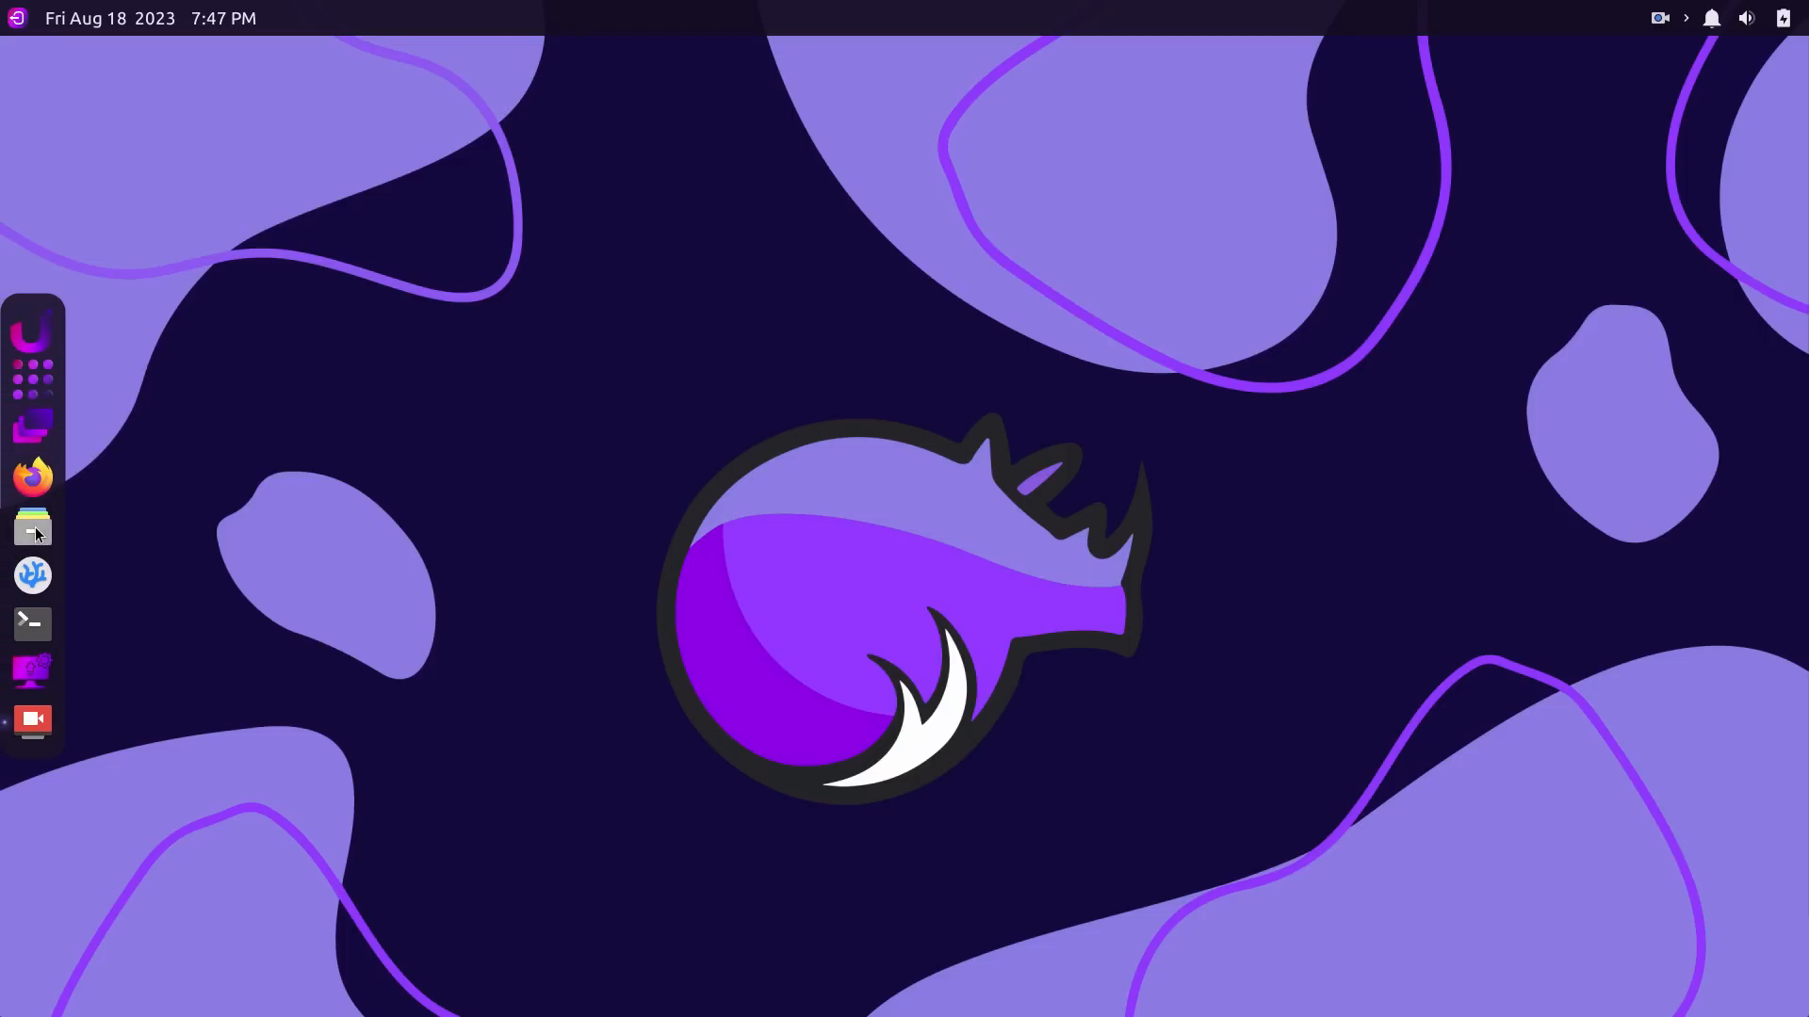
Open Thunar's home folder from the dock, then launch Appearance via an 'app' launcher search.
left_click(31, 528)
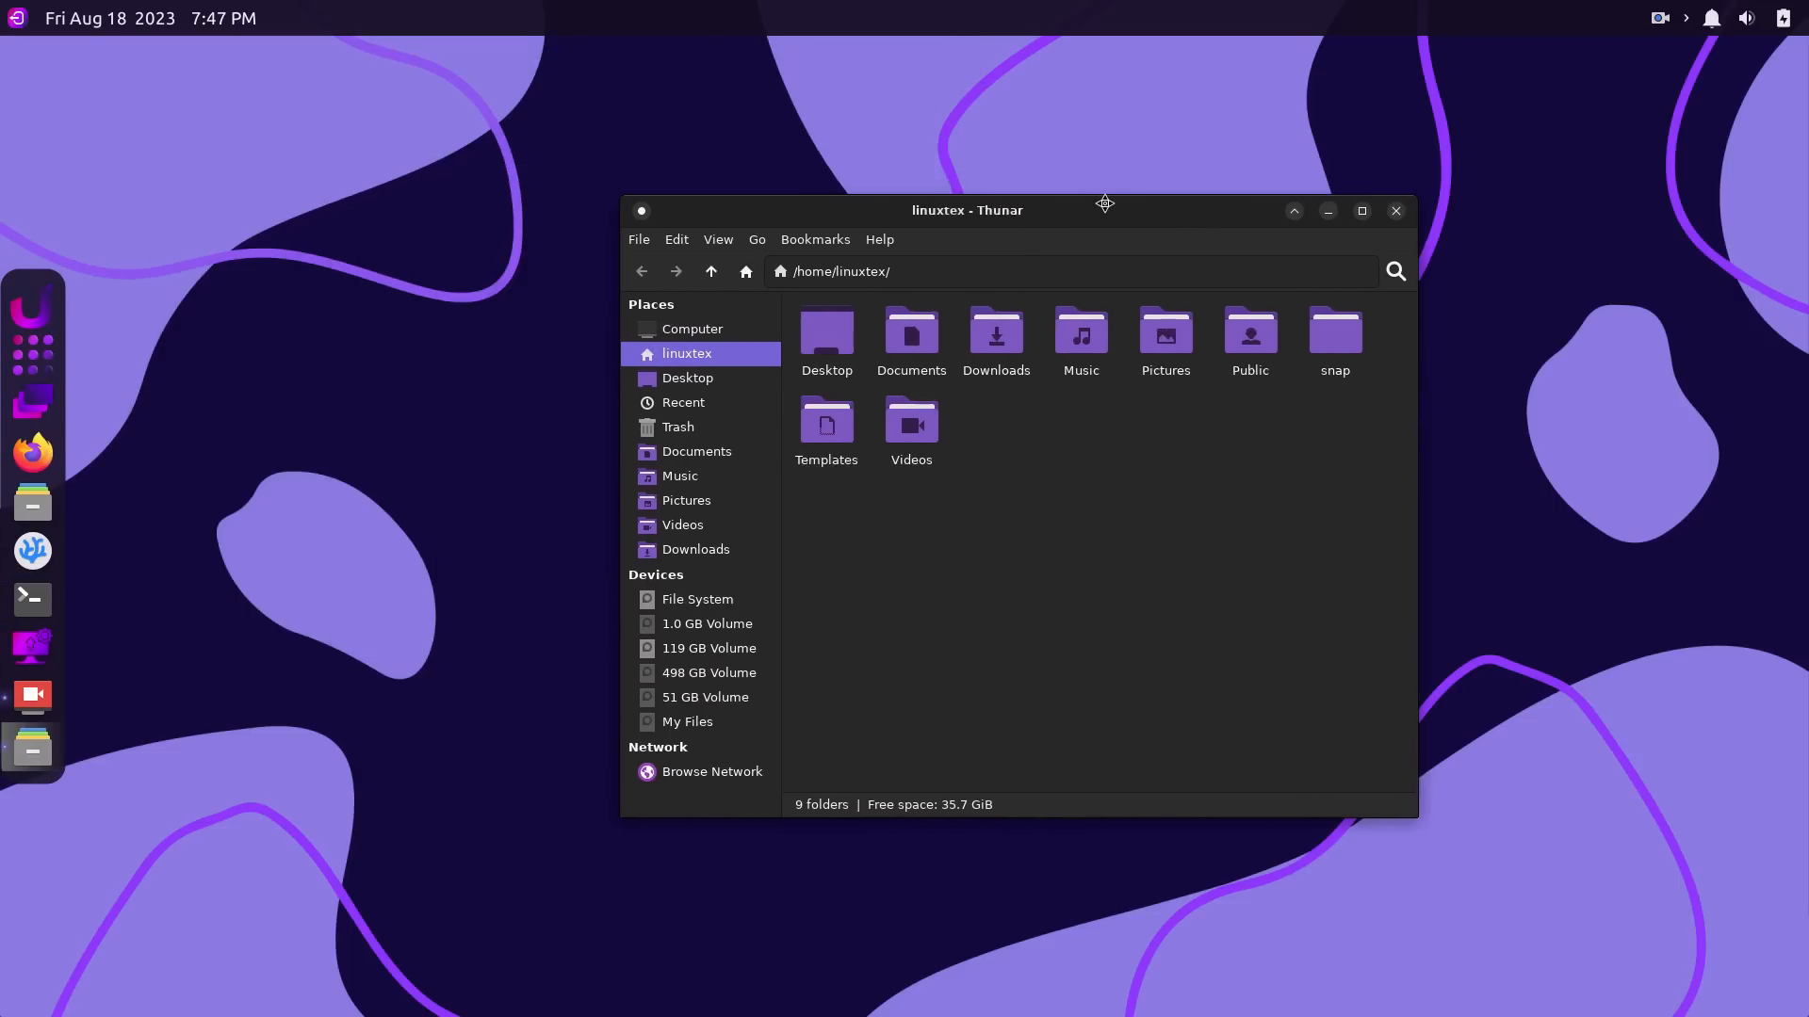
left_click(1361, 210)
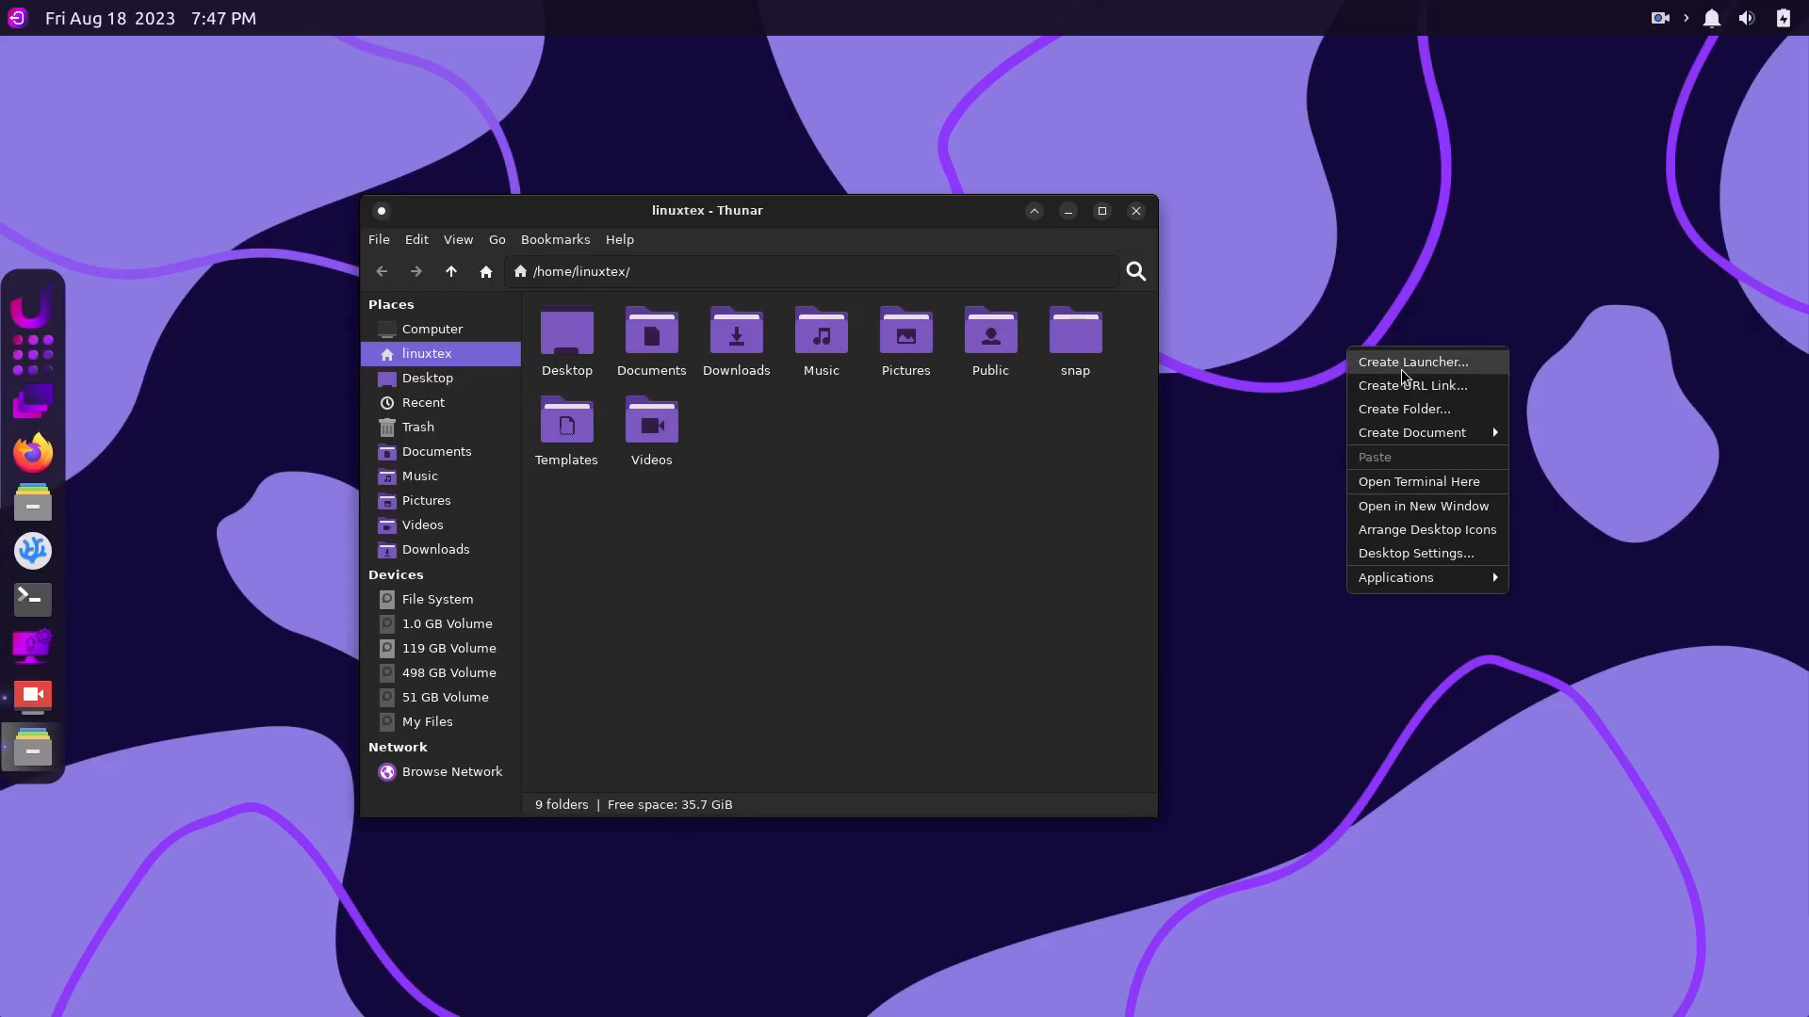
mouse_move(1465, 571)
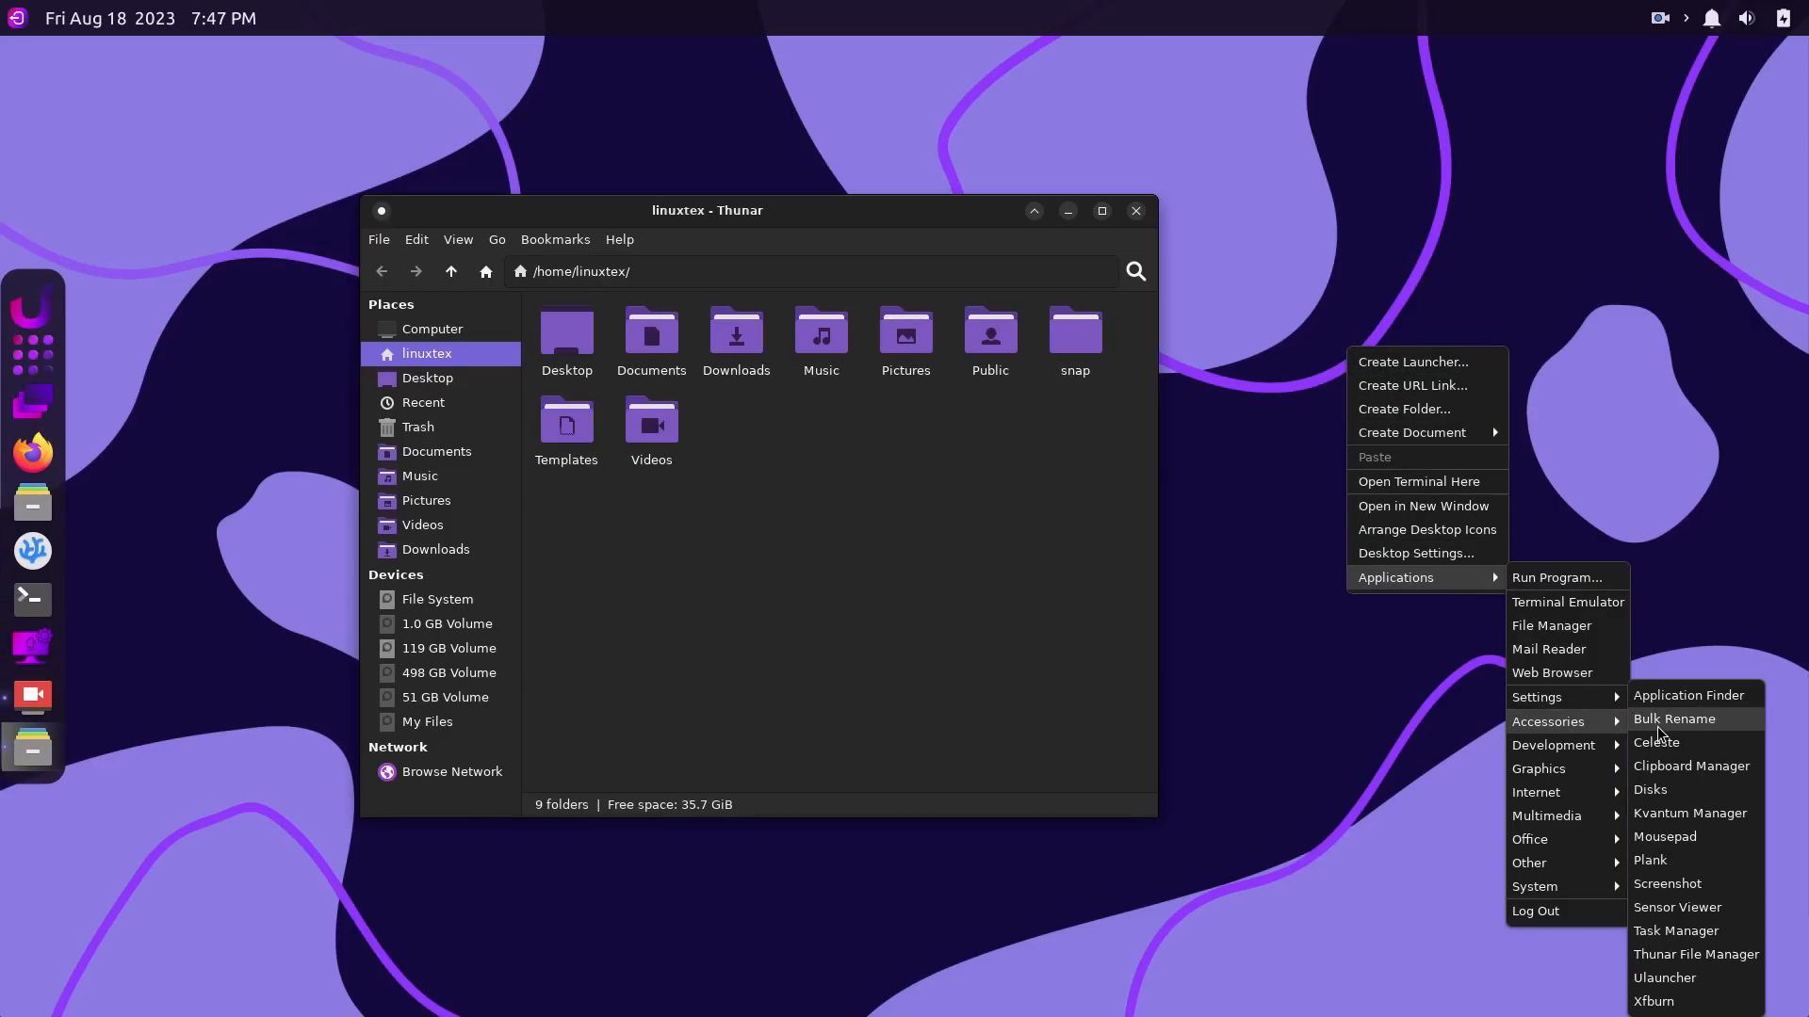
mouse_move(1539, 769)
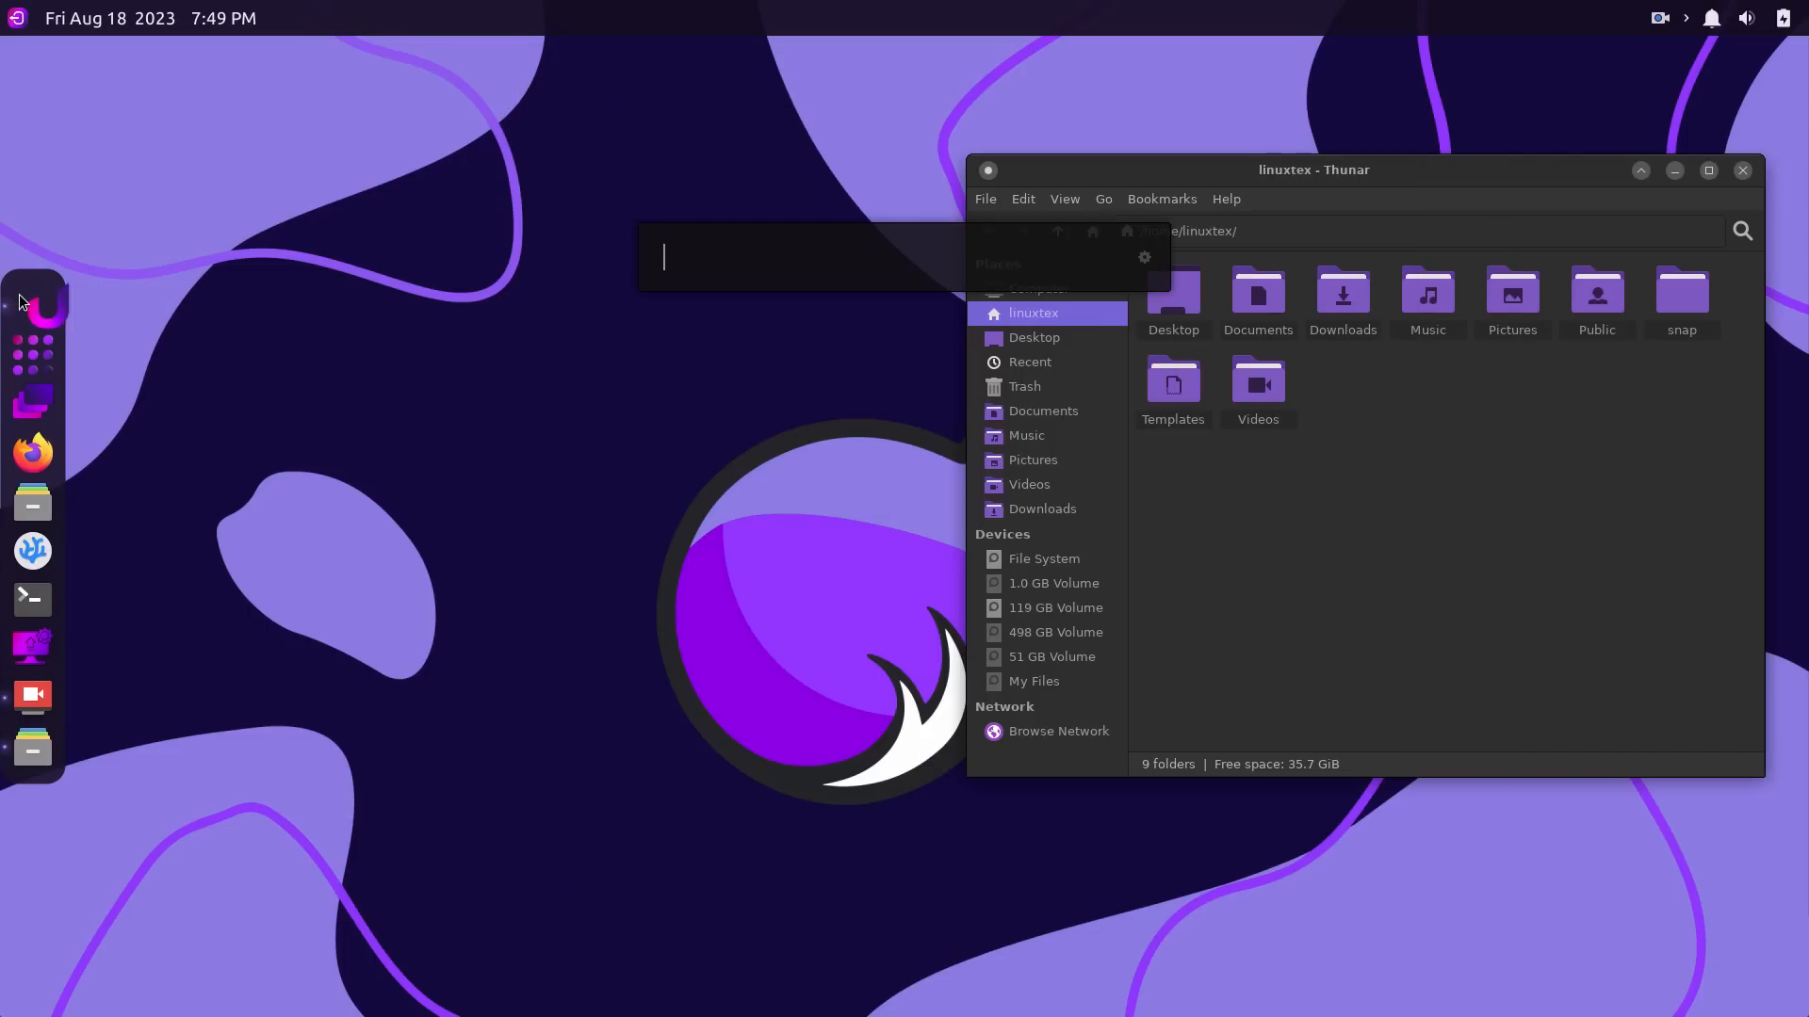
type("app")
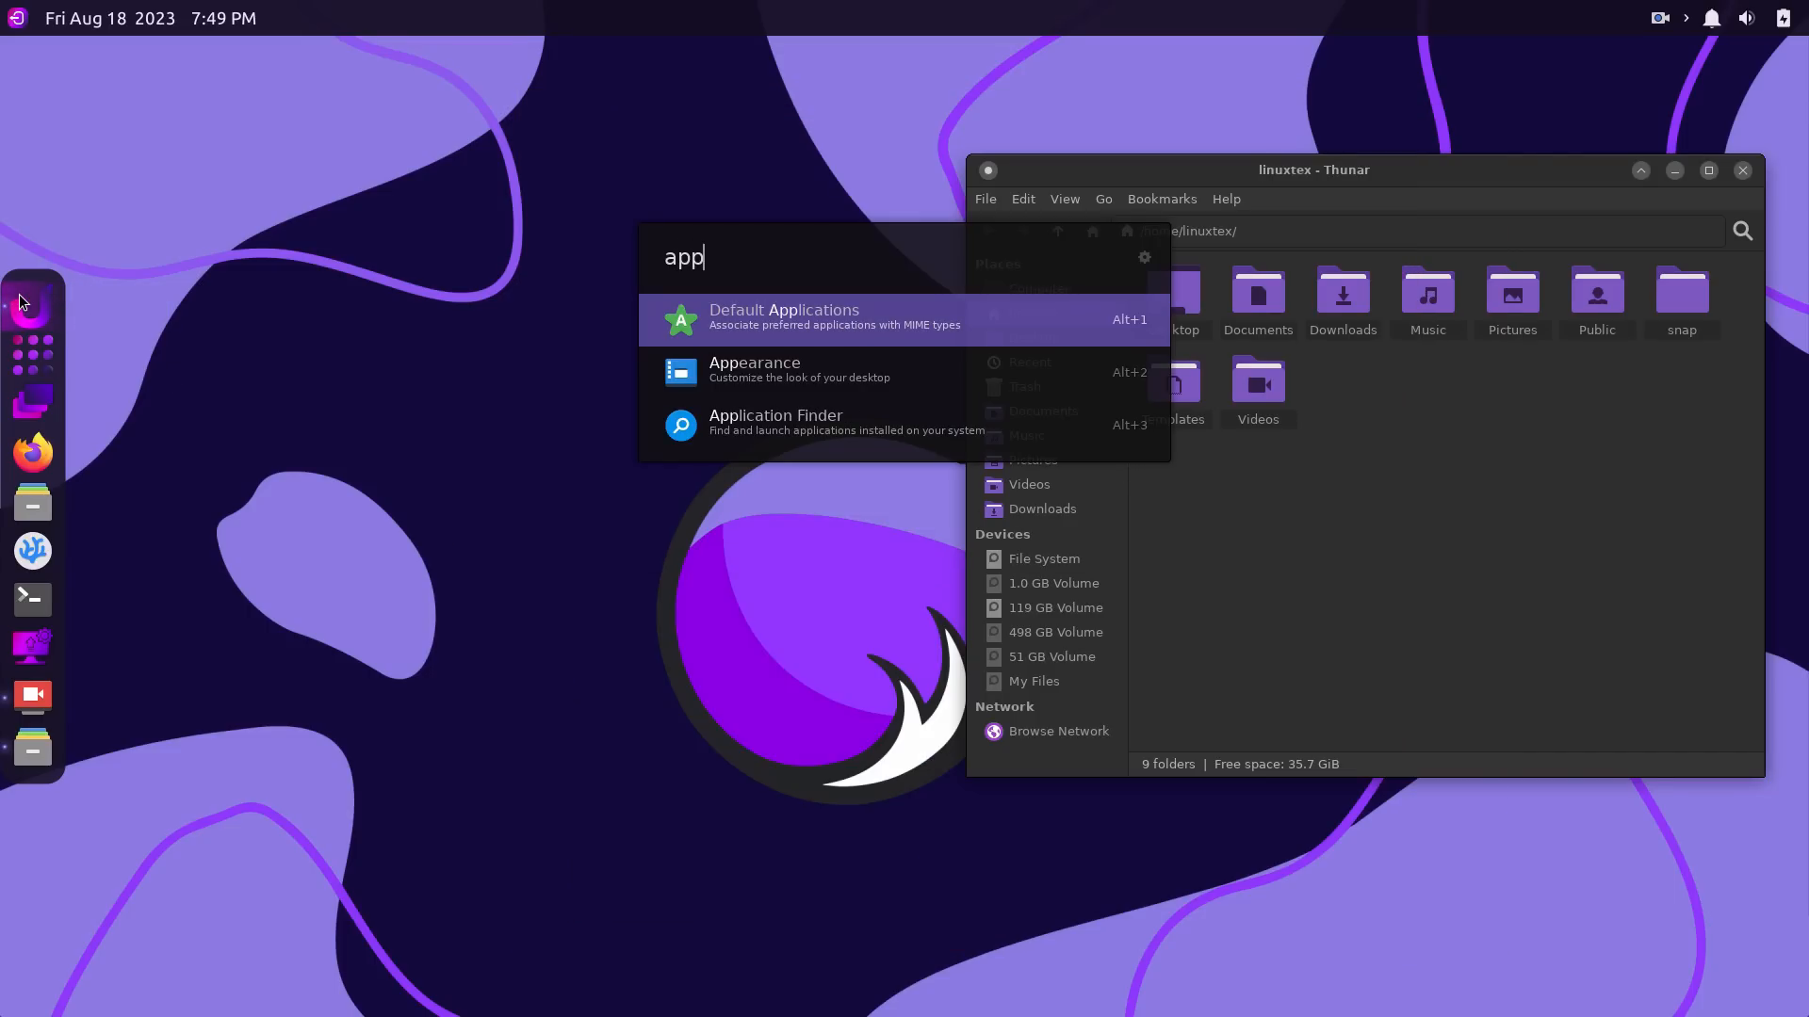
left_click(754, 370)
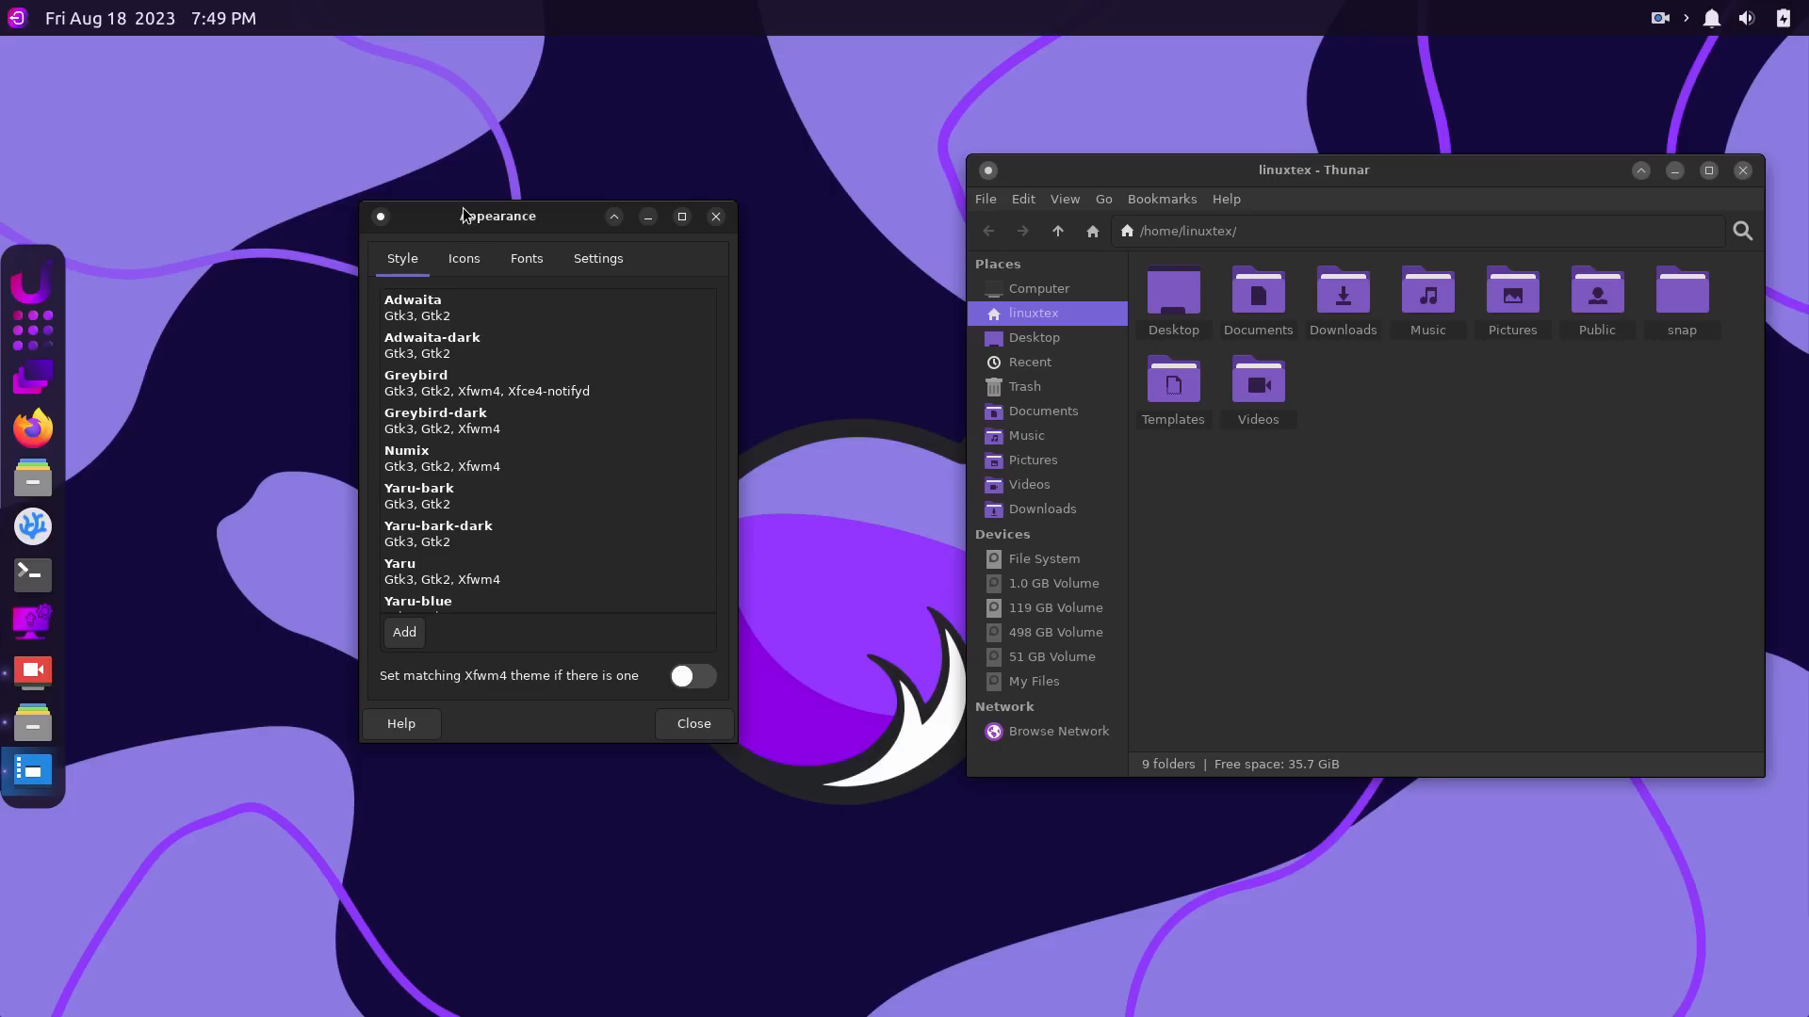
Scroll the Style list, try Yaru-purple-dark, then apply light Yaru-purple.
scroll("down", 3)
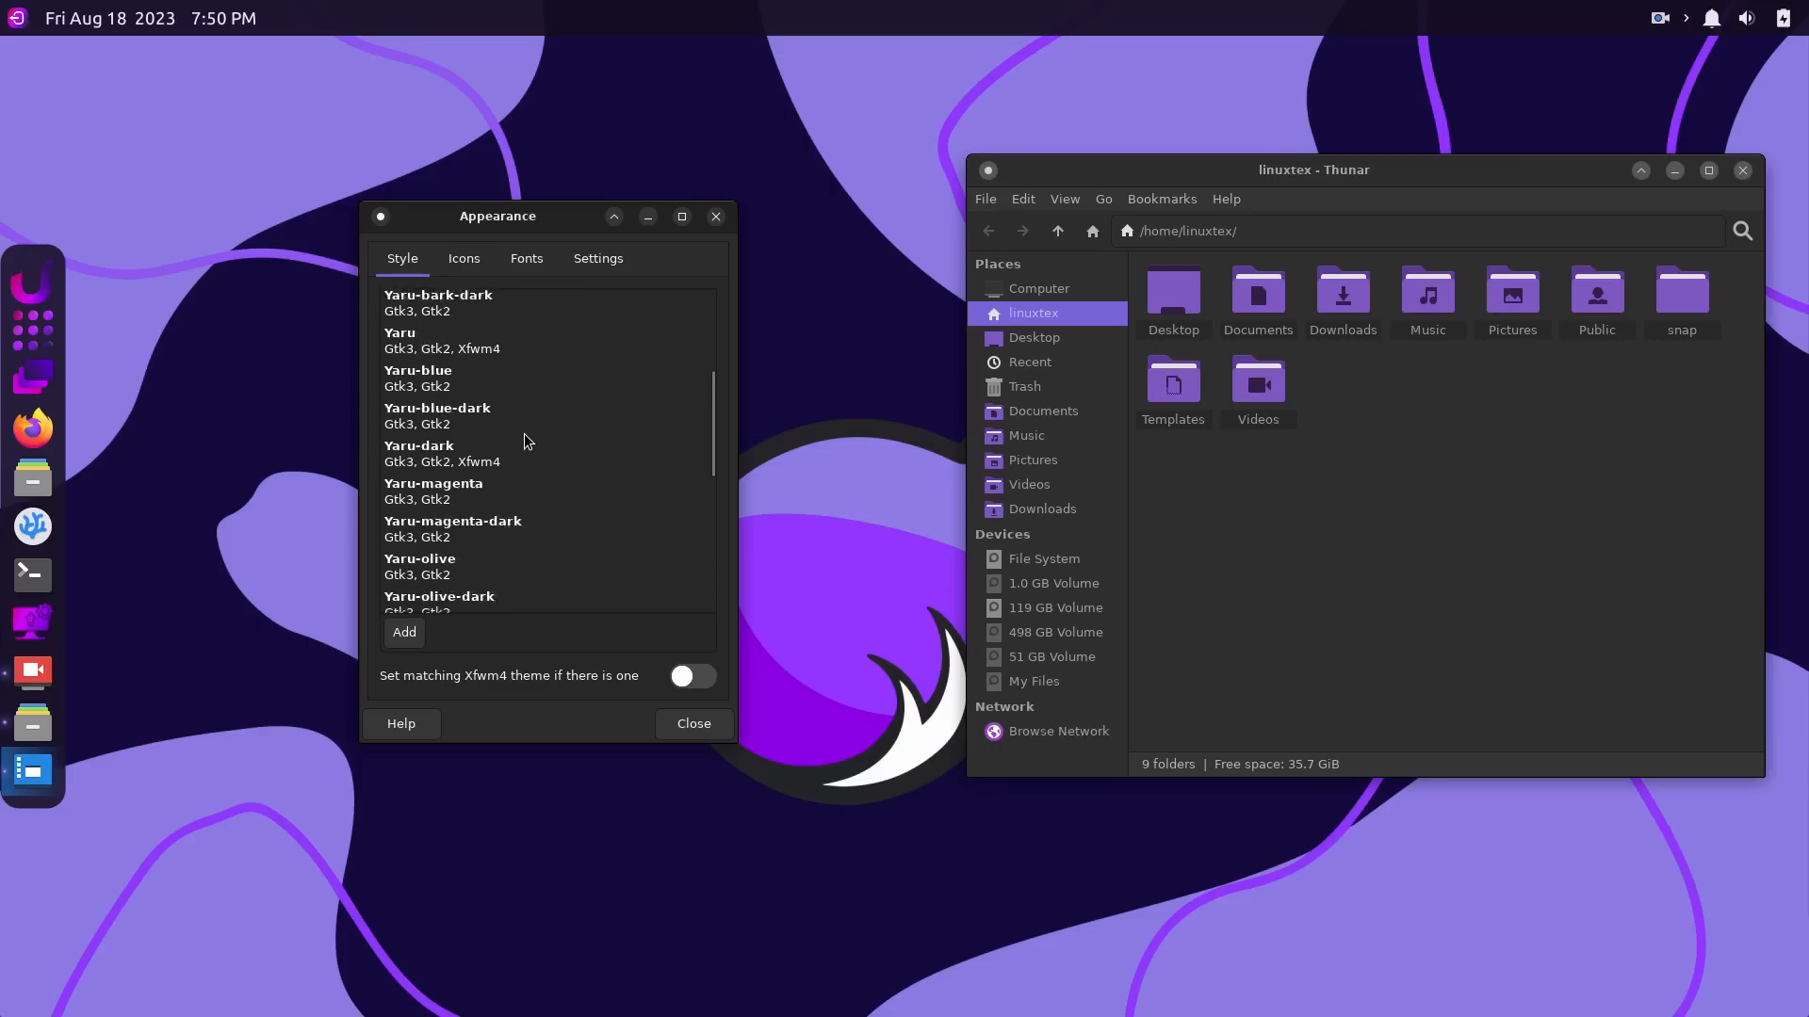
left_click(443, 523)
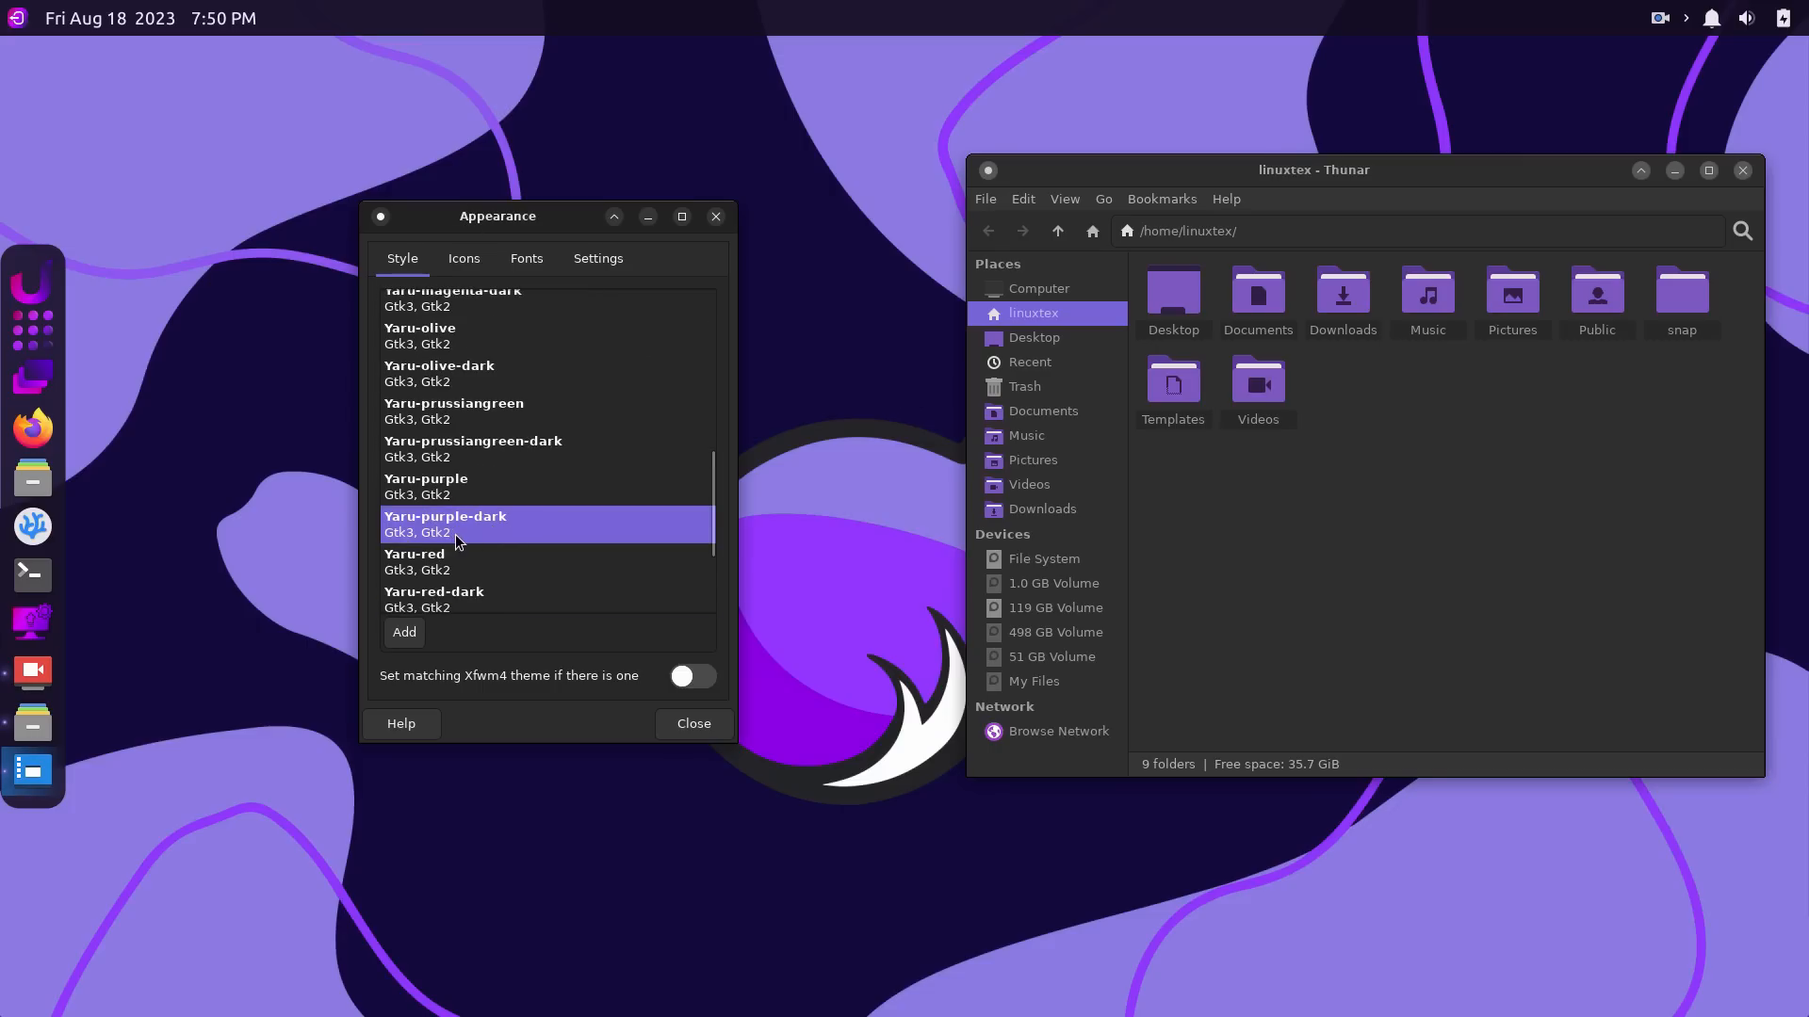
left_click(473, 448)
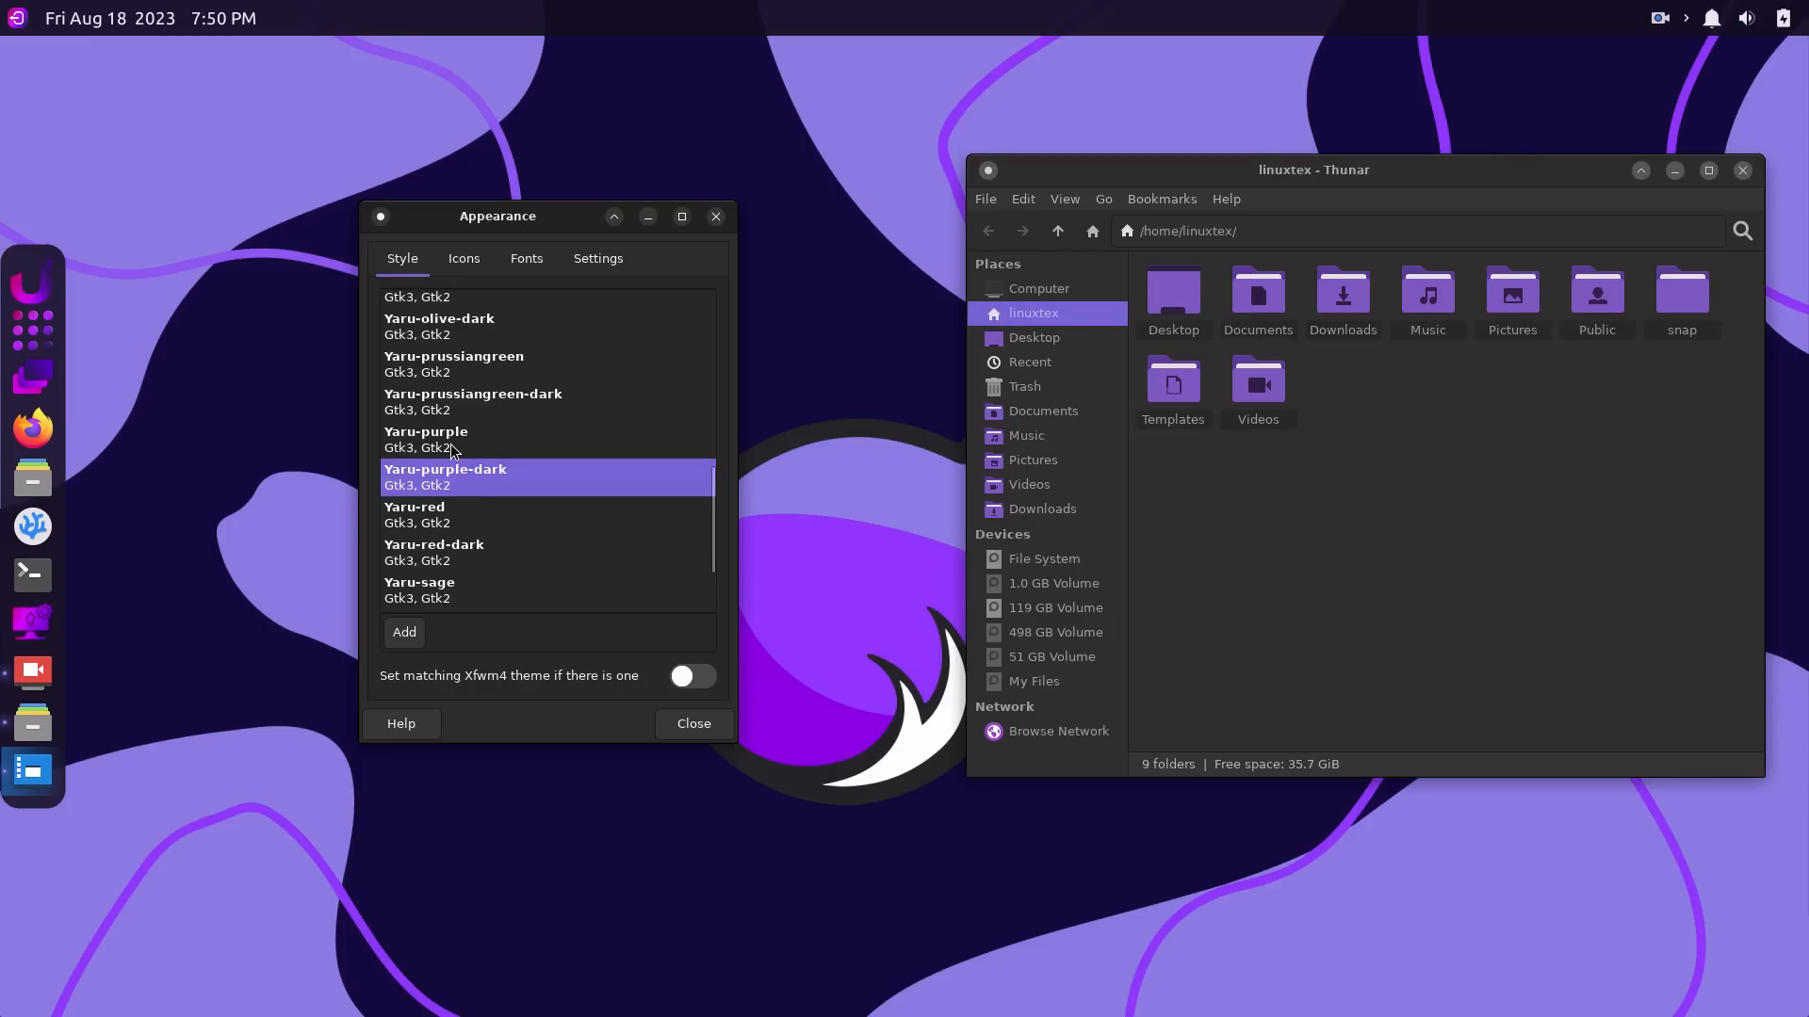
left_click(426, 438)
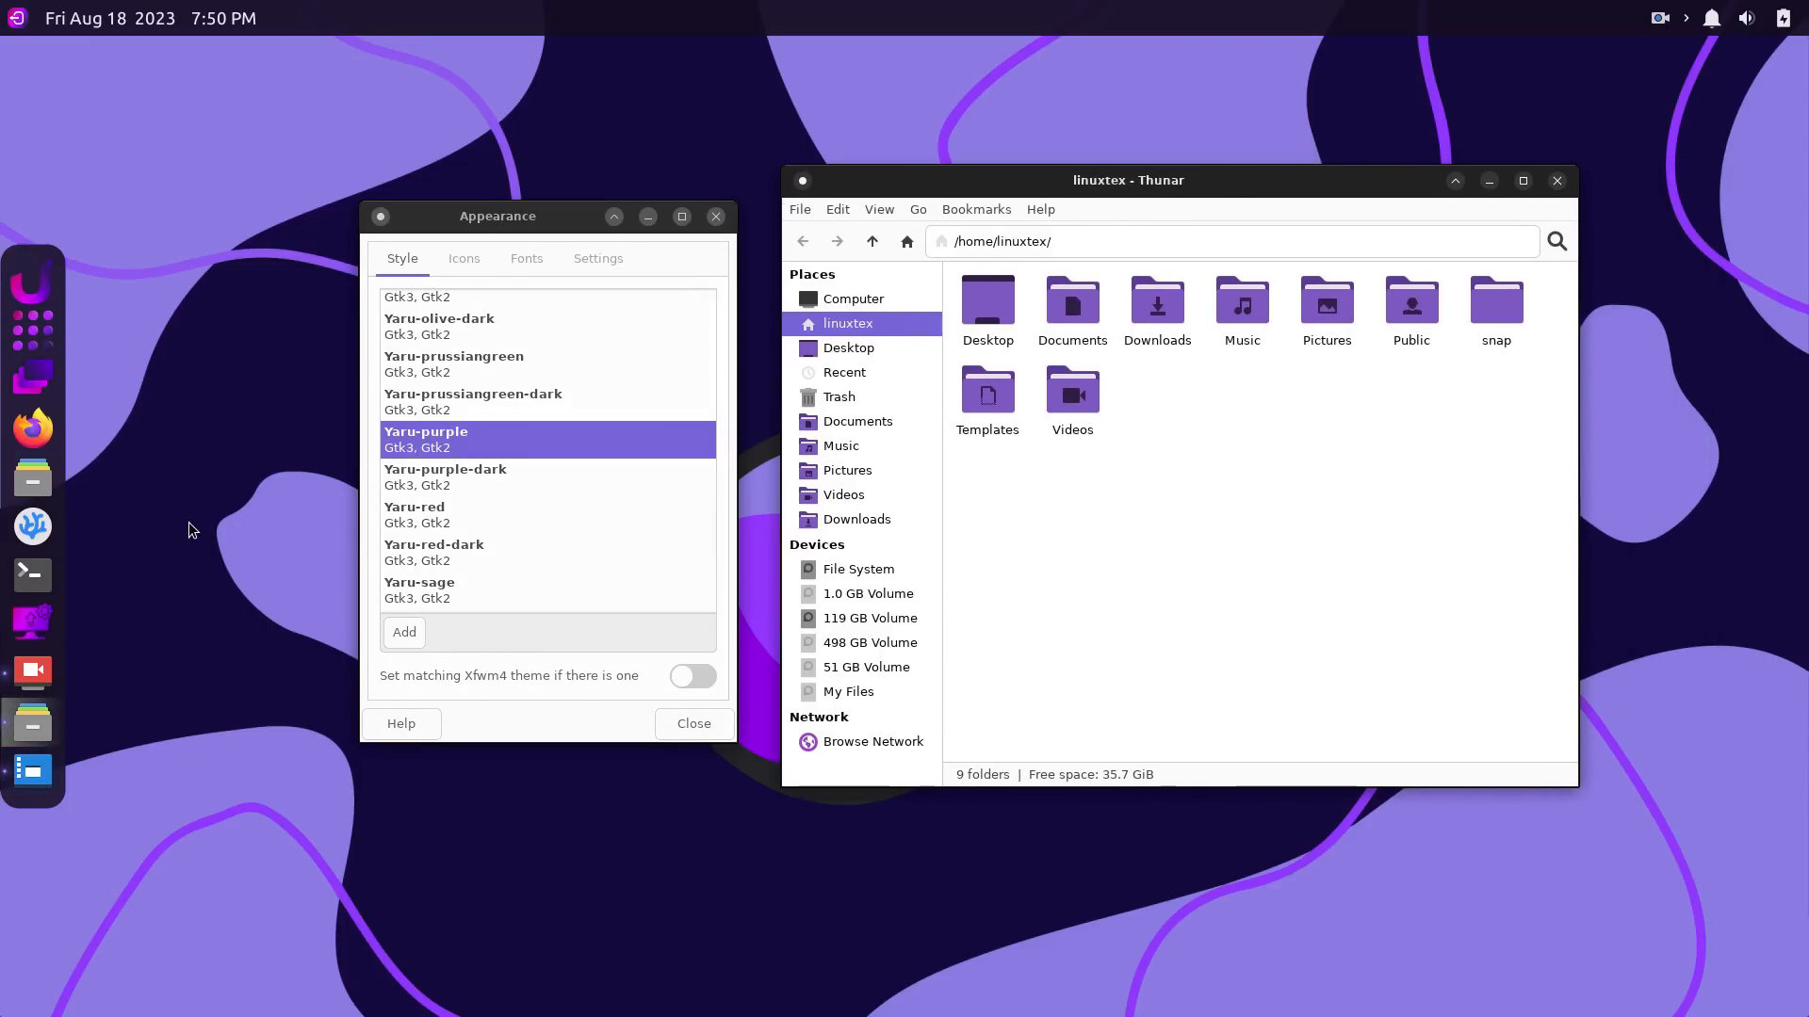
type("fd")
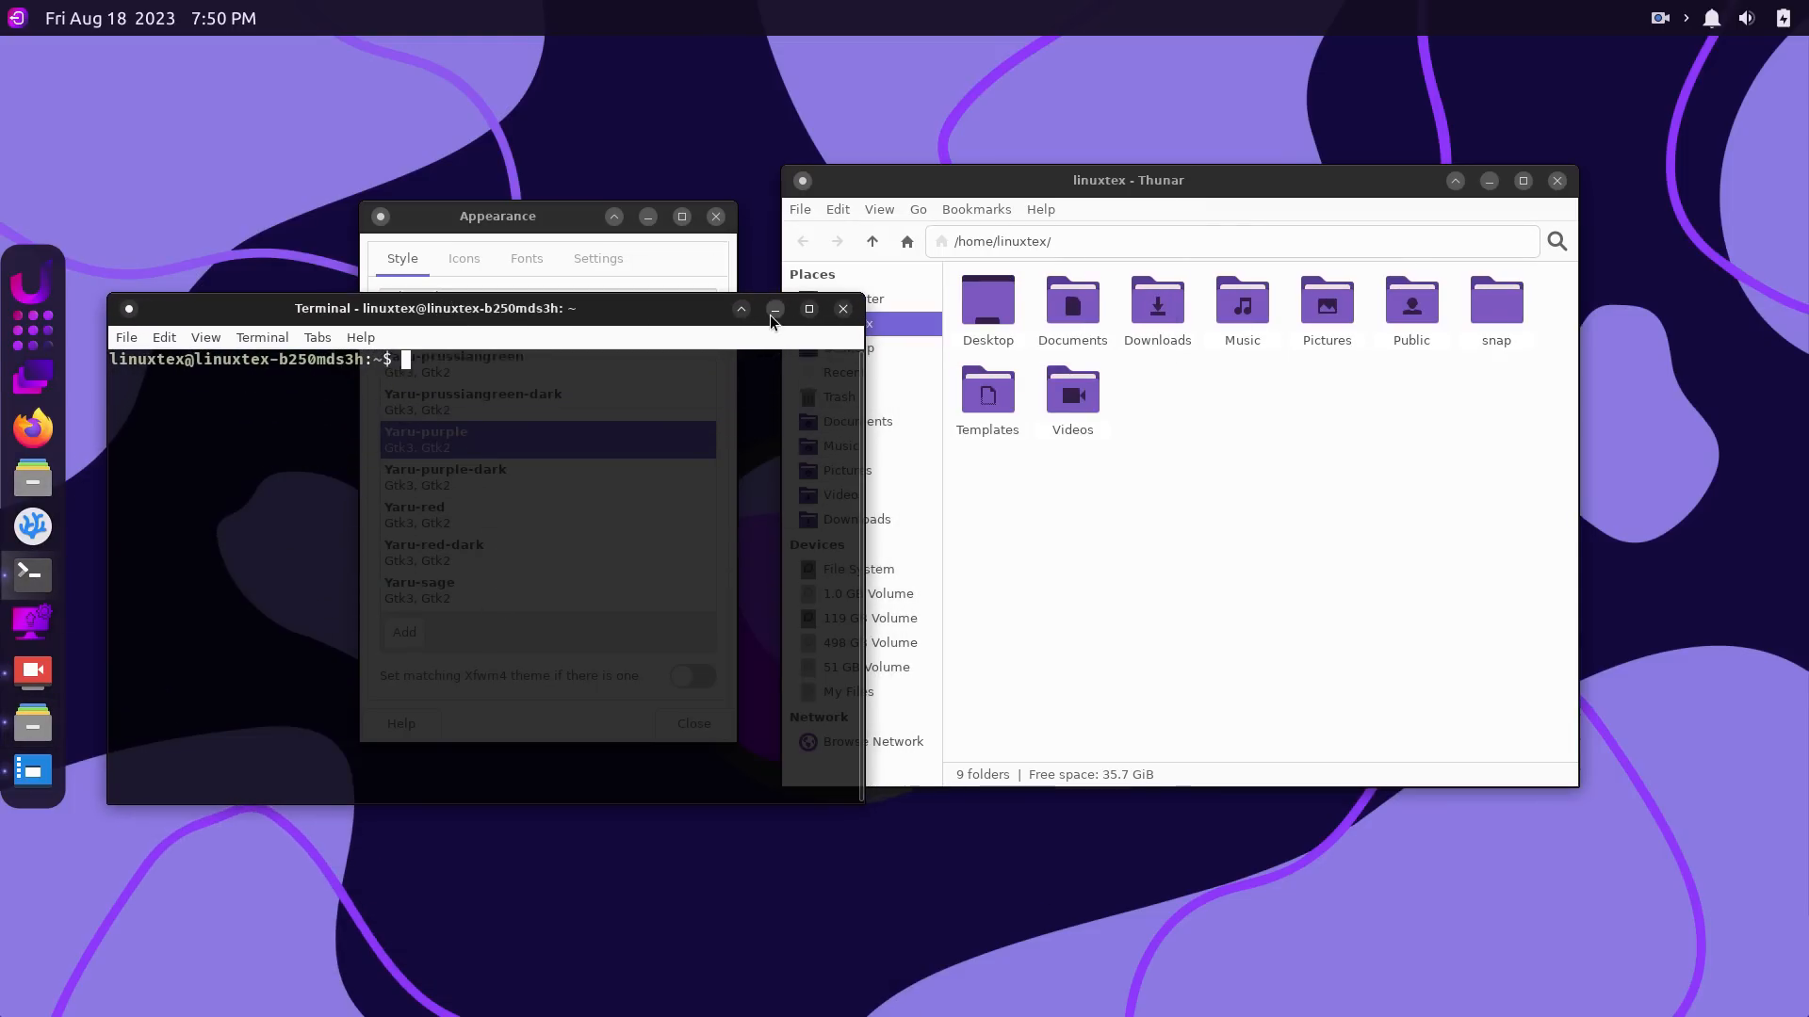
left_click(774, 308)
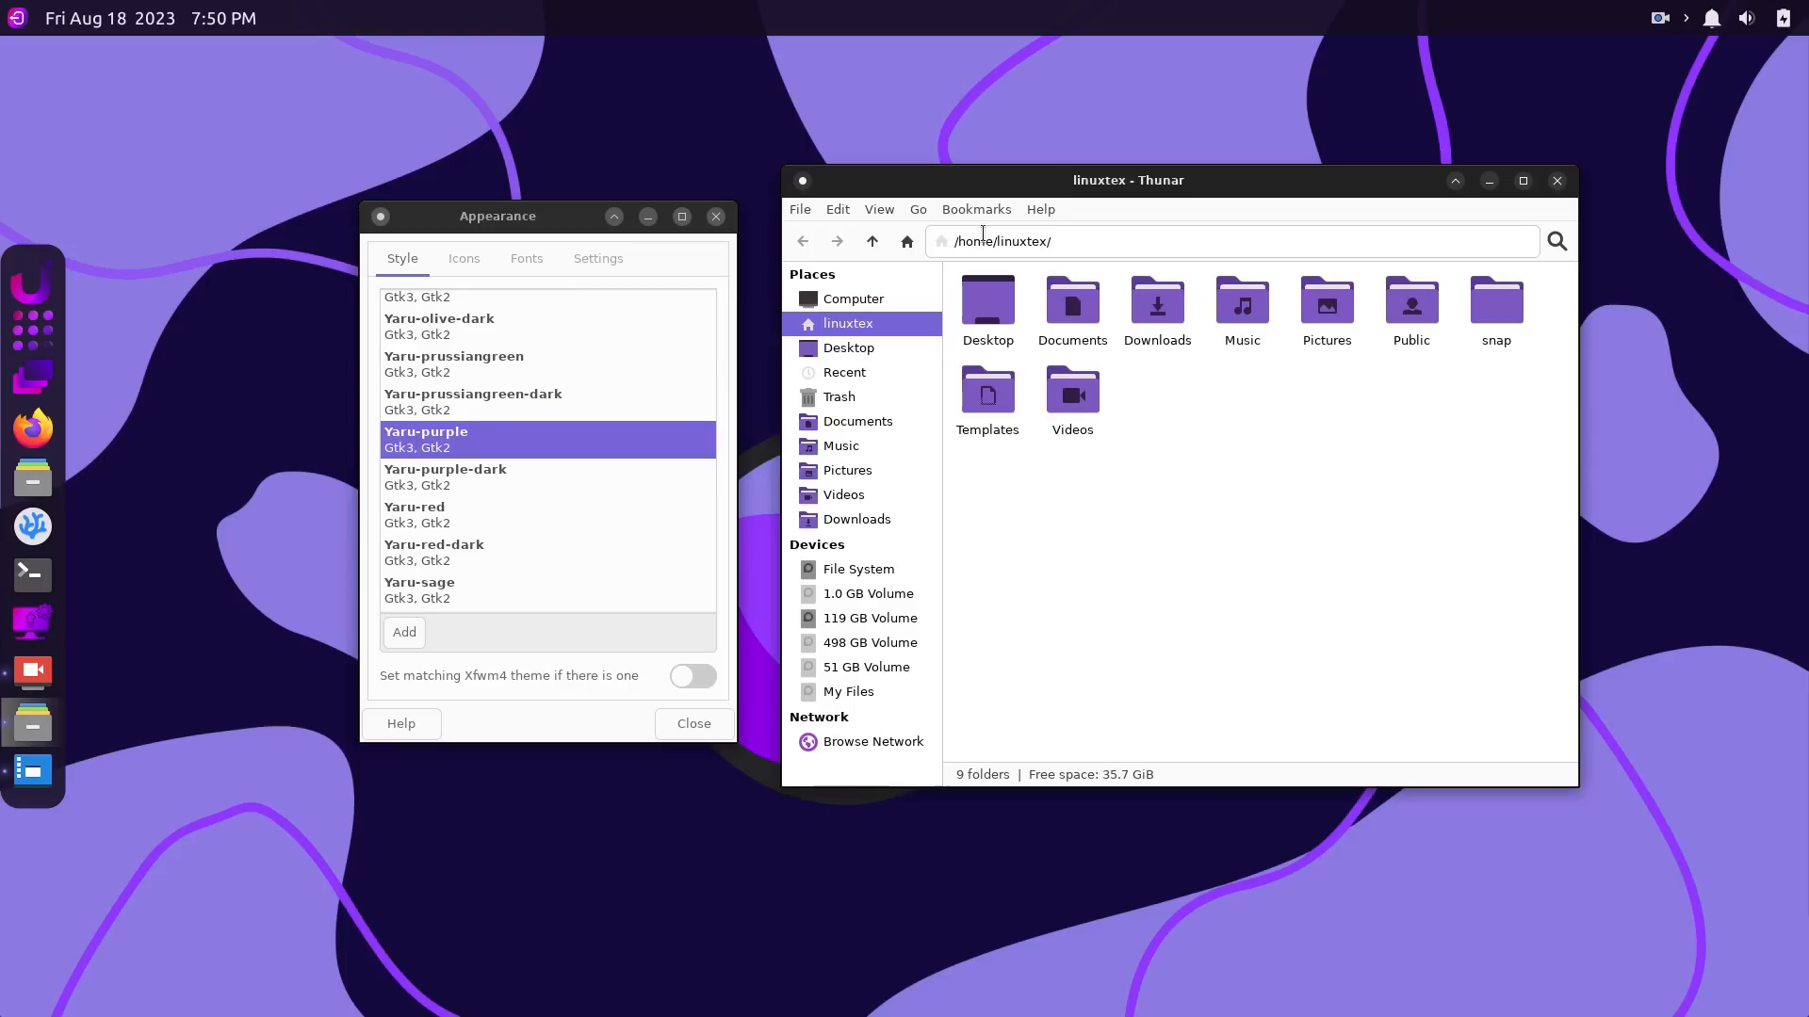
Preview Yaru-purple-dark, Yaru-red and Yaru-sage variants, returning to Yaru-purple.
left_click(444, 477)
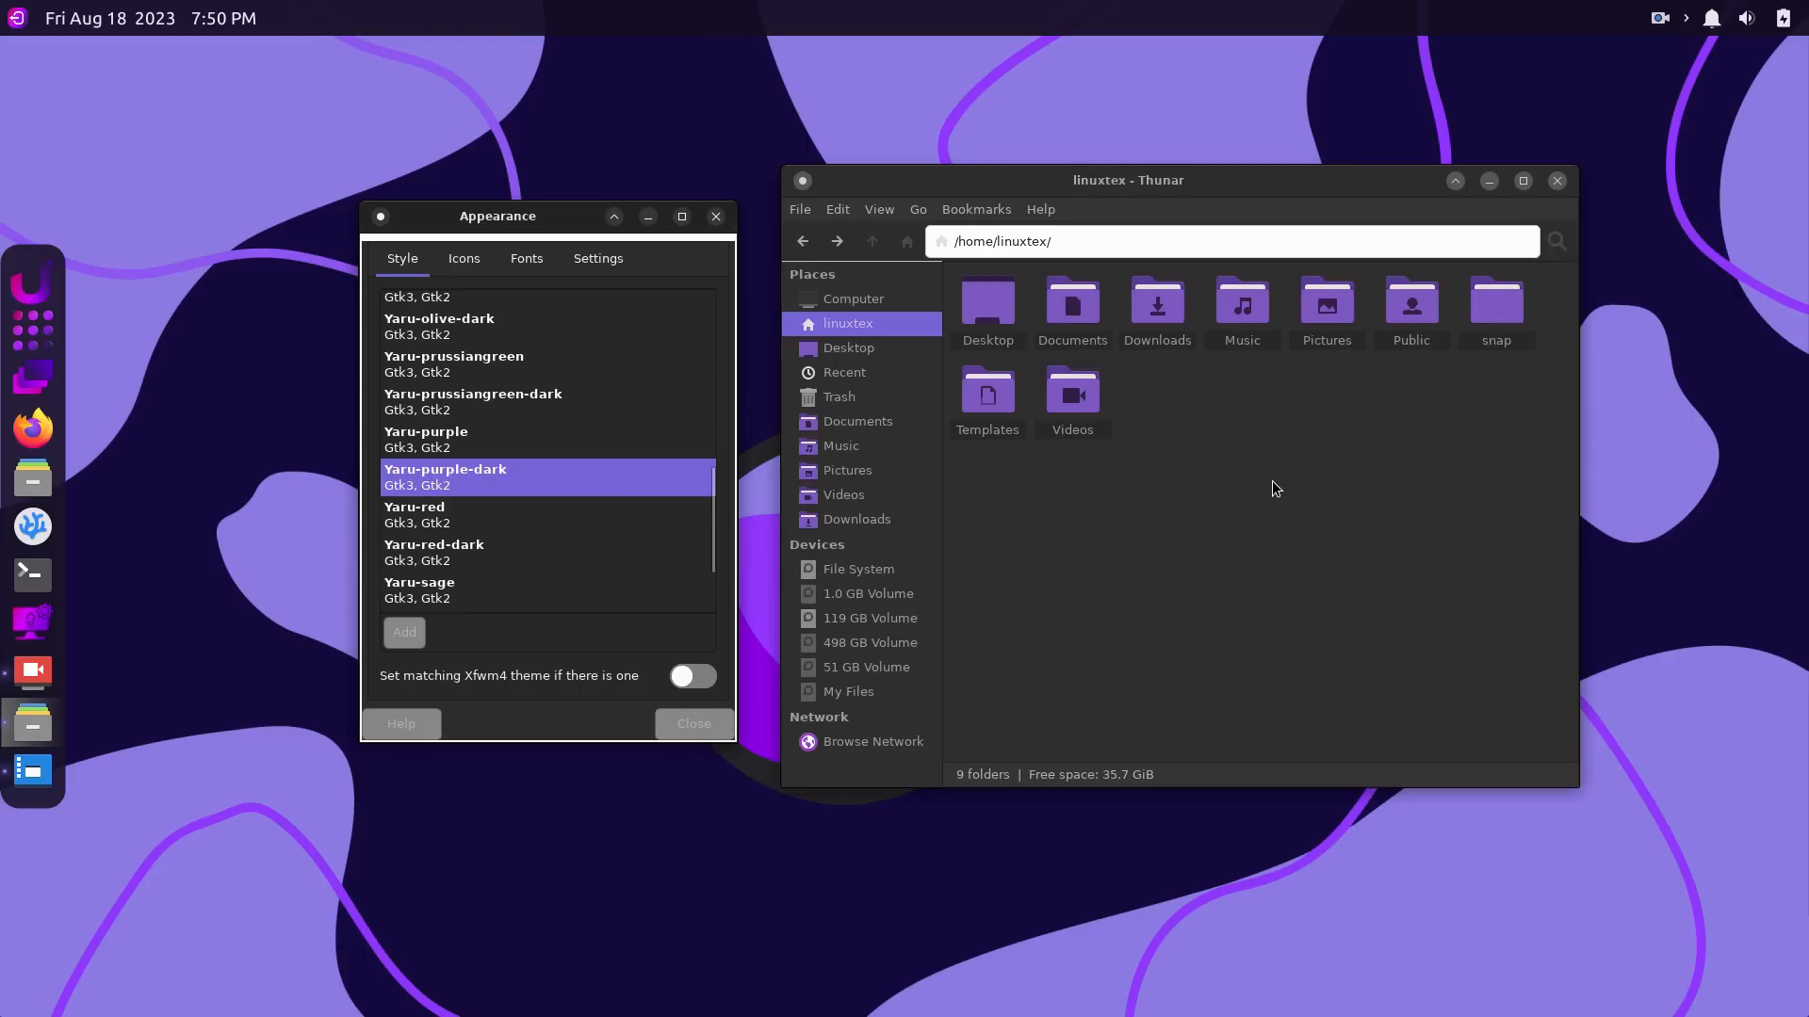
left_click(443, 438)
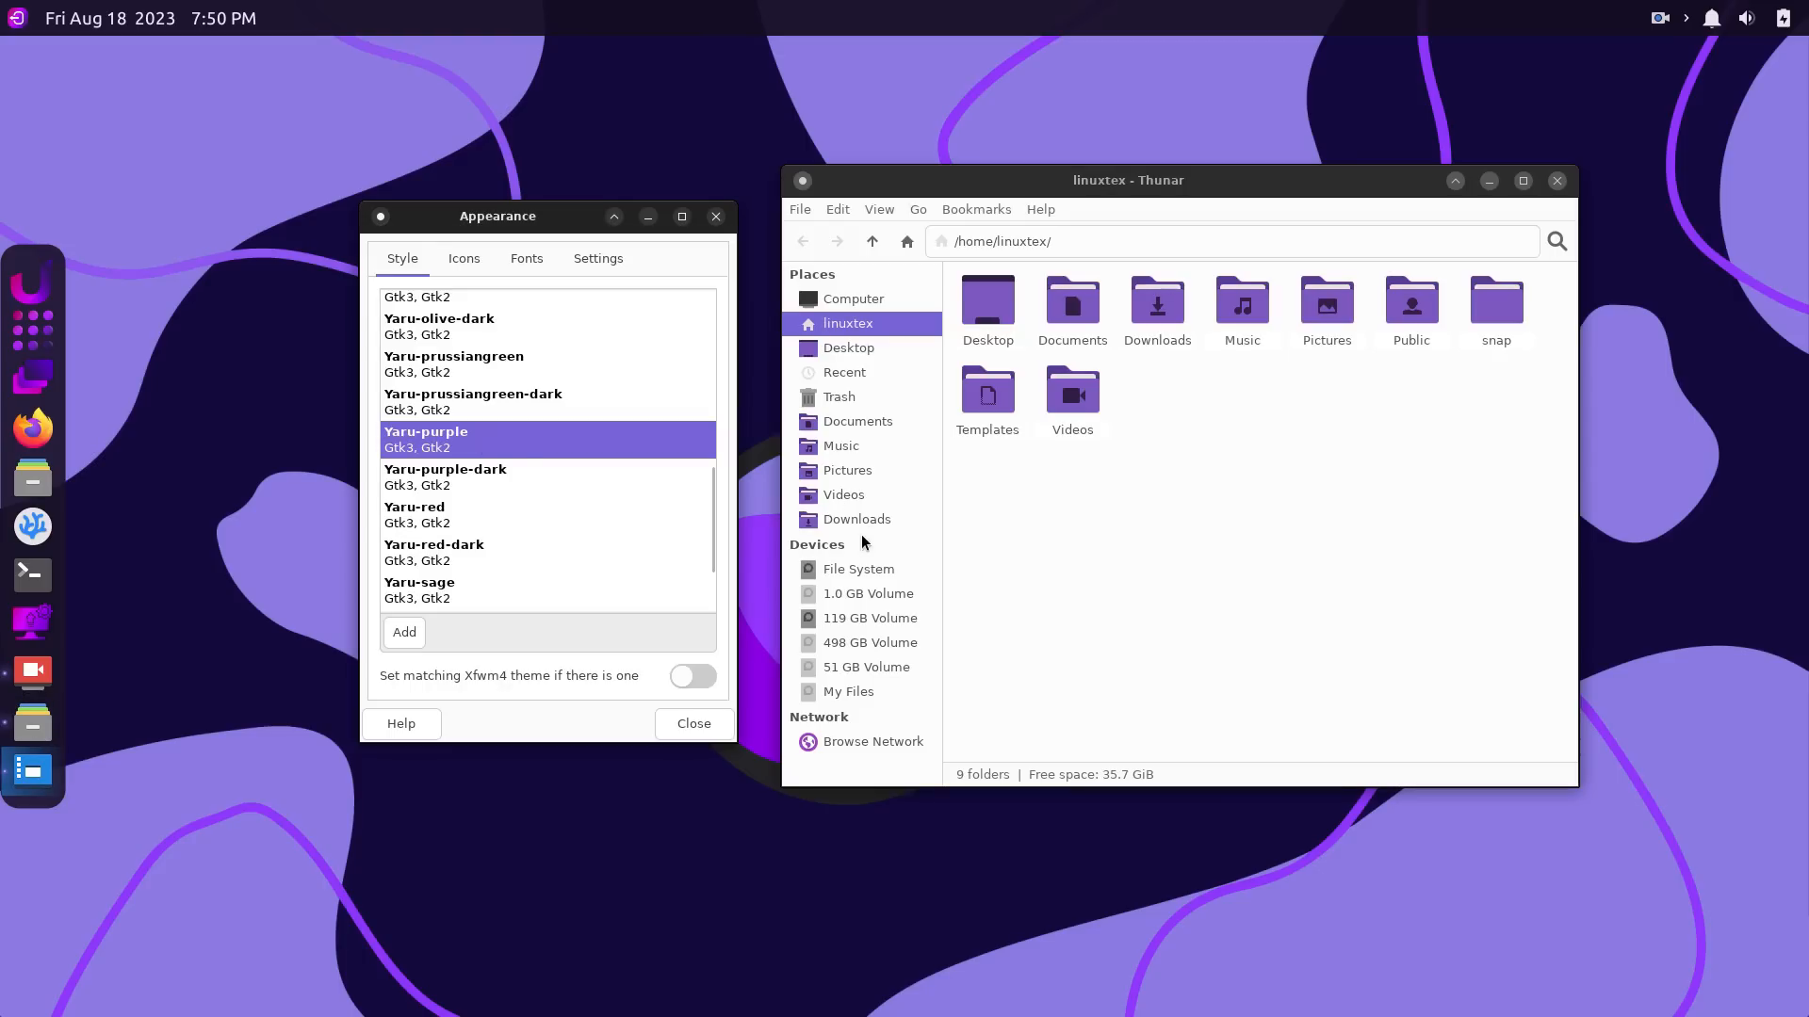
left_click(473, 505)
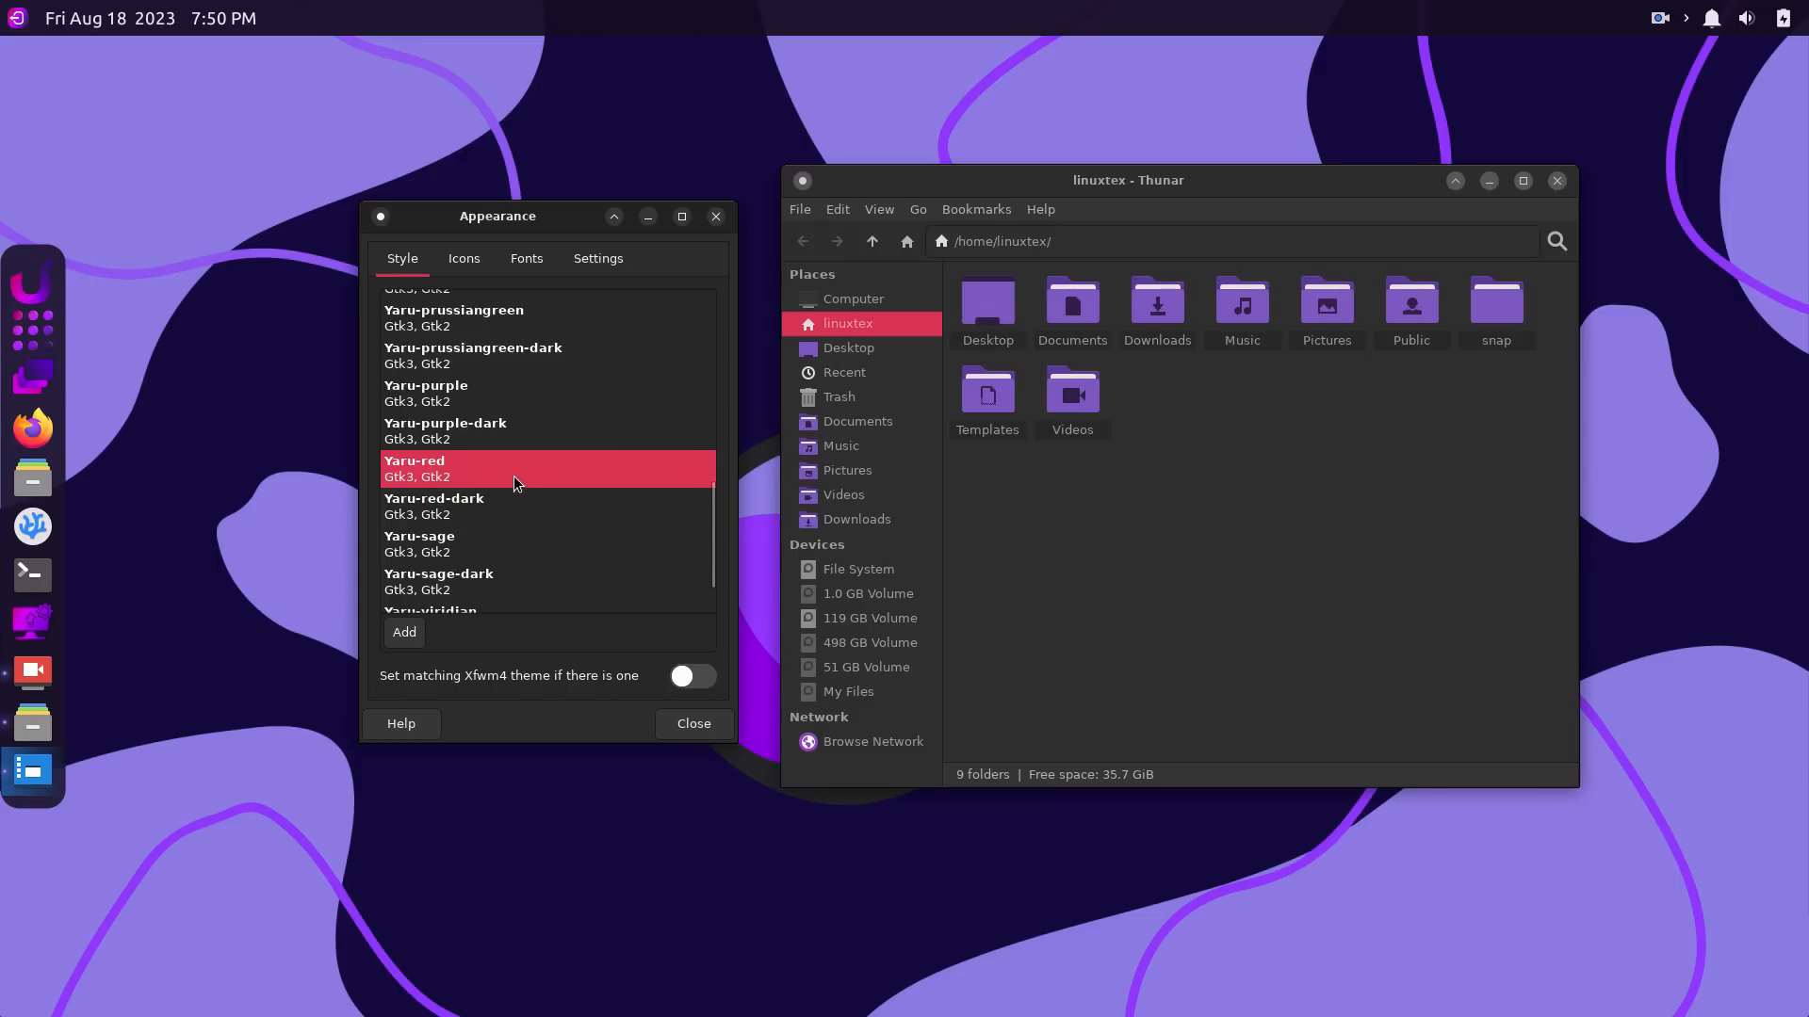
left_click(438, 581)
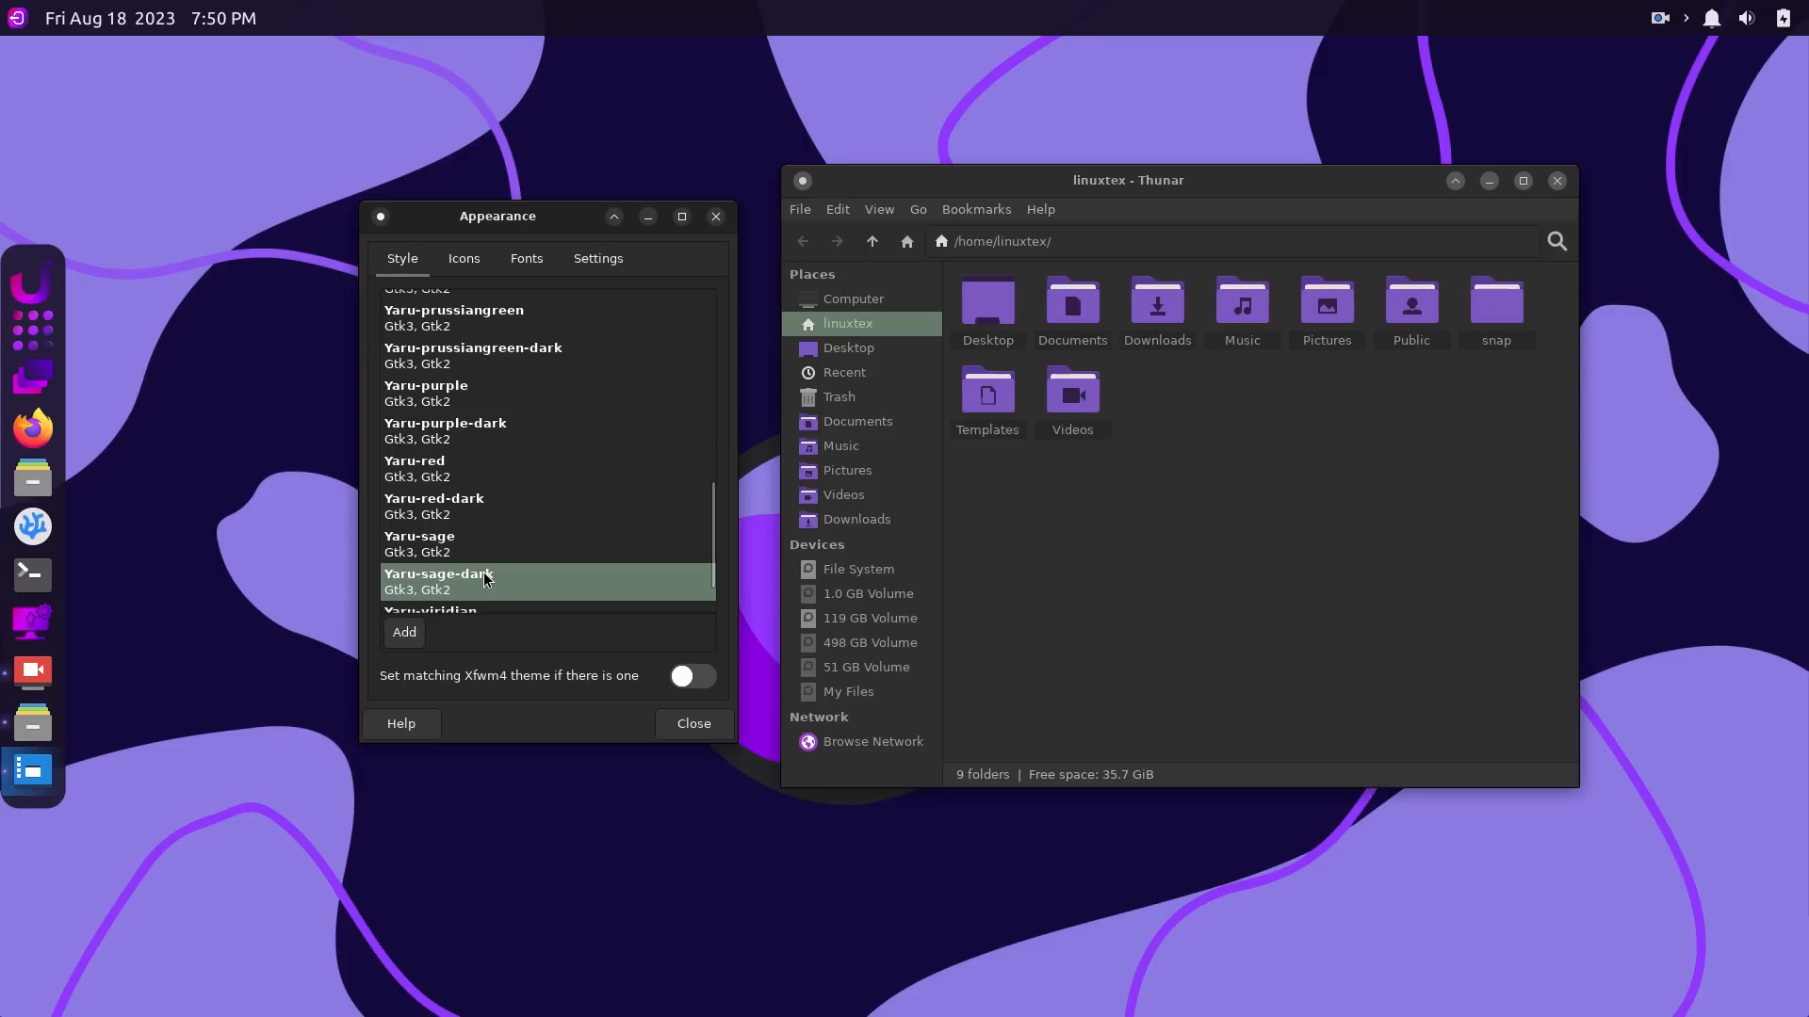
left_click(419, 543)
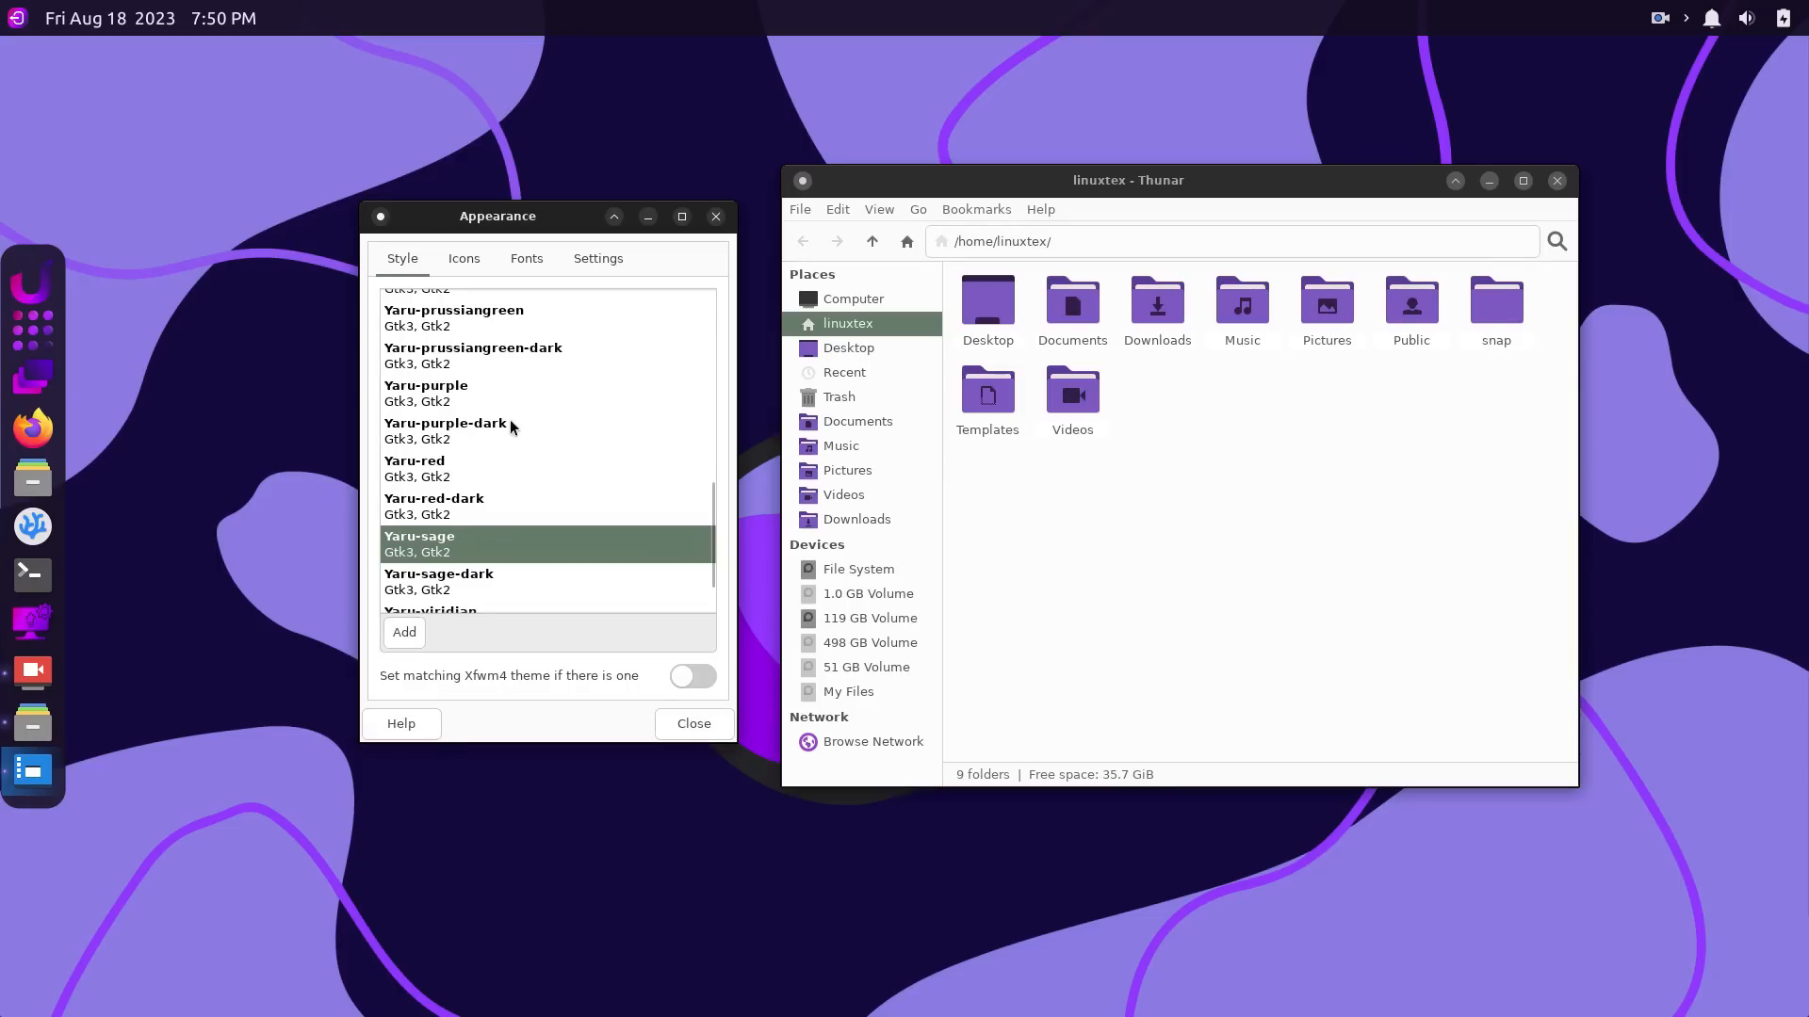
left_click(461, 392)
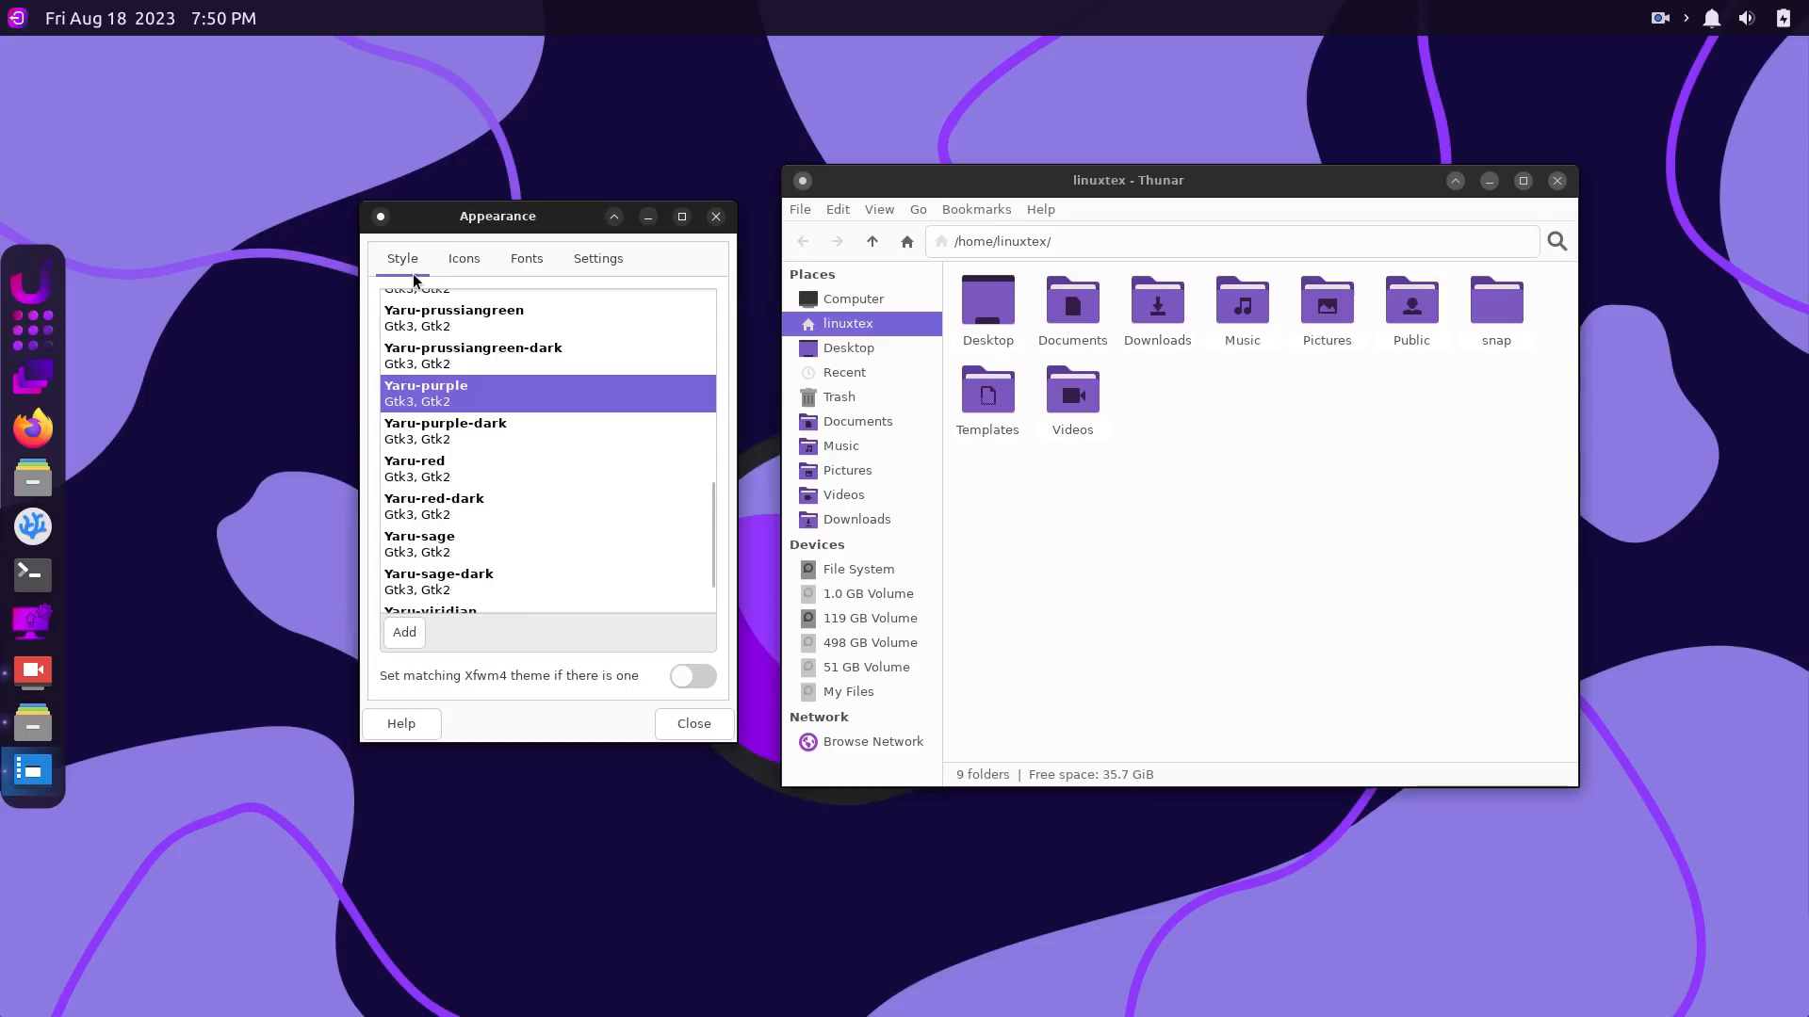
Try Papirus-Light and Papirus-Dark icons, ending on the Papirus icon theme.
left_click(462, 257)
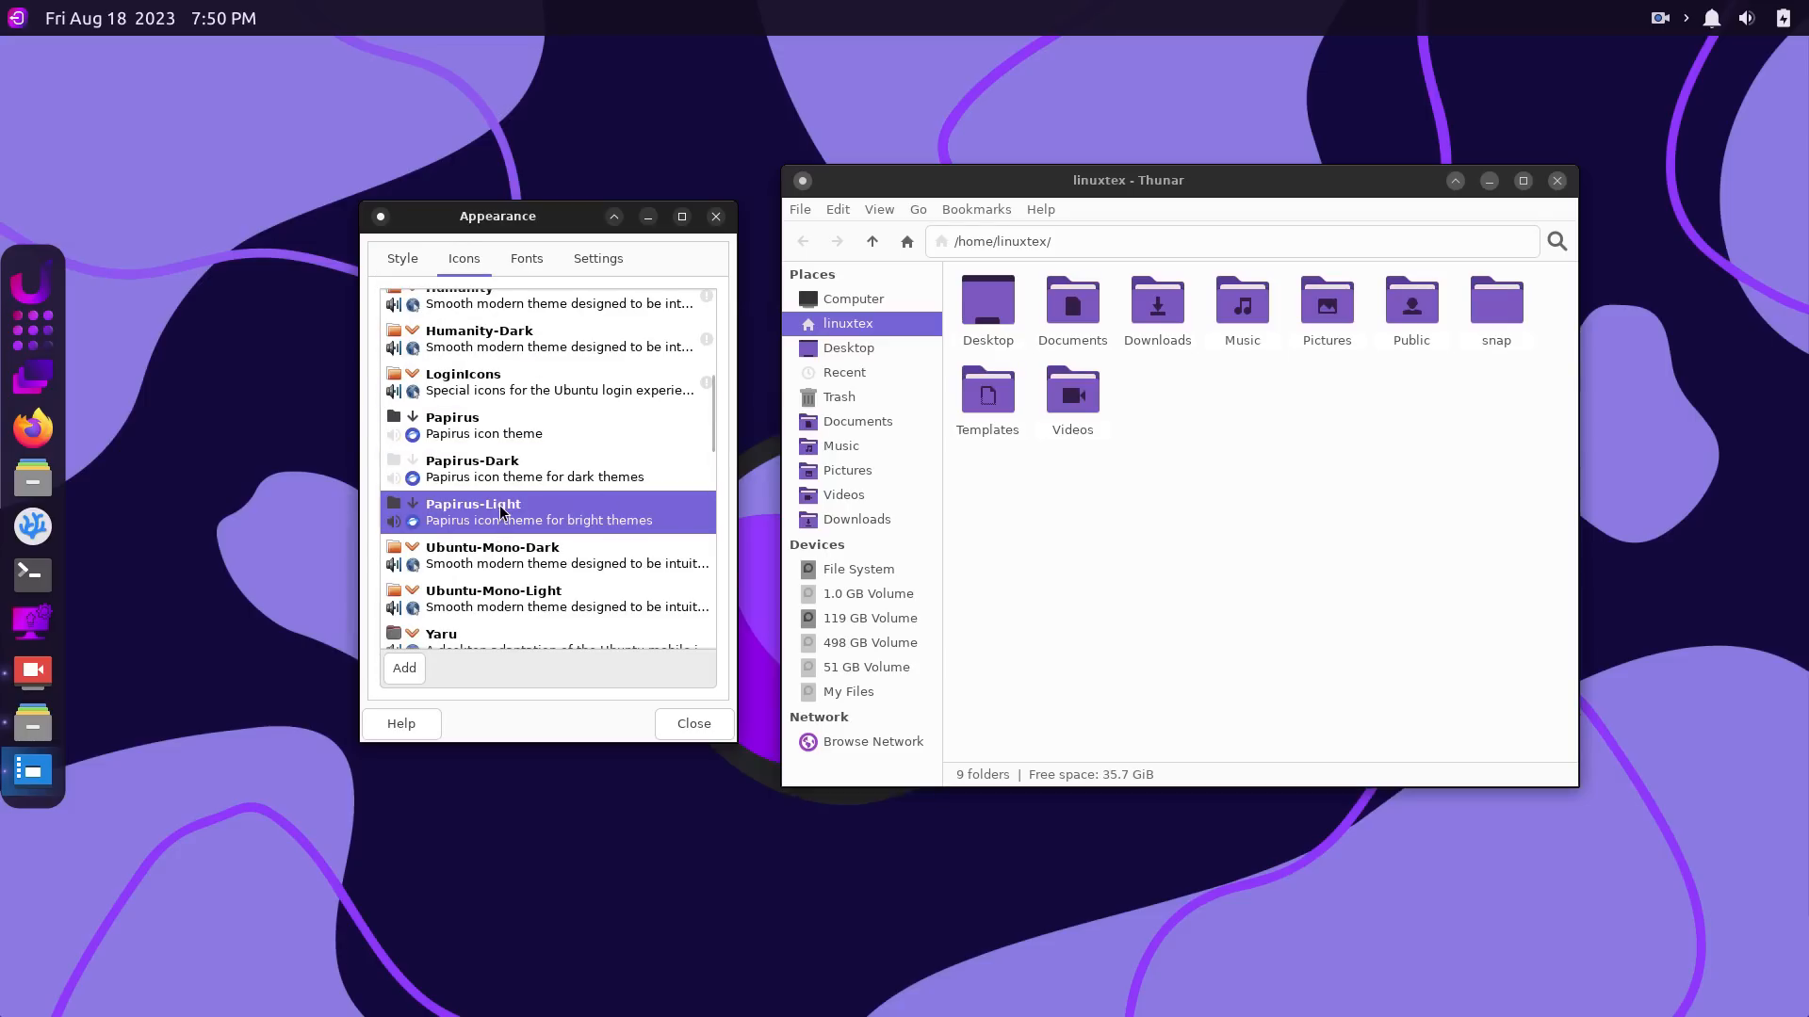
left_click(473, 468)
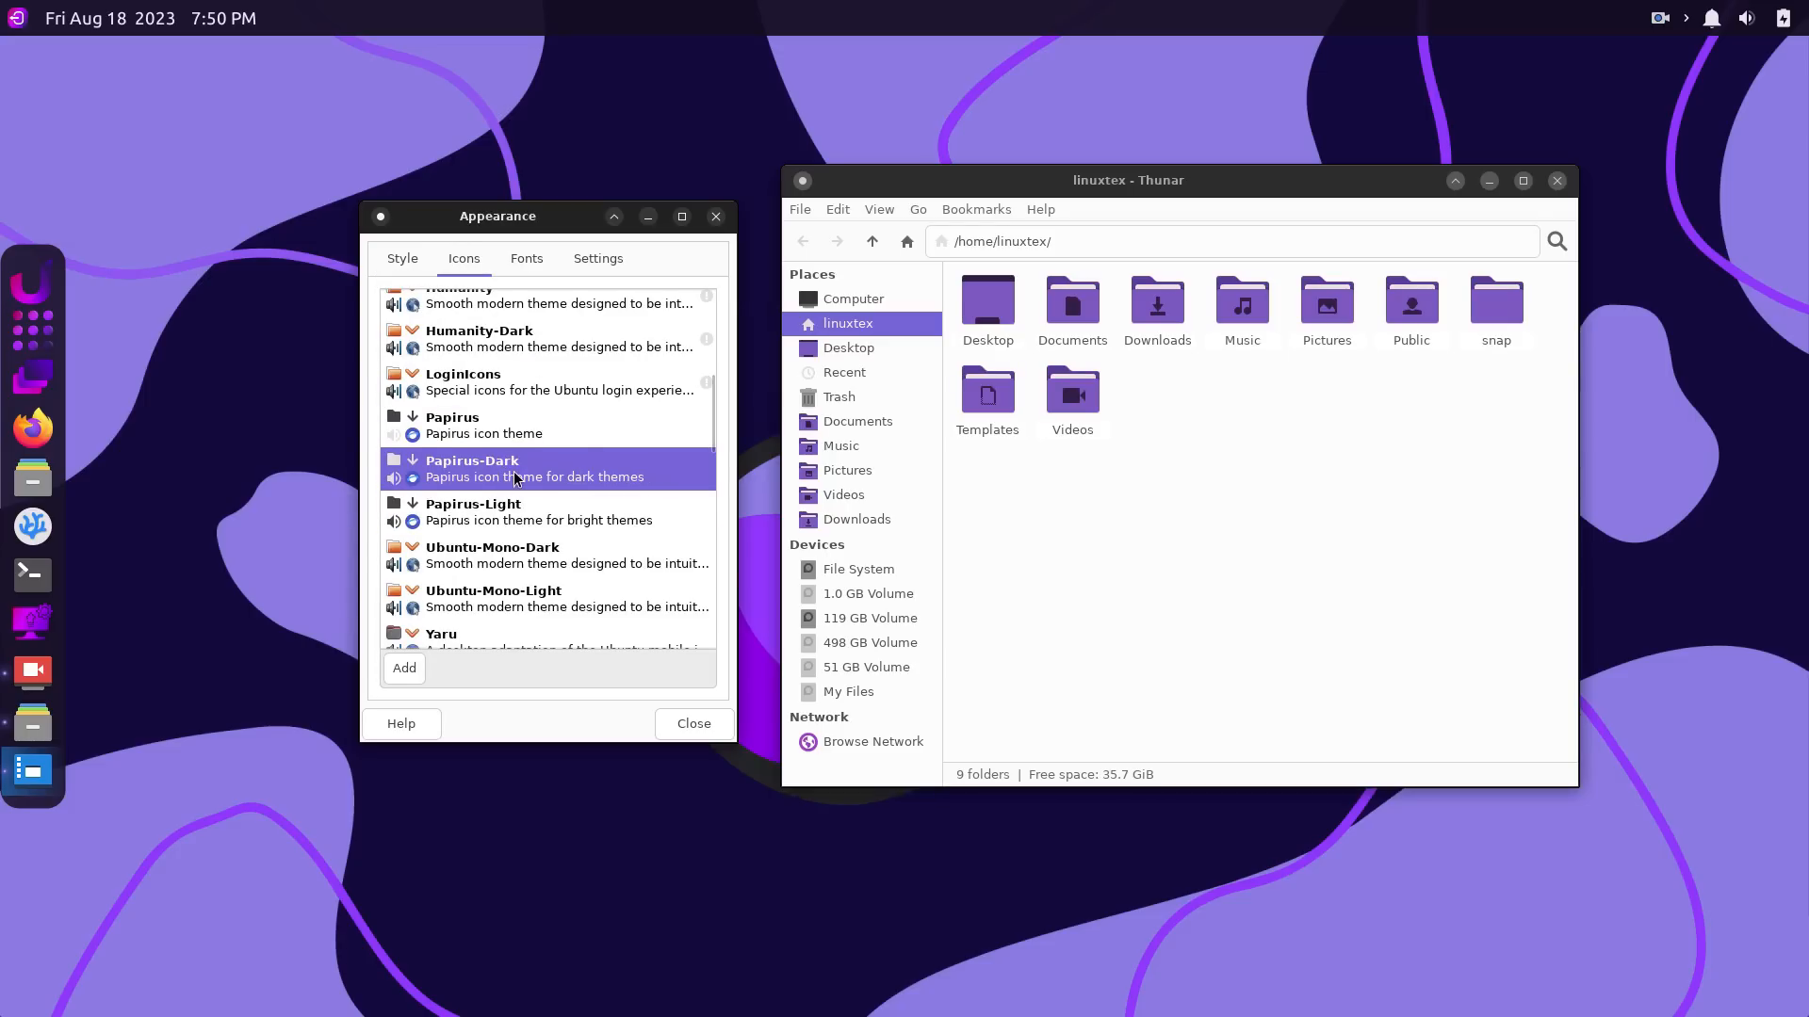
left_click(472, 510)
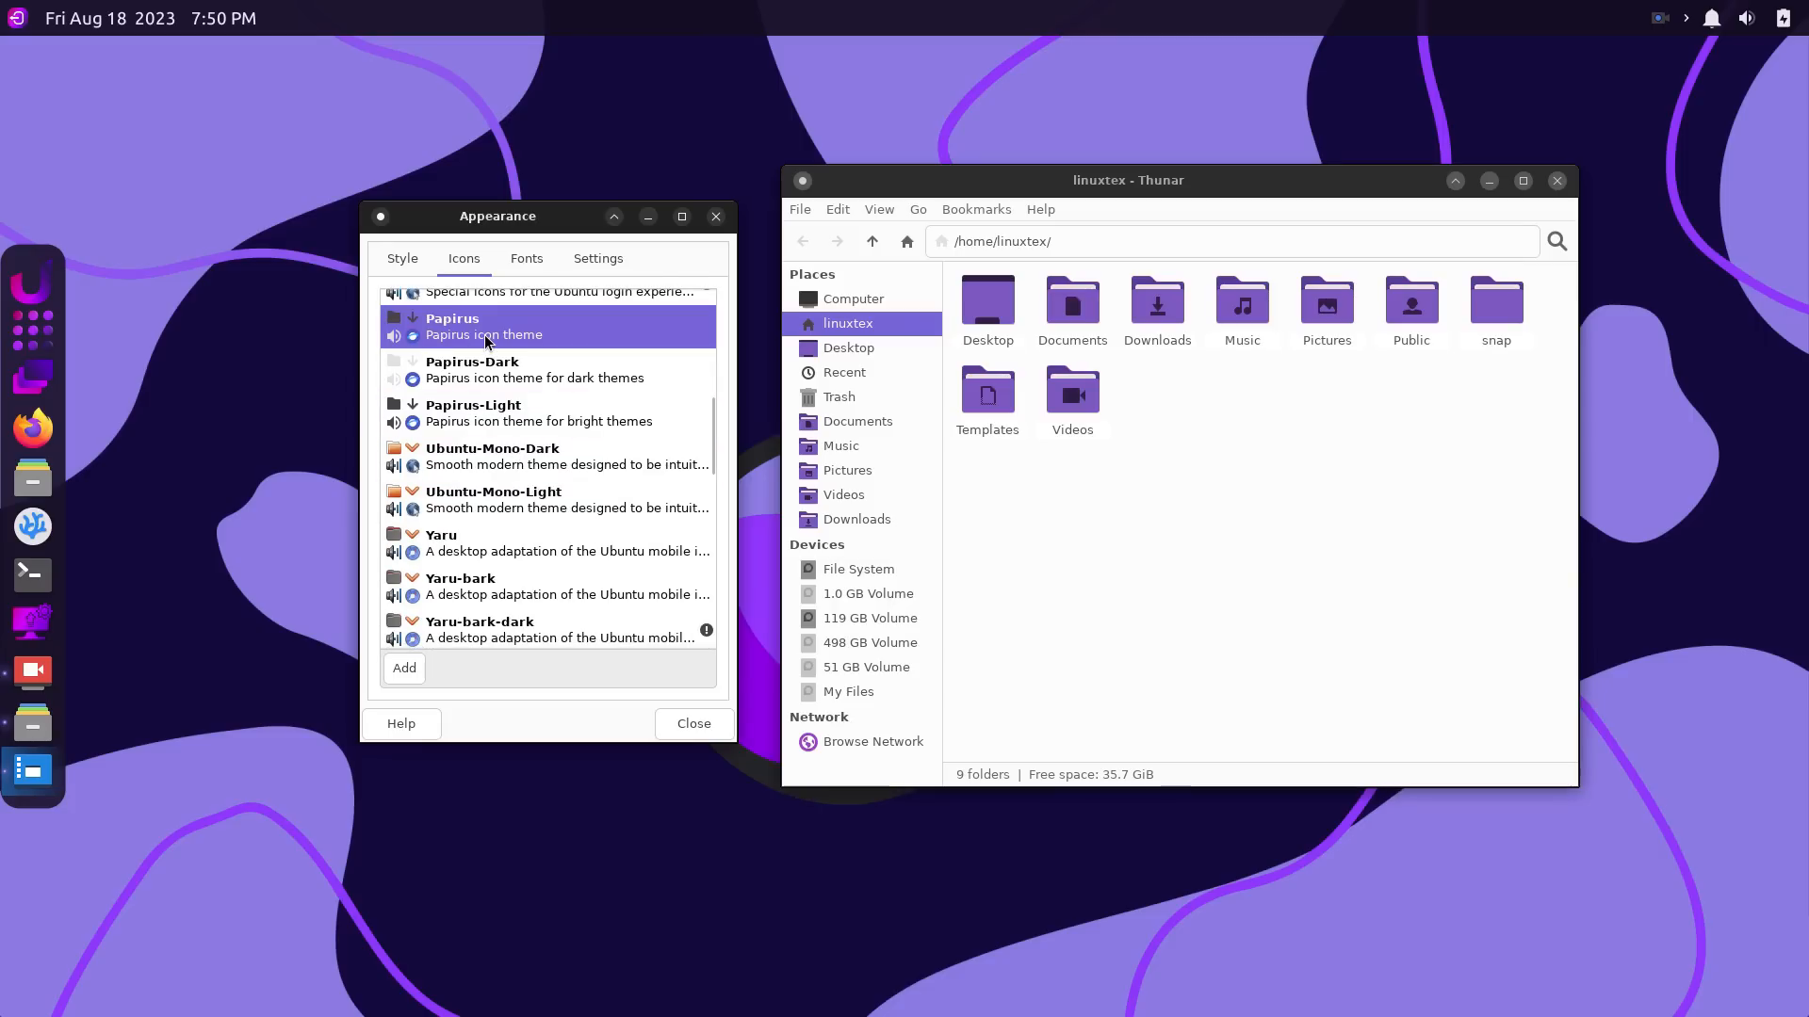
mouse_move(531, 478)
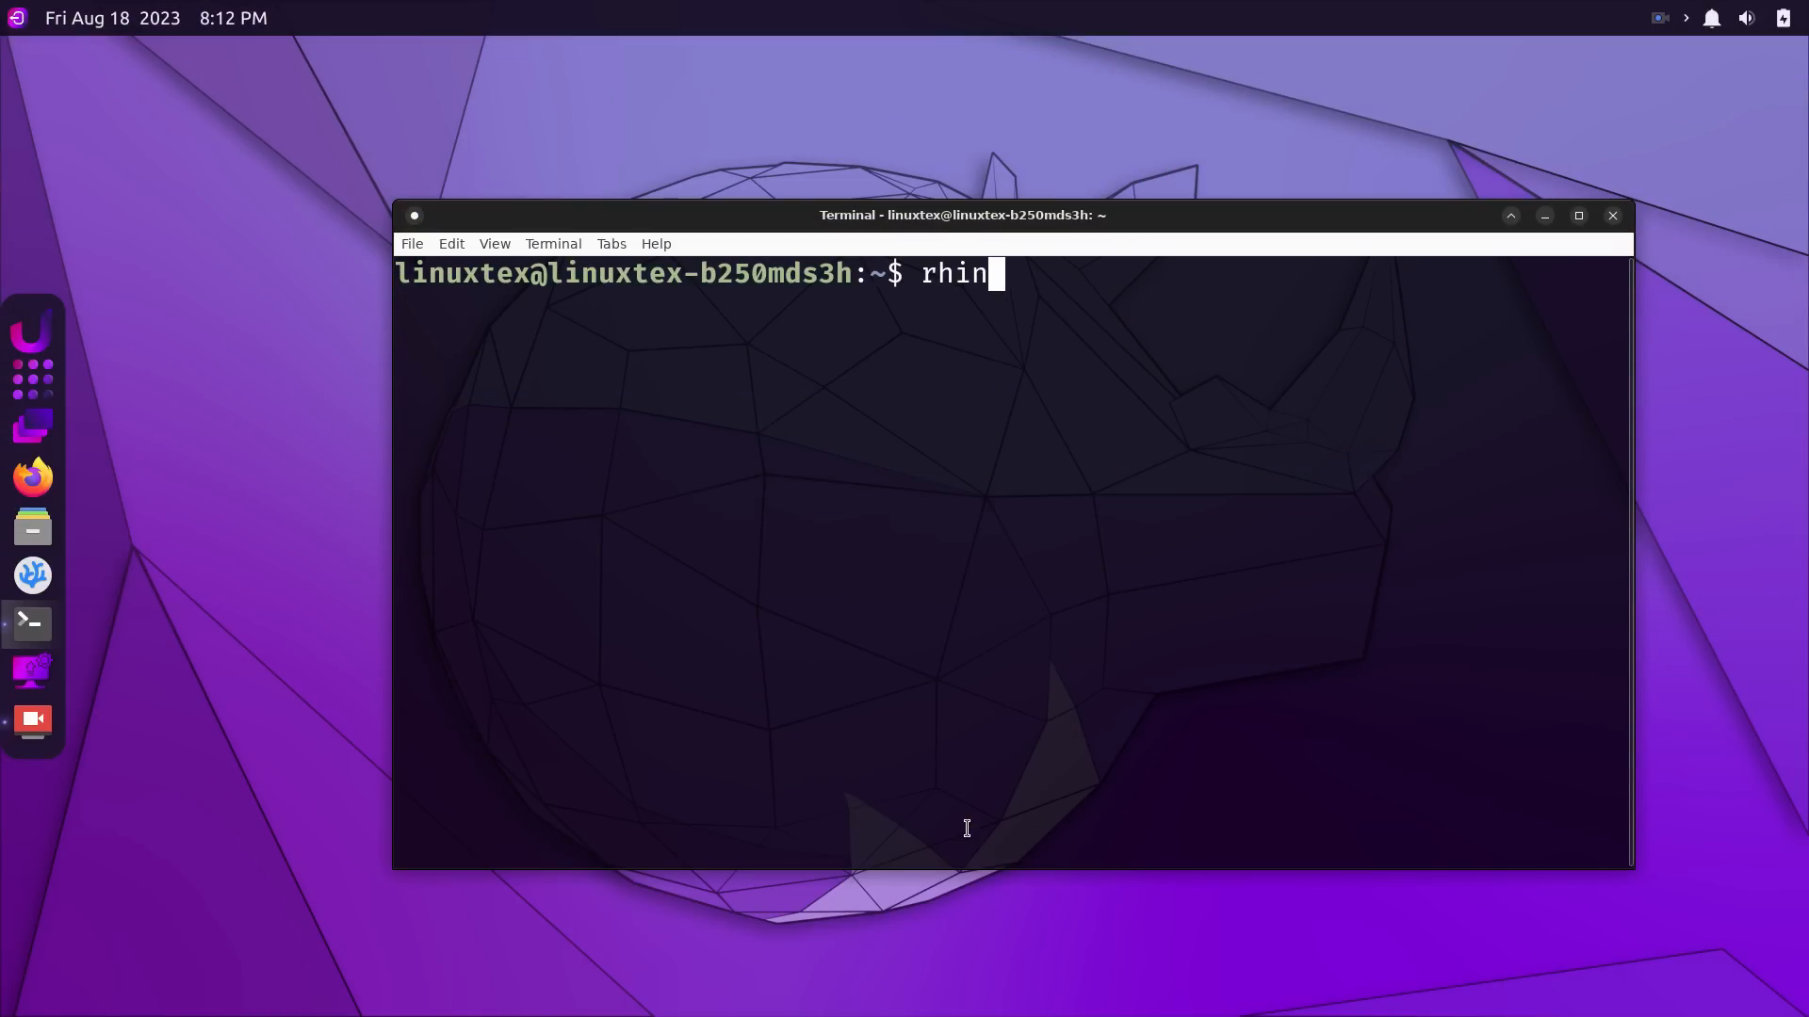
Run 'rhino-pkg install gimp', pick apt package 0, and confirm with y.
type("o-pk")
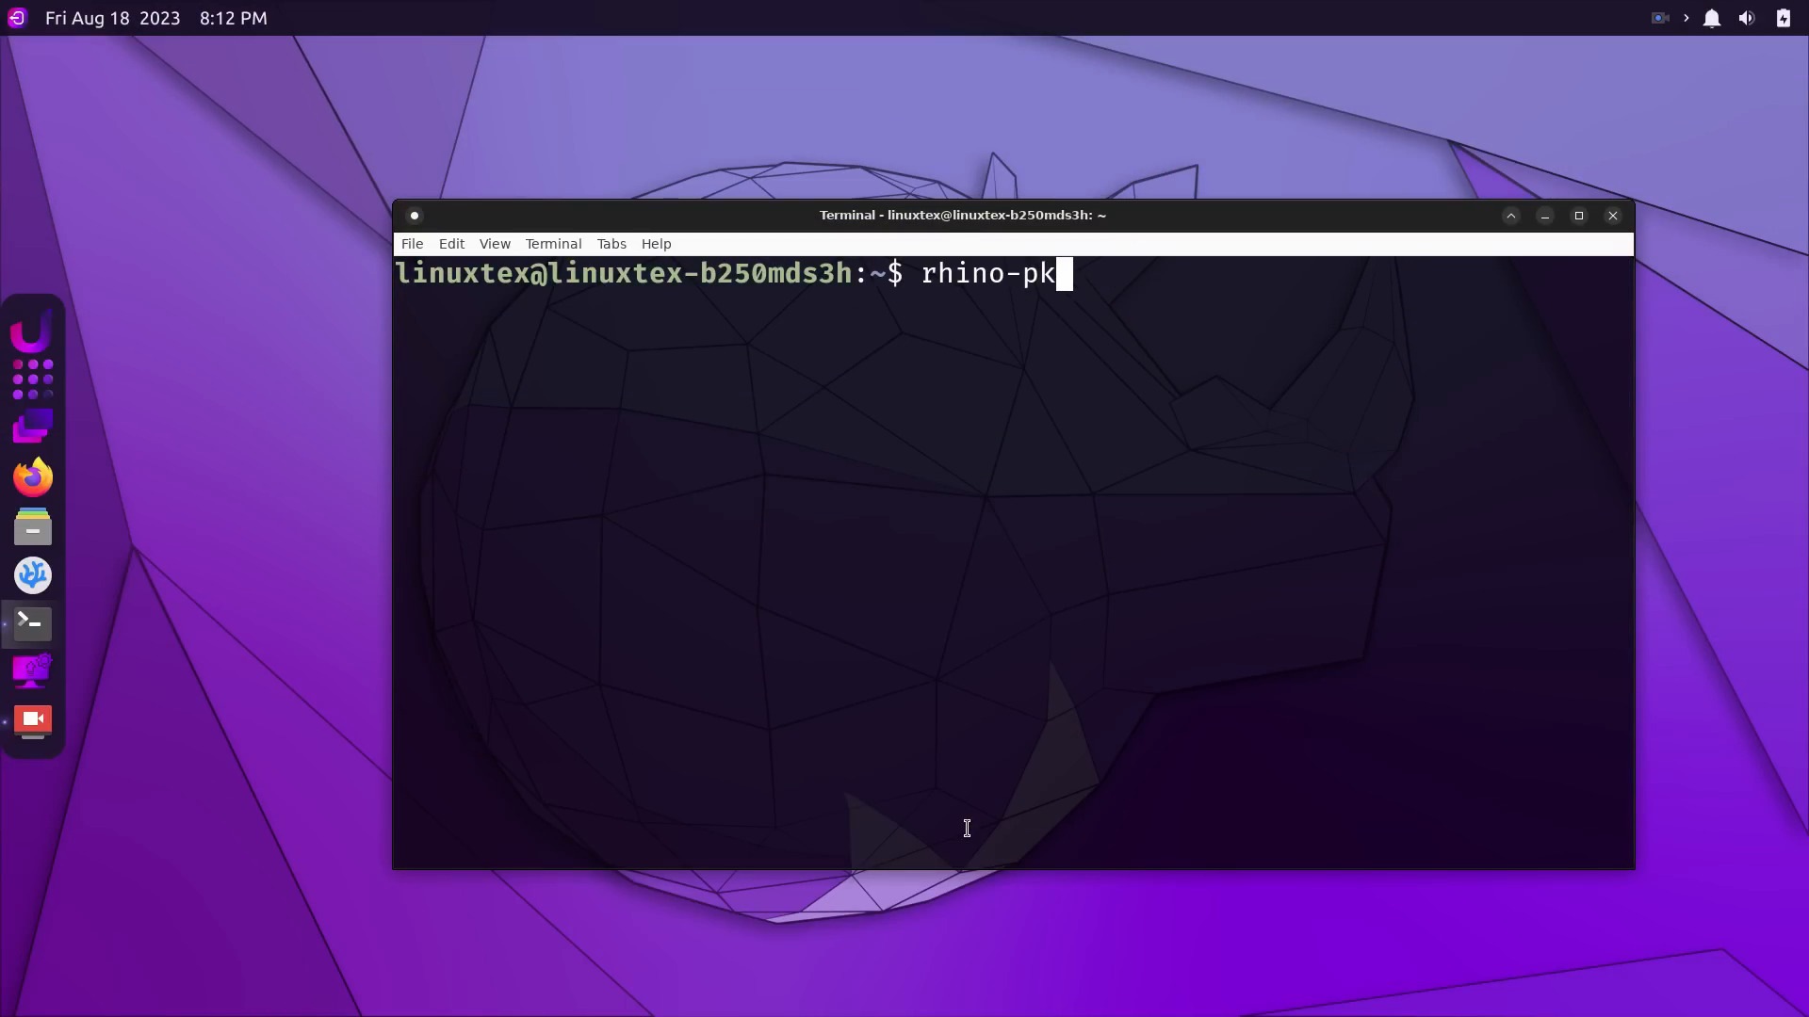
type("g install gimp")
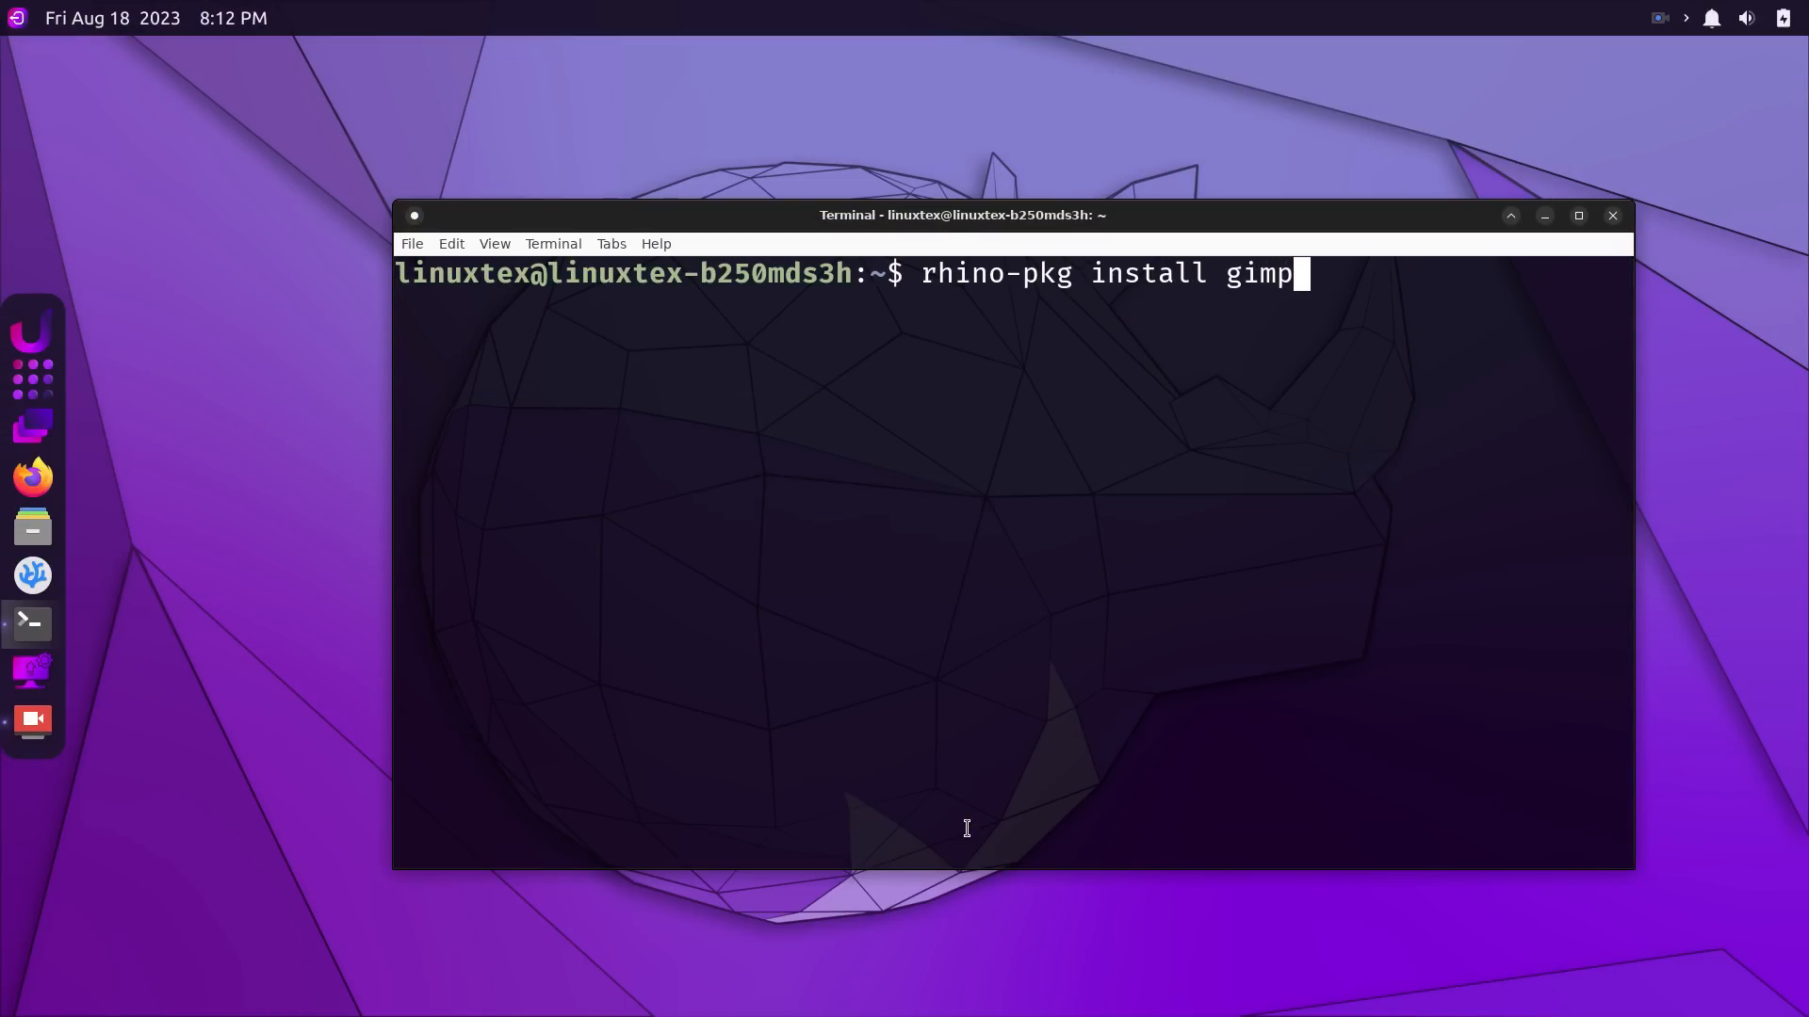
key("Return")
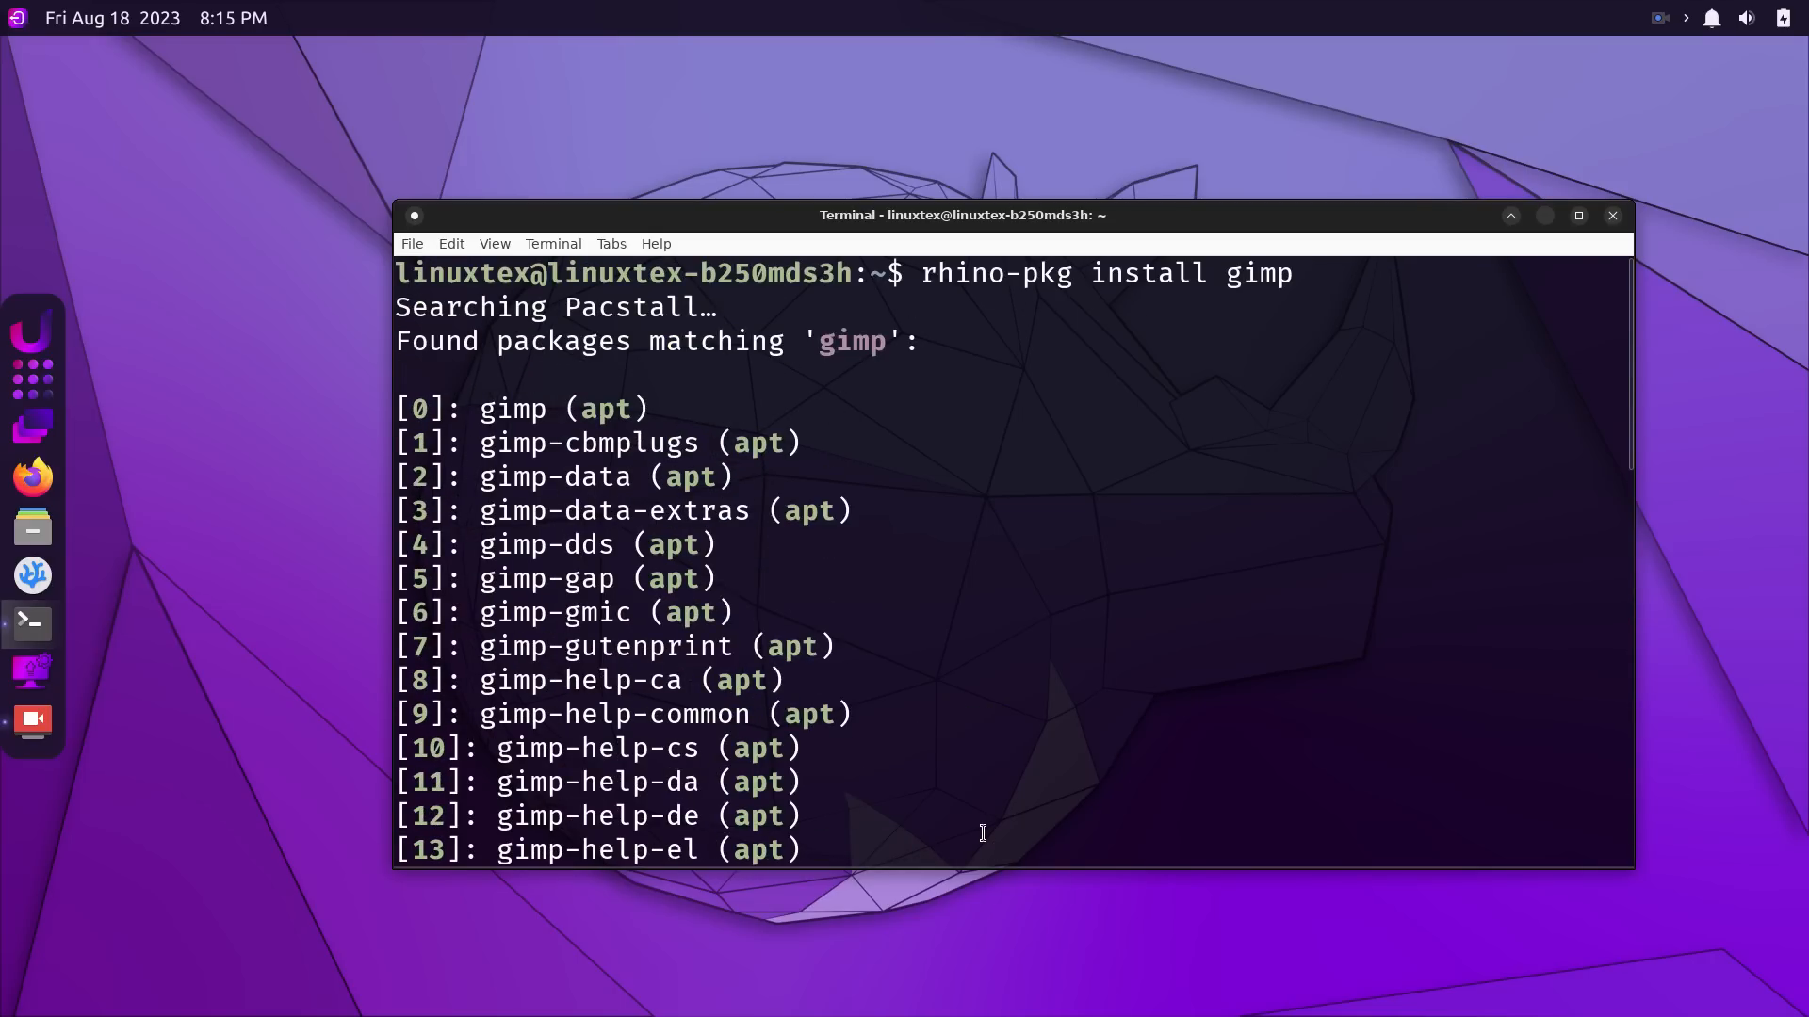
scroll("down", 3)
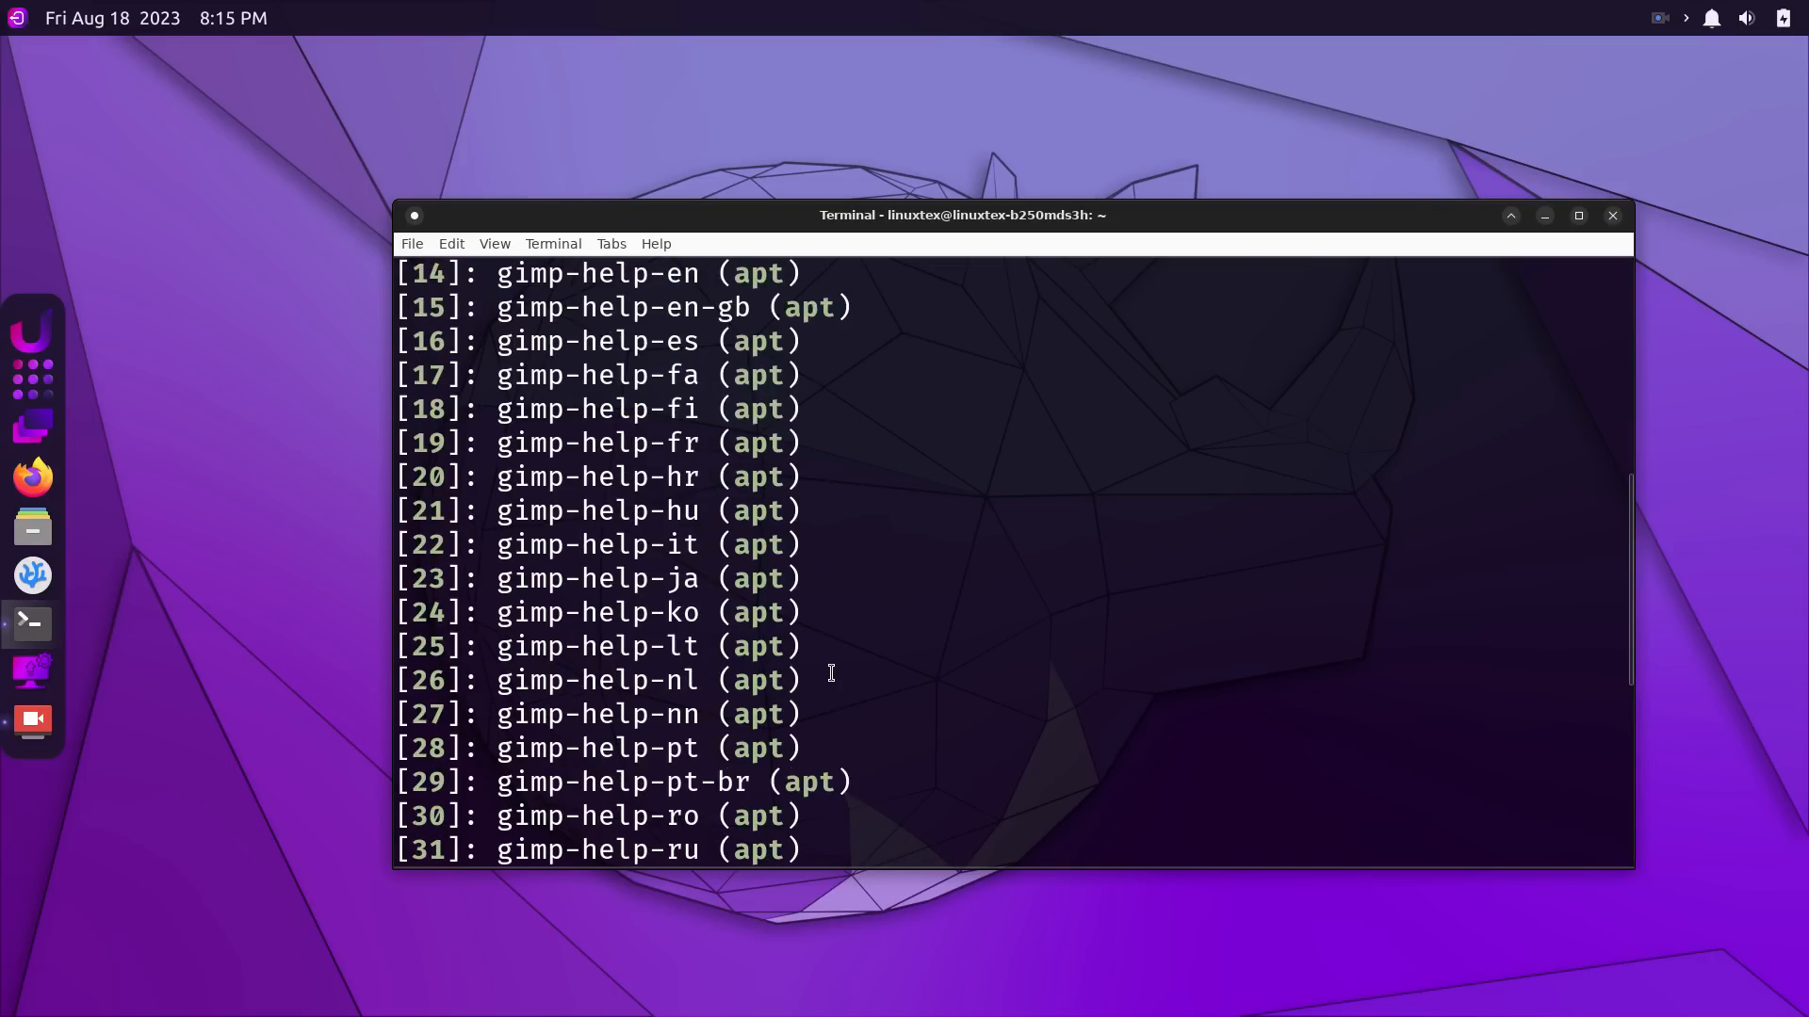
scroll("down", 3)
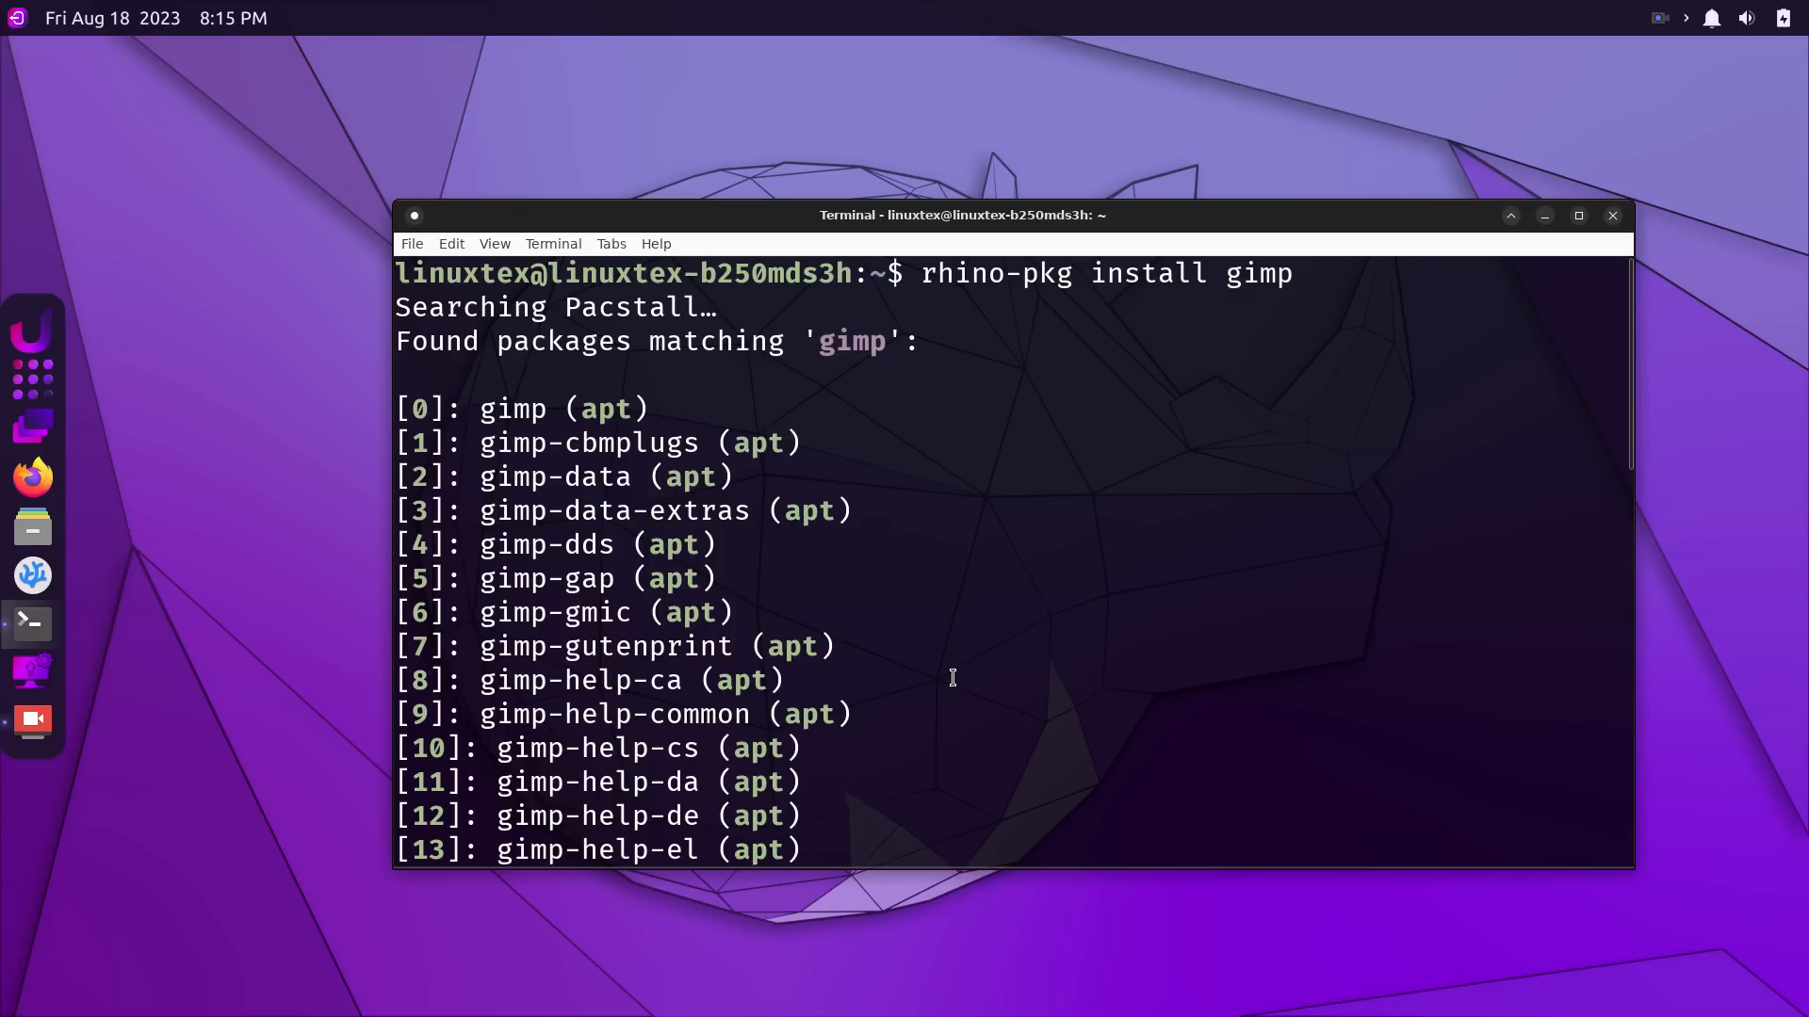
scroll("down", 3)
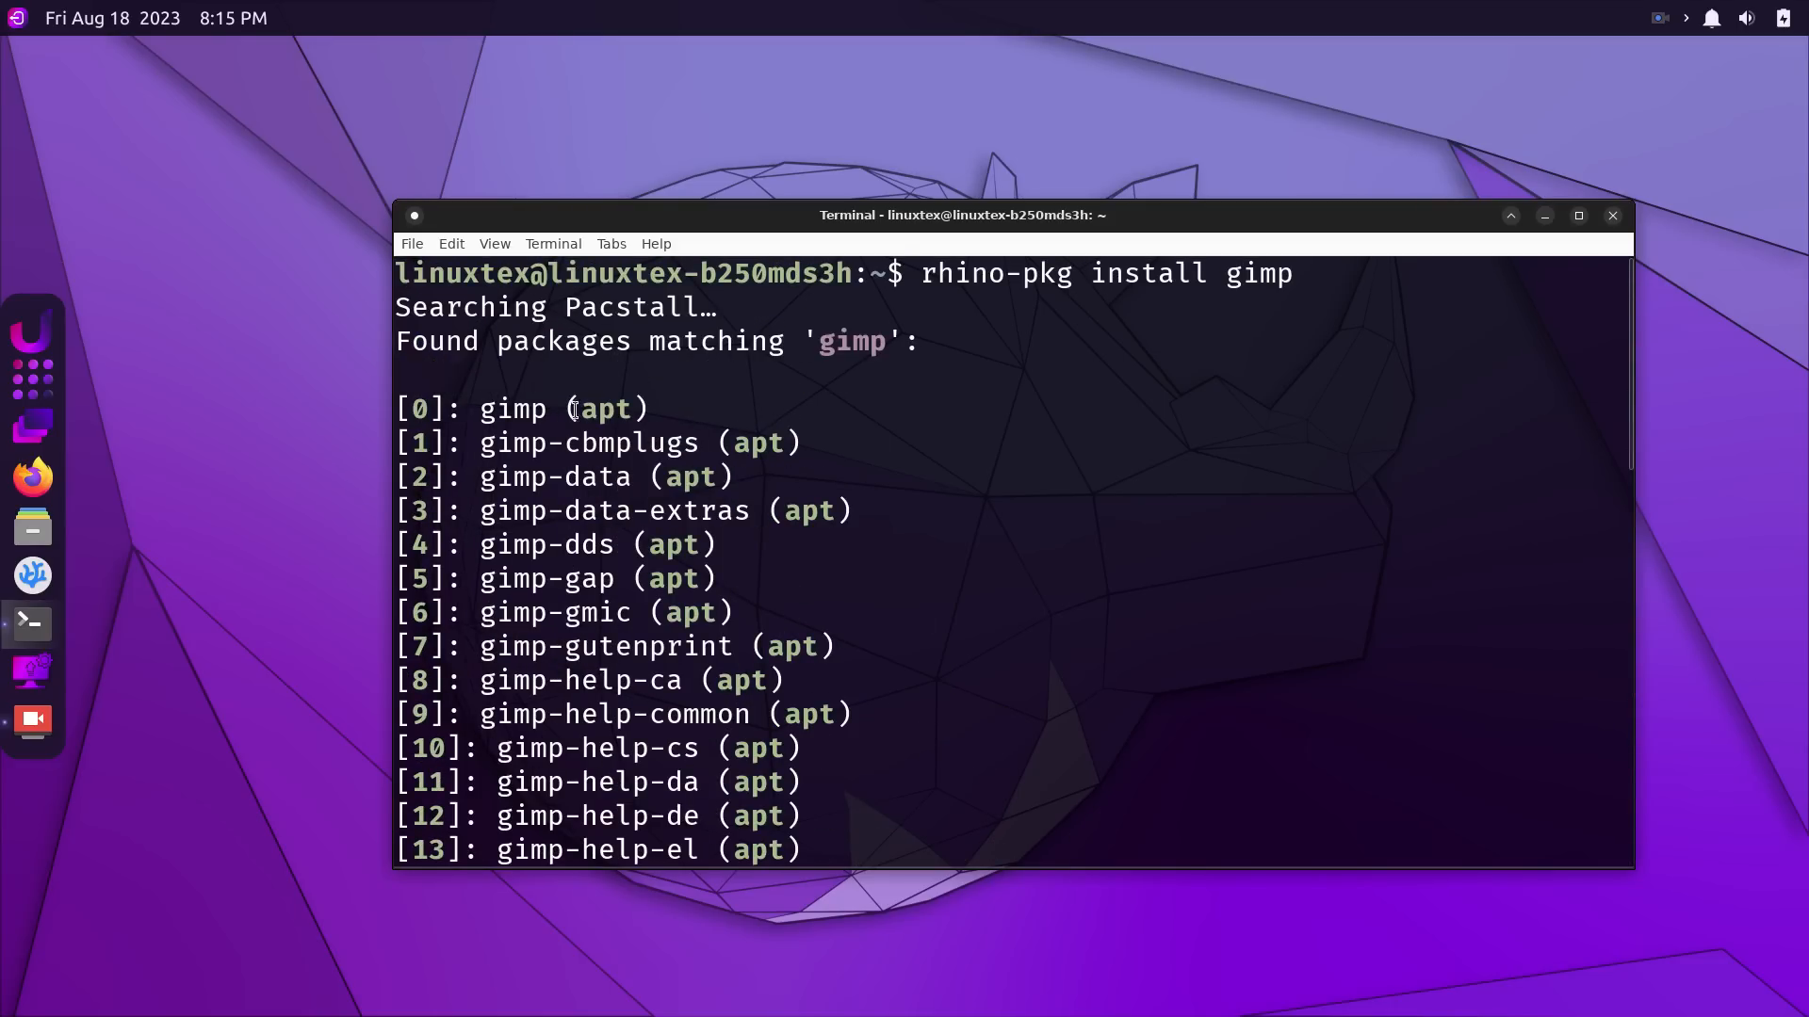
type("0-44]: 0")
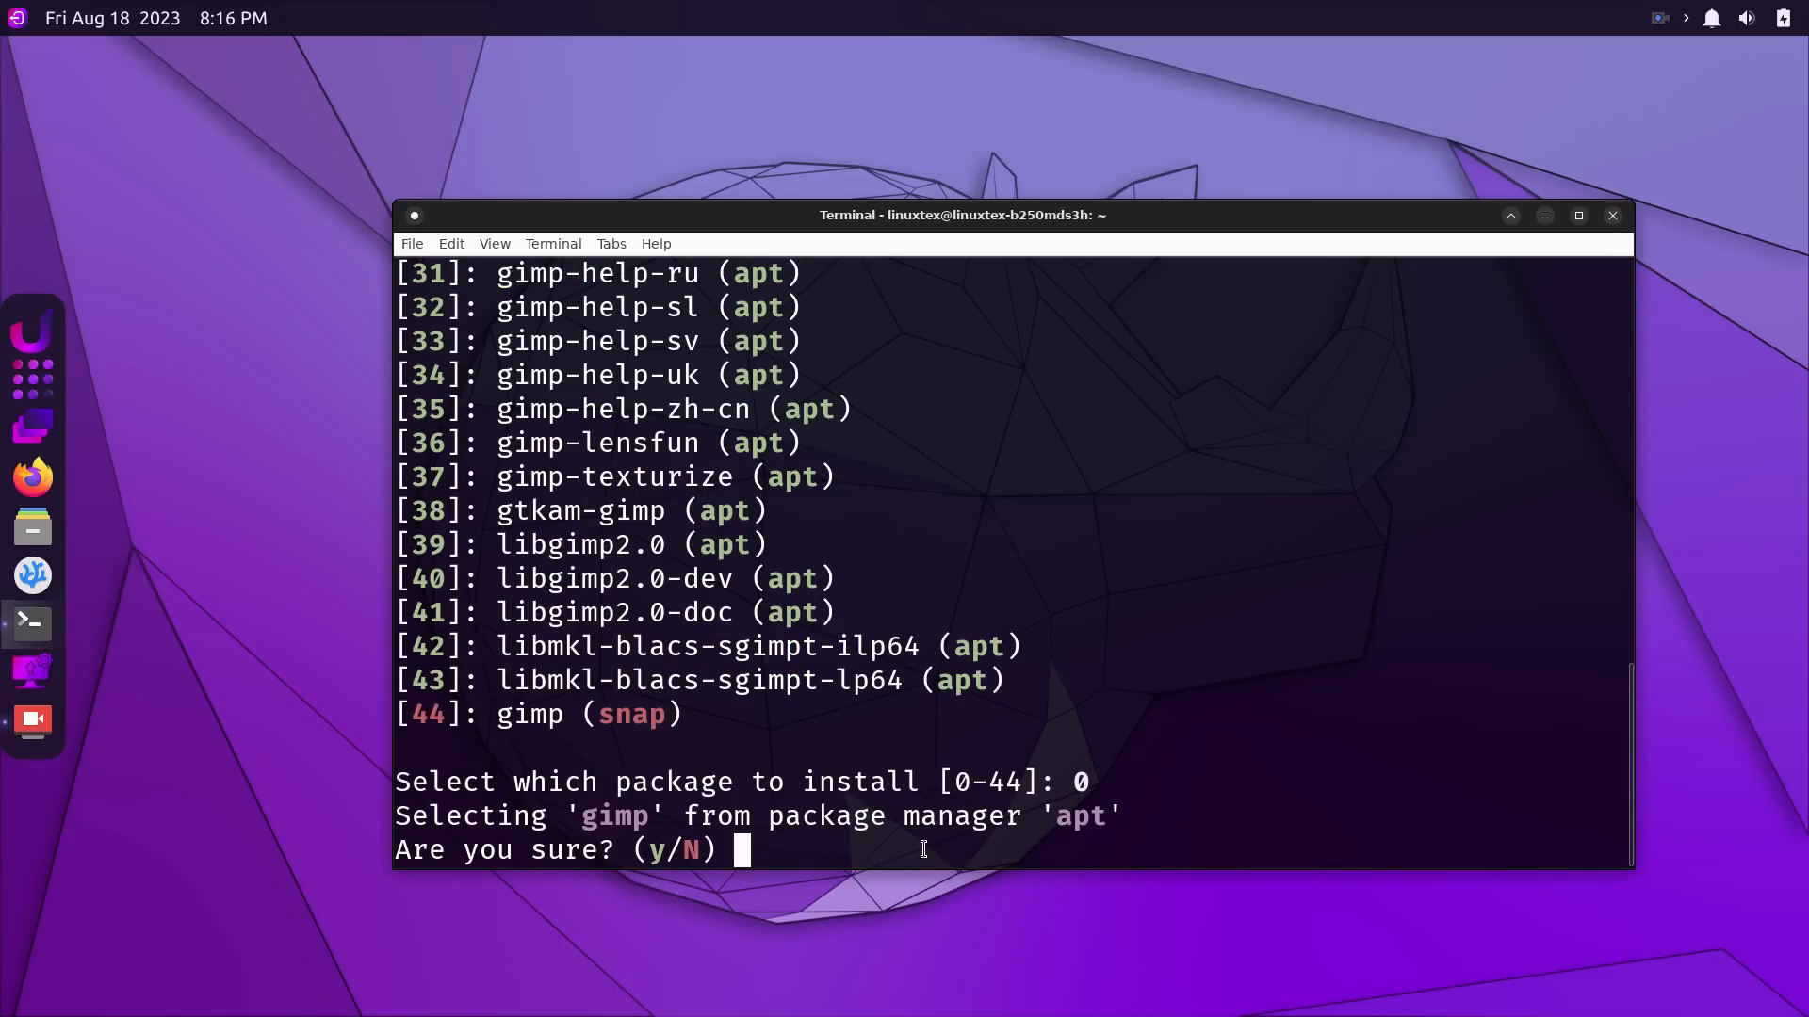
type("y")
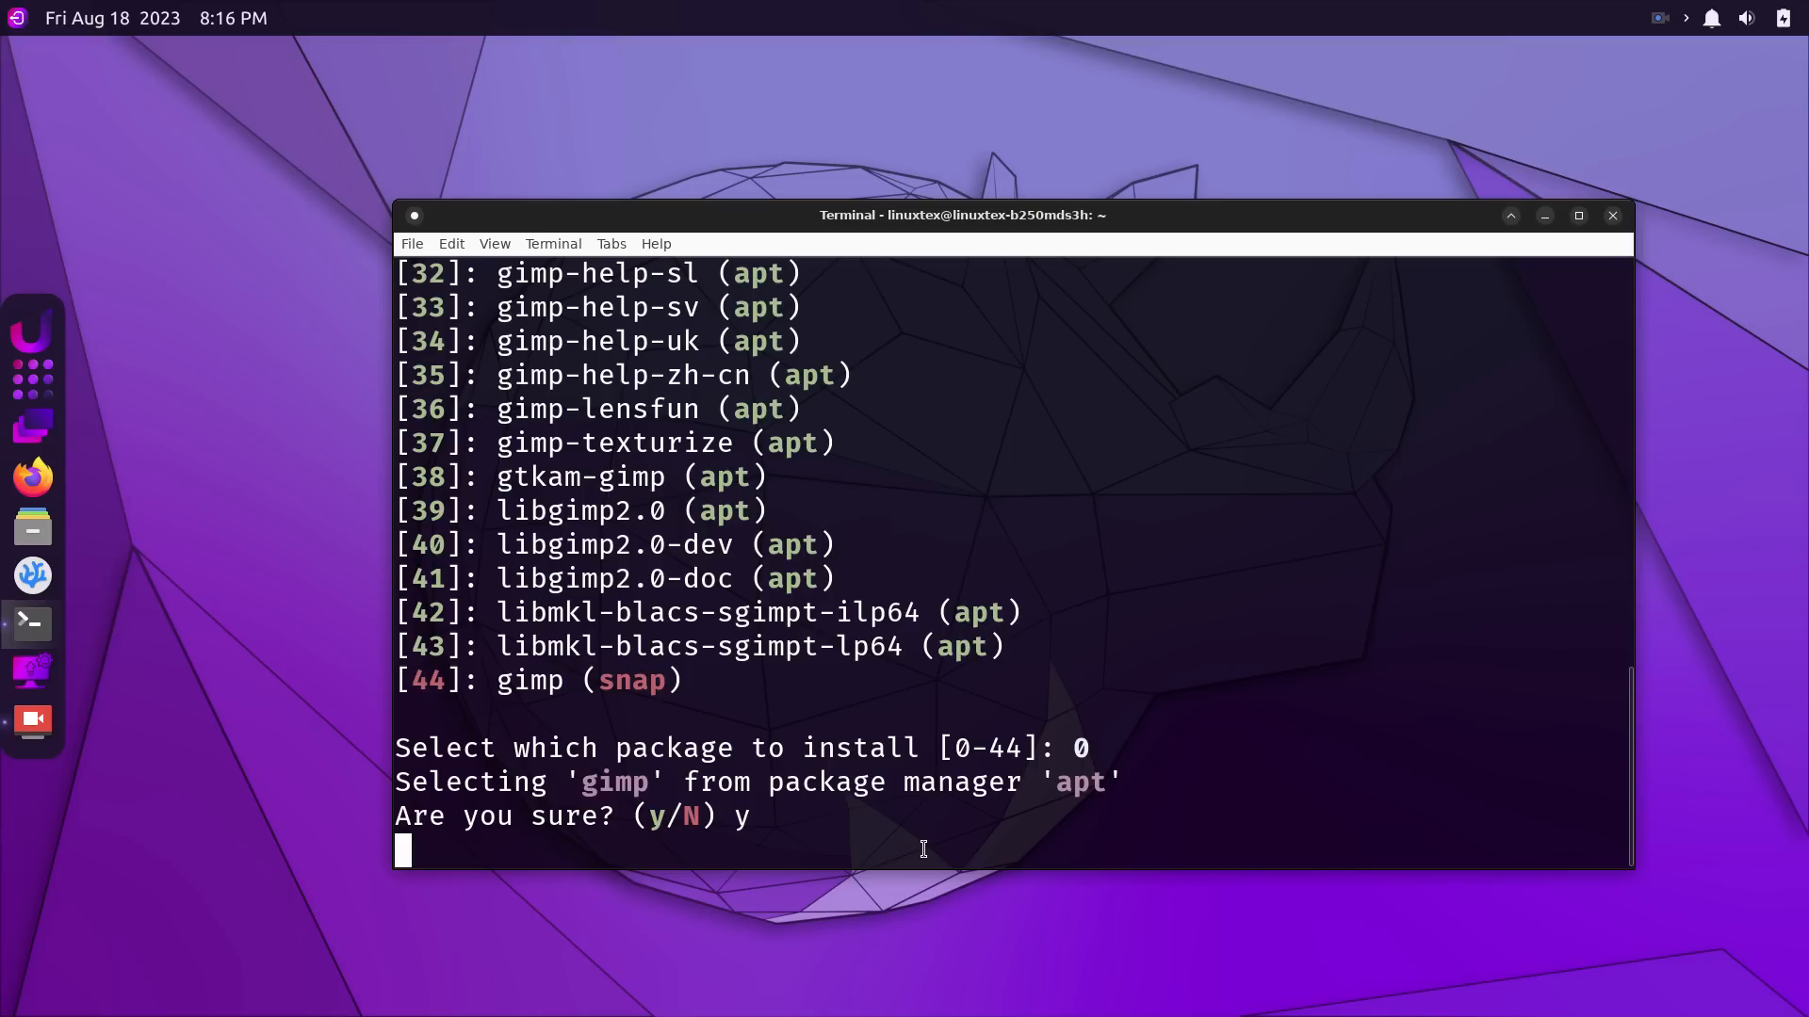
key("Return")
type("gi")
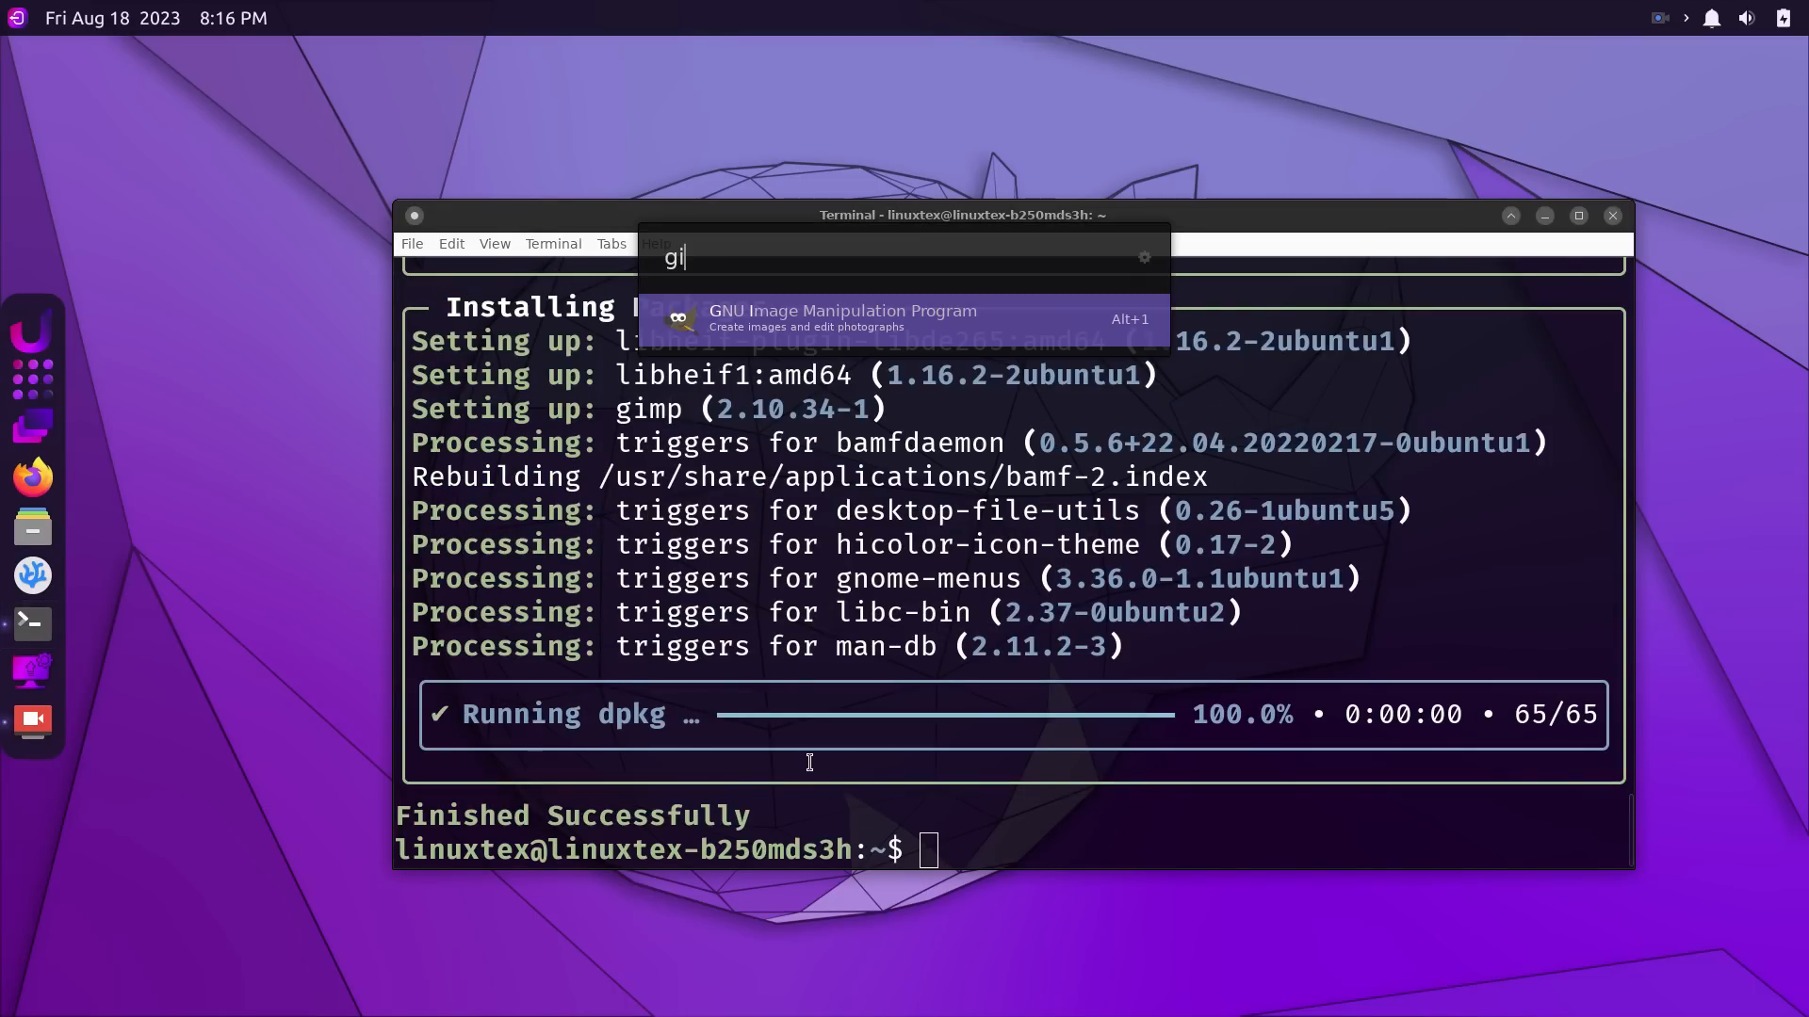
Dismiss the VLC package selection prompt with Escape, then interrupt rhino-pkg with Ctrl+C.
key("Escape")
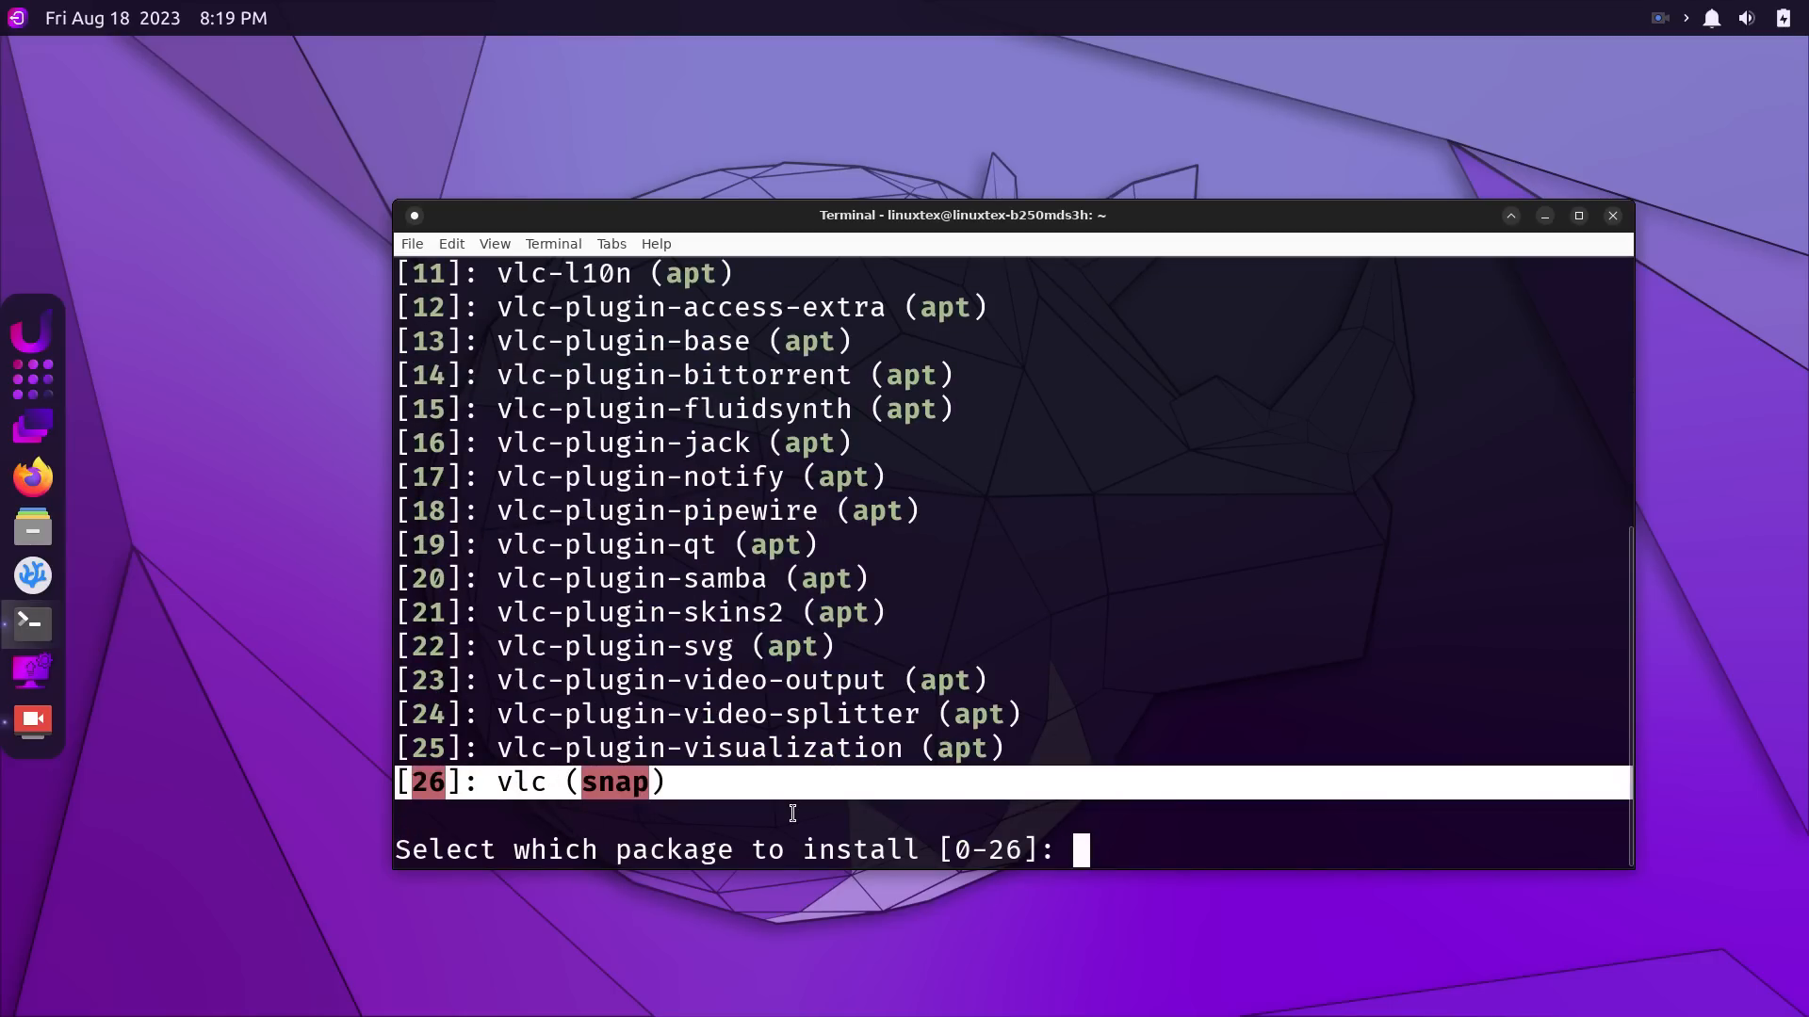
key("ctrl+c")
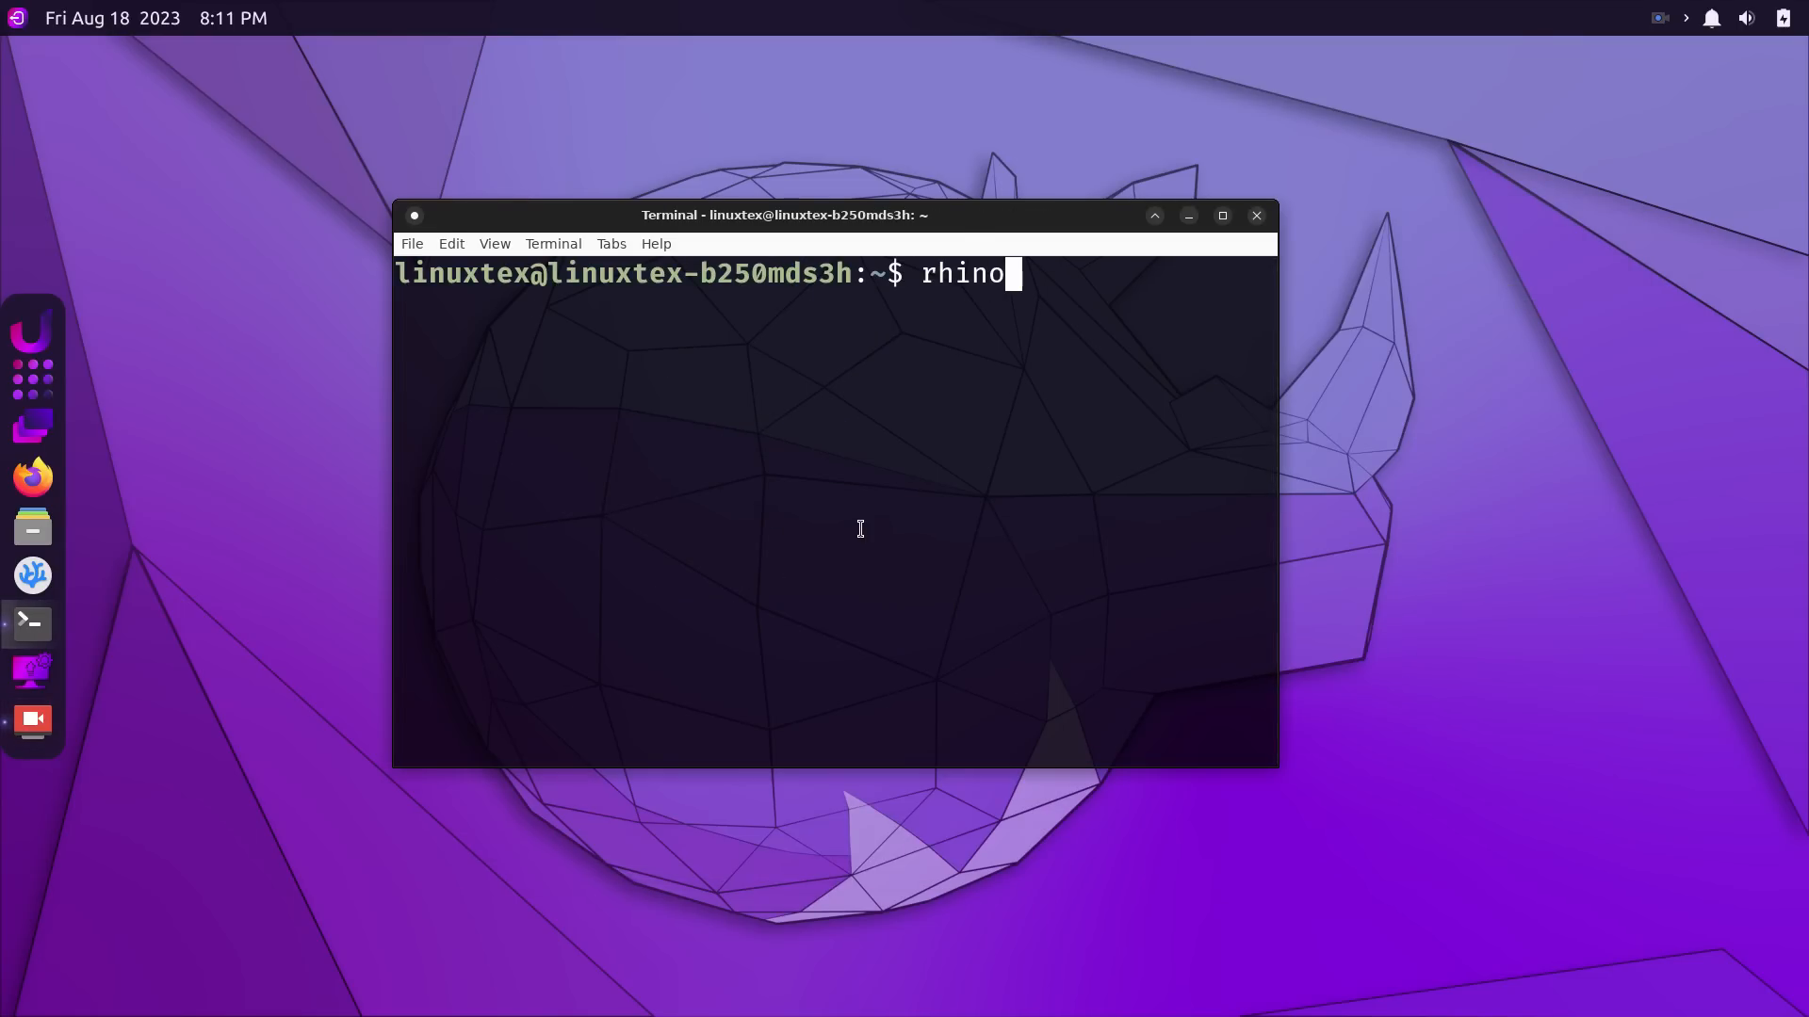
Run rhino-pkg --help and highlight the update function's description.
type("-pkg --help")
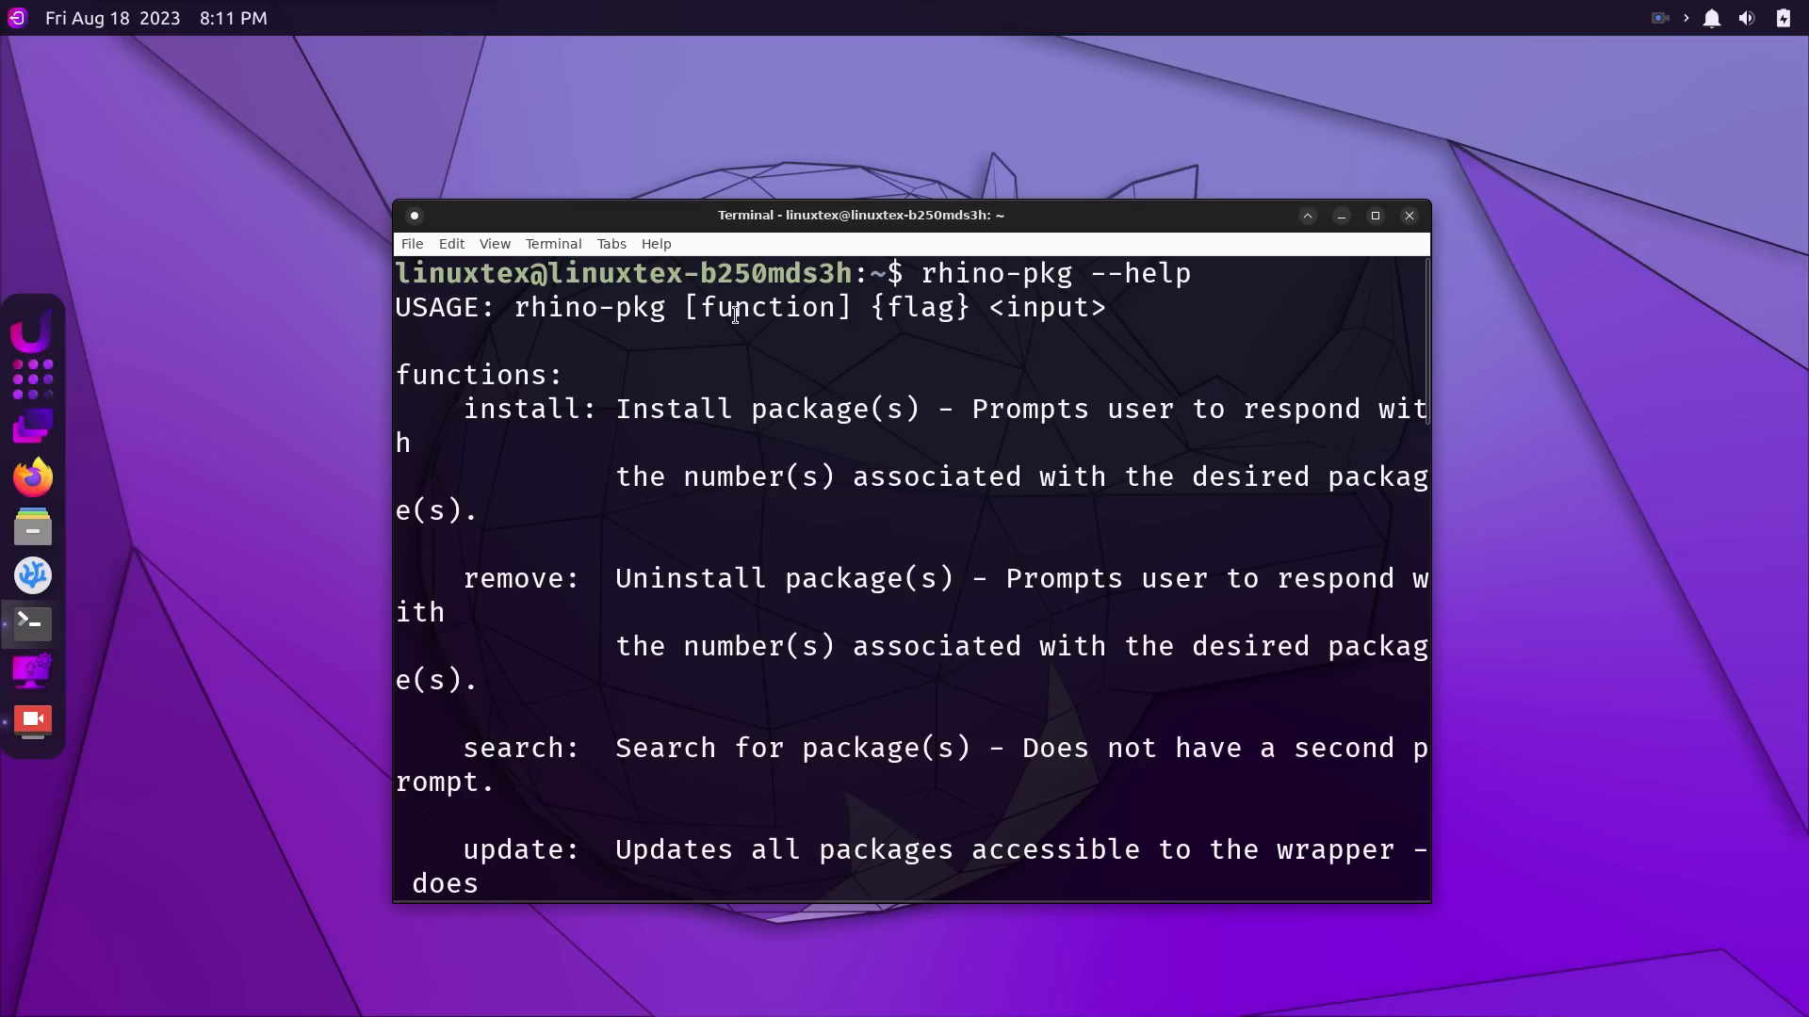
mouse_move(1372, 791)
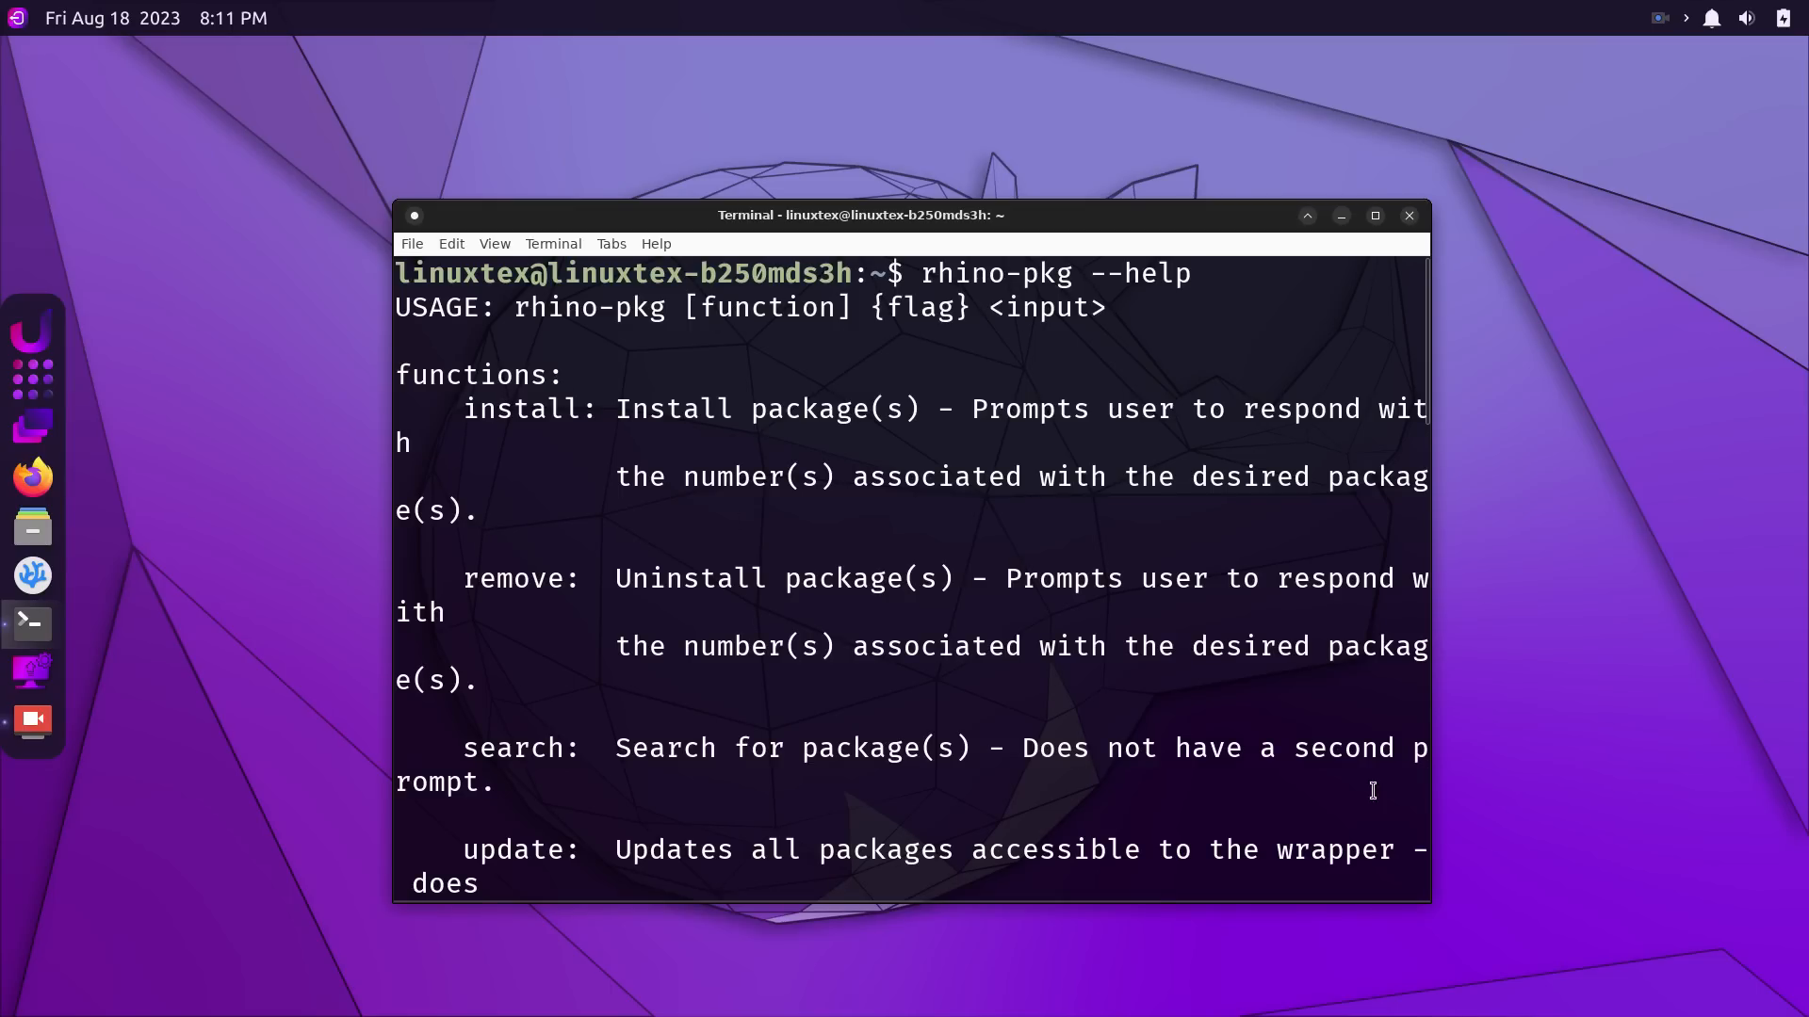
mouse_move(1429, 905)
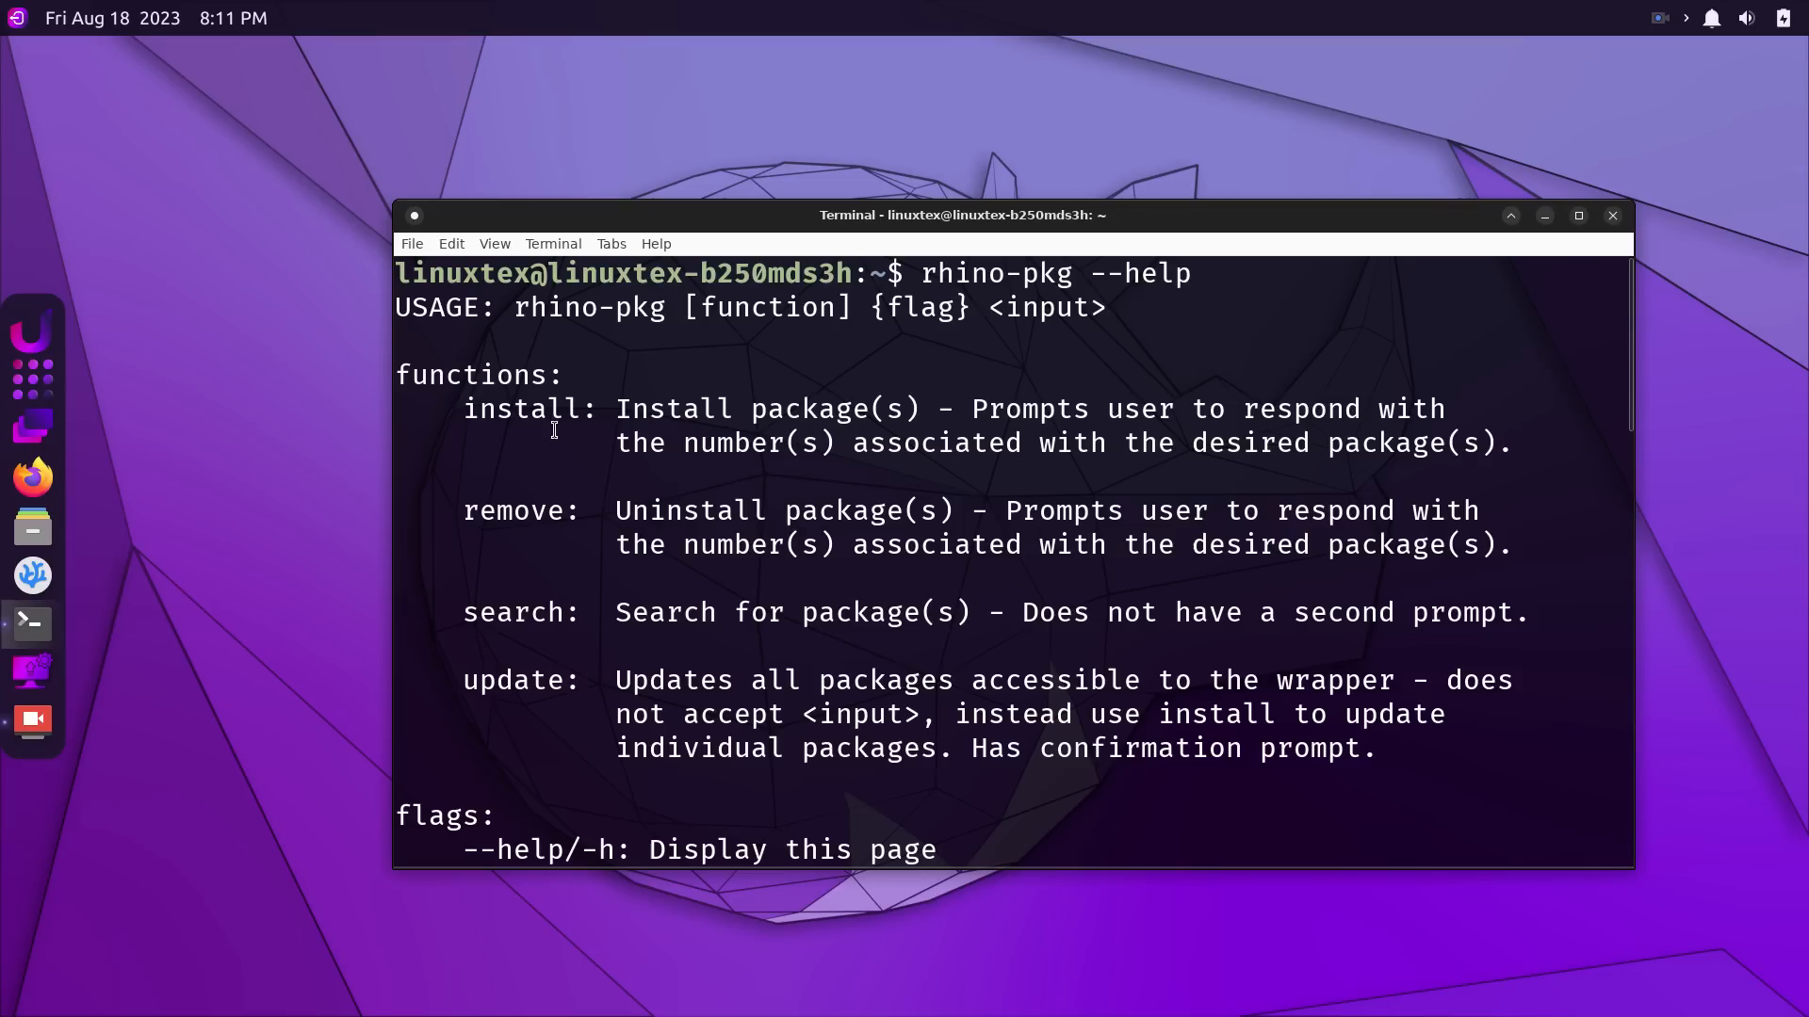
double_click(520, 511)
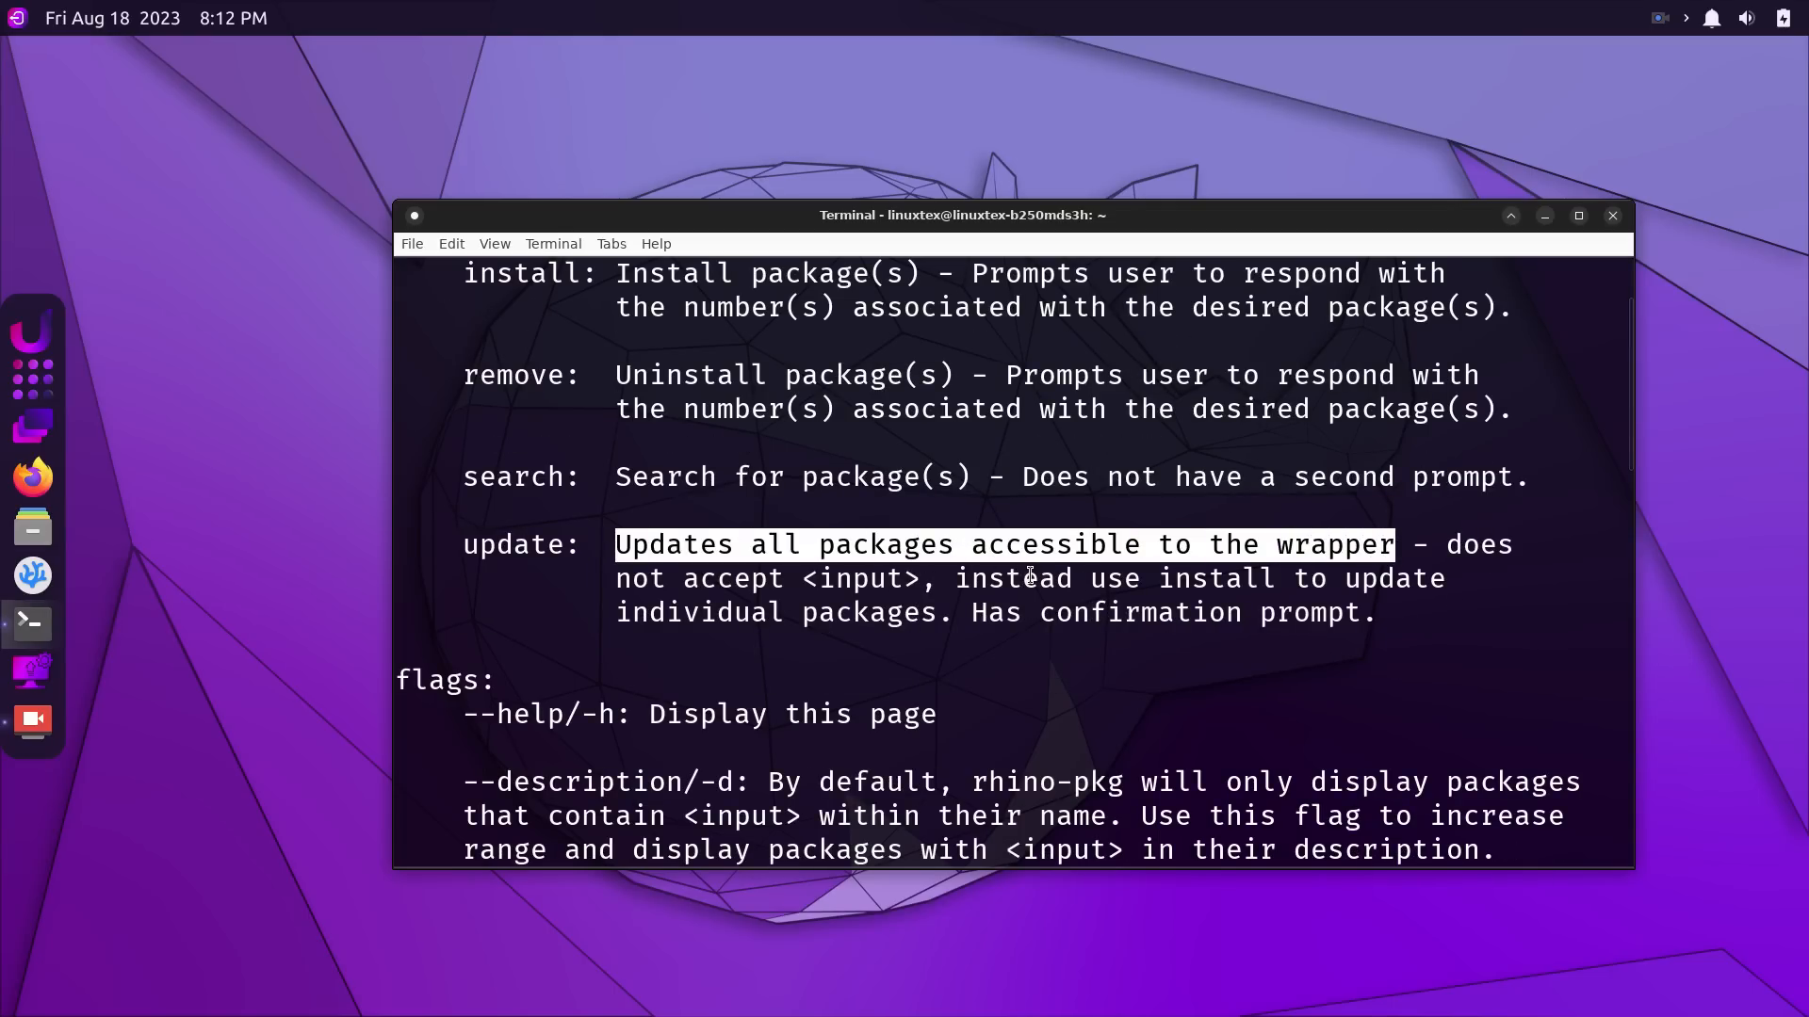
scroll("down", 3)
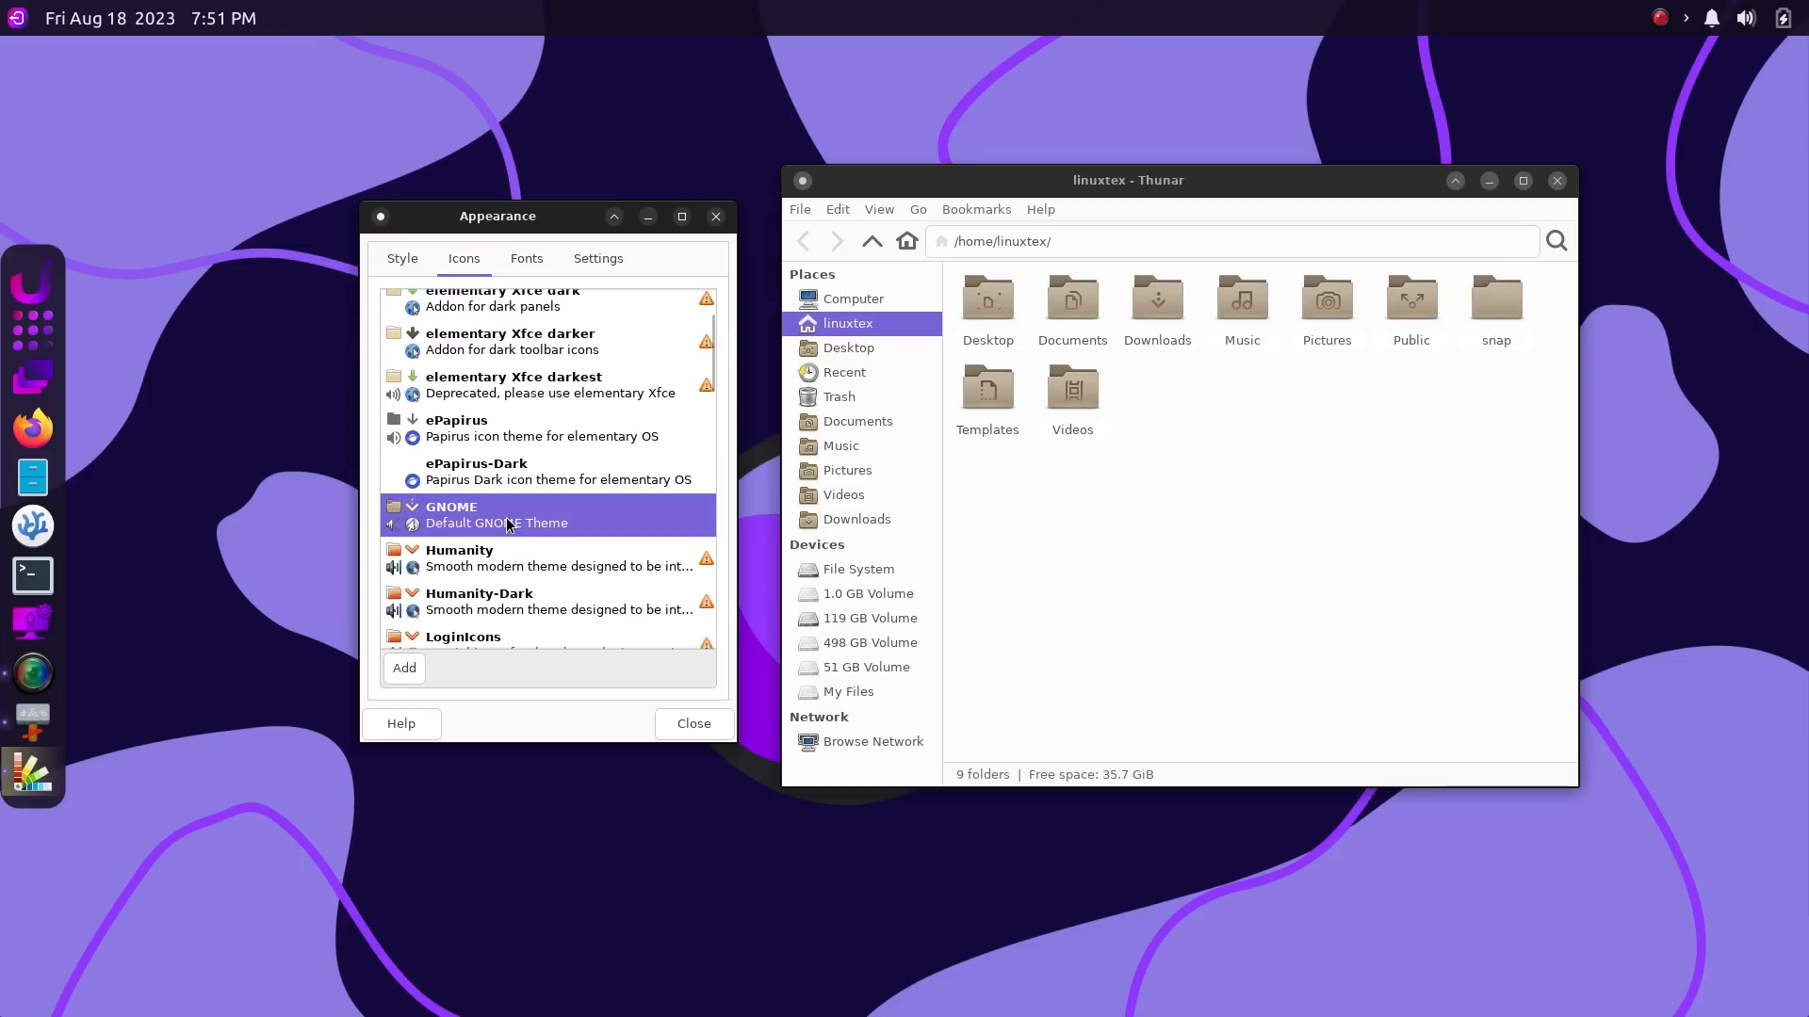
Preview the LoginIcons and Ubuntu-Mono-Dark icon themes, returning to purple Papirus icons each time.
left_click(507, 557)
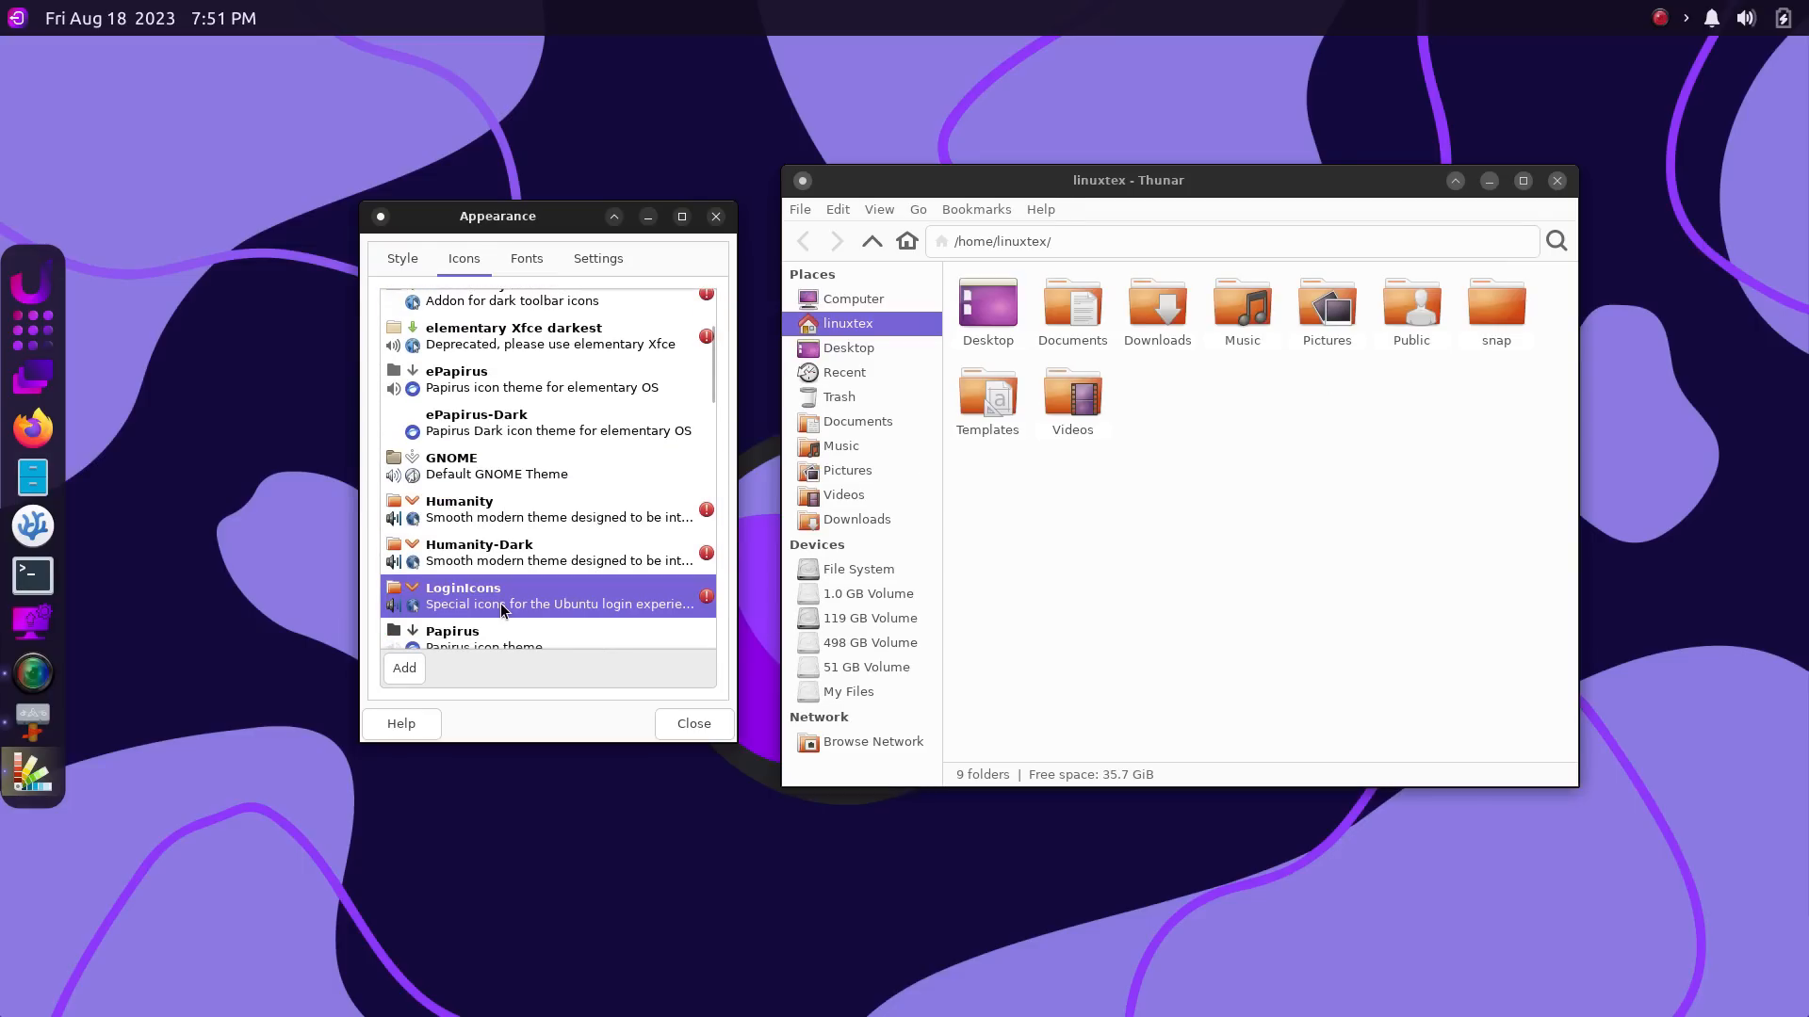
left_click(497, 489)
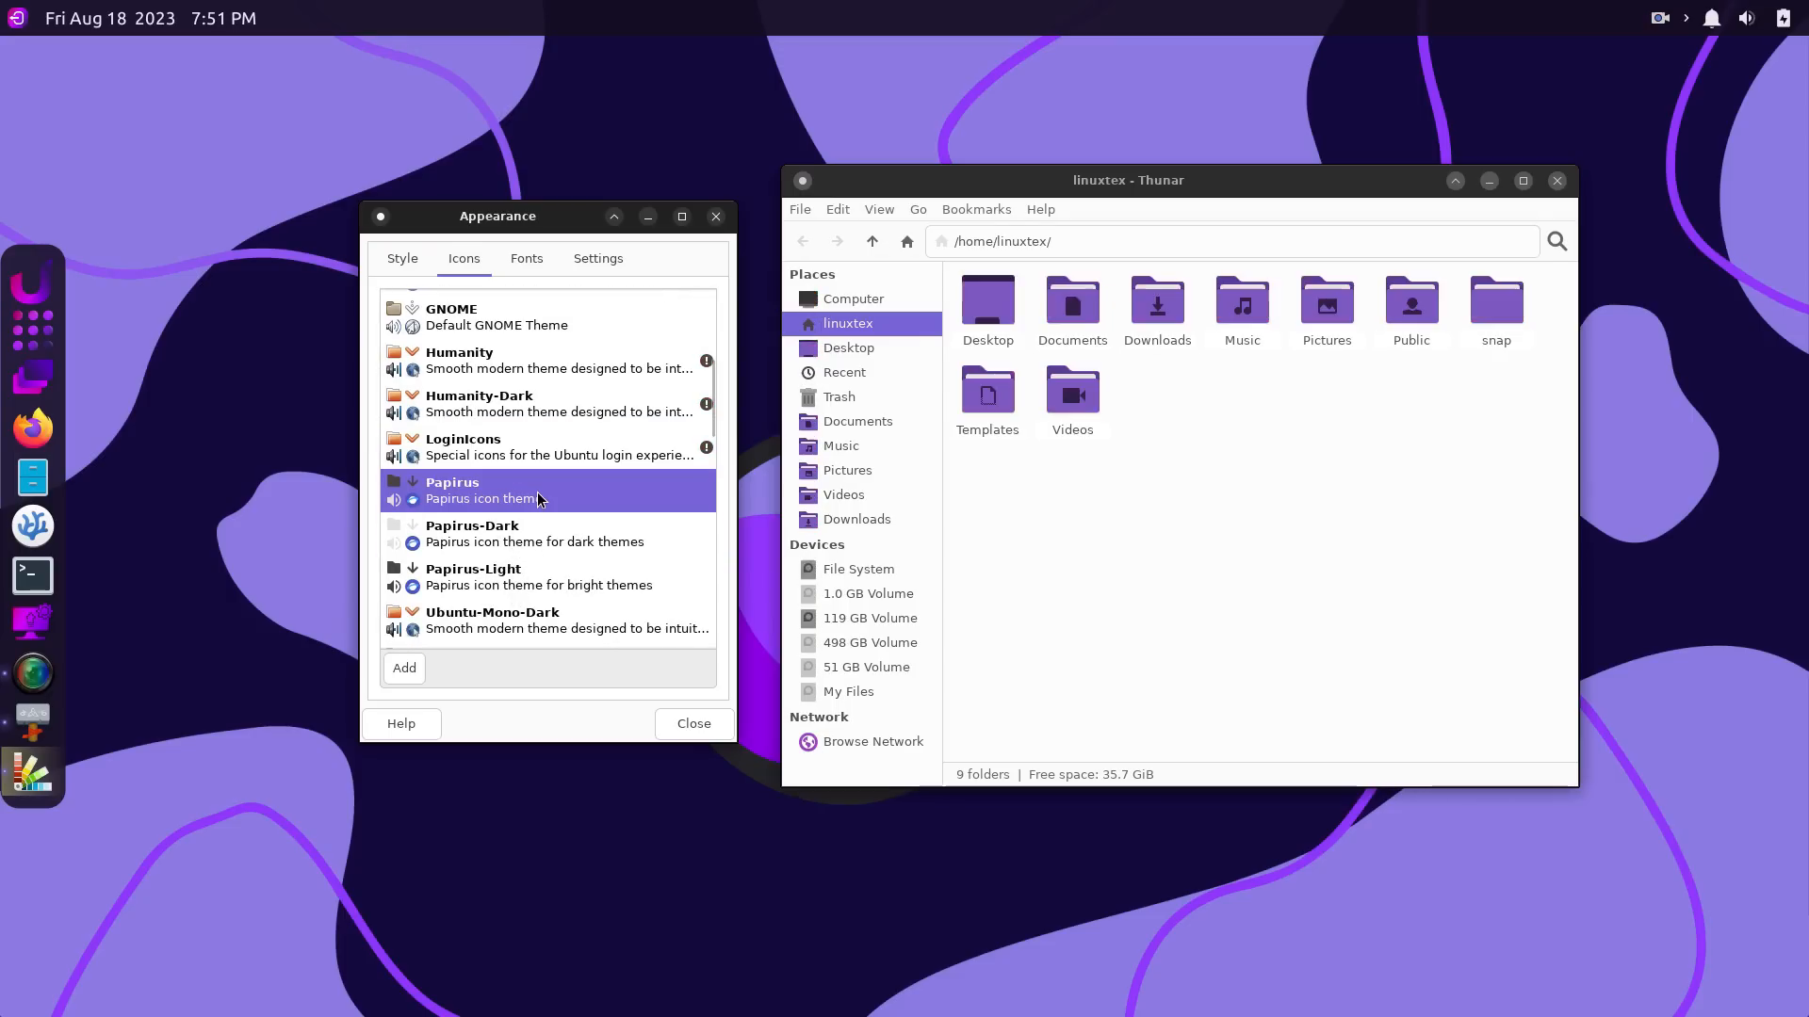
left_click(473, 576)
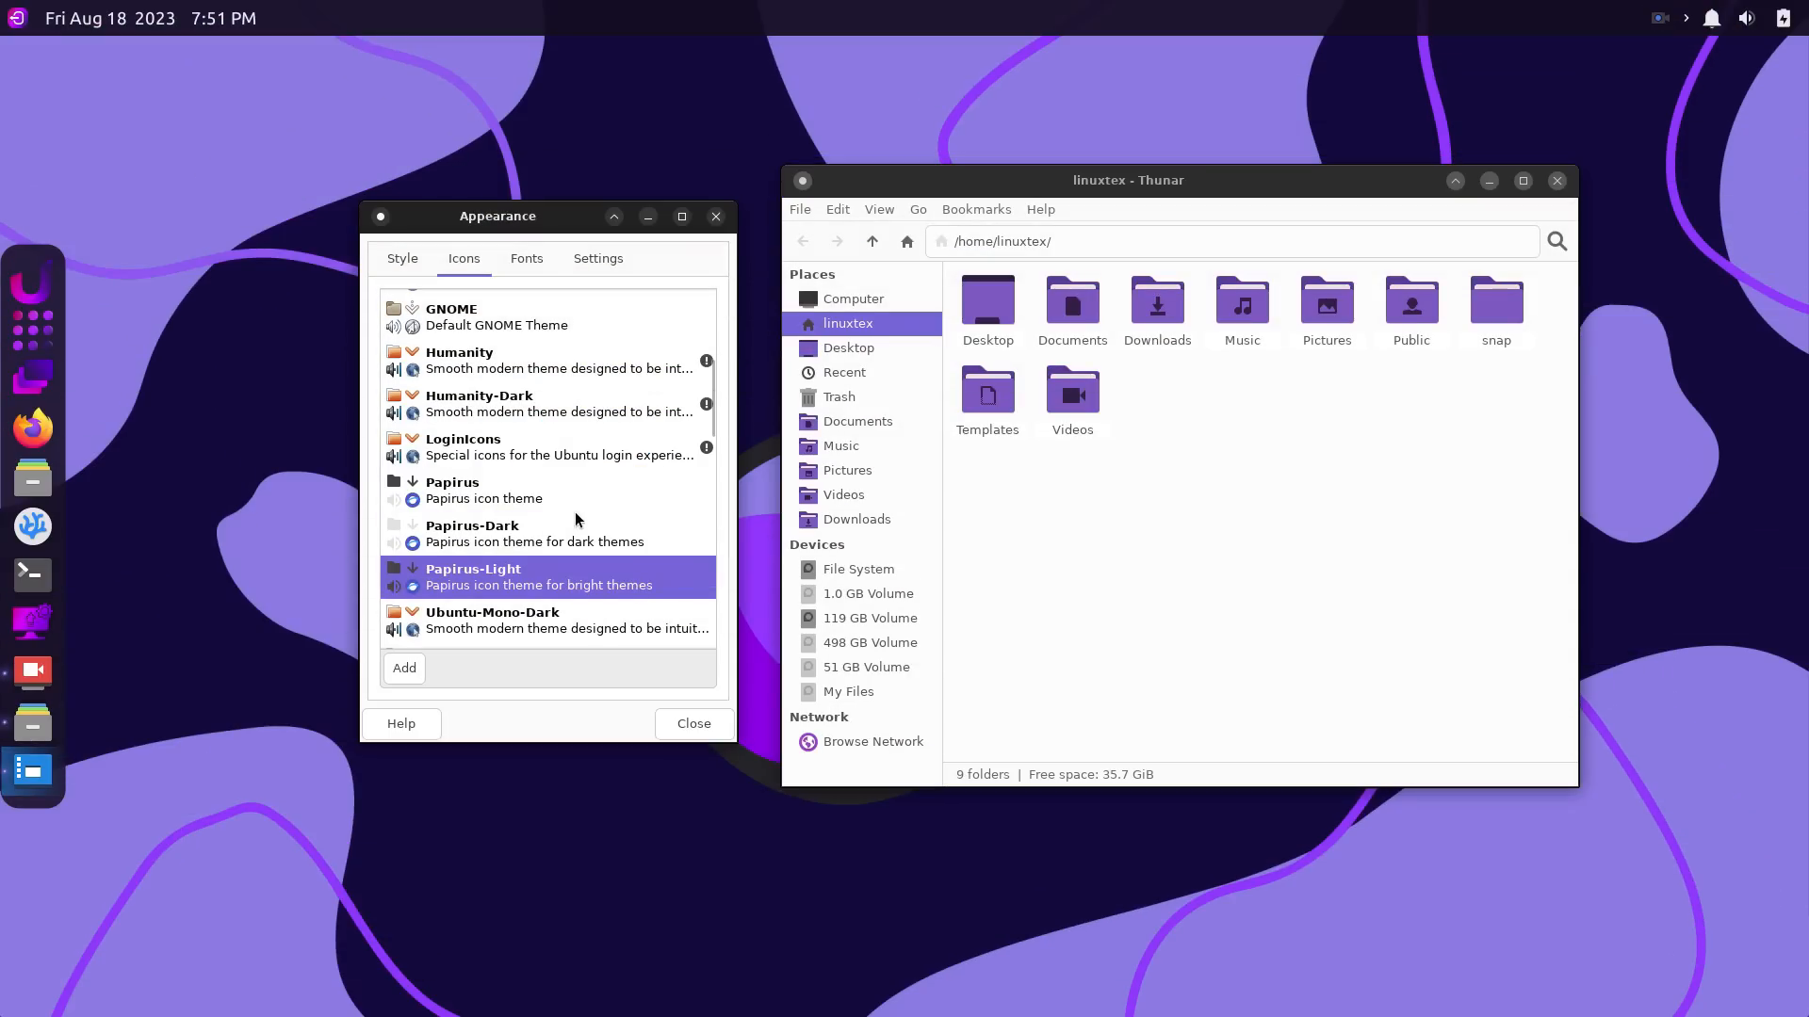
left_click(492, 620)
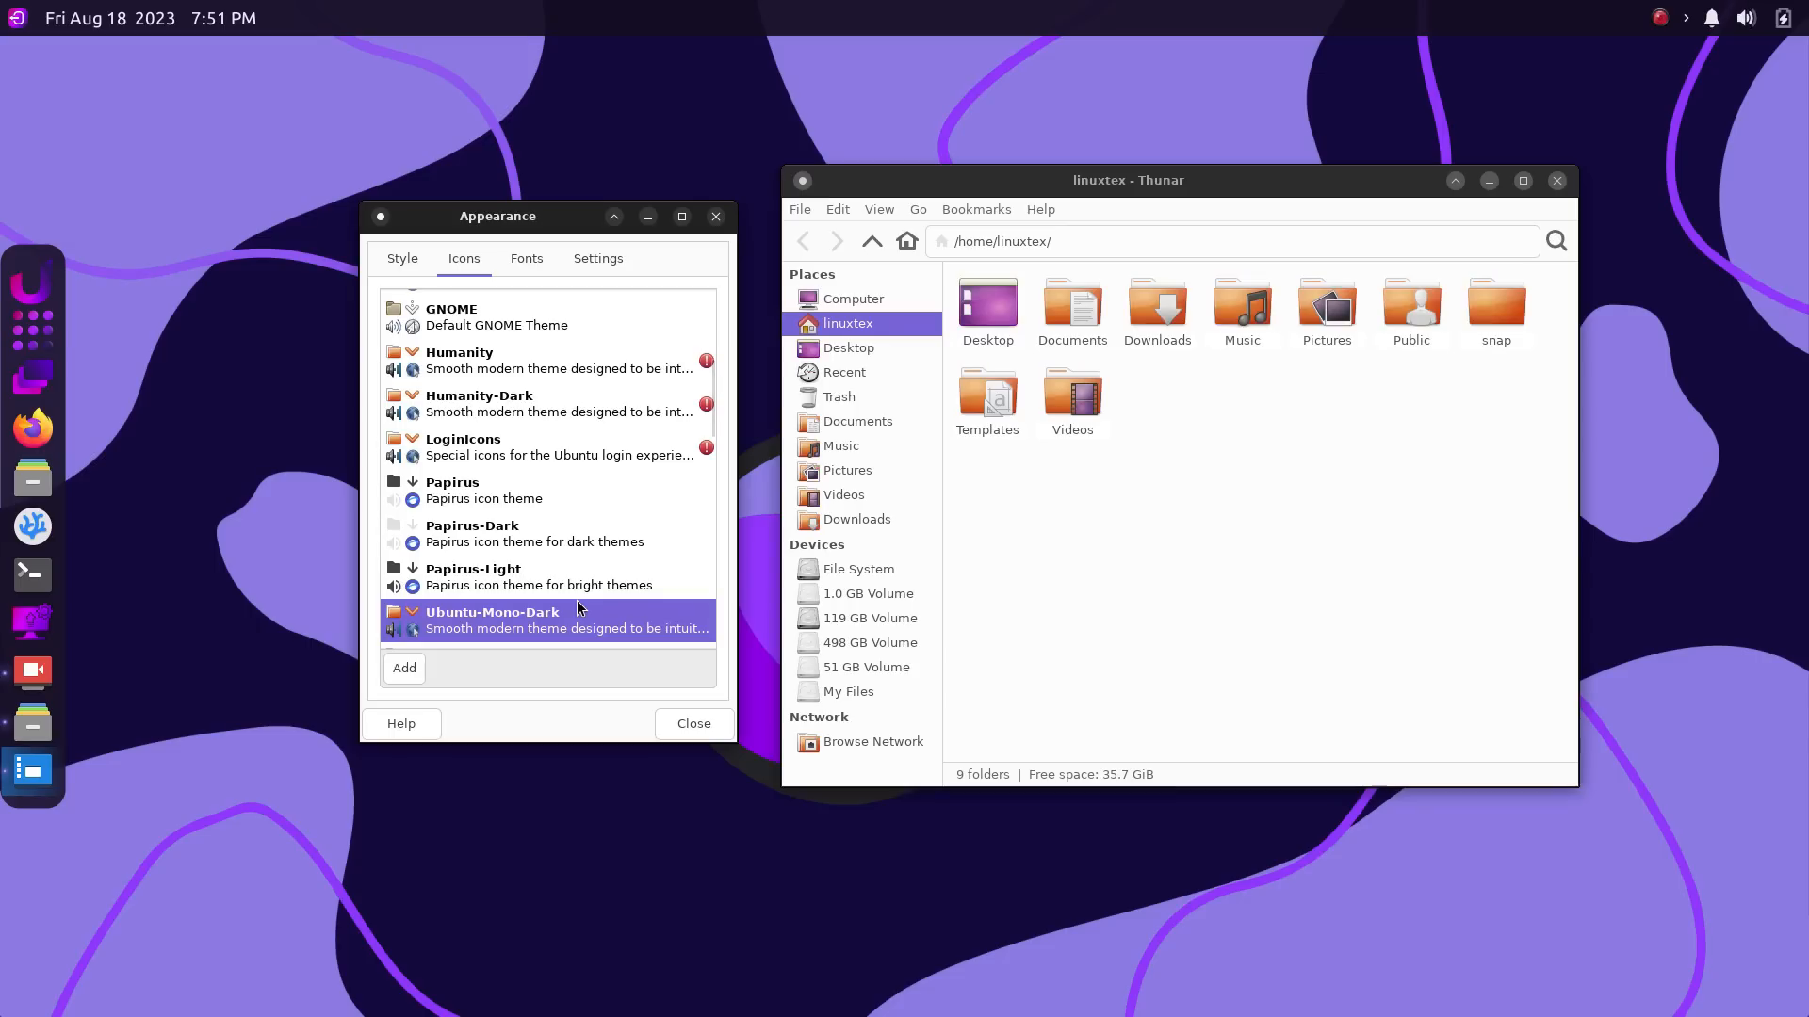
left_click(473, 577)
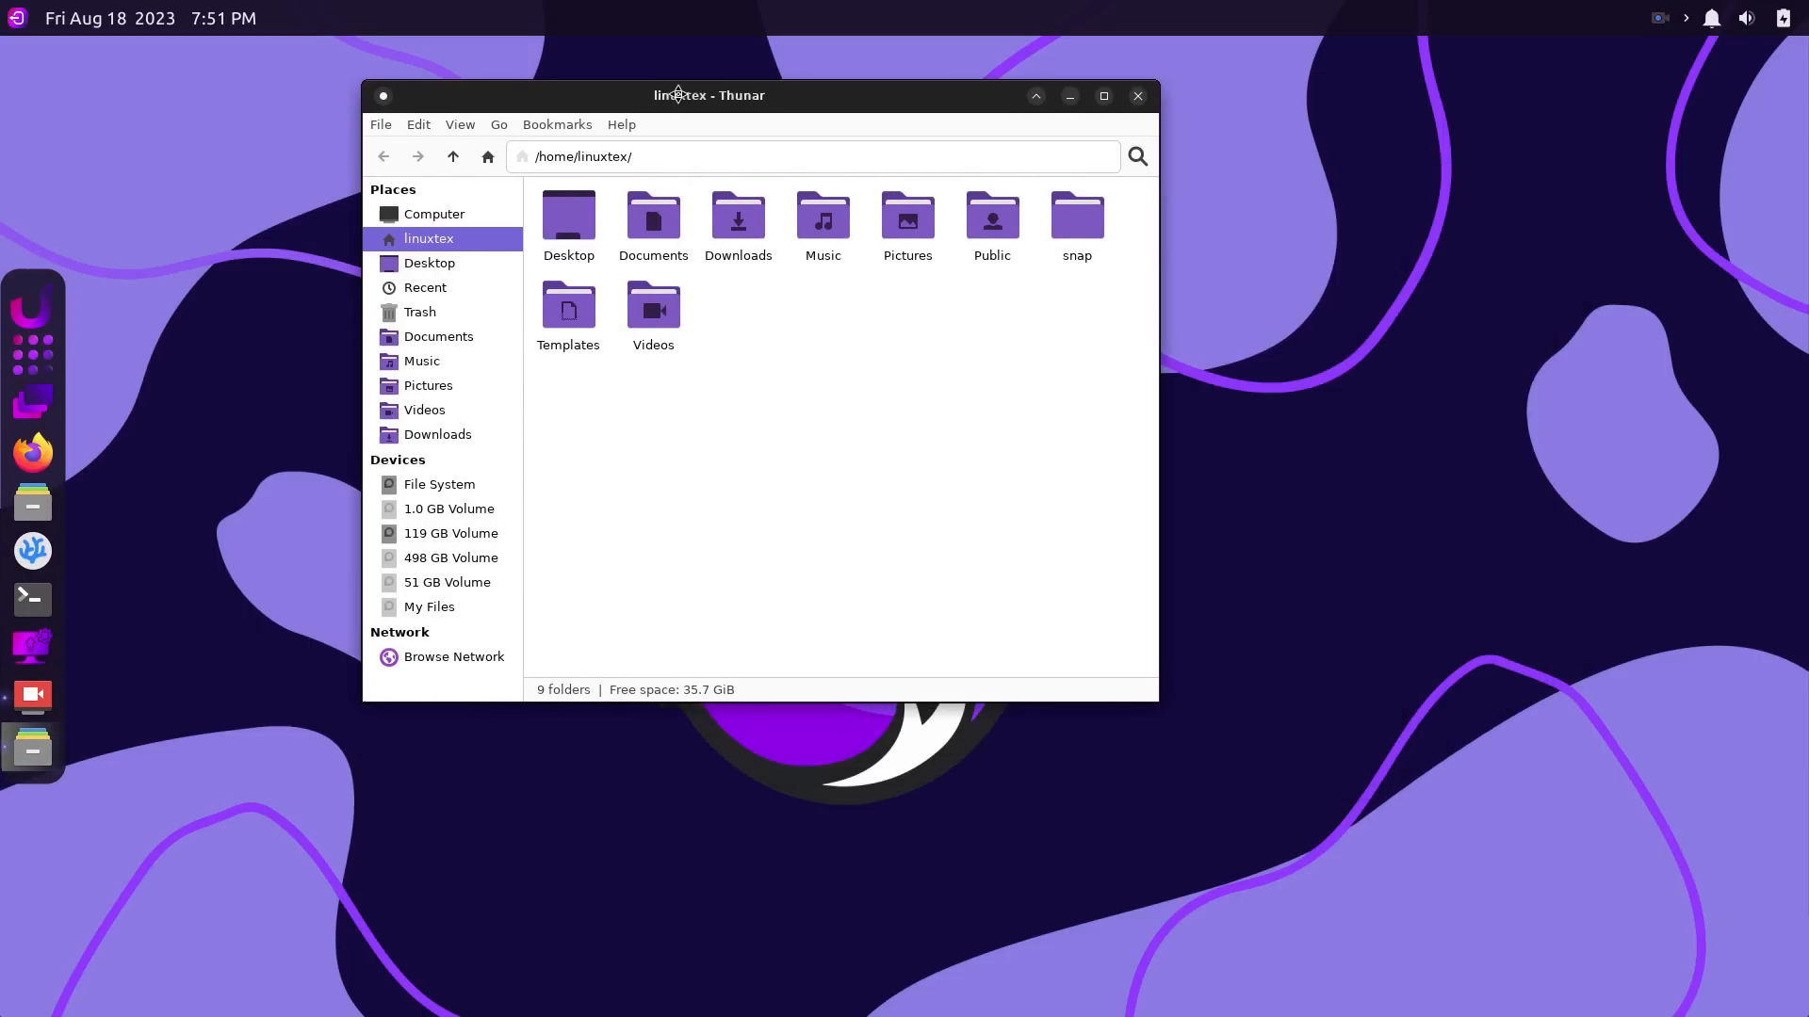
Close the file manager and open Appearance on its widget Style list.
left_click(1135, 96)
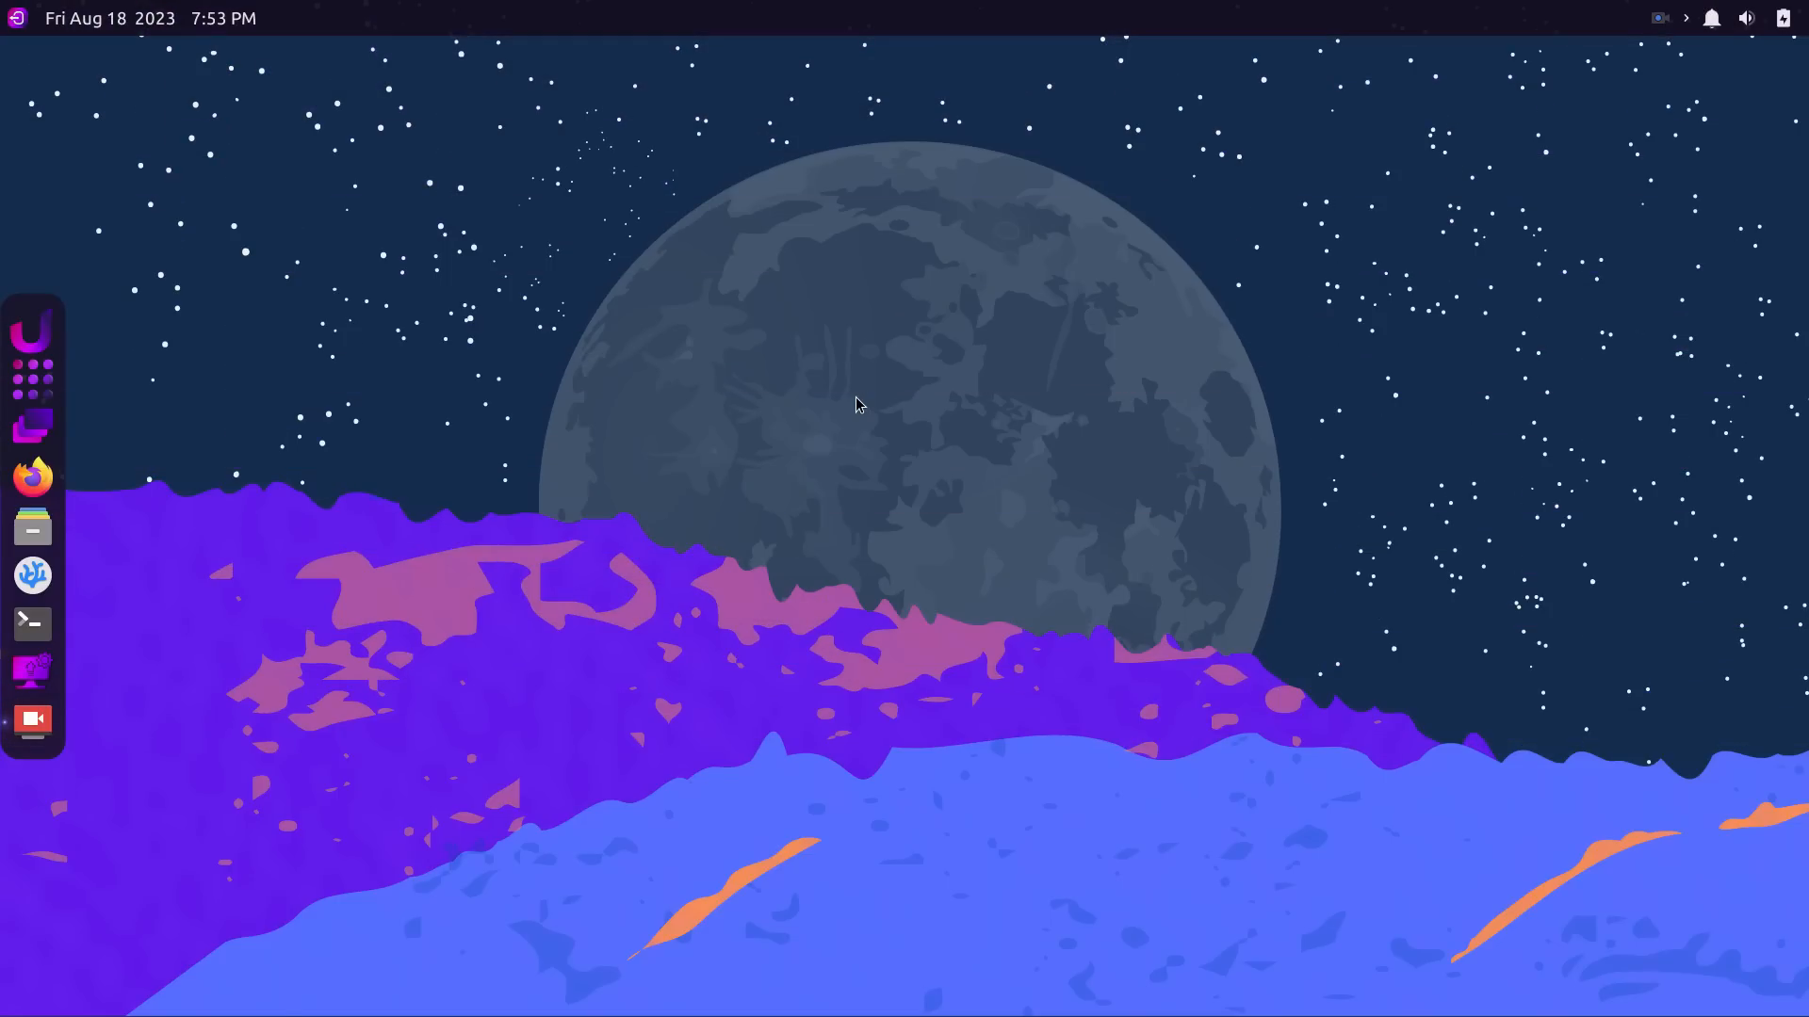
mouse_move(28, 402)
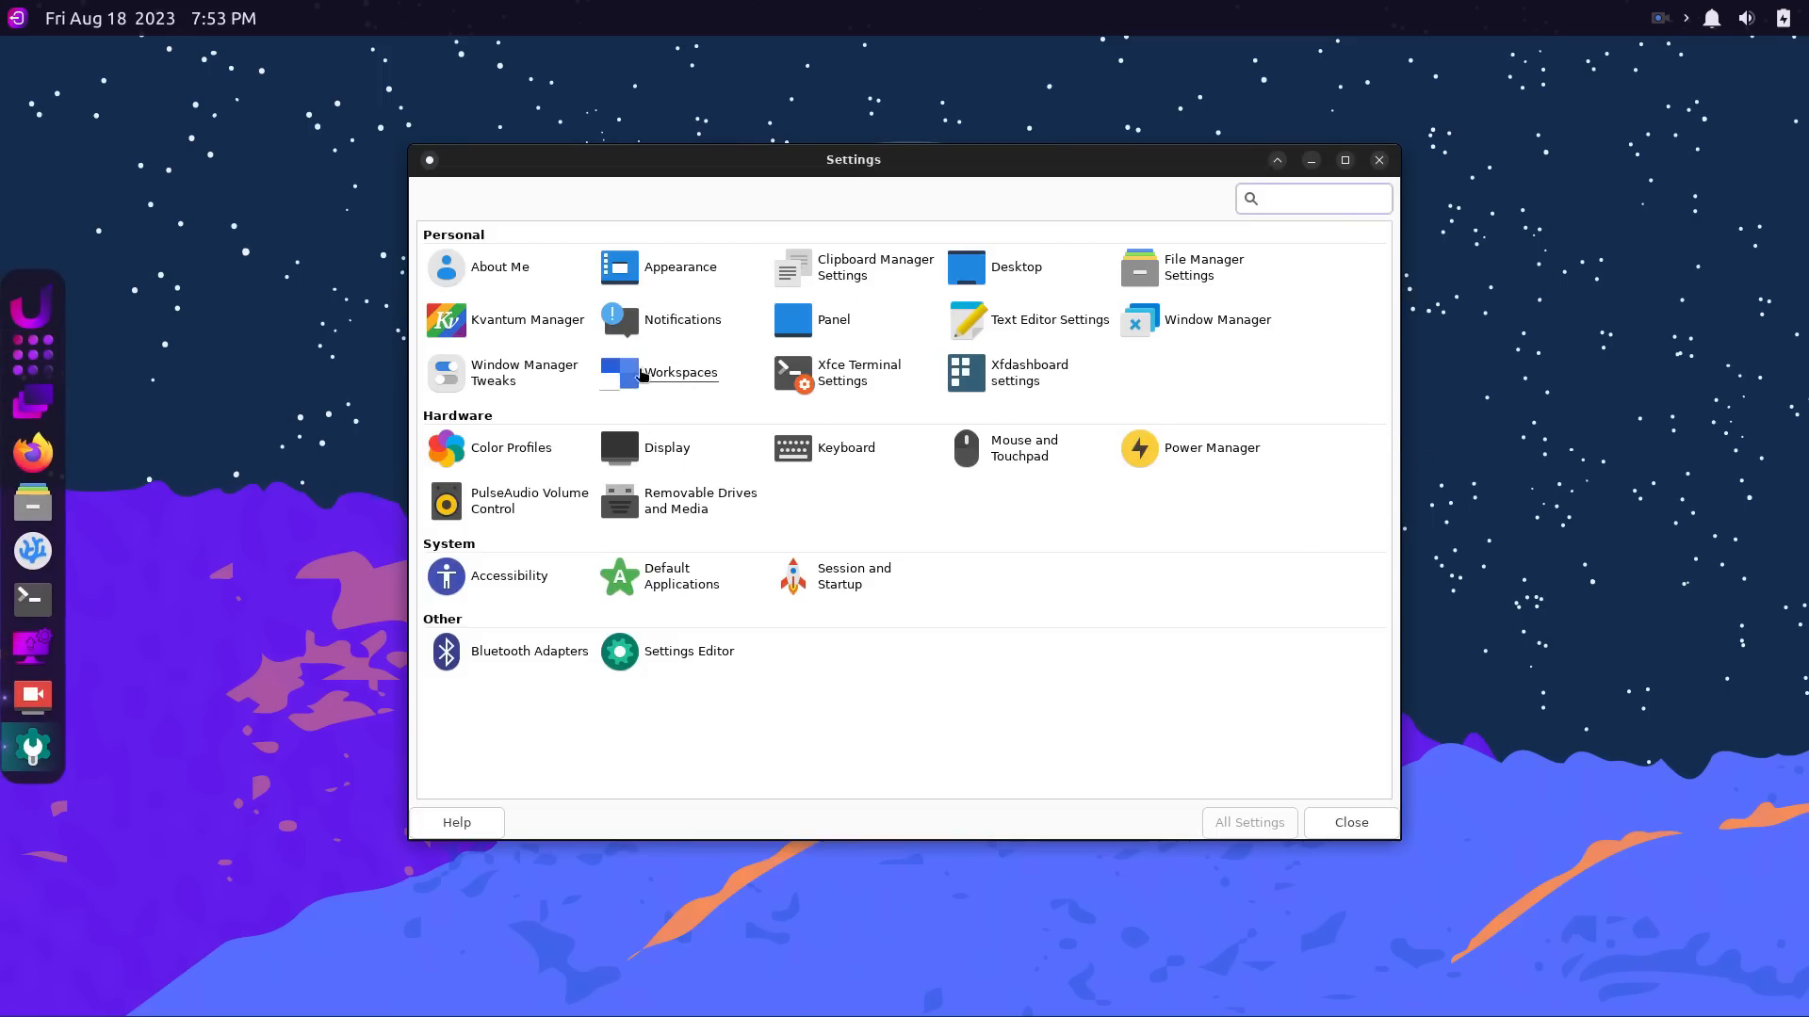
left_click(498, 266)
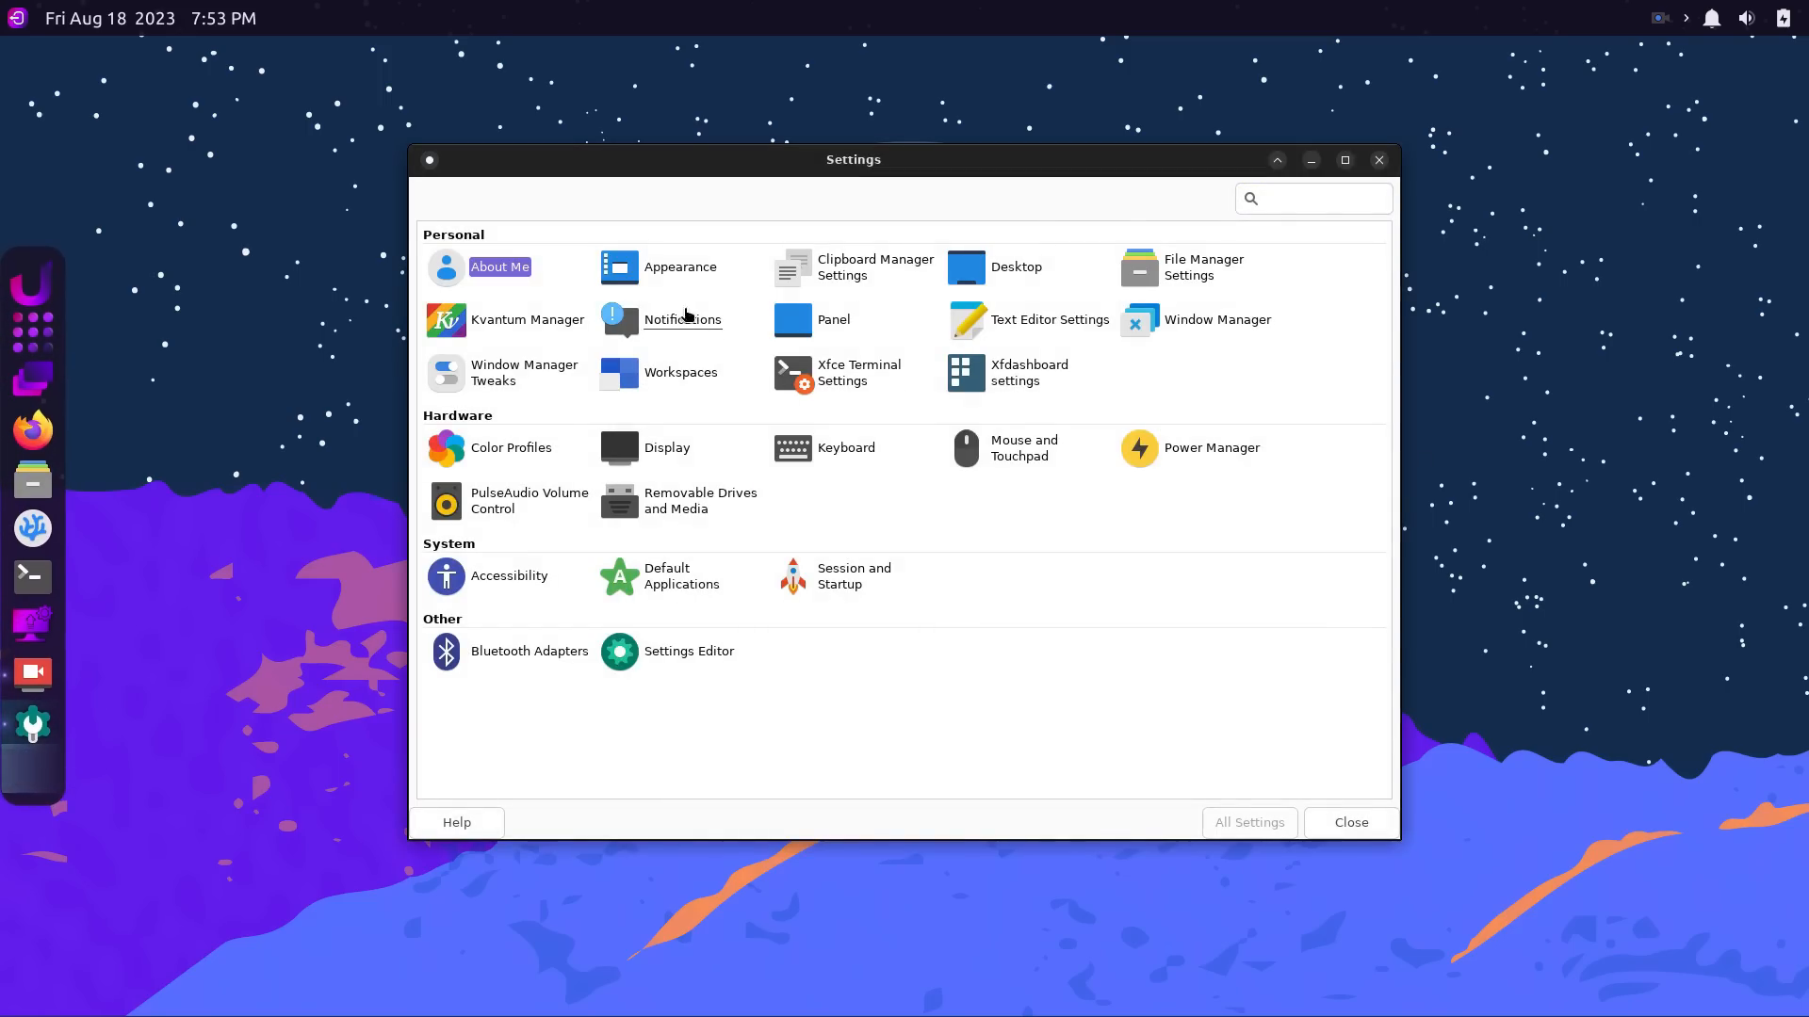
left_click(680, 267)
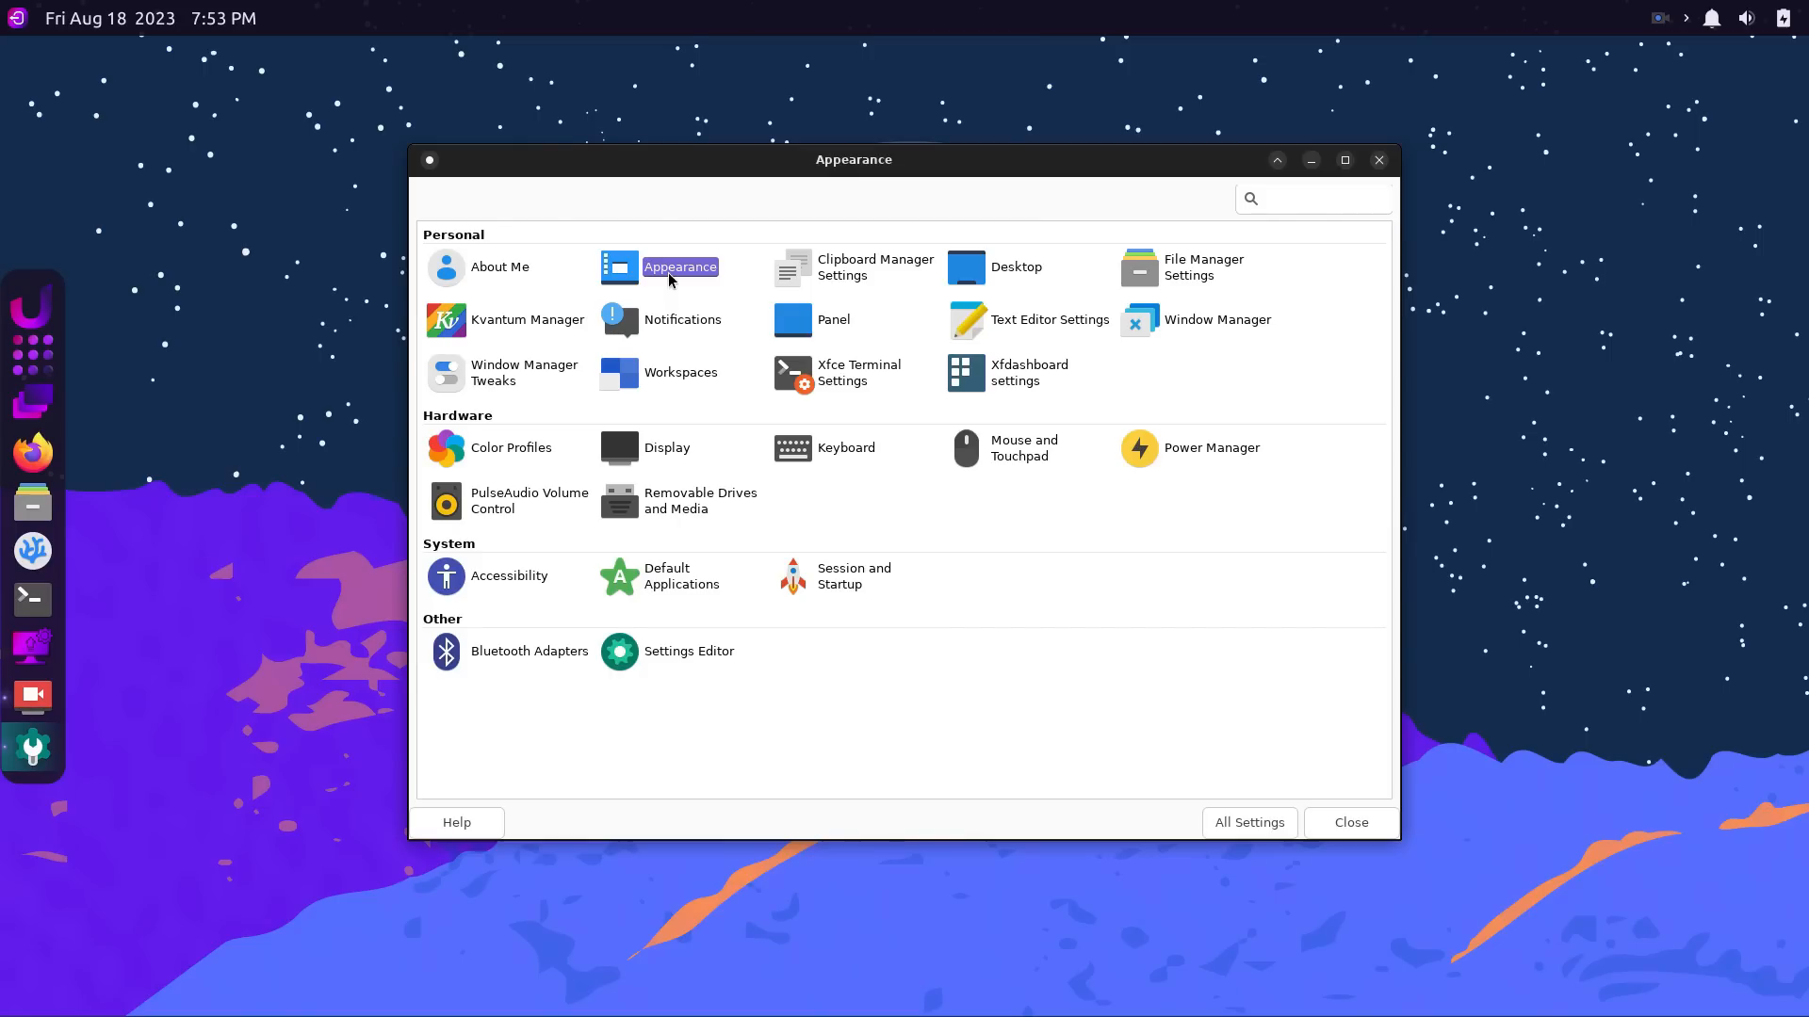
left_click(680, 266)
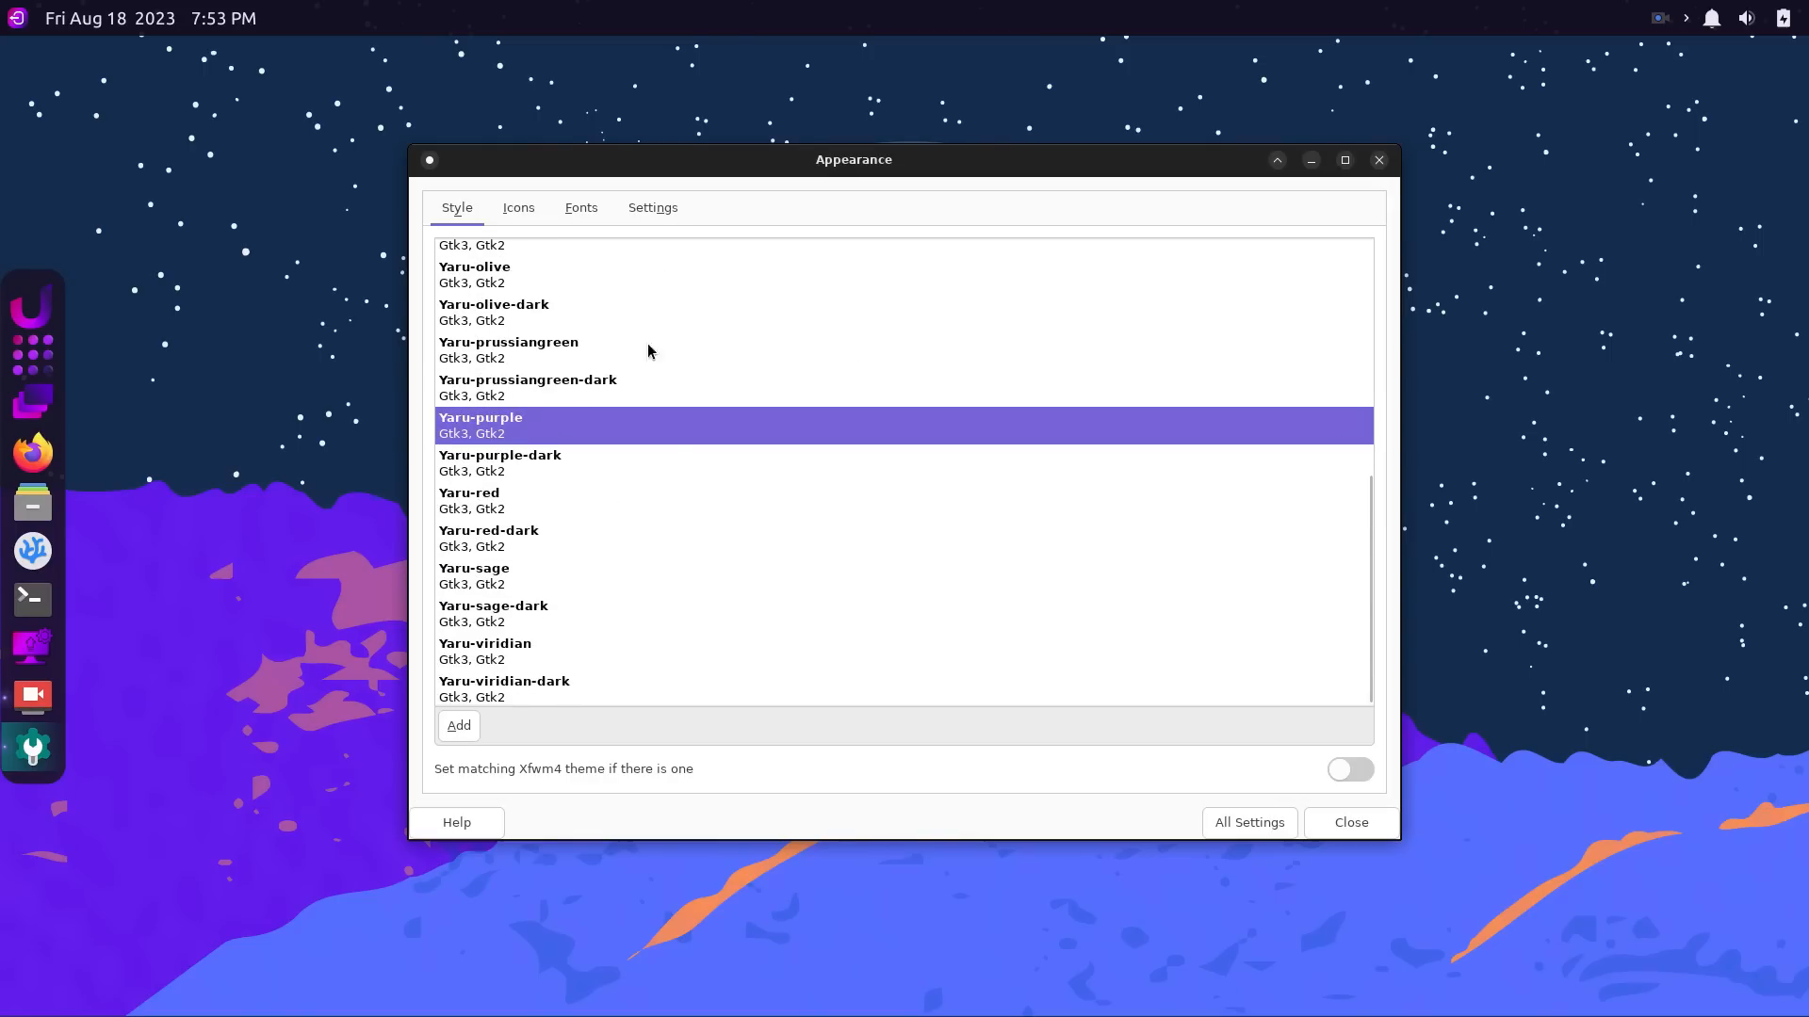
Nudge the custom DPI from 96 up and back down, review Settings, and return to the overview.
left_click(581, 208)
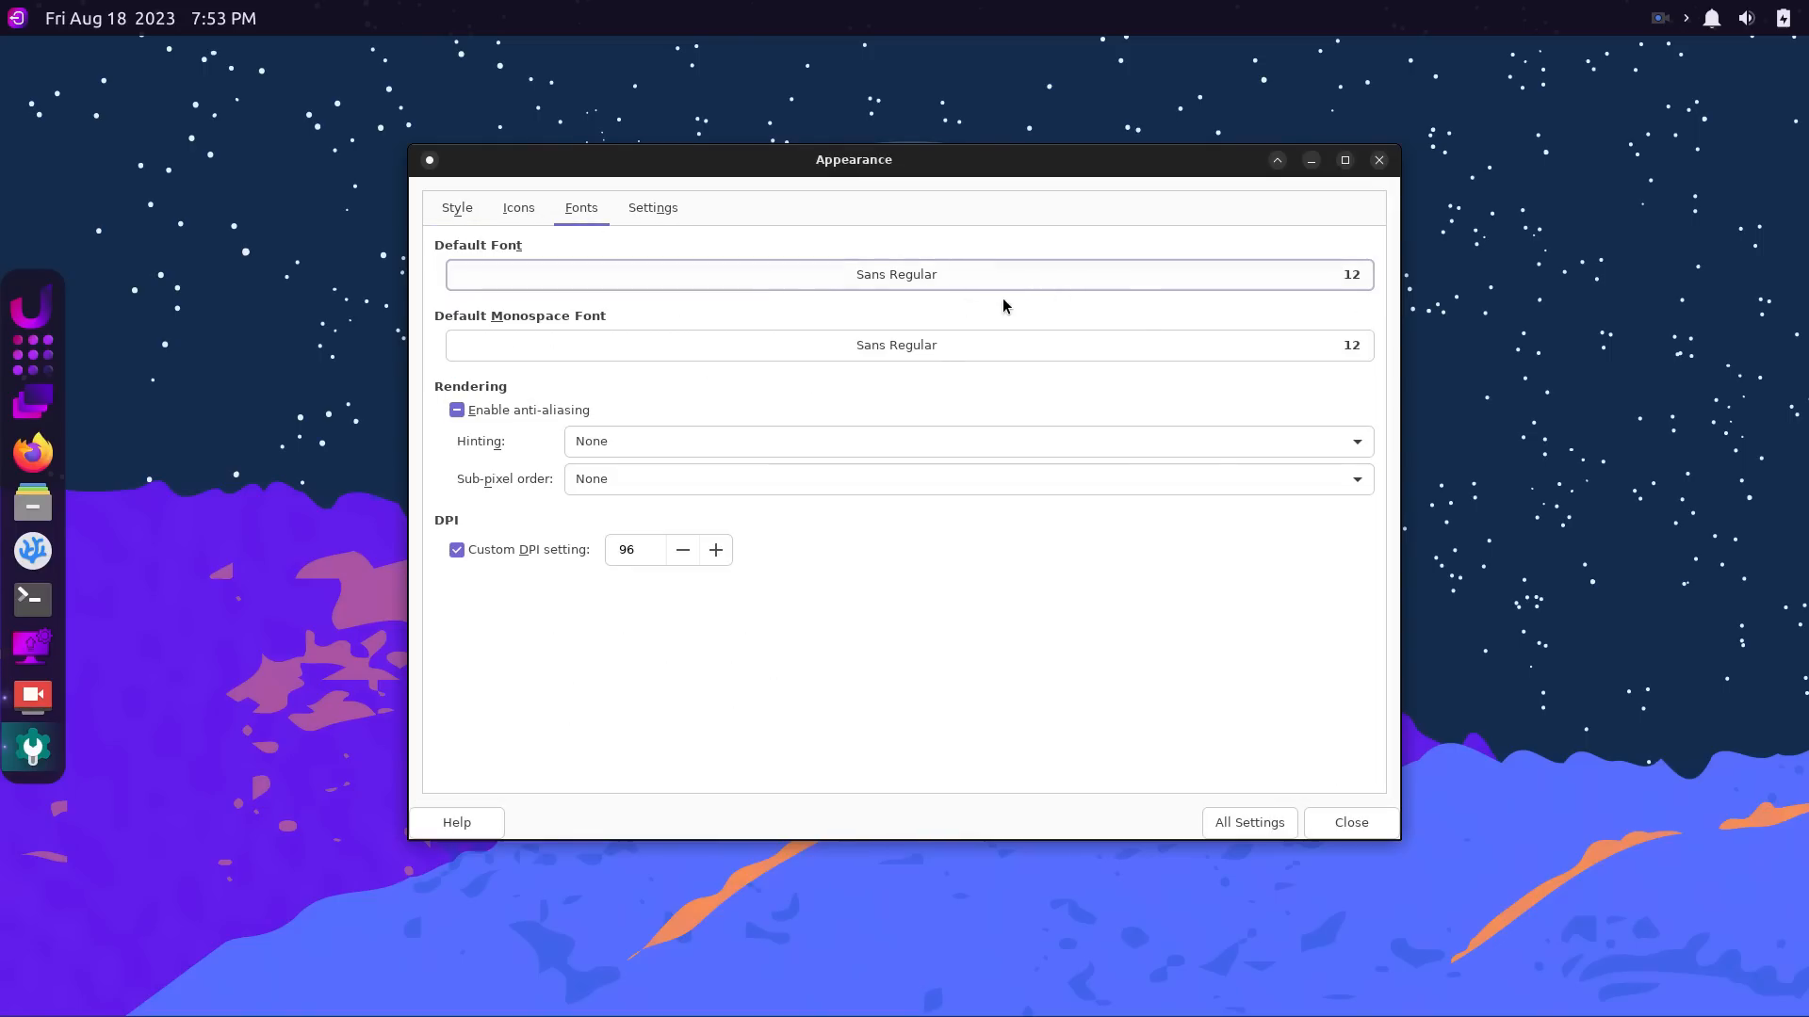
mouse_move(628, 265)
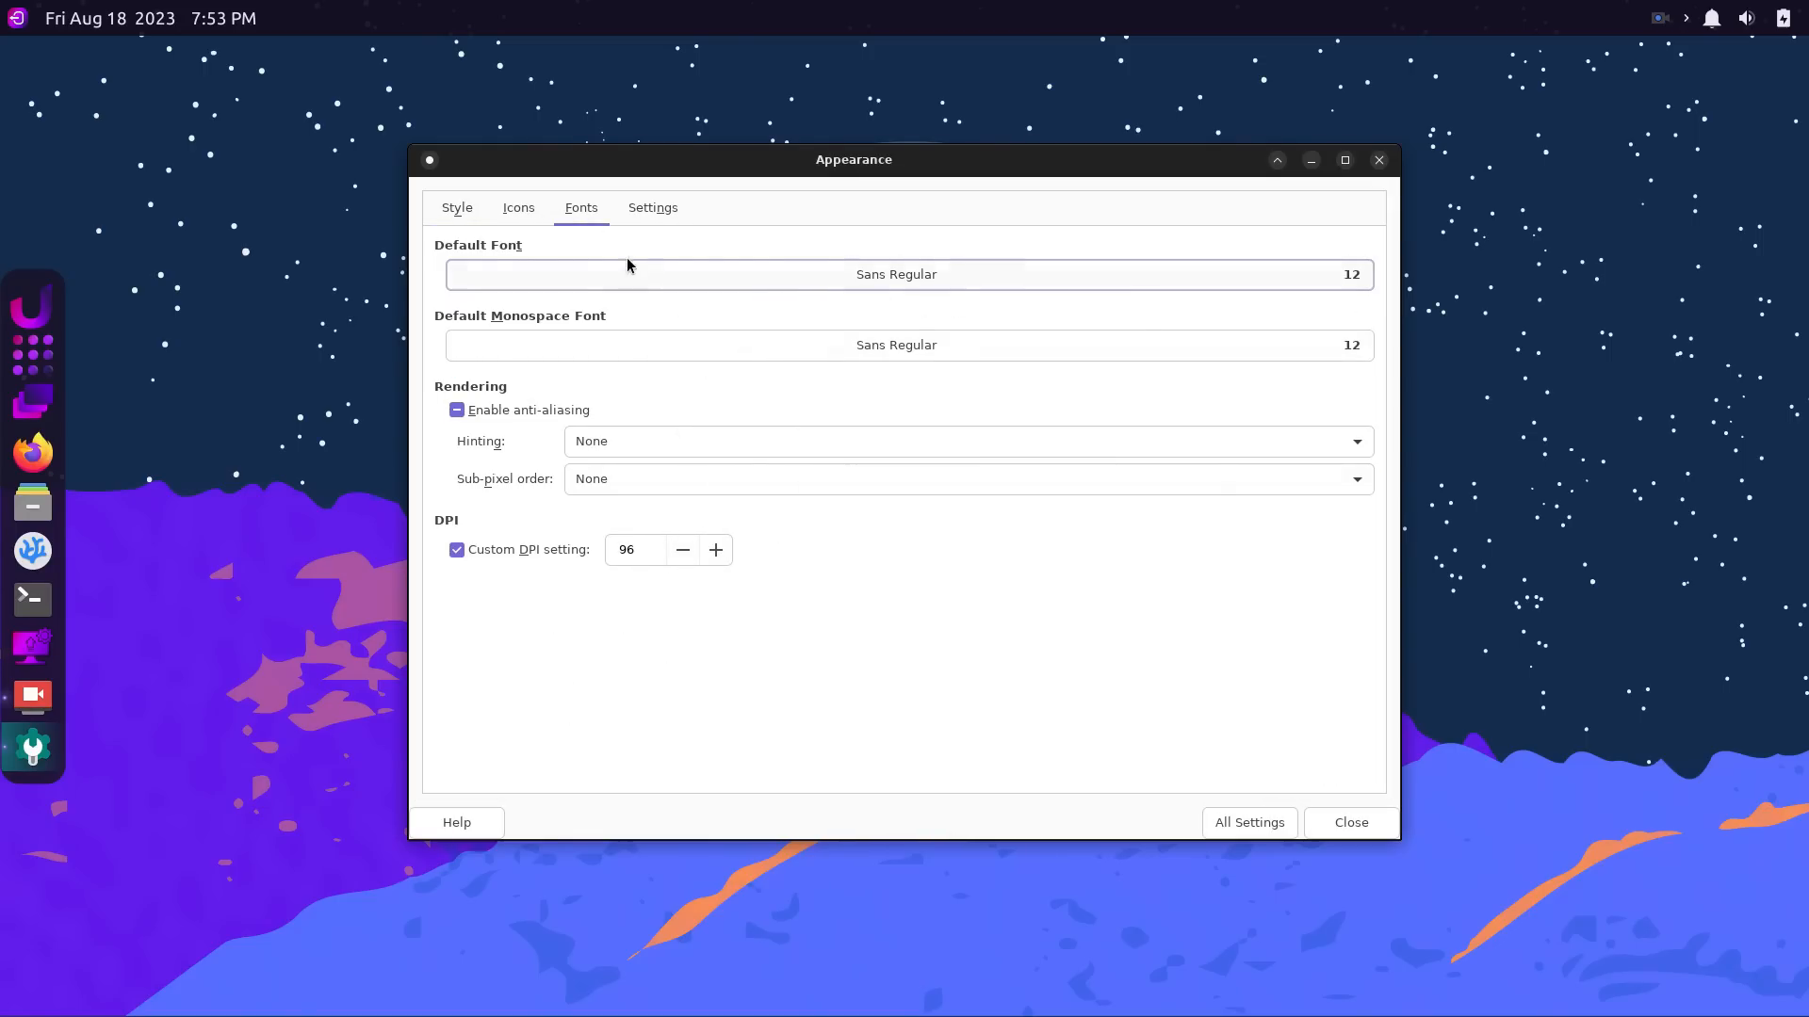
left_click(715, 550)
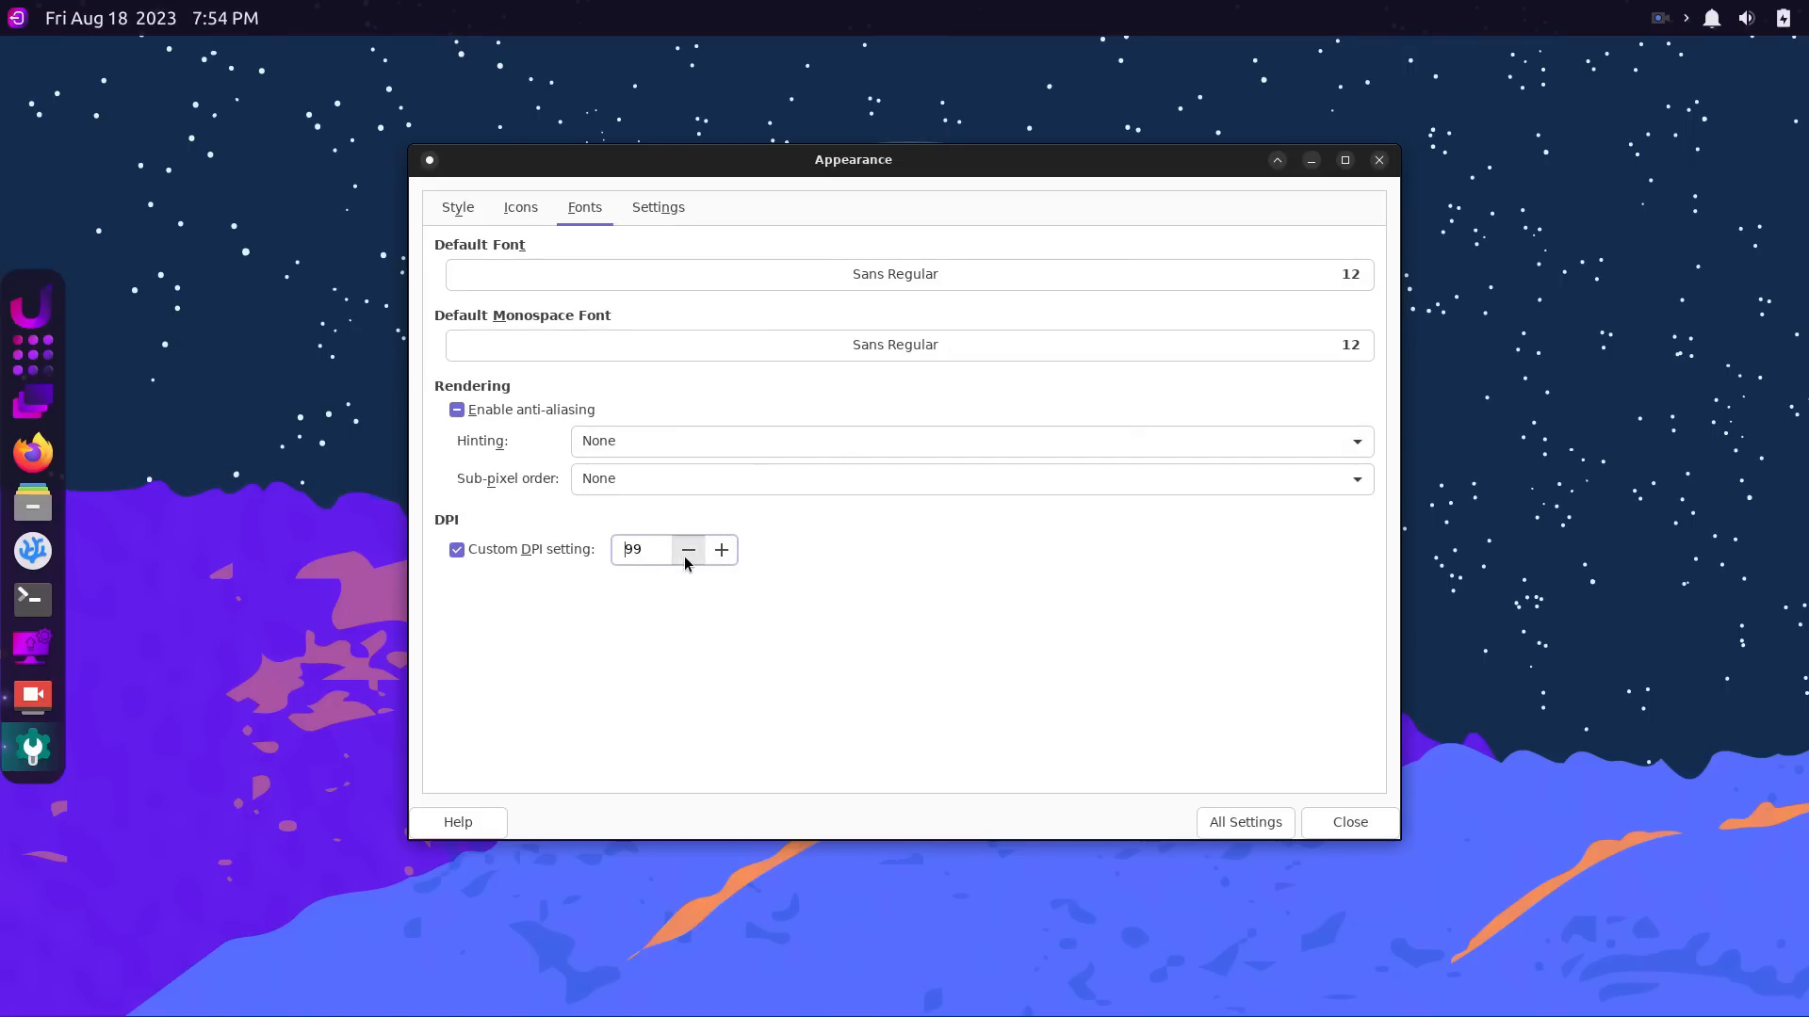
left_click(686, 550)
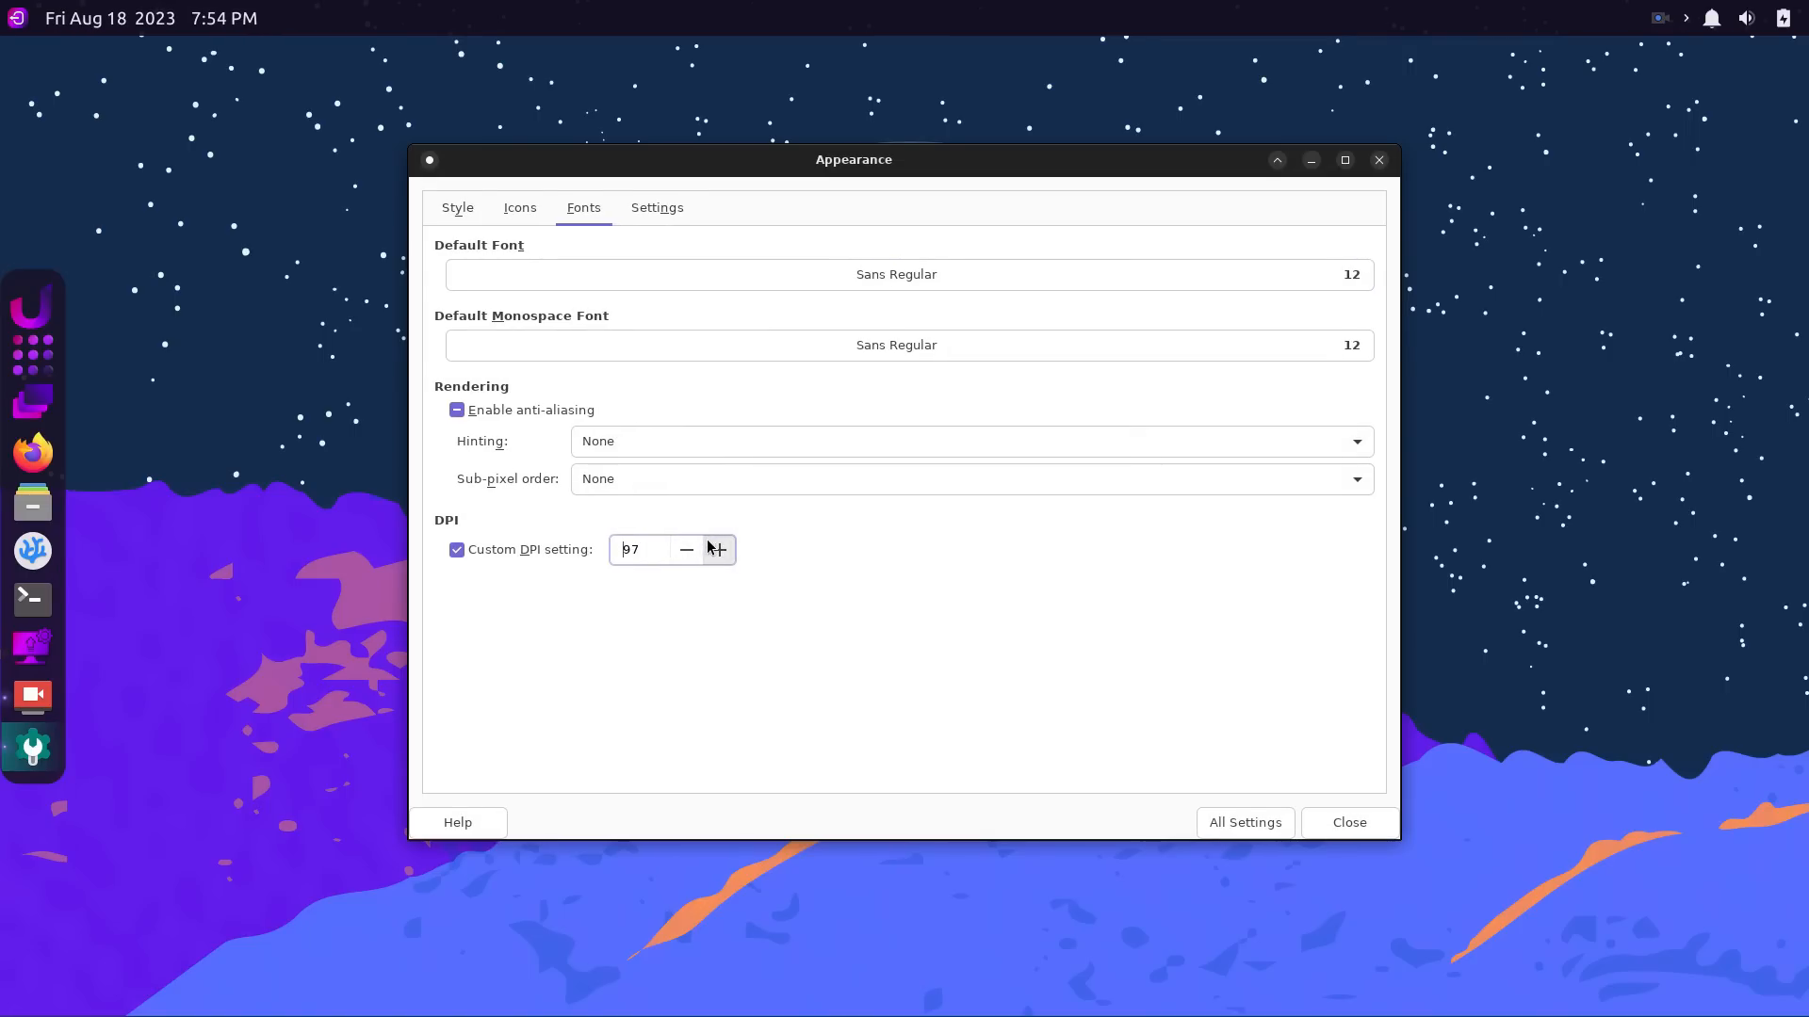
left_click(659, 206)
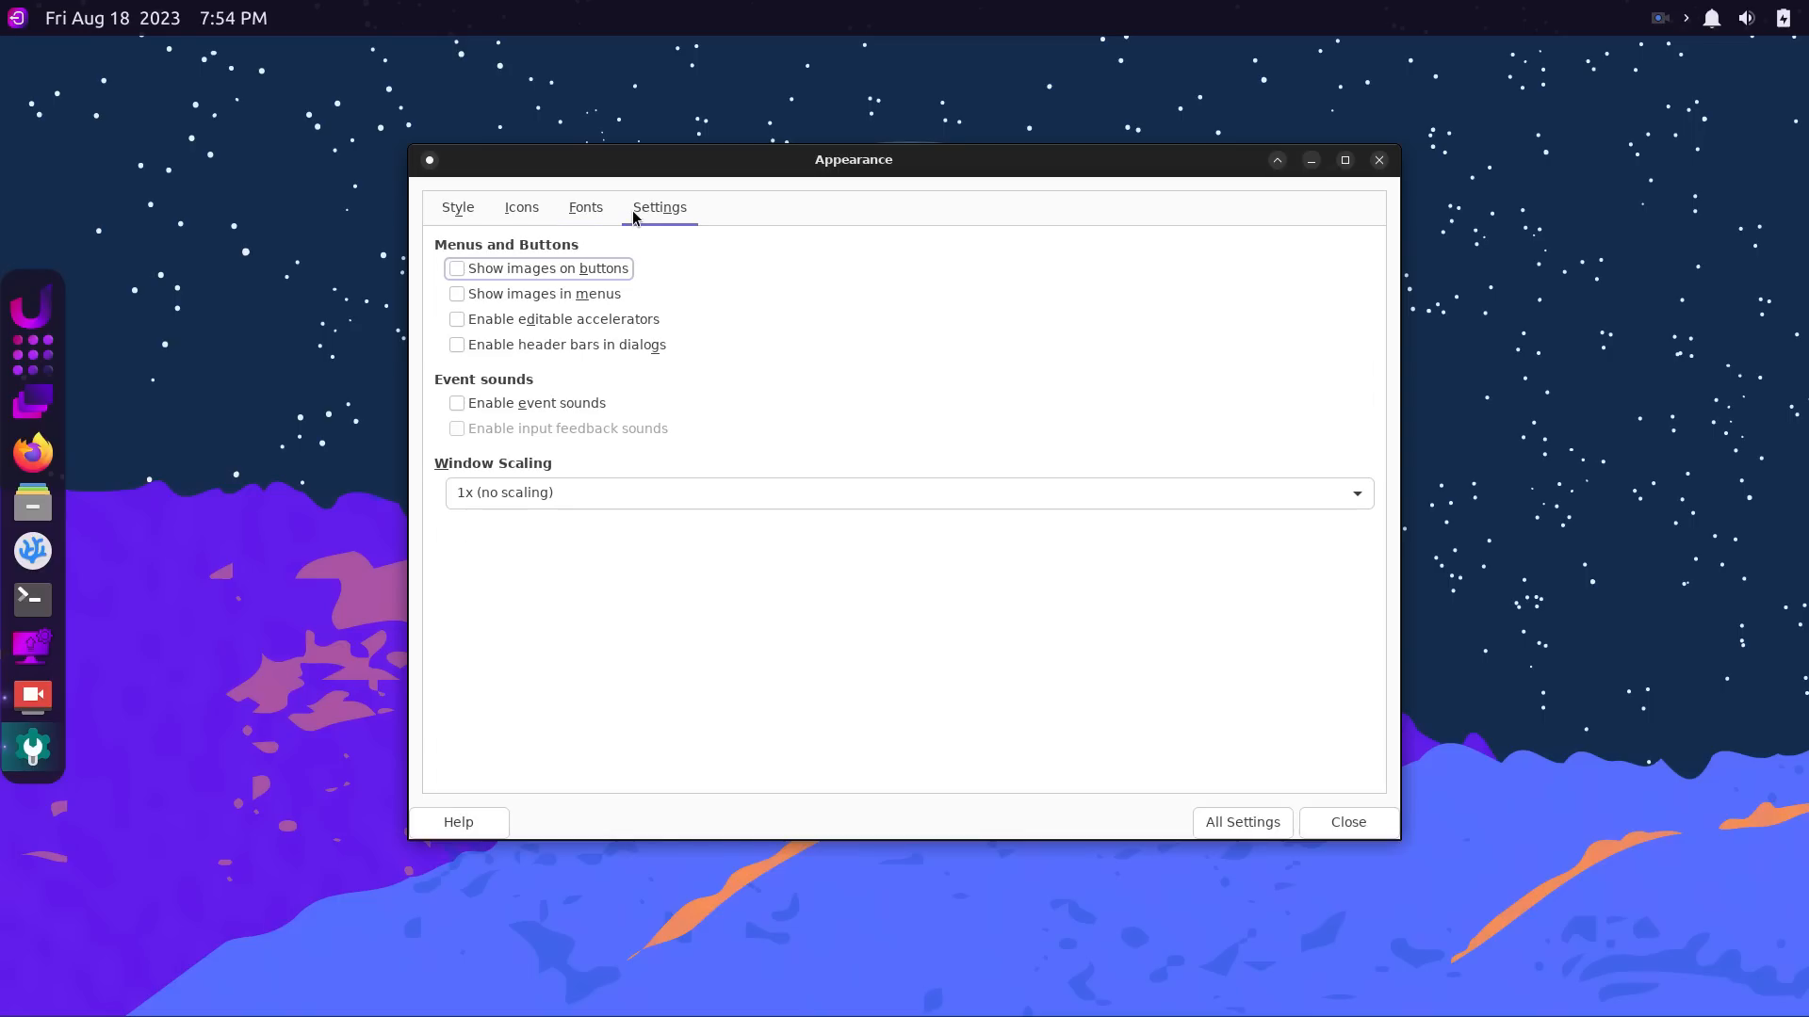
left_click(456, 206)
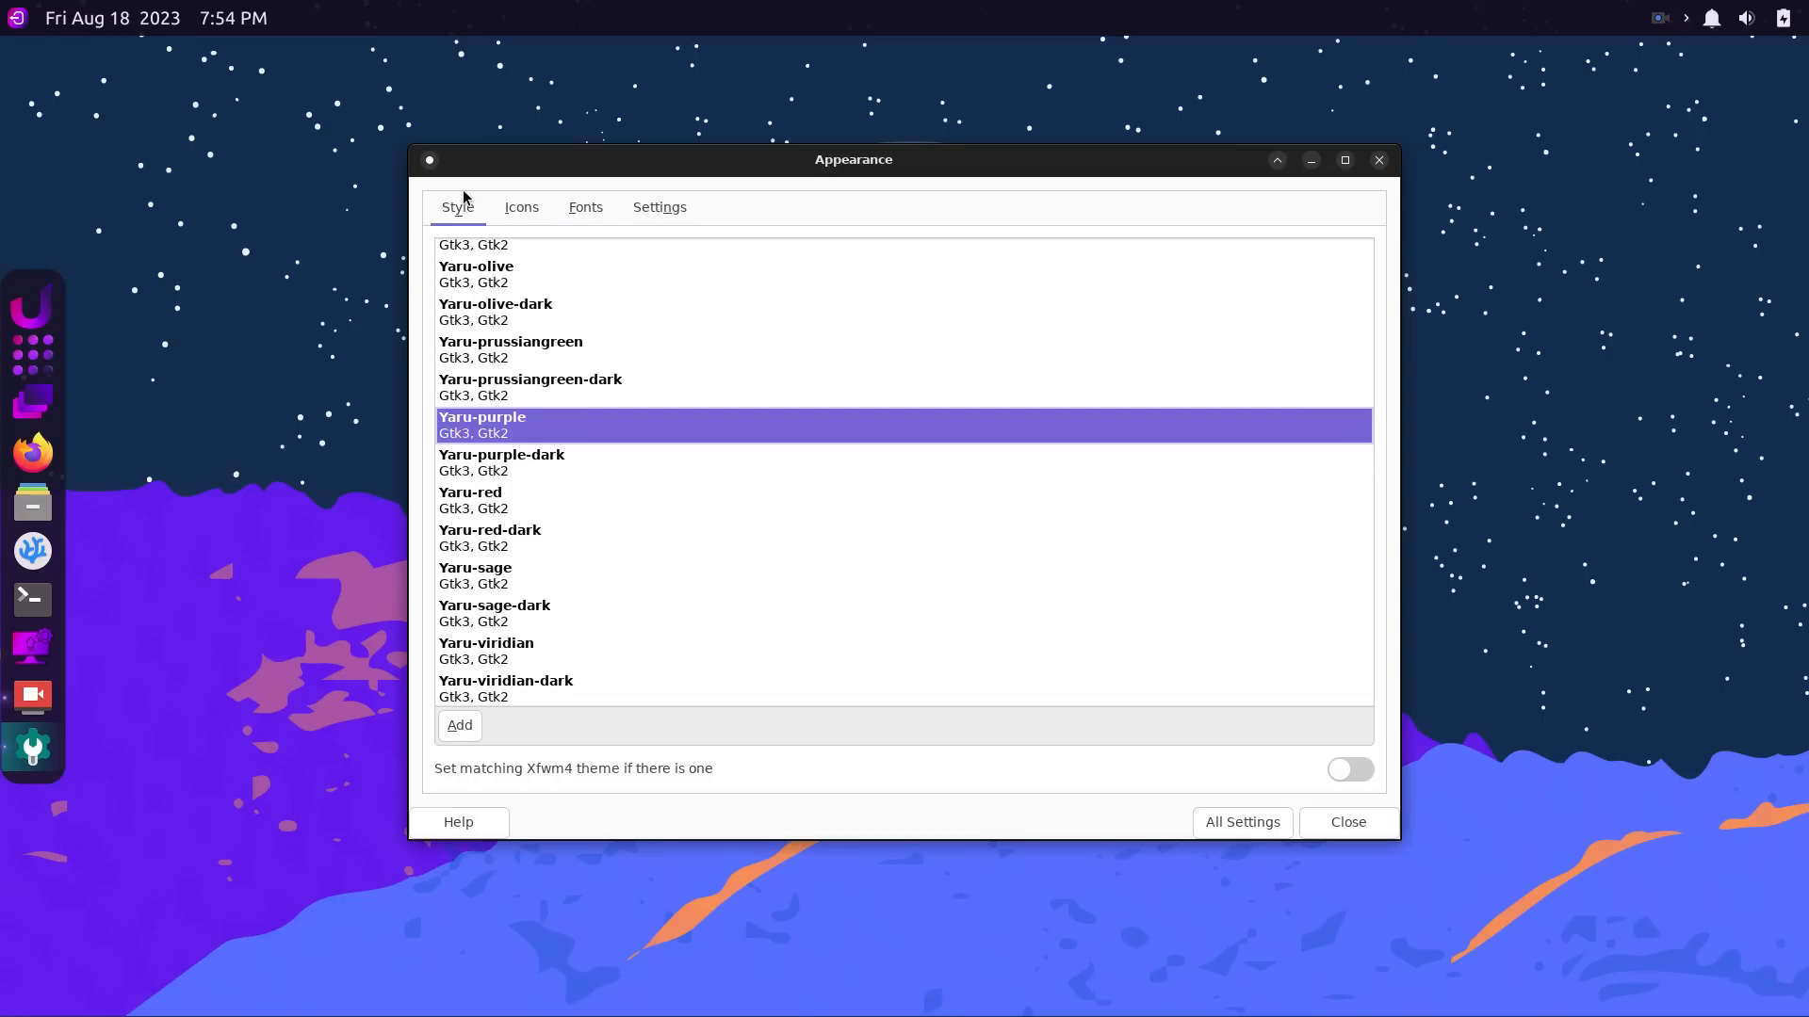
left_click(1242, 821)
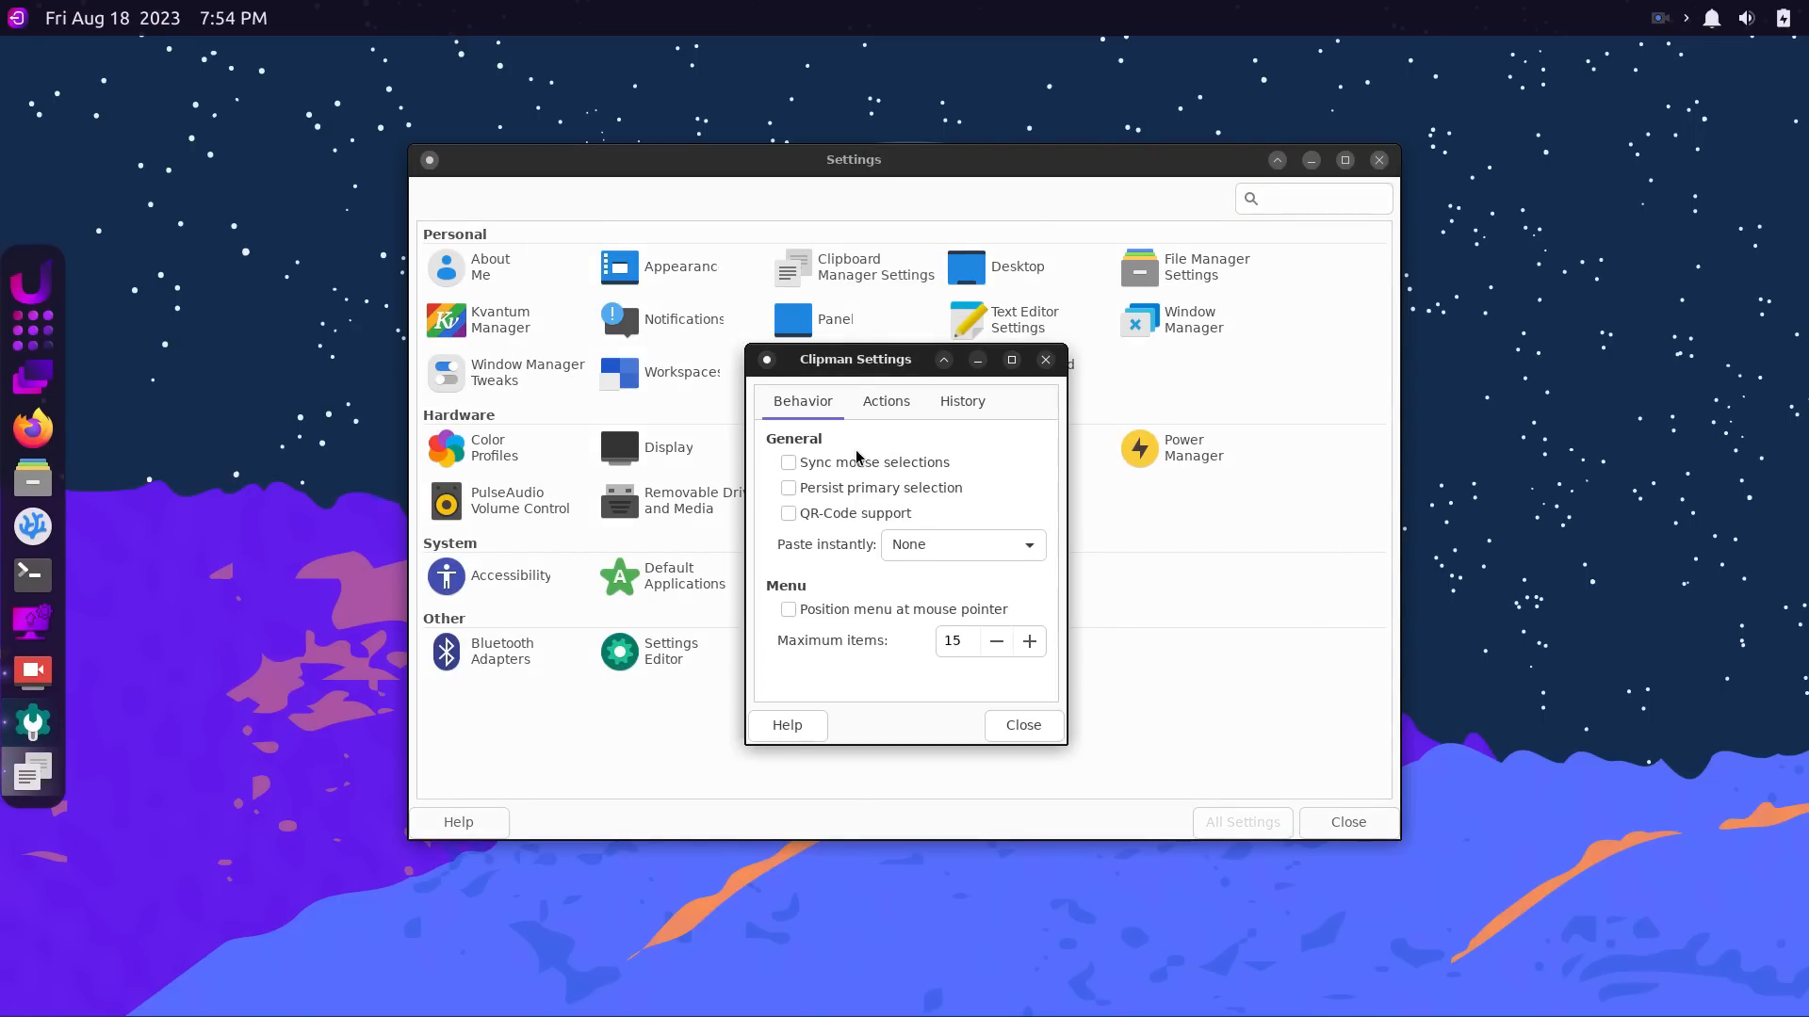
Close Clipboard Manager Settings and review the Desktop menu and icon options.
left_click(885, 401)
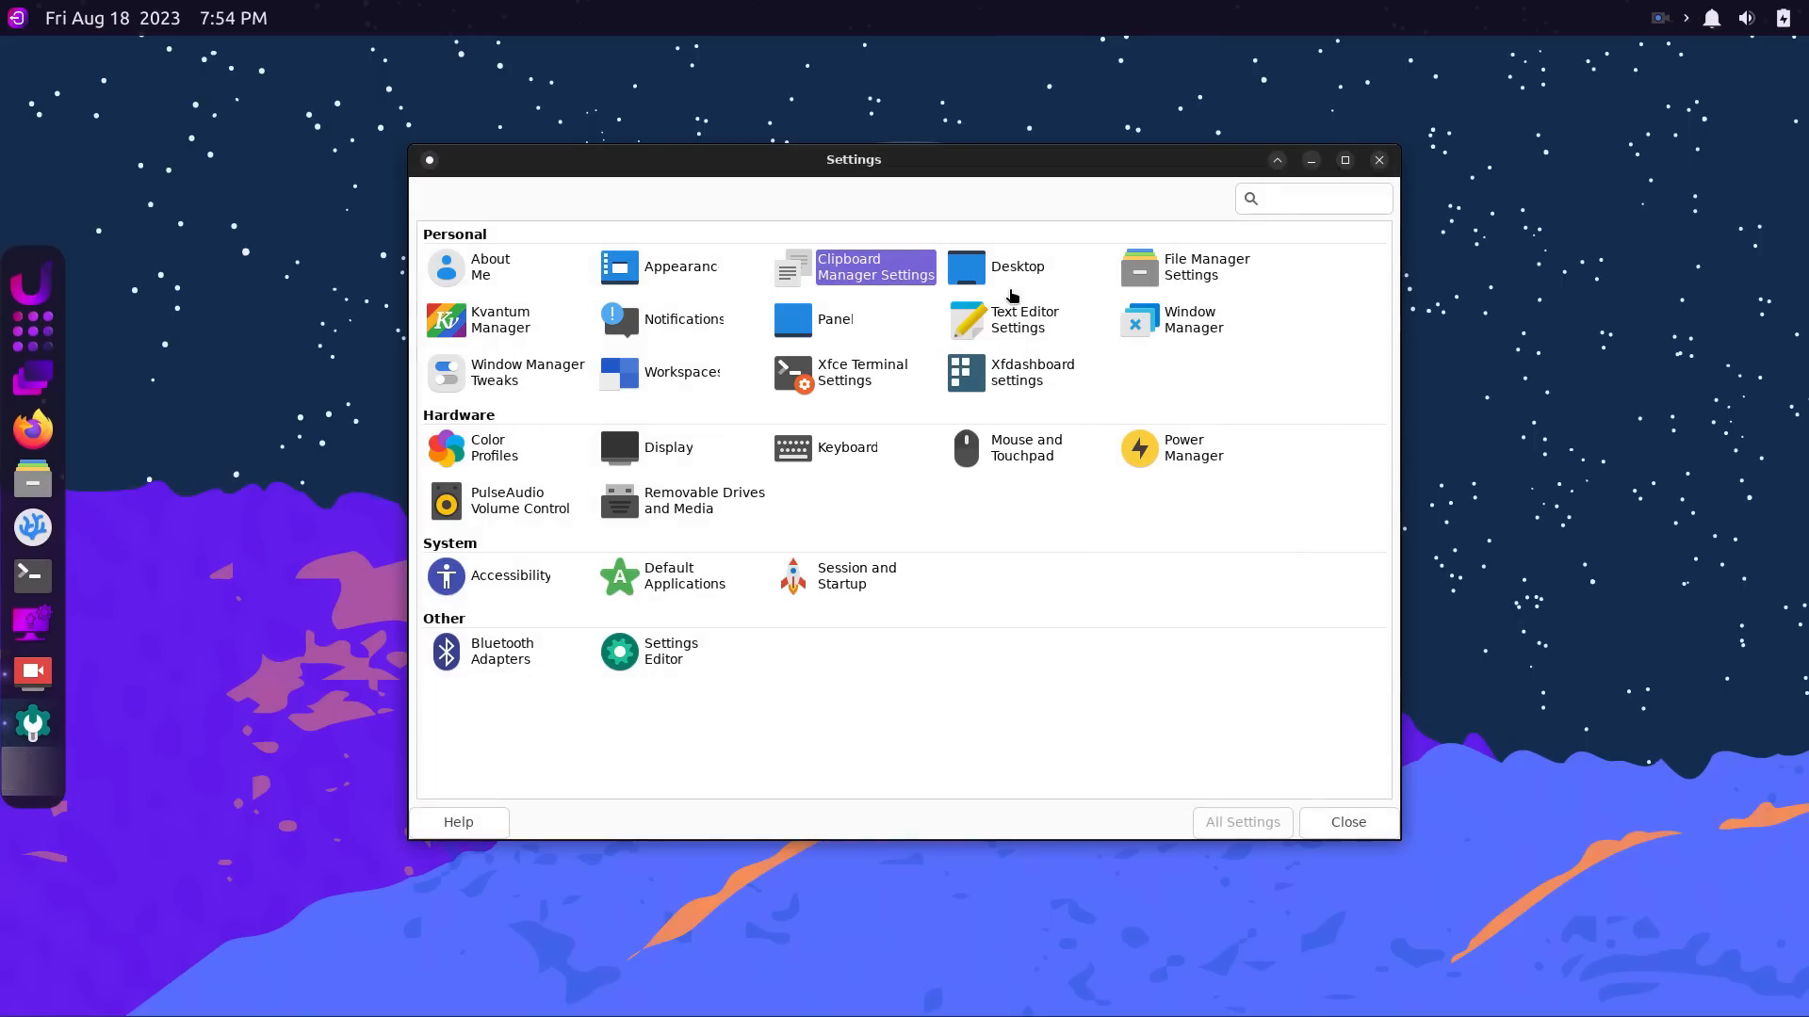
left_click(1017, 267)
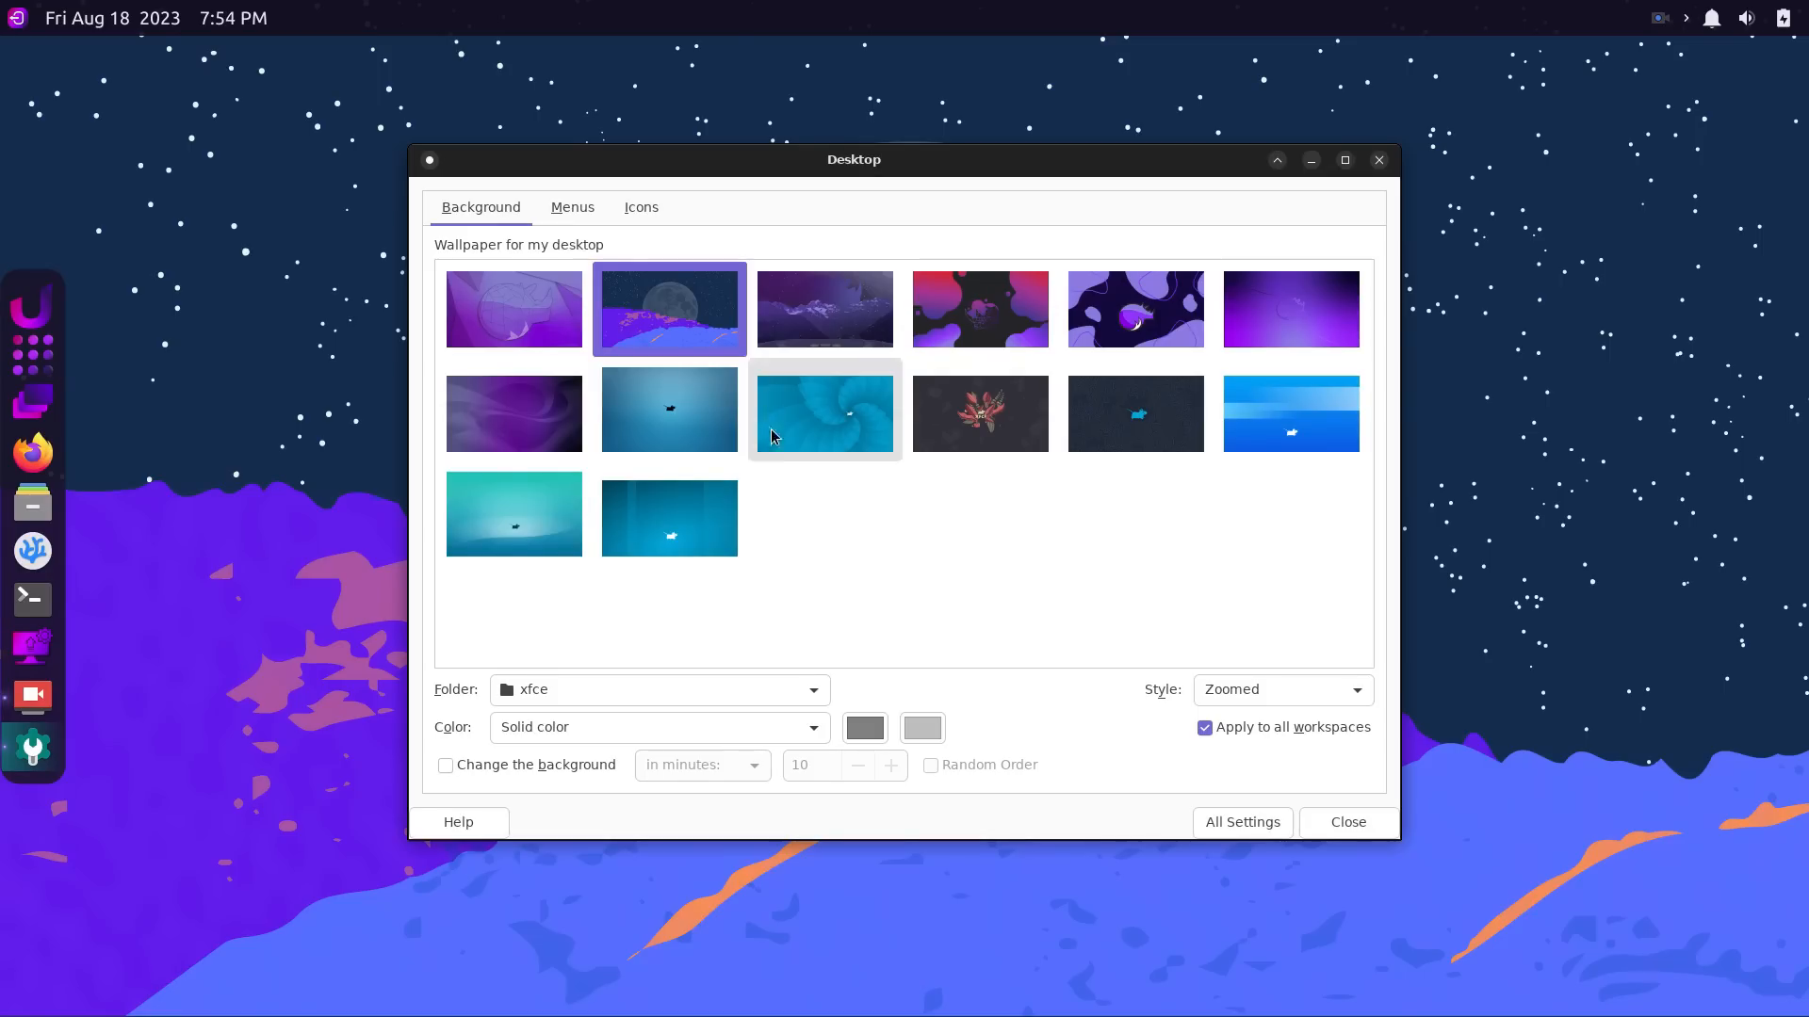
left_click(571, 207)
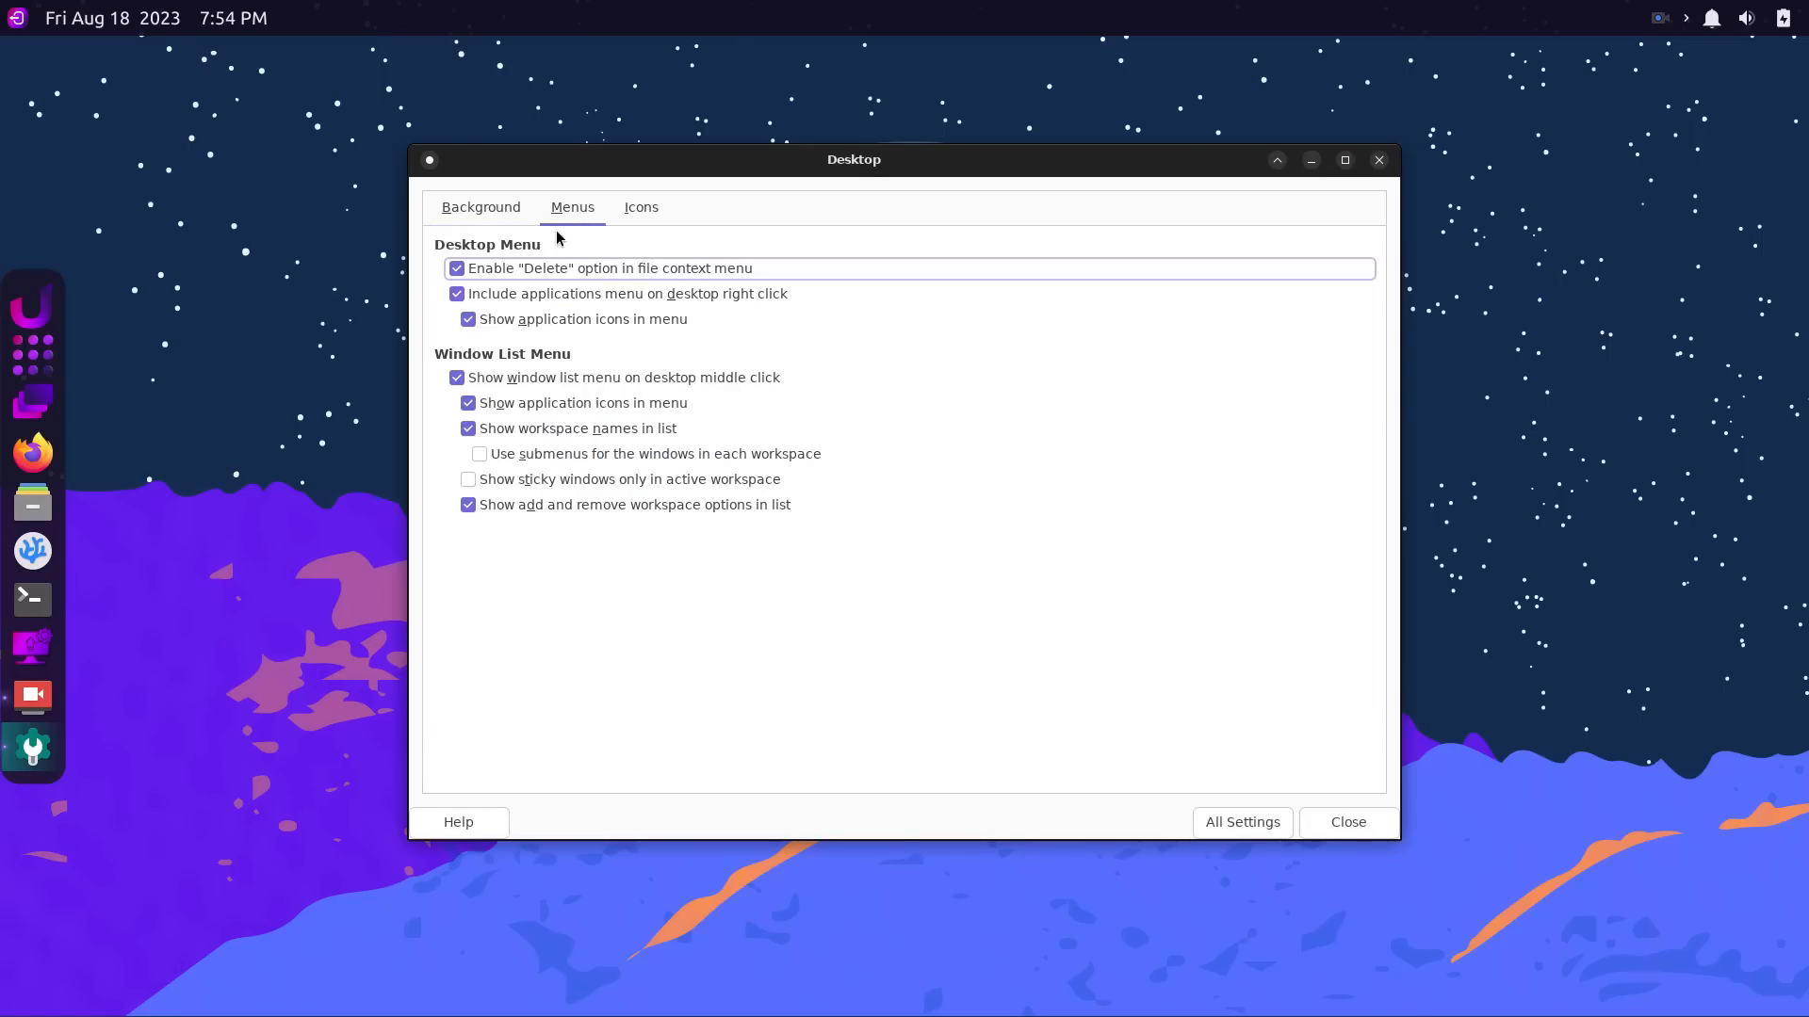
mouse_move(558, 479)
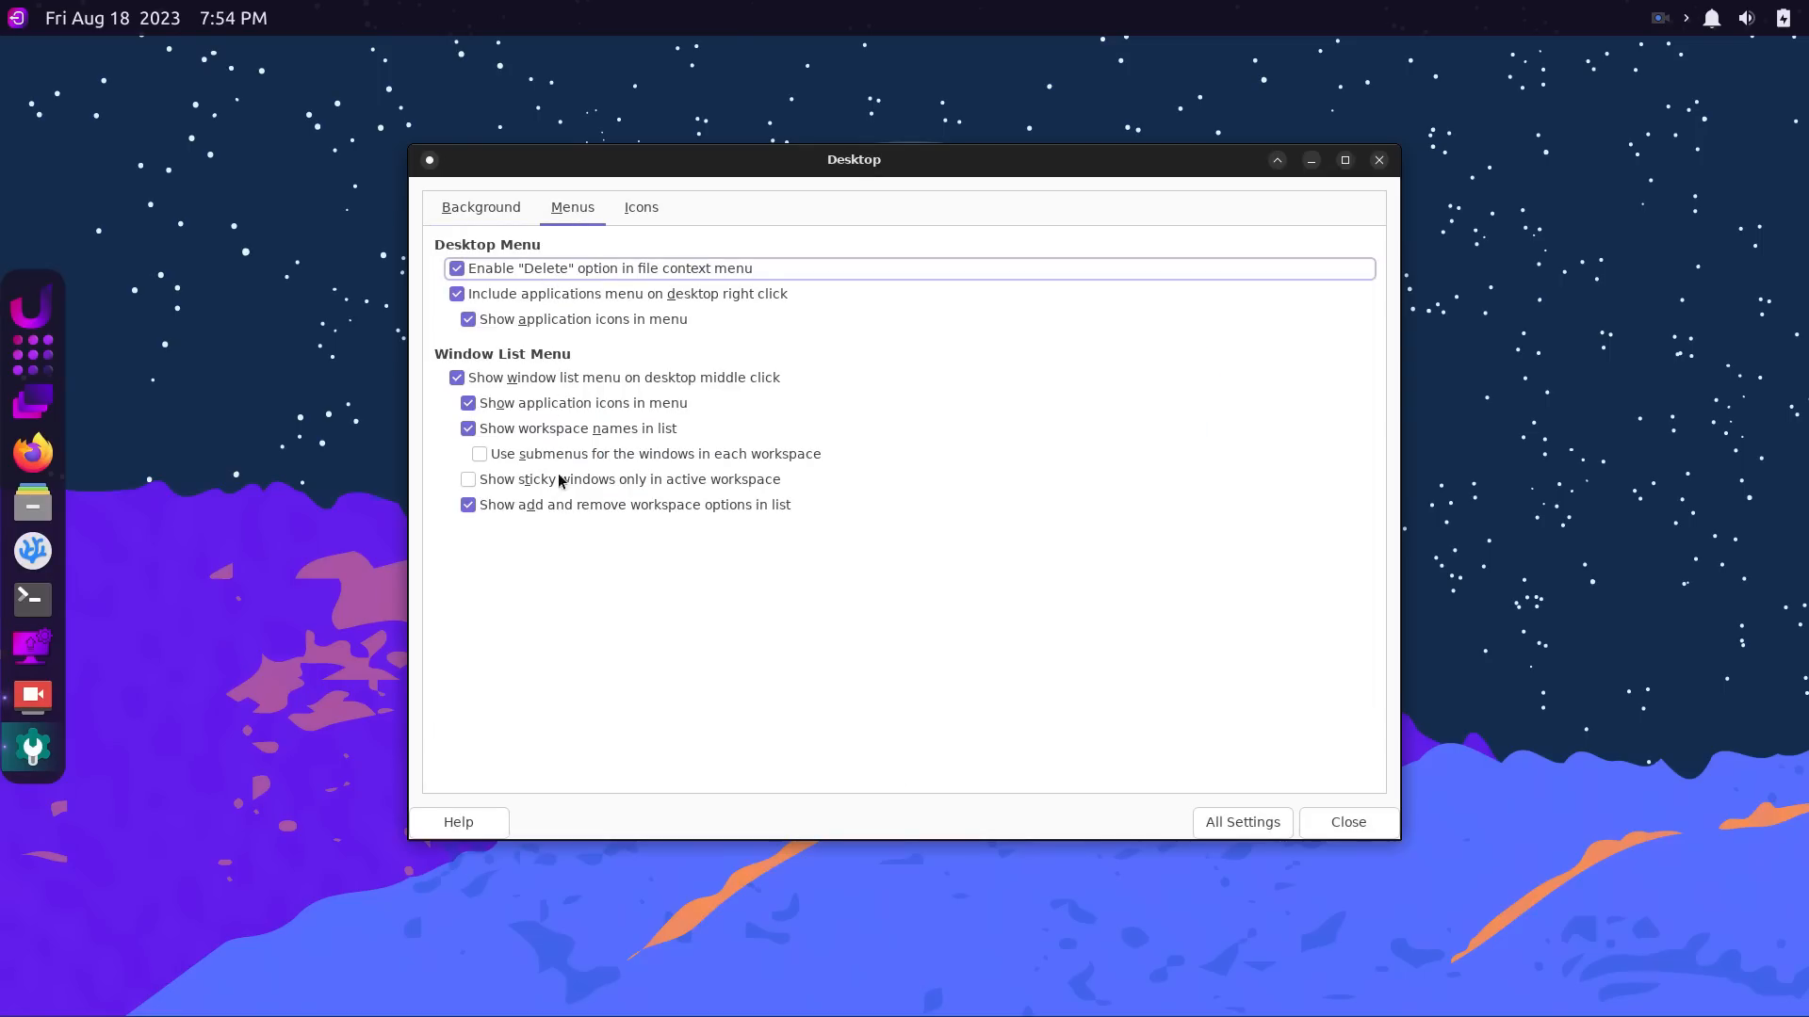
left_click(640, 207)
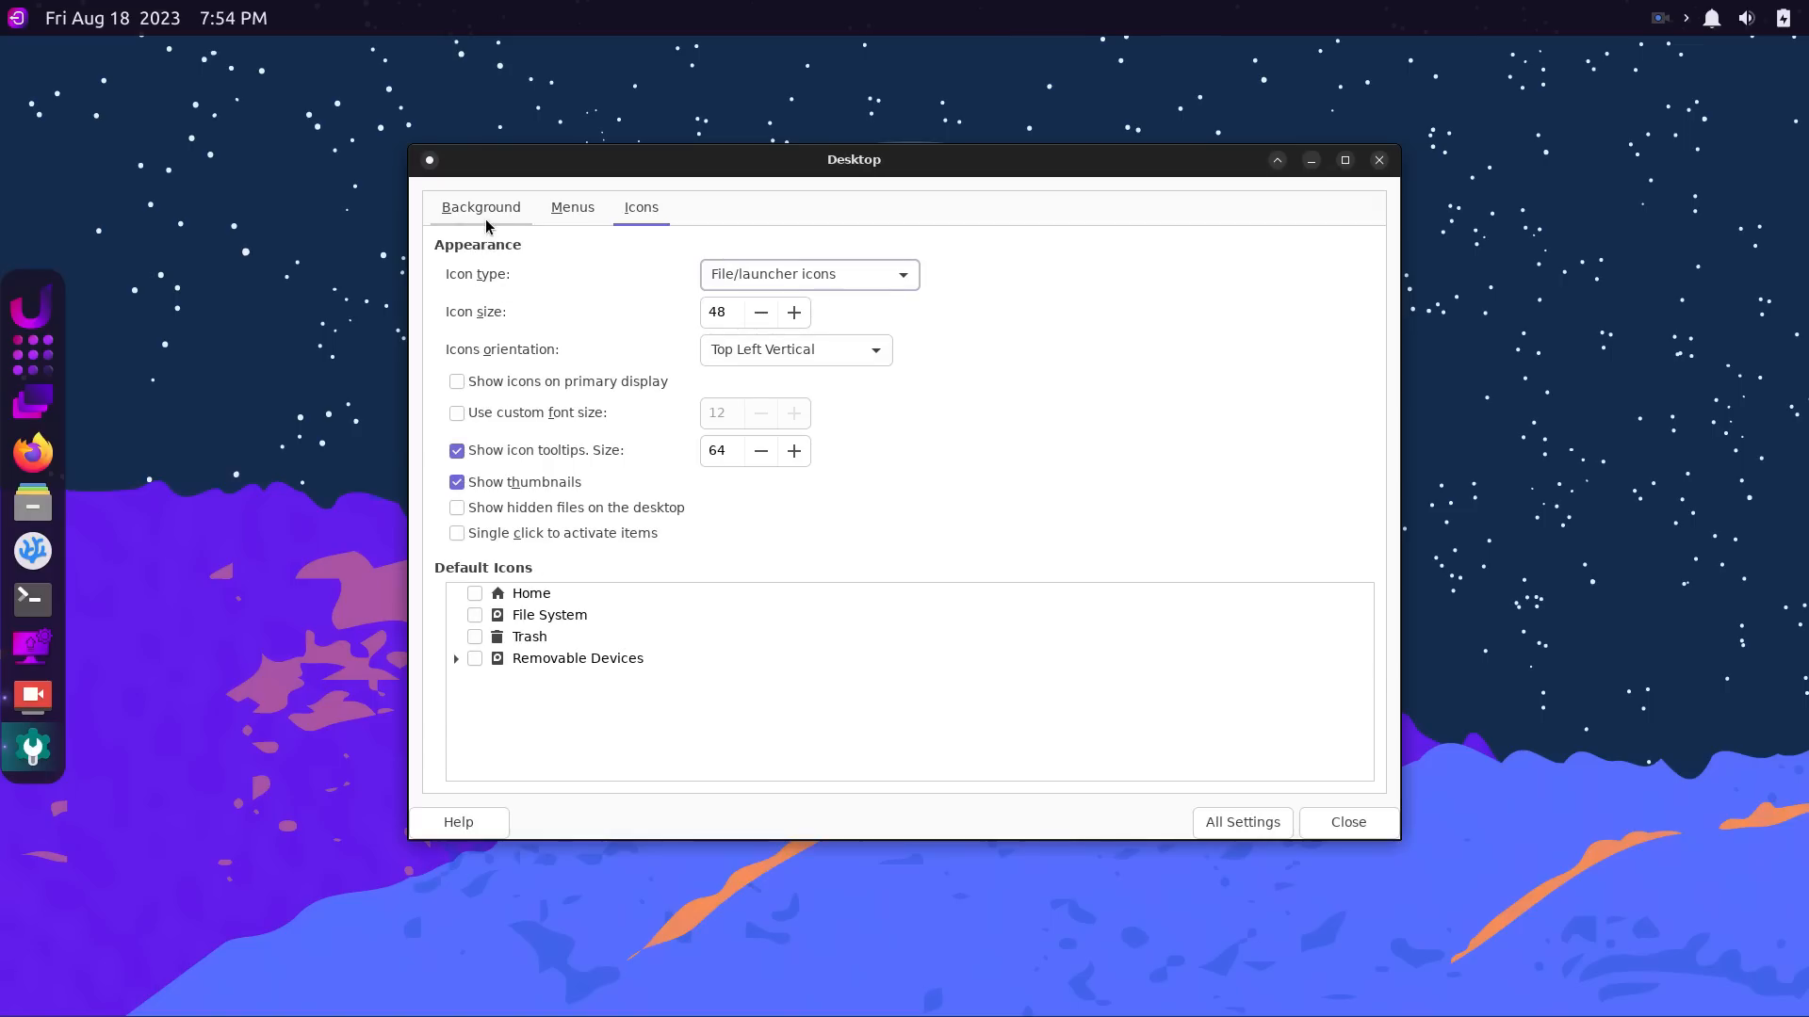
left_click(1242, 821)
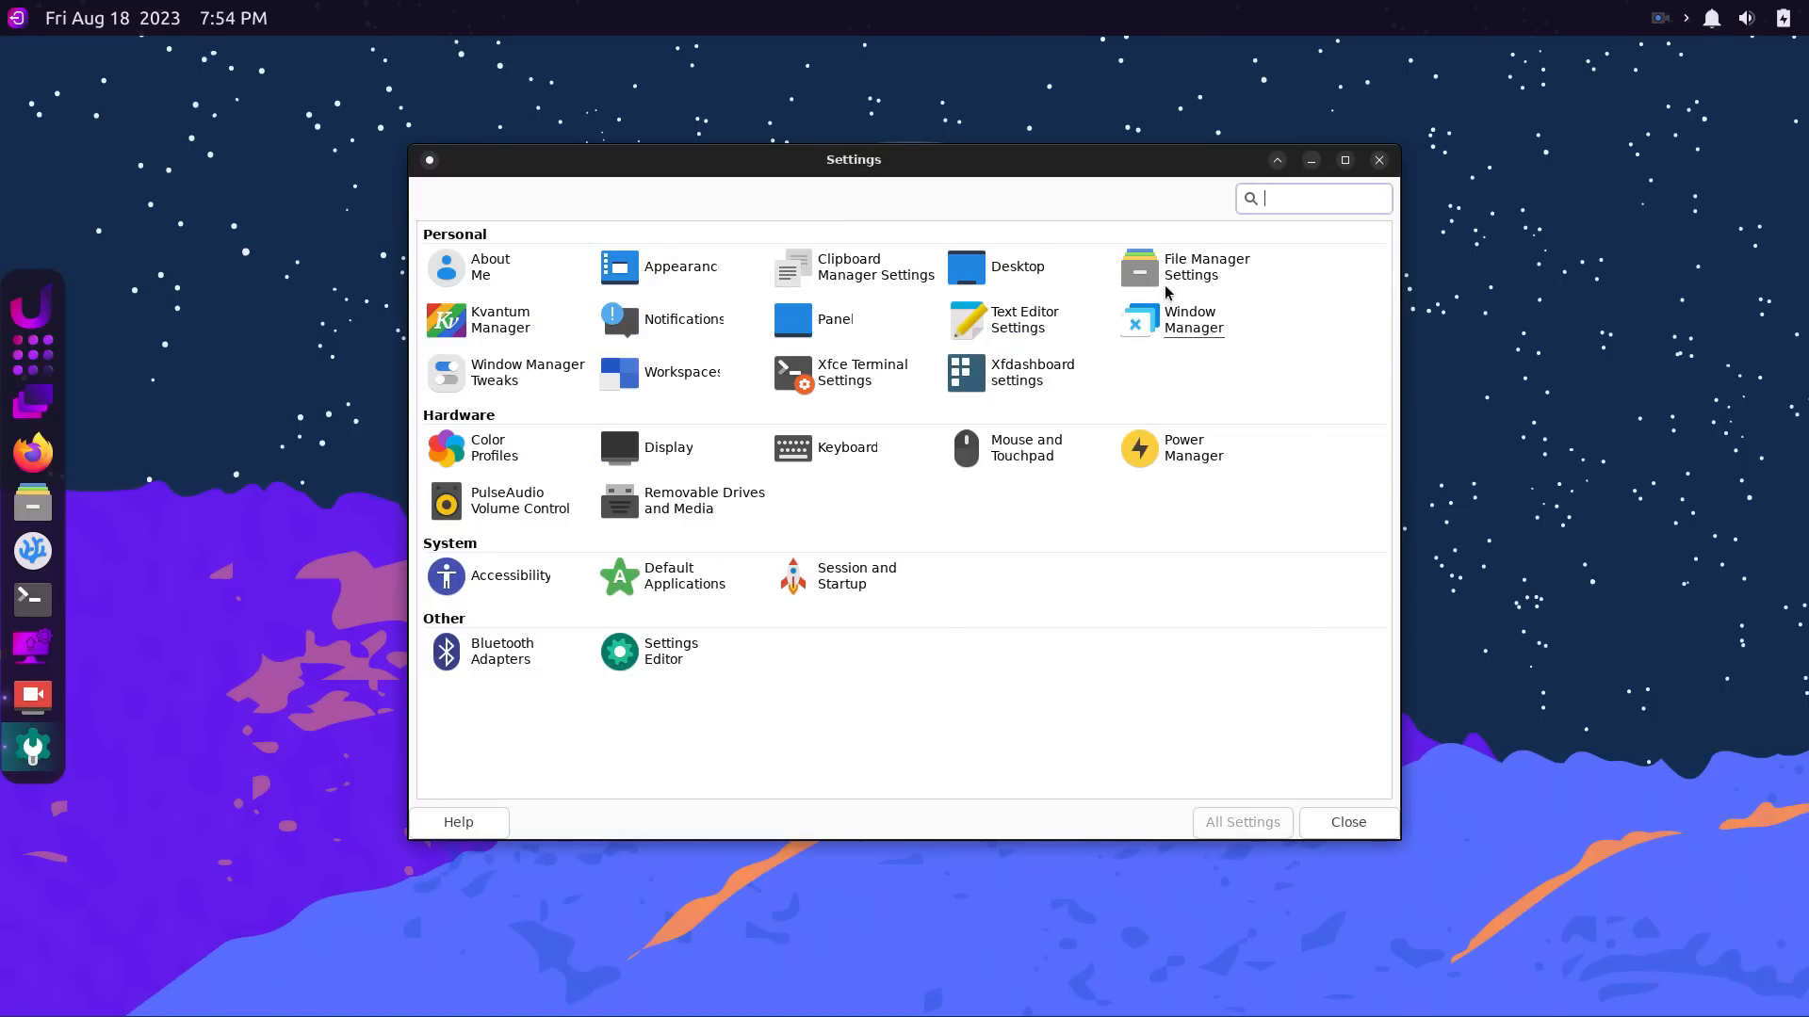
Review File Manager Preferences' side pane, behaviour, advanced and shortcut tabs, then close it.
left_click(1205, 266)
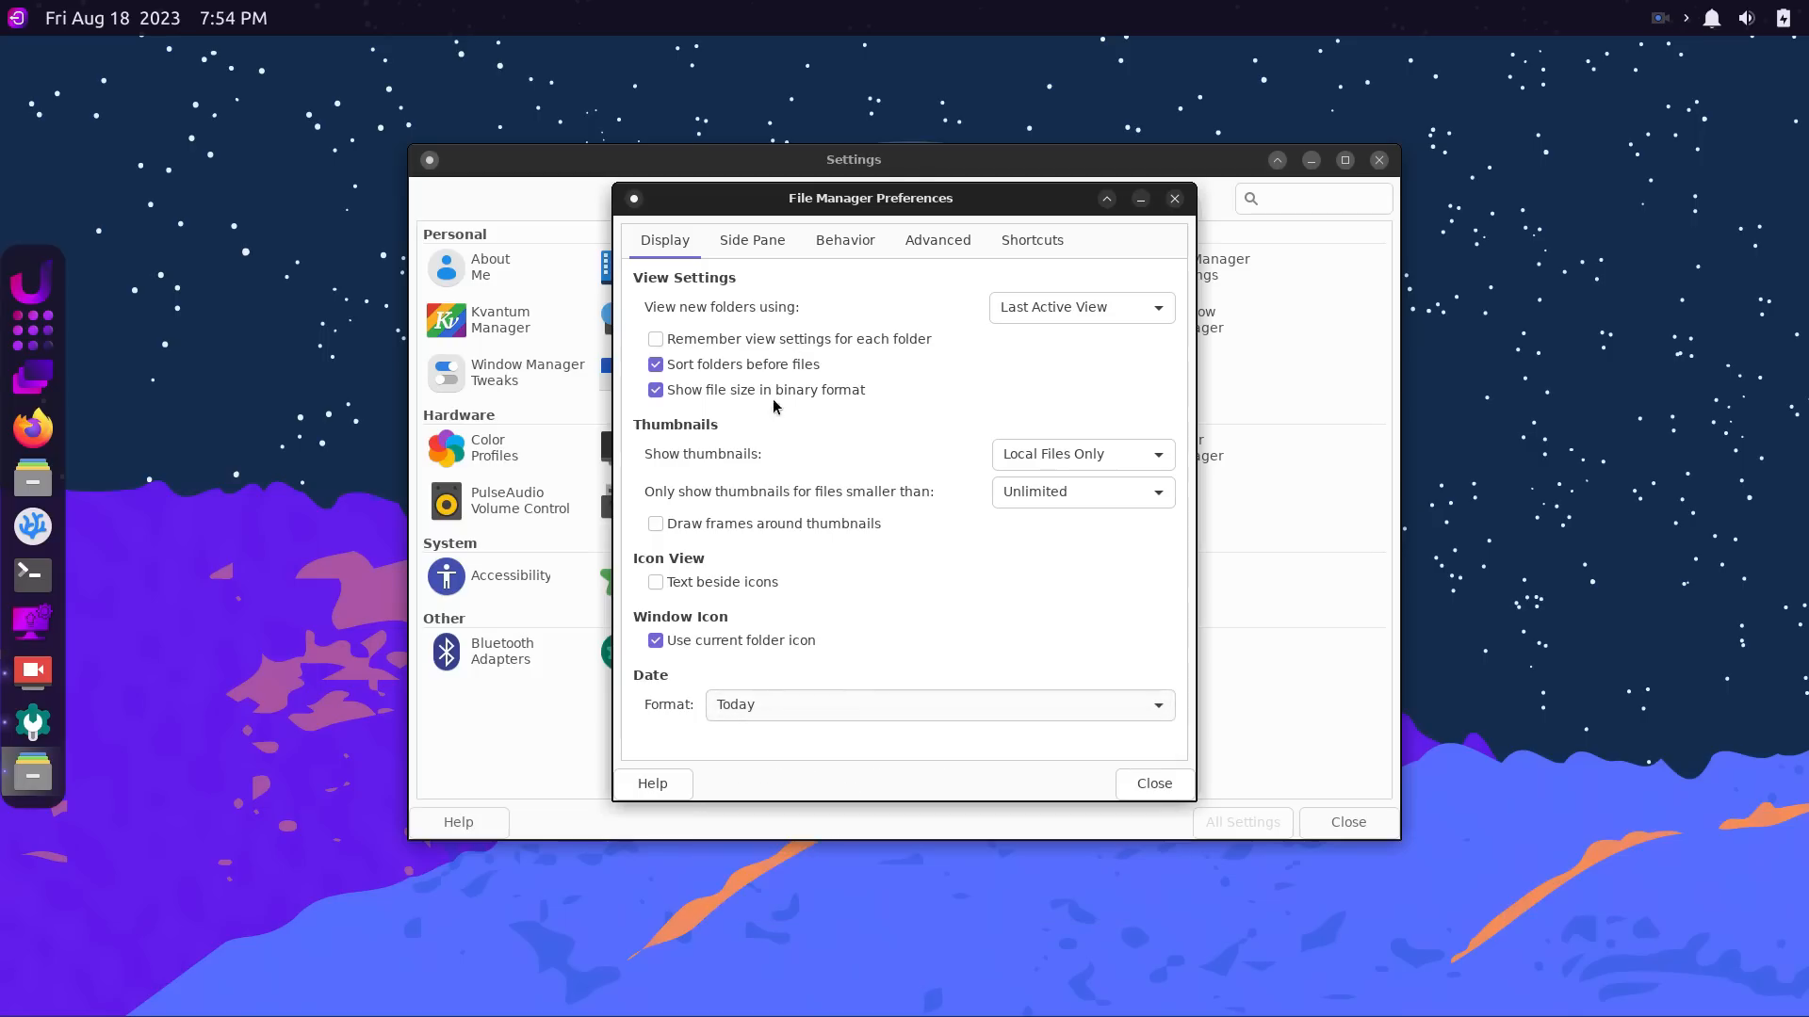
left_click(751, 240)
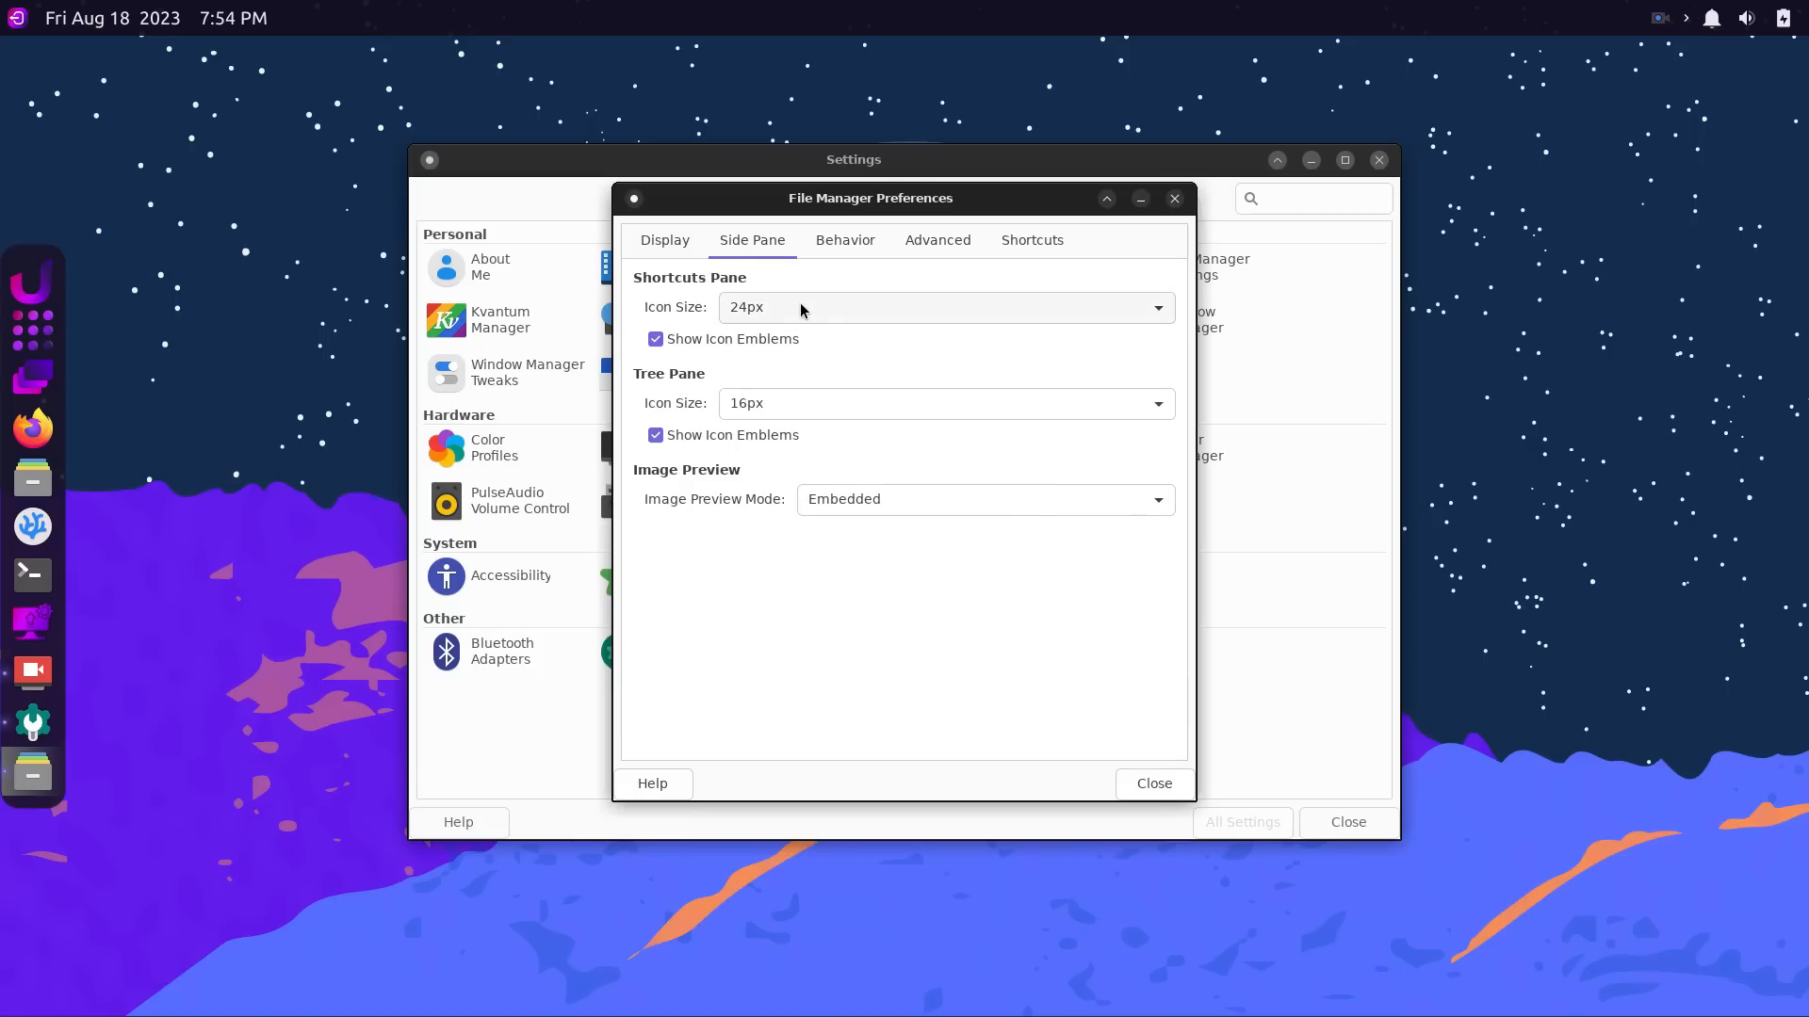
left_click(844, 240)
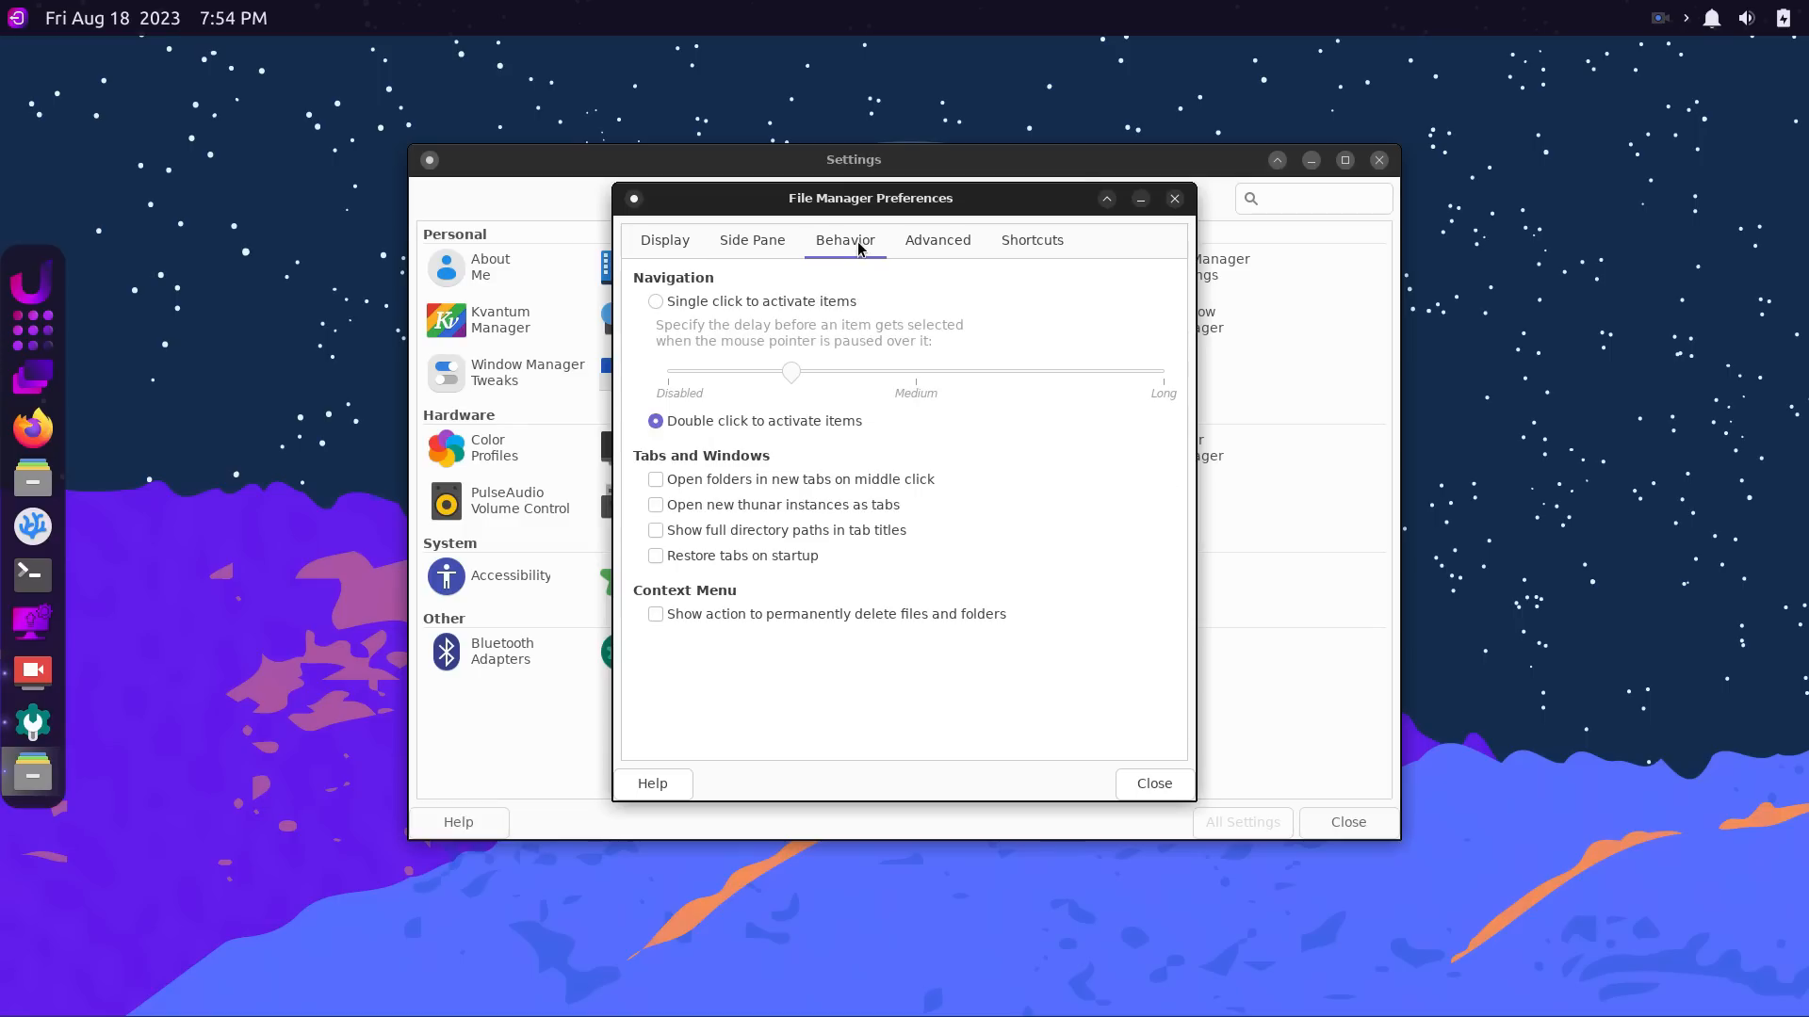
mouse_move(747, 454)
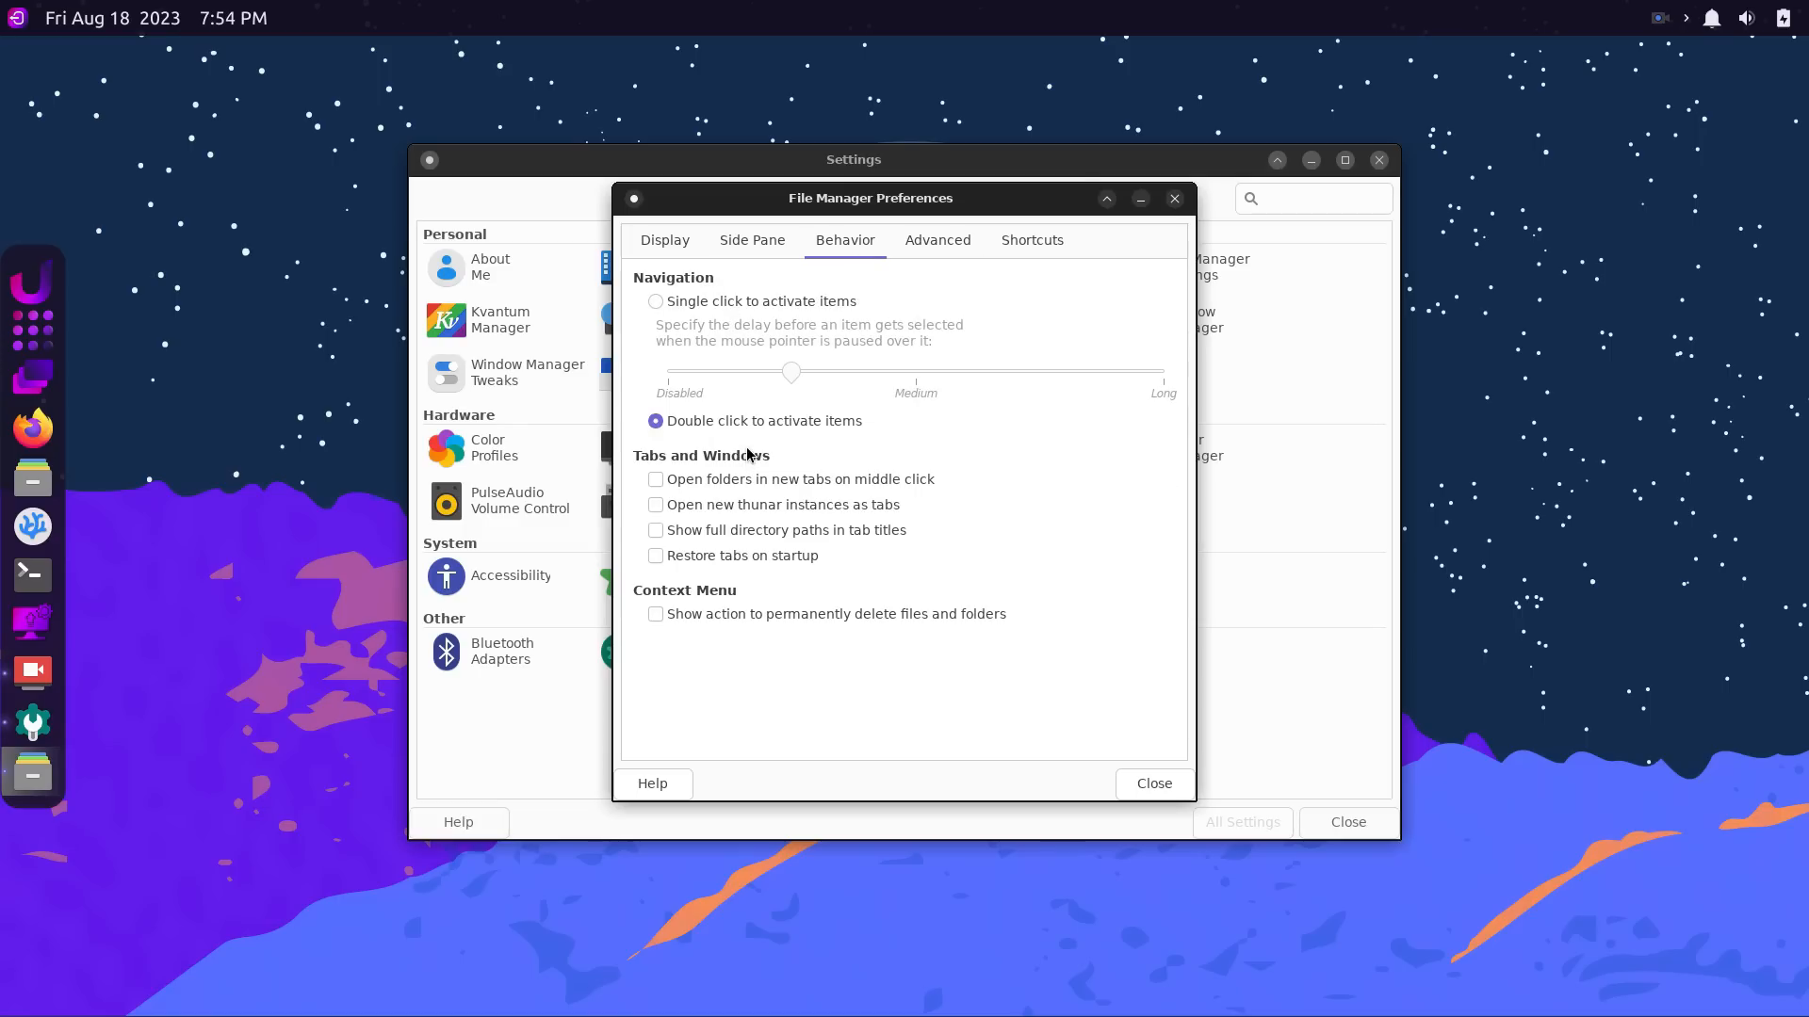
left_click(937, 240)
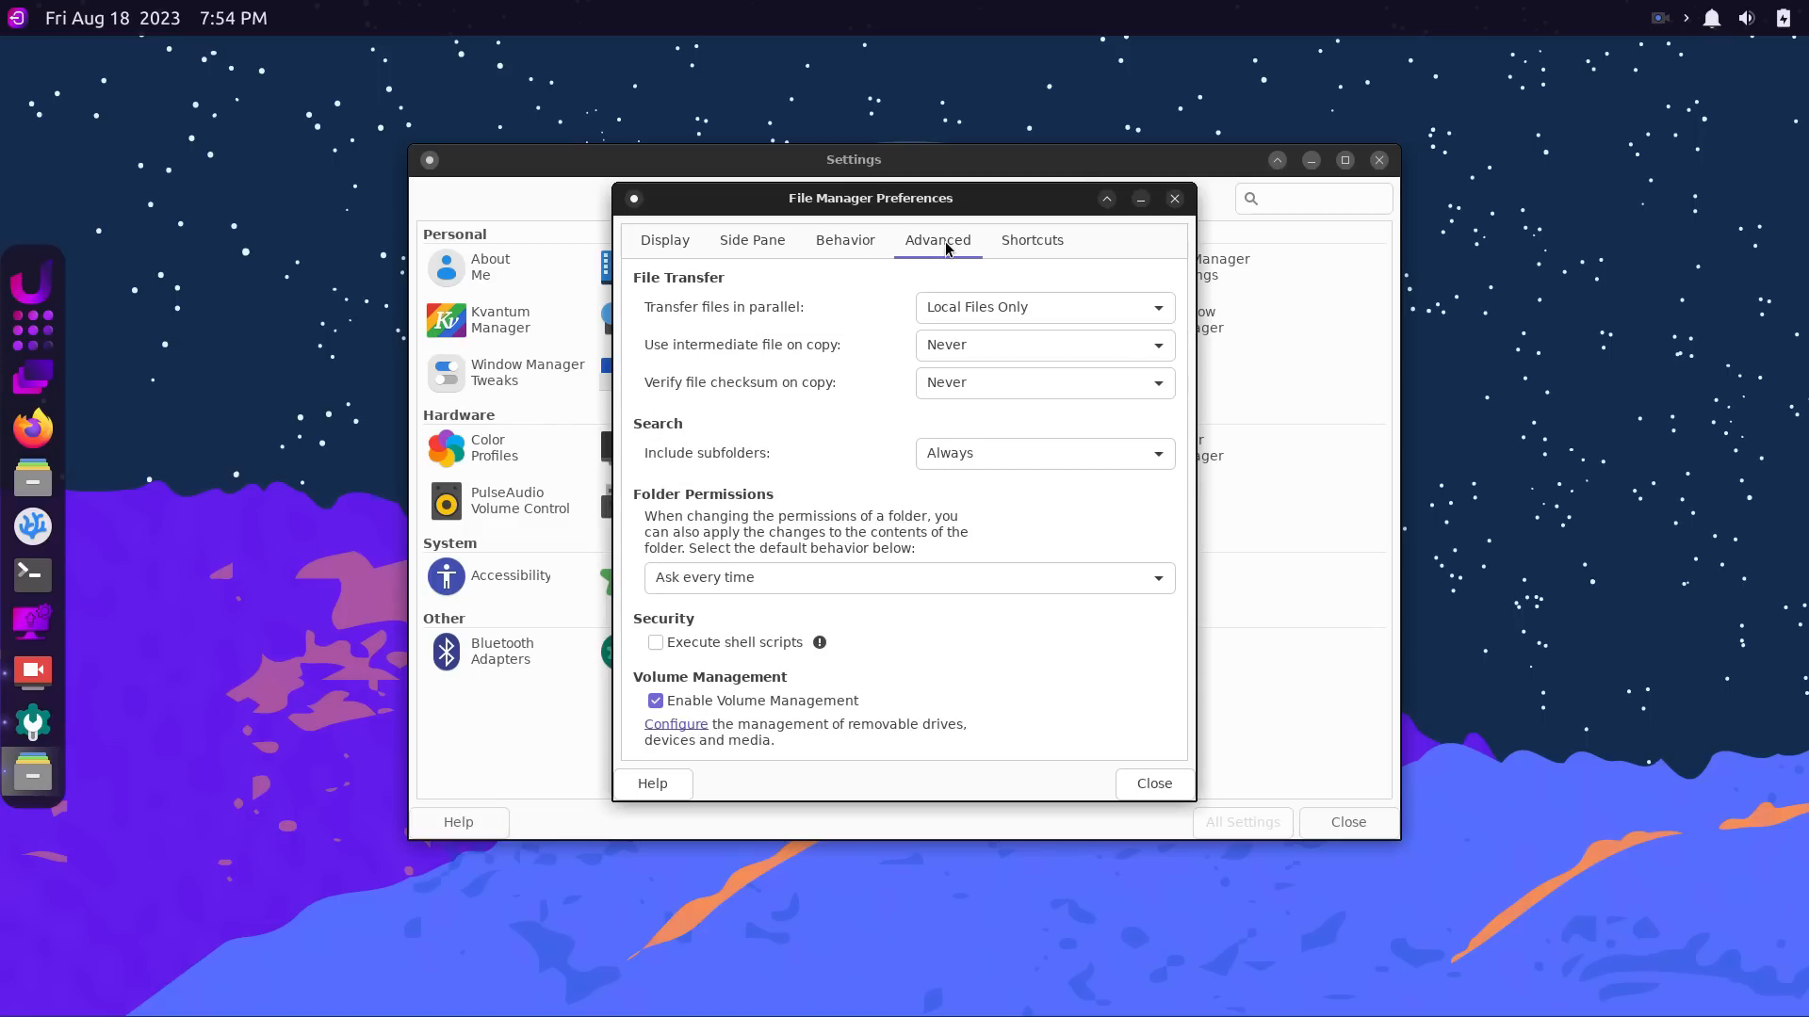
mouse_move(1006, 309)
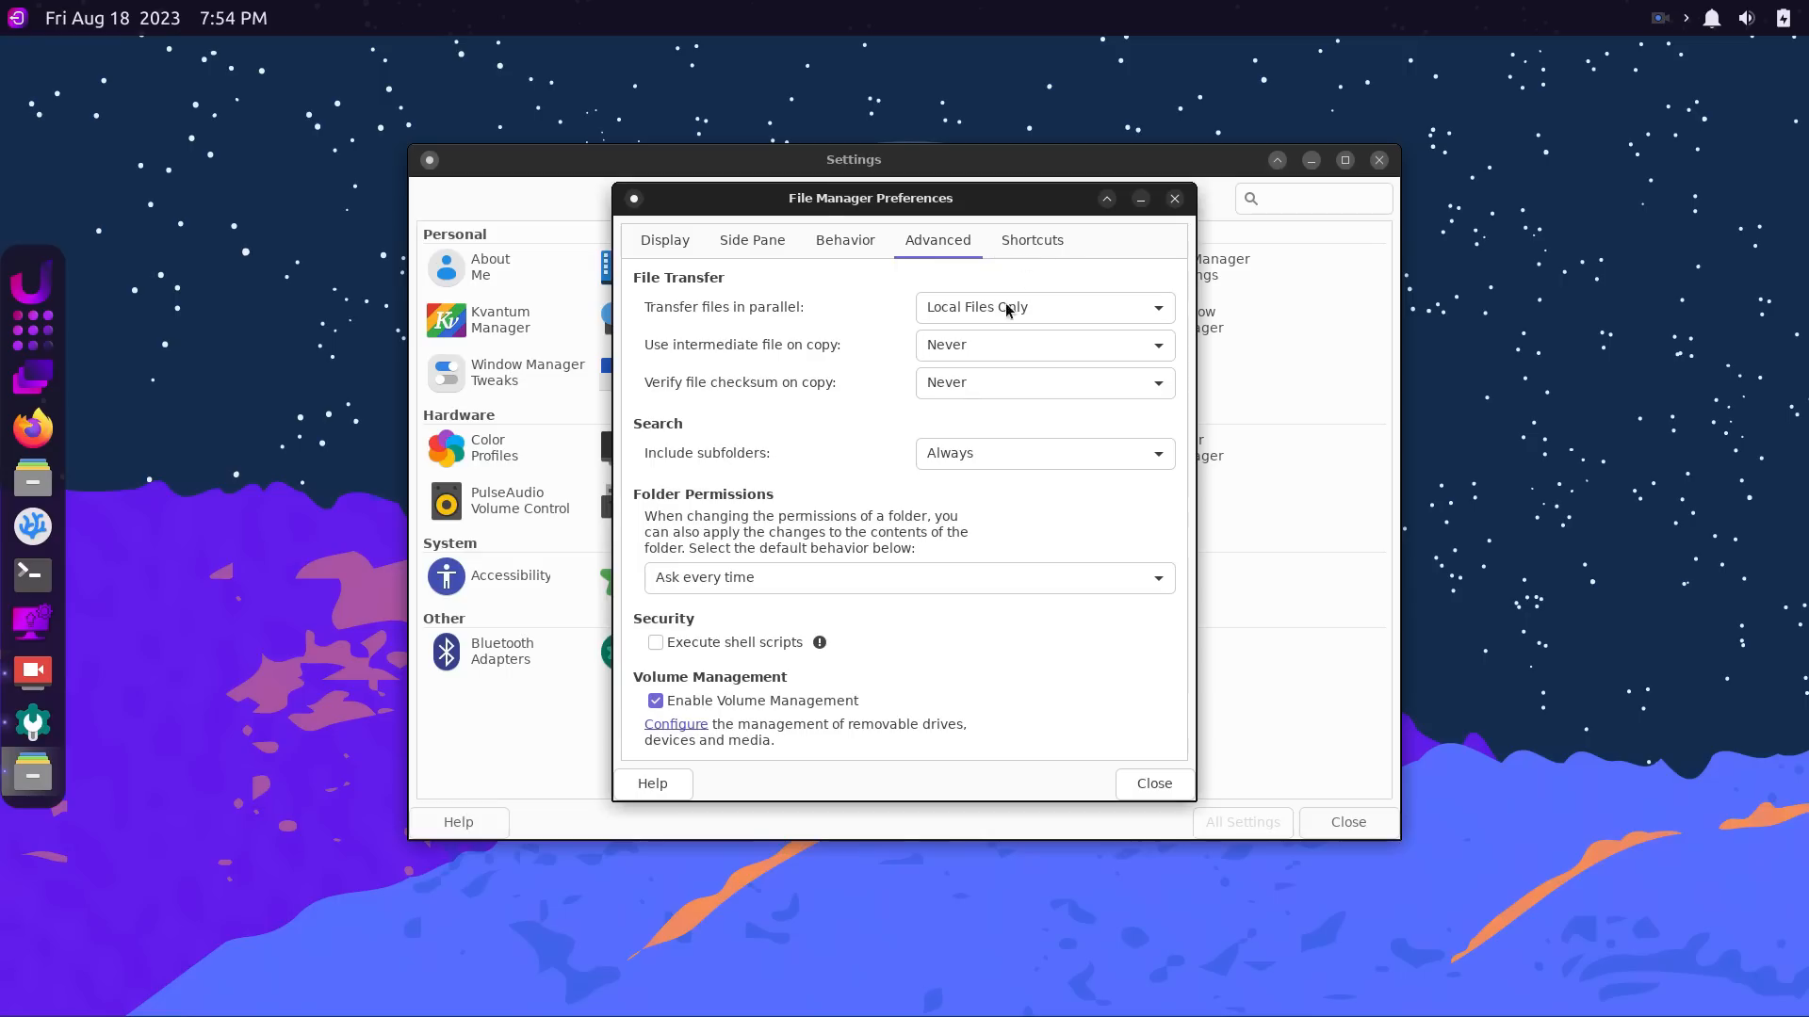
left_click(1029, 240)
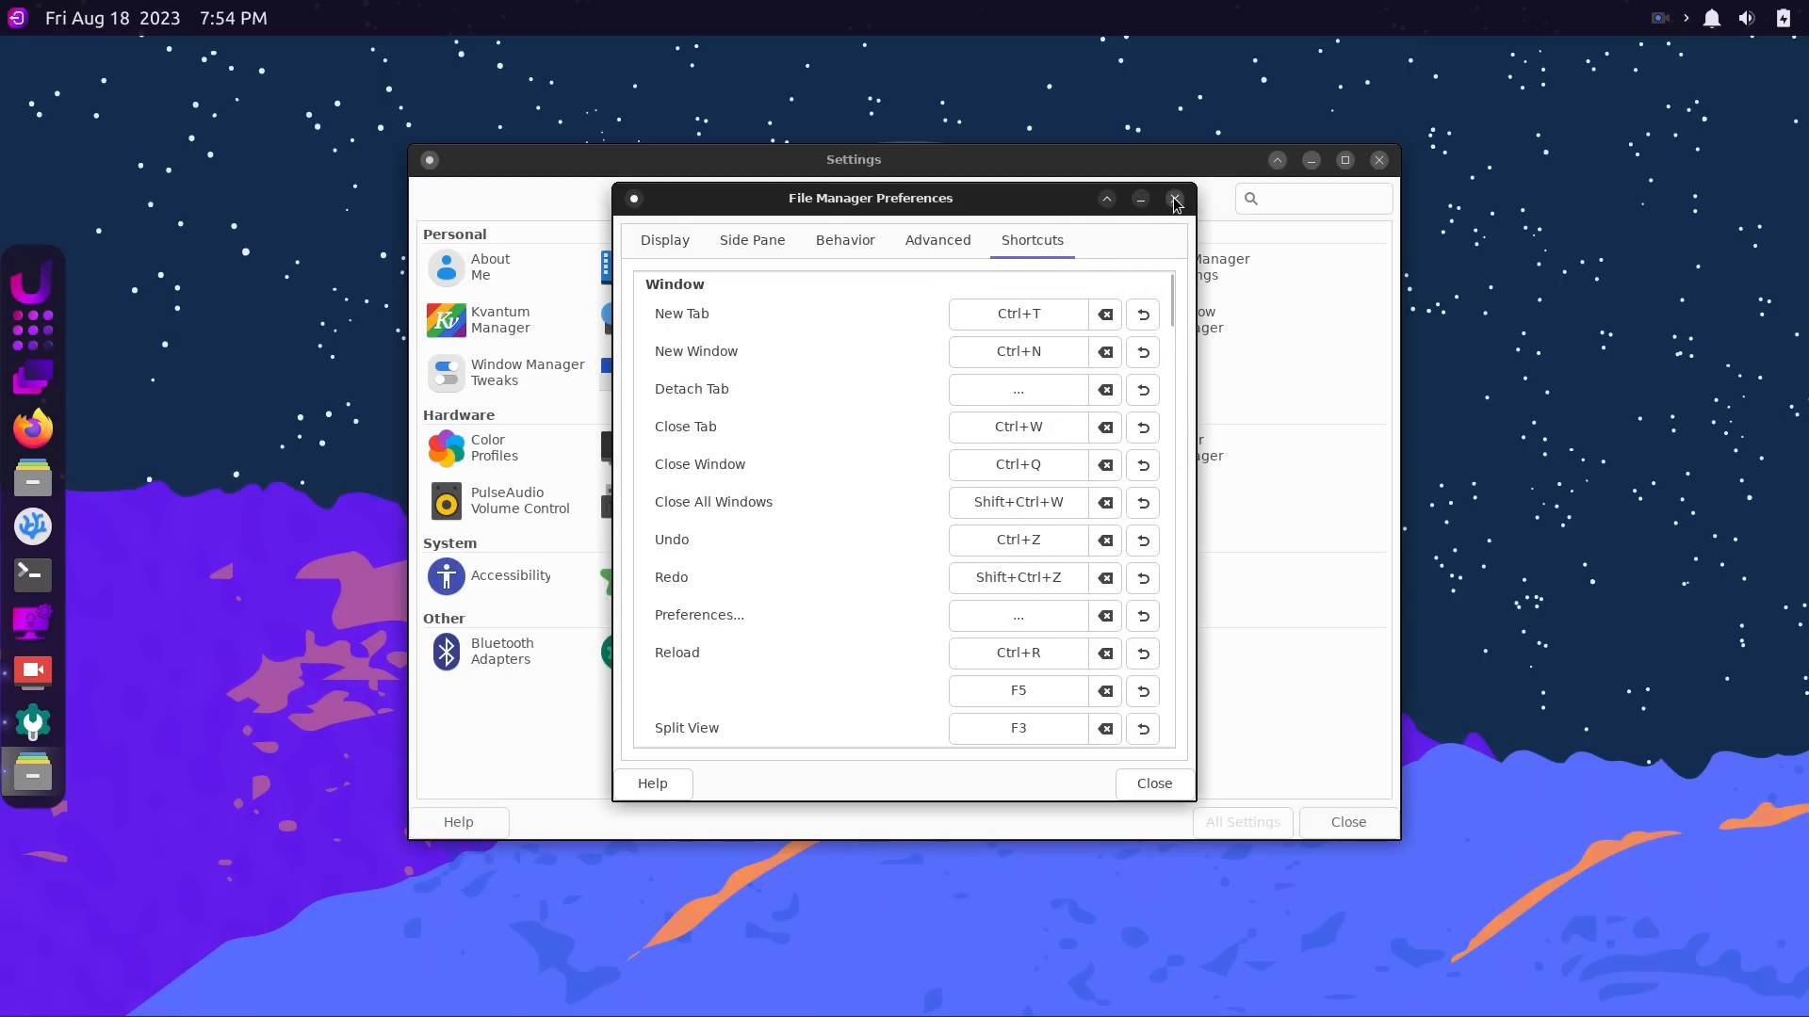
left_click(1175, 199)
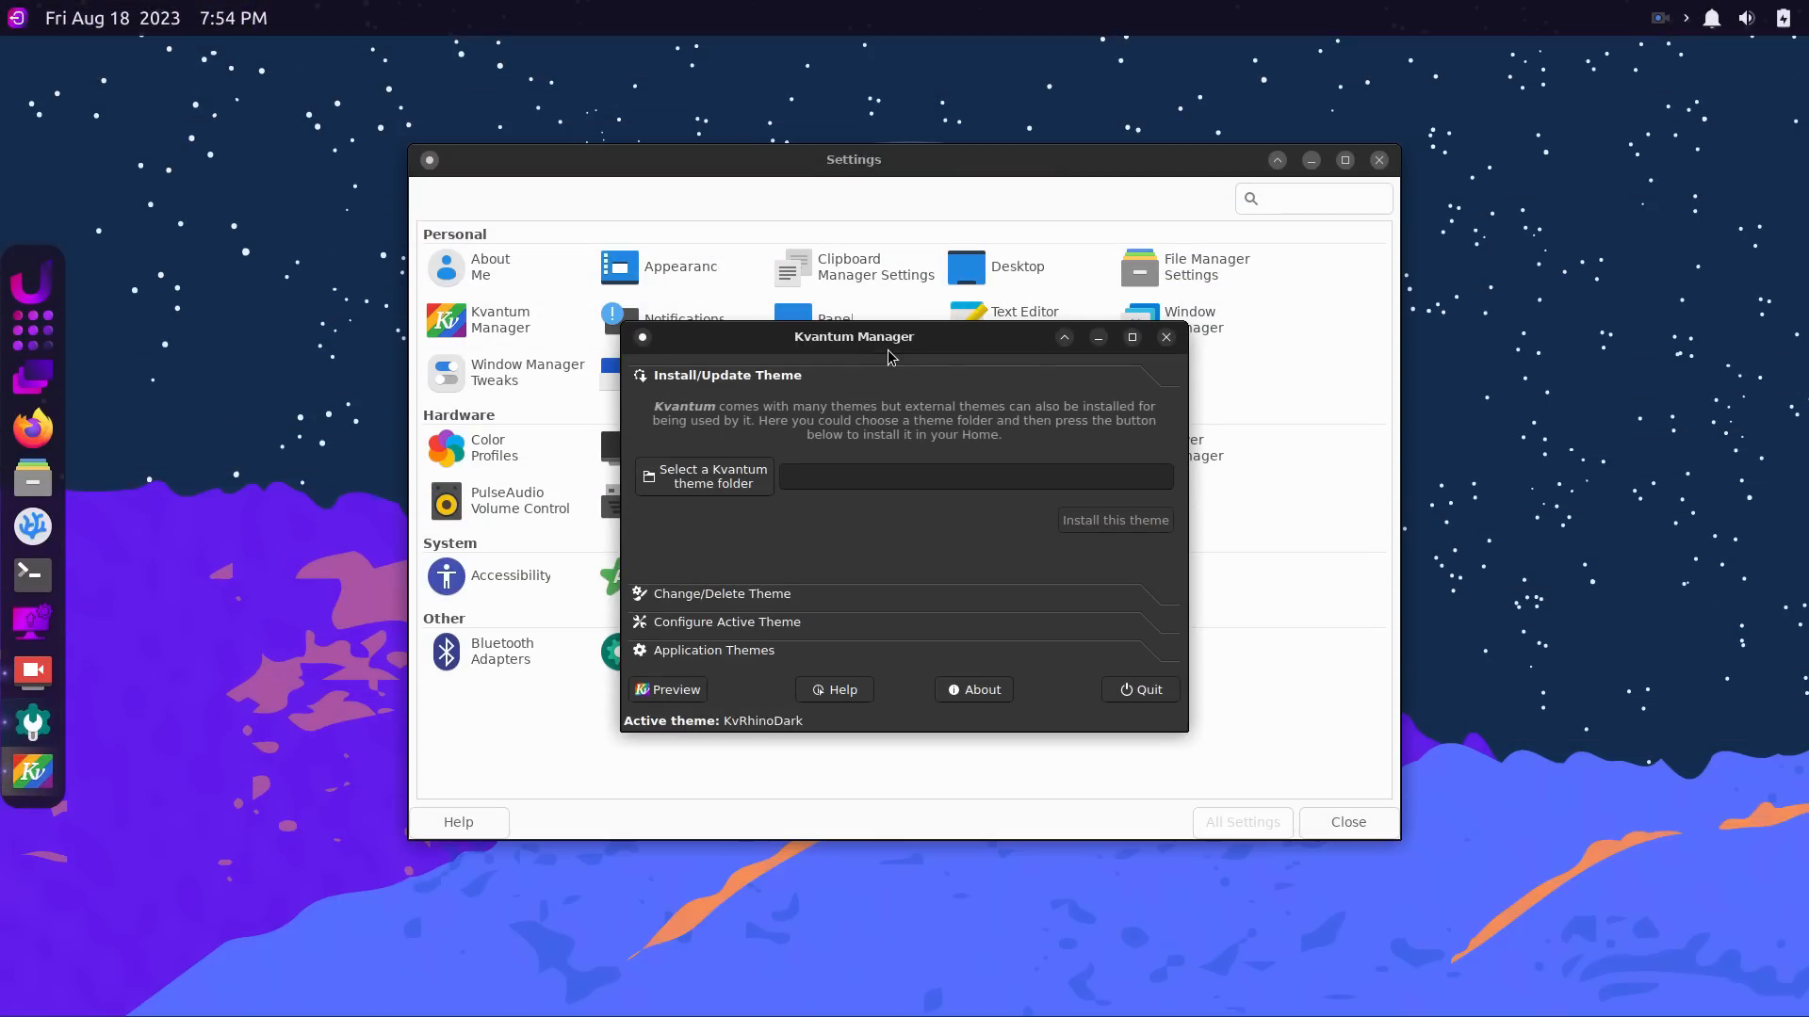
Keep the Default notification theme and Top right position in Notifications Appearance.
left_click_drag(853, 335, 715, 272)
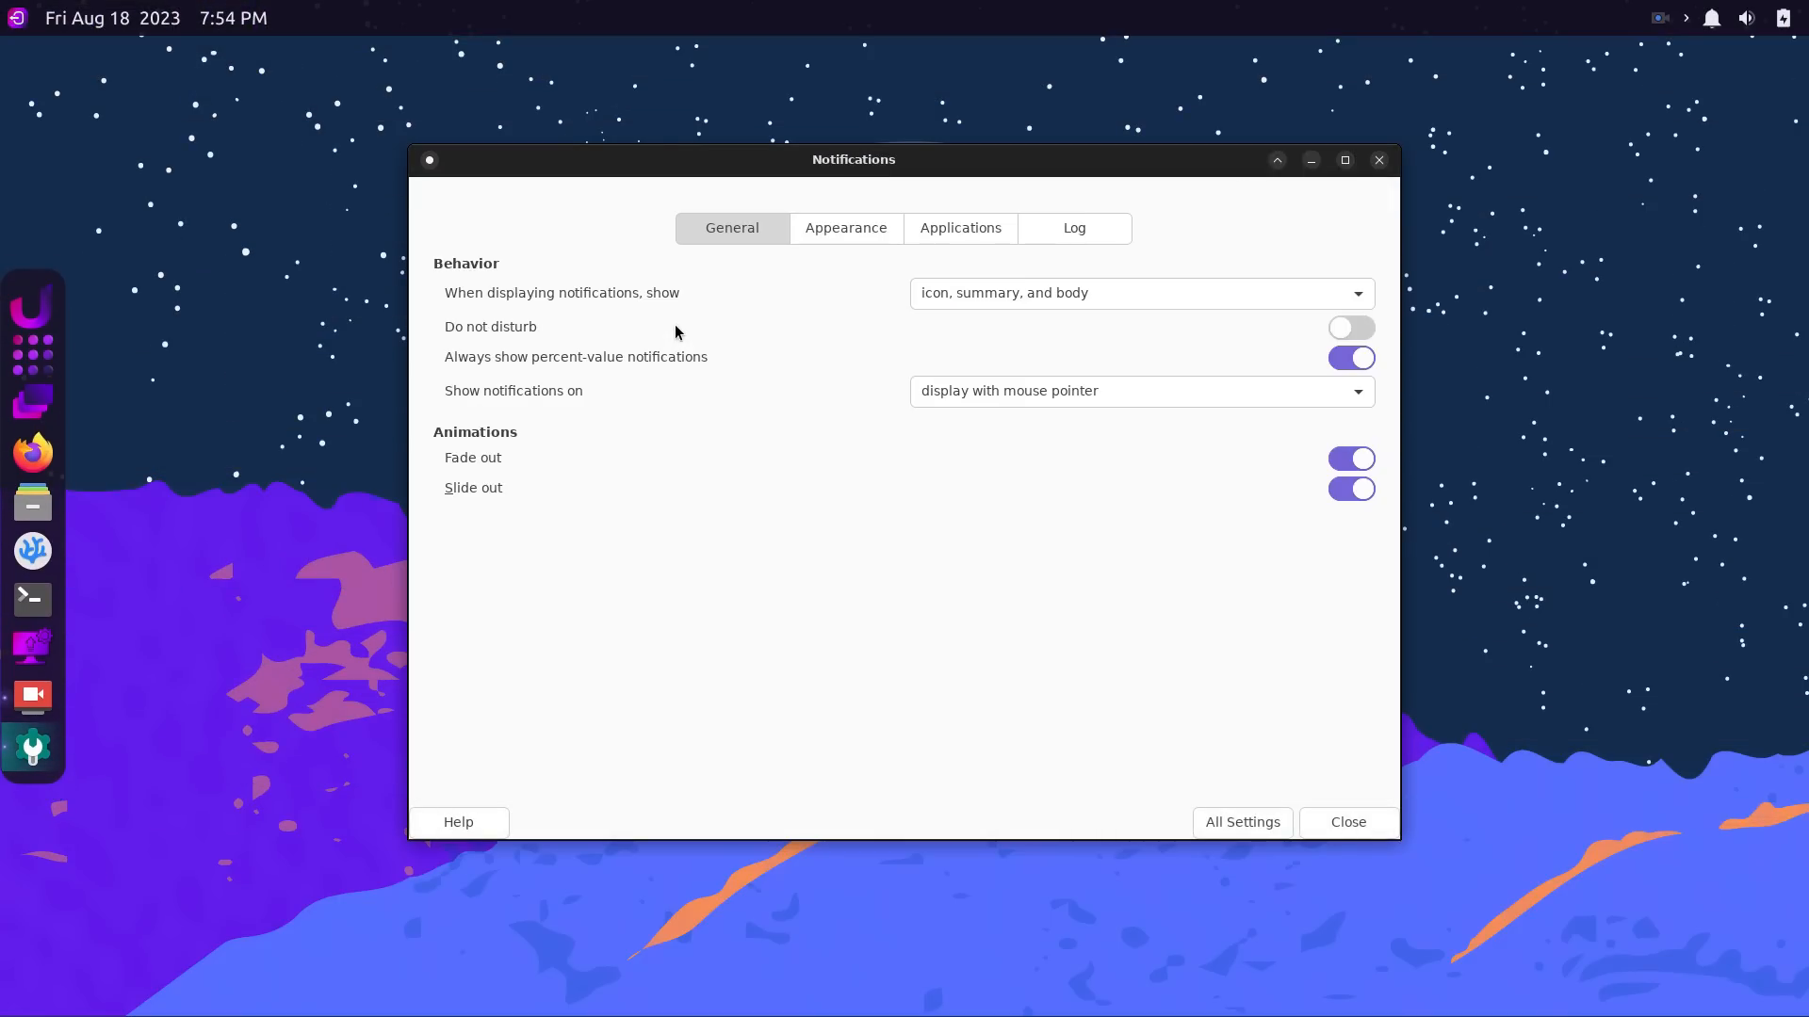
mouse_move(1291, 459)
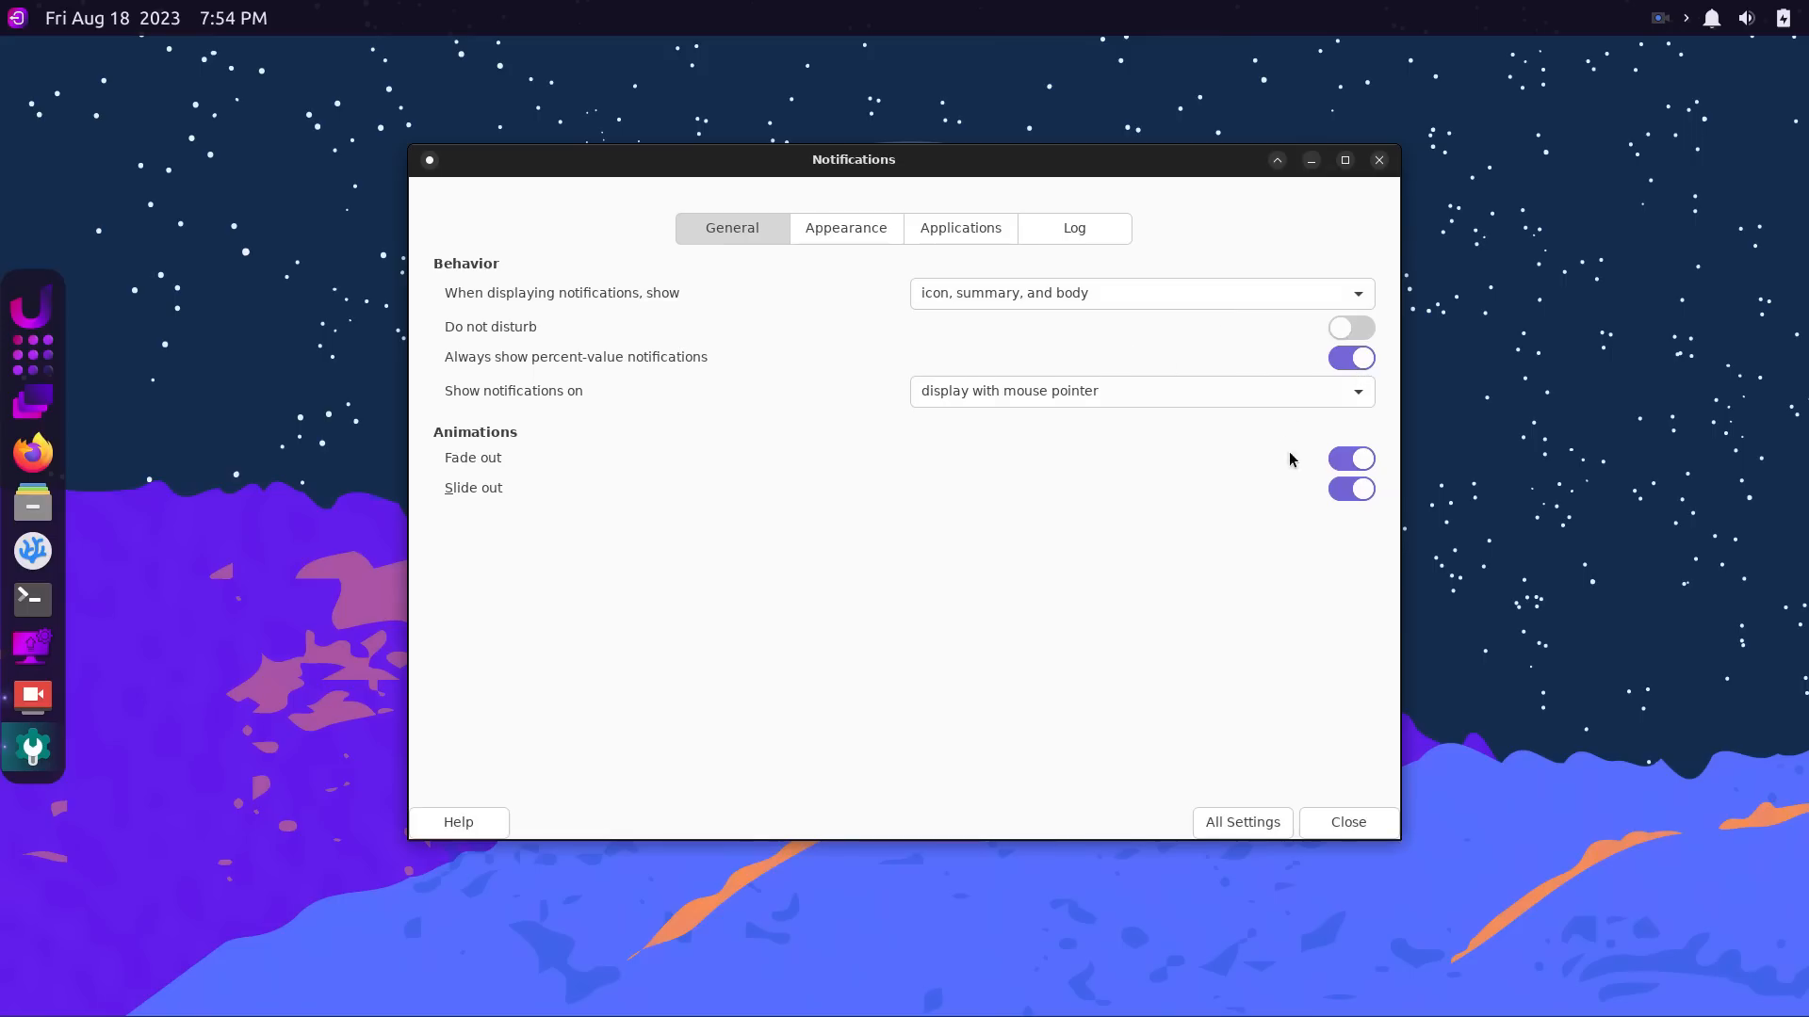
left_click(844, 228)
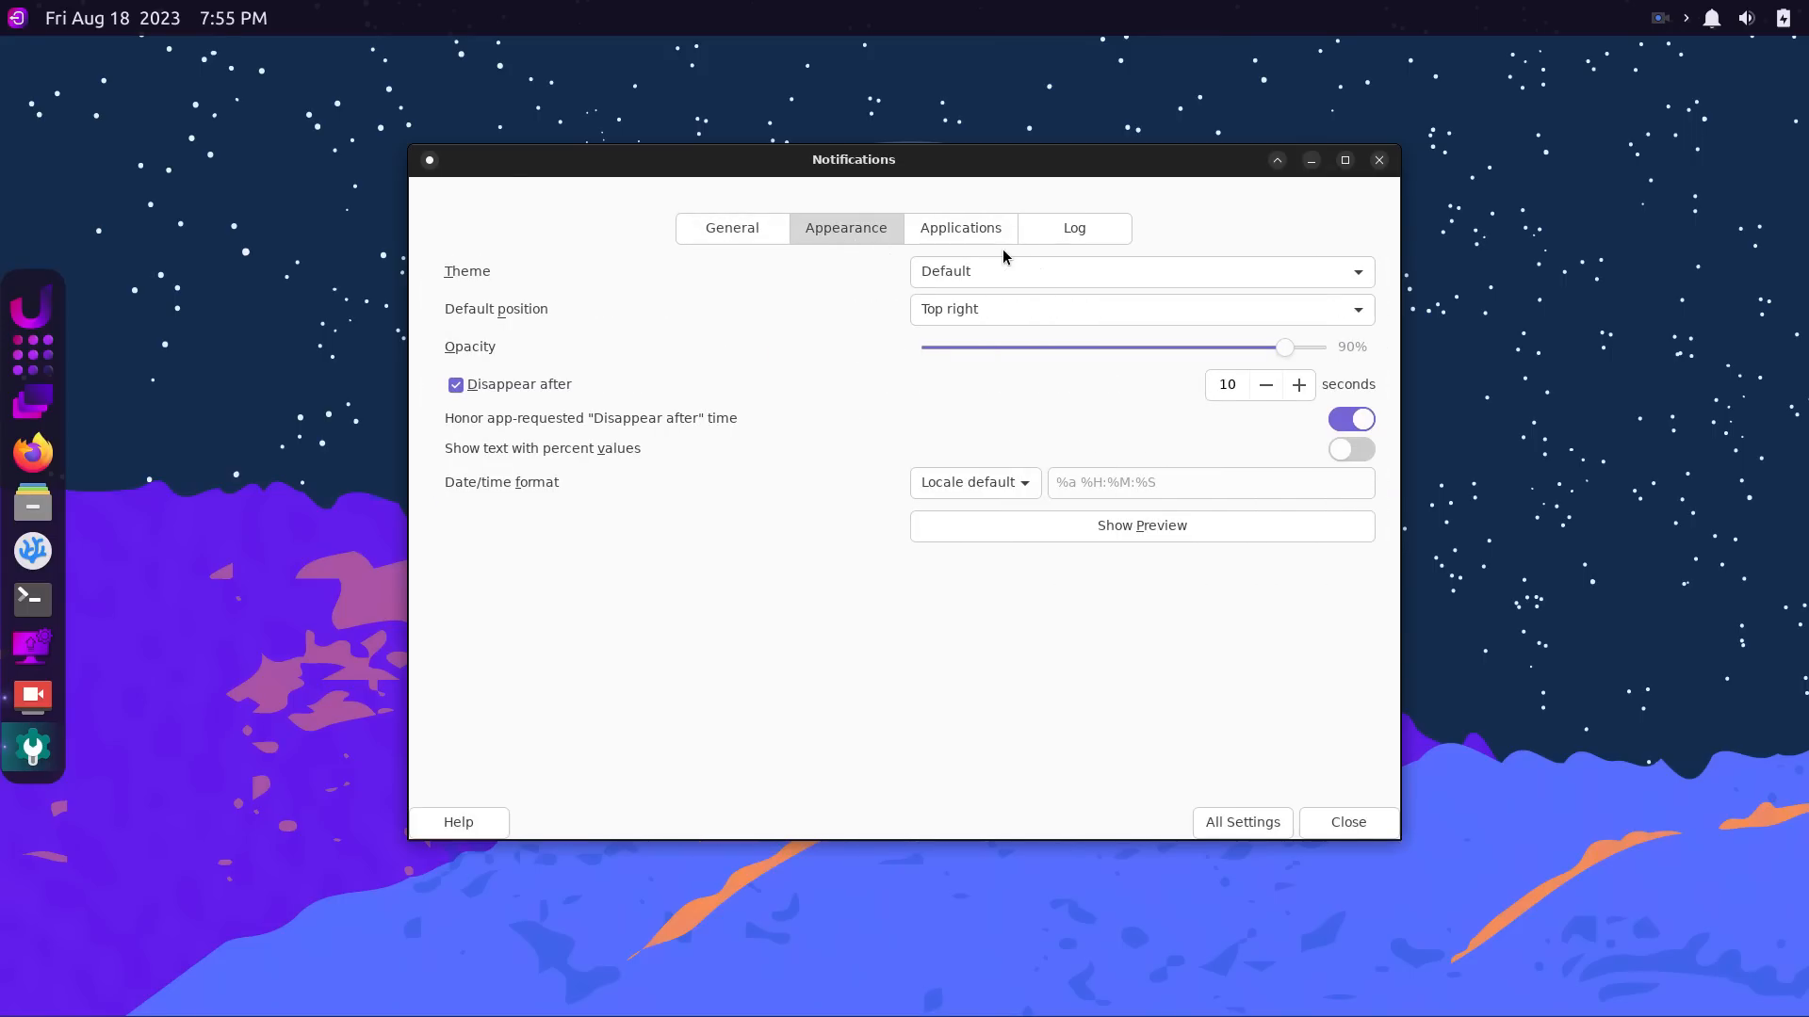
left_click(1139, 270)
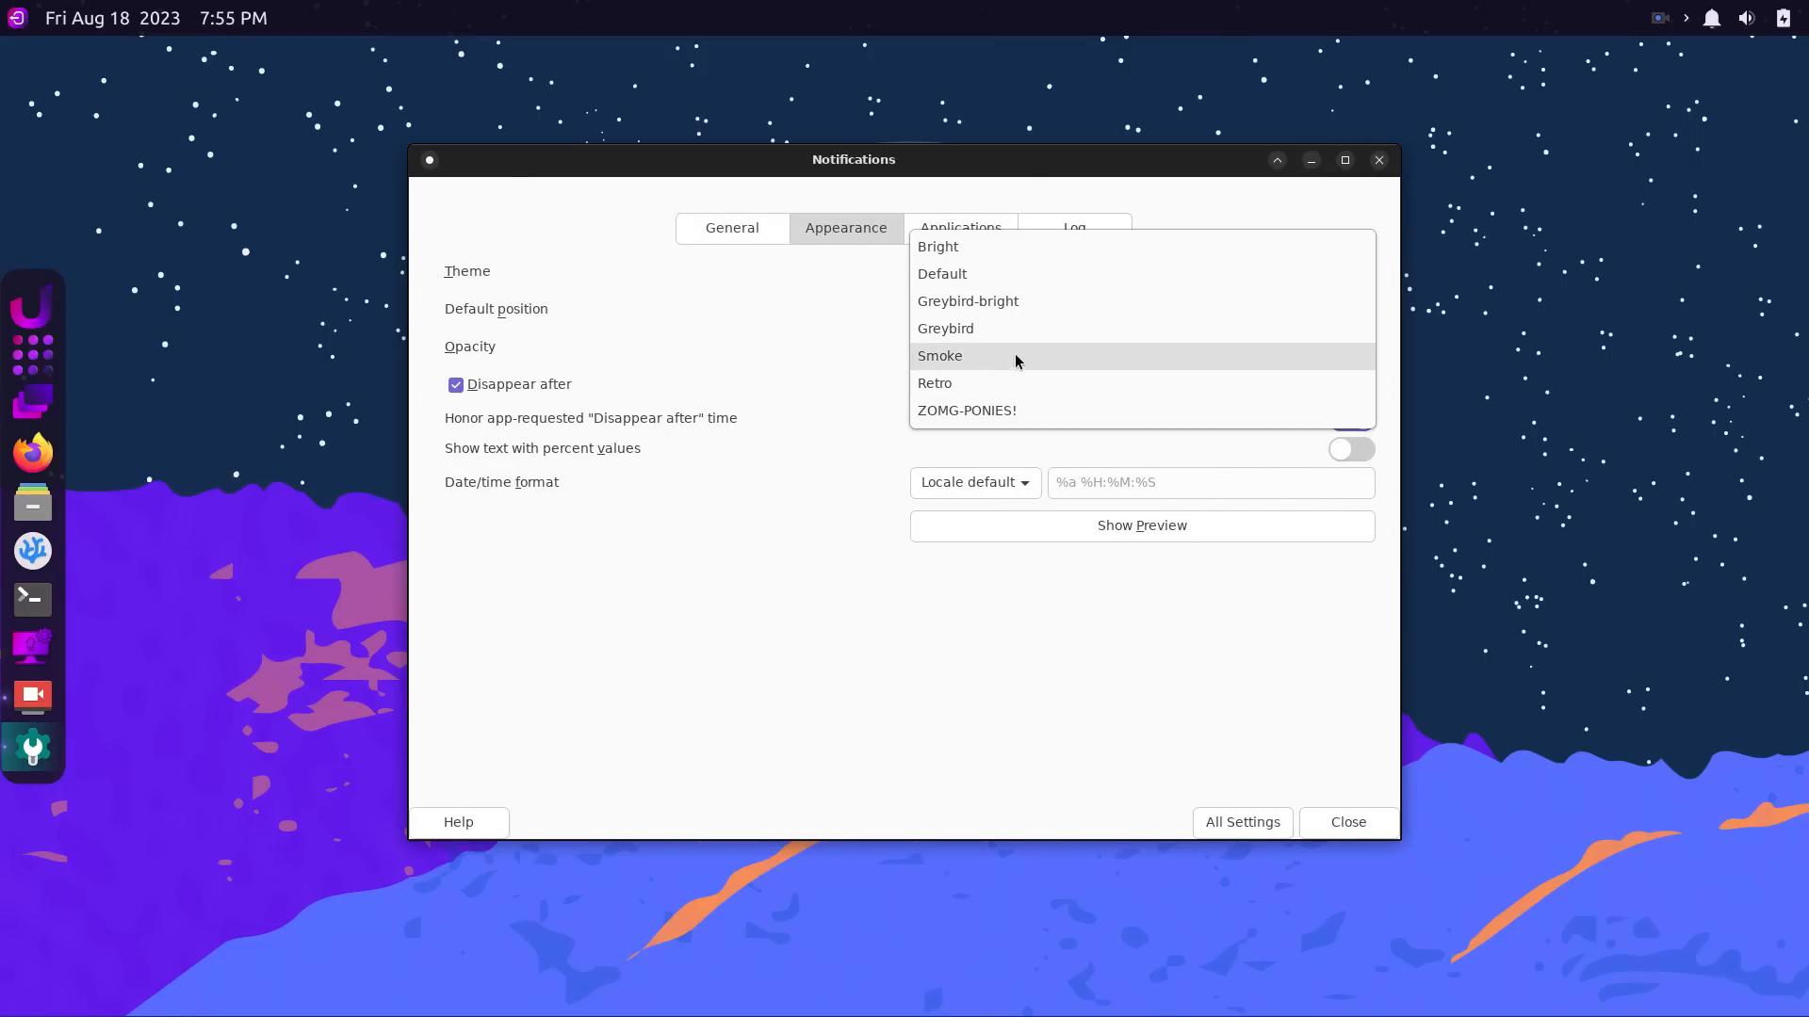
left_click(941, 274)
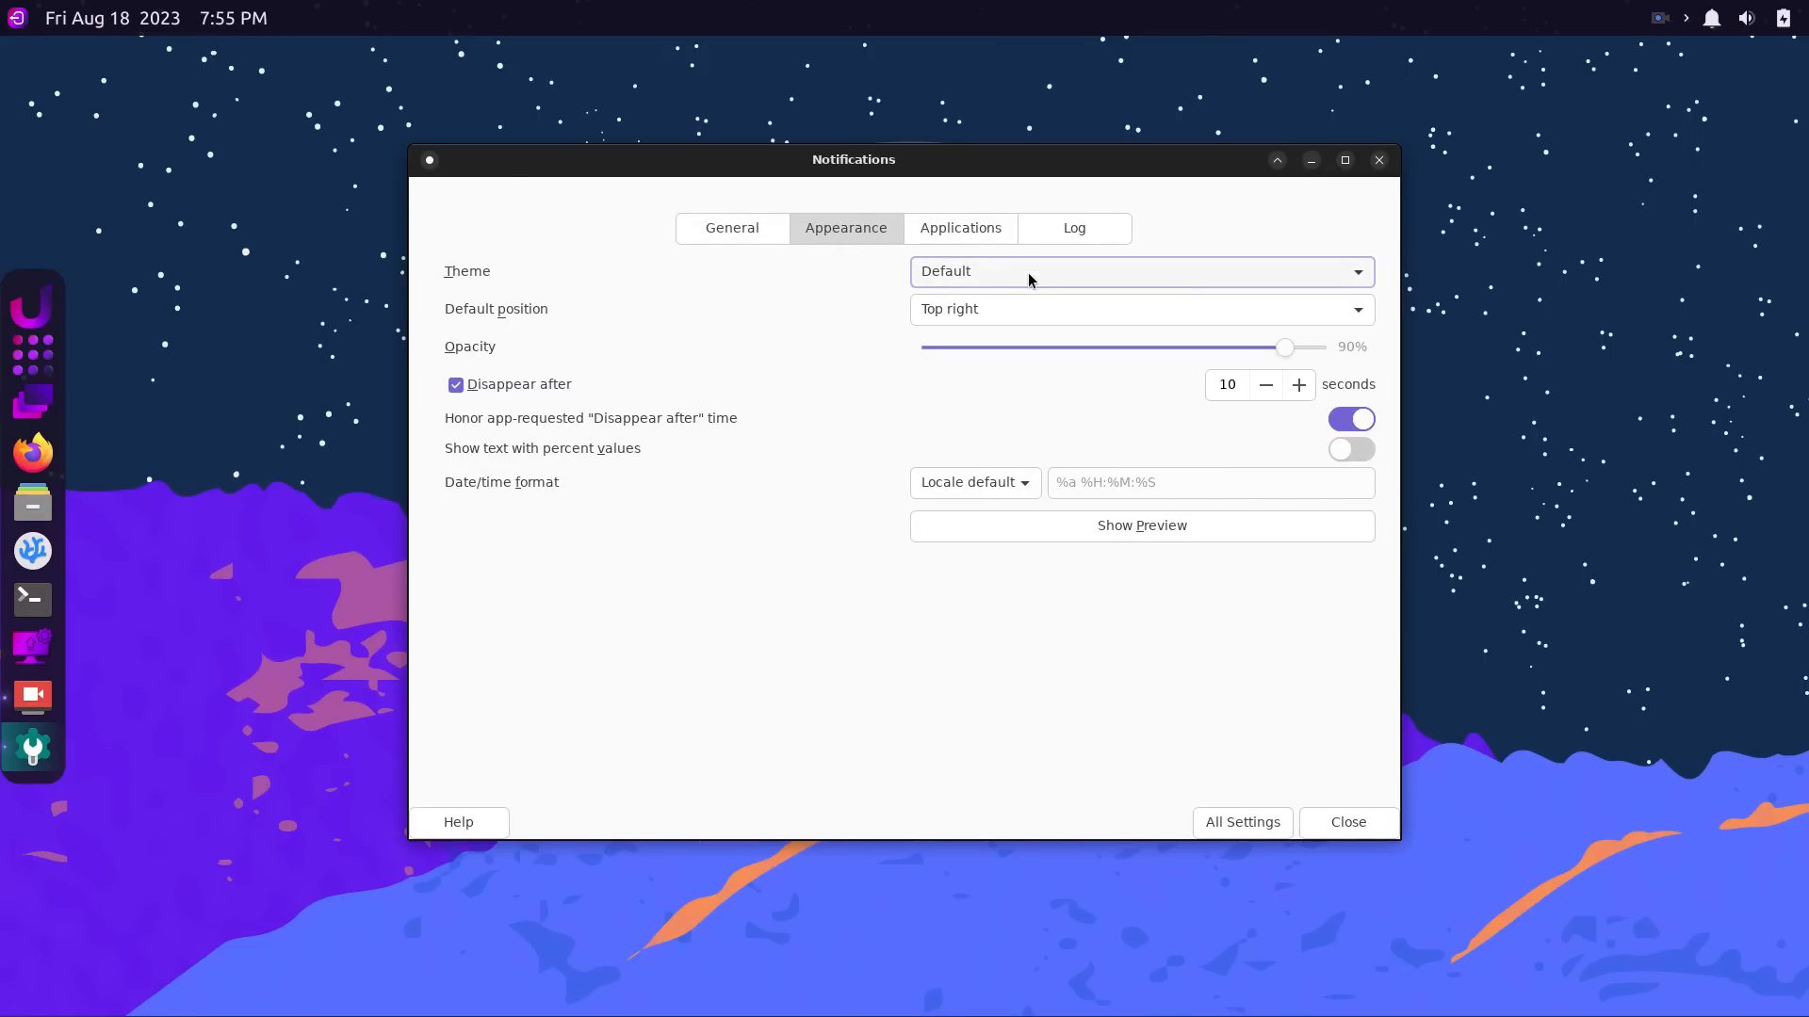
left_click(1139, 308)
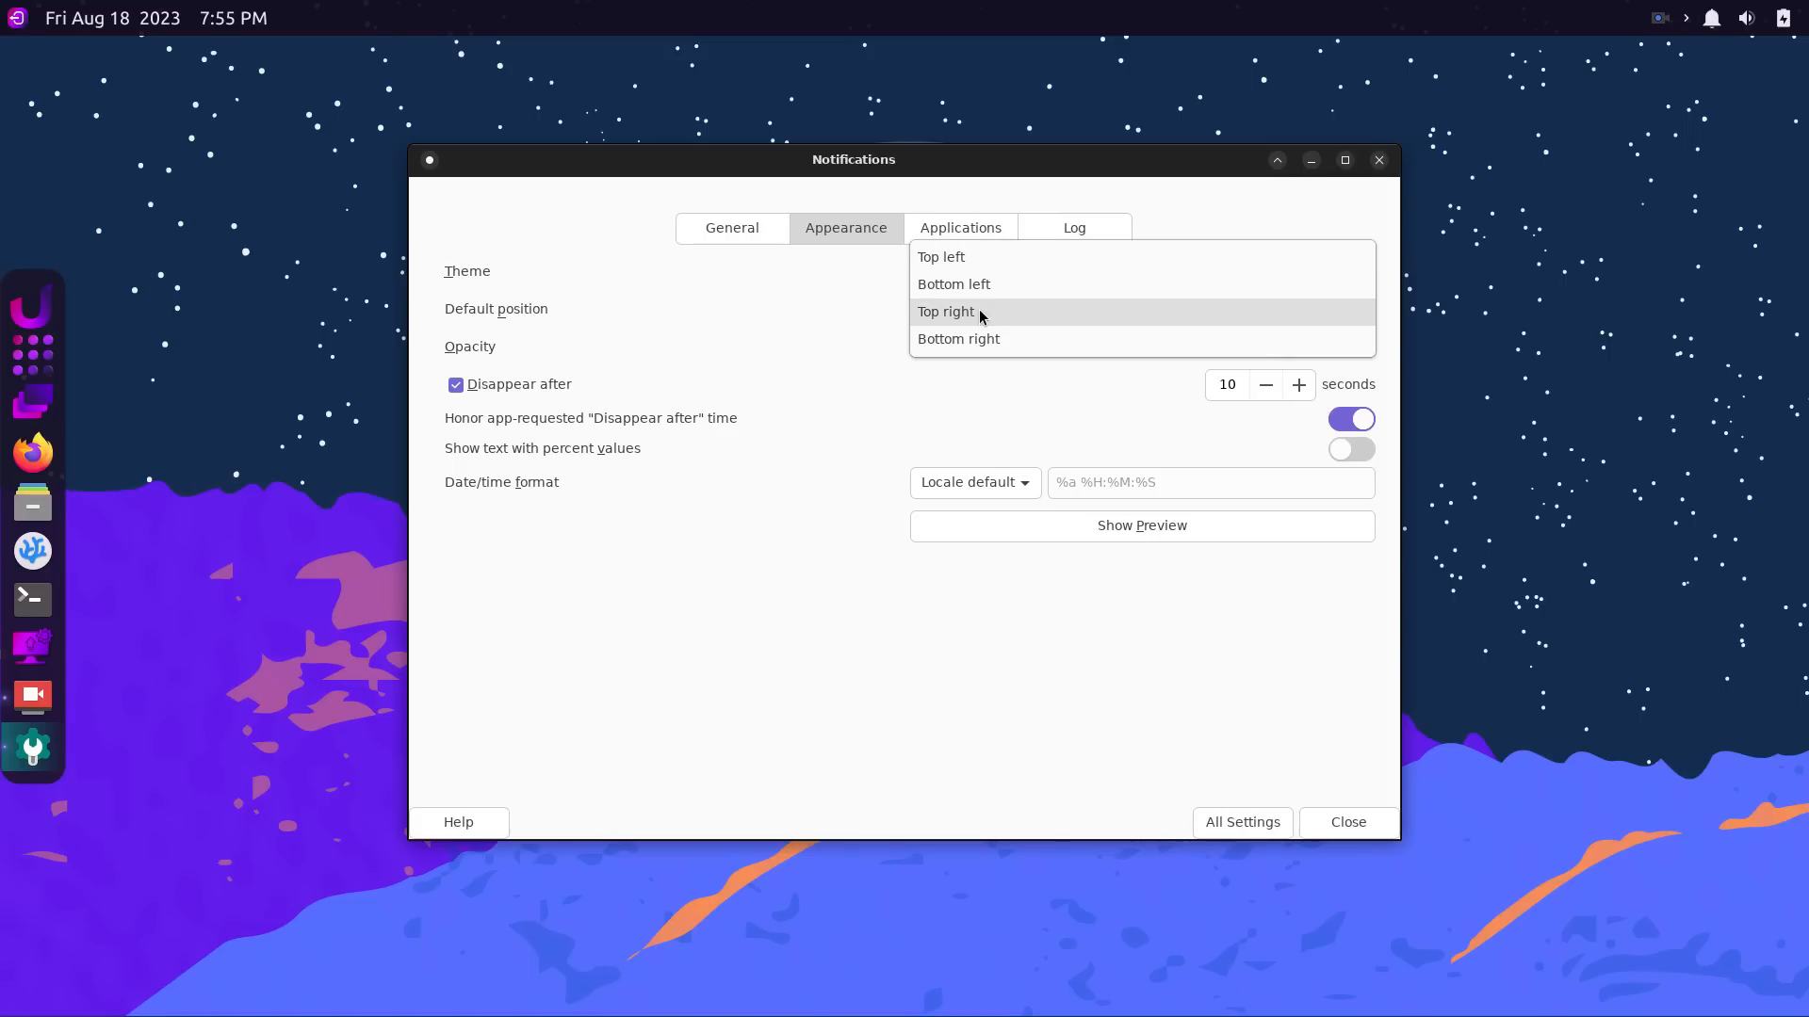
left_click(949, 312)
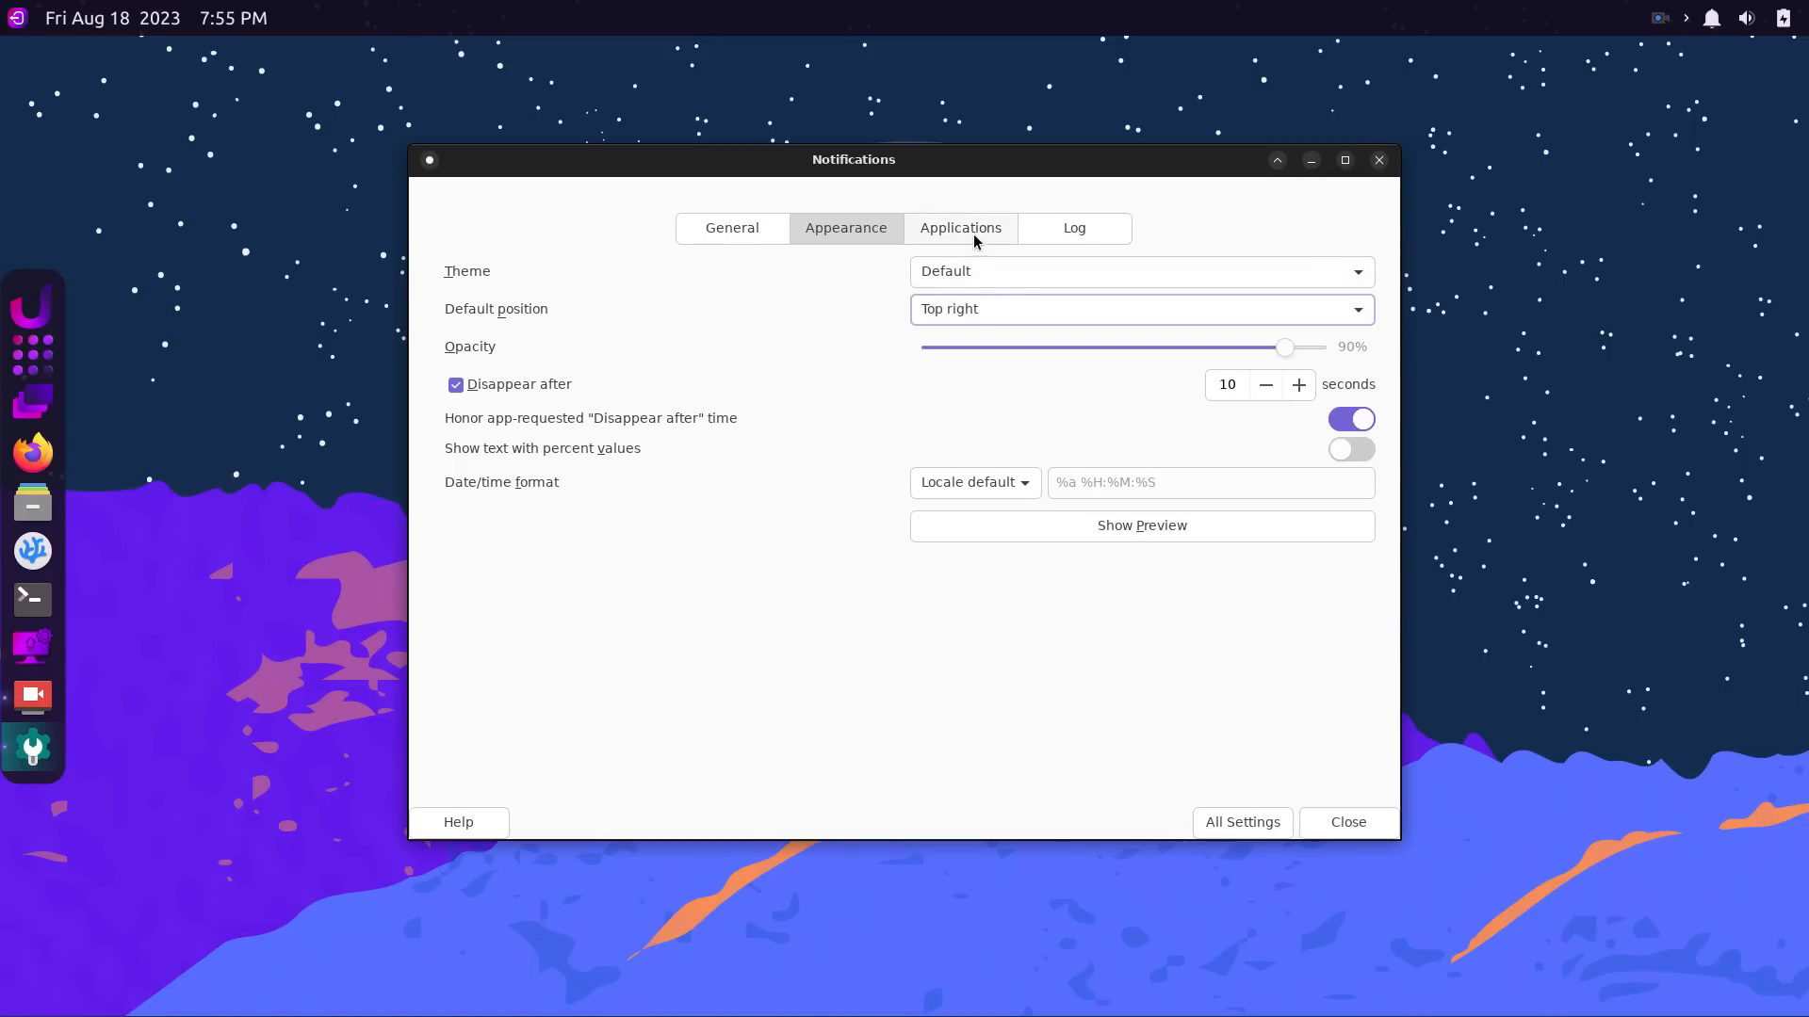
View the per-application notification settings and the notification log.
left_click(959, 227)
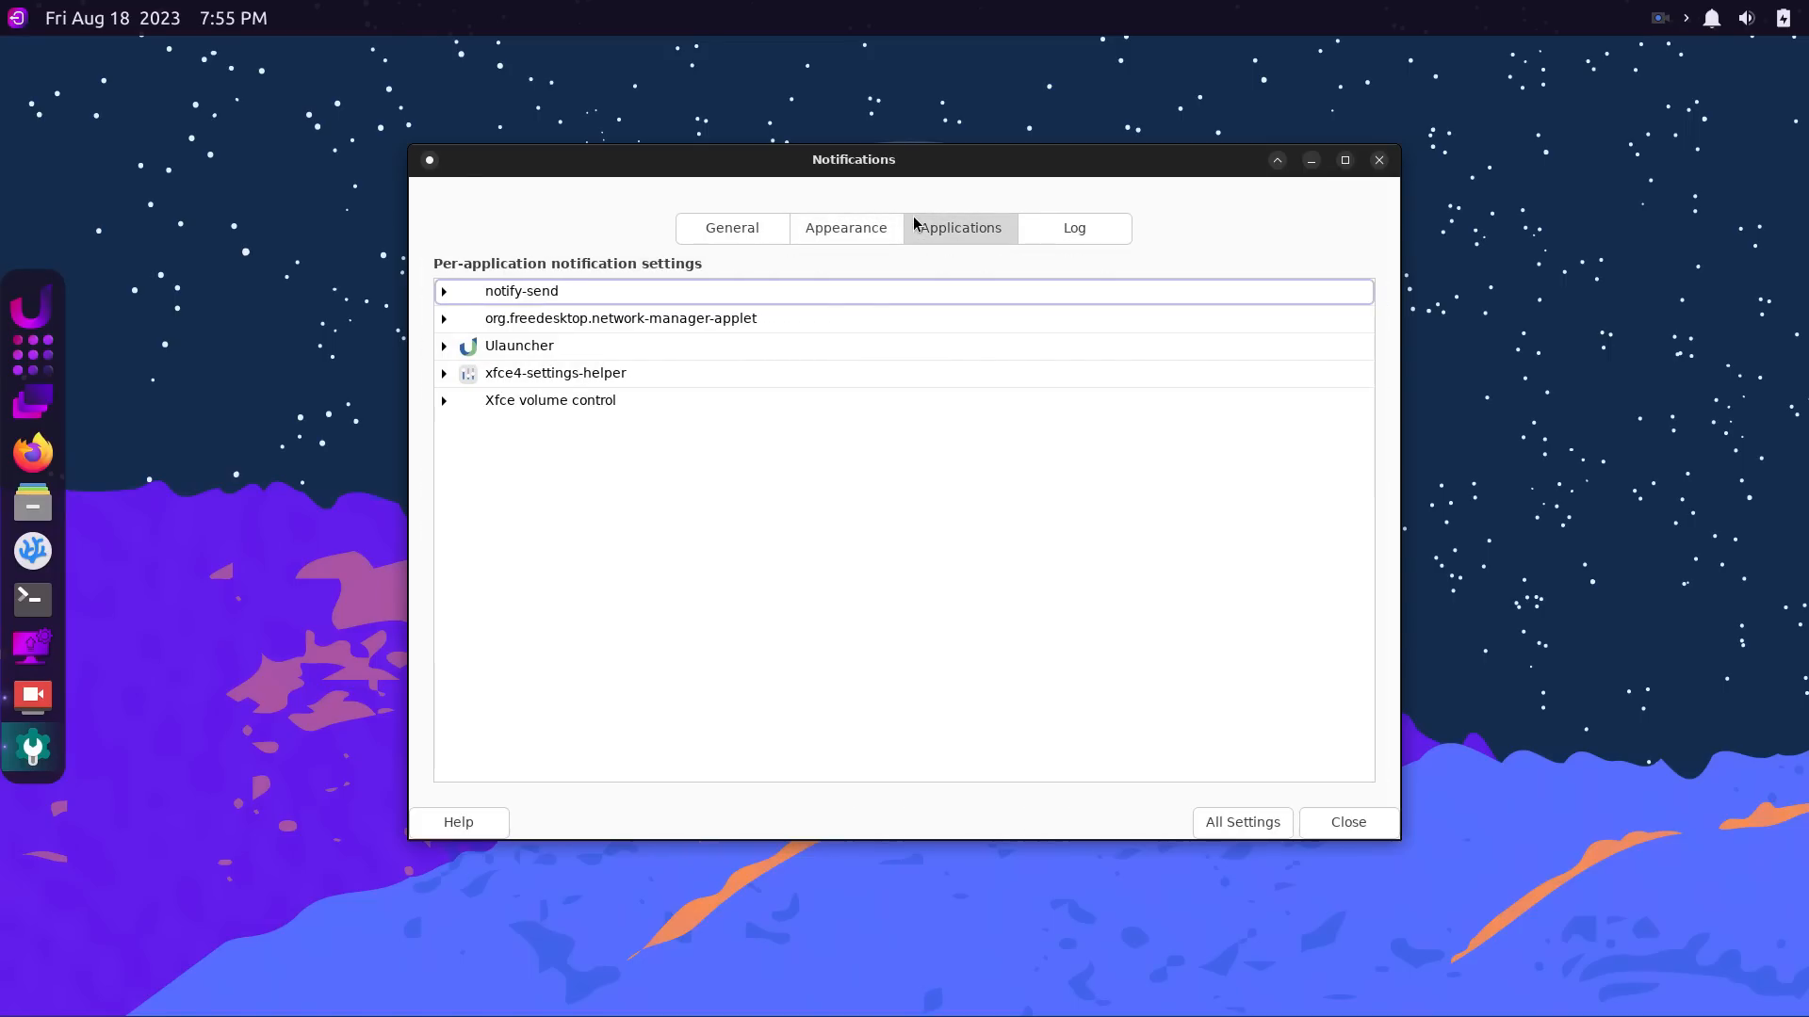
left_click(1072, 227)
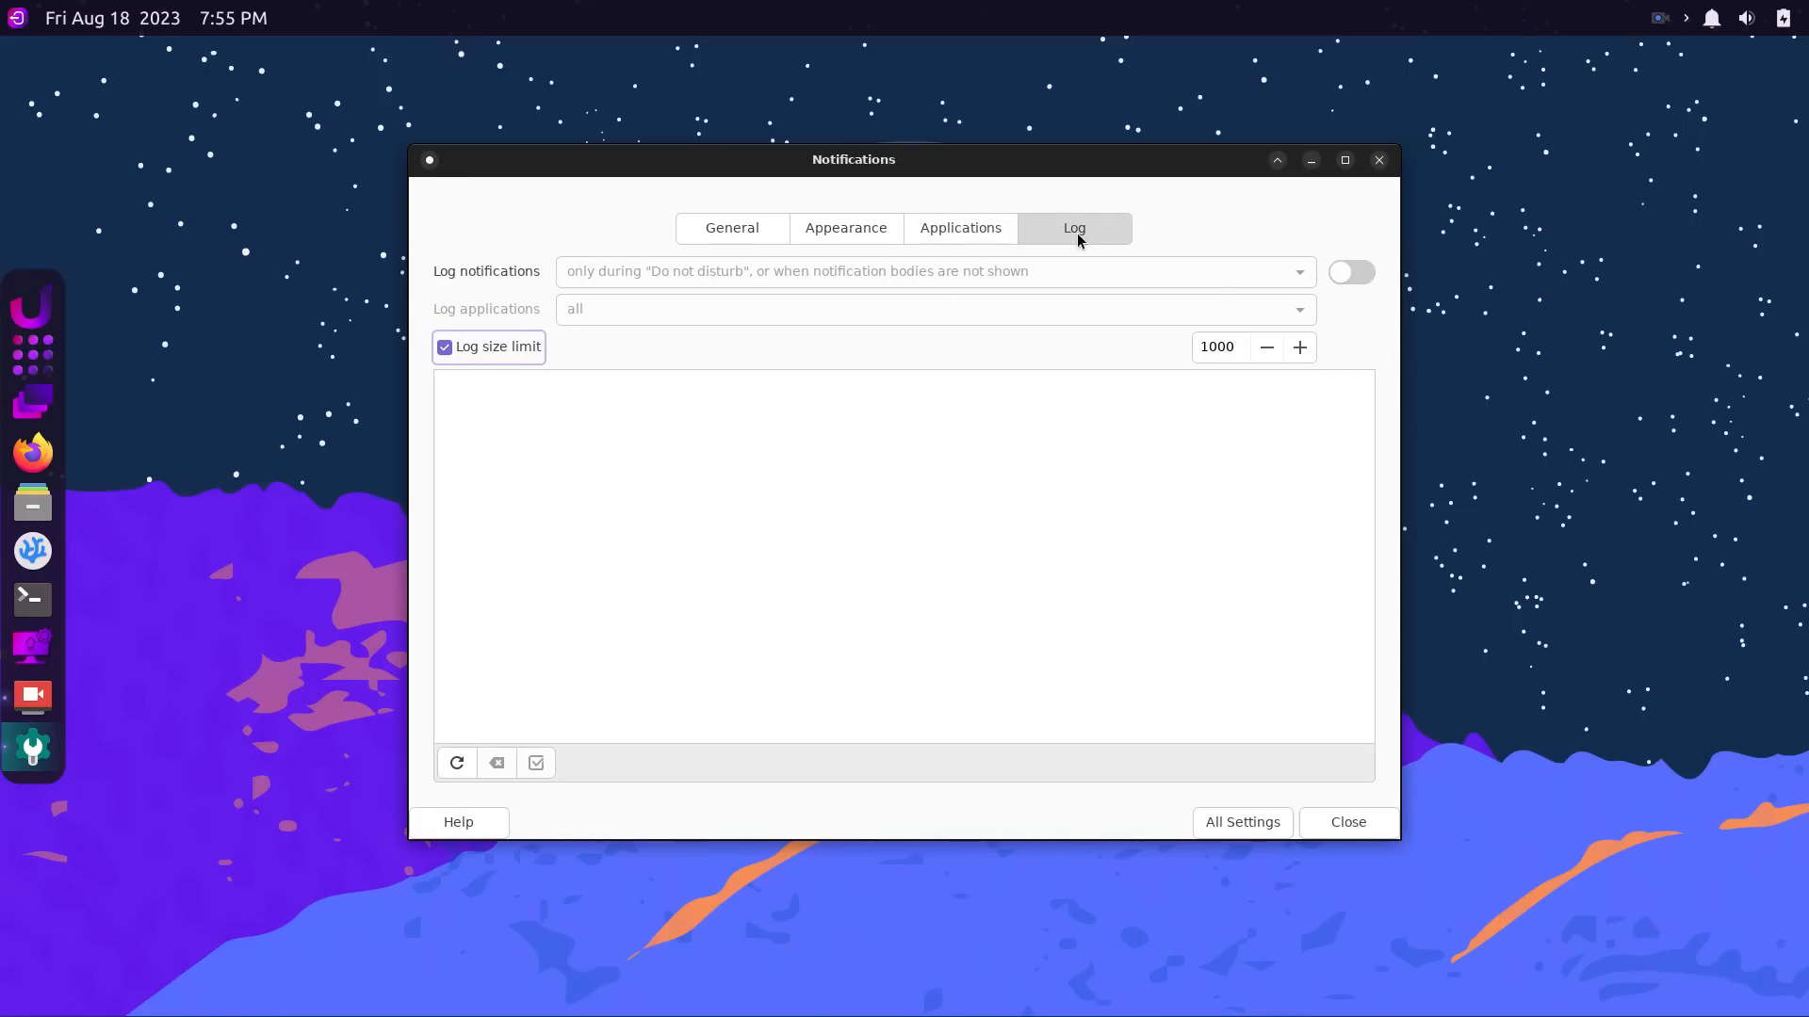
left_click(1242, 821)
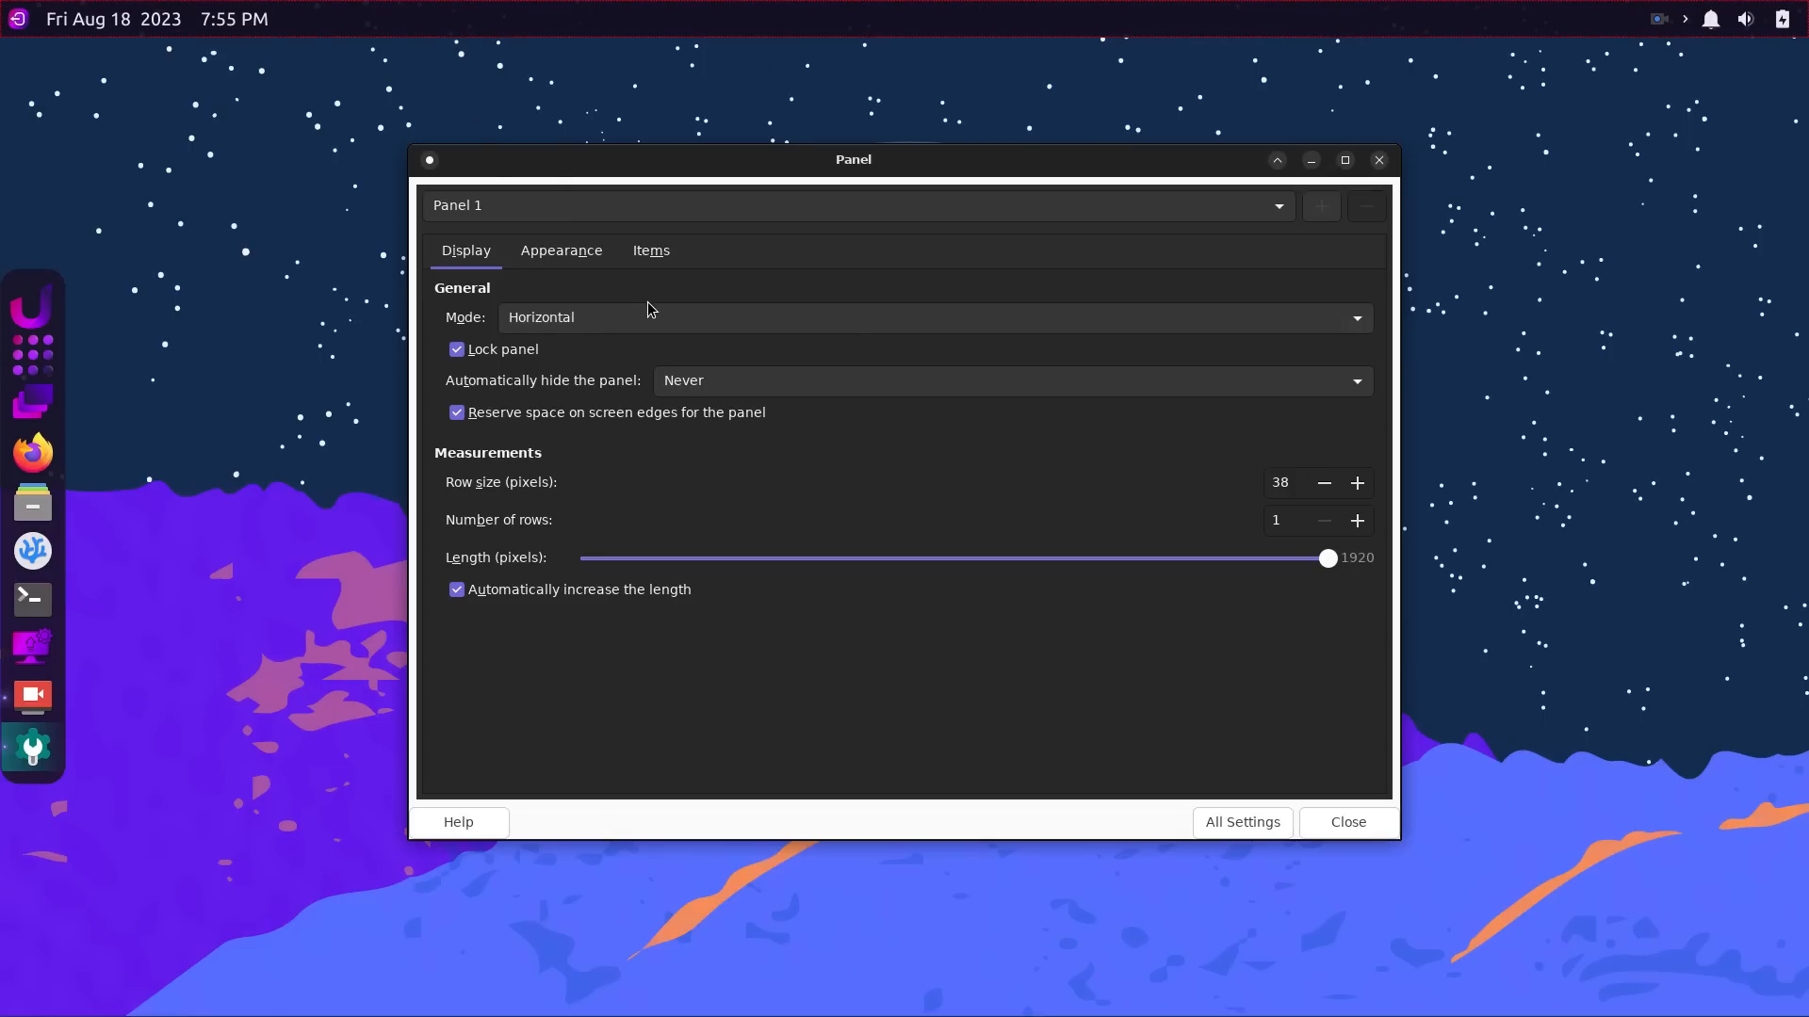
Switch Panel 1 to vertical mode and back to horizontal.
left_click(934, 318)
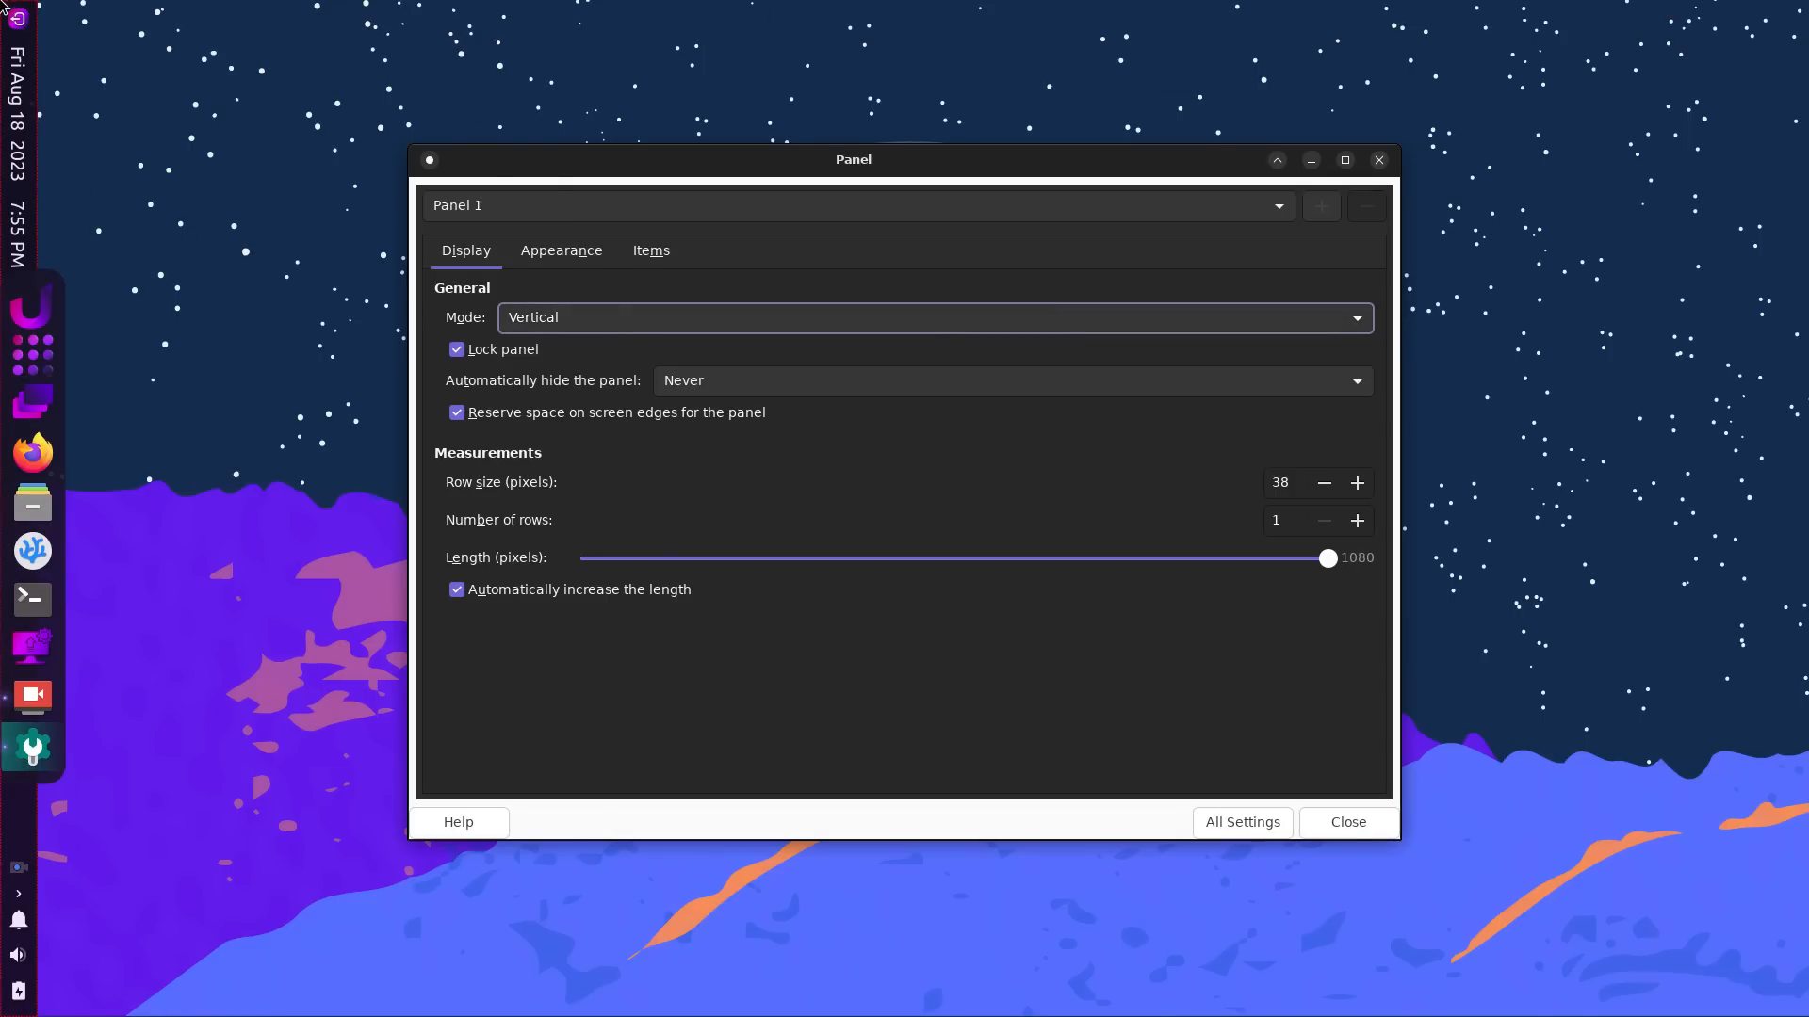
left_click(935, 318)
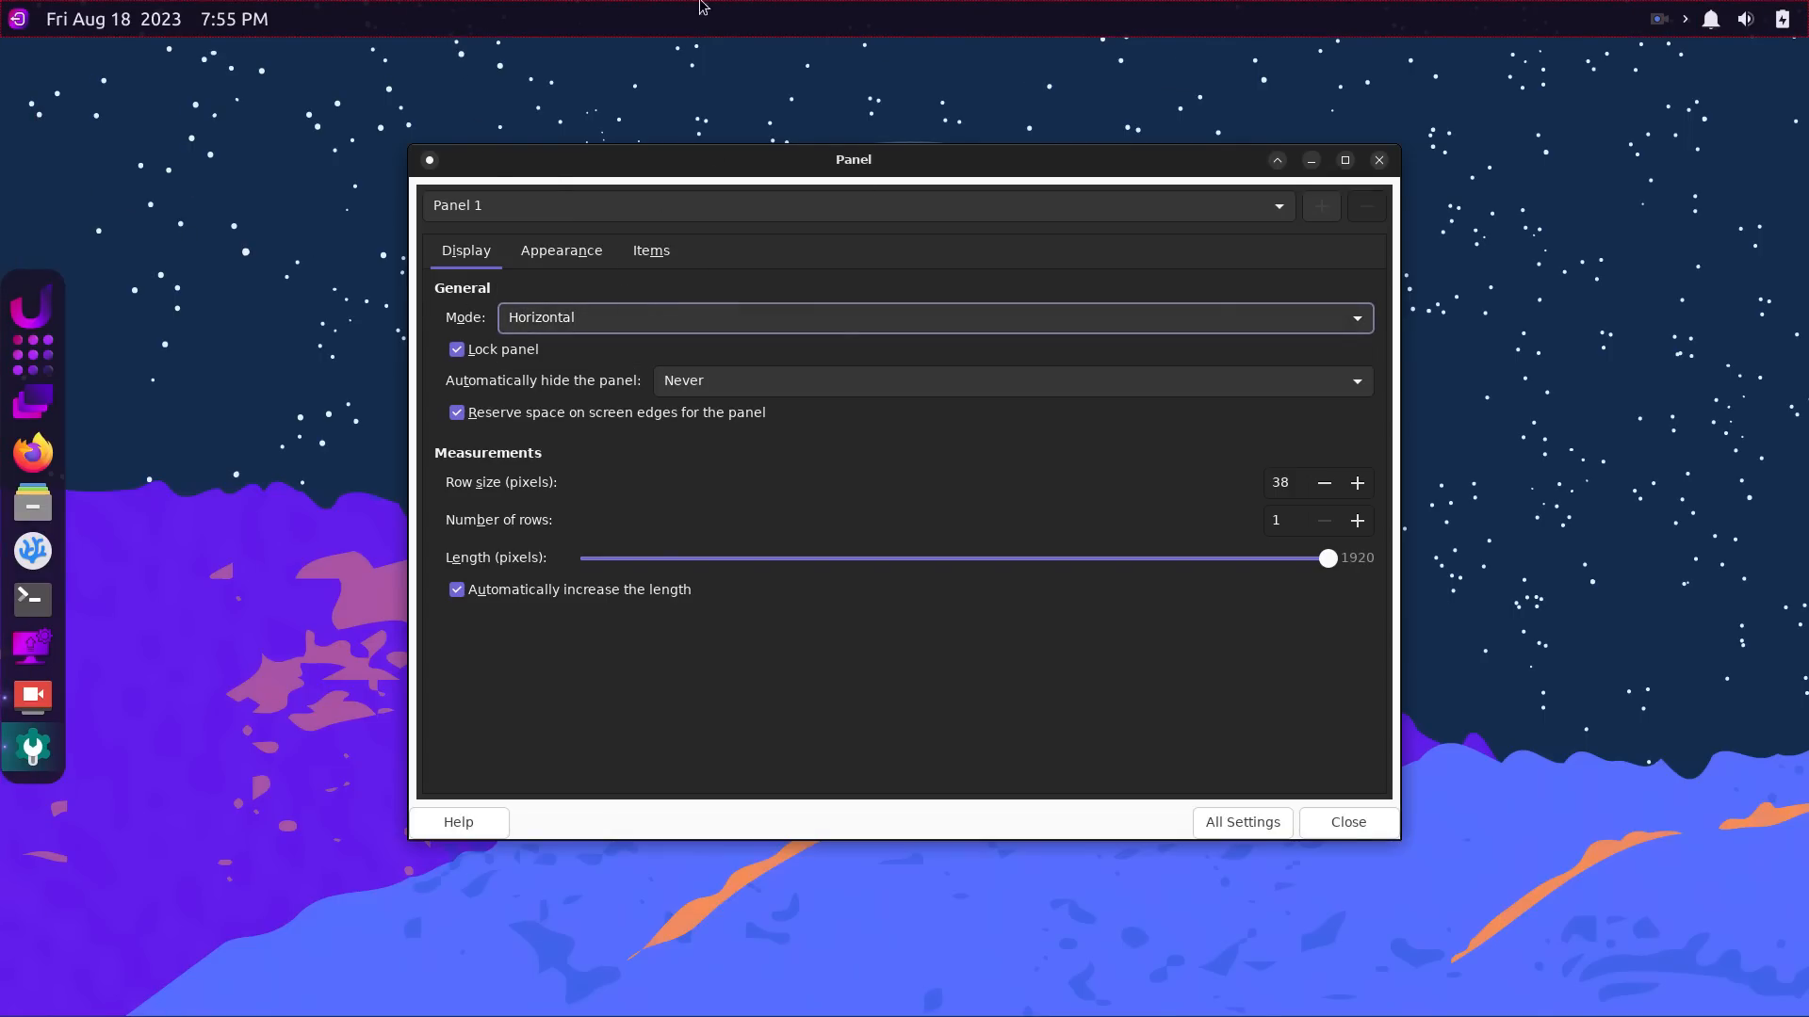
left_click(935, 318)
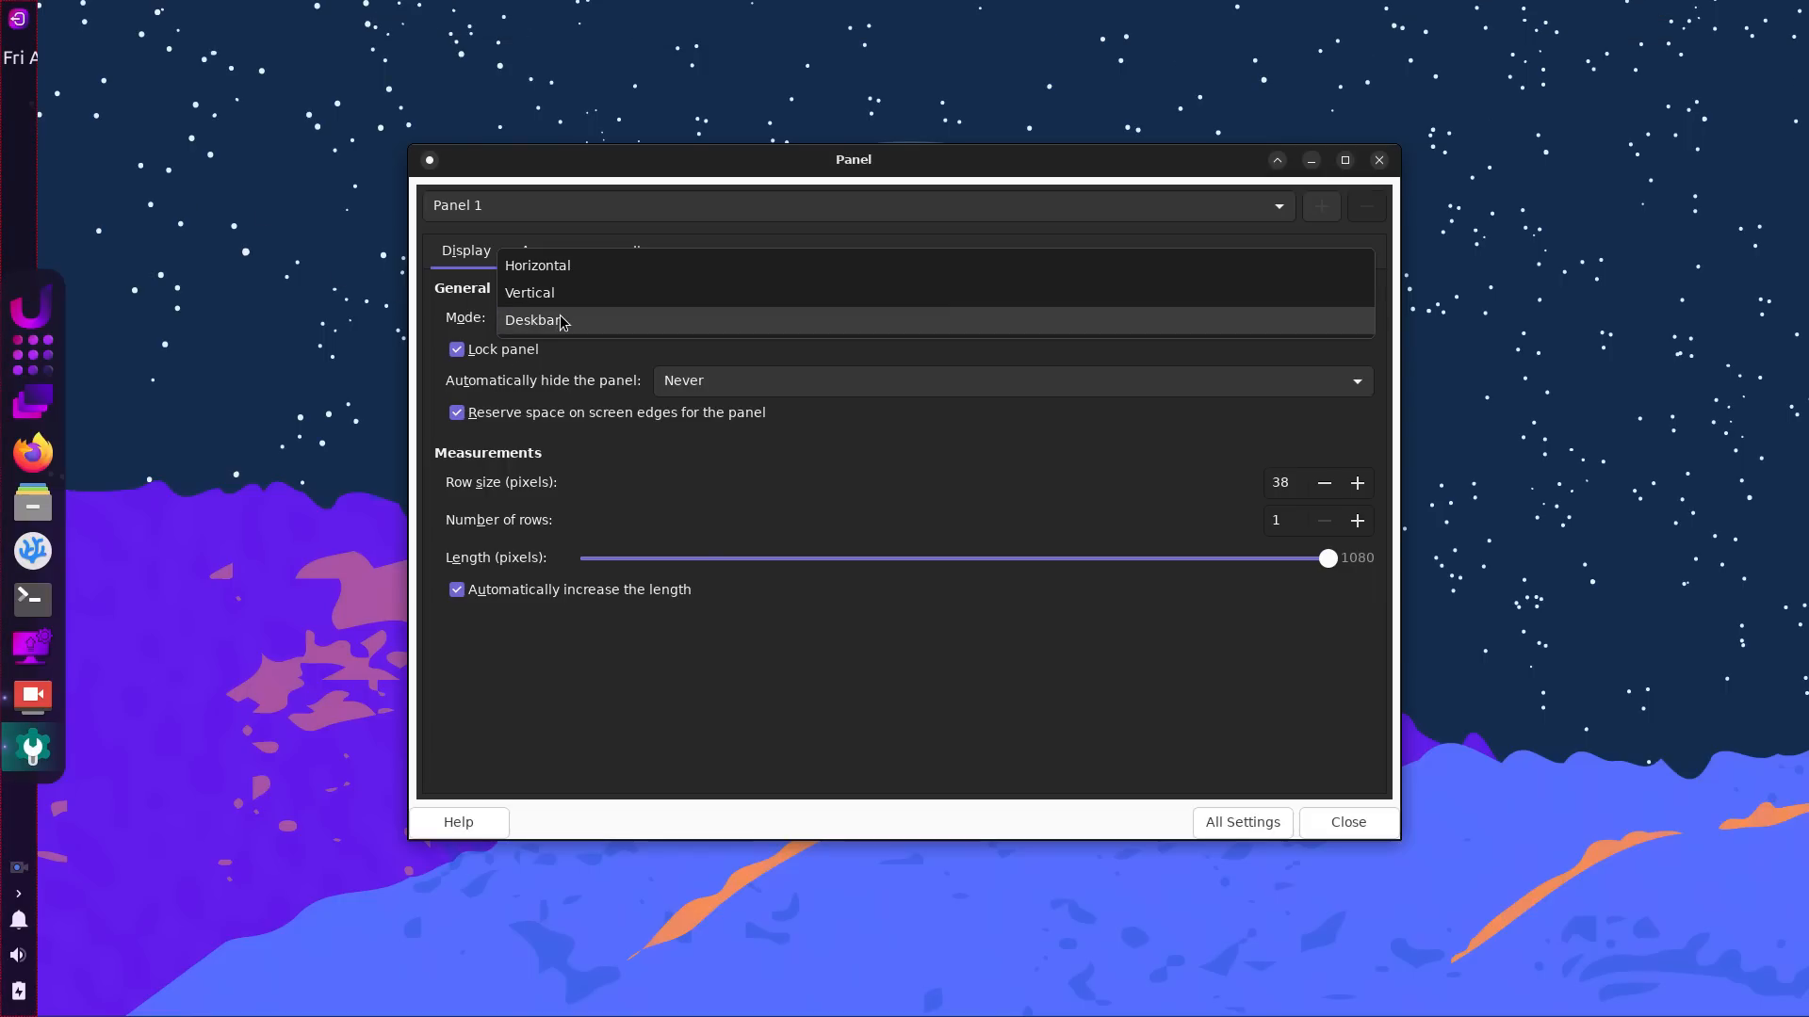
left_click(536, 266)
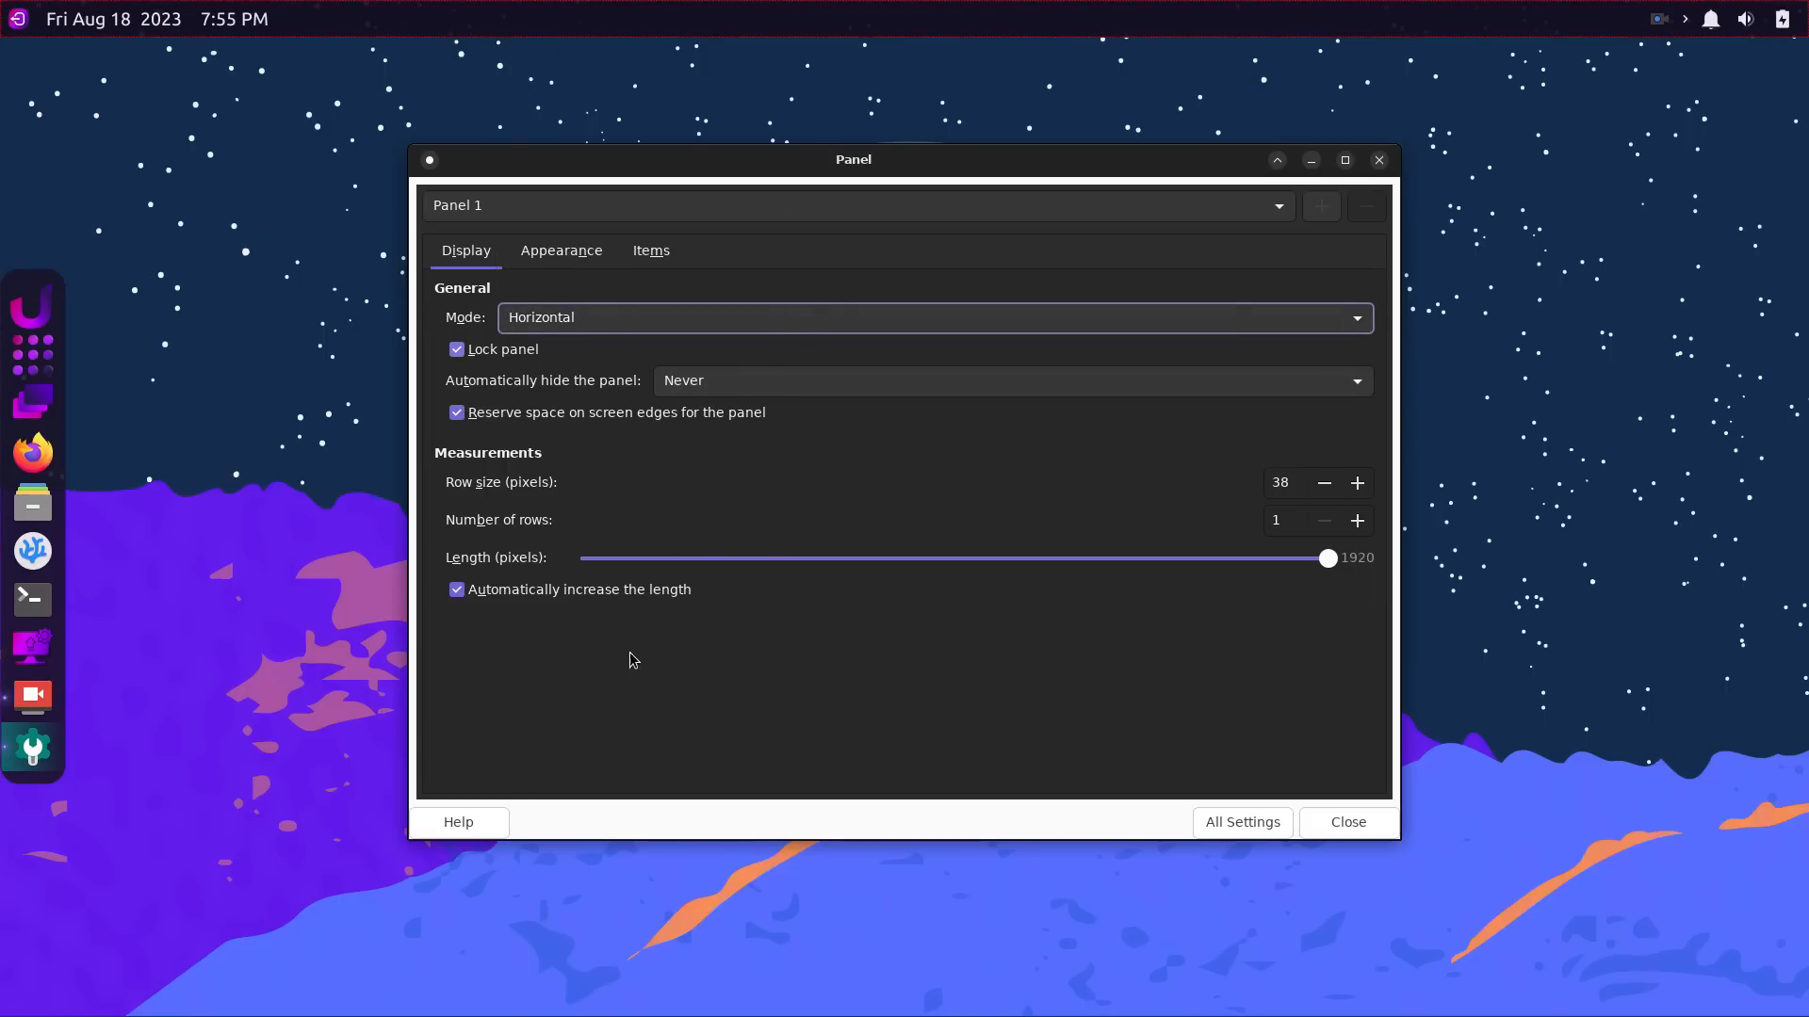
Toggle the panel's dark mode and review its Items and Appearance tabs.
left_click(560, 251)
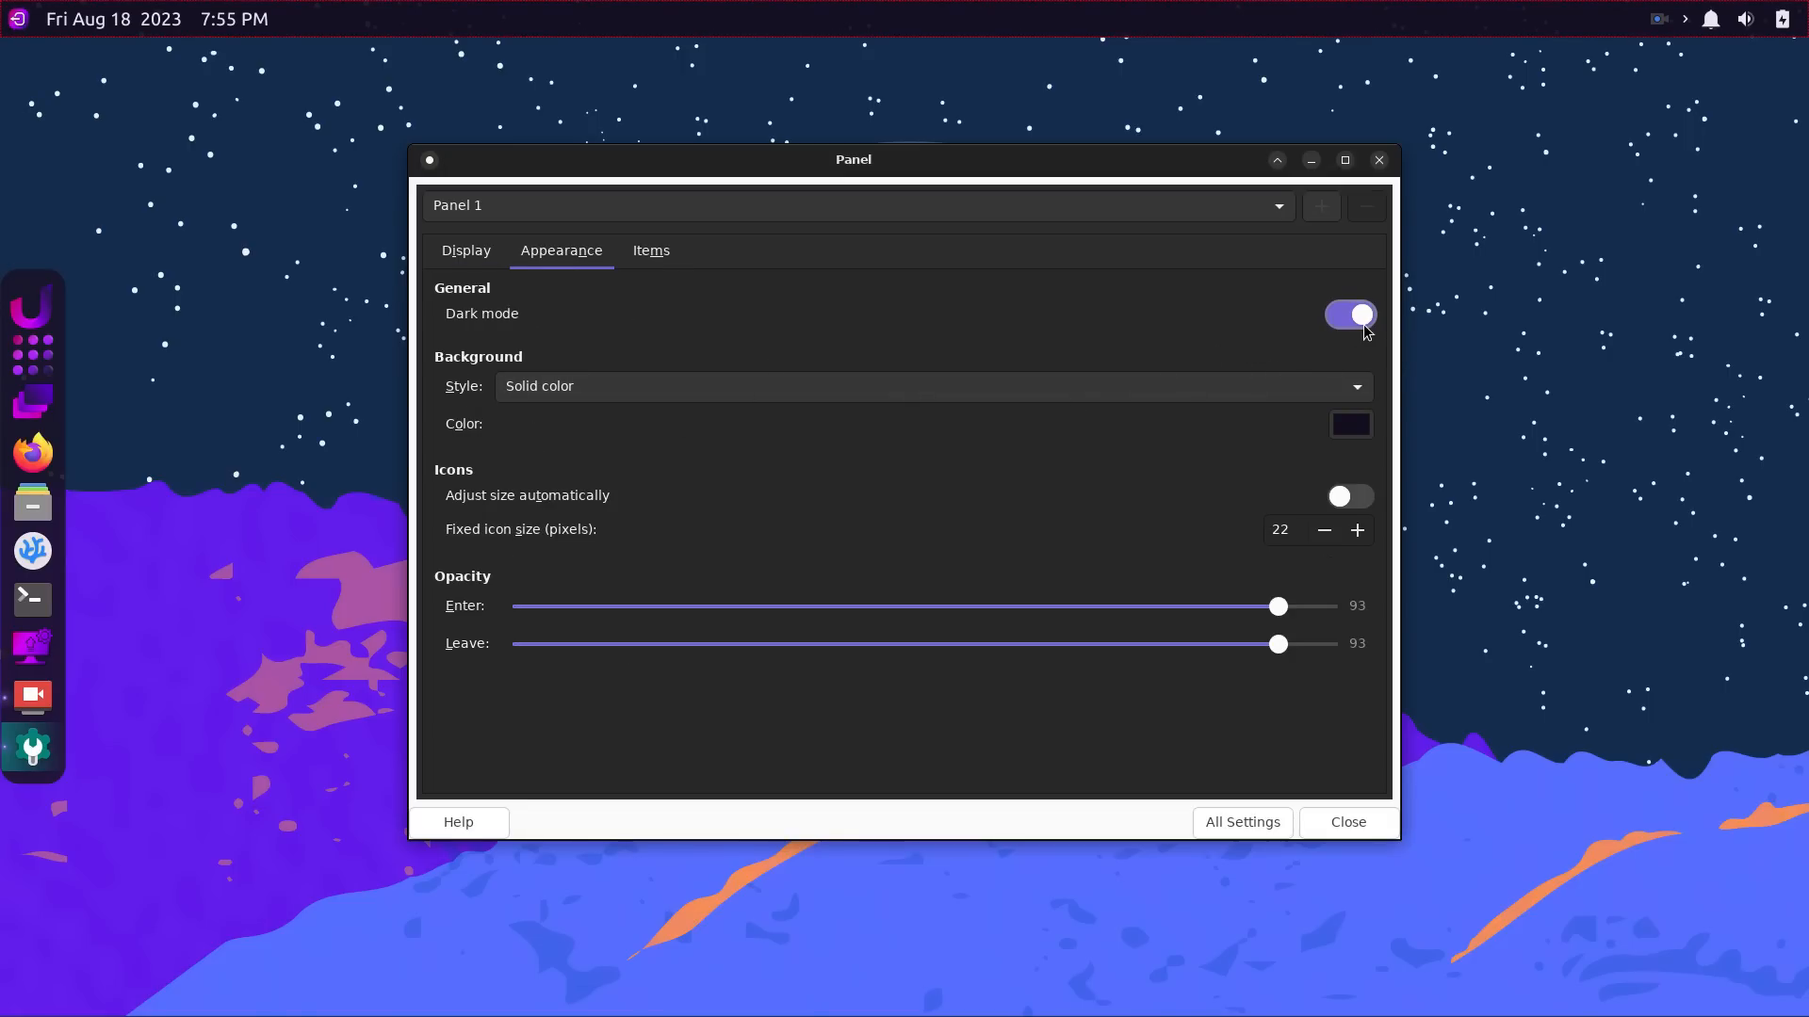
left_click(1350, 314)
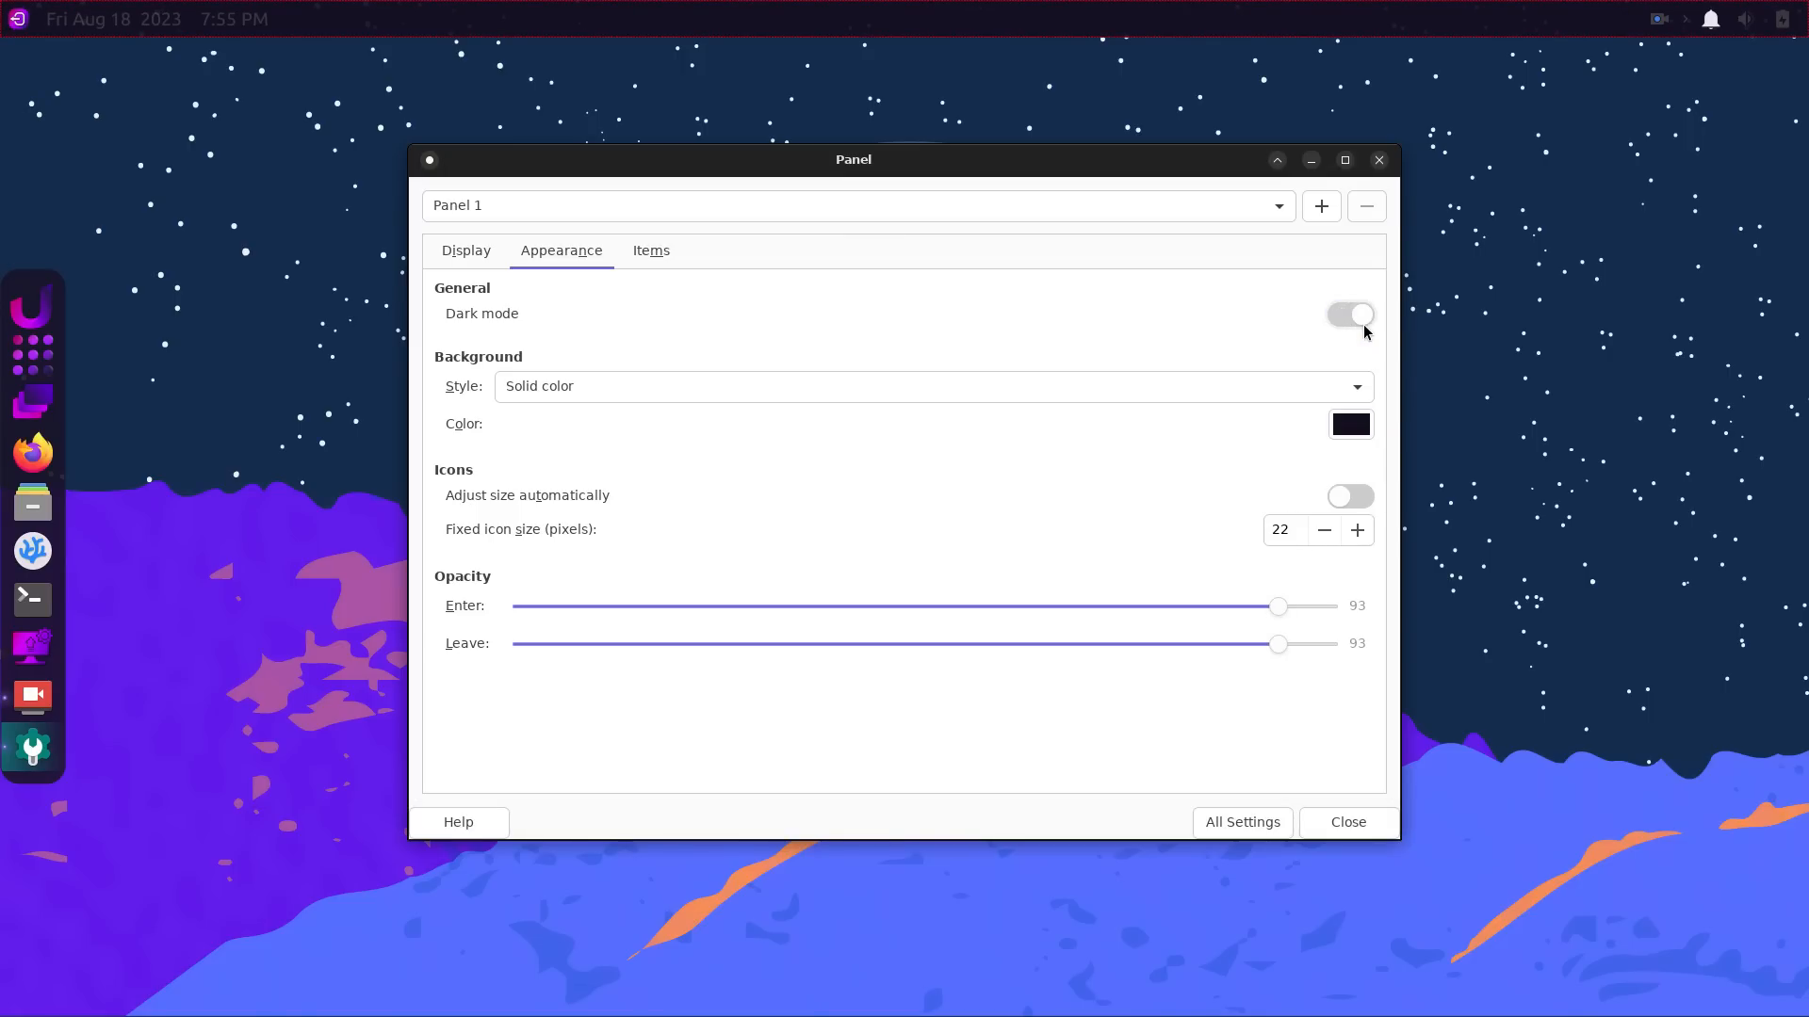
left_click(651, 250)
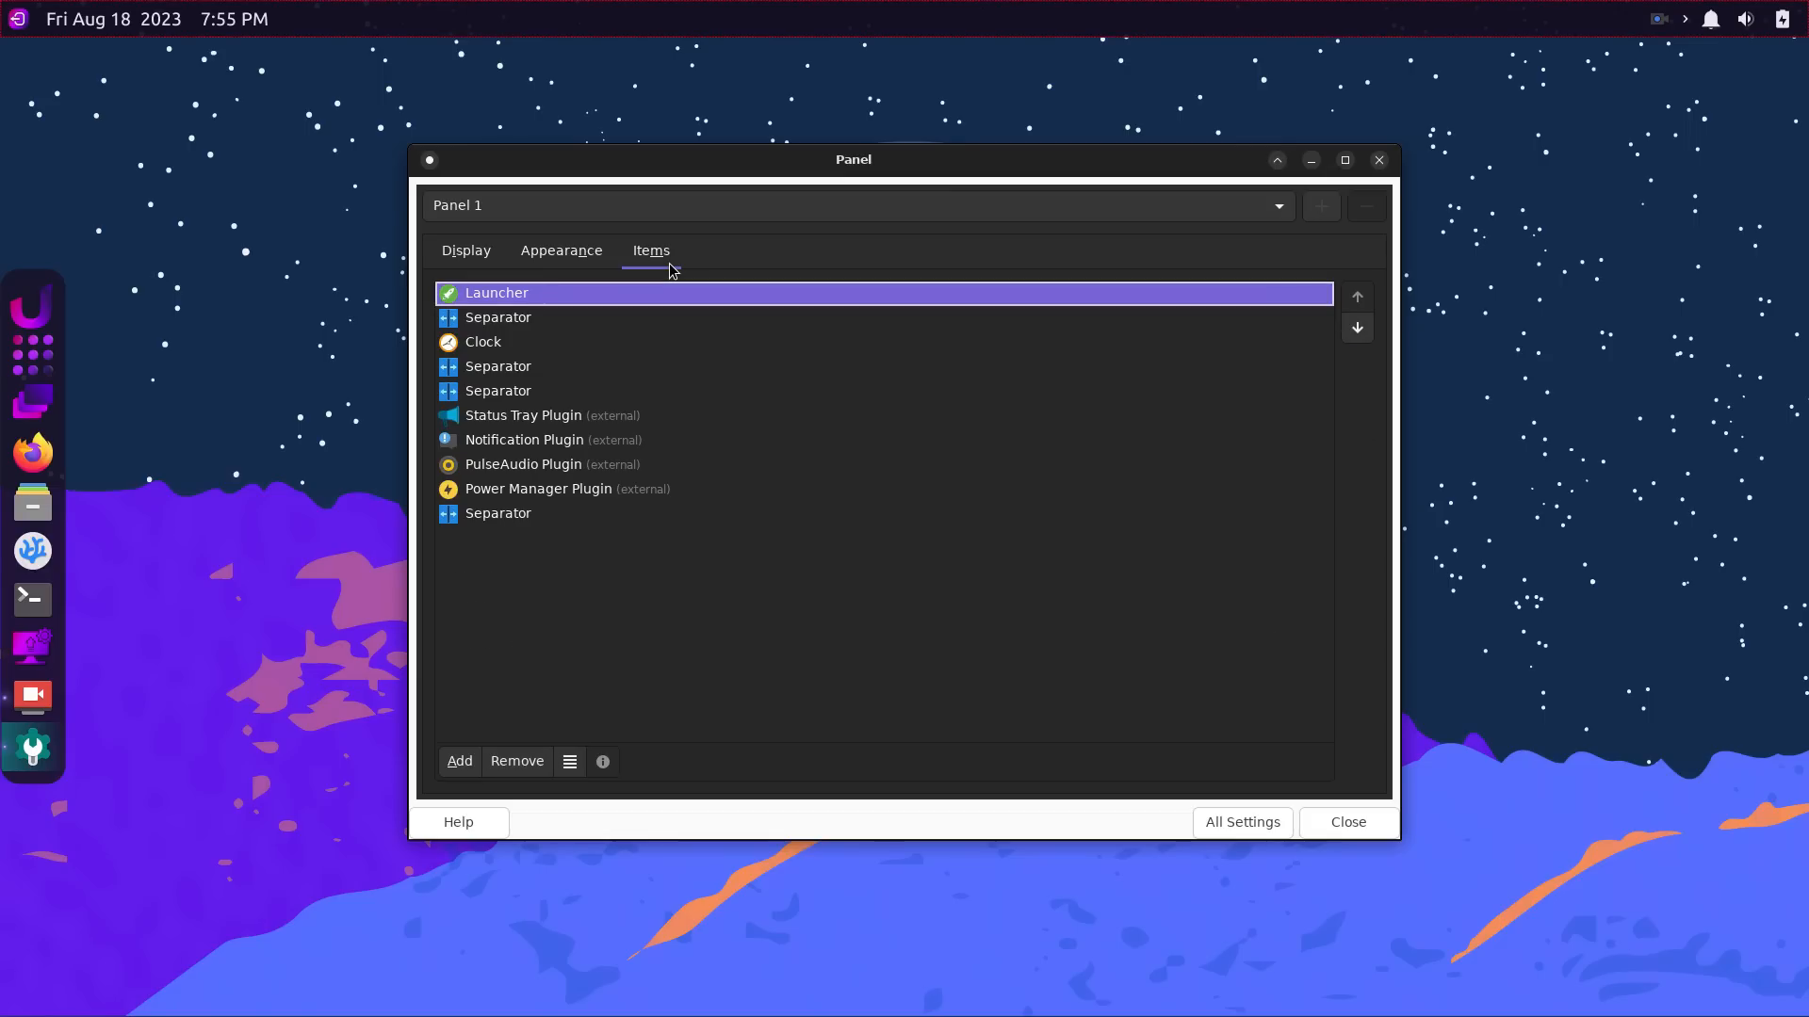
left_click(560, 251)
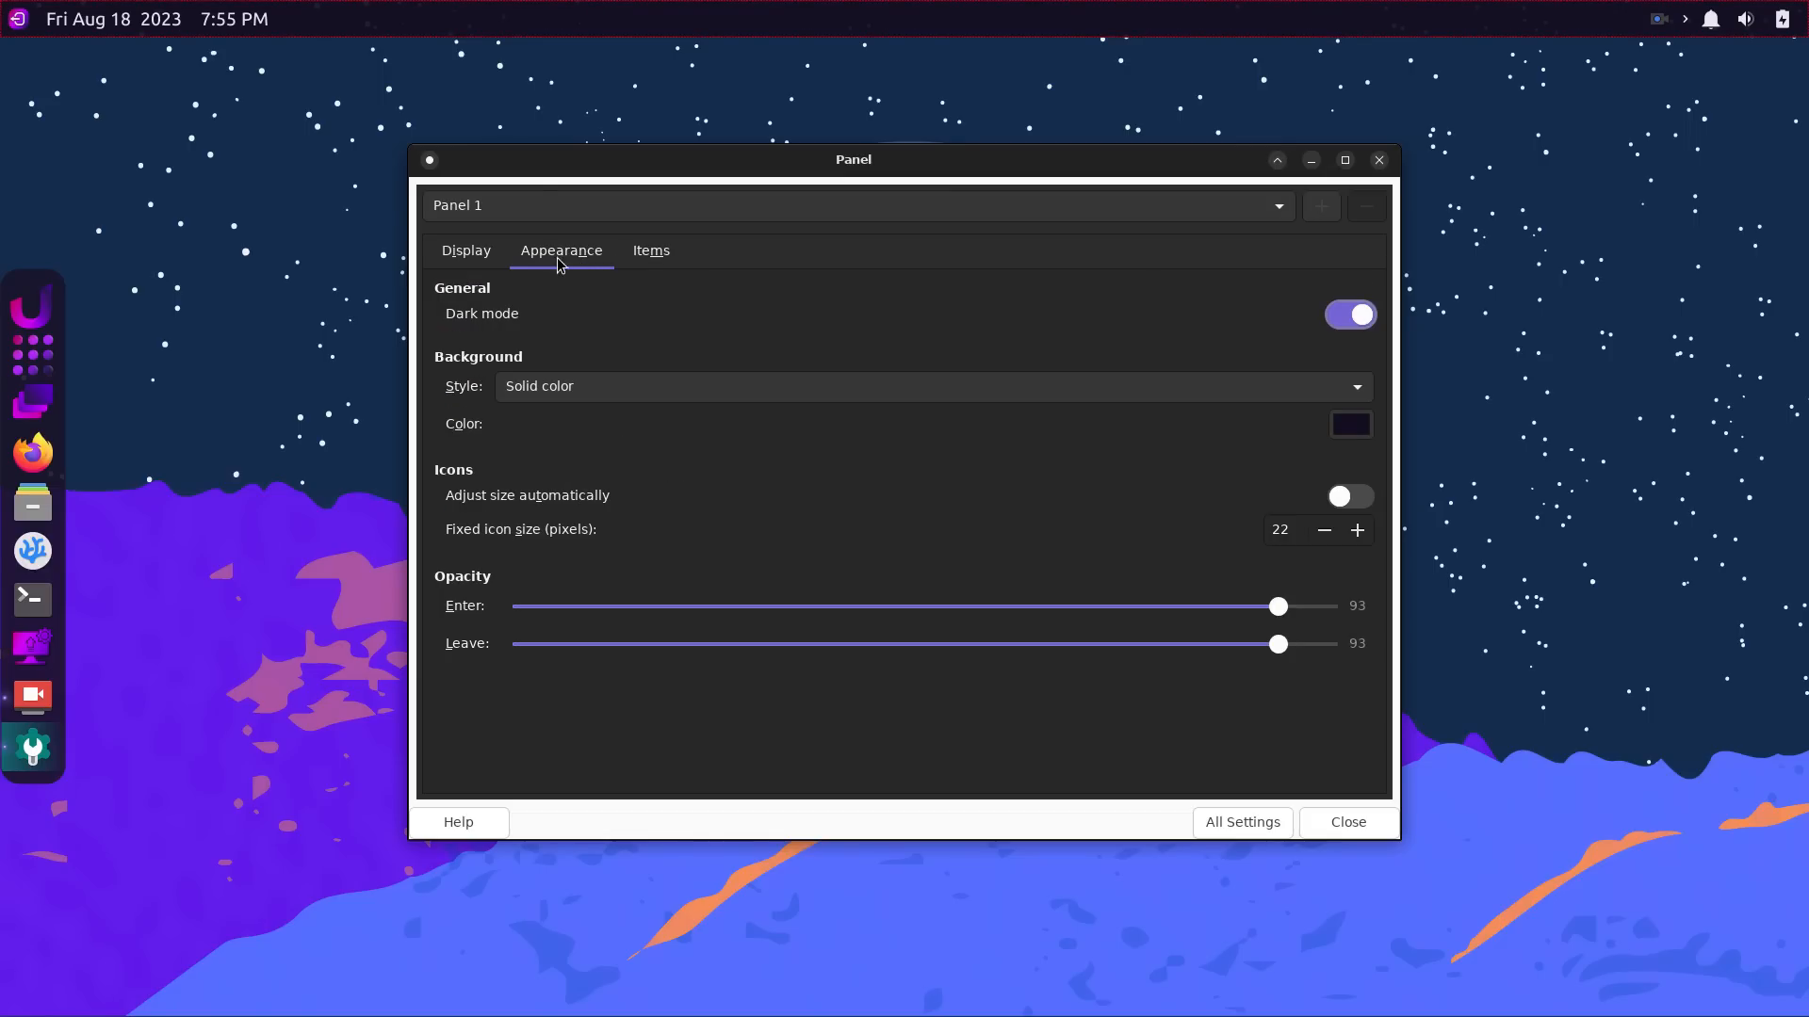
left_click(1242, 823)
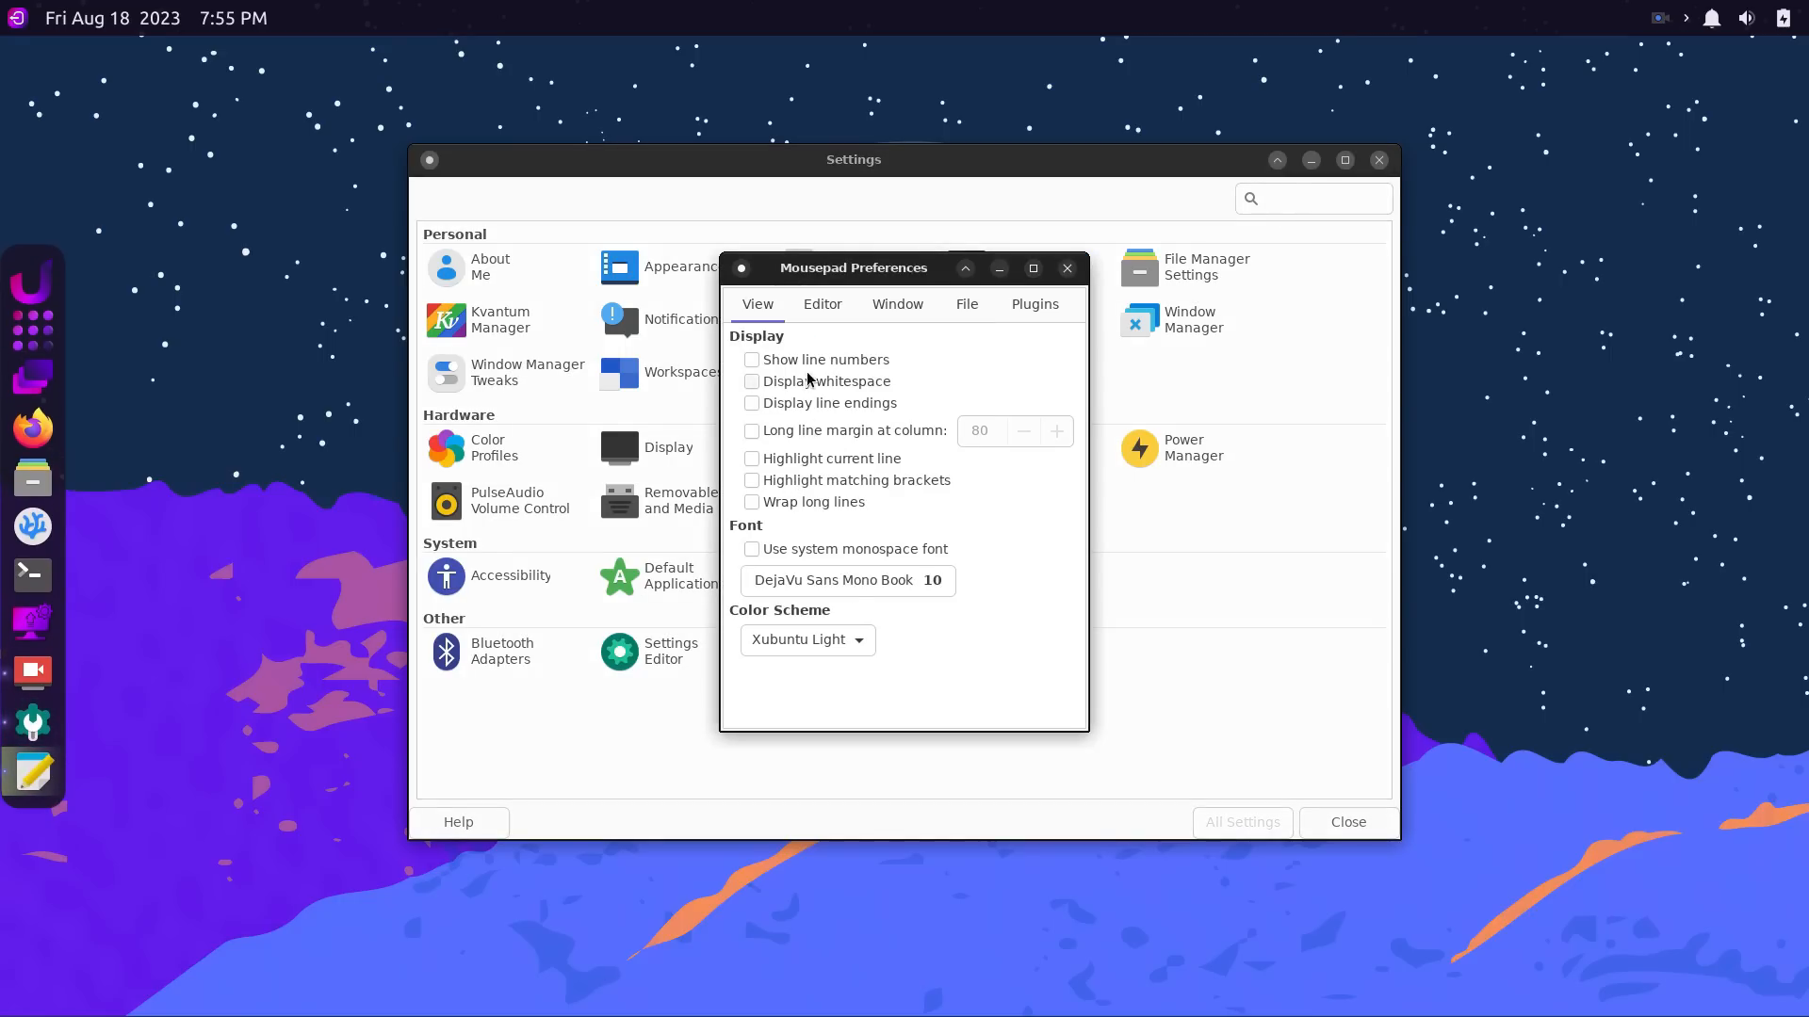
Review Mousepad Preferences' Window, File and Plugins tabs, then close it.
left_click(896, 303)
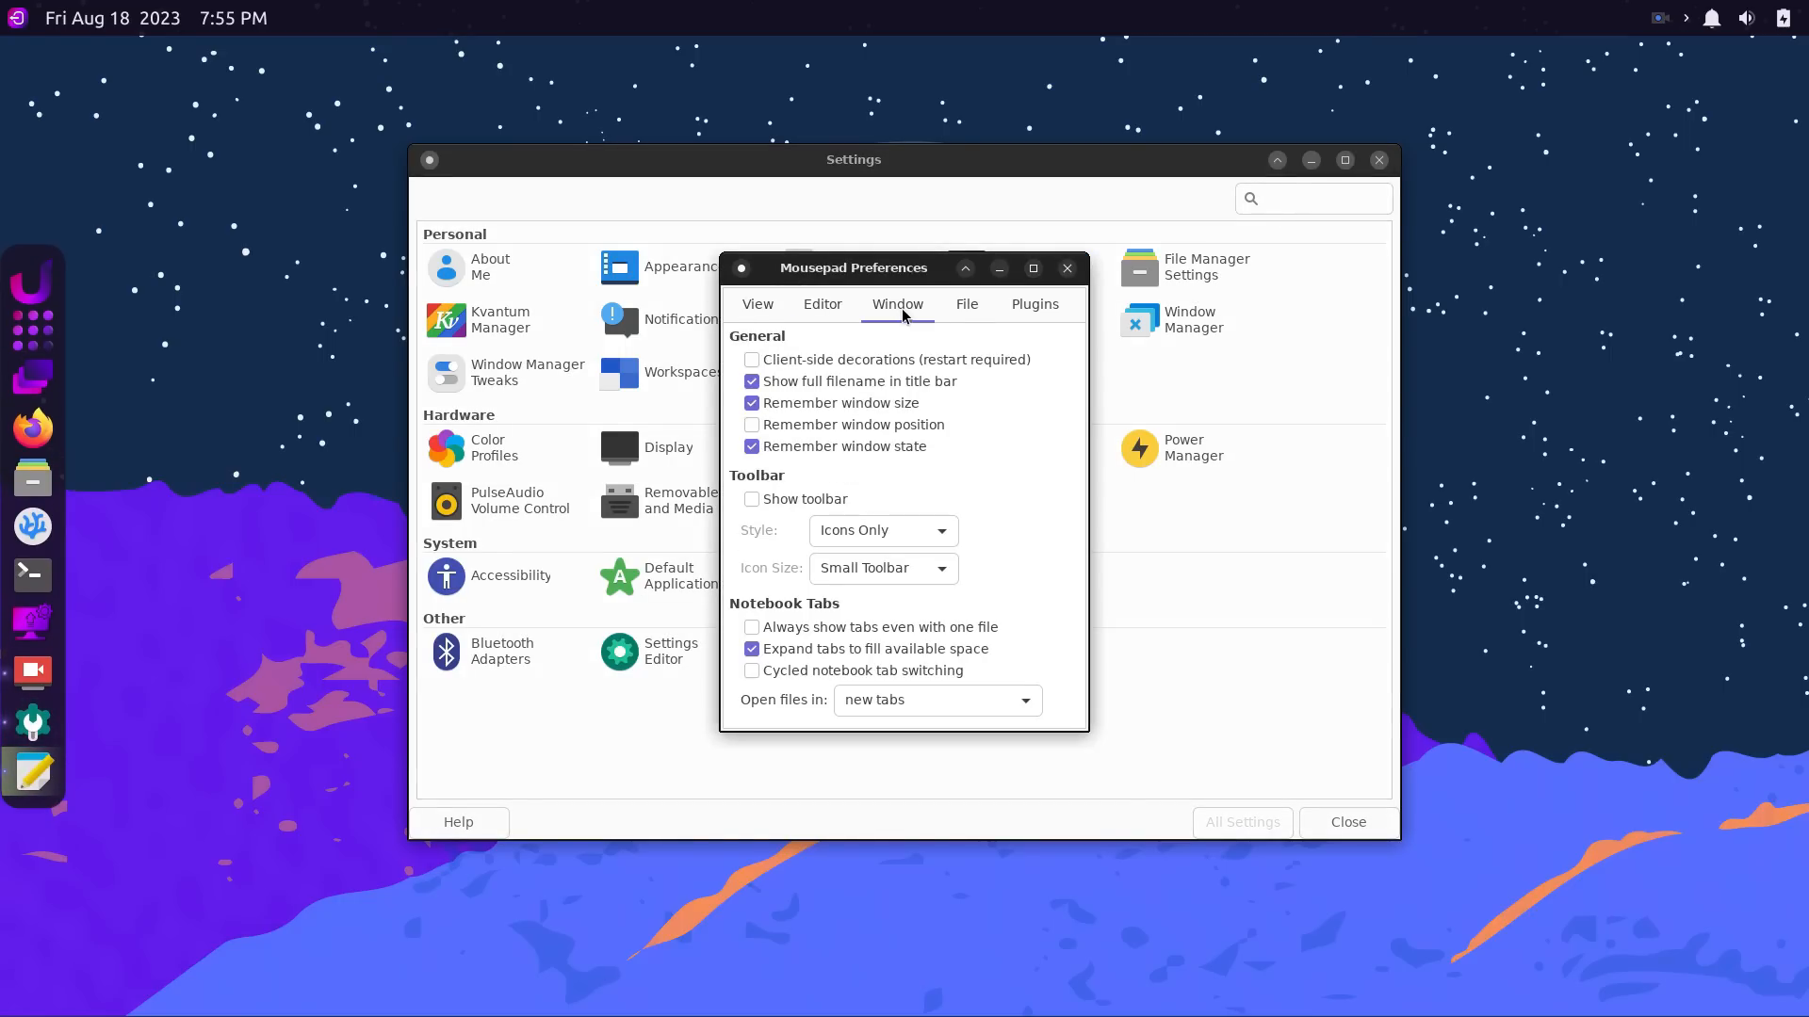
left_click(965, 304)
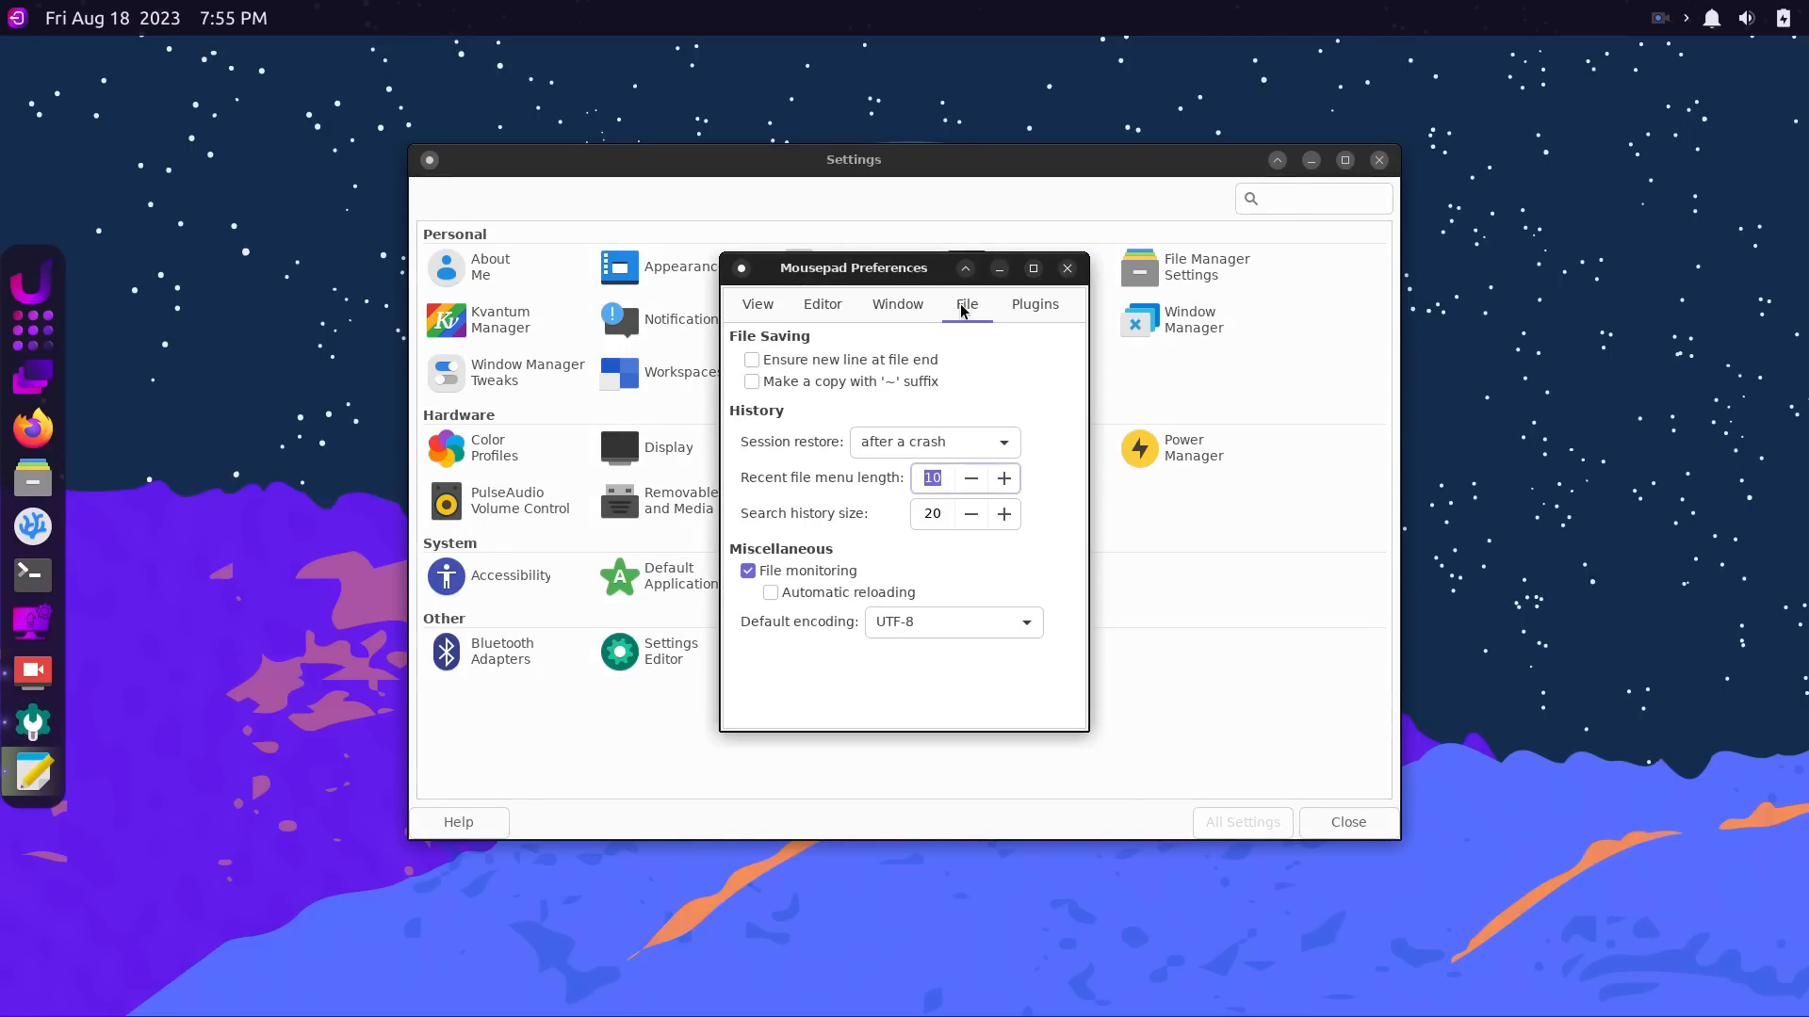
left_click(1032, 304)
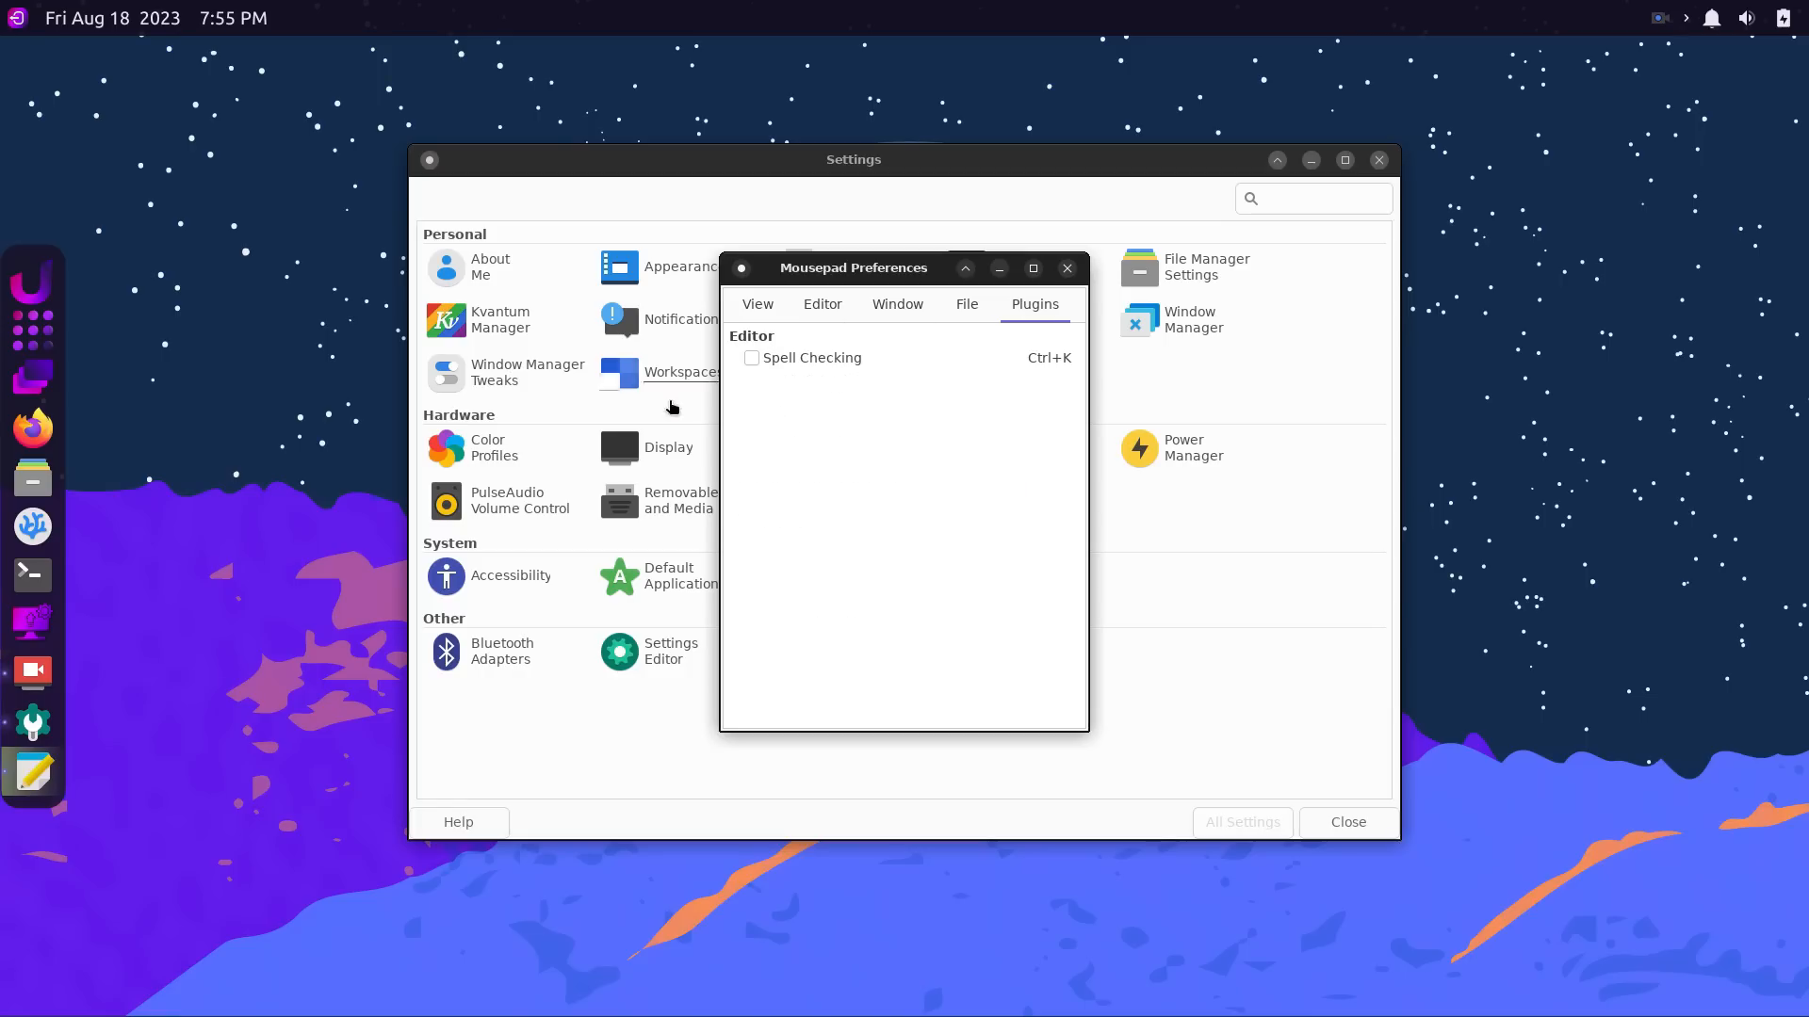
left_click(1064, 268)
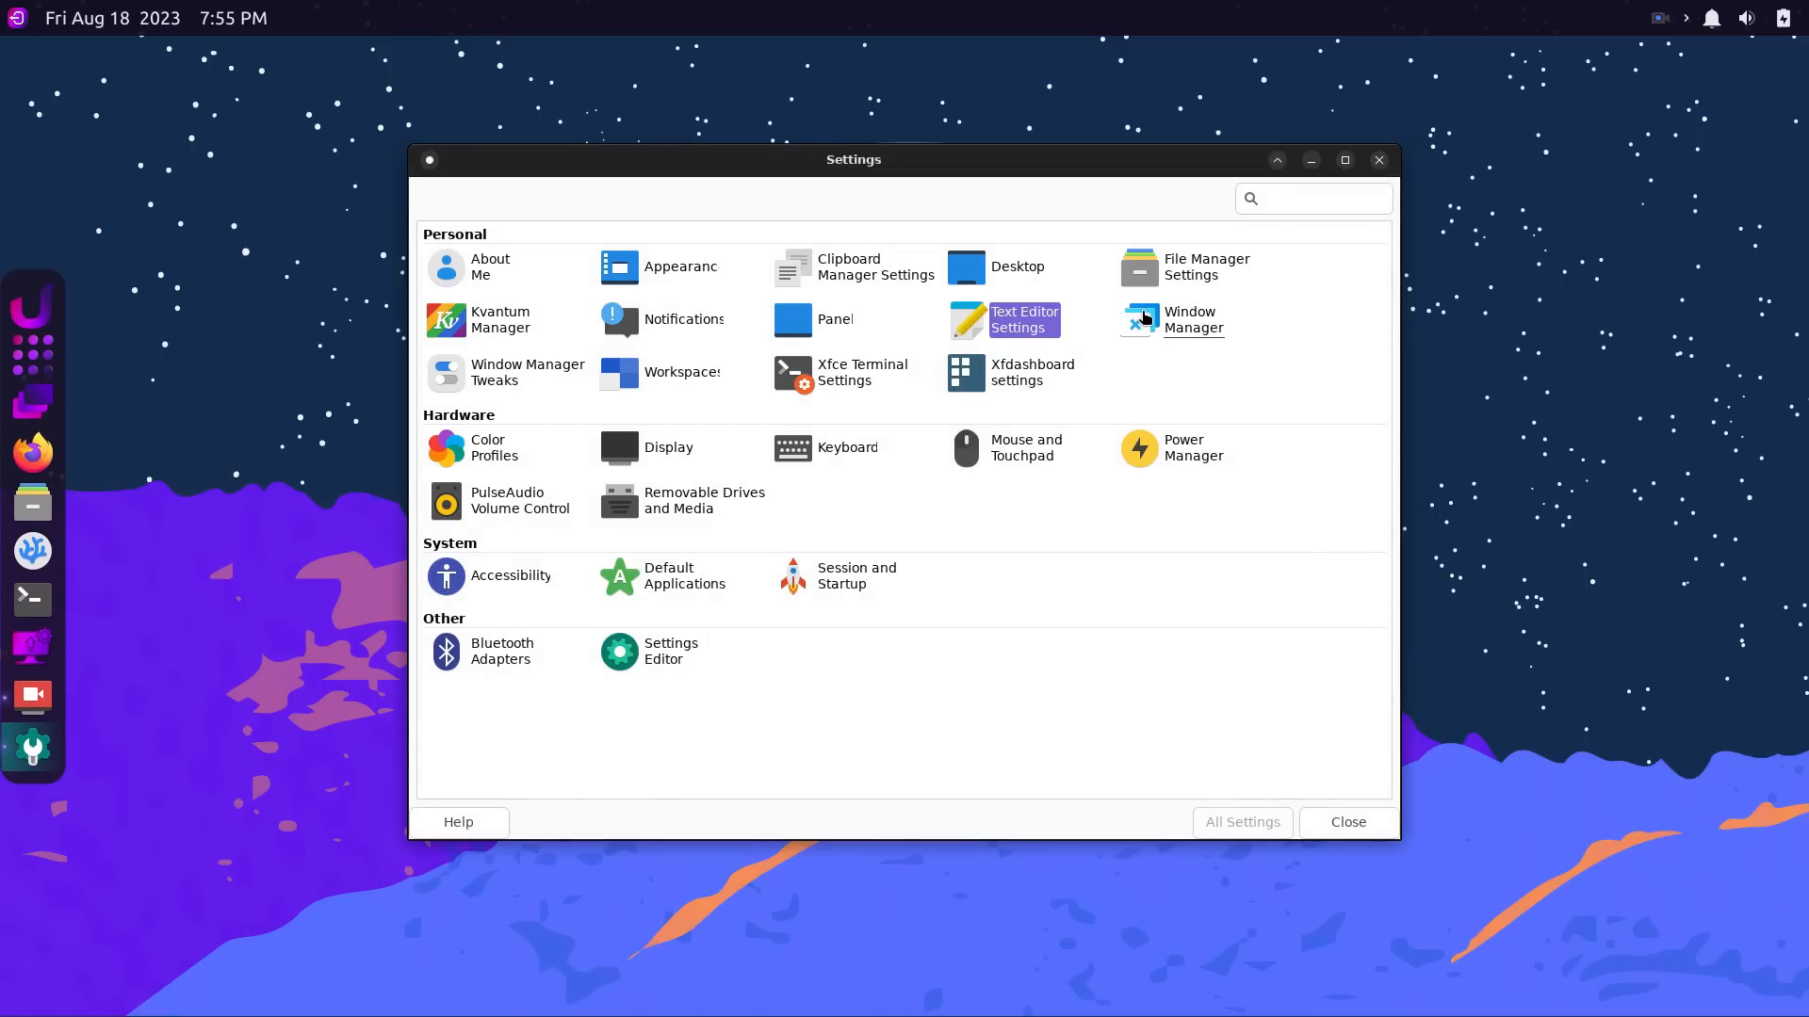
Review Window Manager's Keyboard, Focus and Advanced tabs and return to the overview.
left_click(1188, 320)
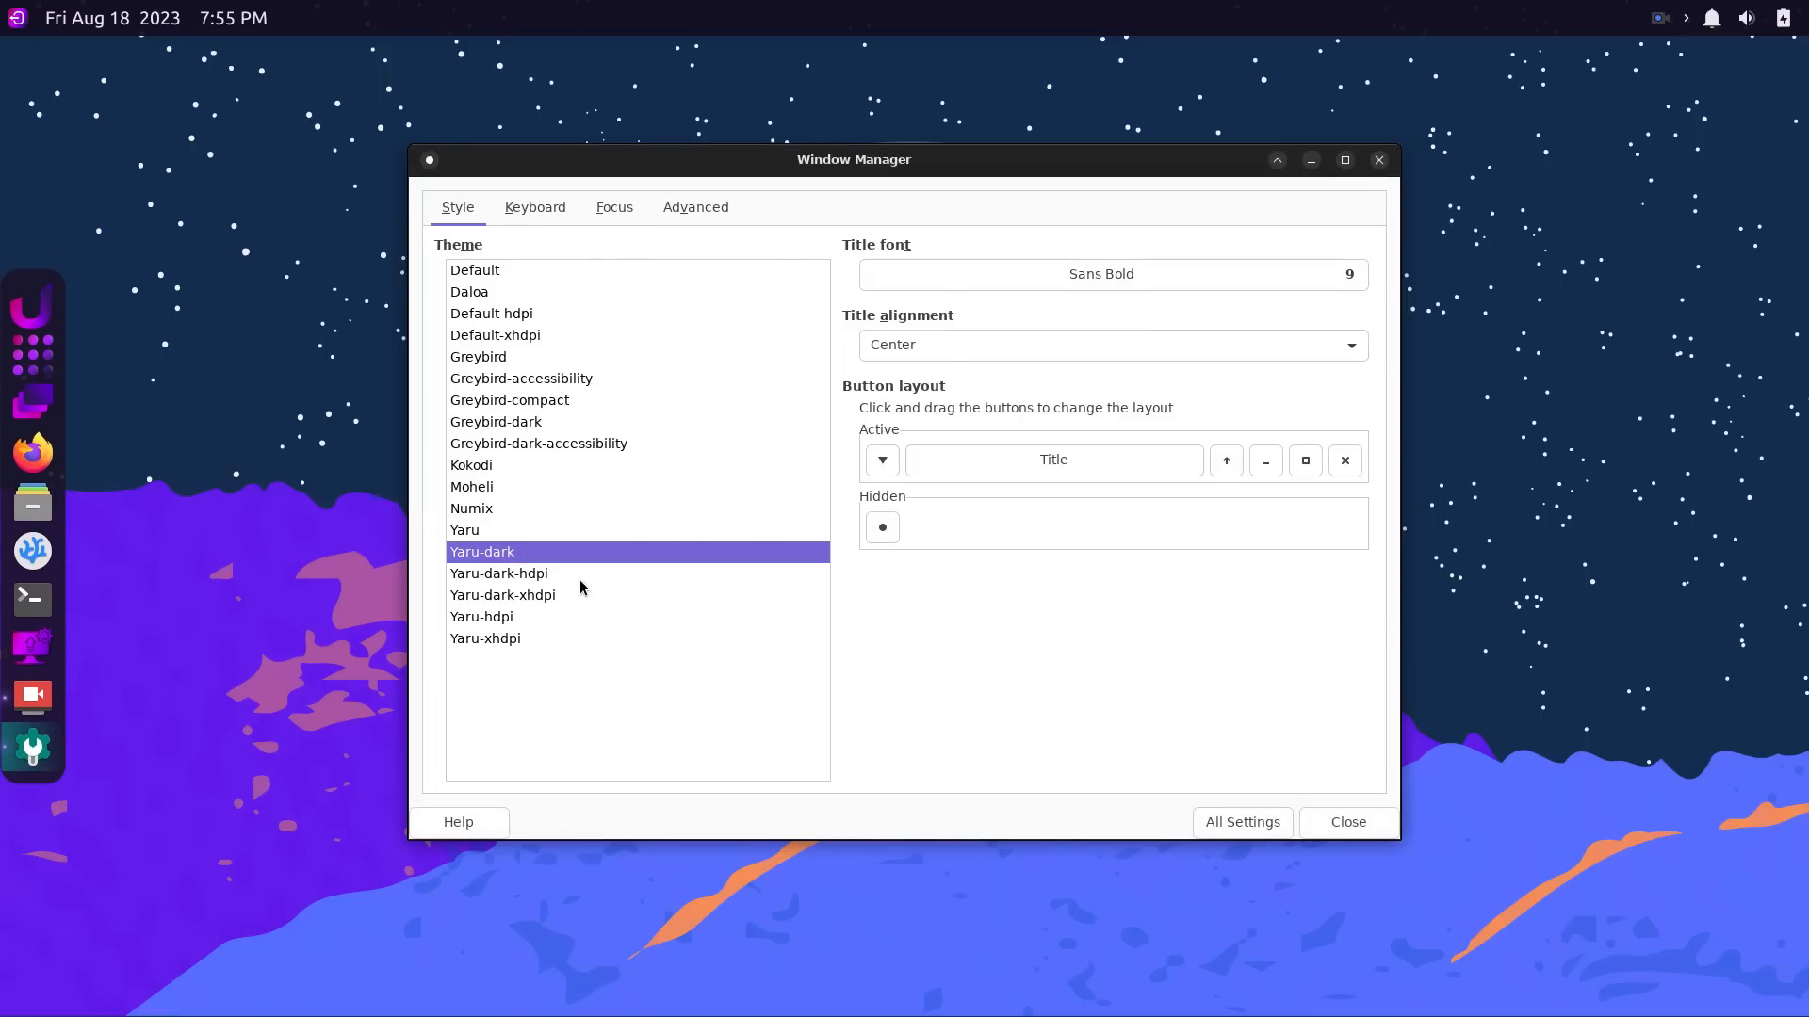
left_click(535, 207)
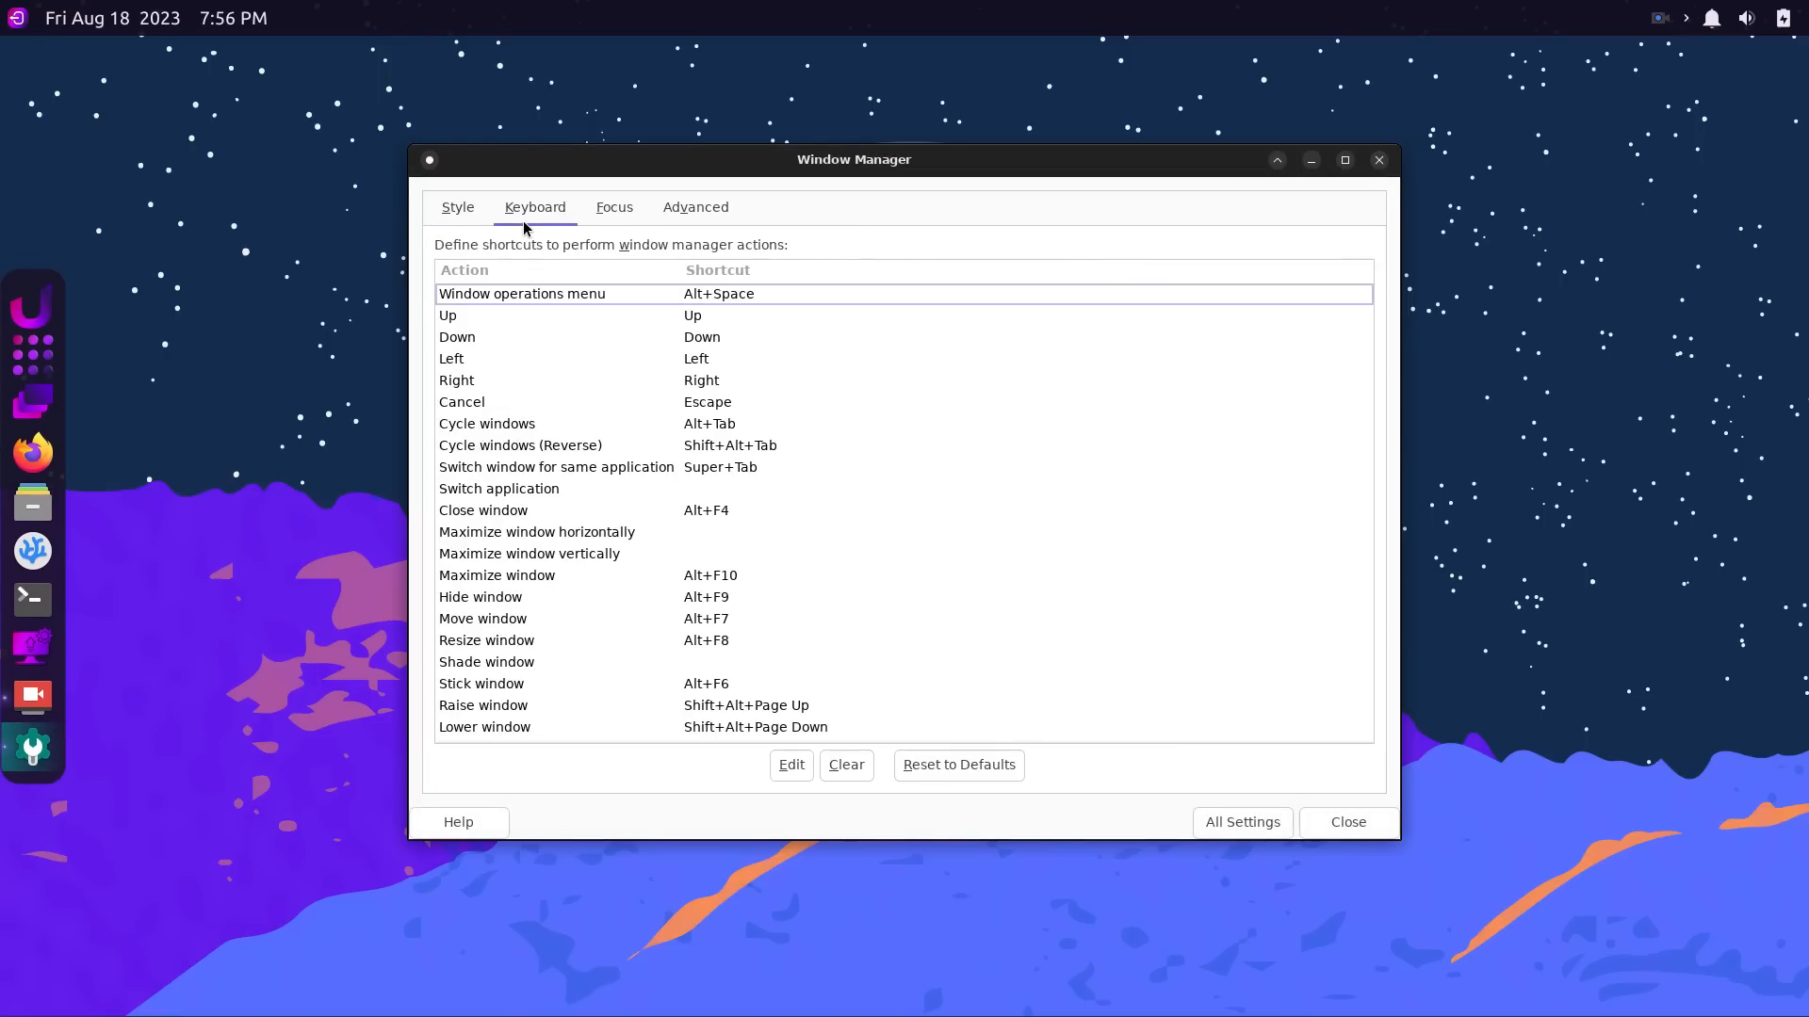
left_click(613, 206)
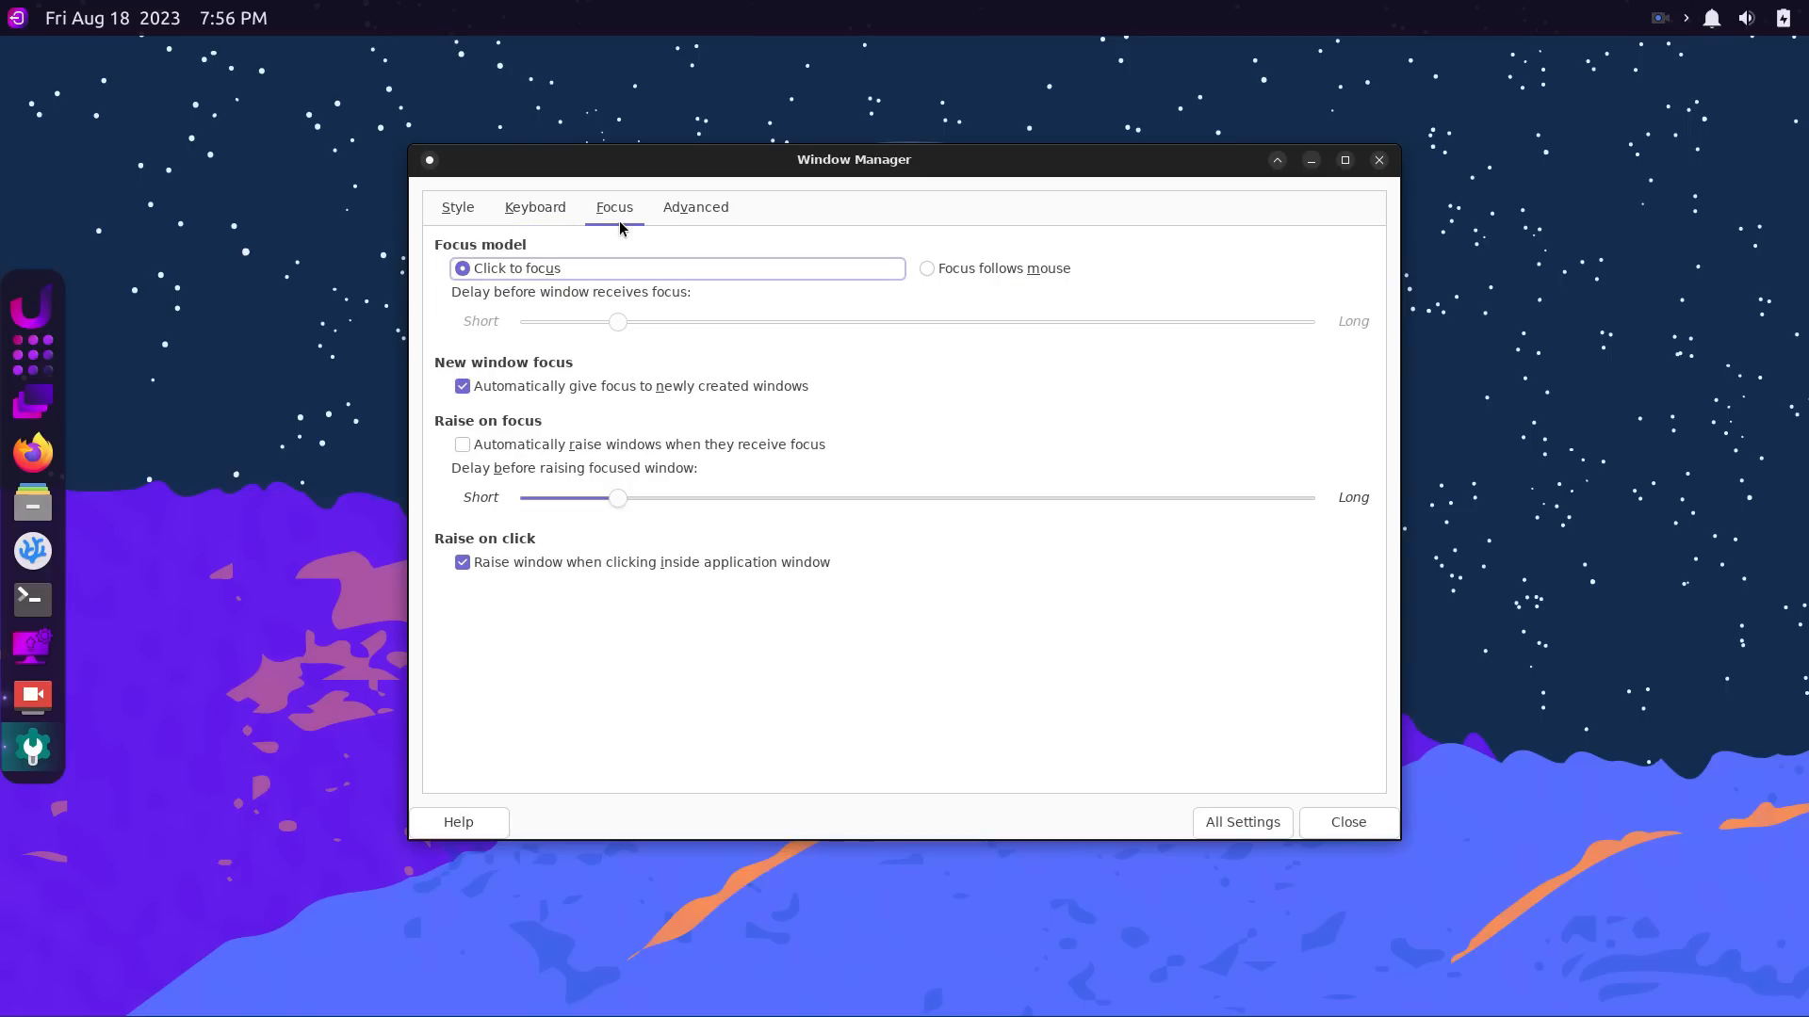
left_click(695, 207)
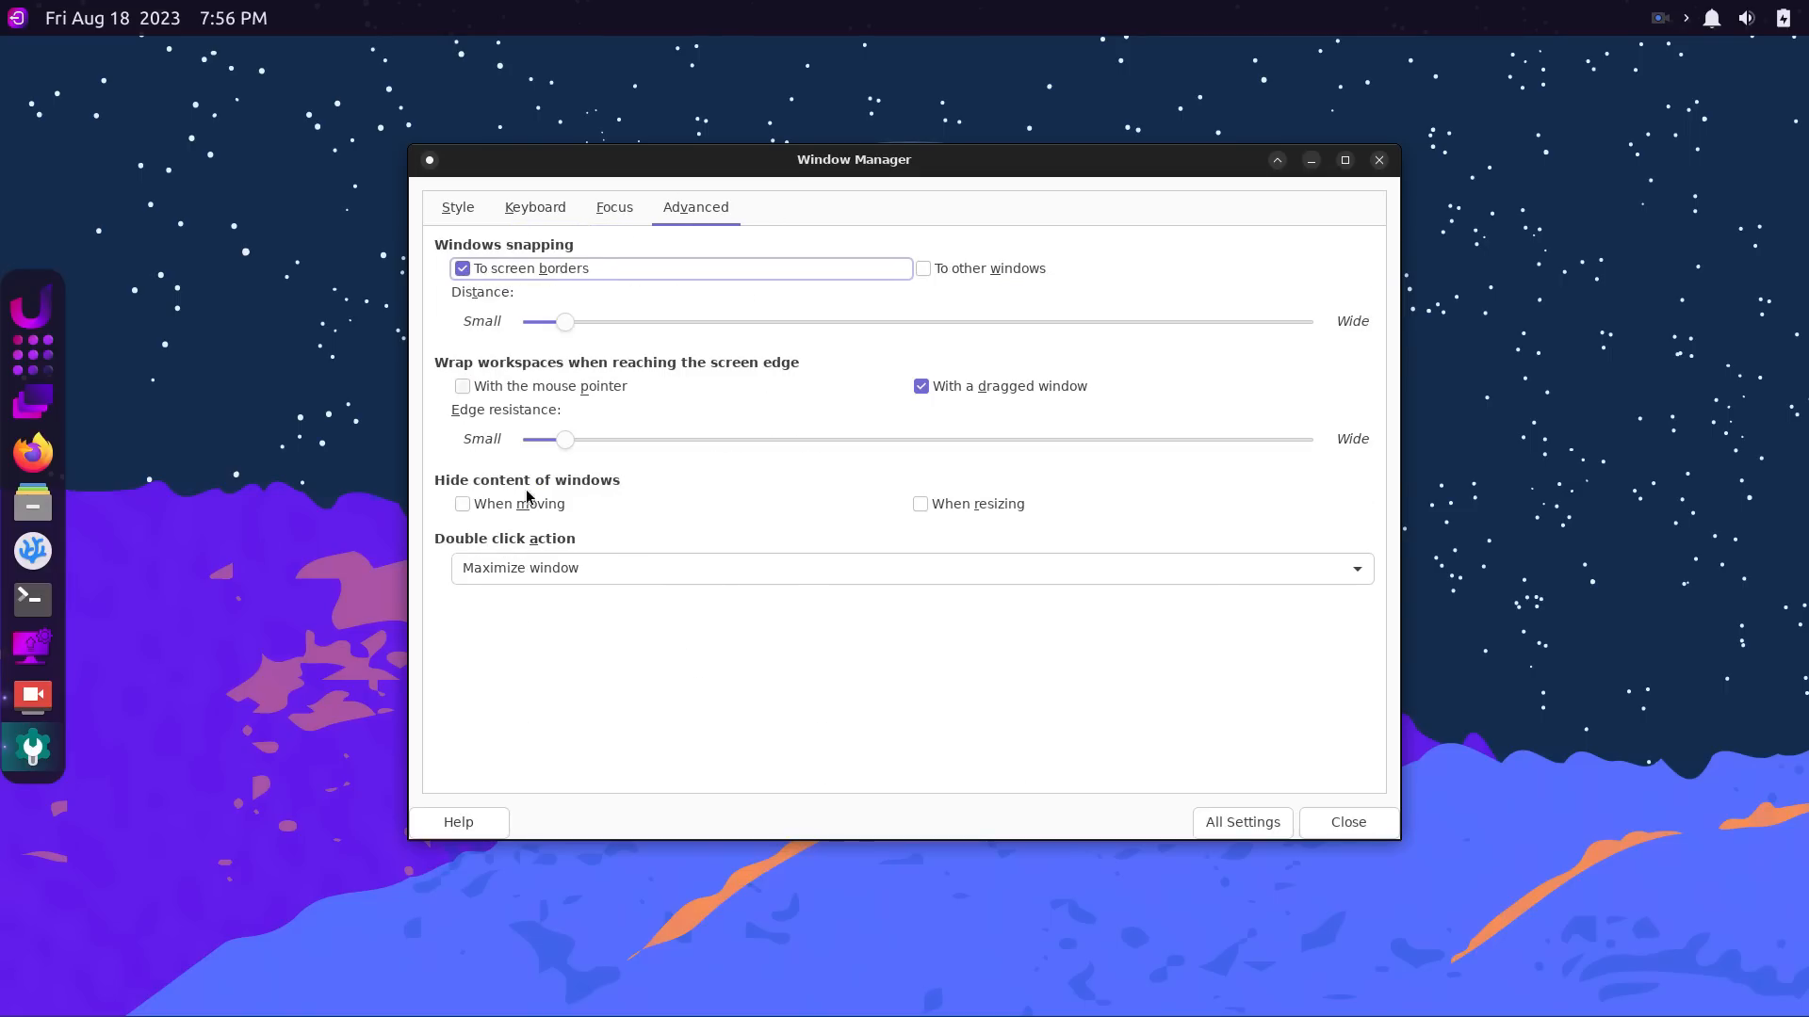
left_click(1241, 822)
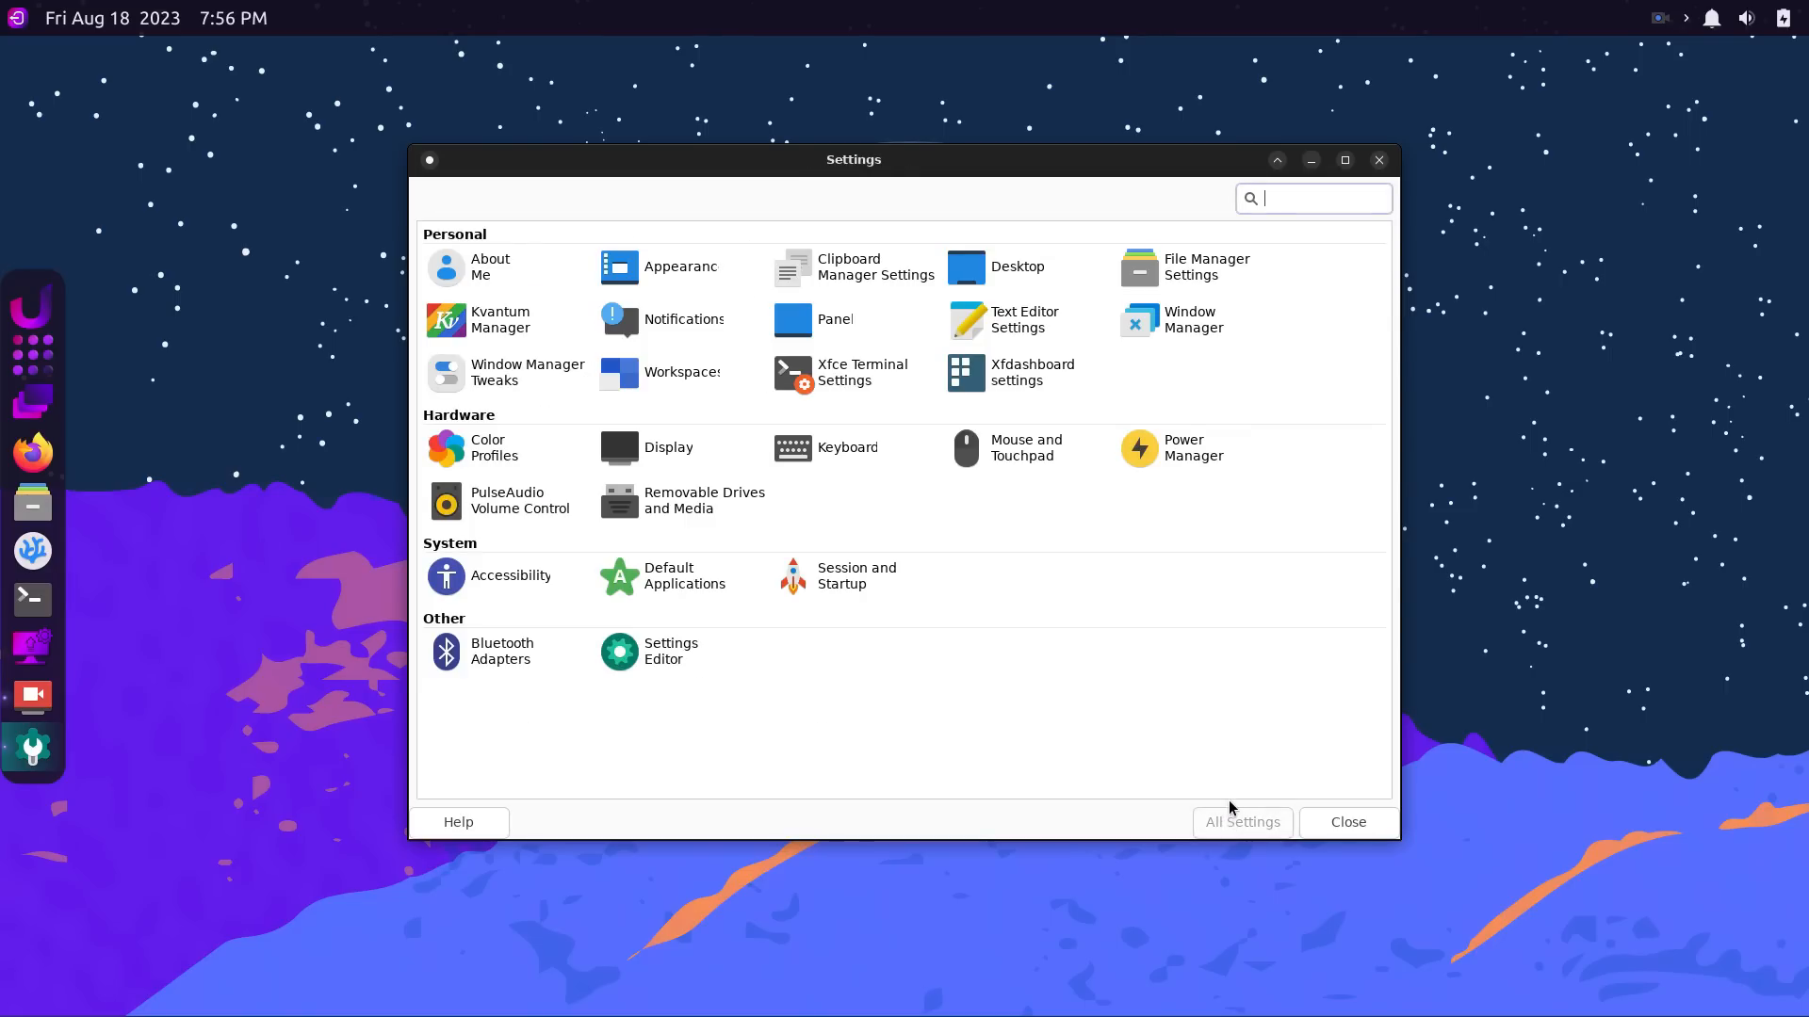
Review Window Manager Tweaks' Focus, Accessibility, Workspaces, Placement and Compositor tabs.
left_click(504, 371)
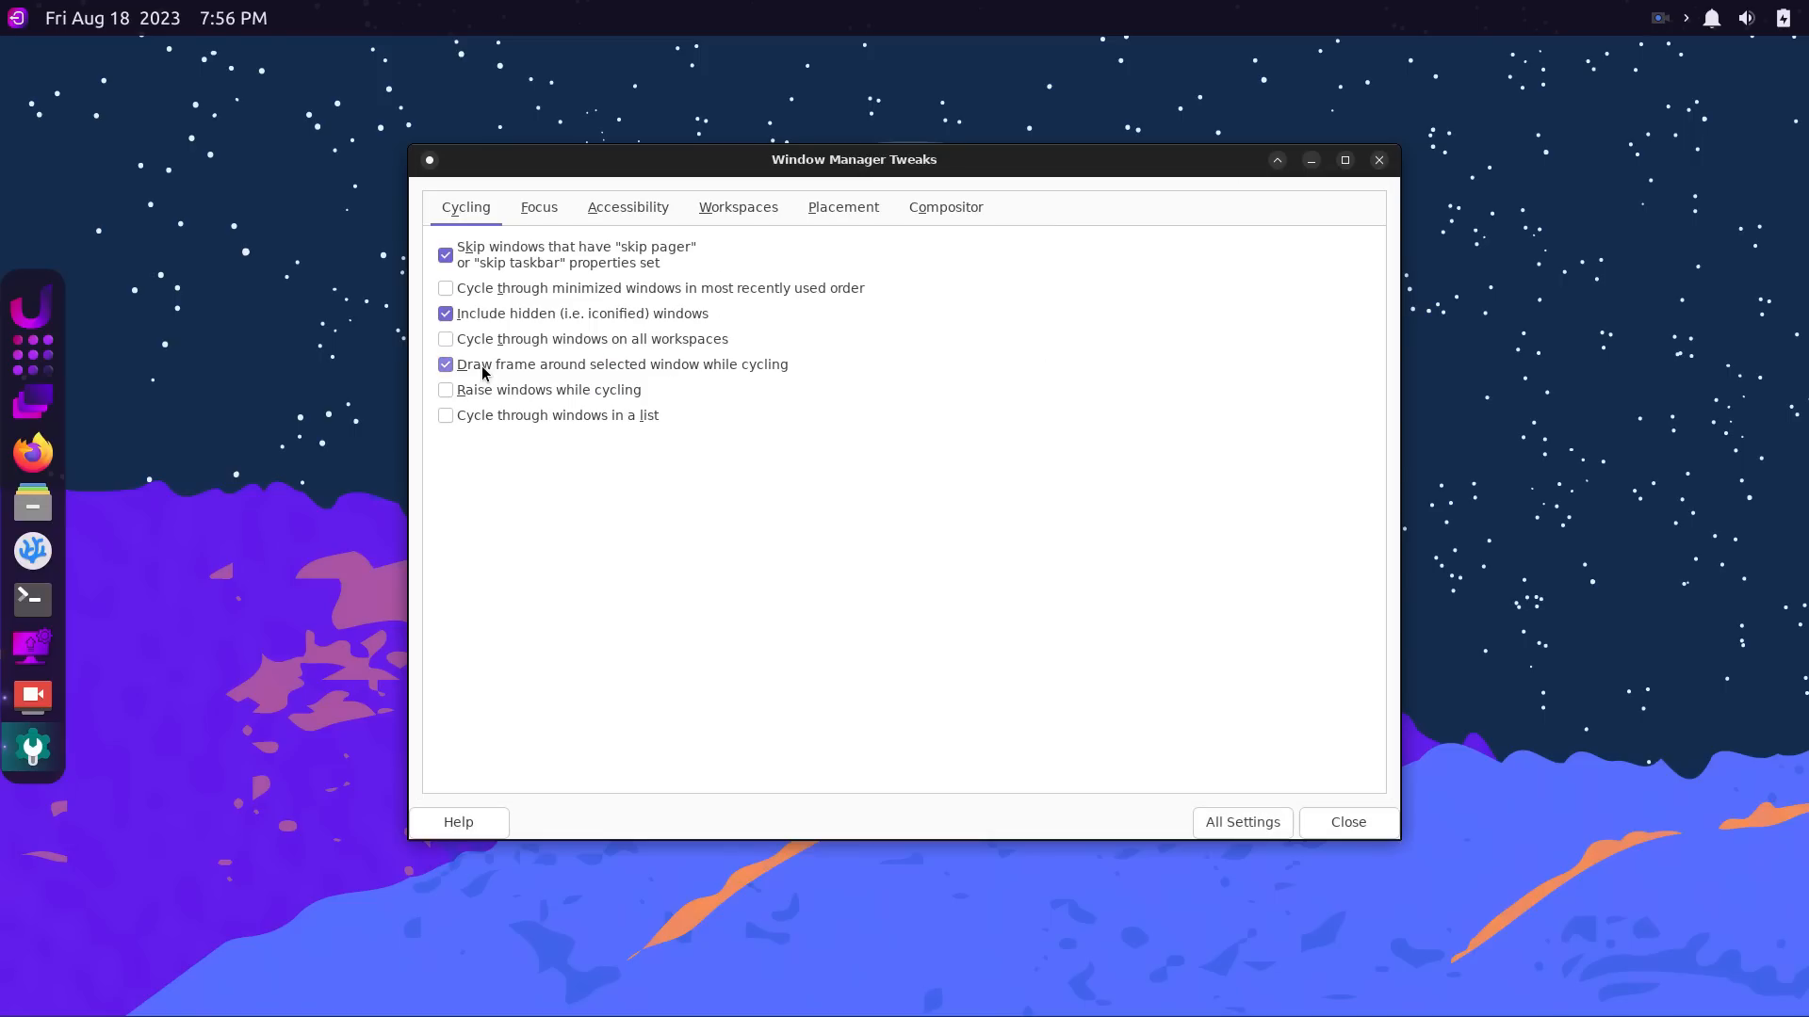
left_click(538, 206)
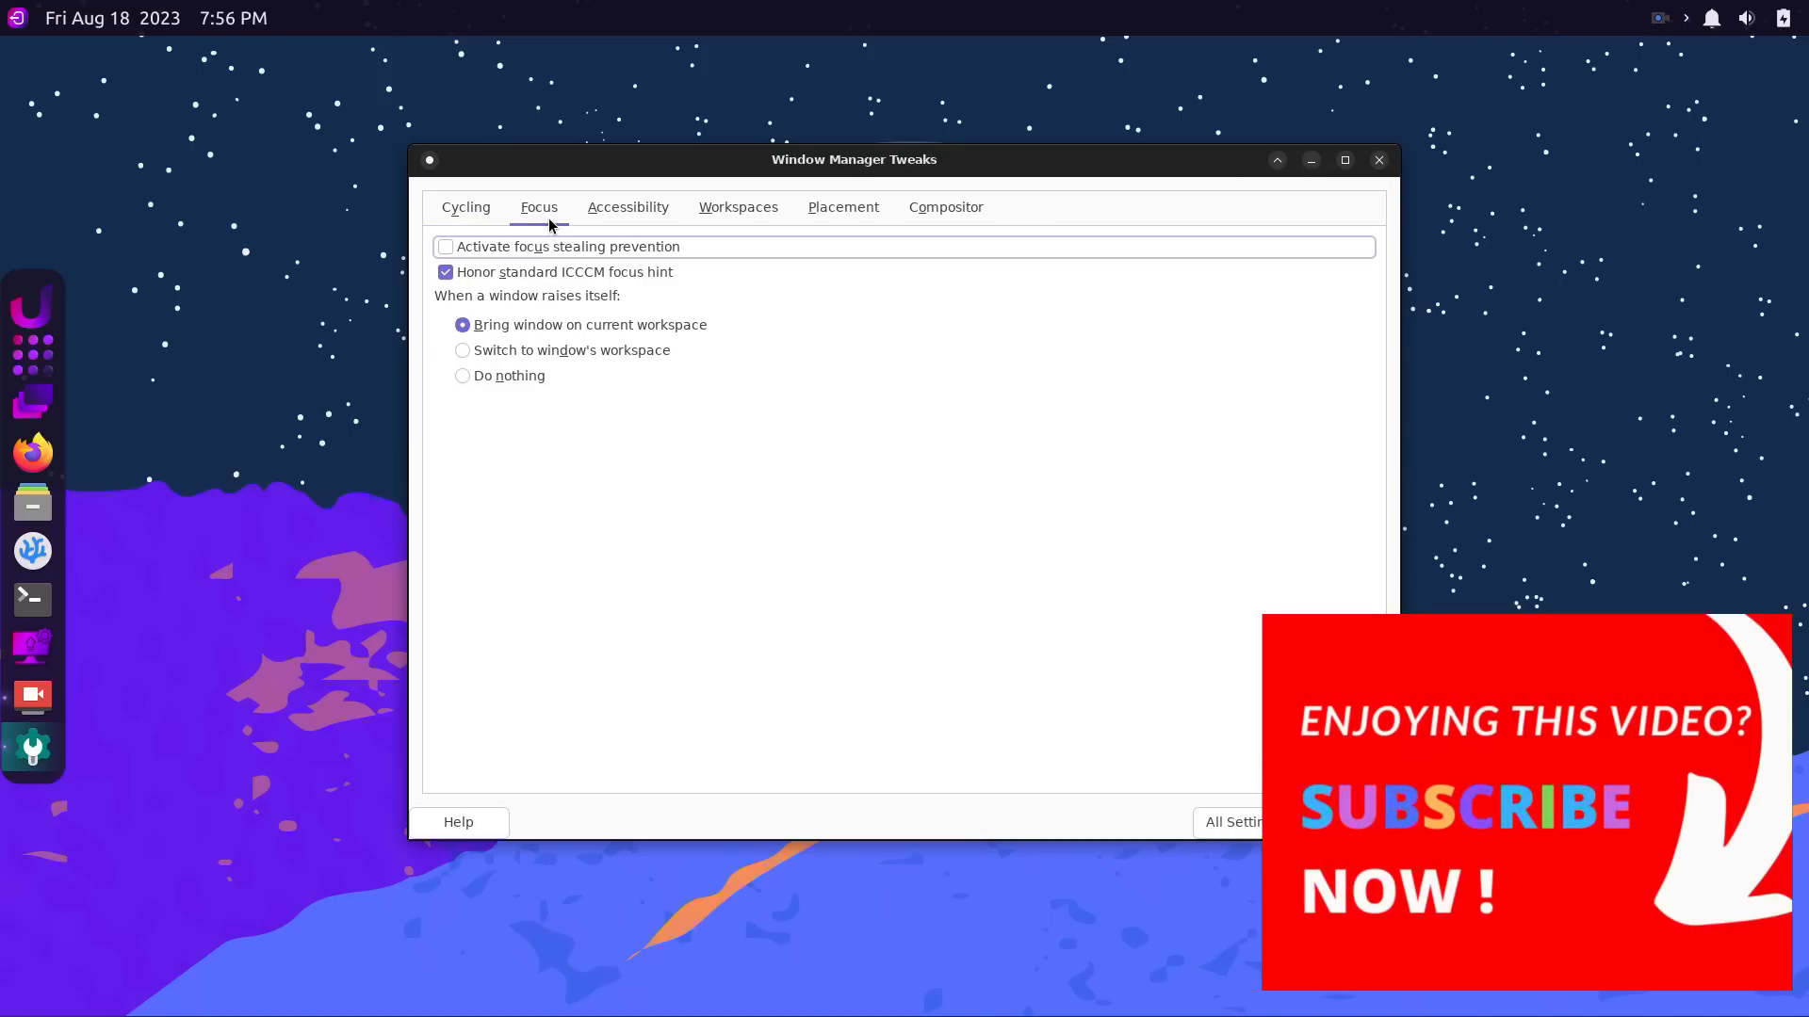
left_click(628, 206)
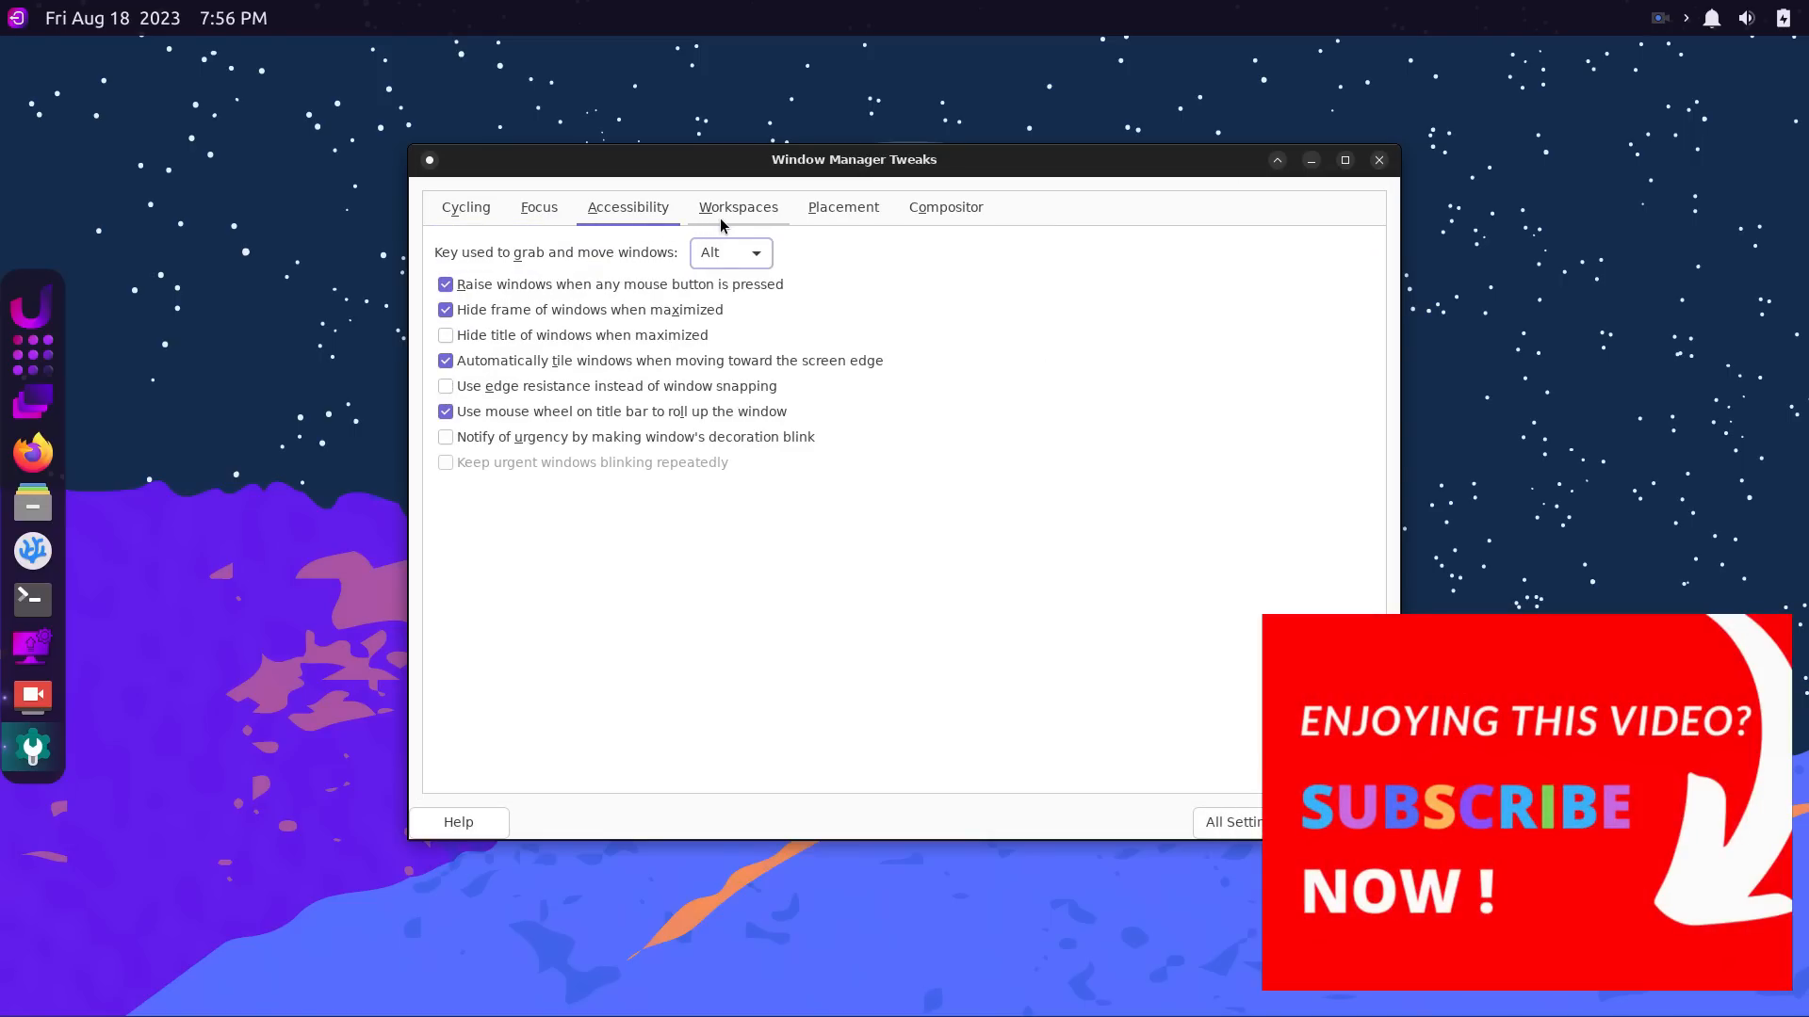
left_click(737, 206)
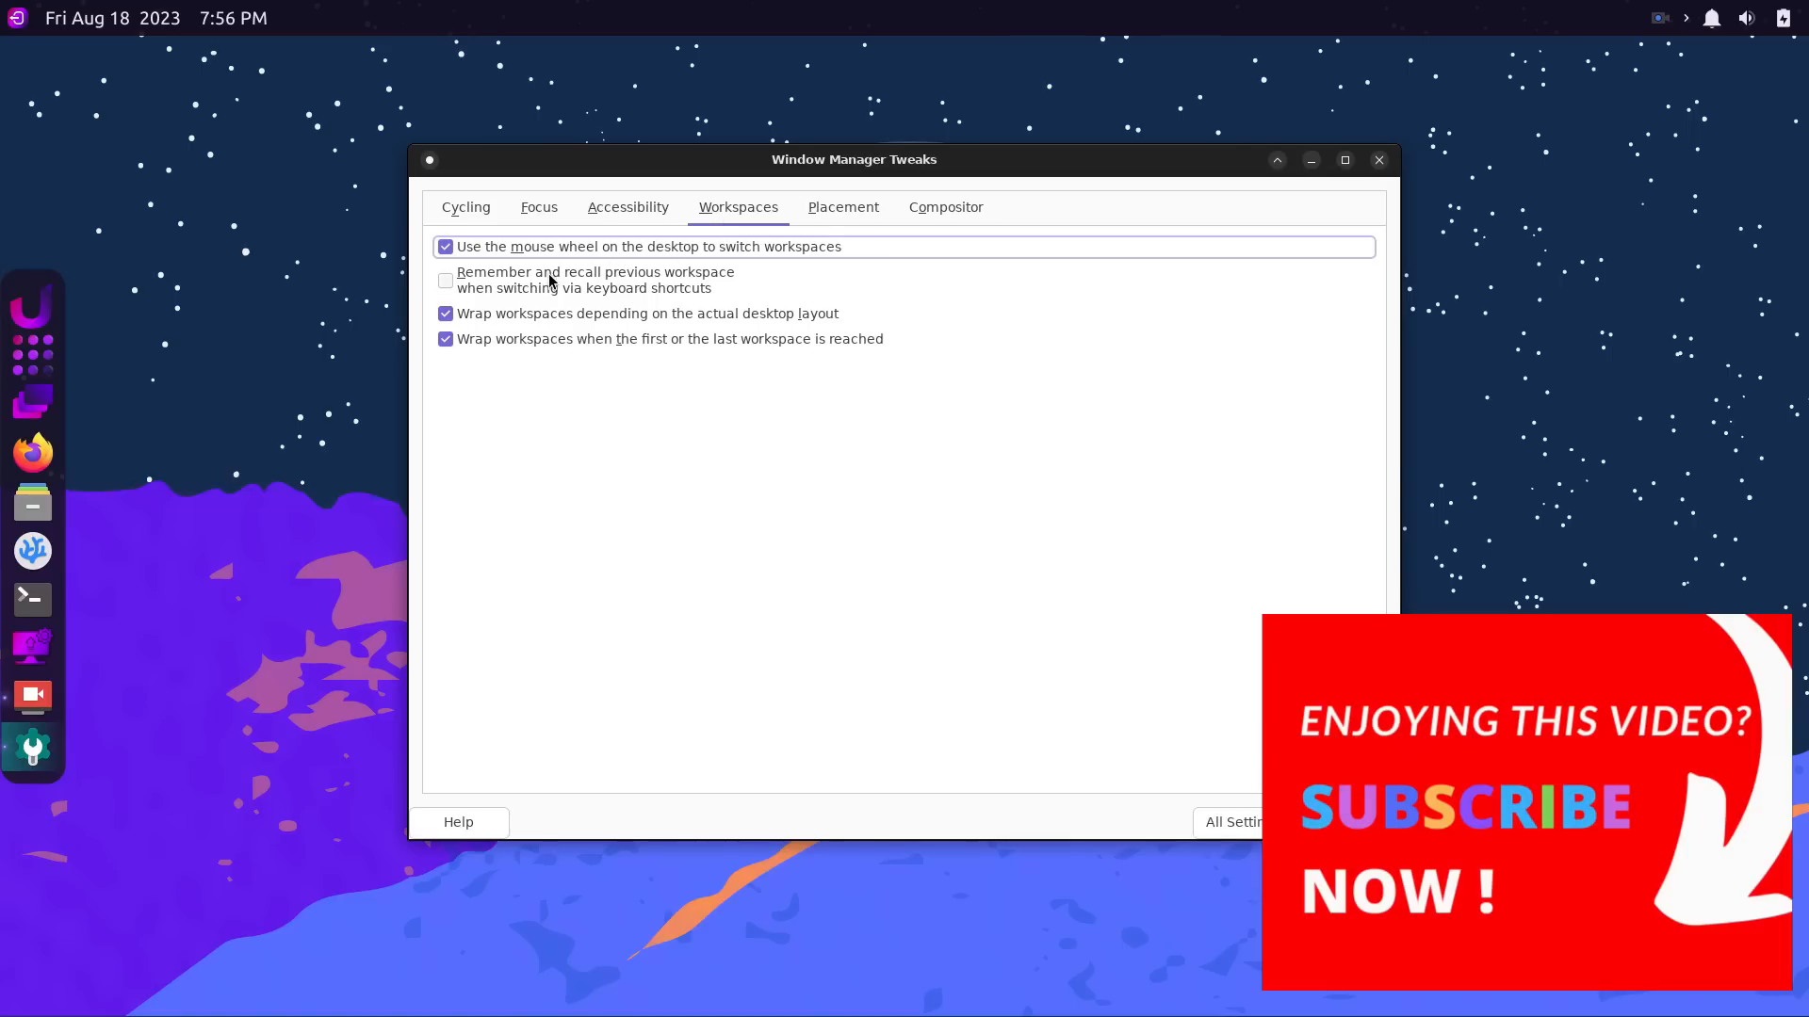
left_click(843, 207)
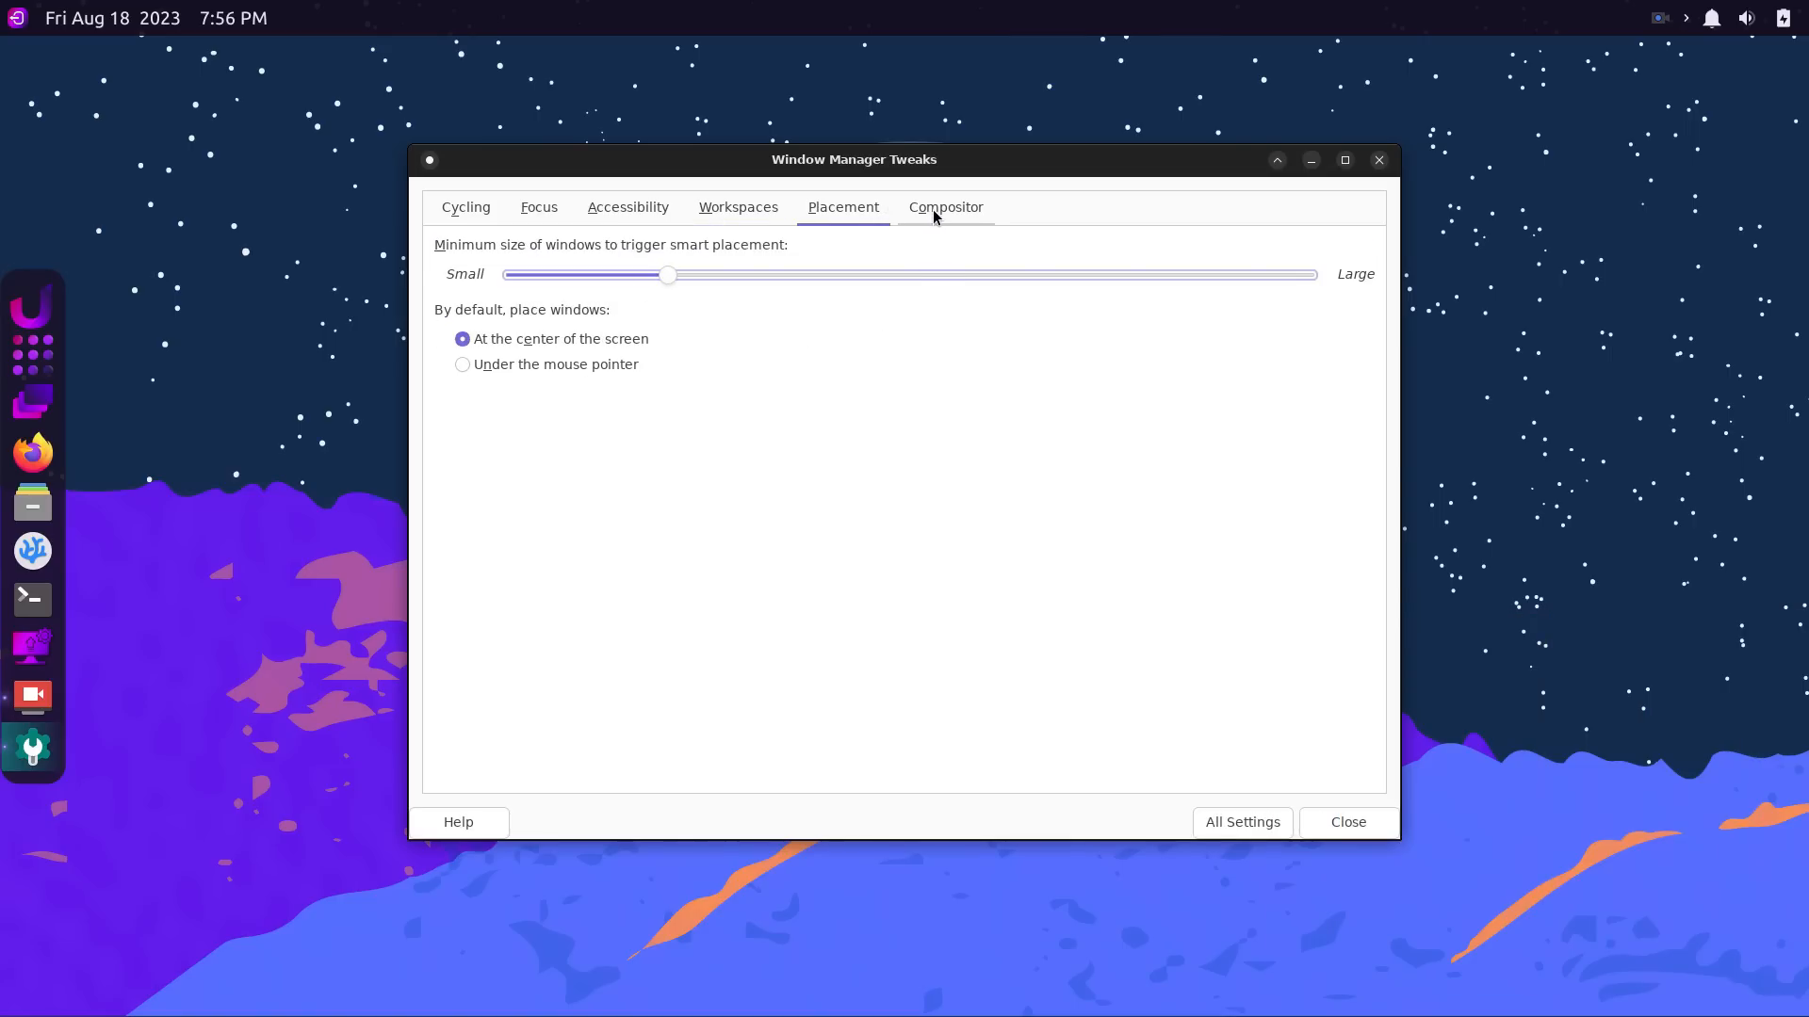
left_click(945, 206)
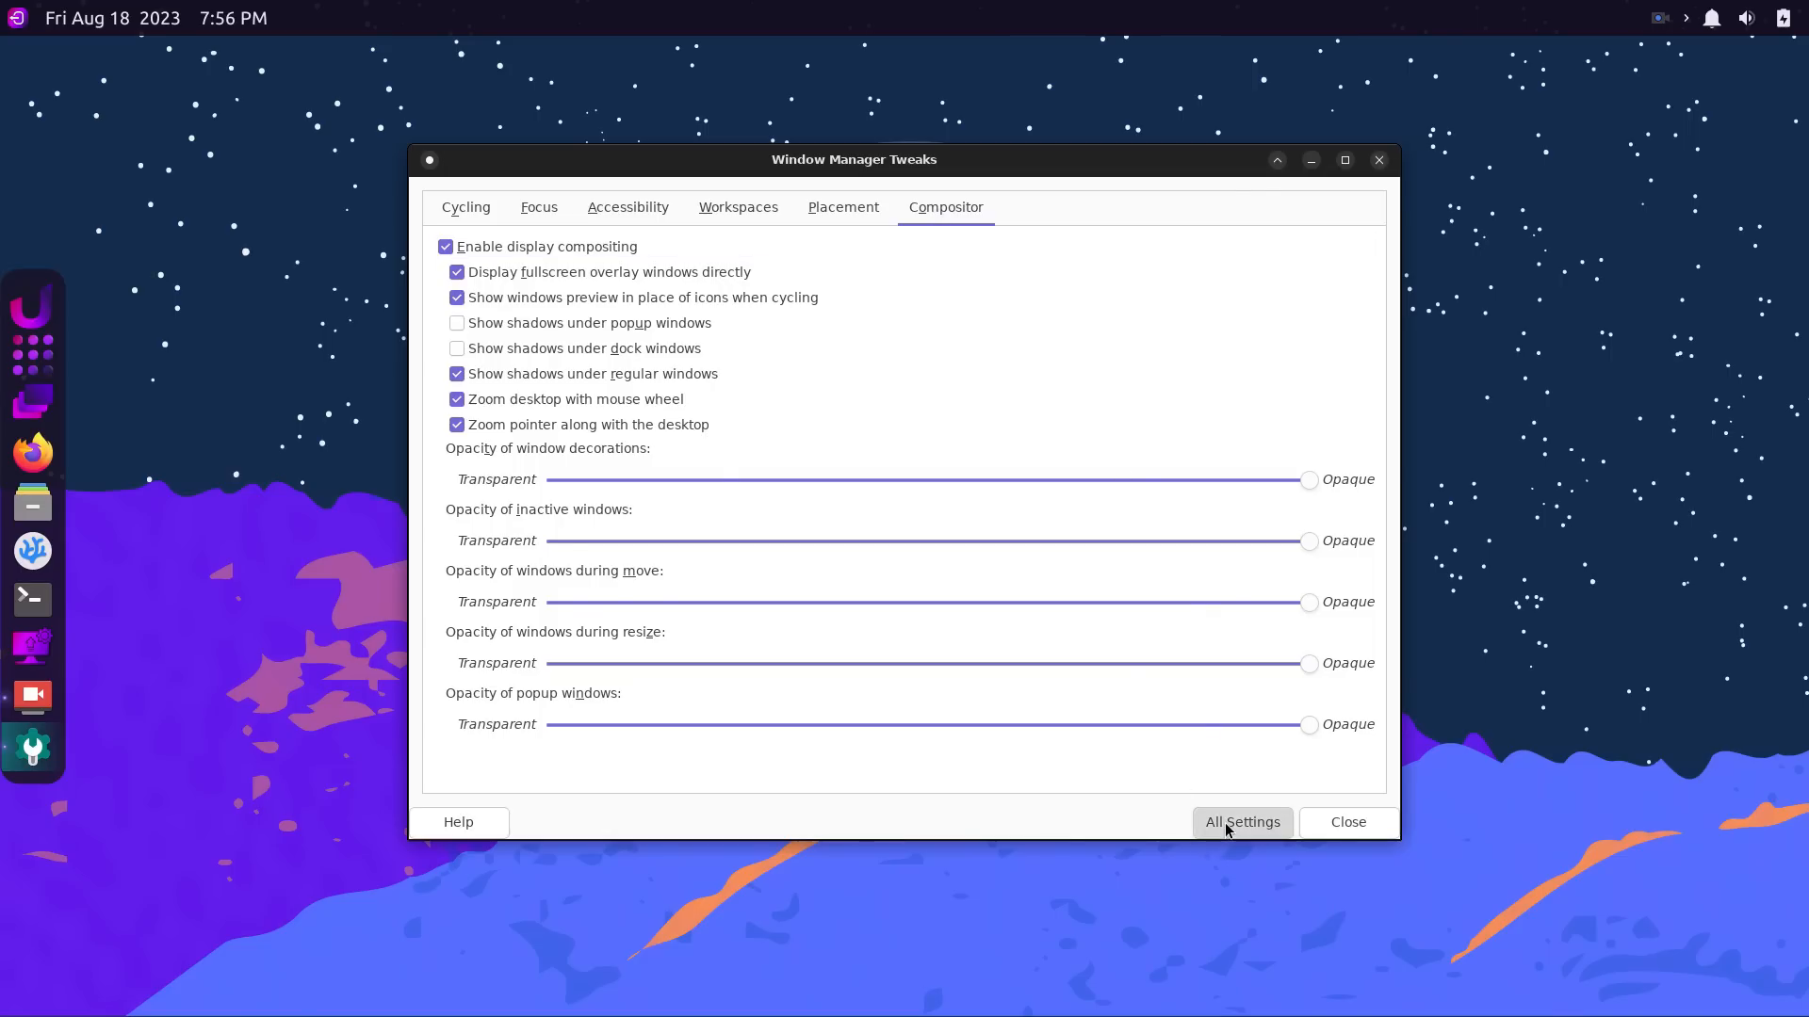
left_click(1242, 822)
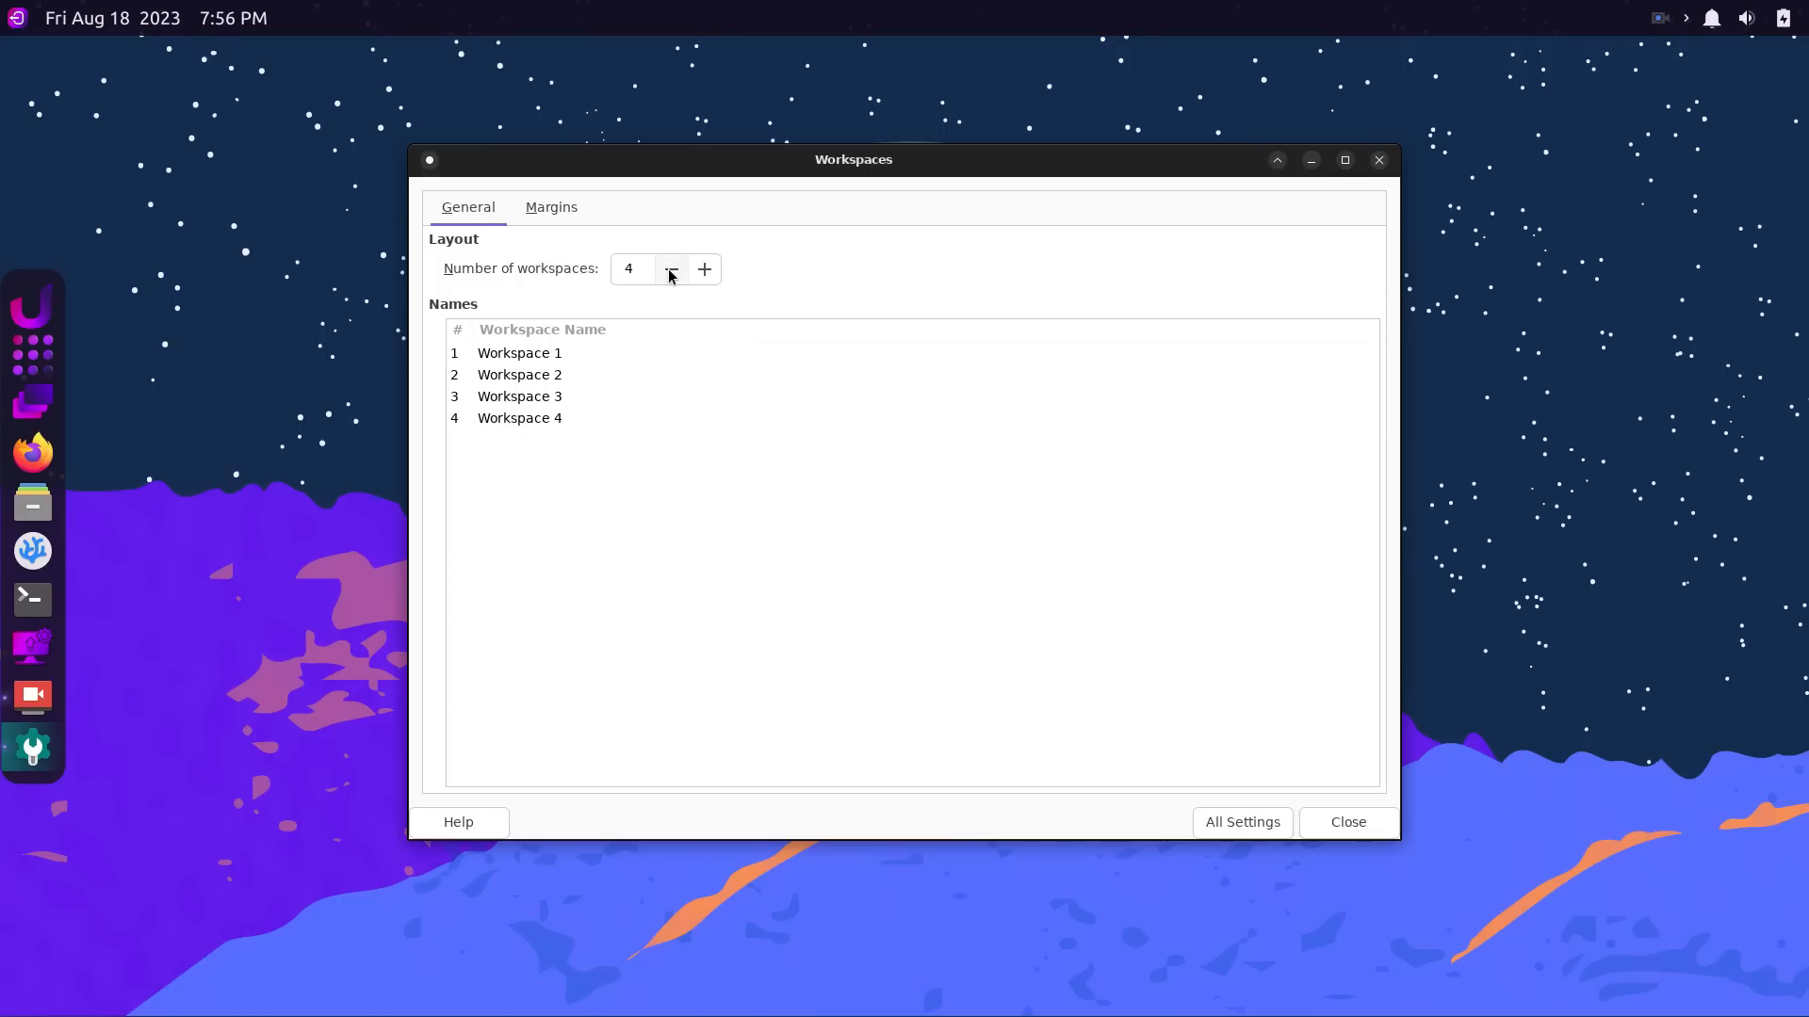
Set workspaces to 3, check the Margins tab, and return to All Settings.
left_click(670, 269)
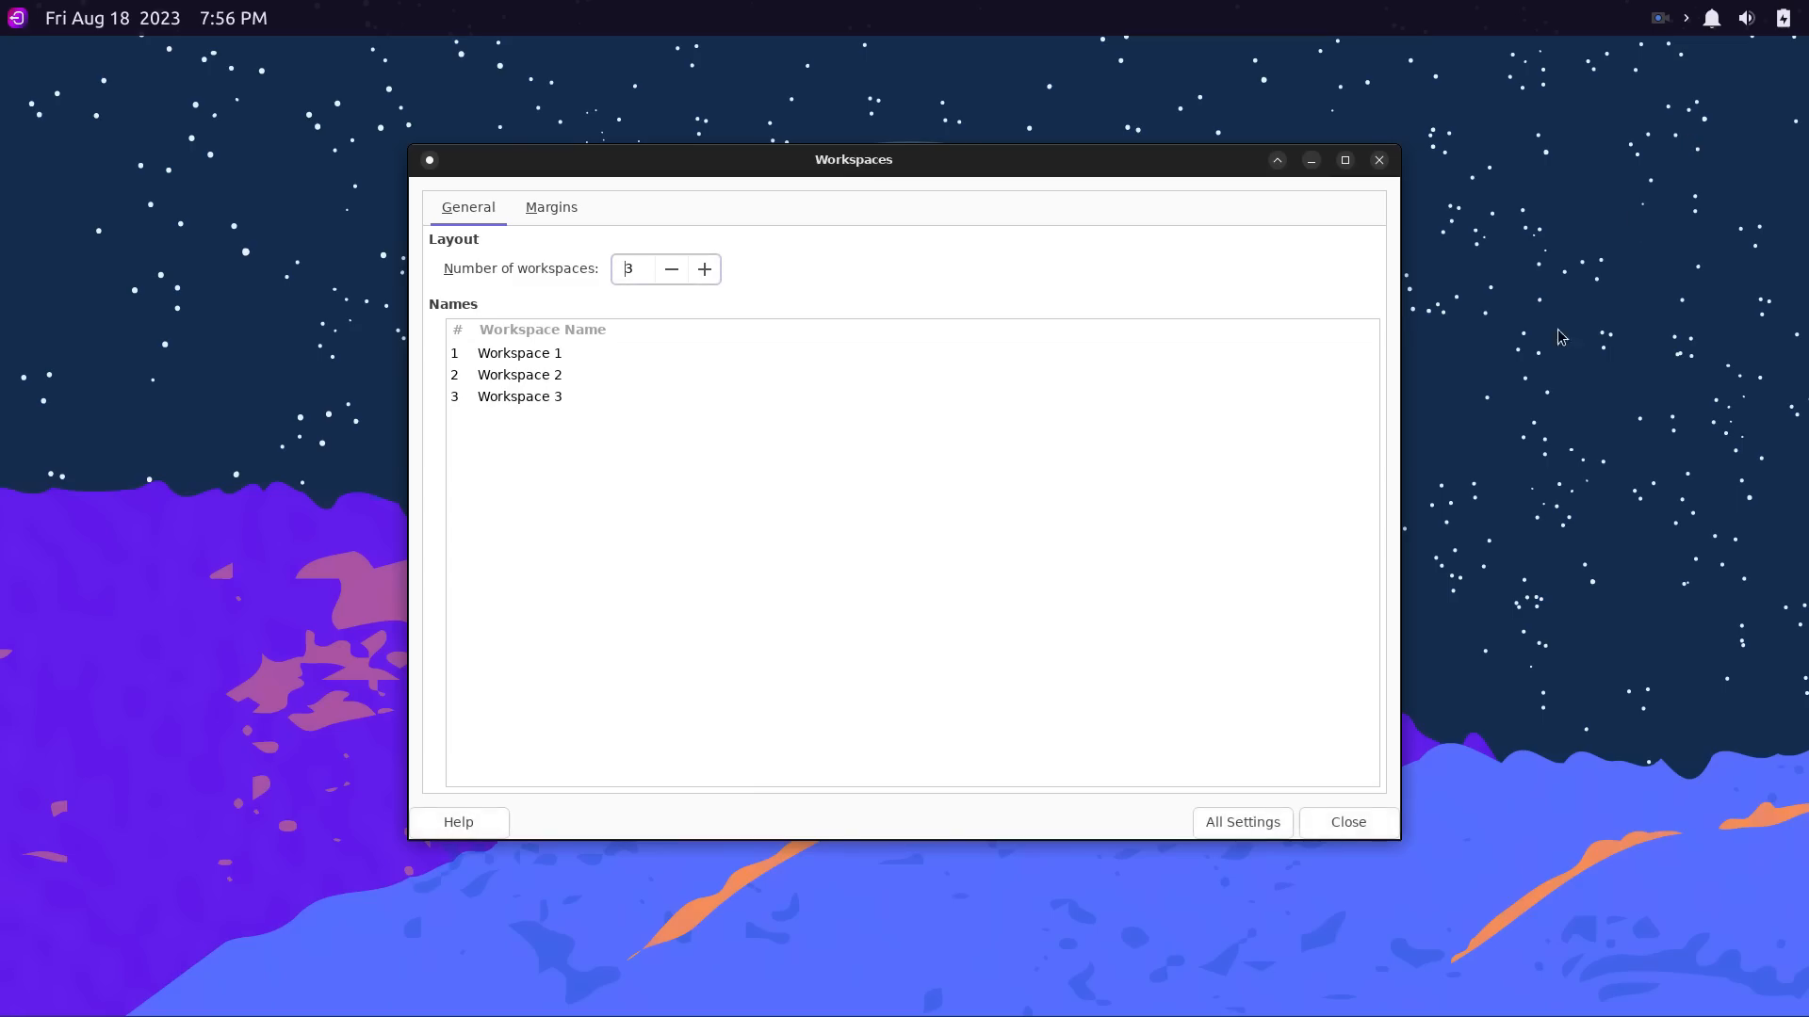
left_click(703, 268)
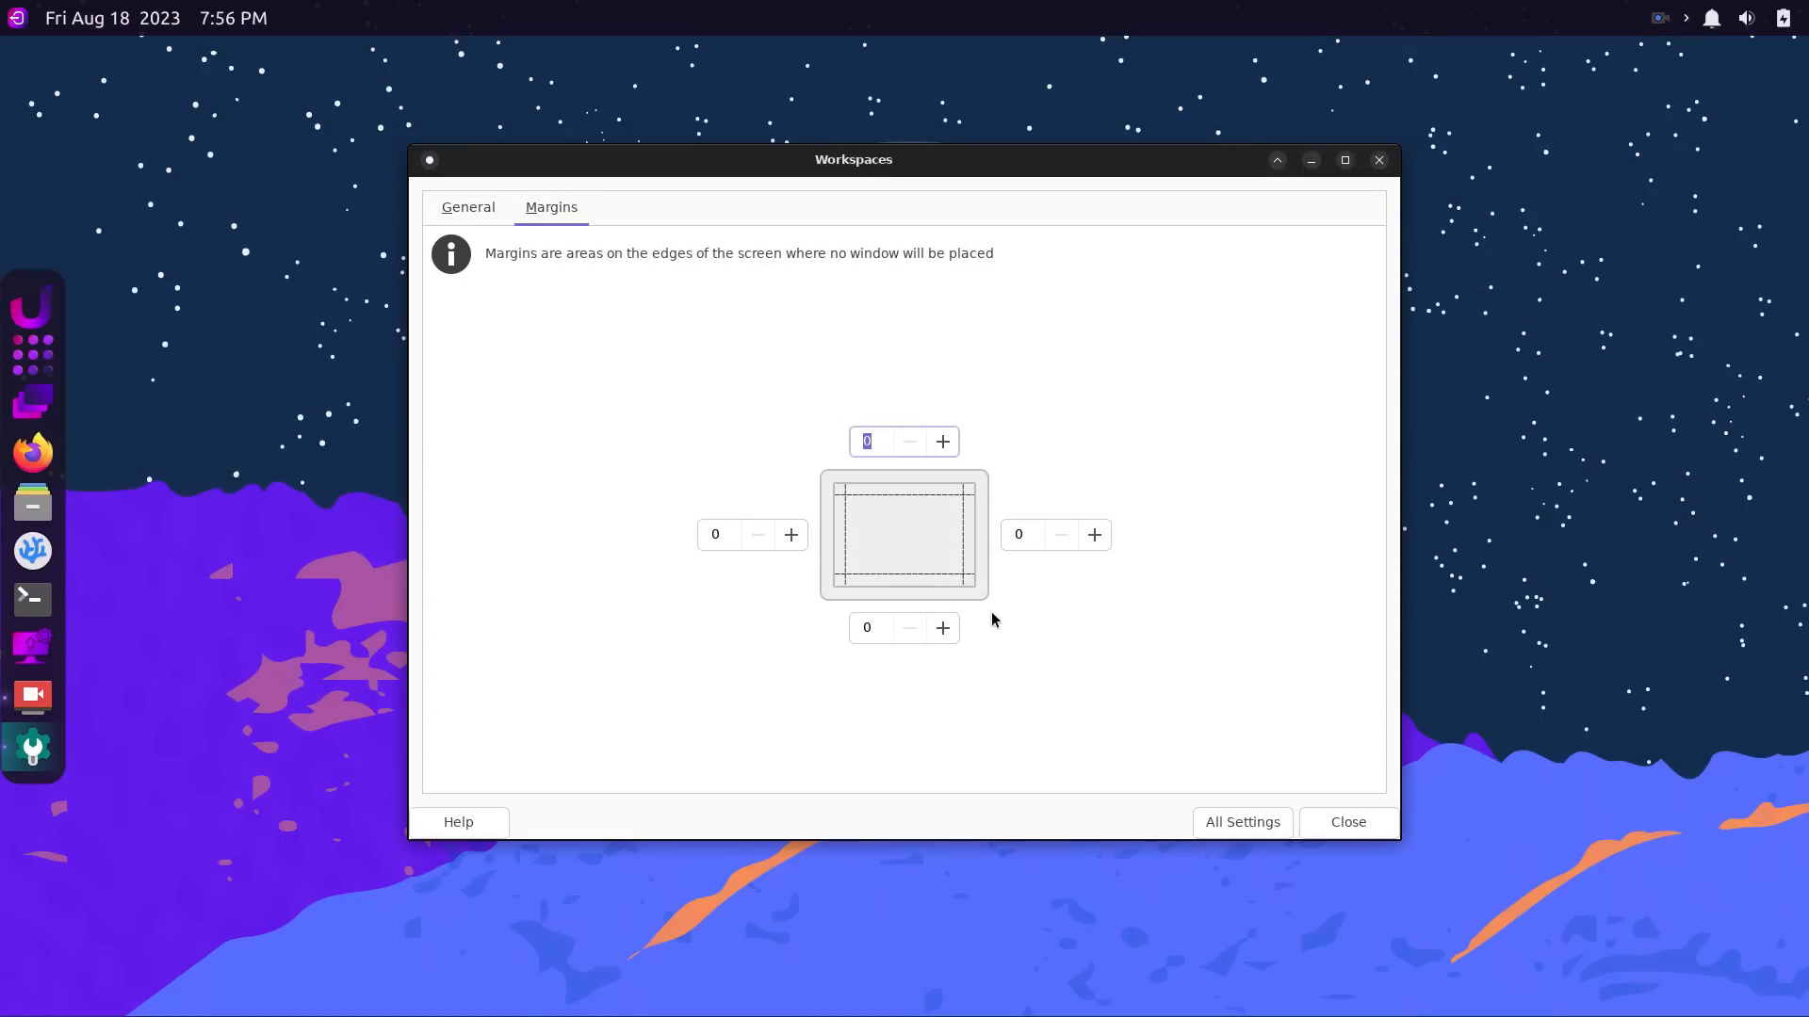
mouse_move(872, 277)
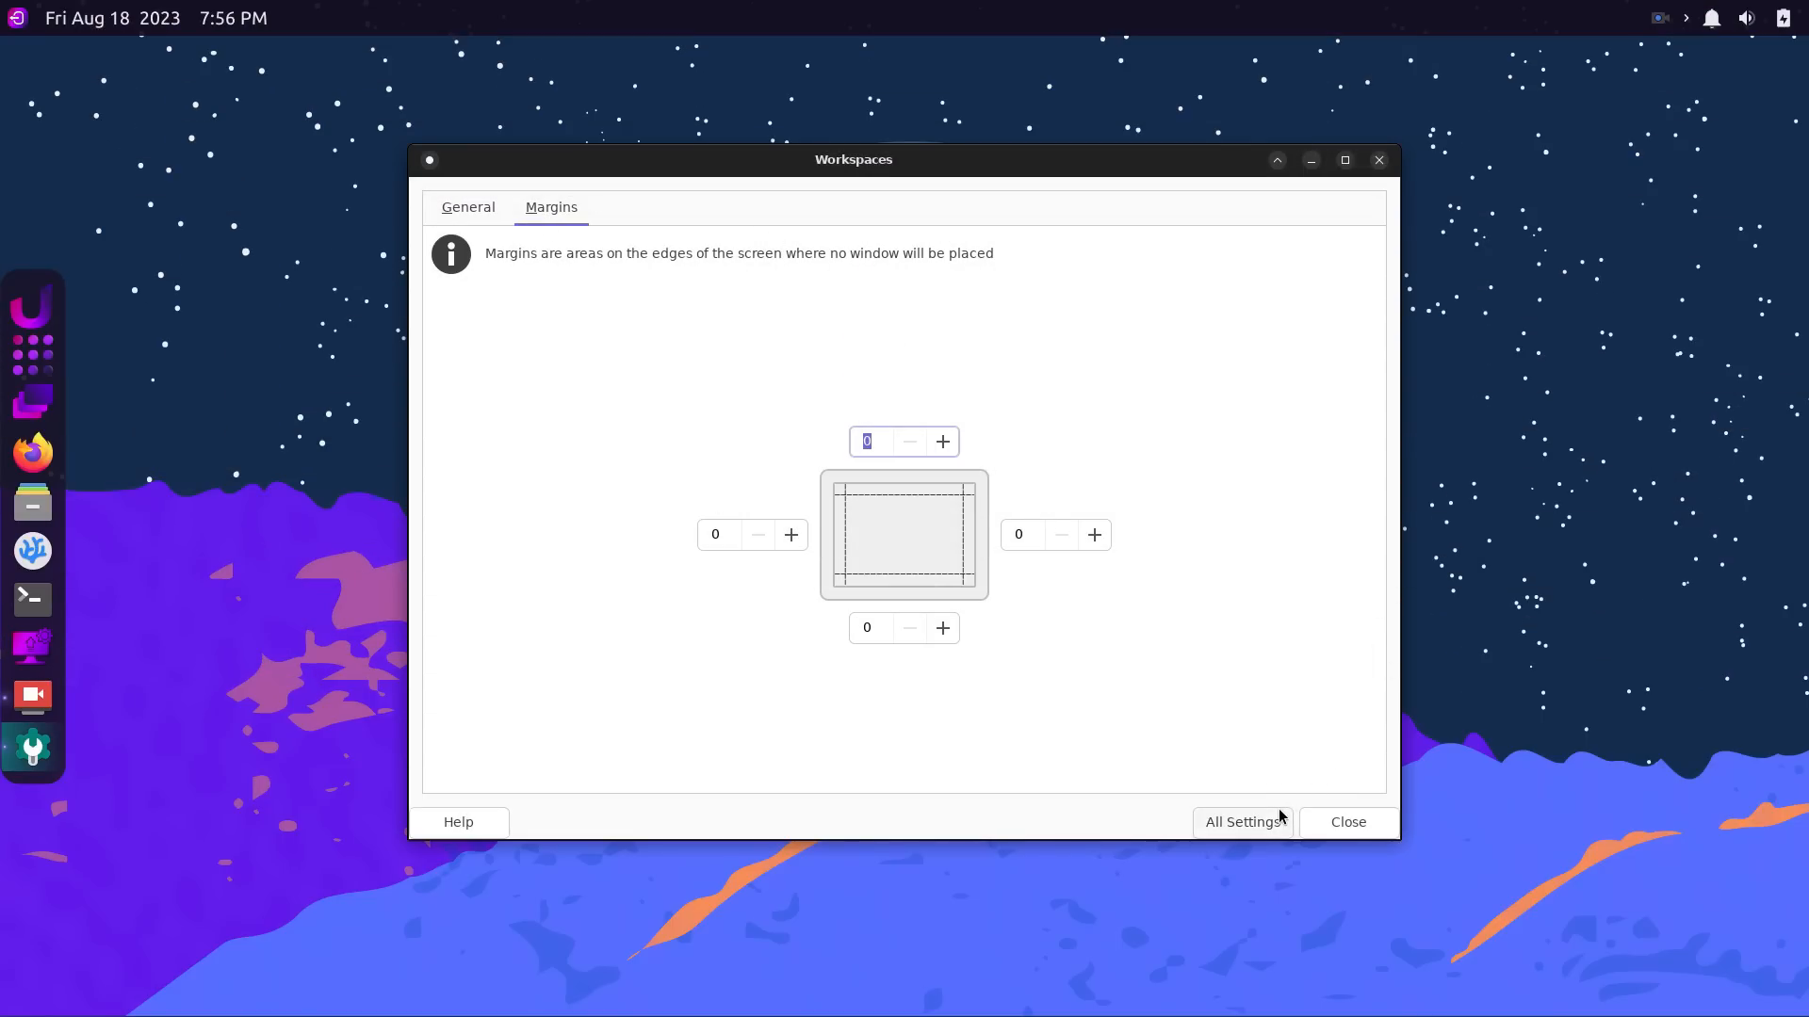
left_click(1243, 821)
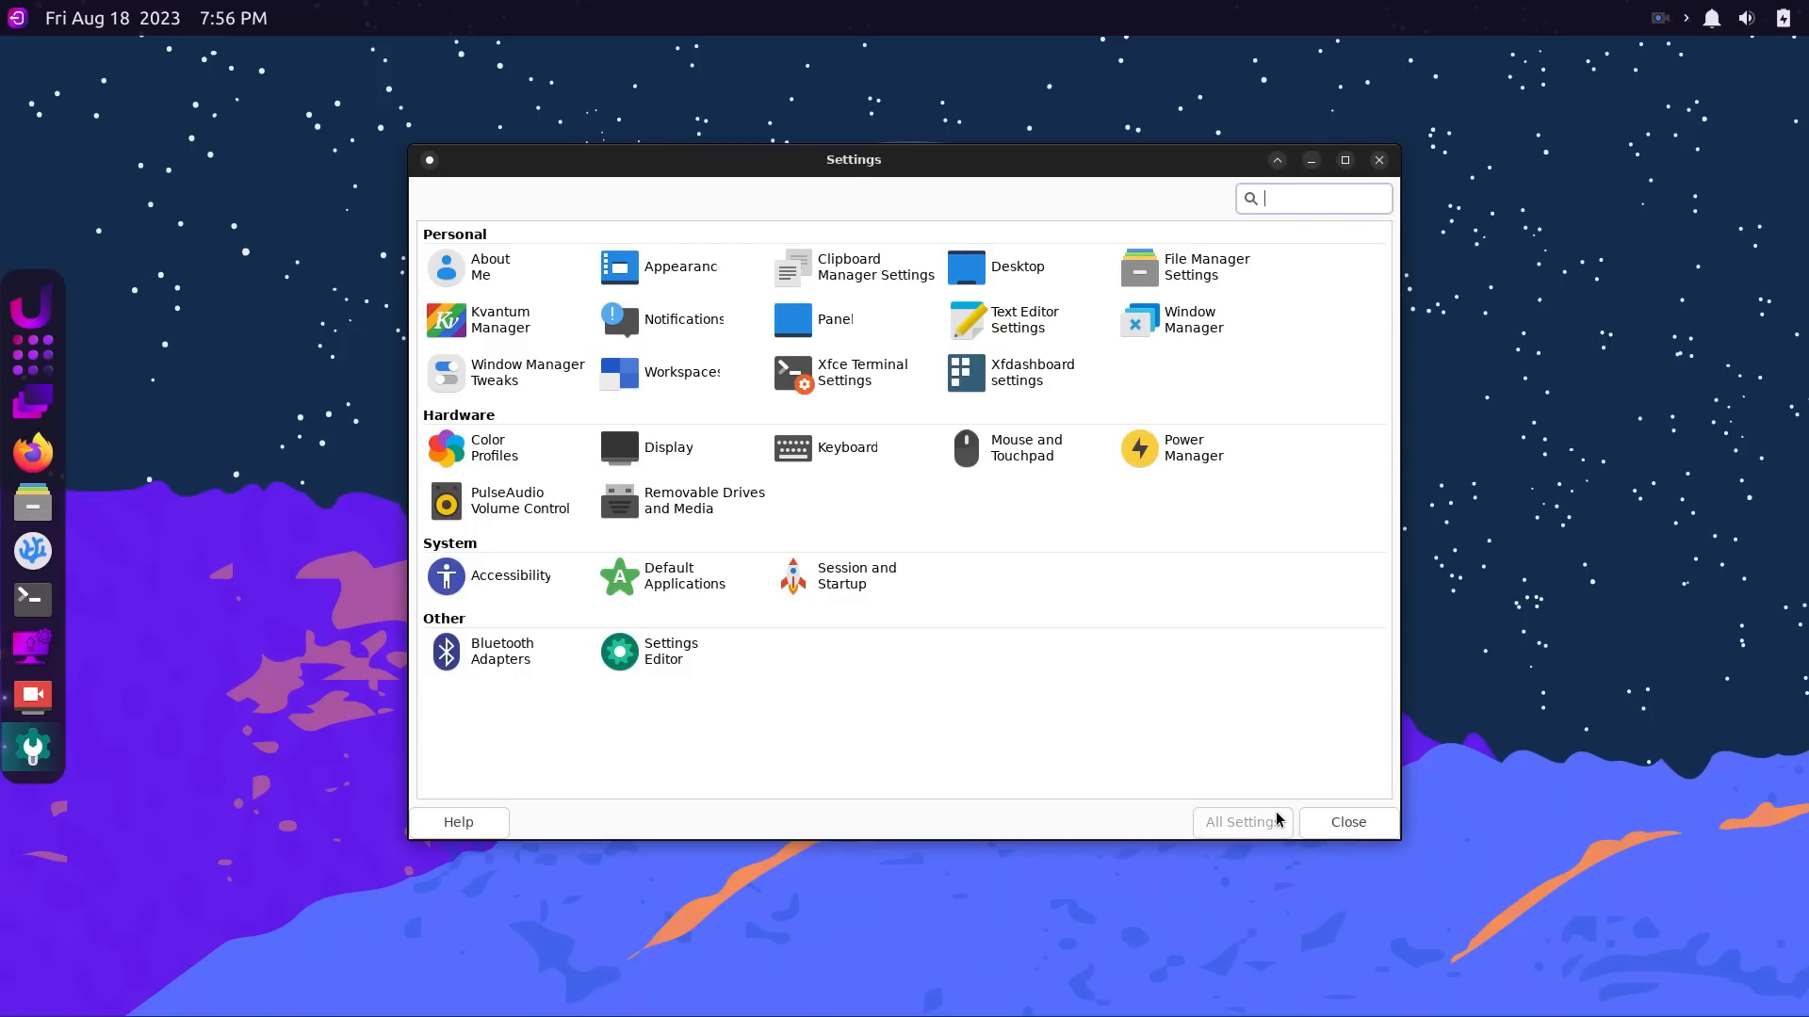
left_click(861, 371)
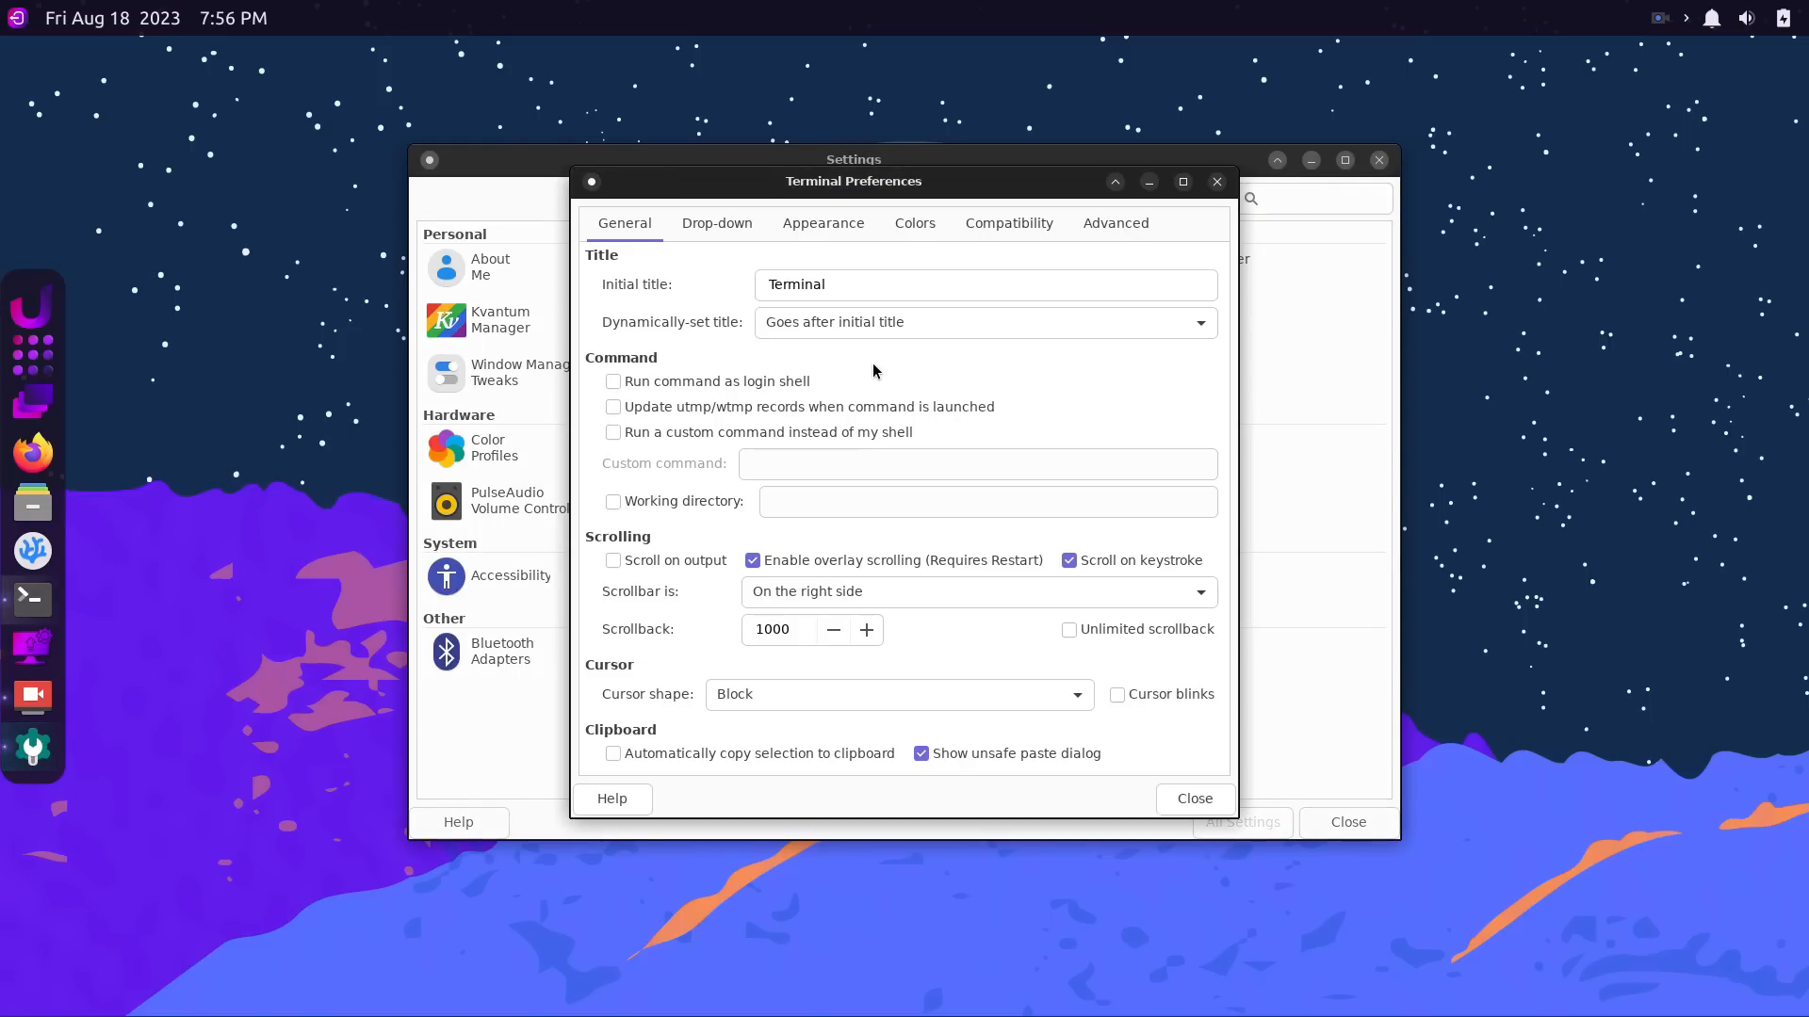
left_click(716, 222)
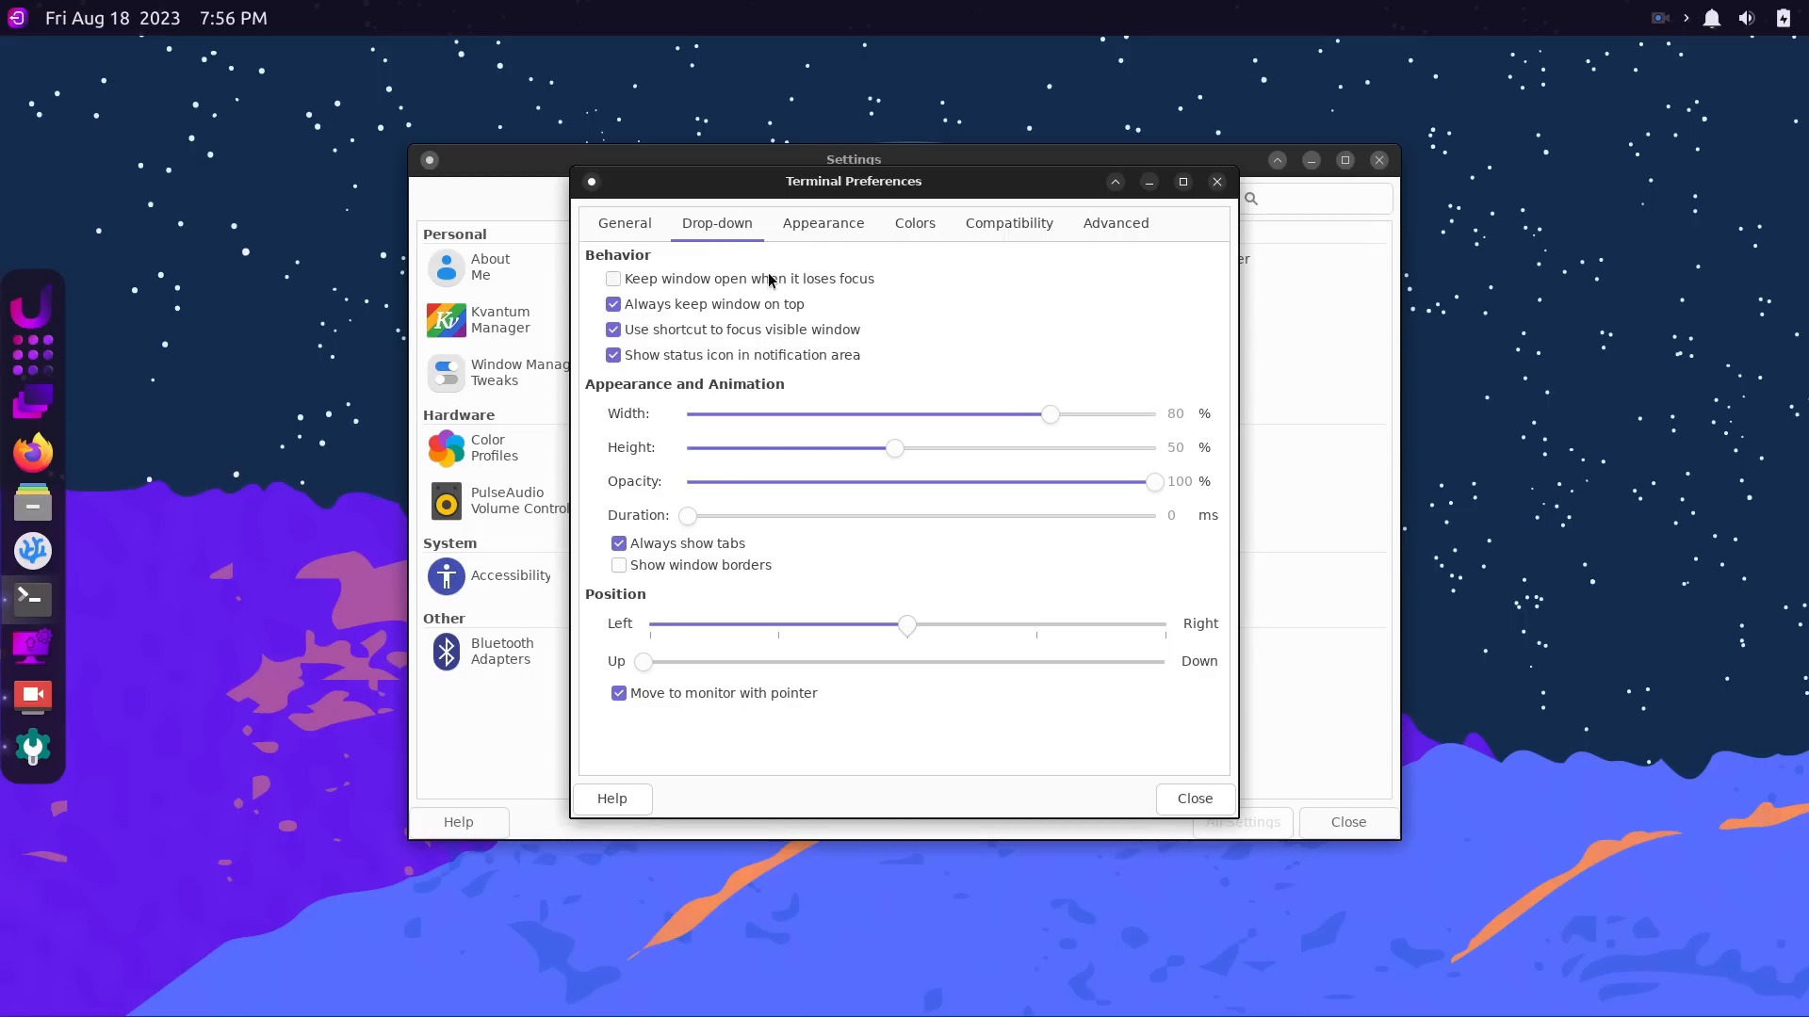
left_click(822, 222)
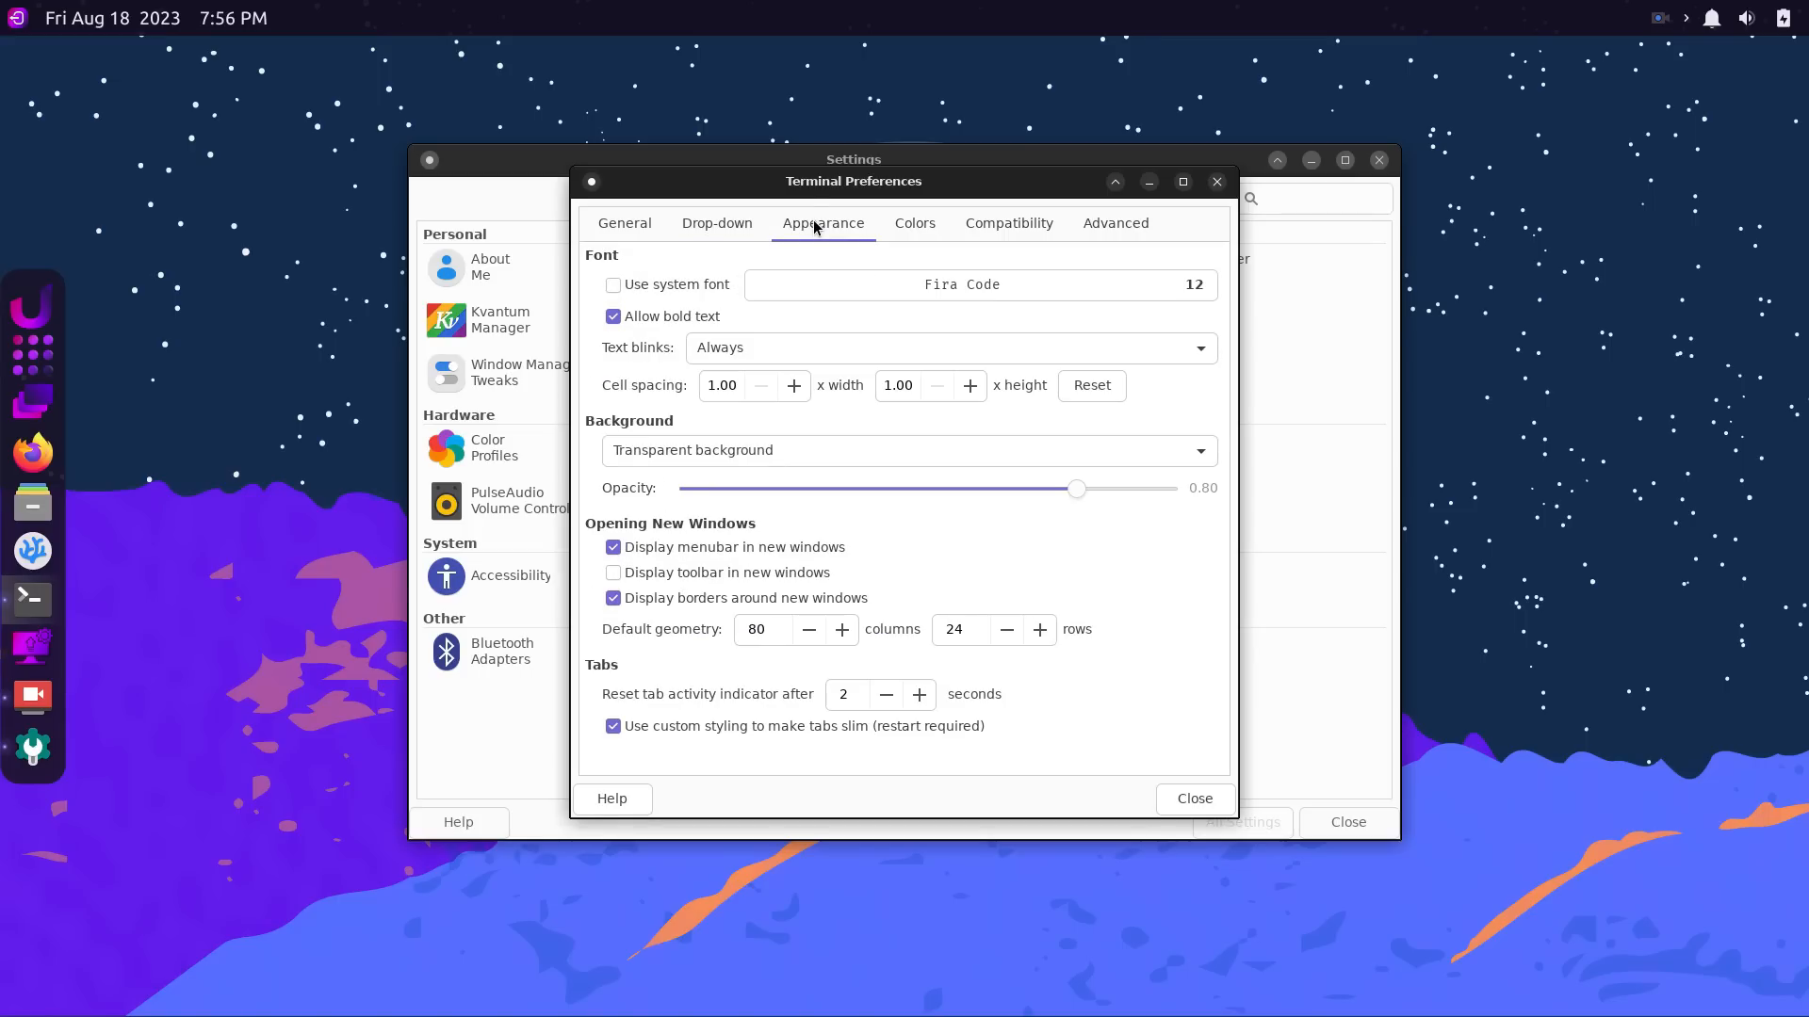
mouse_move(875, 270)
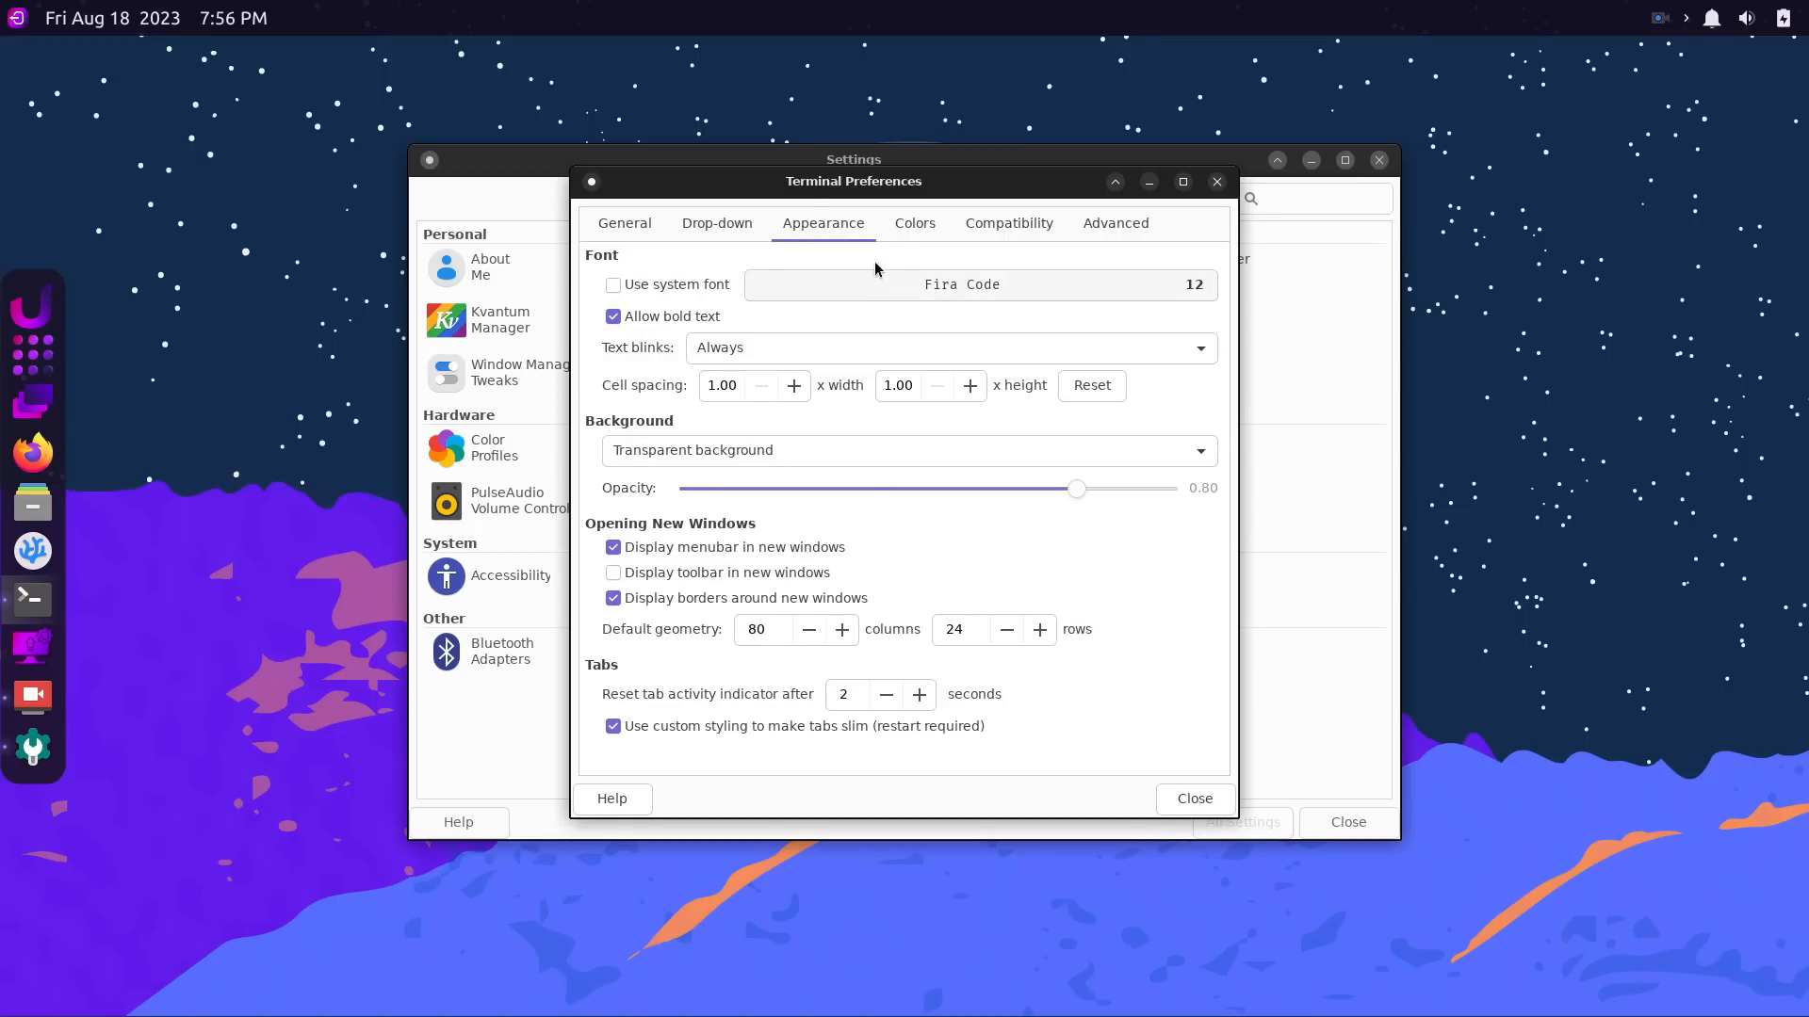
left_click(913, 222)
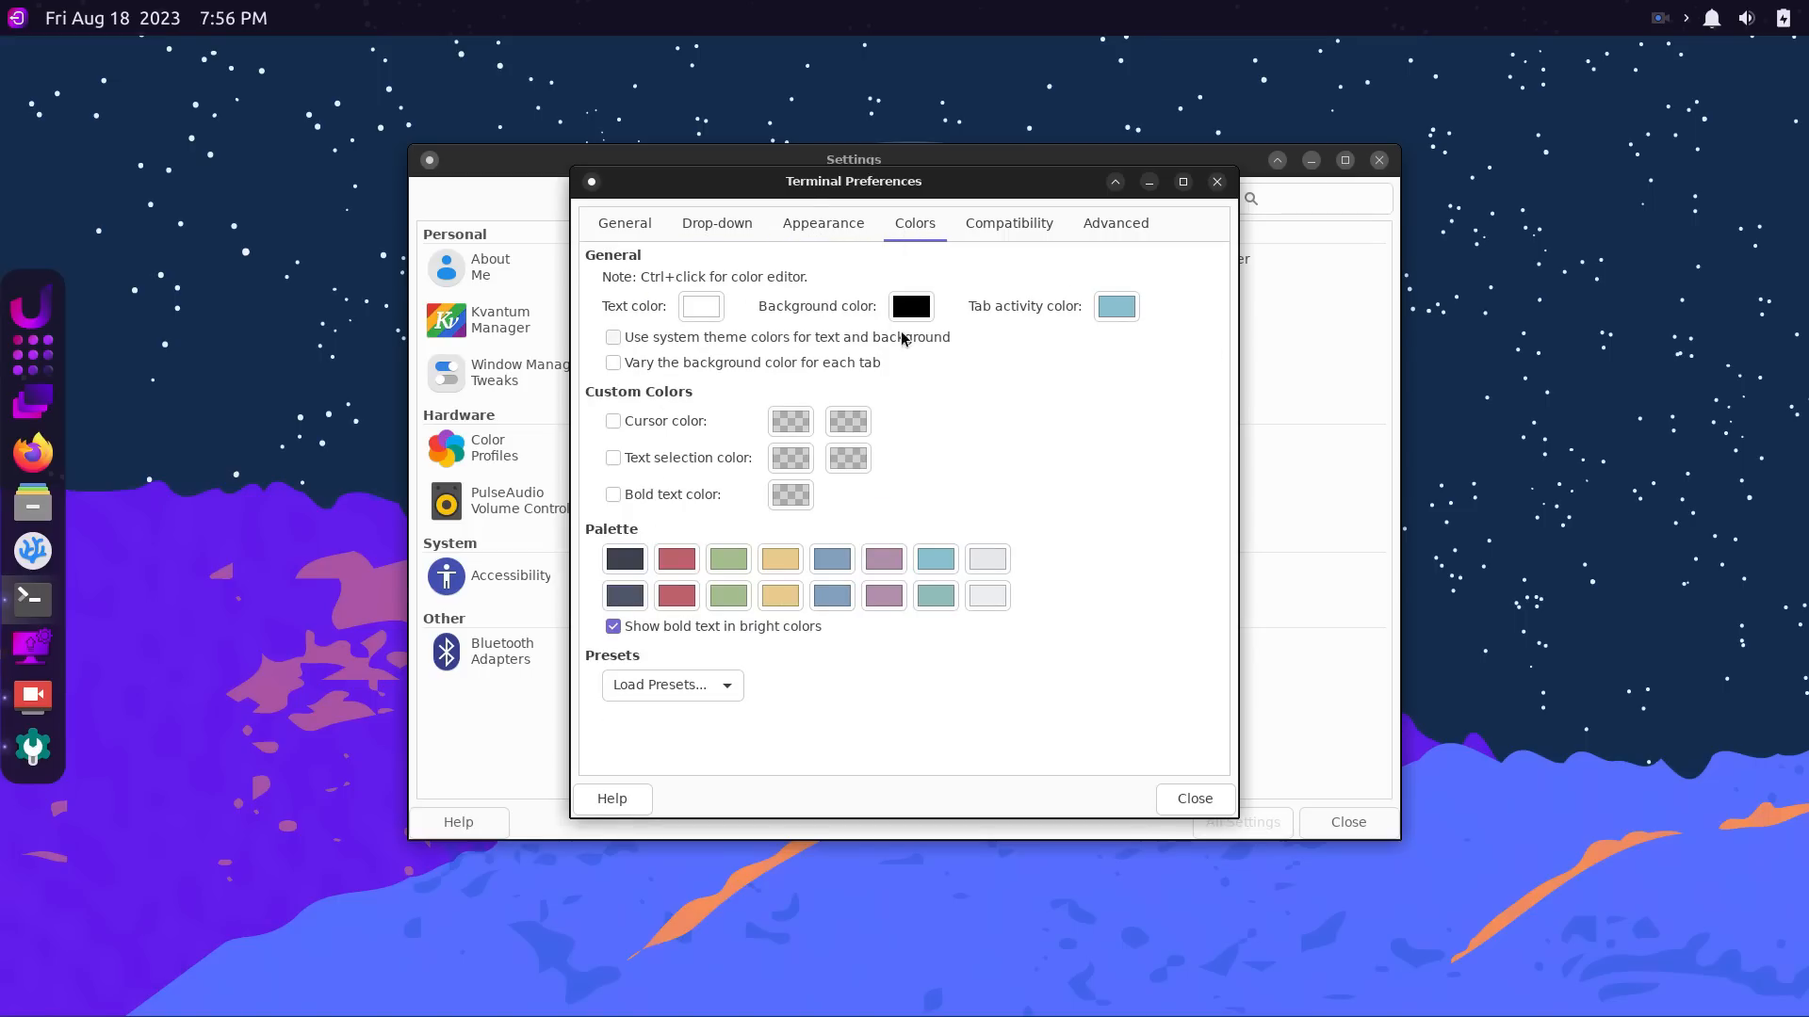
mouse_move(882, 334)
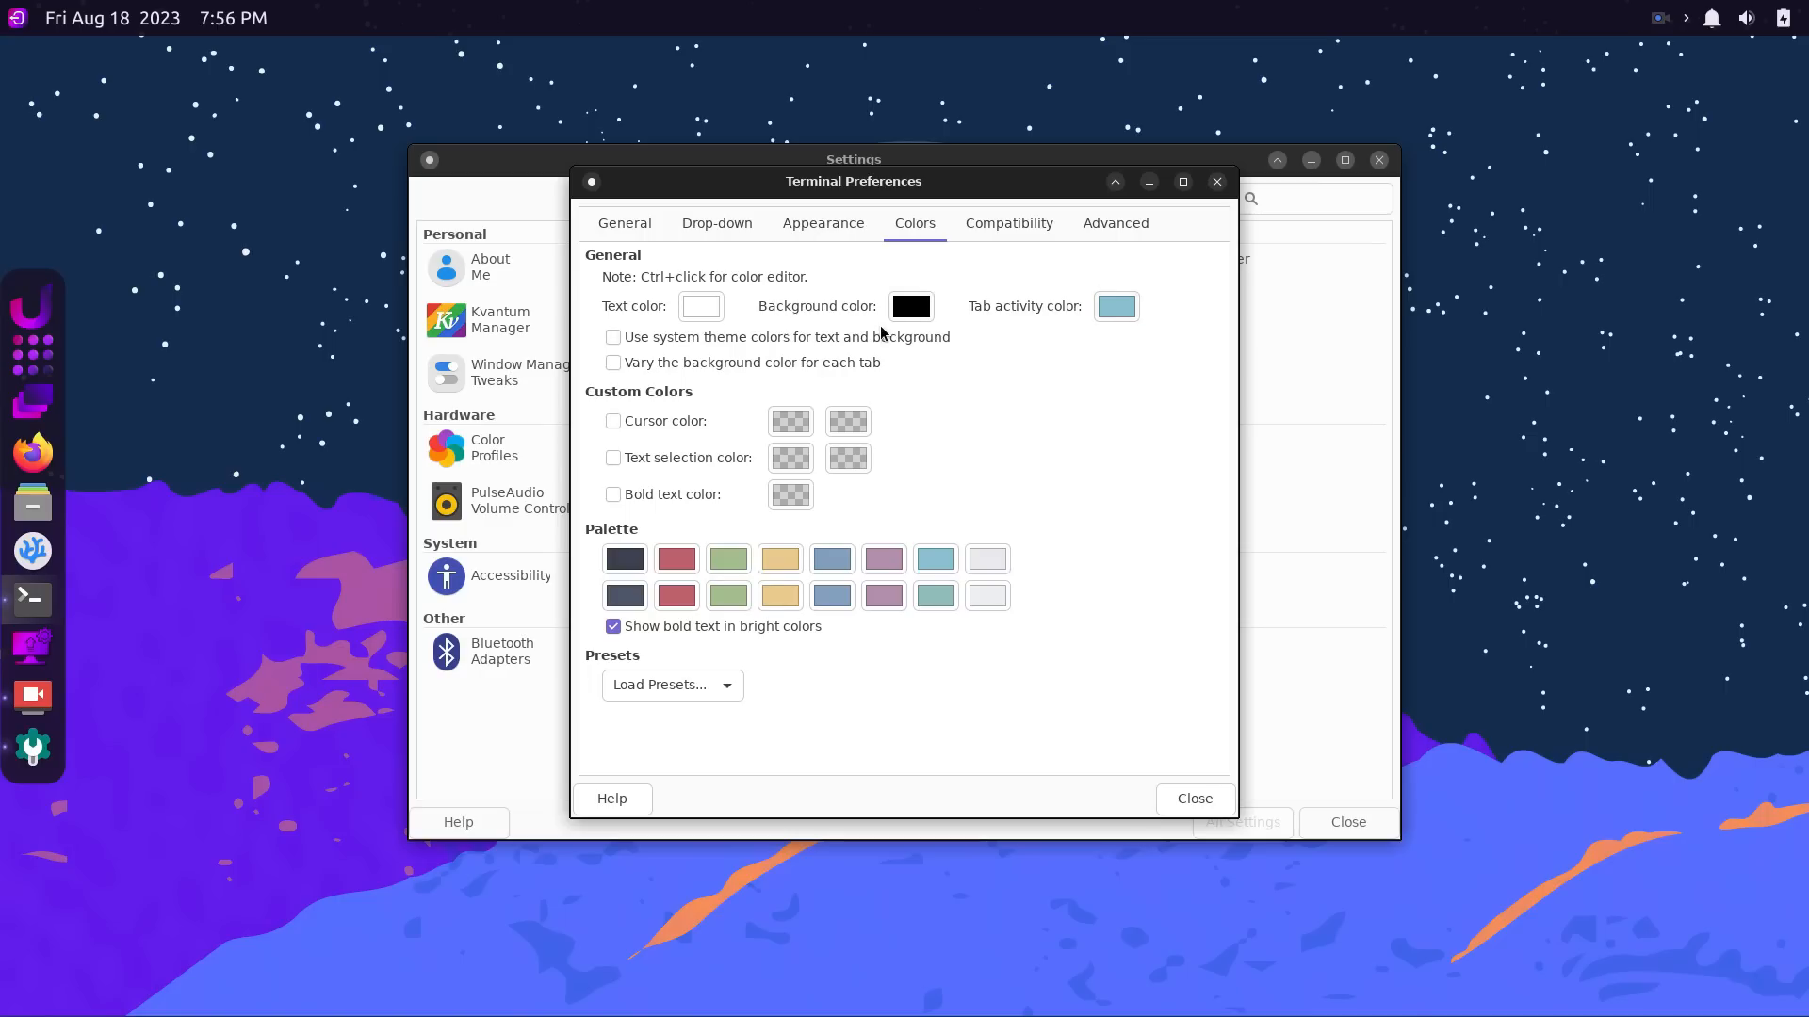
left_click(911, 306)
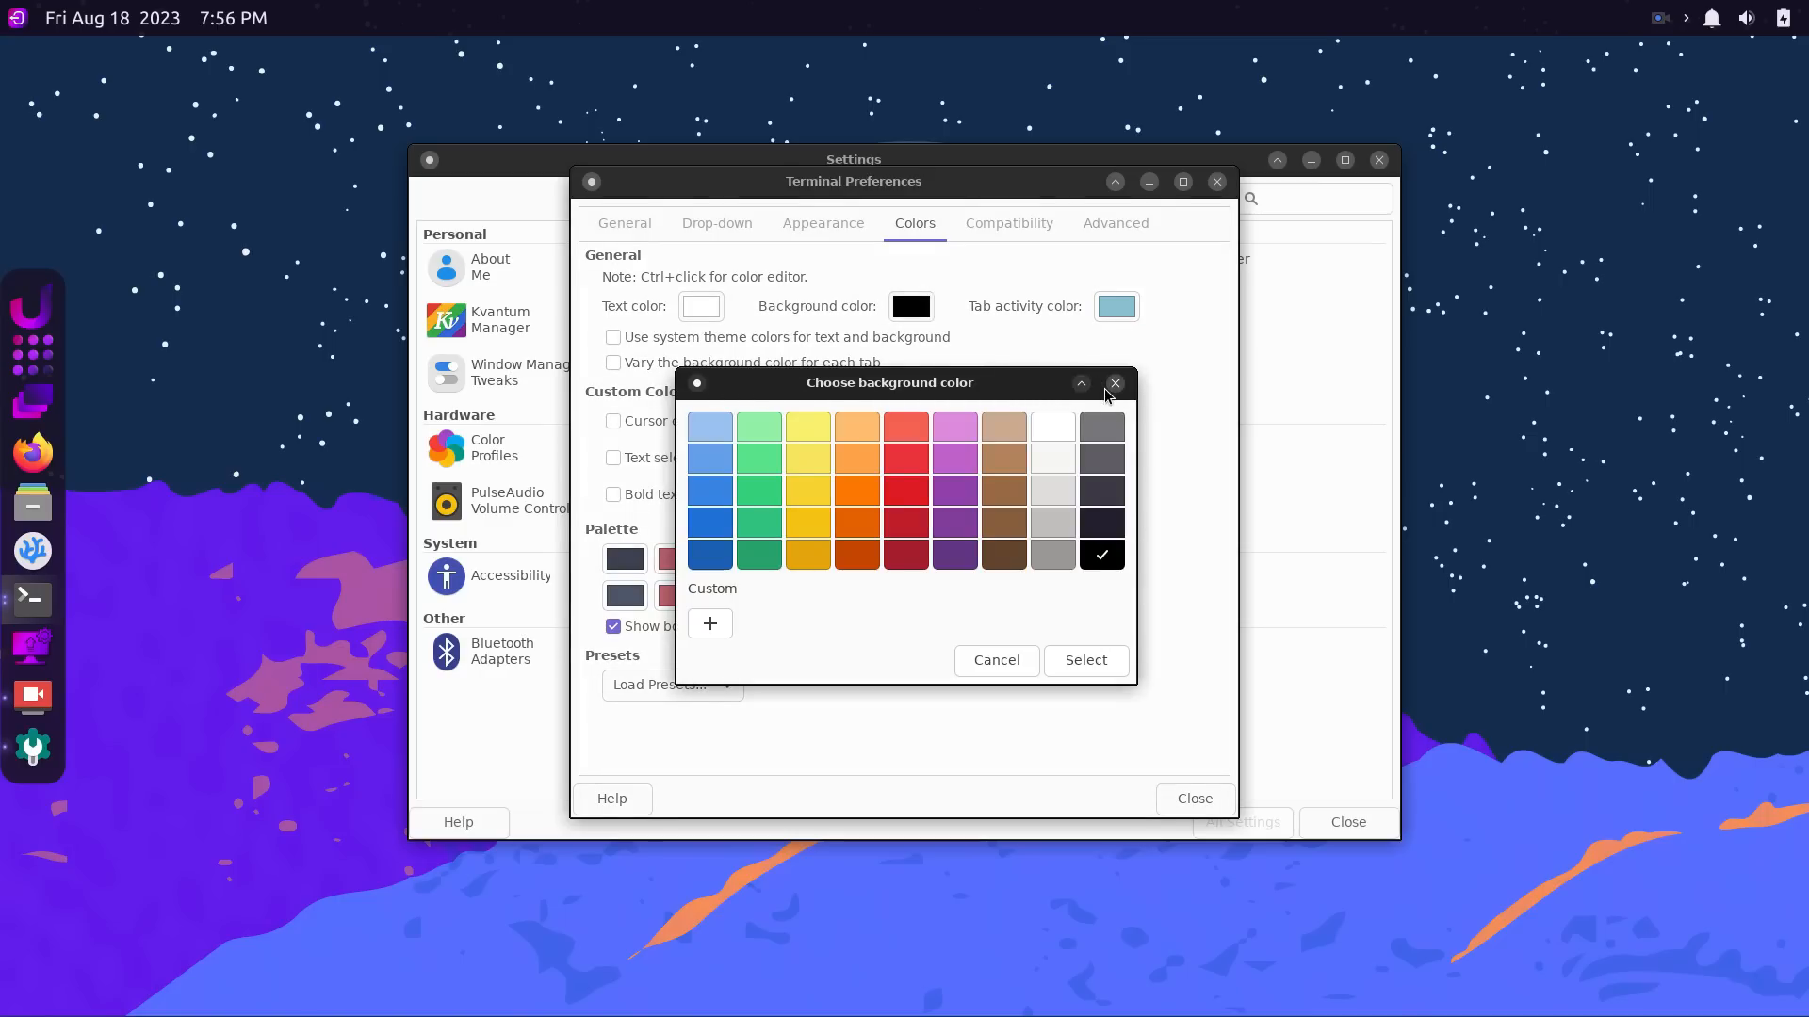
left_click(1006, 222)
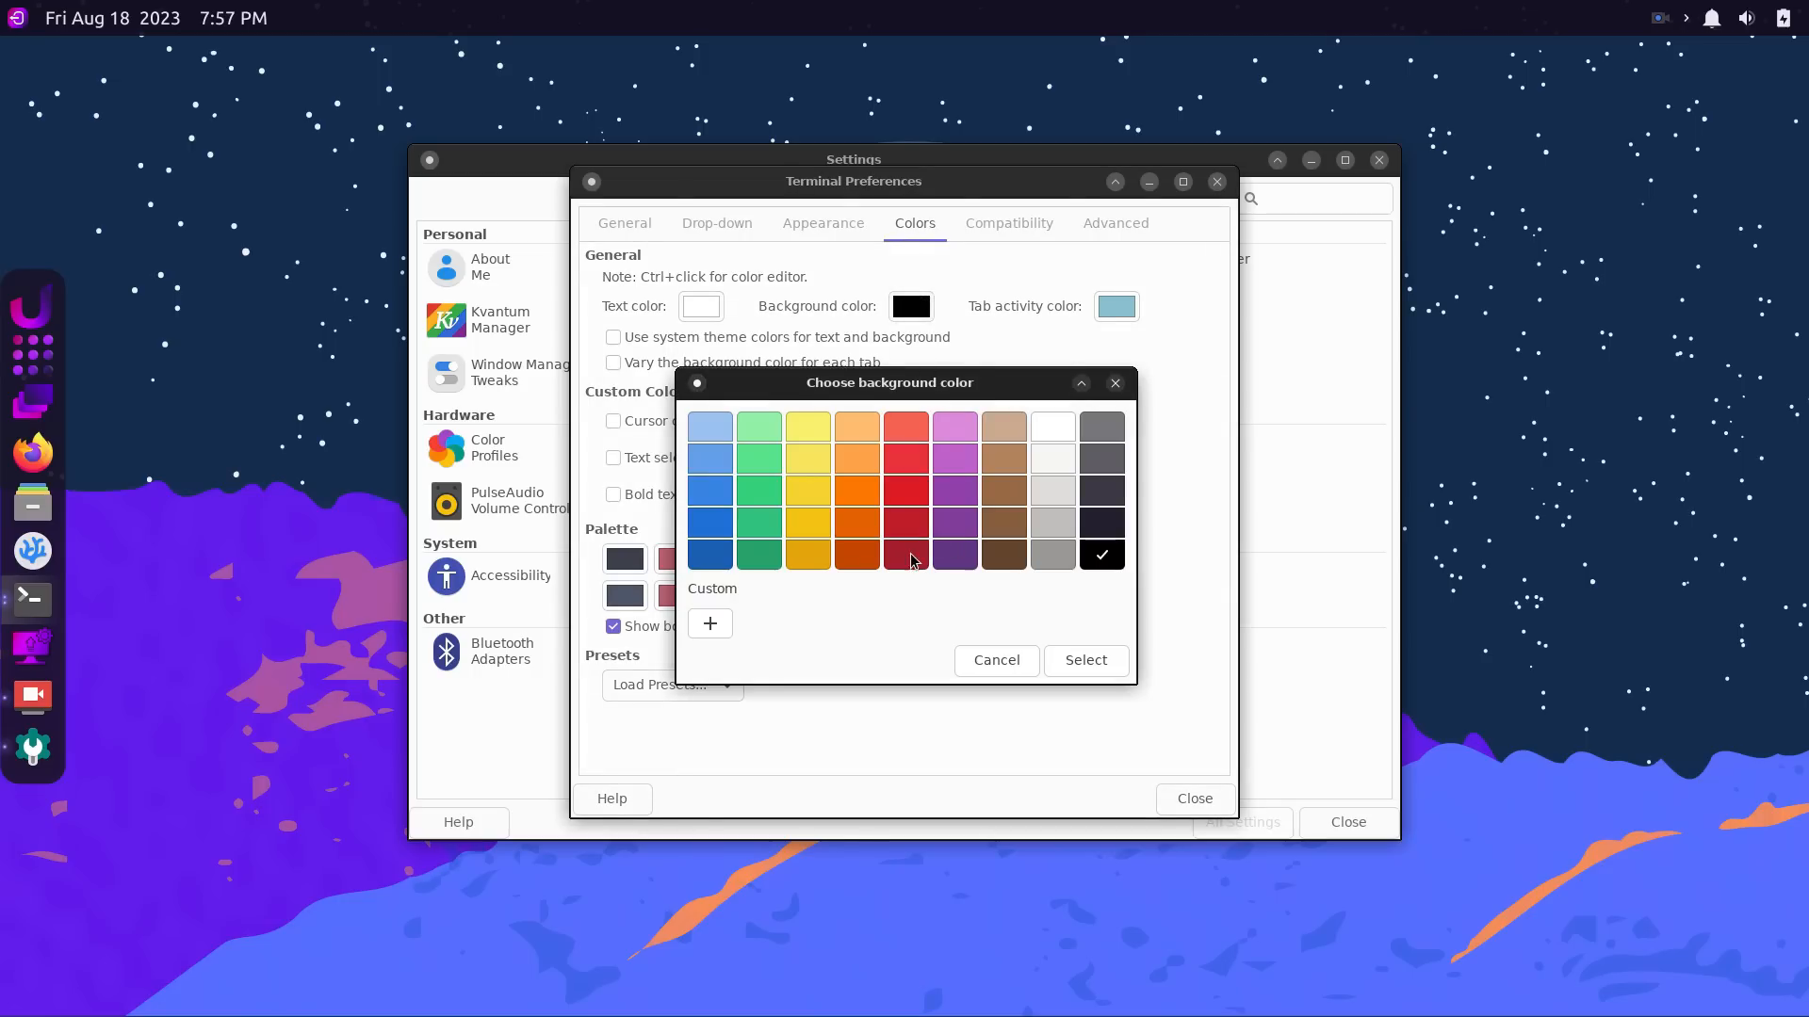
left_click(1083, 659)
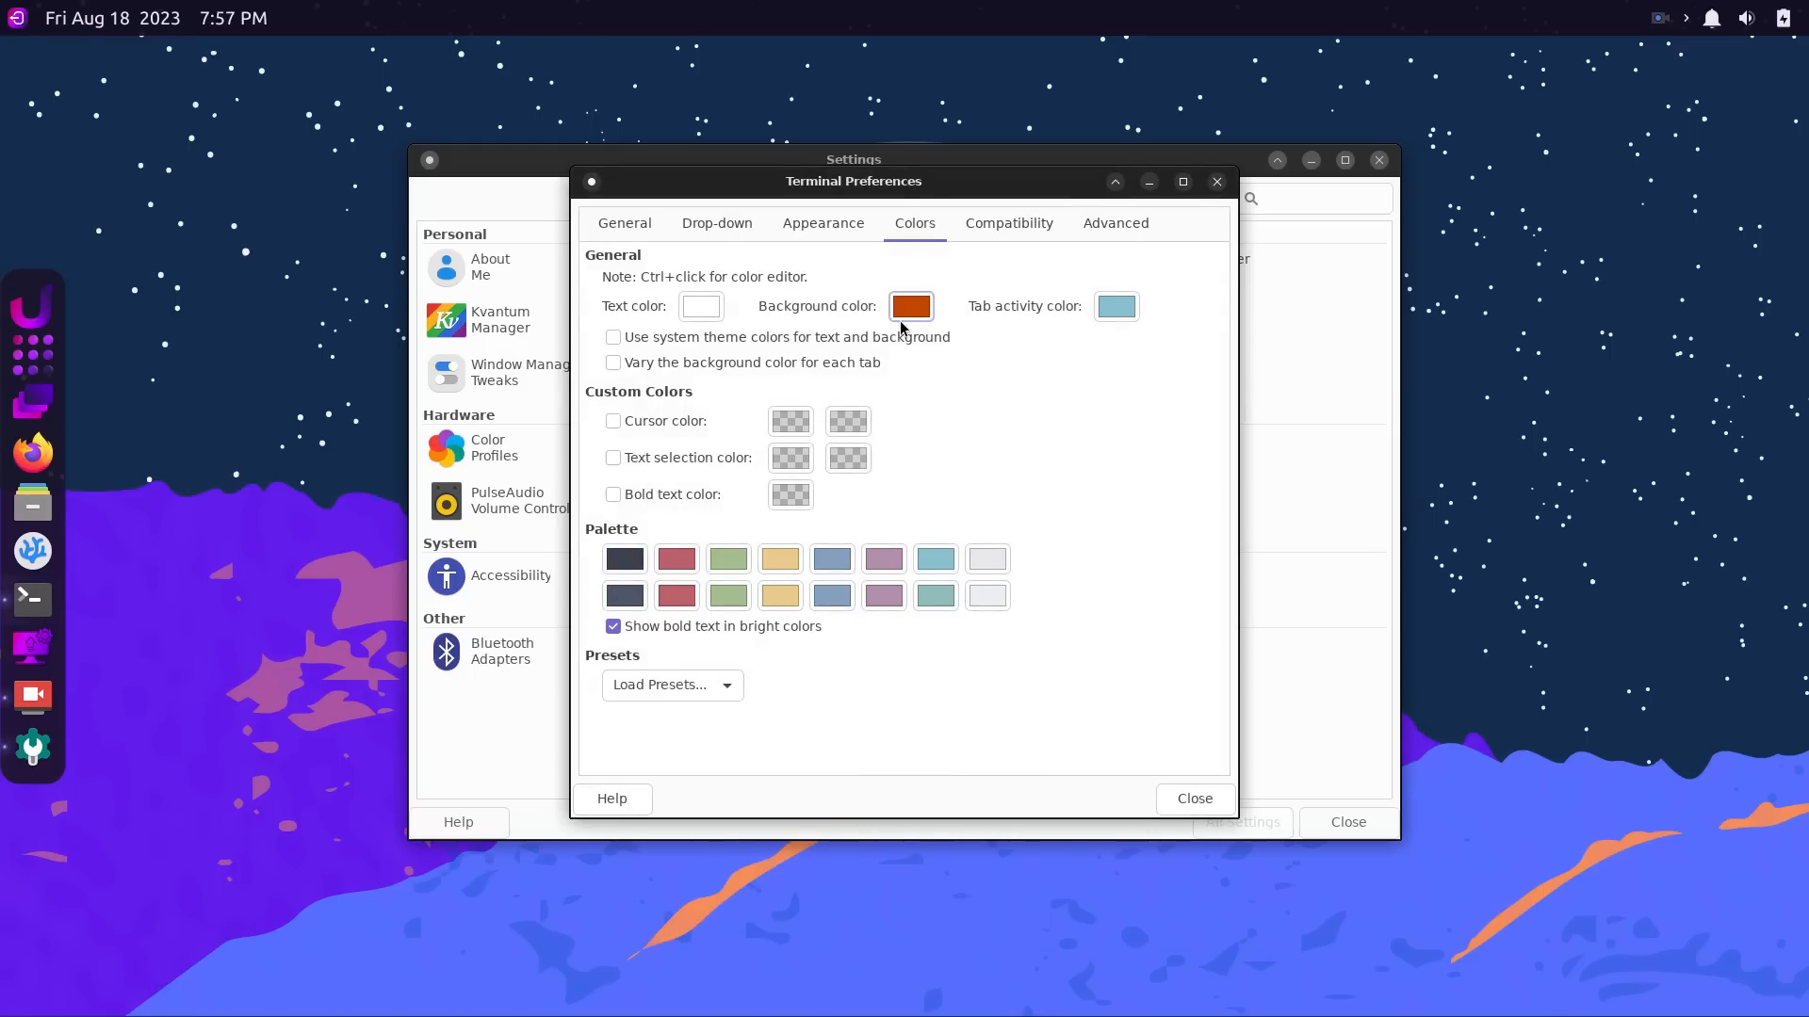
left_click(910, 305)
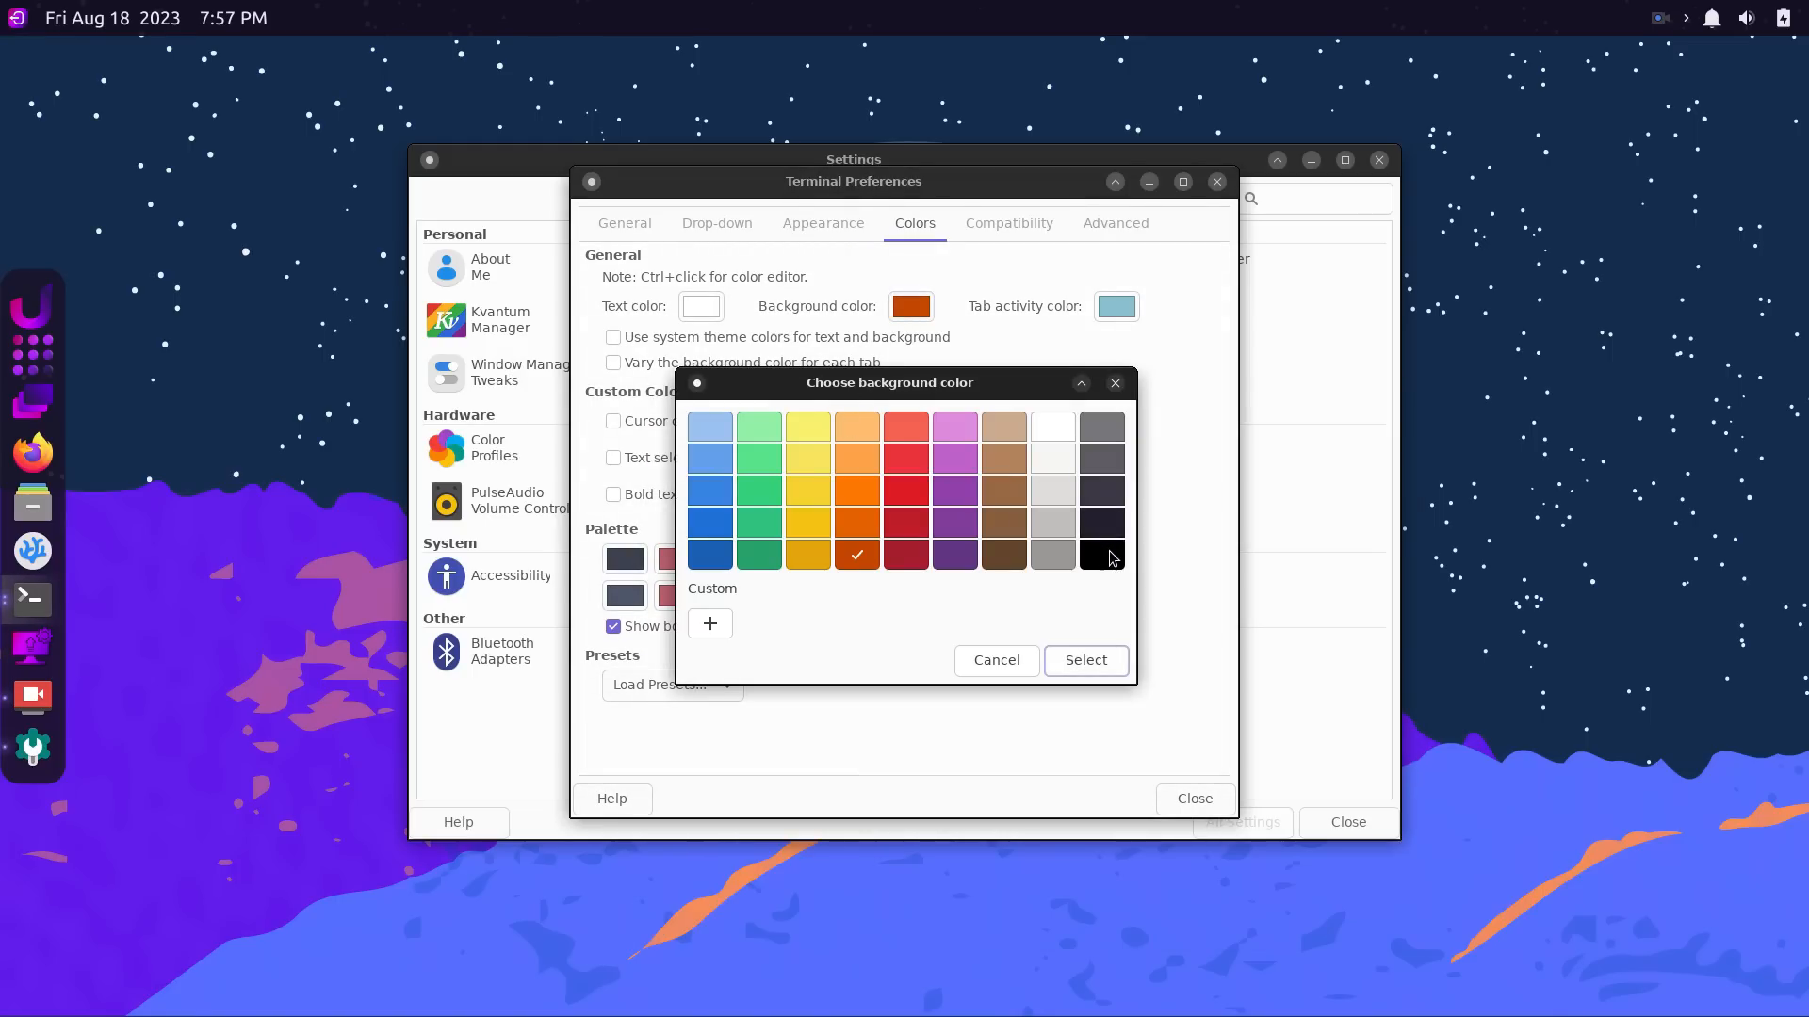
left_click(1083, 659)
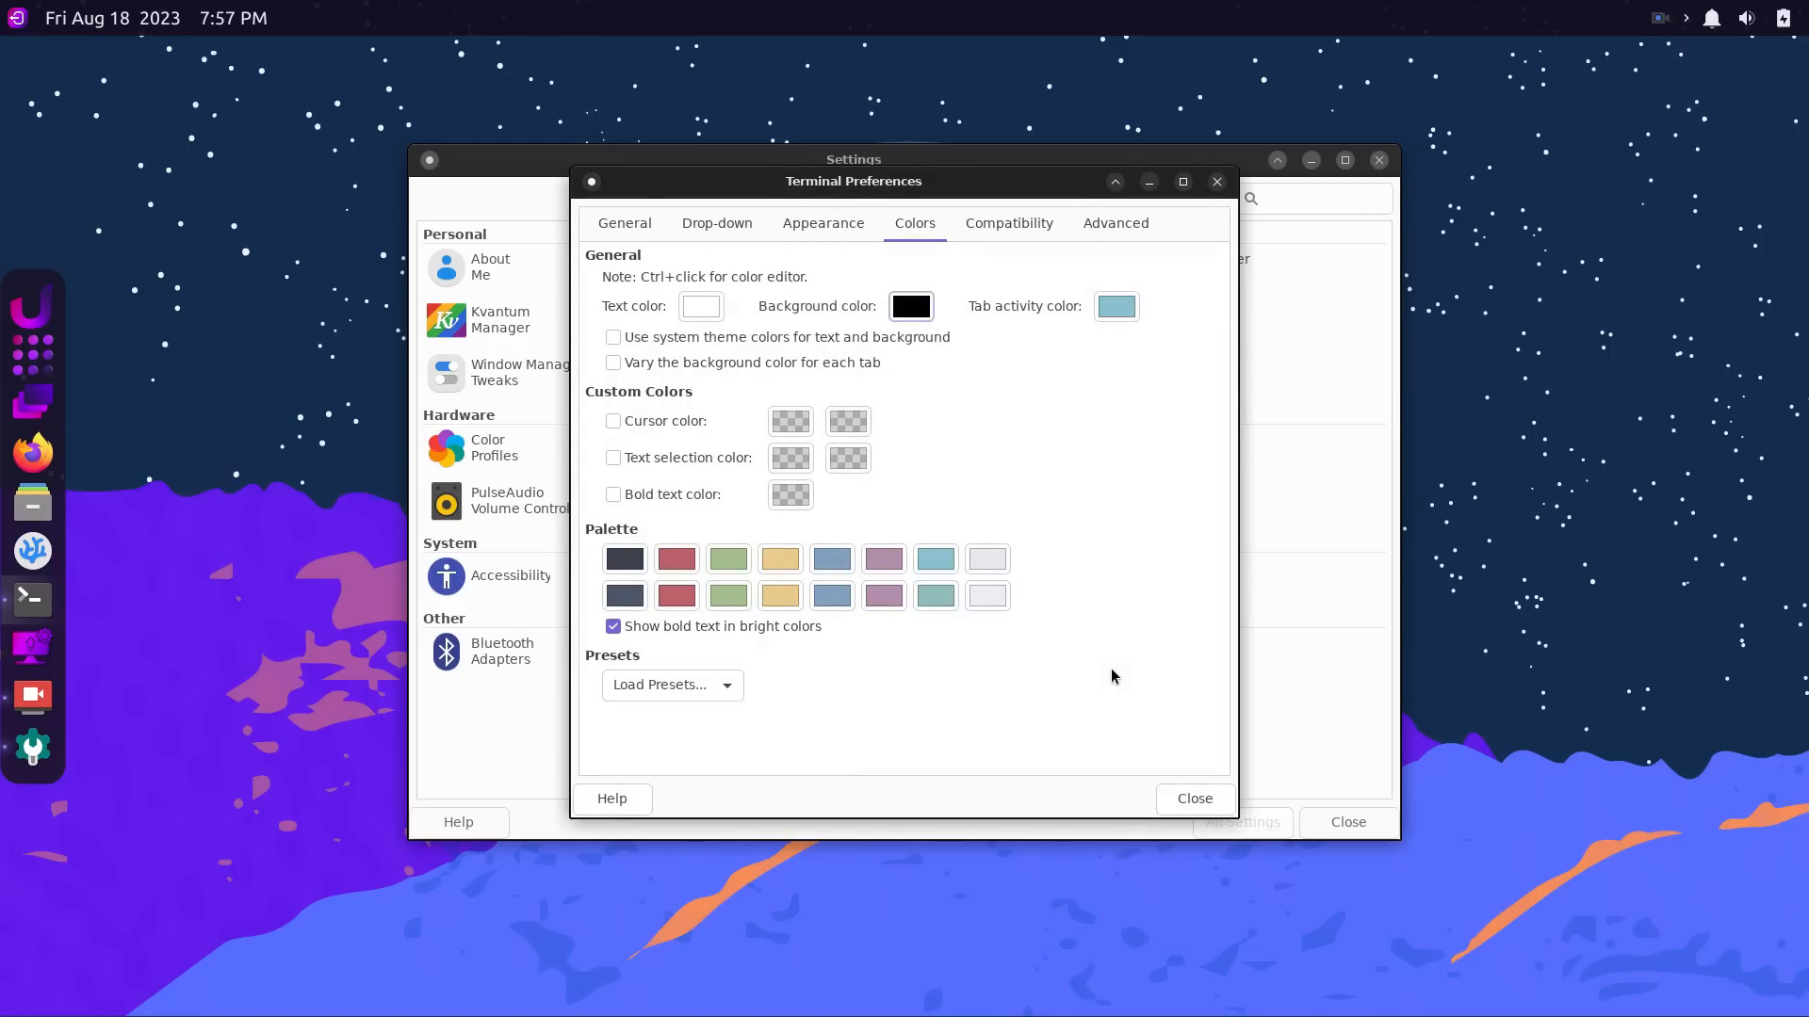
mouse_move(1059, 381)
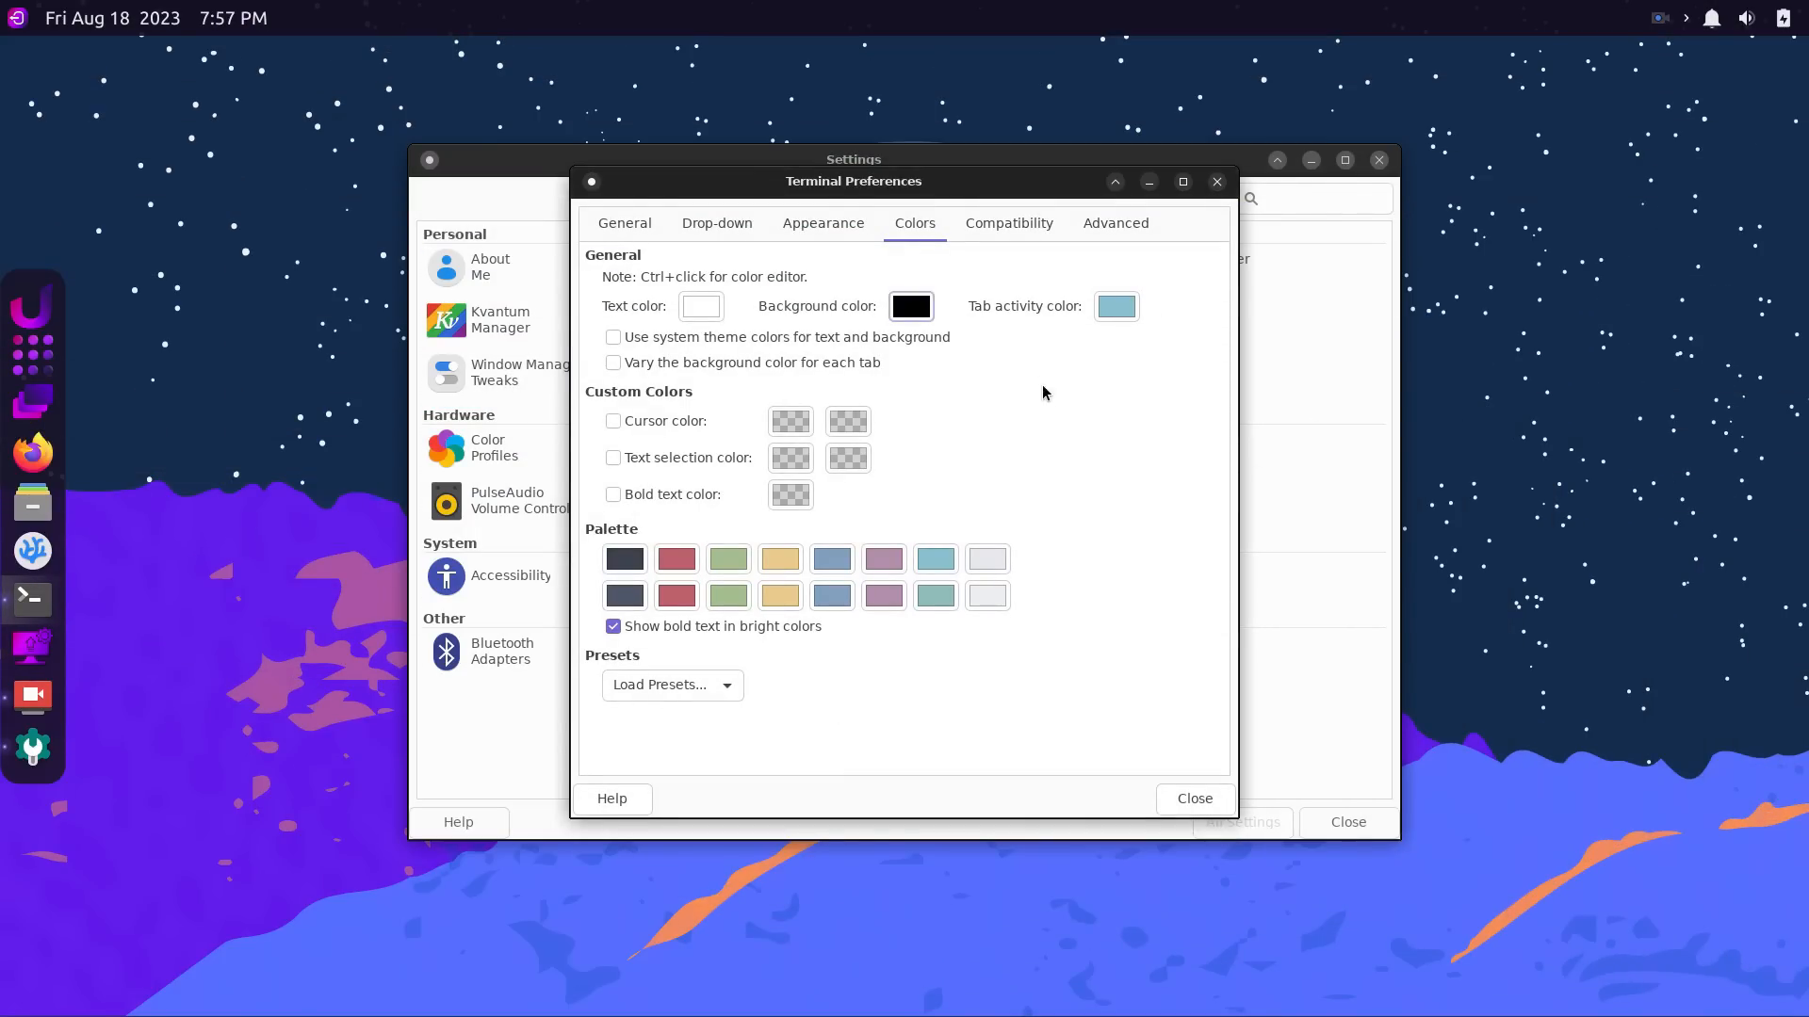
left_click(1006, 222)
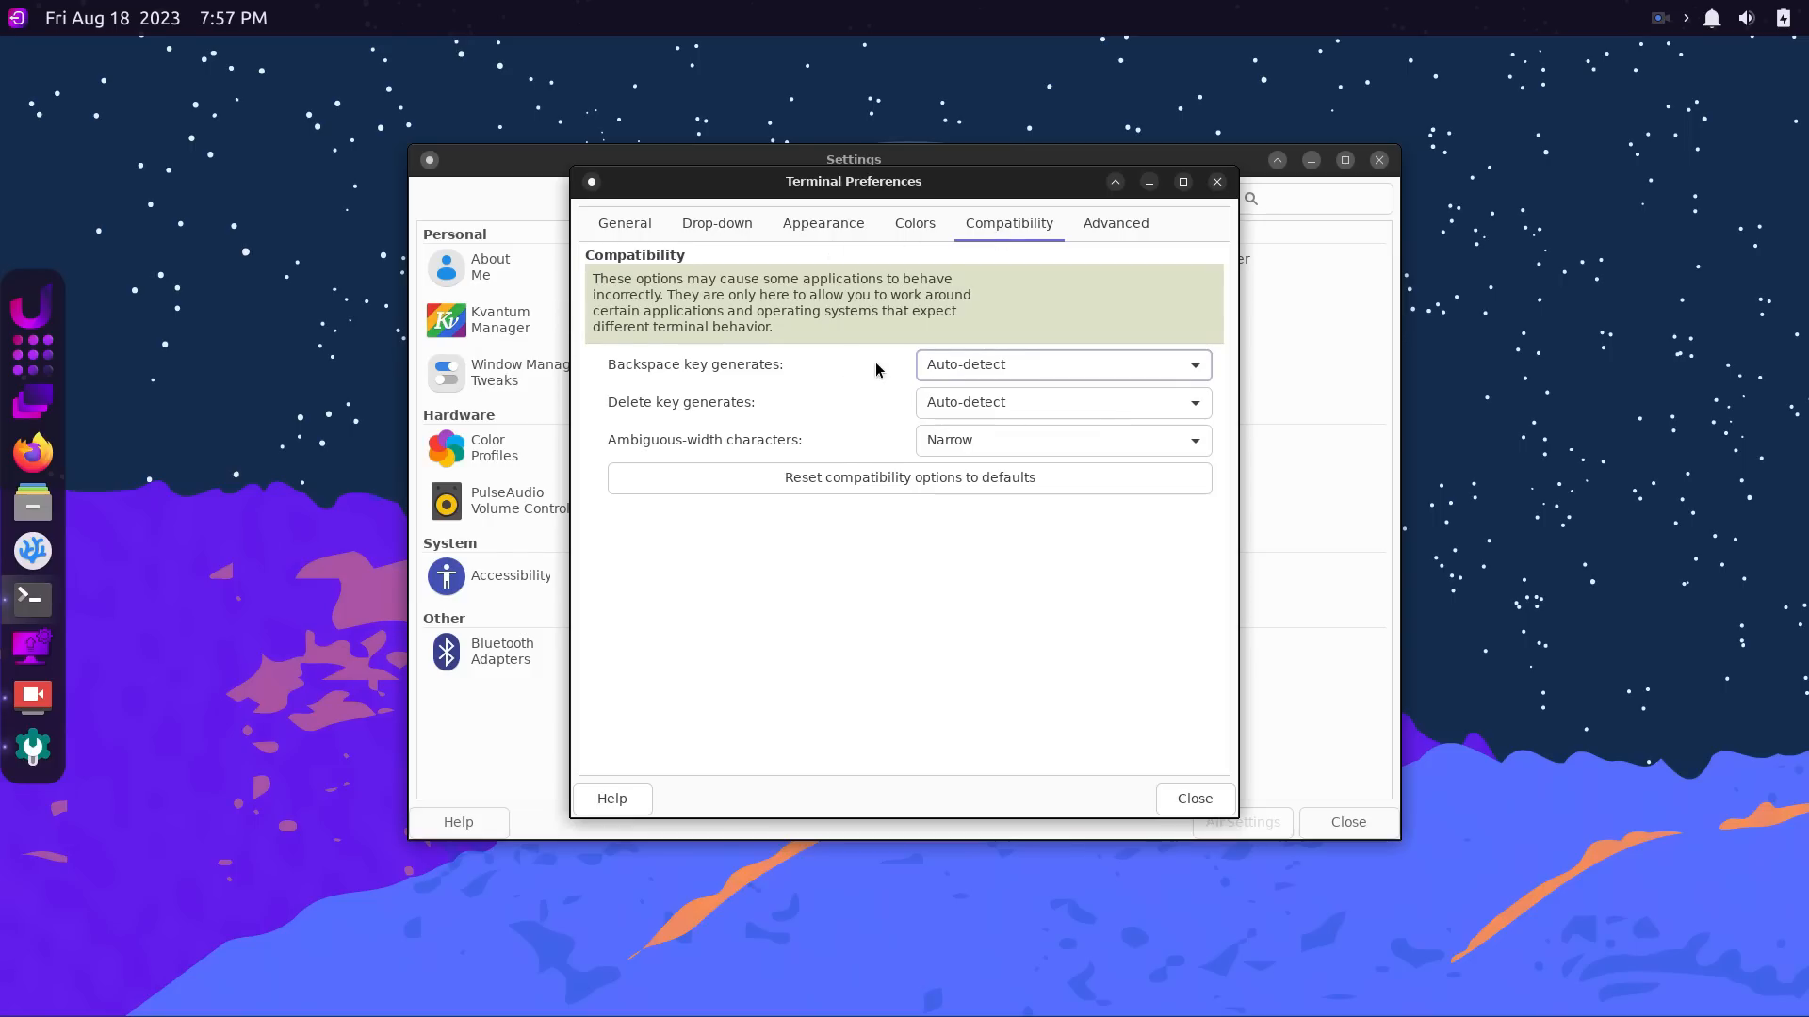
left_click(1113, 222)
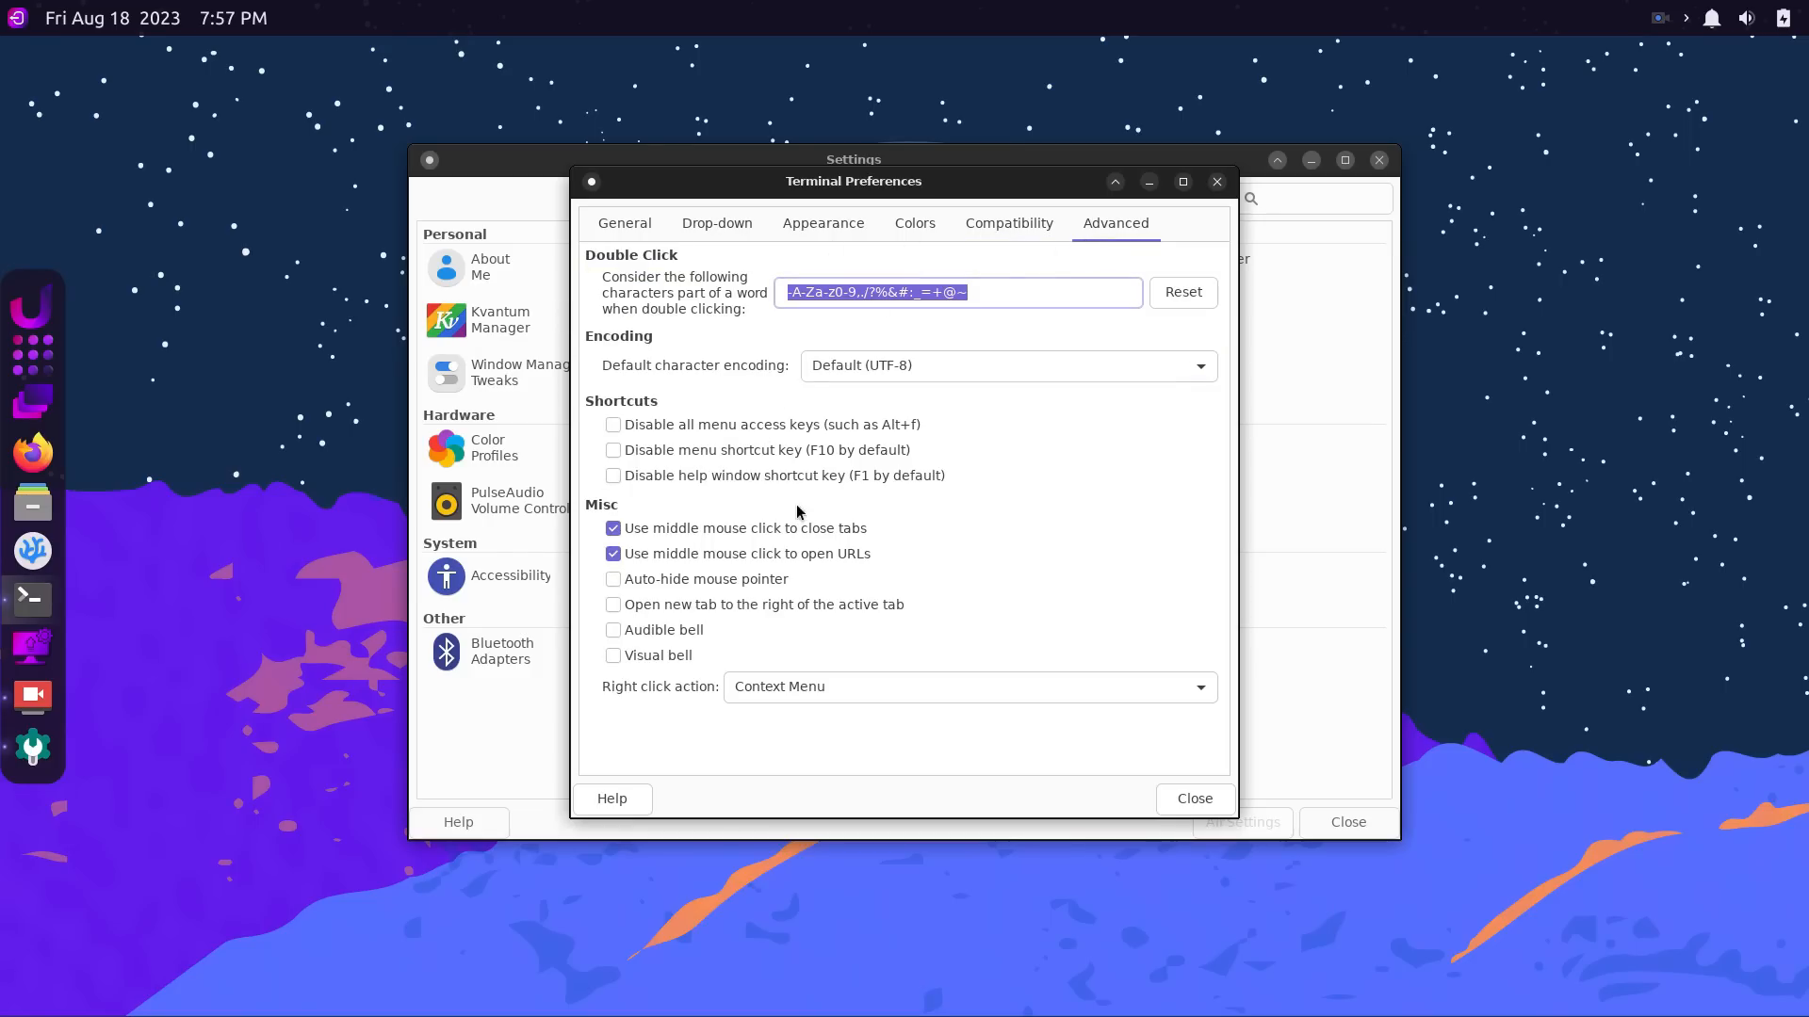
mouse_move(846, 644)
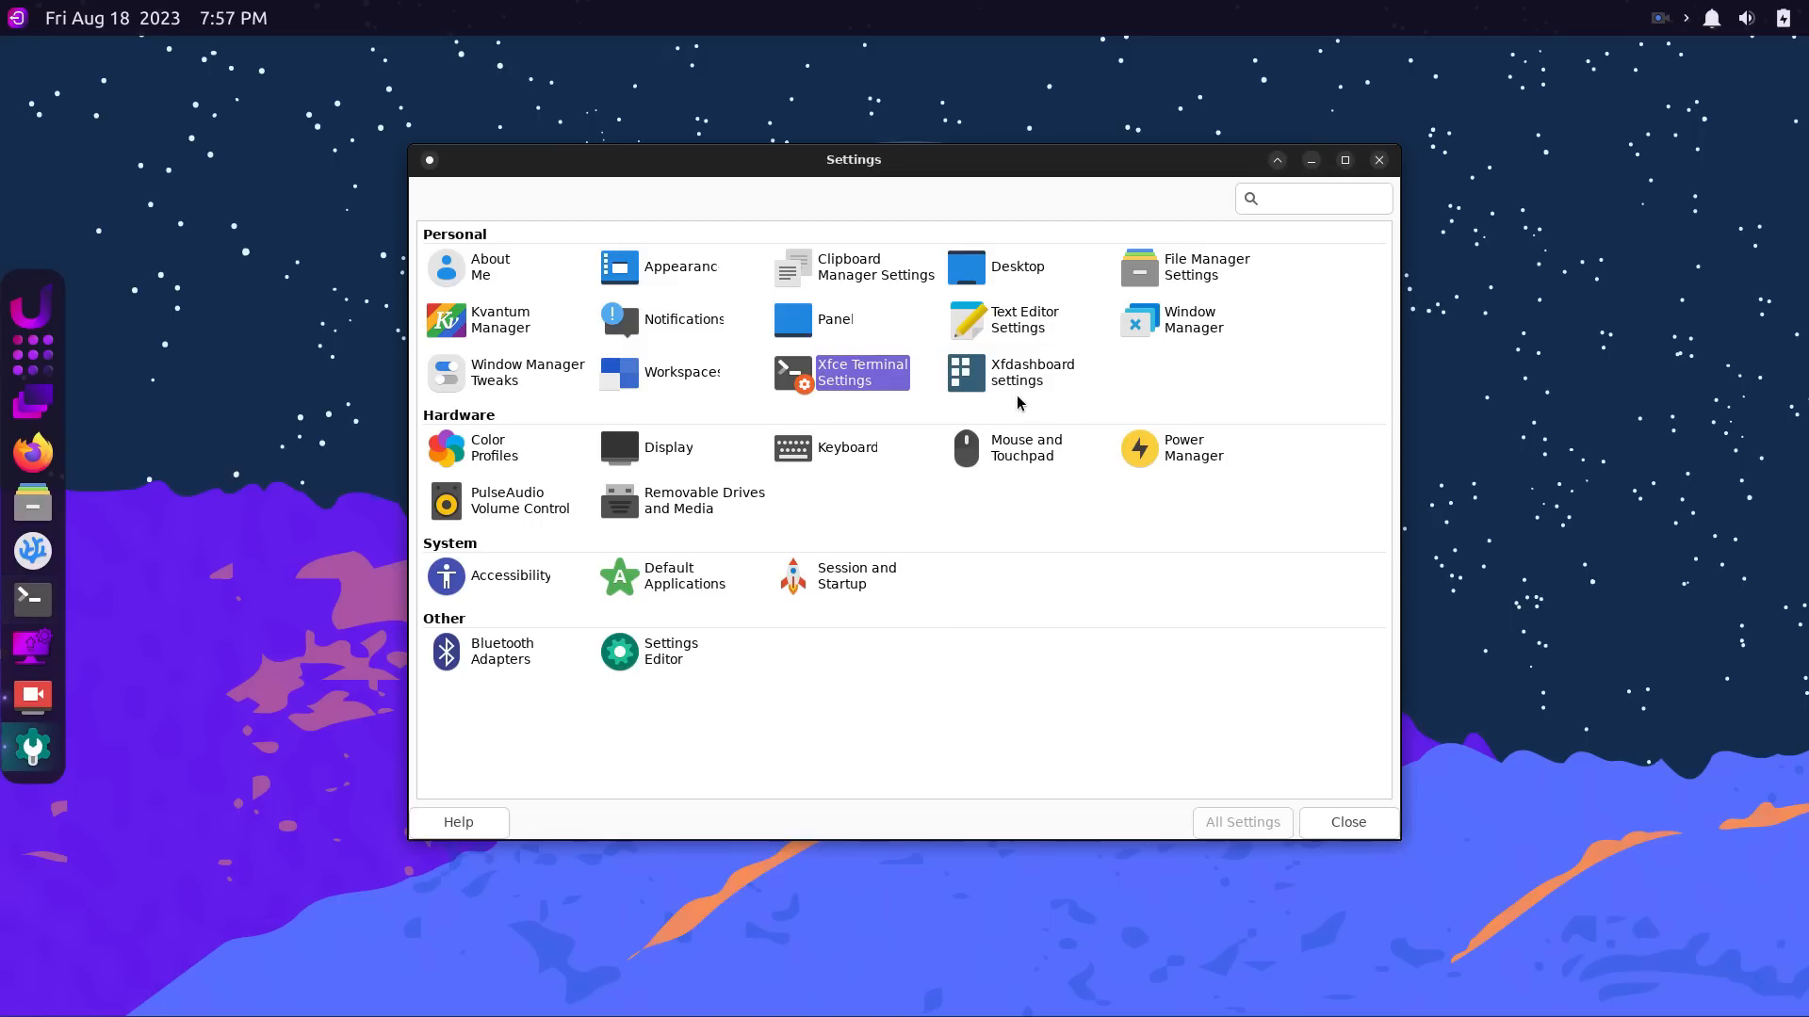
Review xfdashboard's Themes and Plugins tabs and the empty Color Profiles page.
left_click(1019, 371)
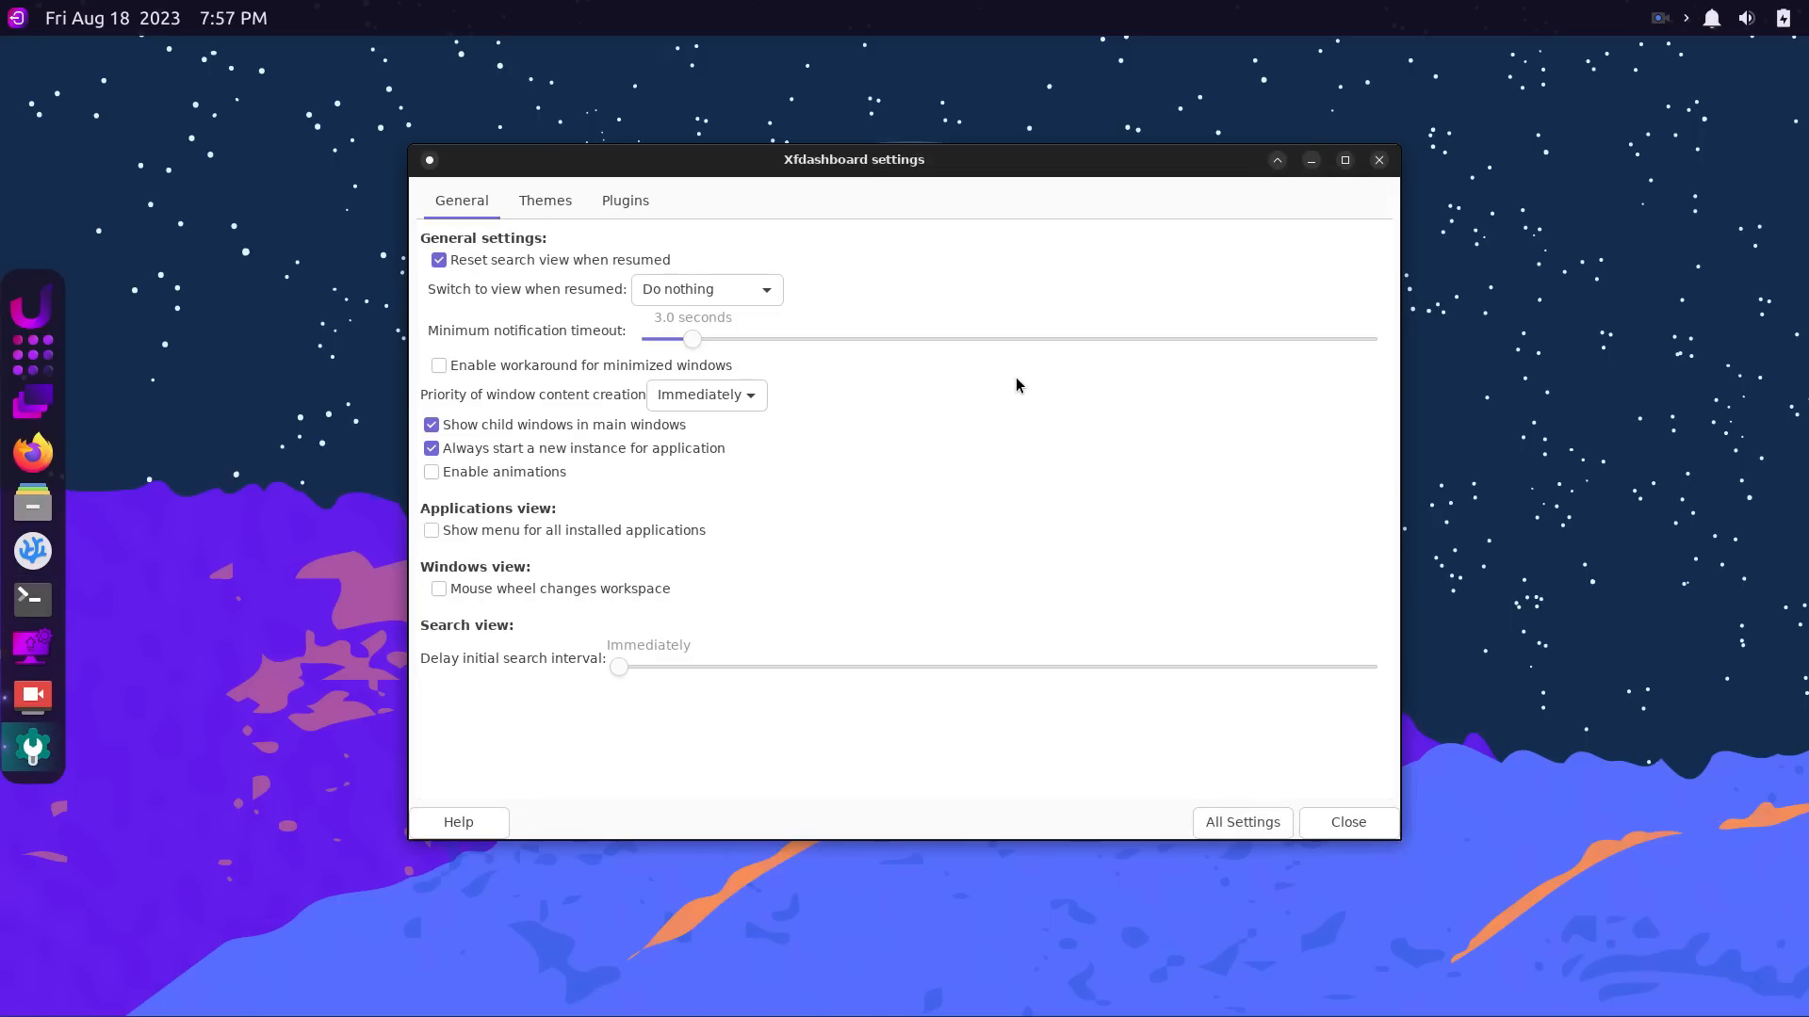
left_click(545, 199)
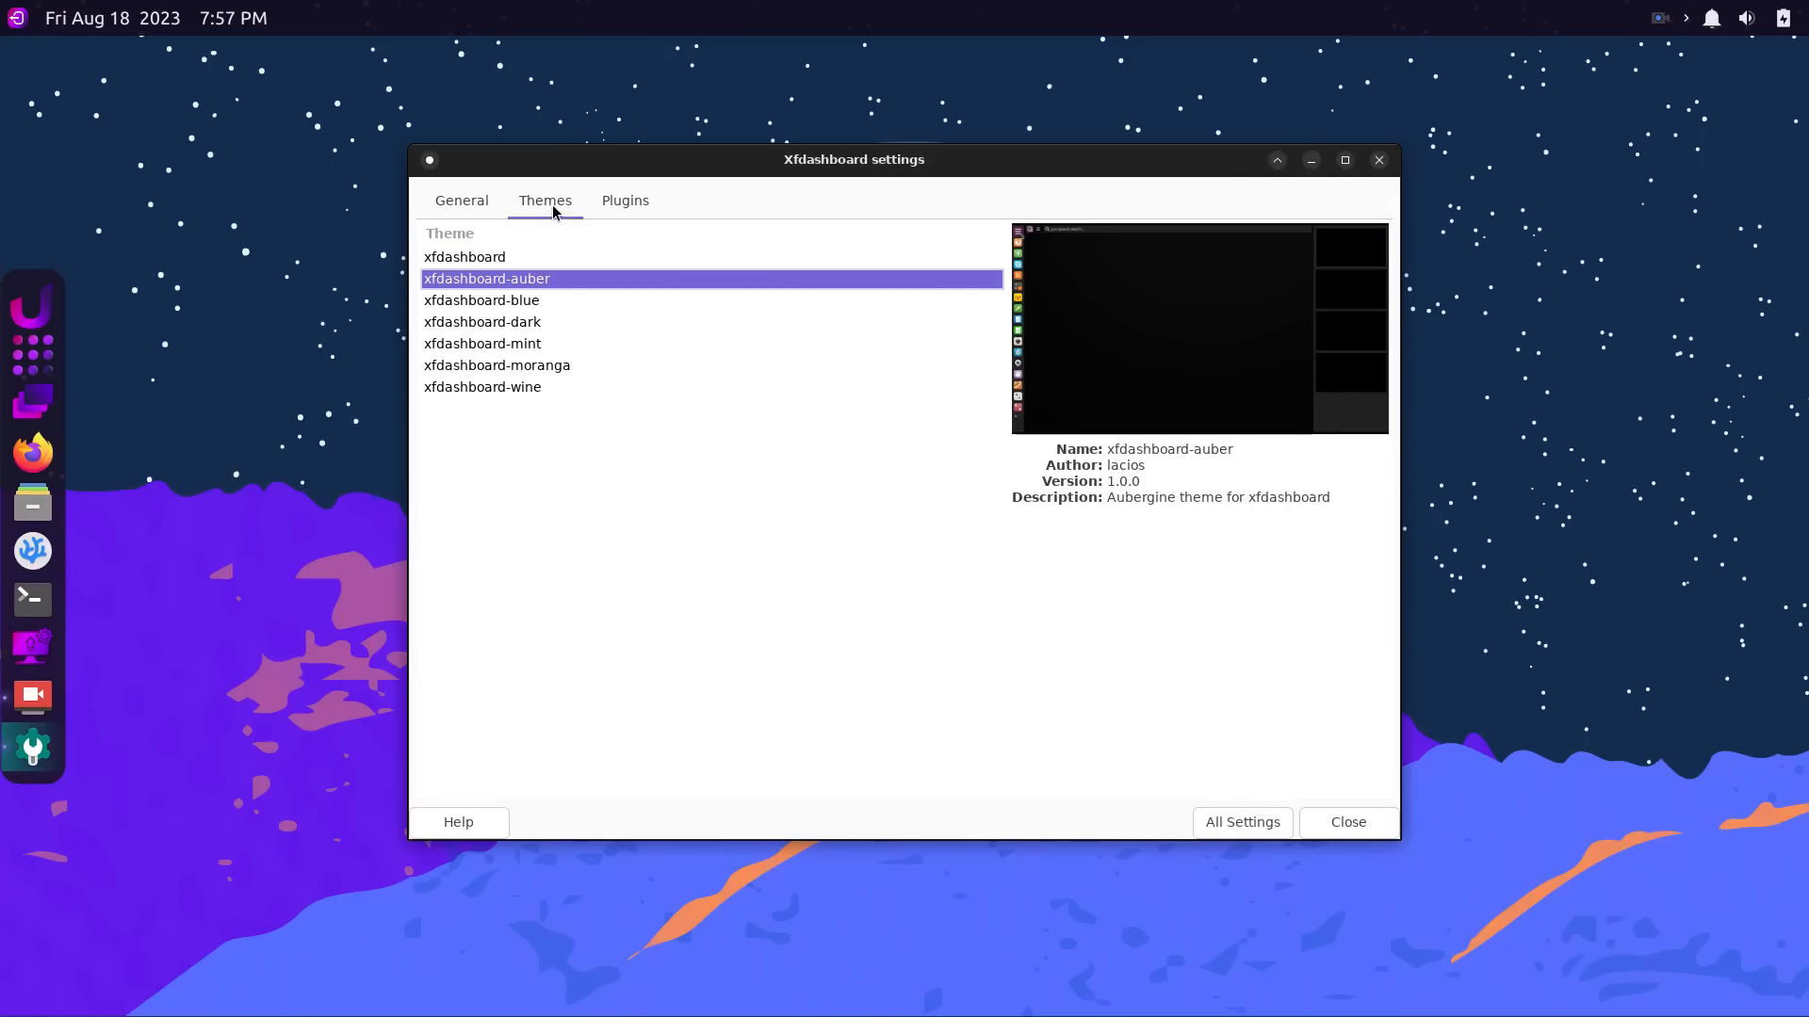
mouse_move(653, 205)
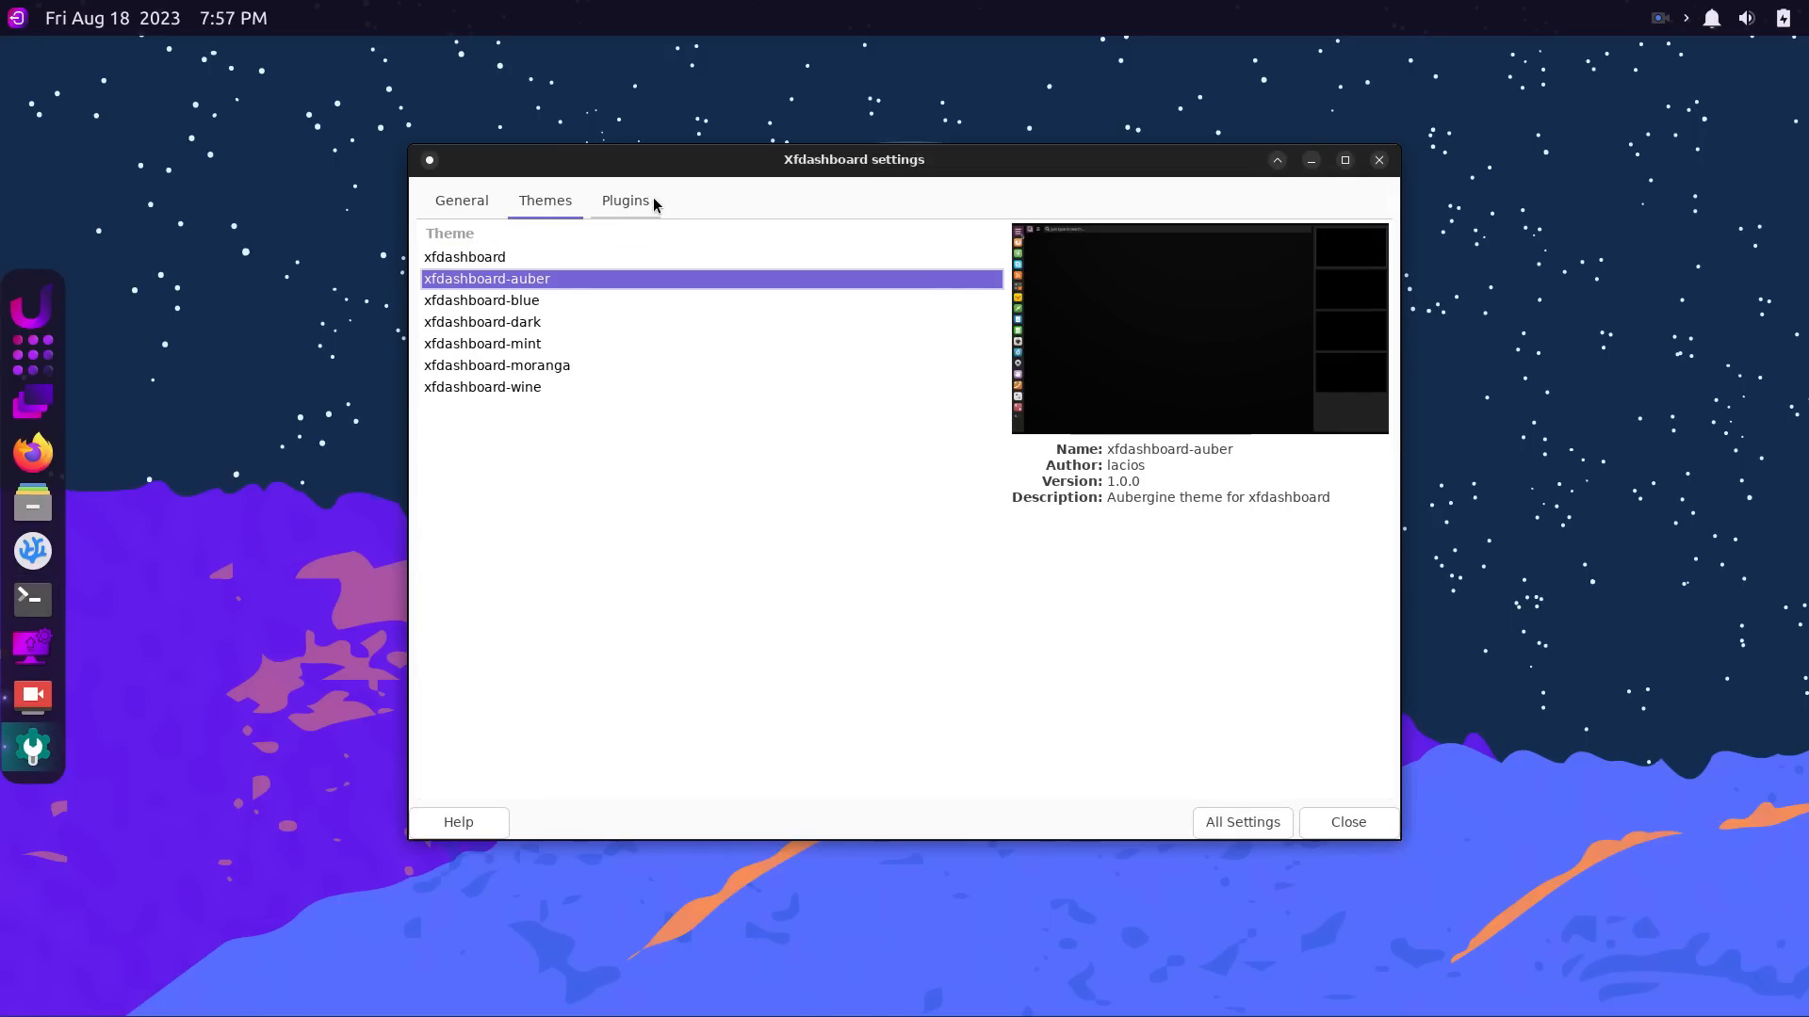
left_click(623, 200)
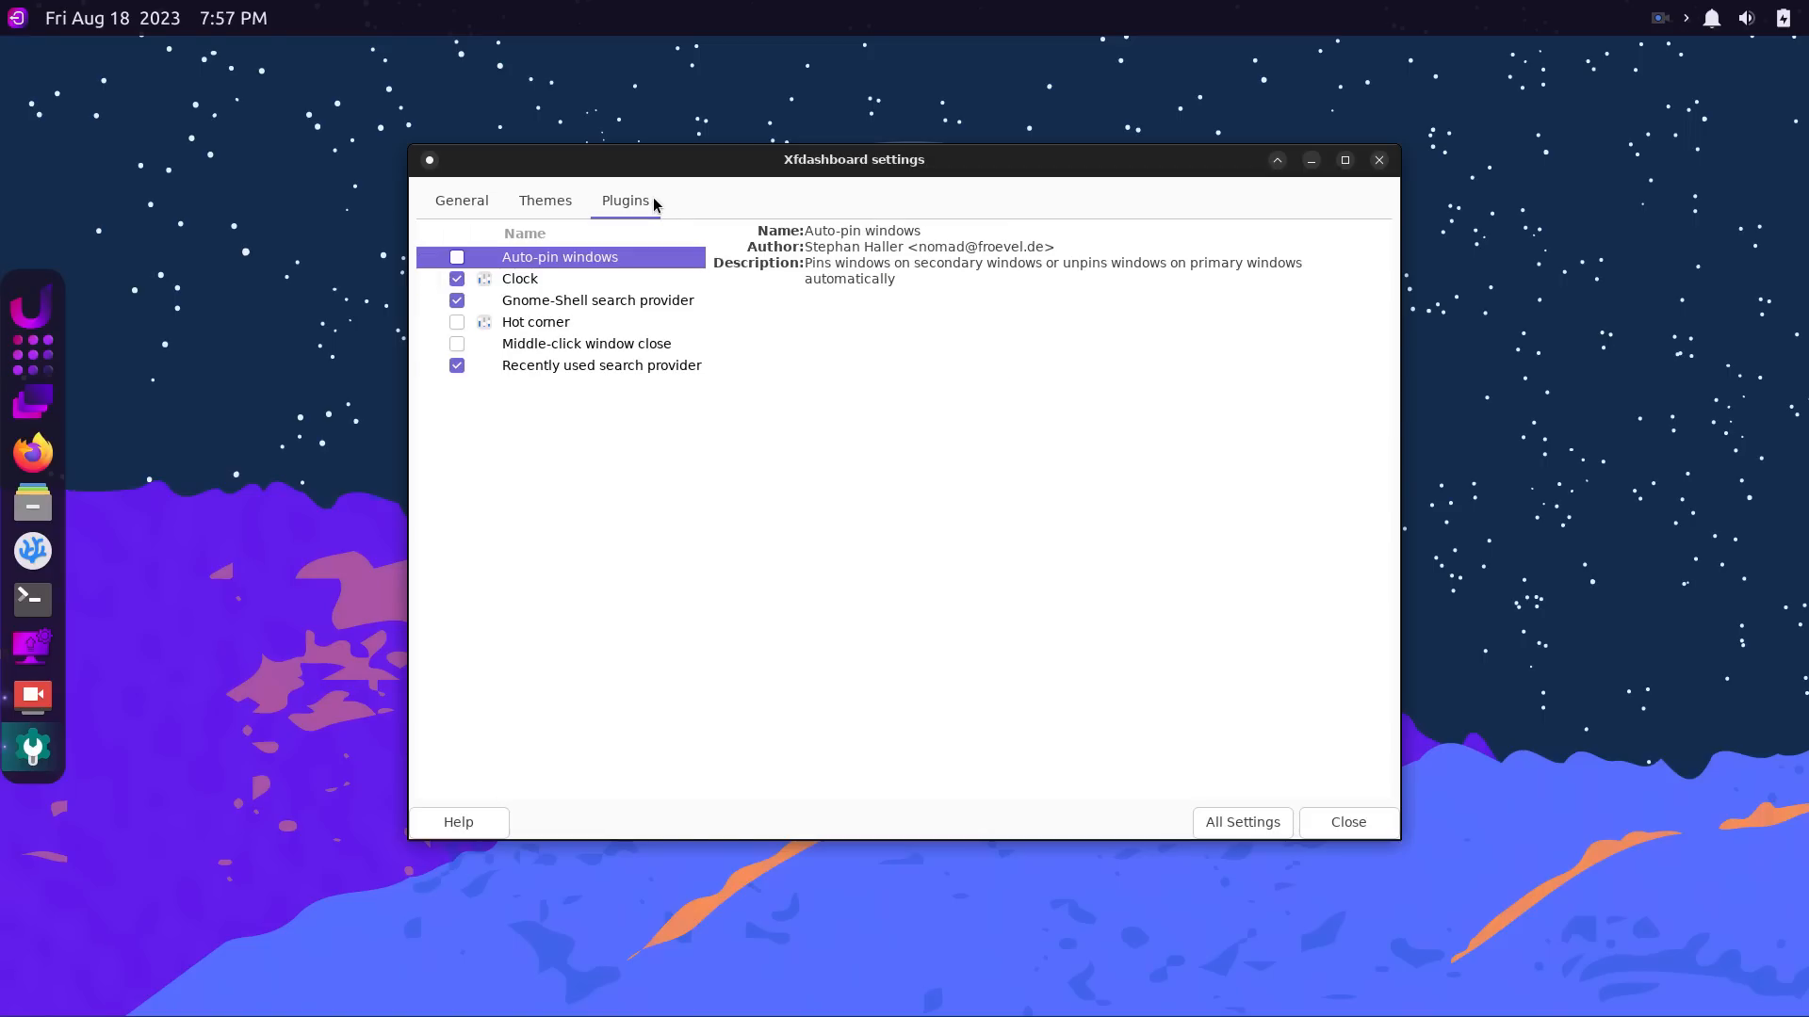
left_click(461, 199)
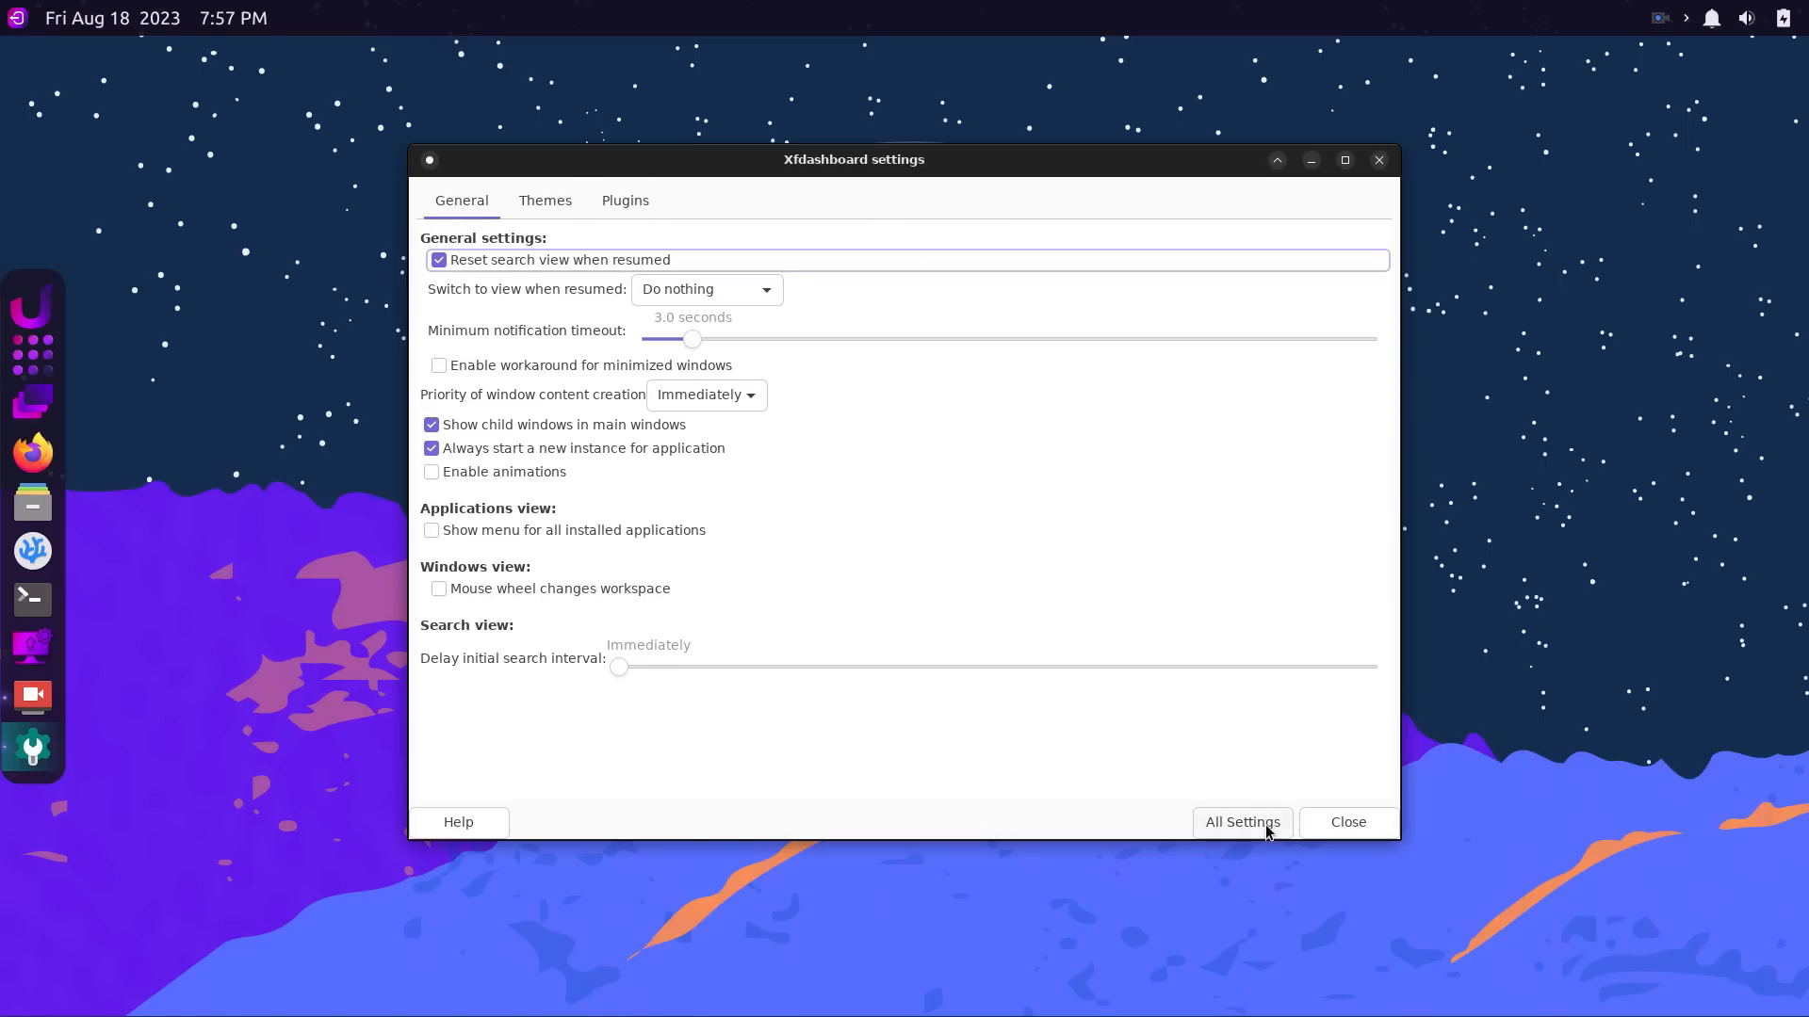
left_click(1241, 821)
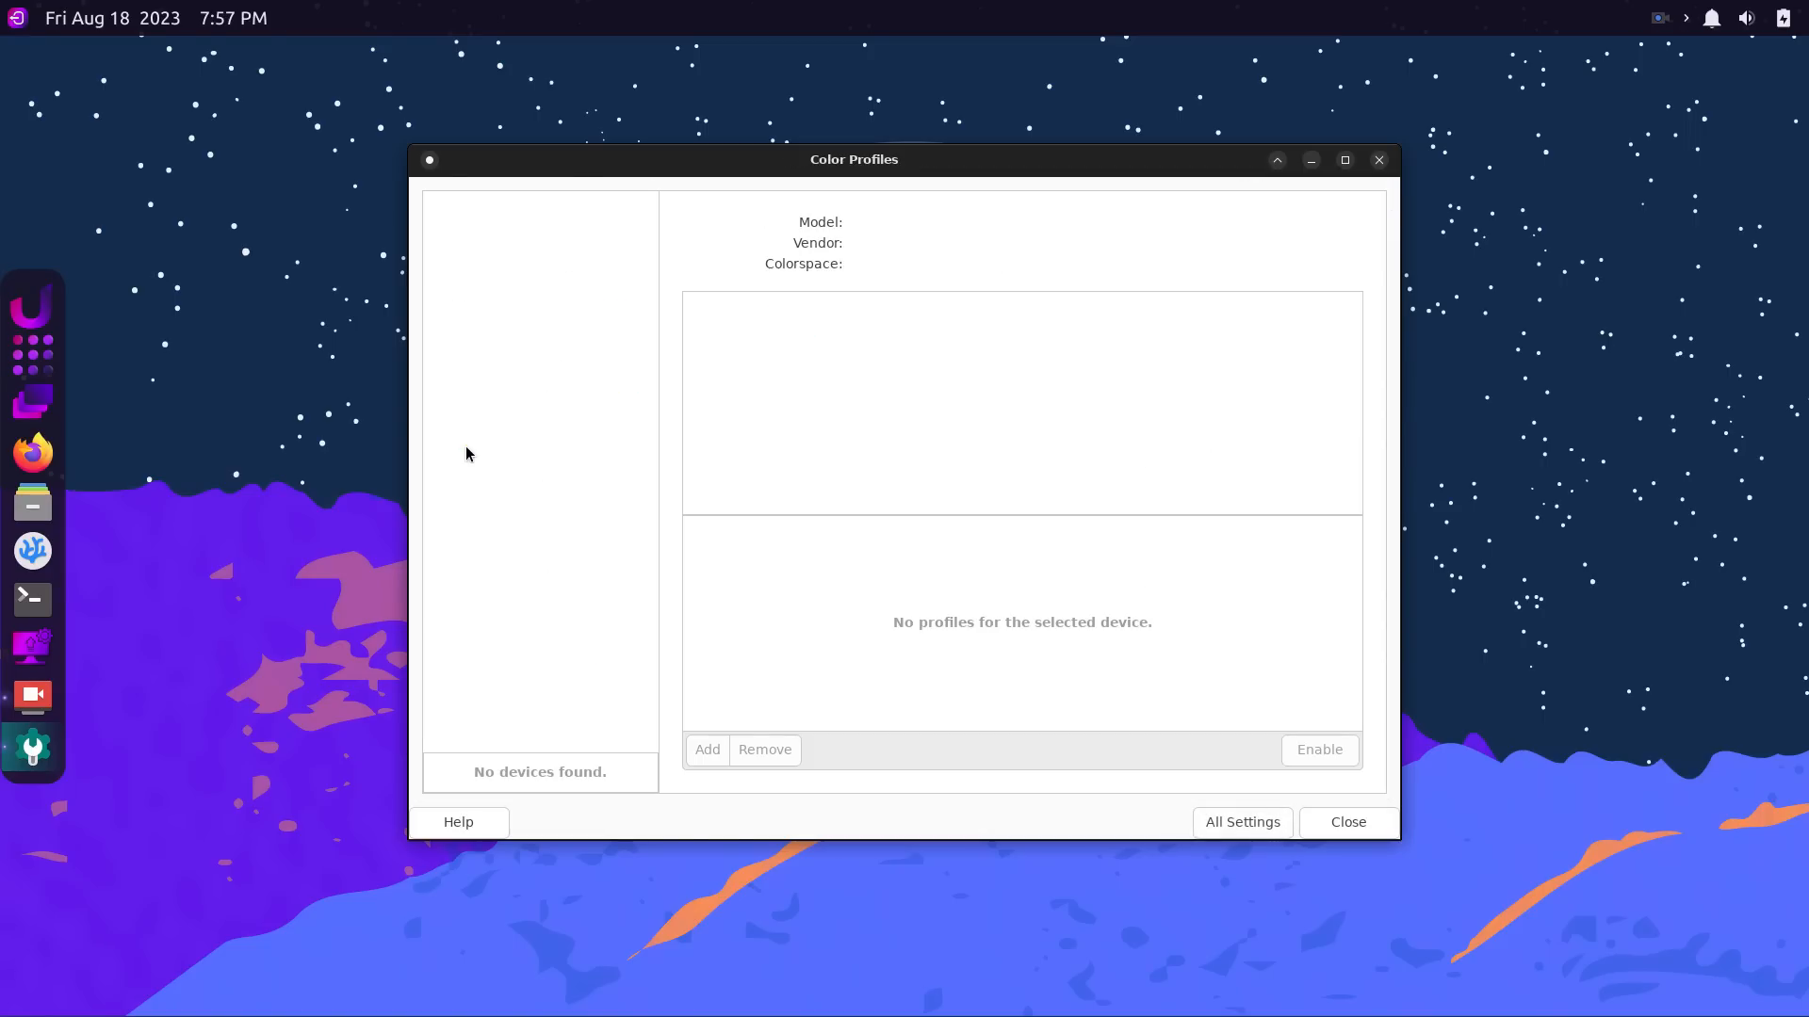
left_click(1241, 822)
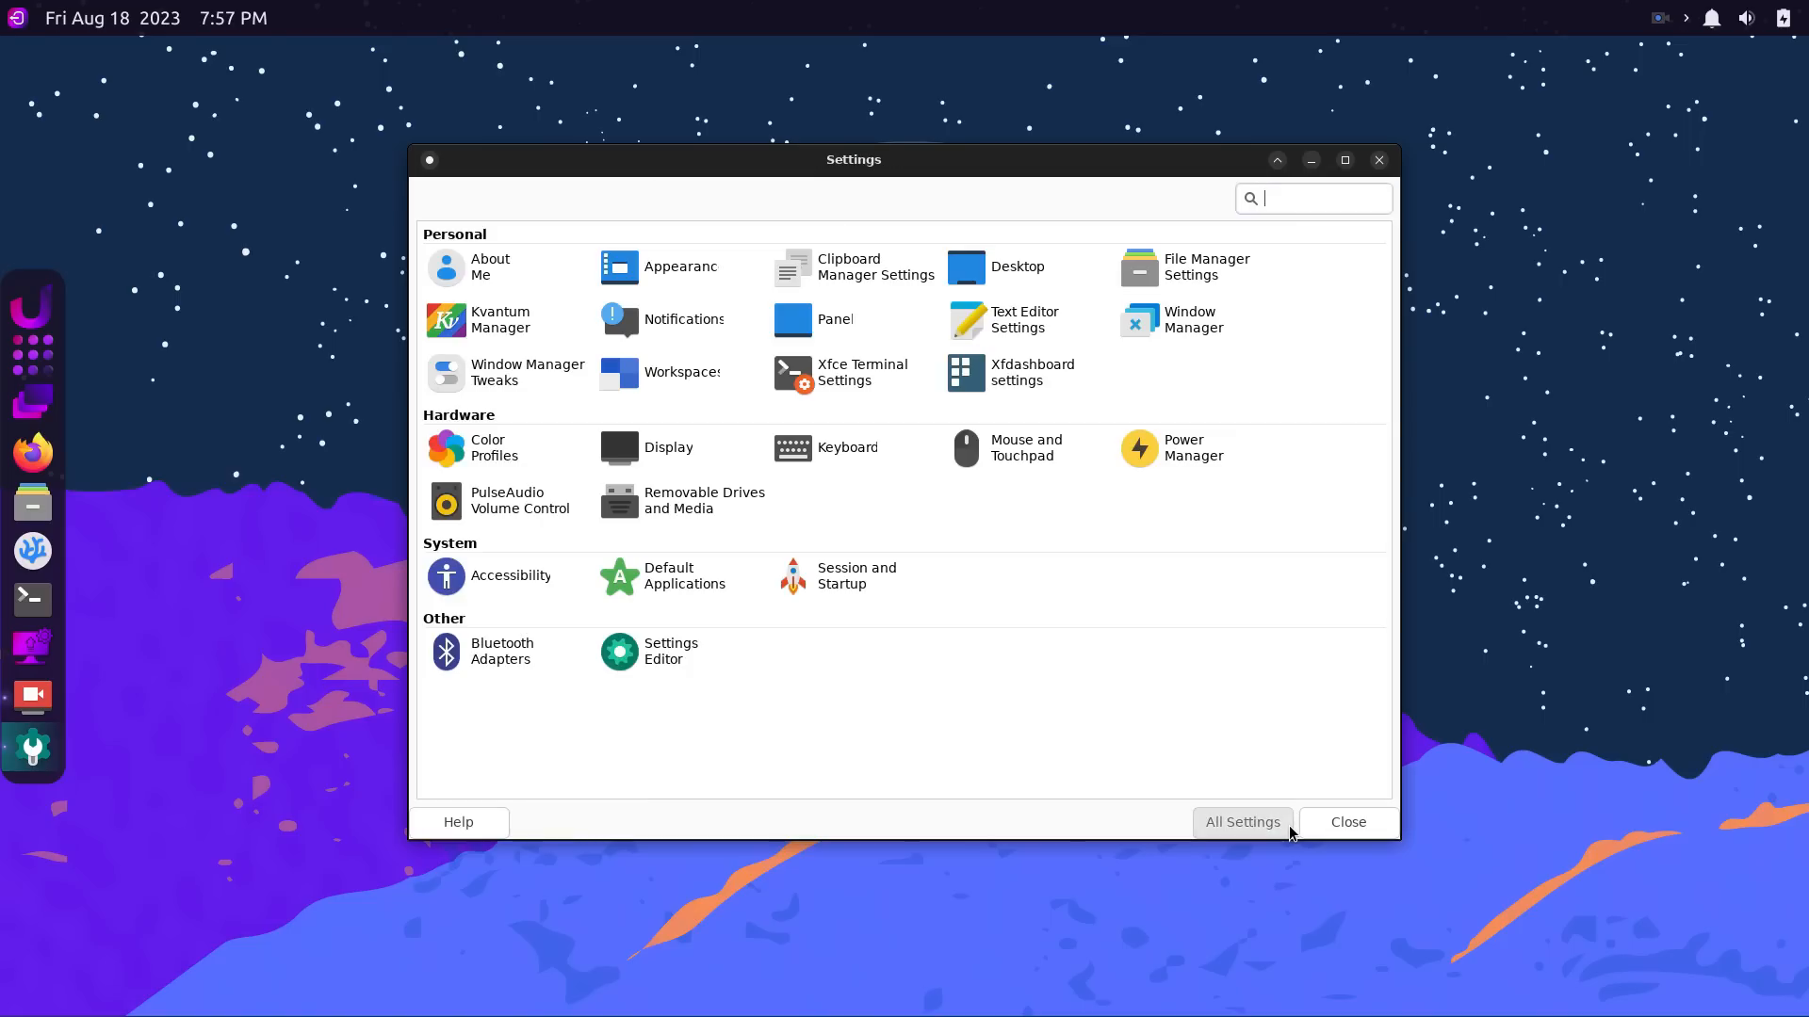
left_click(667, 448)
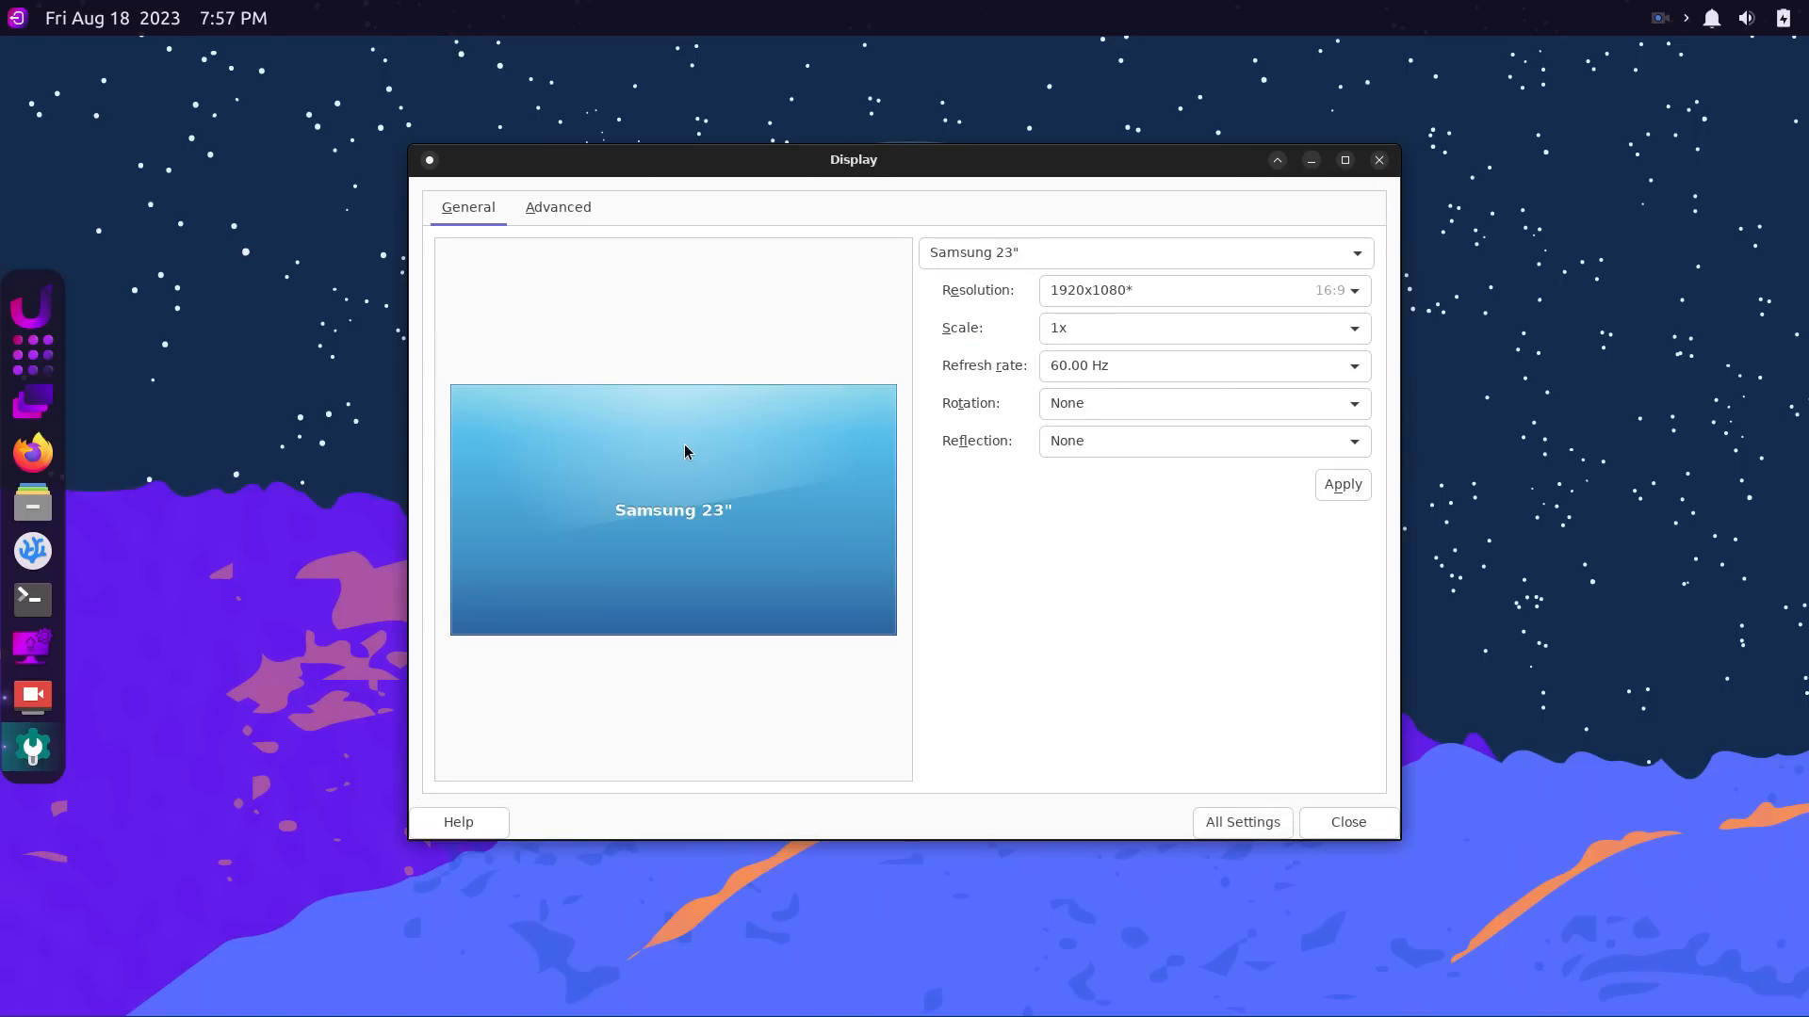
left_click(1199, 289)
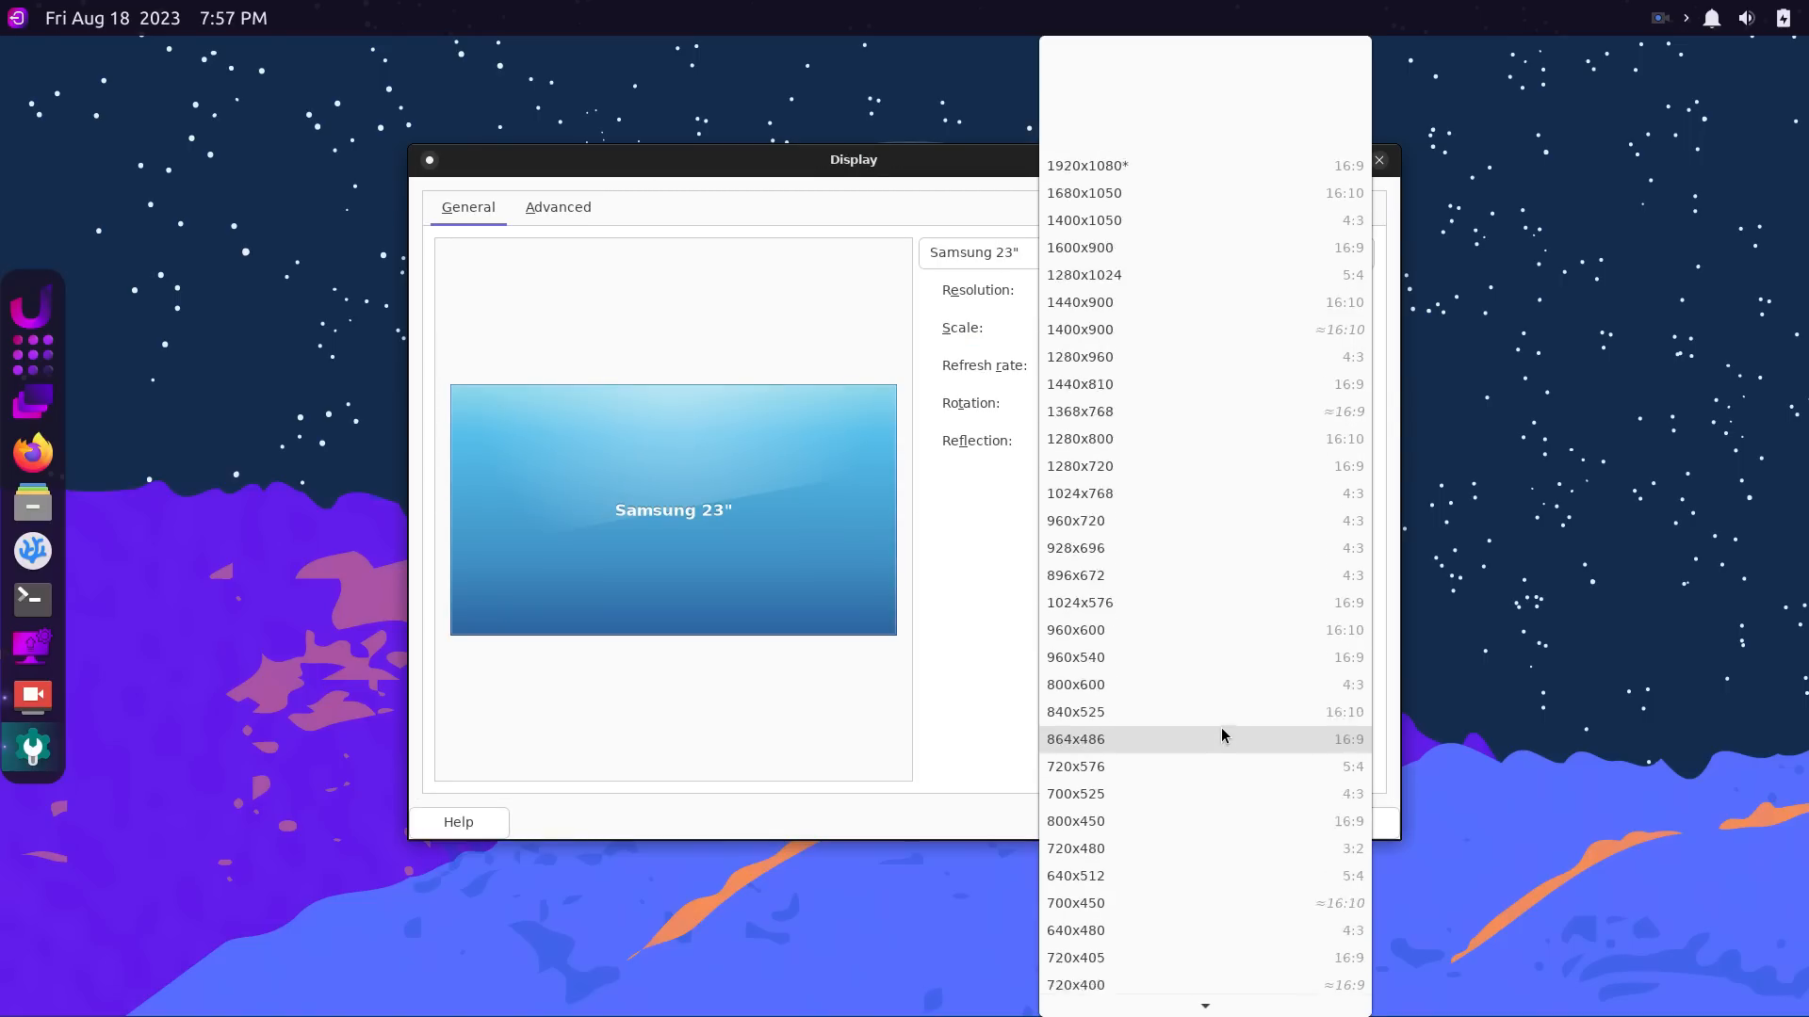
left_click(1085, 165)
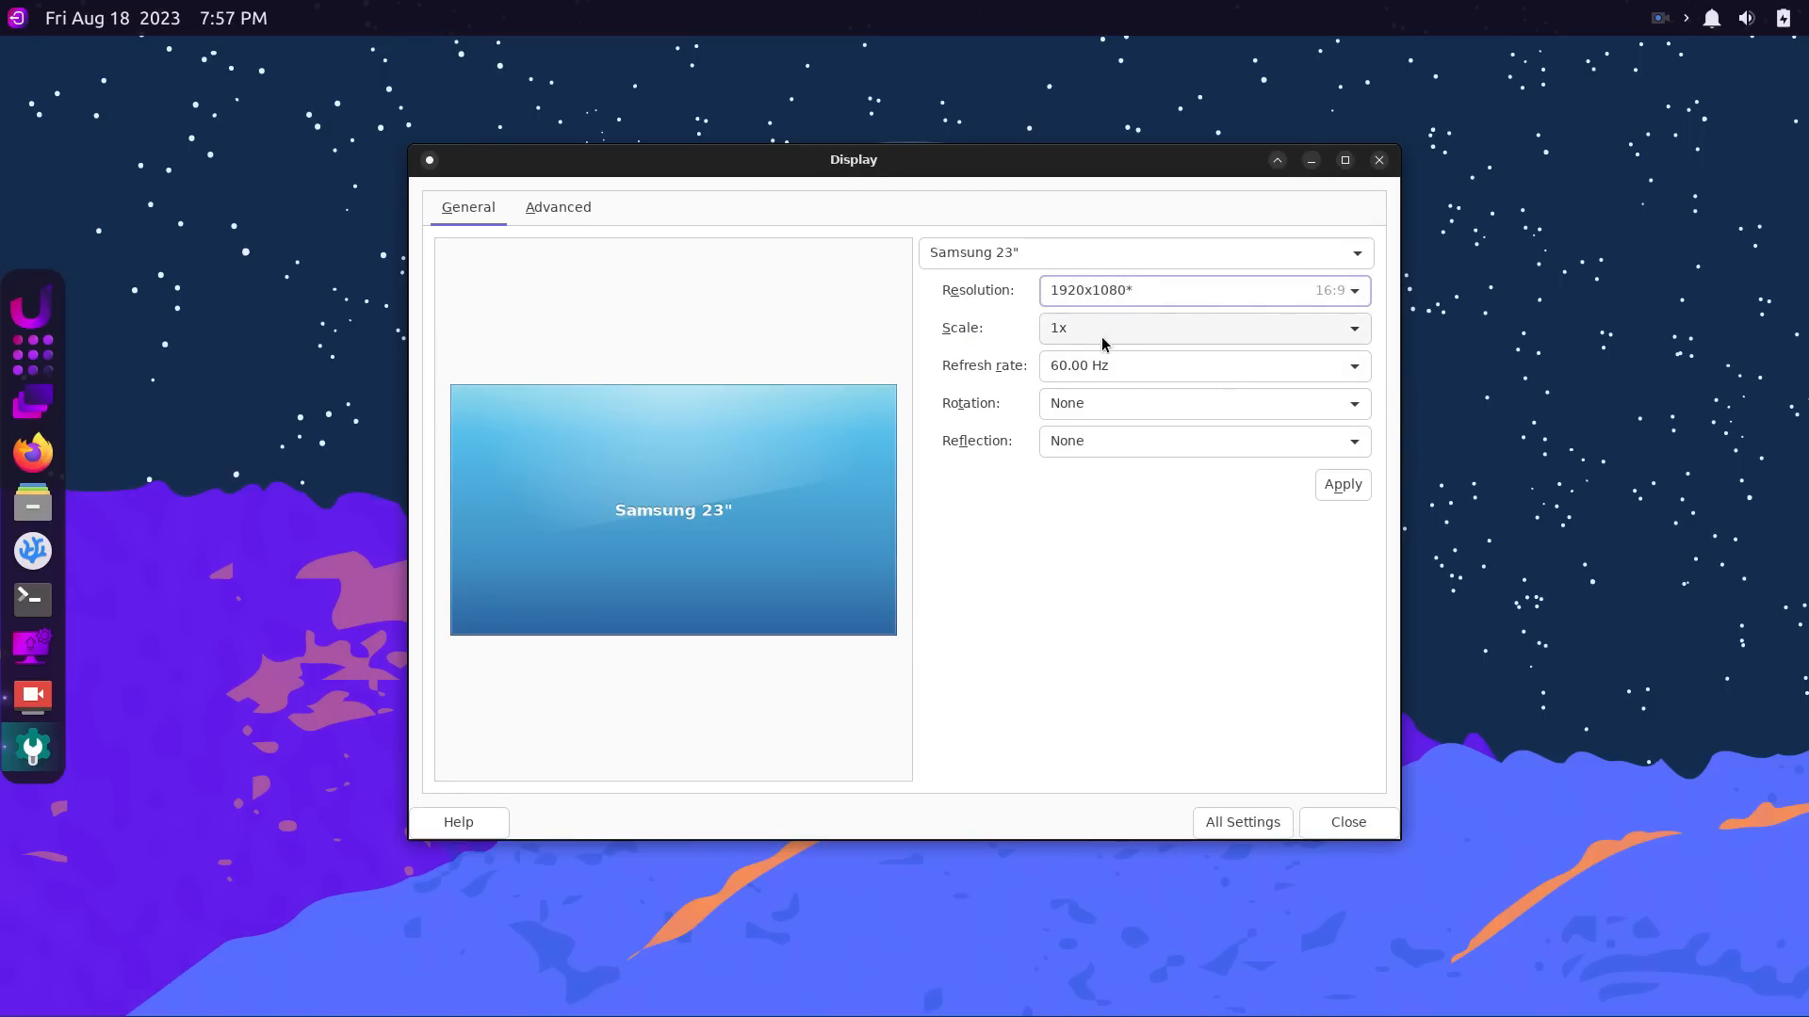
left_click(1199, 327)
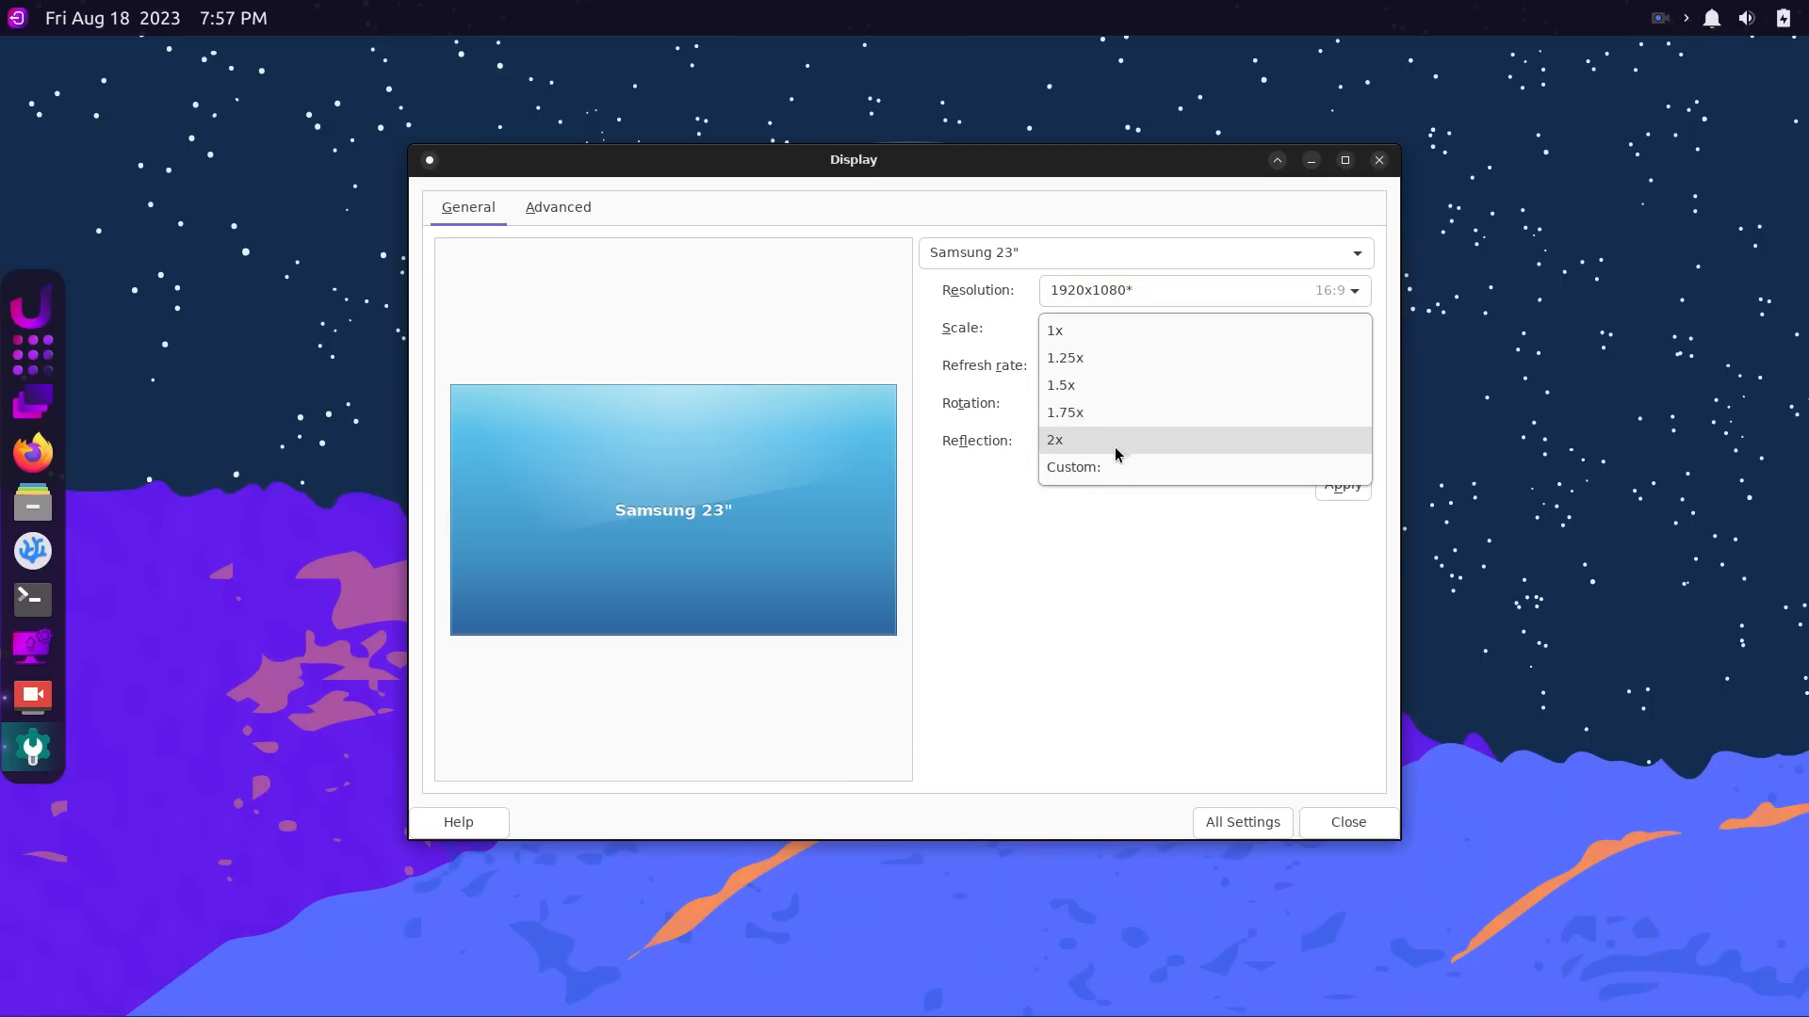
left_click(1054, 330)
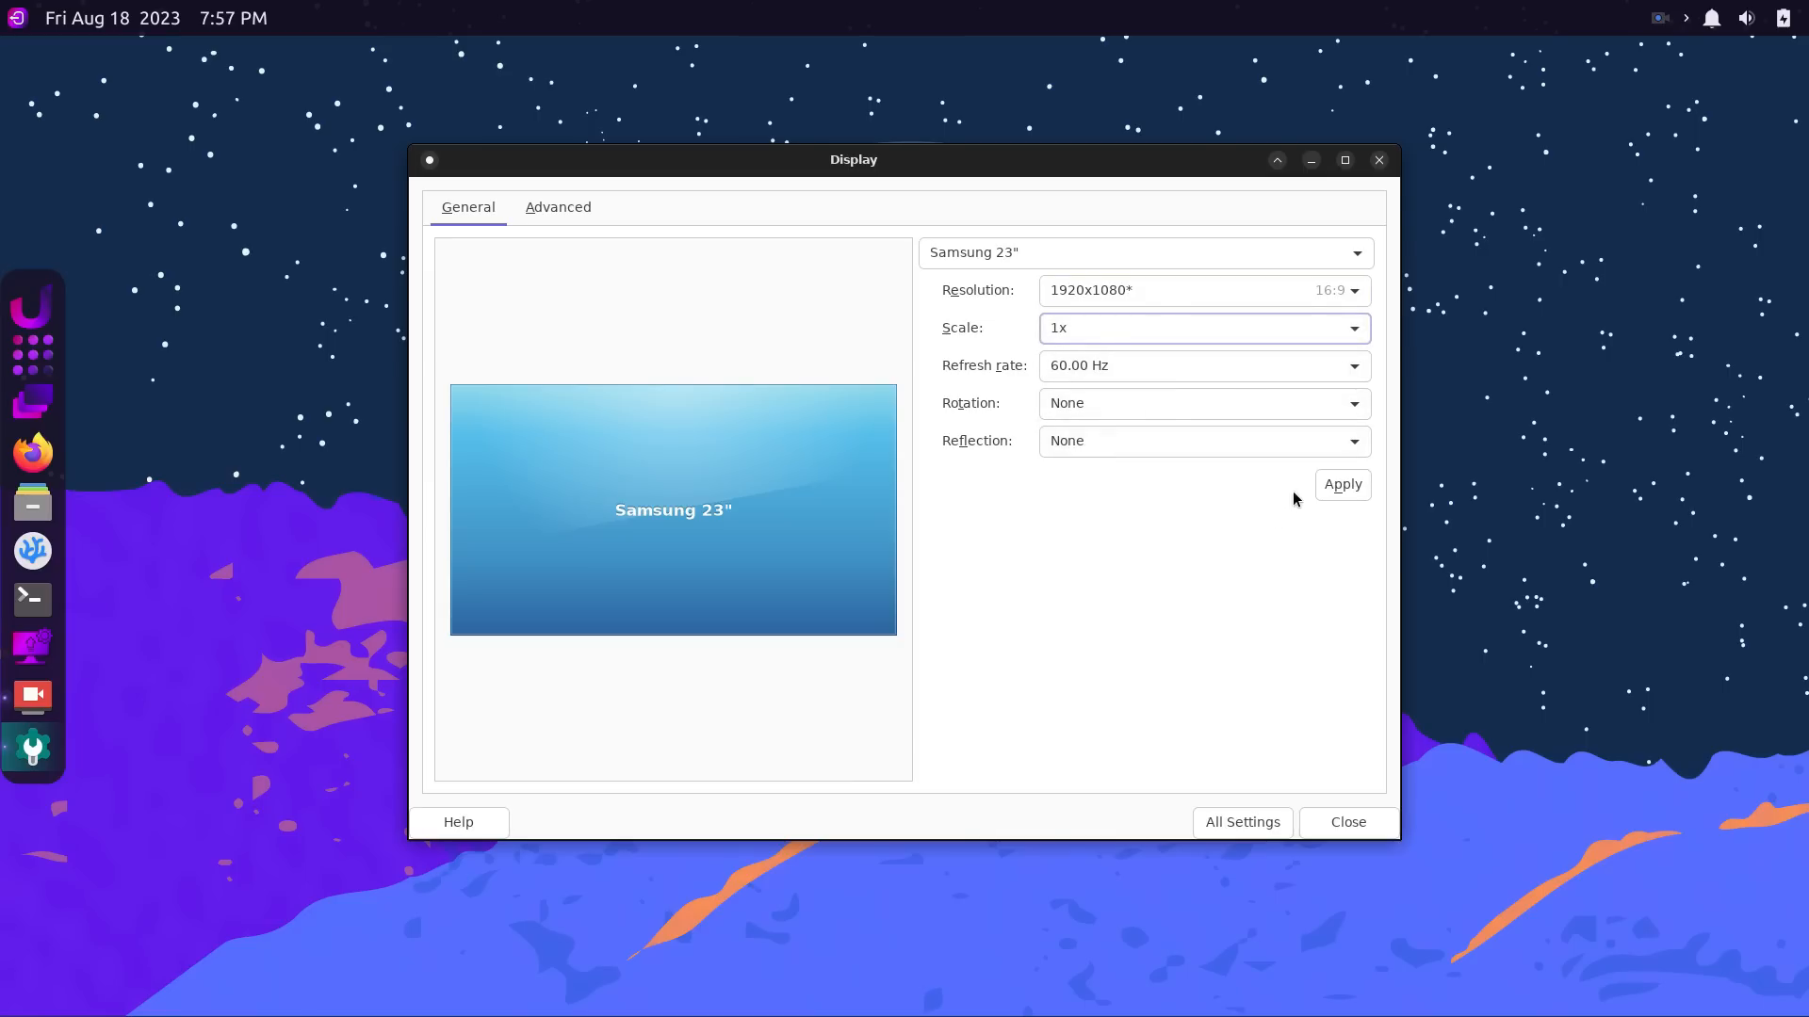
left_click(557, 207)
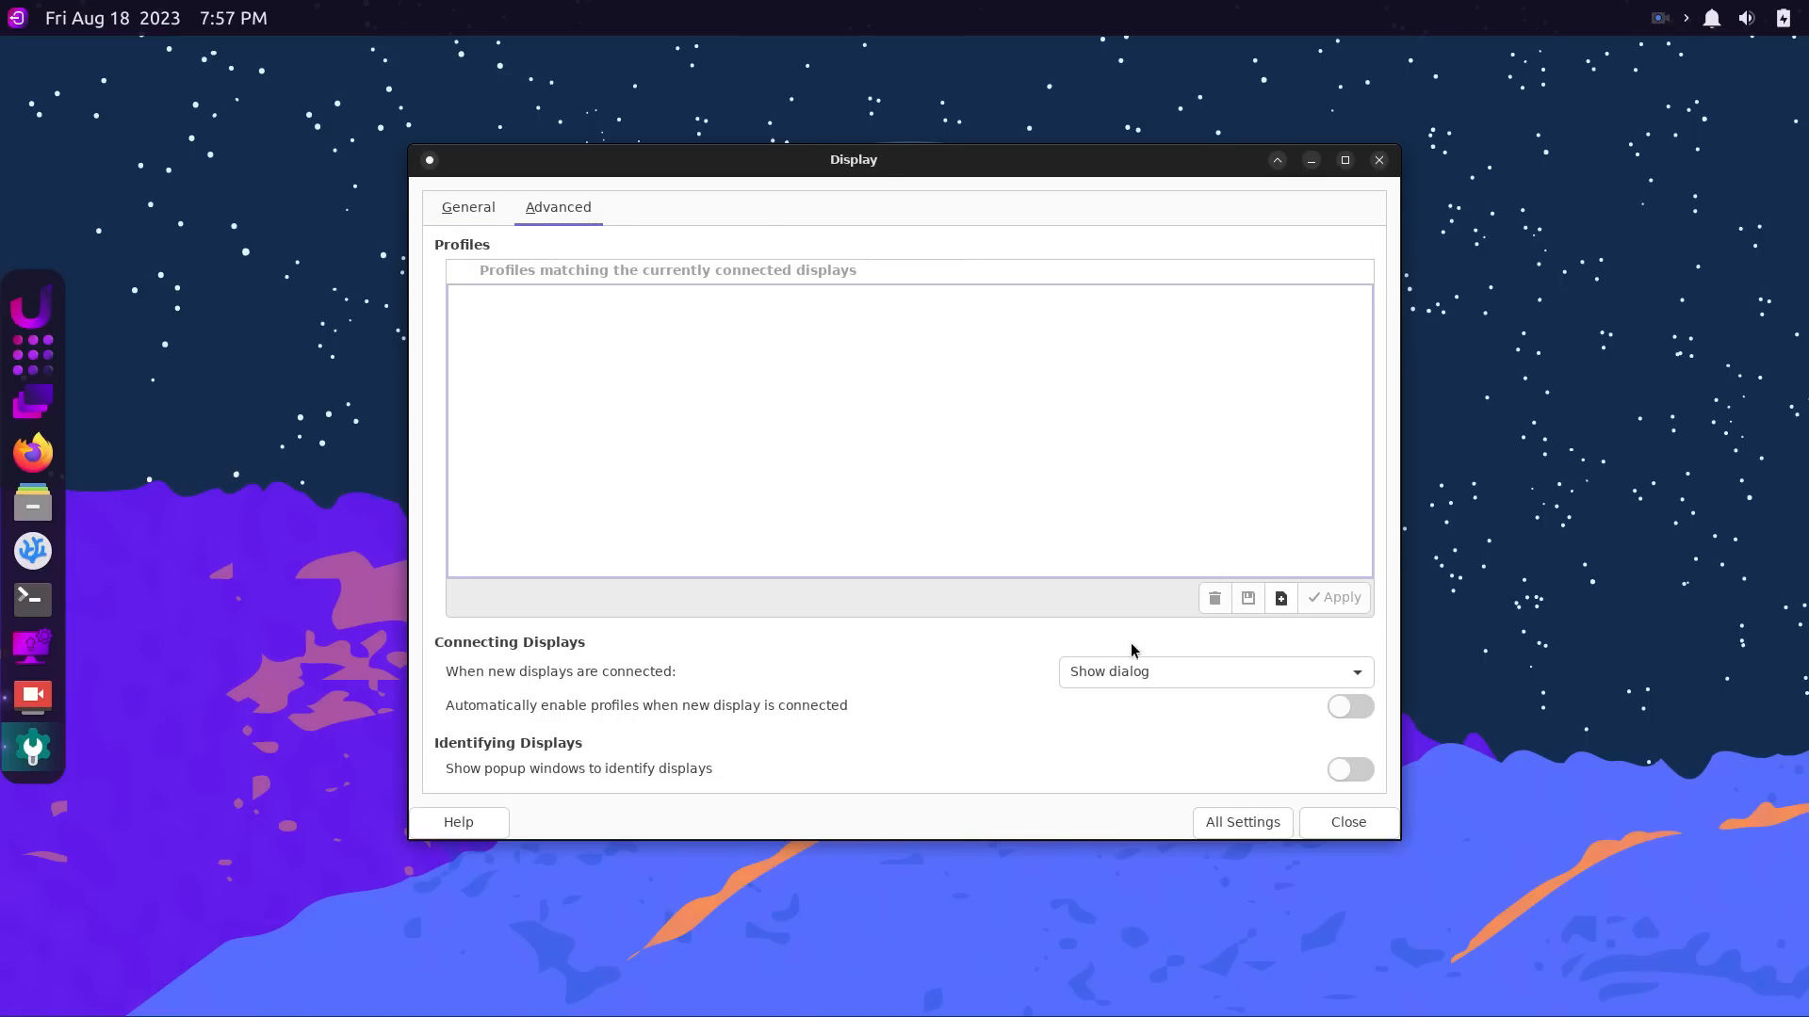
left_click(1241, 822)
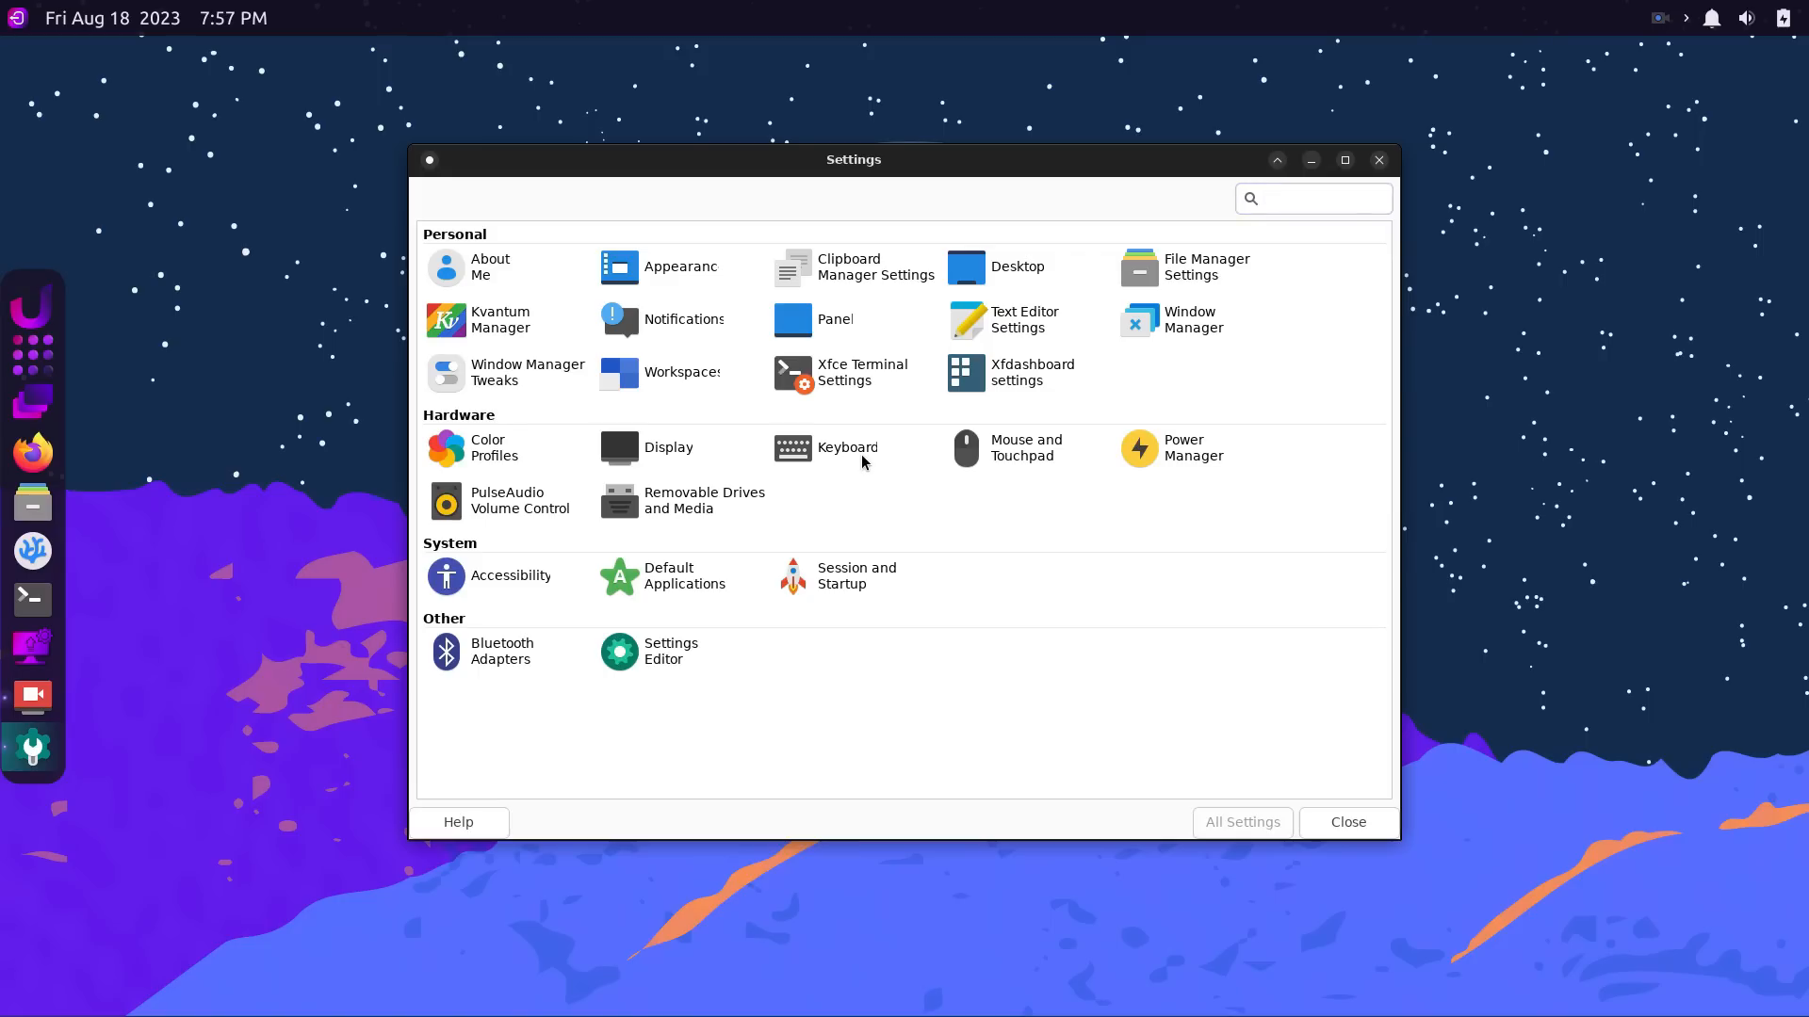
left_click(826, 447)
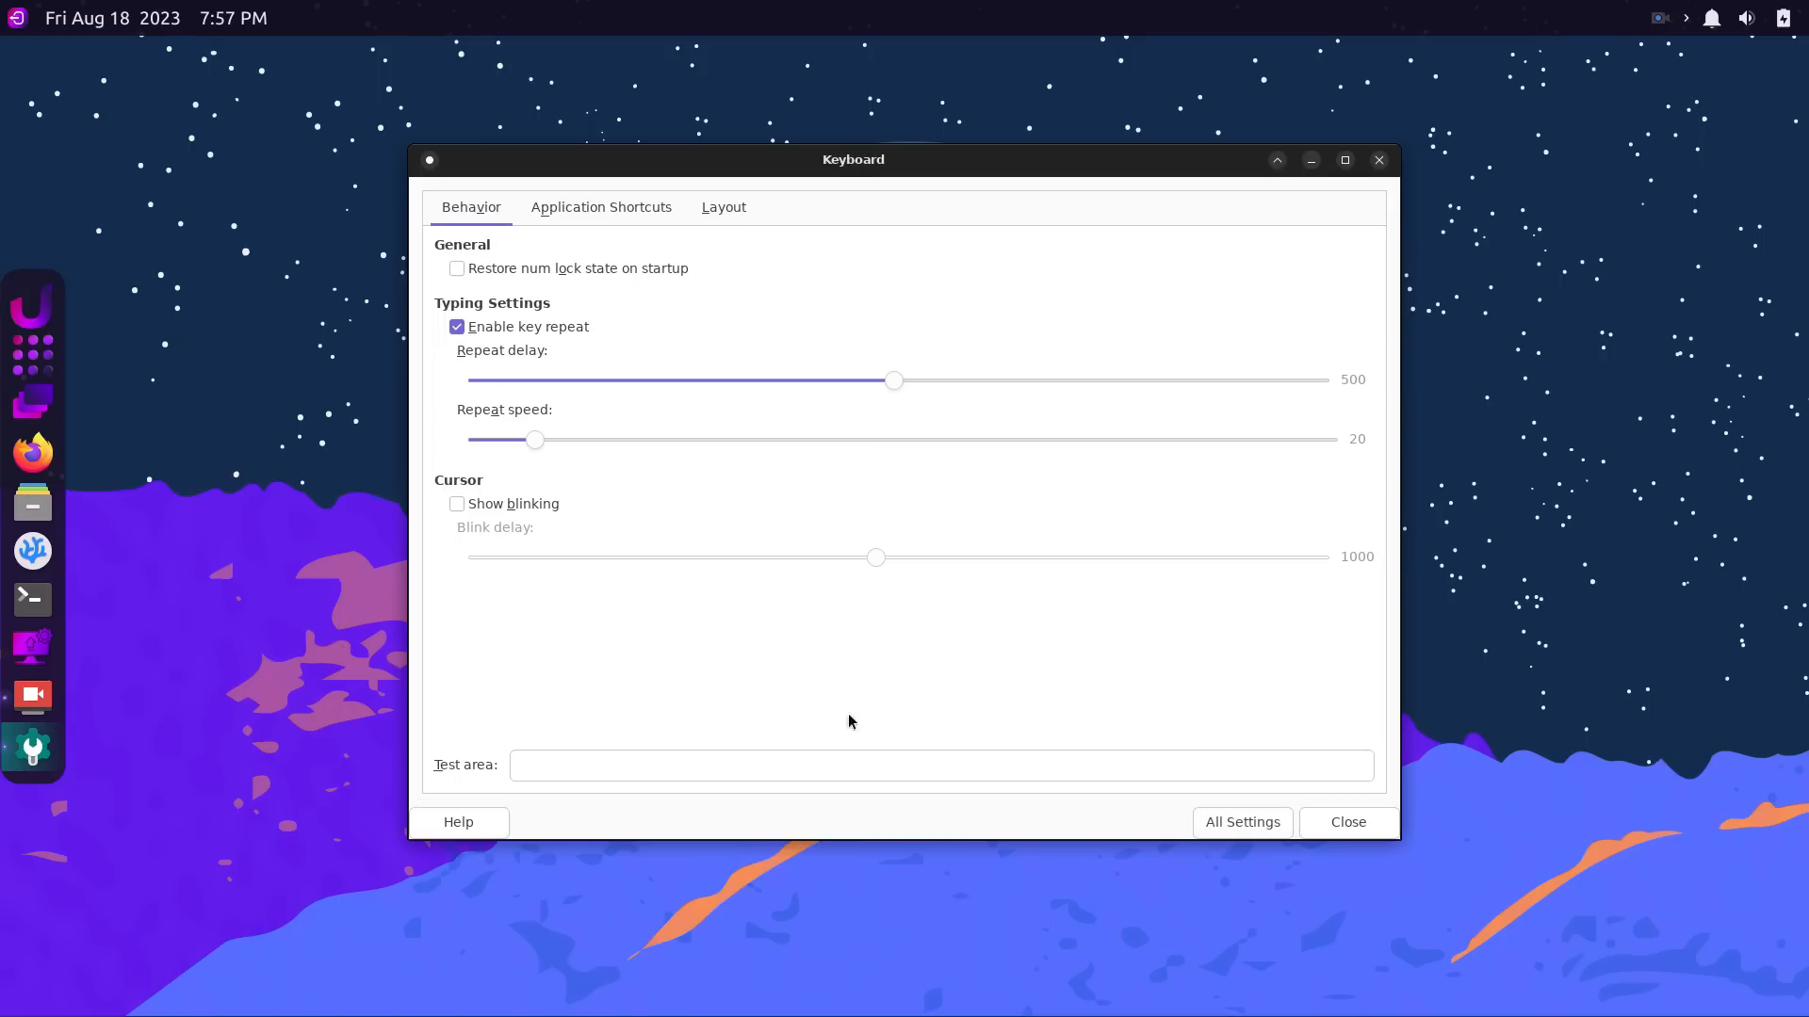
left_click(601, 207)
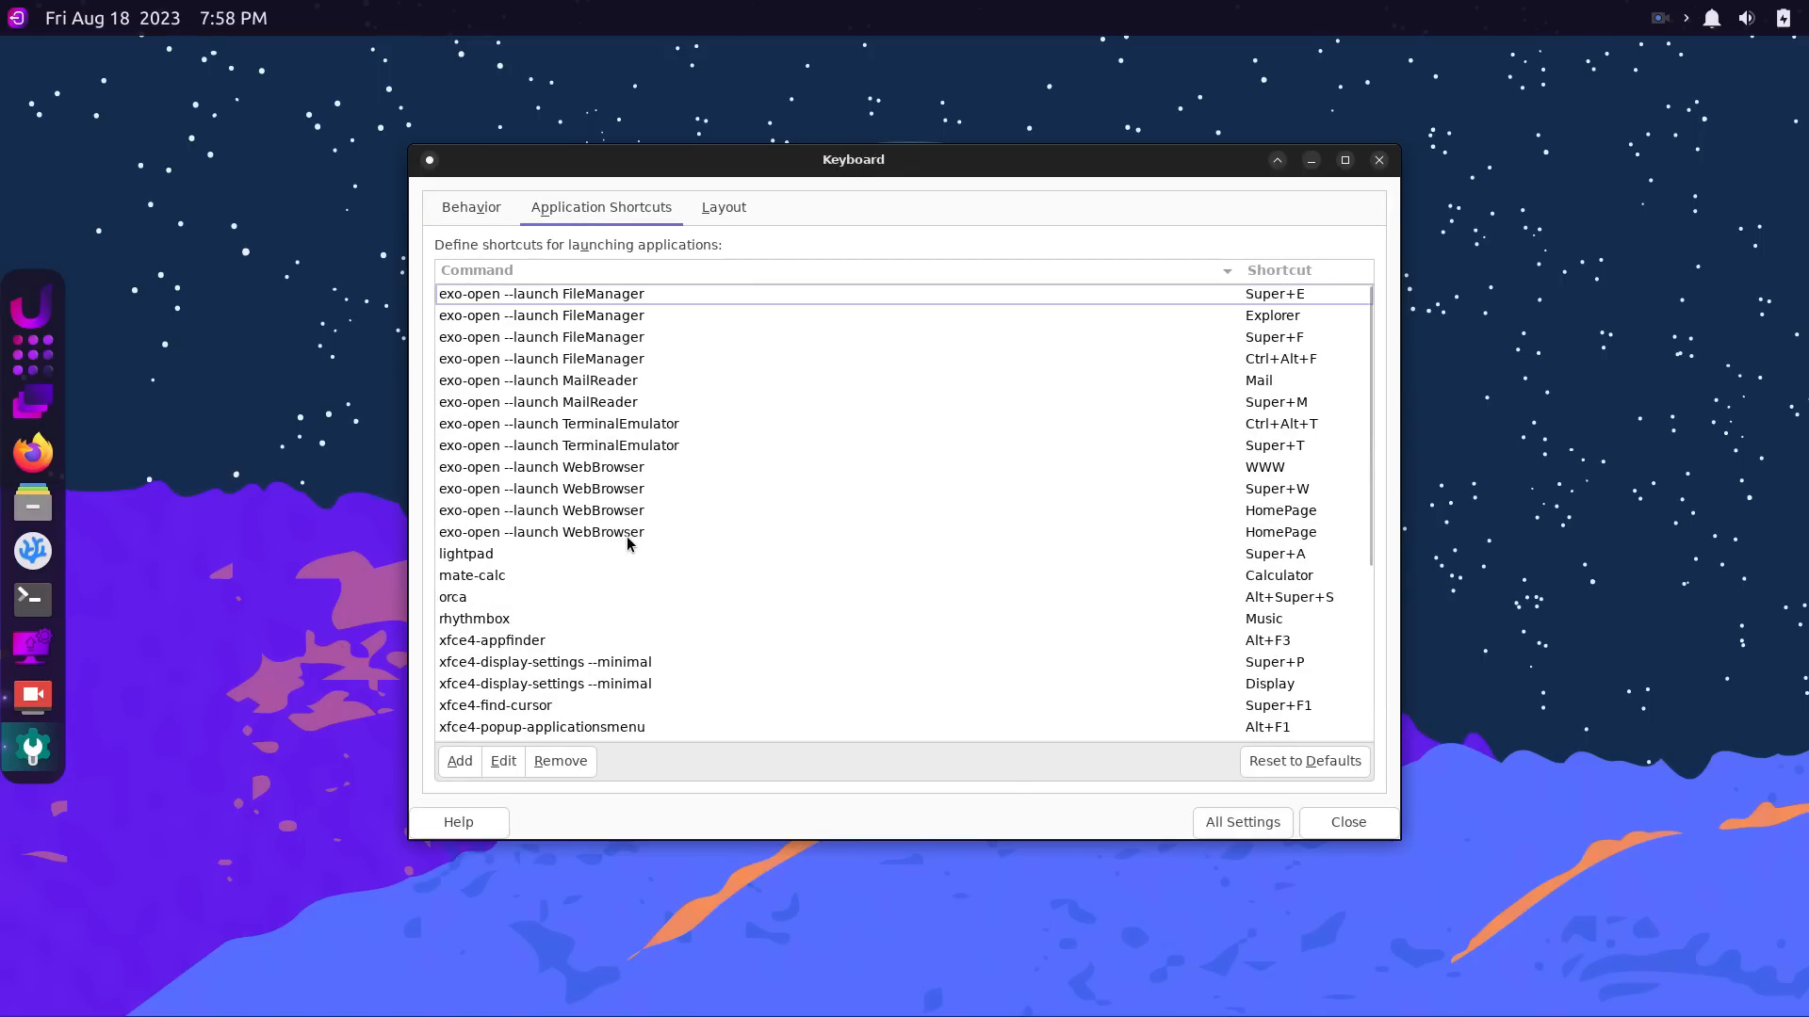
left_click(724, 206)
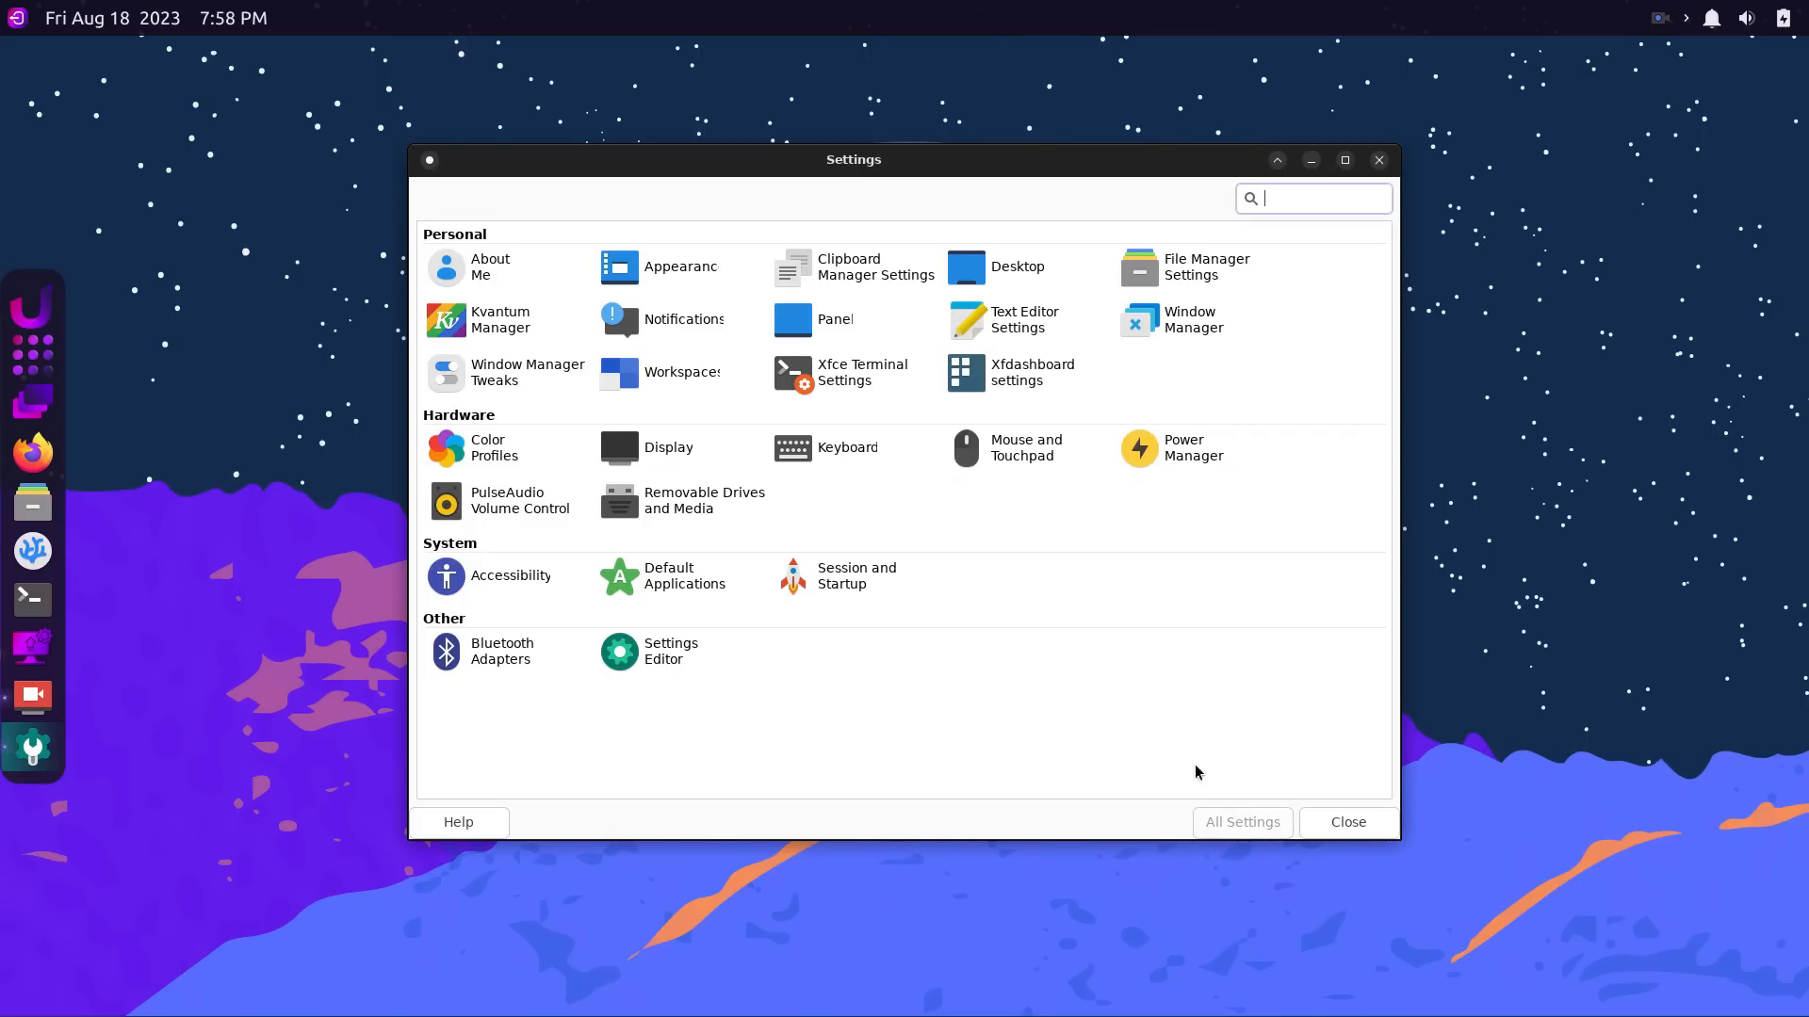
left_click(1024, 447)
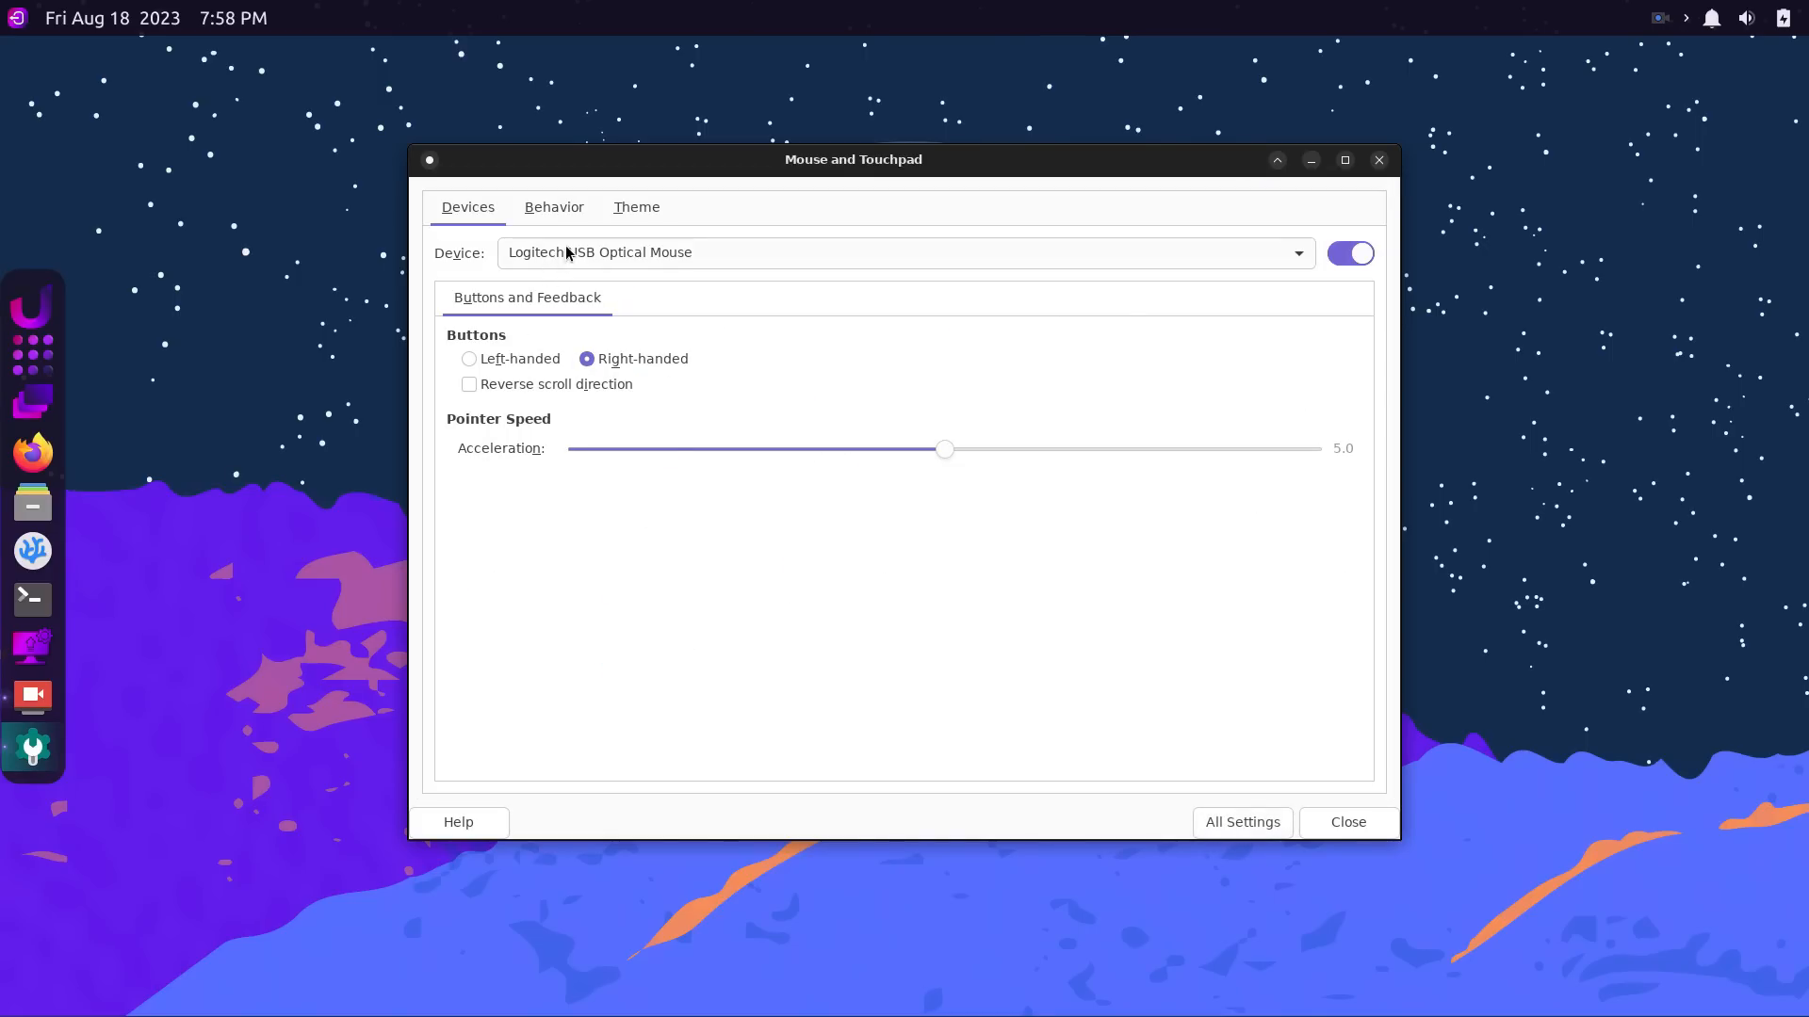
left_click(905, 252)
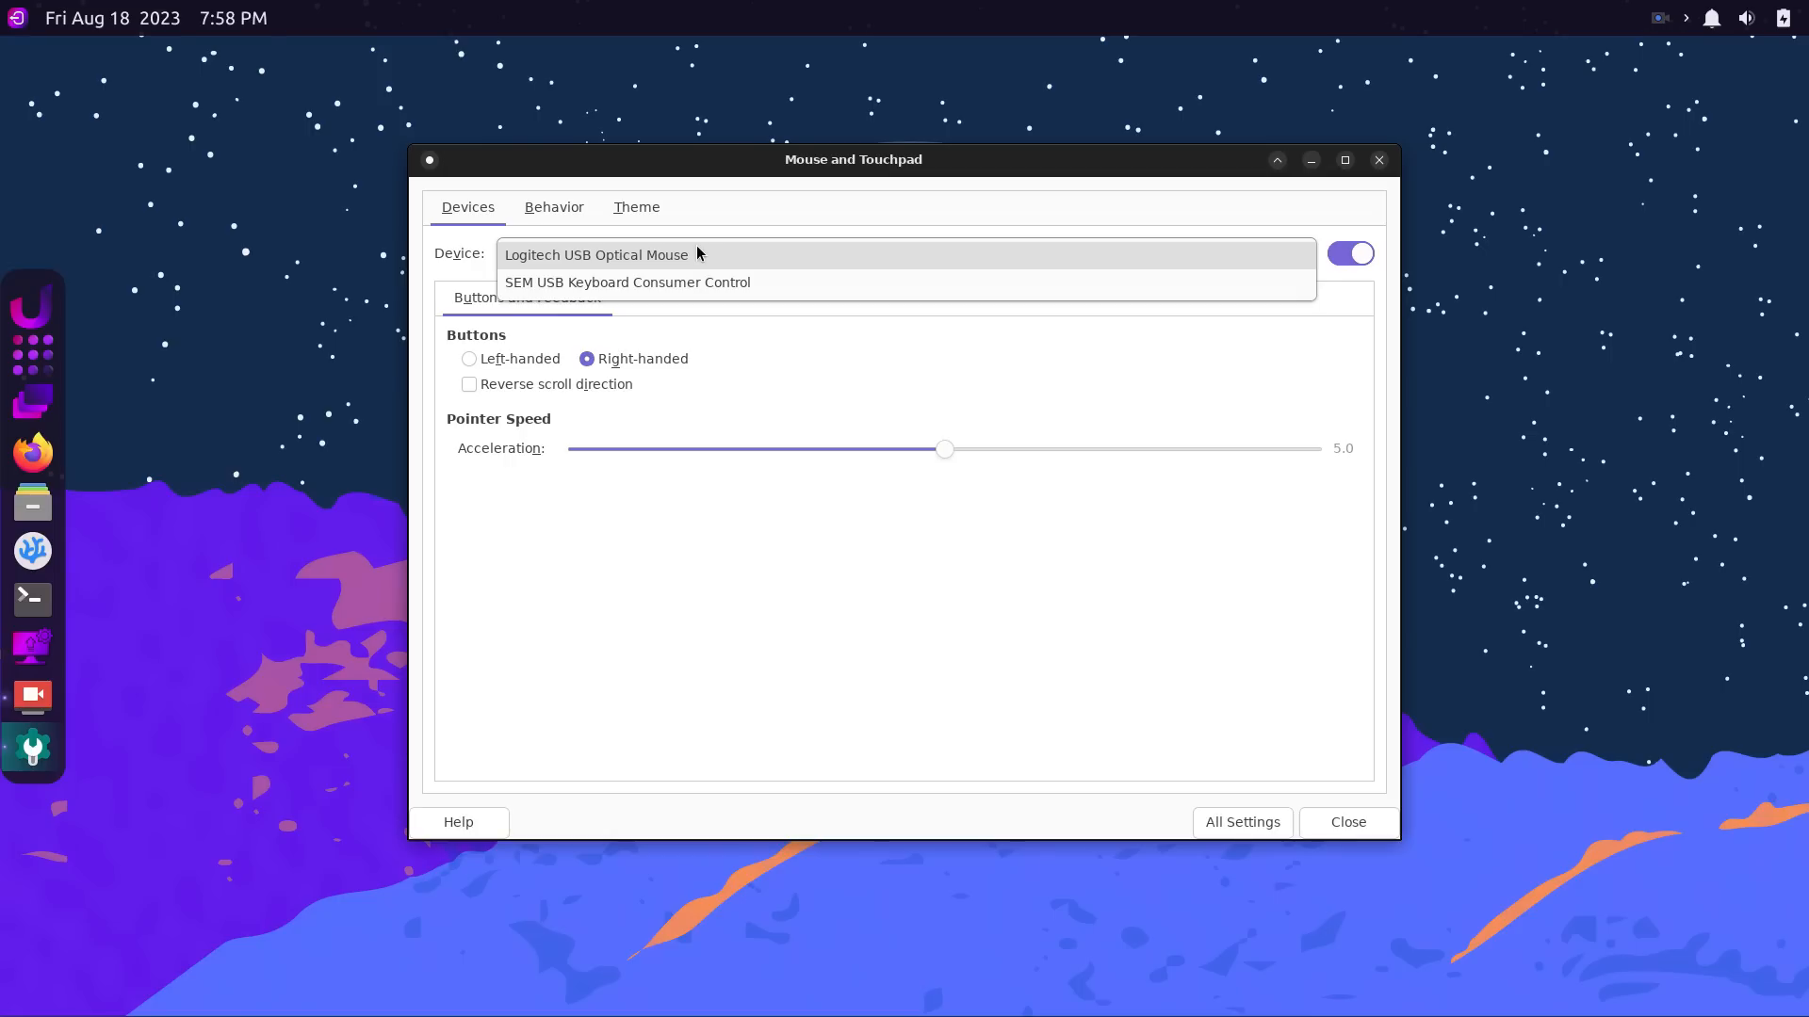
left_click(597, 253)
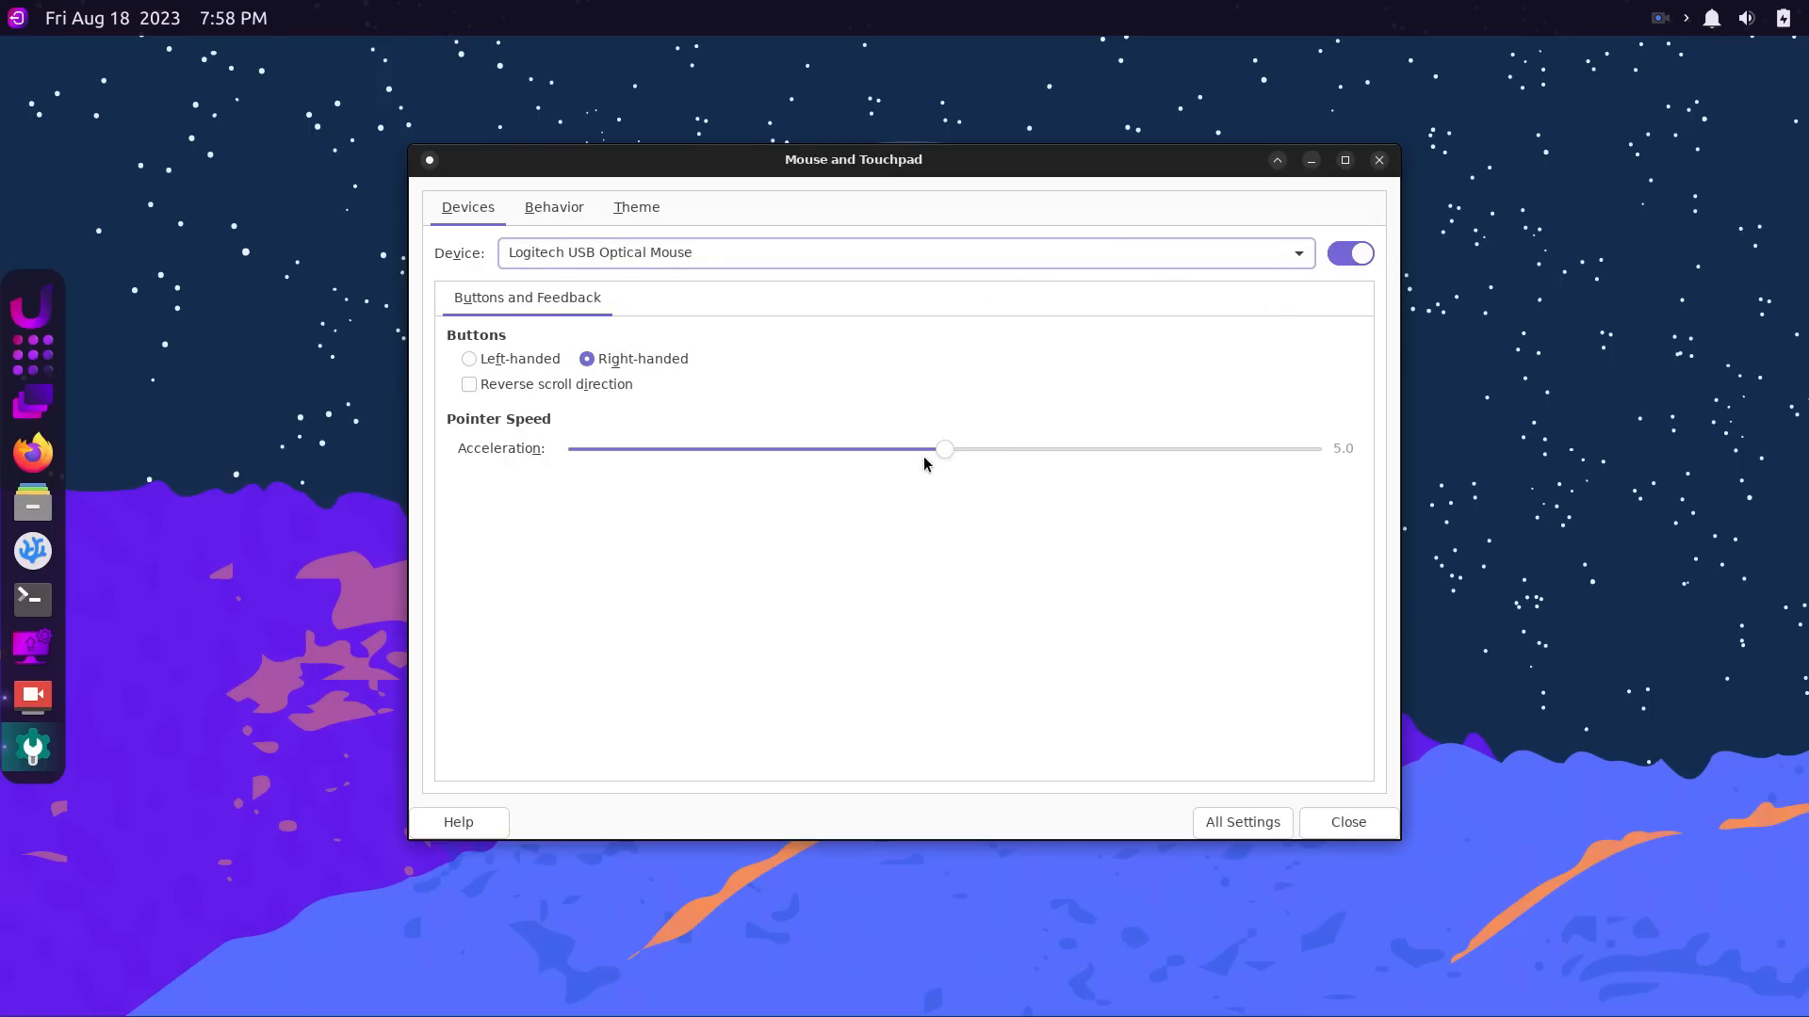
left_click(553, 206)
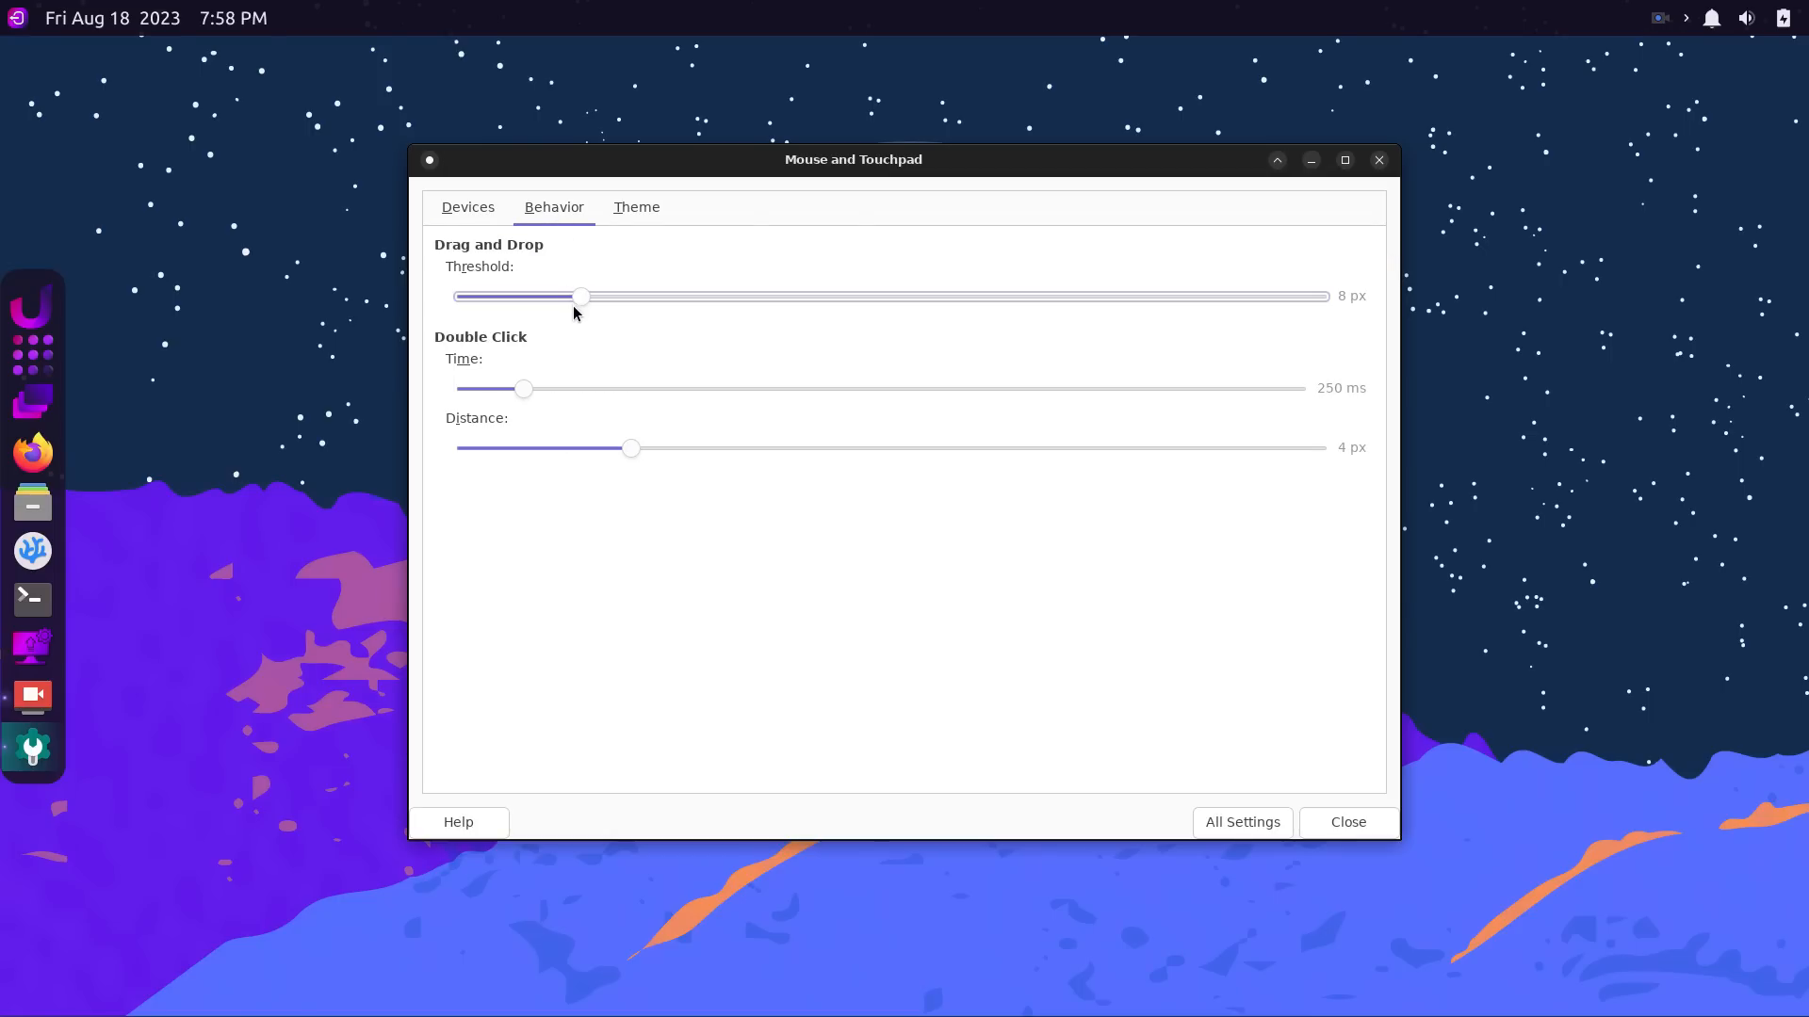
mouse_move(621, 468)
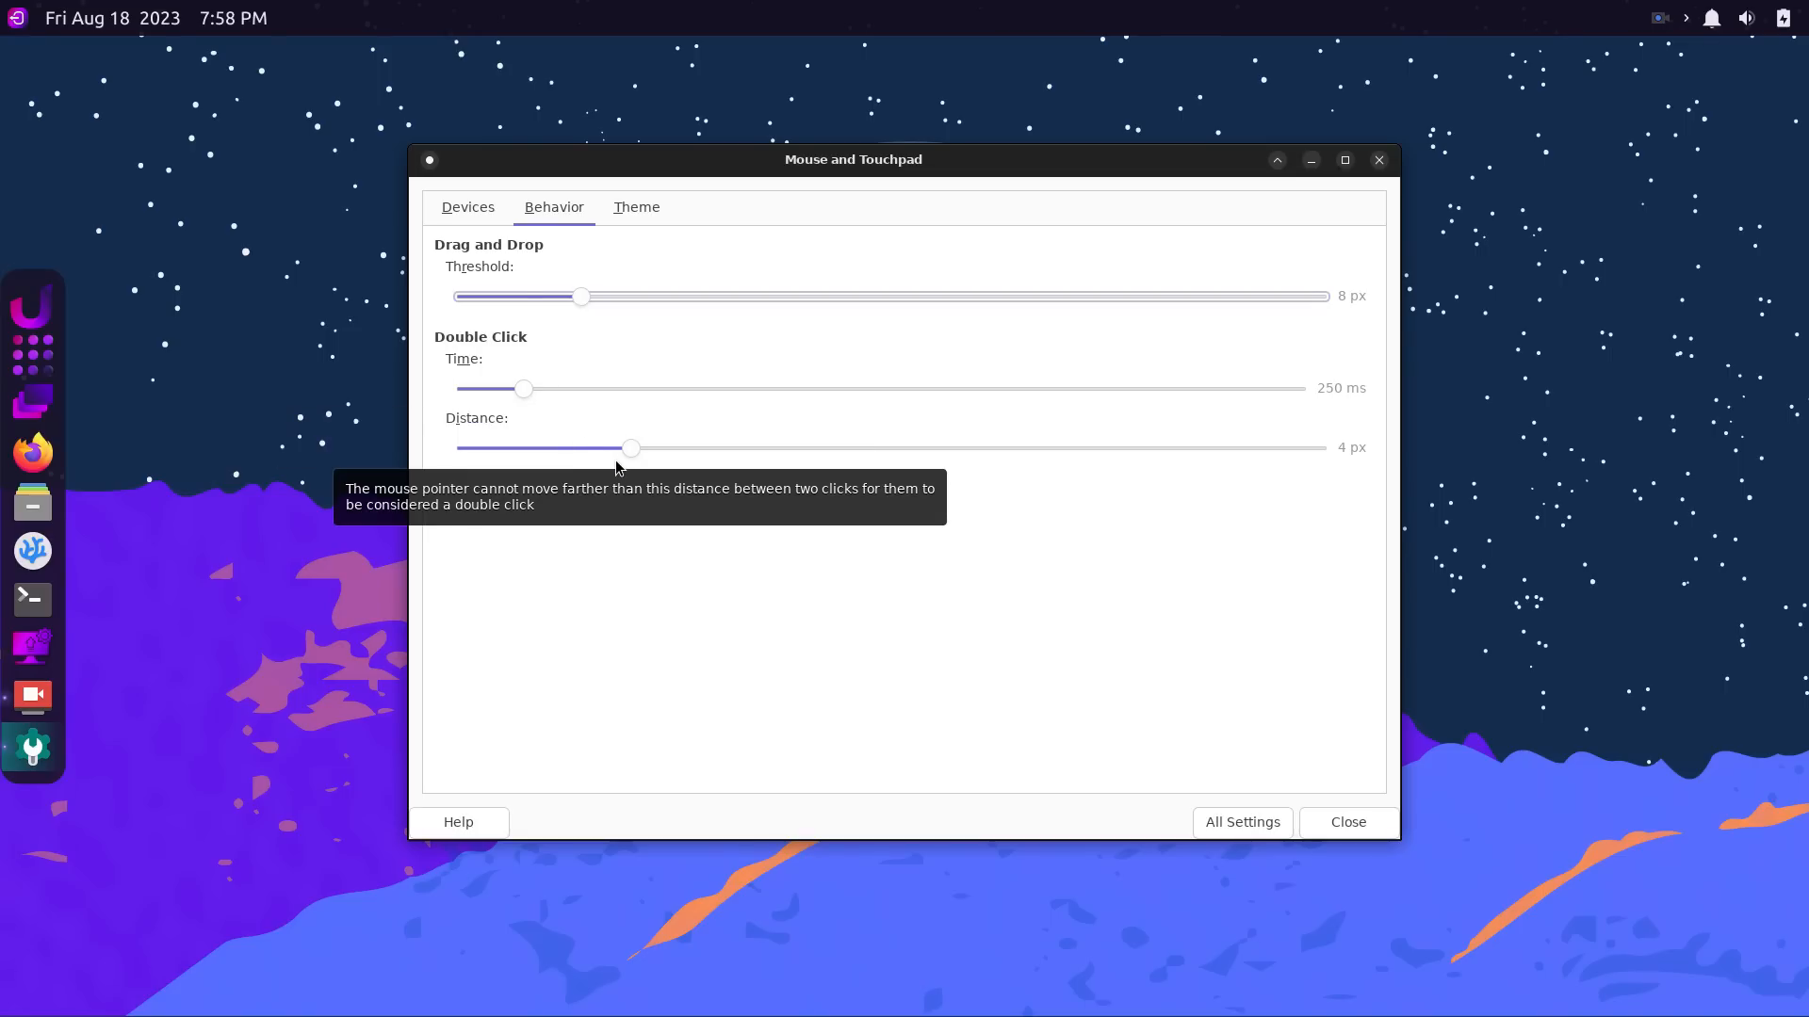
left_click(636, 206)
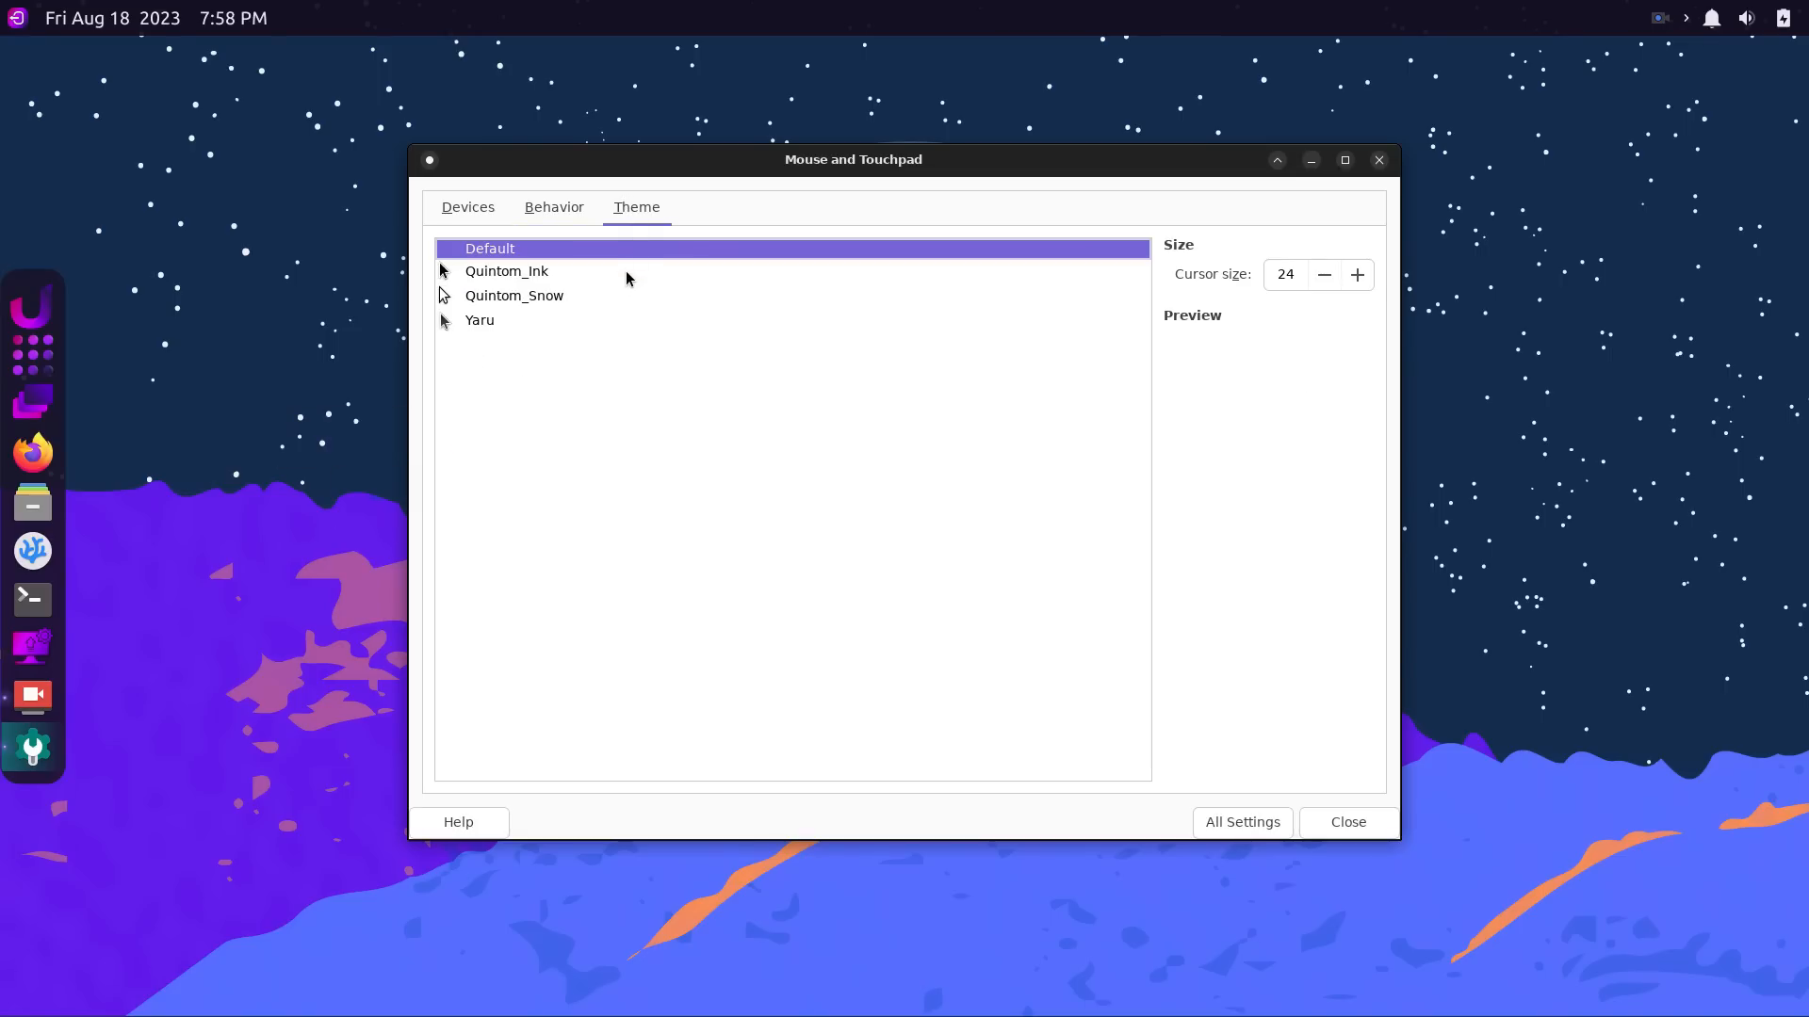
left_click(505, 271)
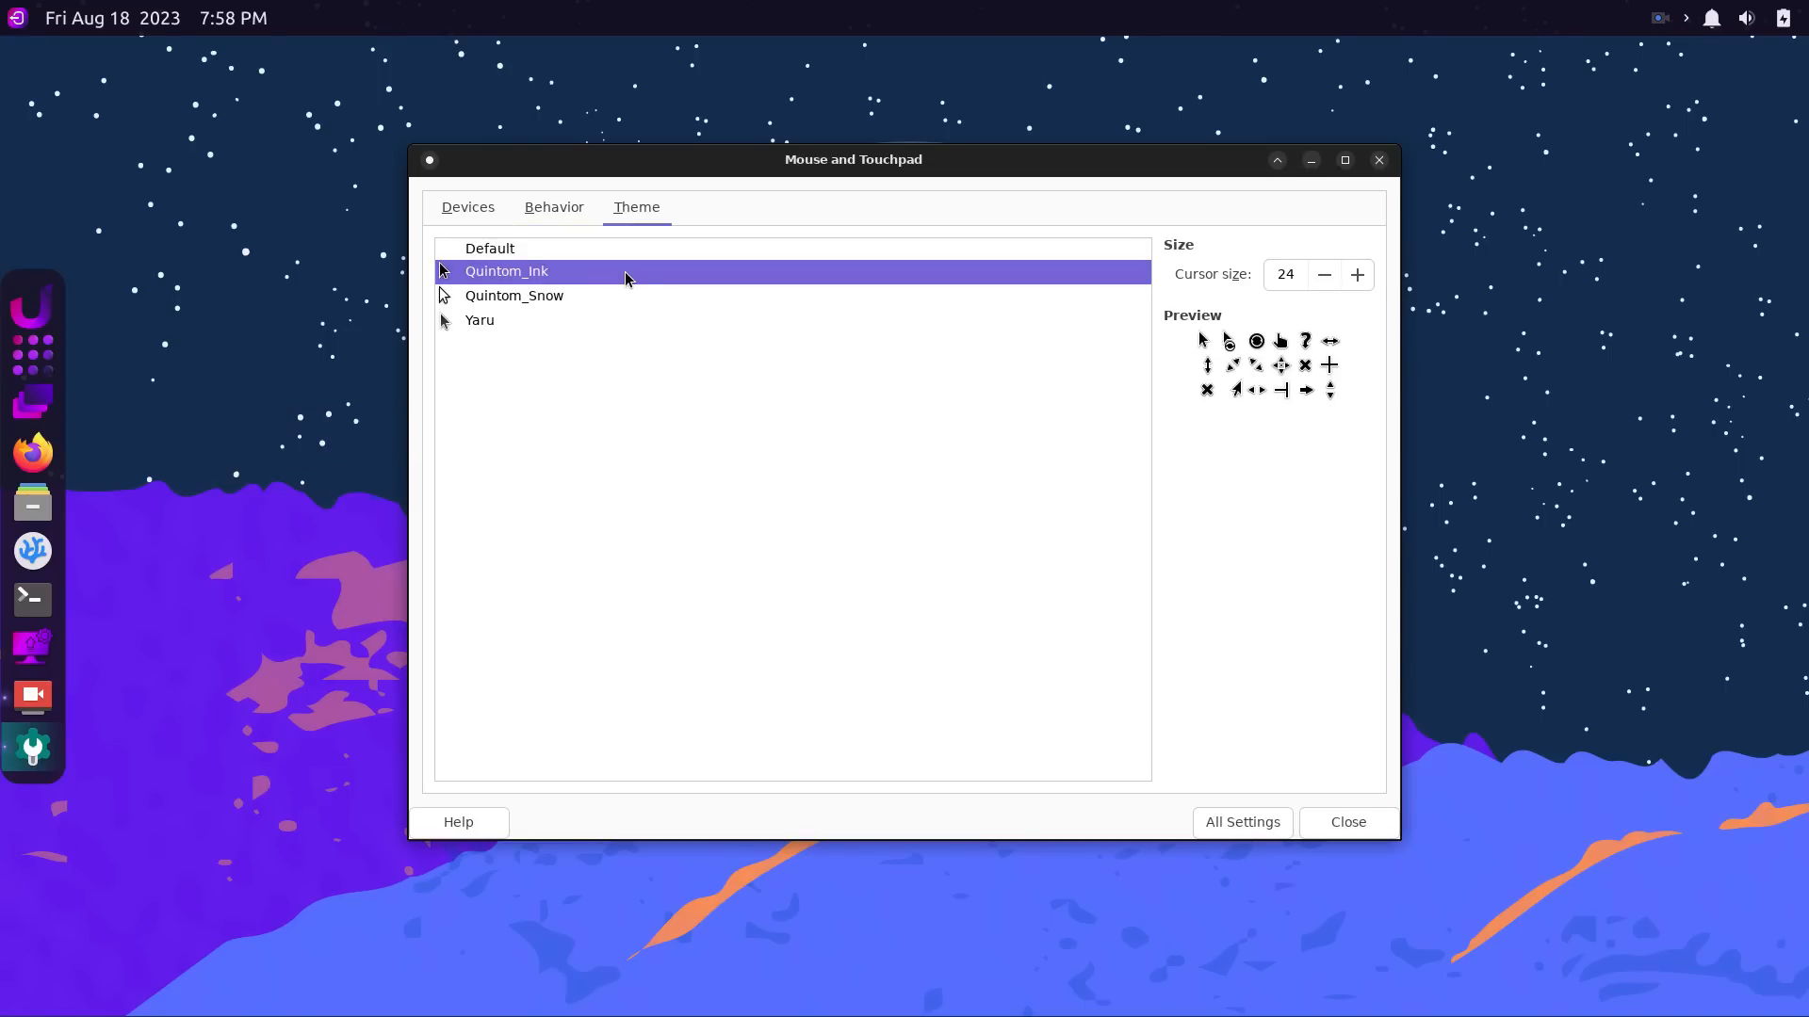
left_click(513, 295)
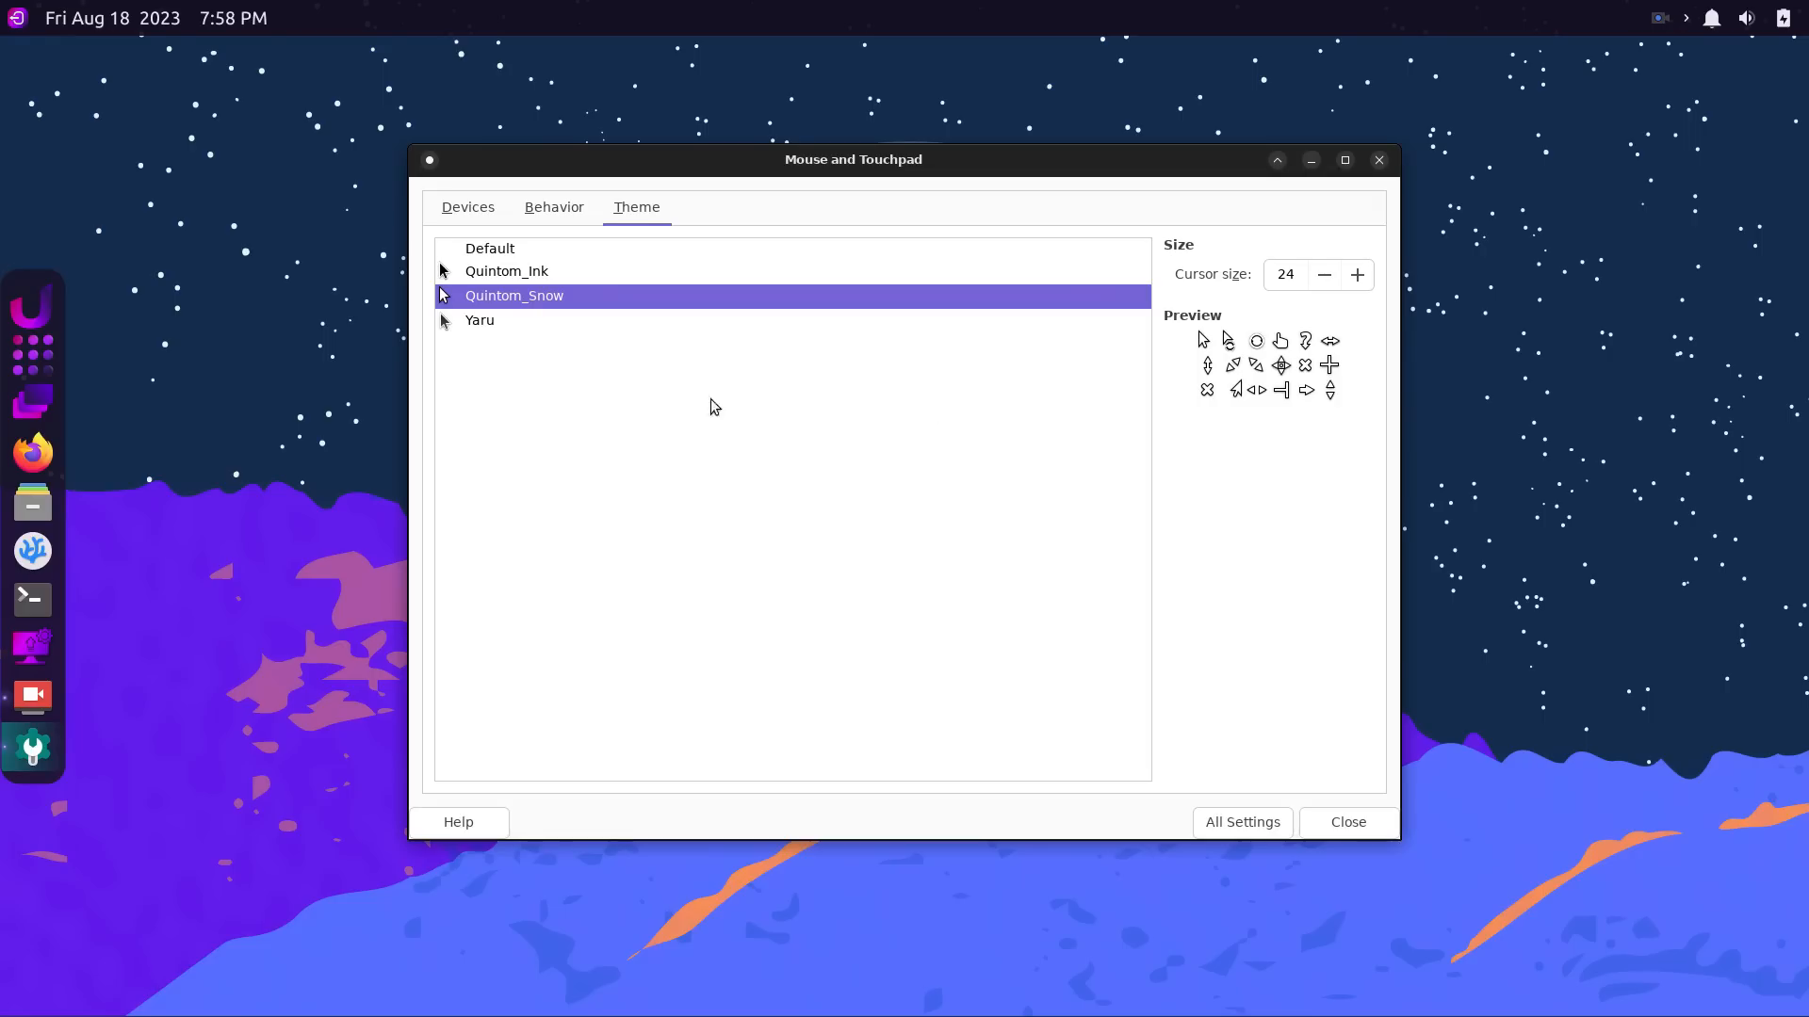
left_click(489, 248)
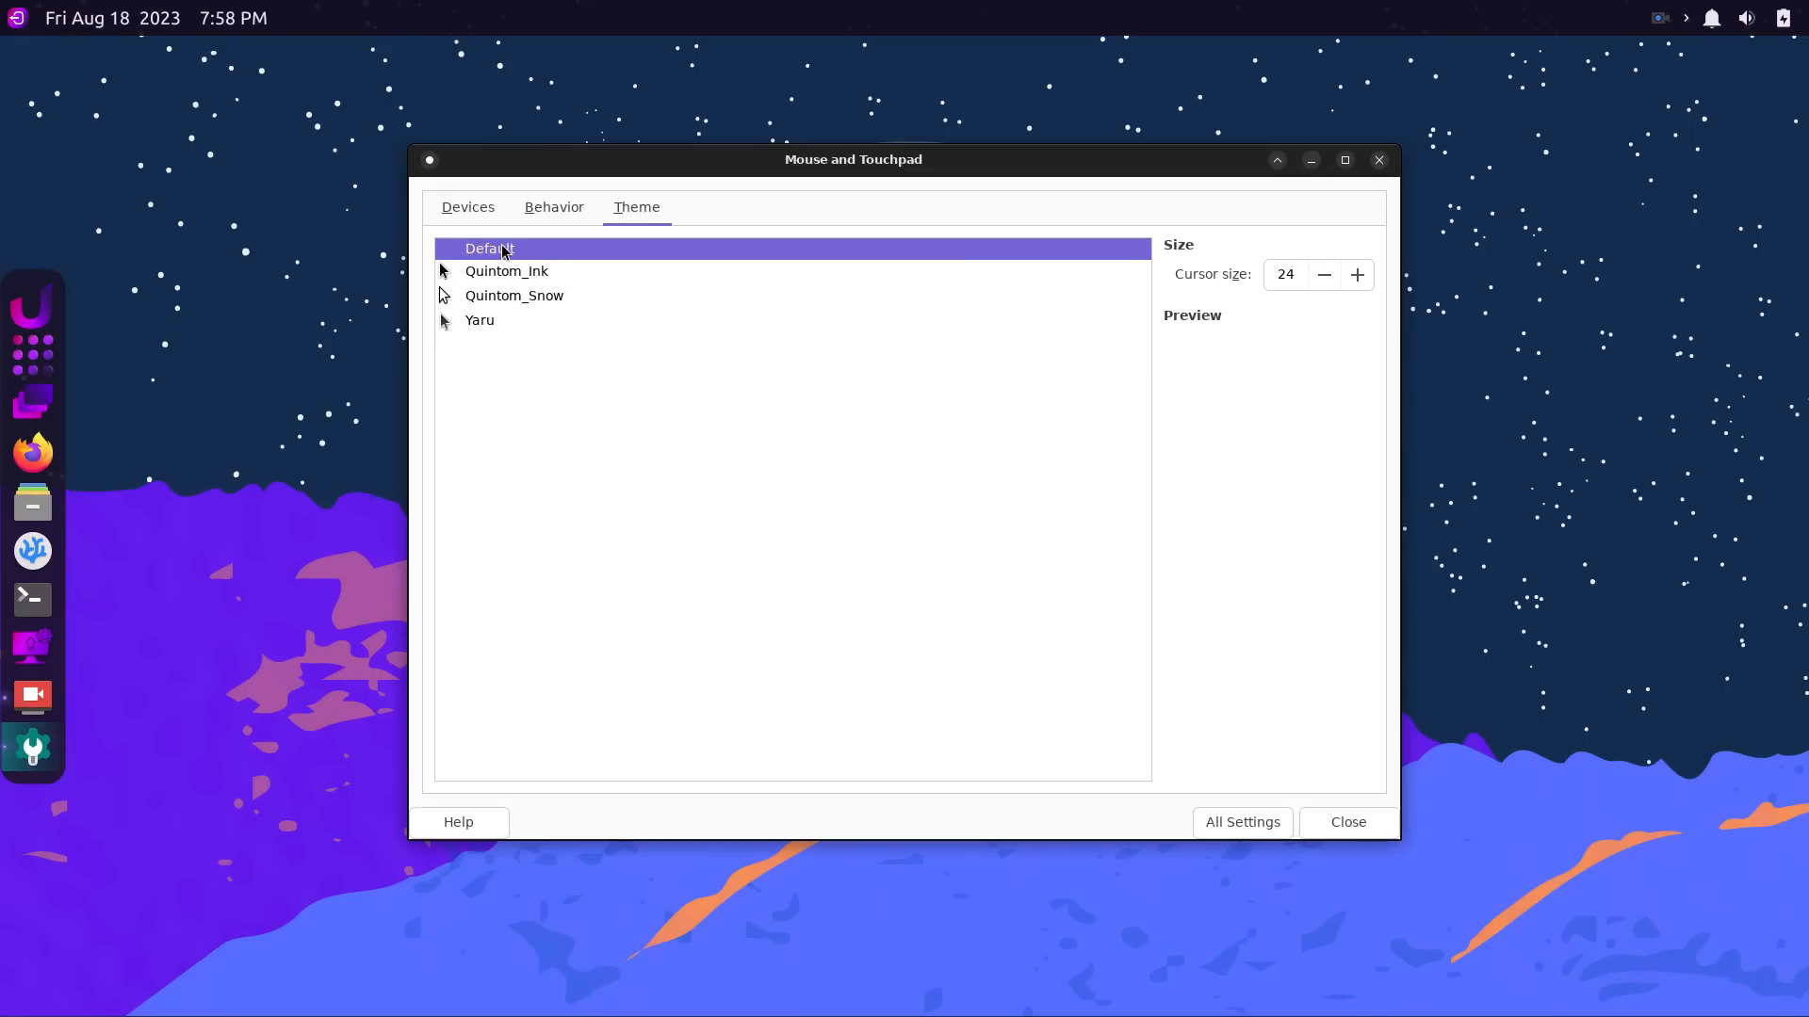
mouse_move(986, 480)
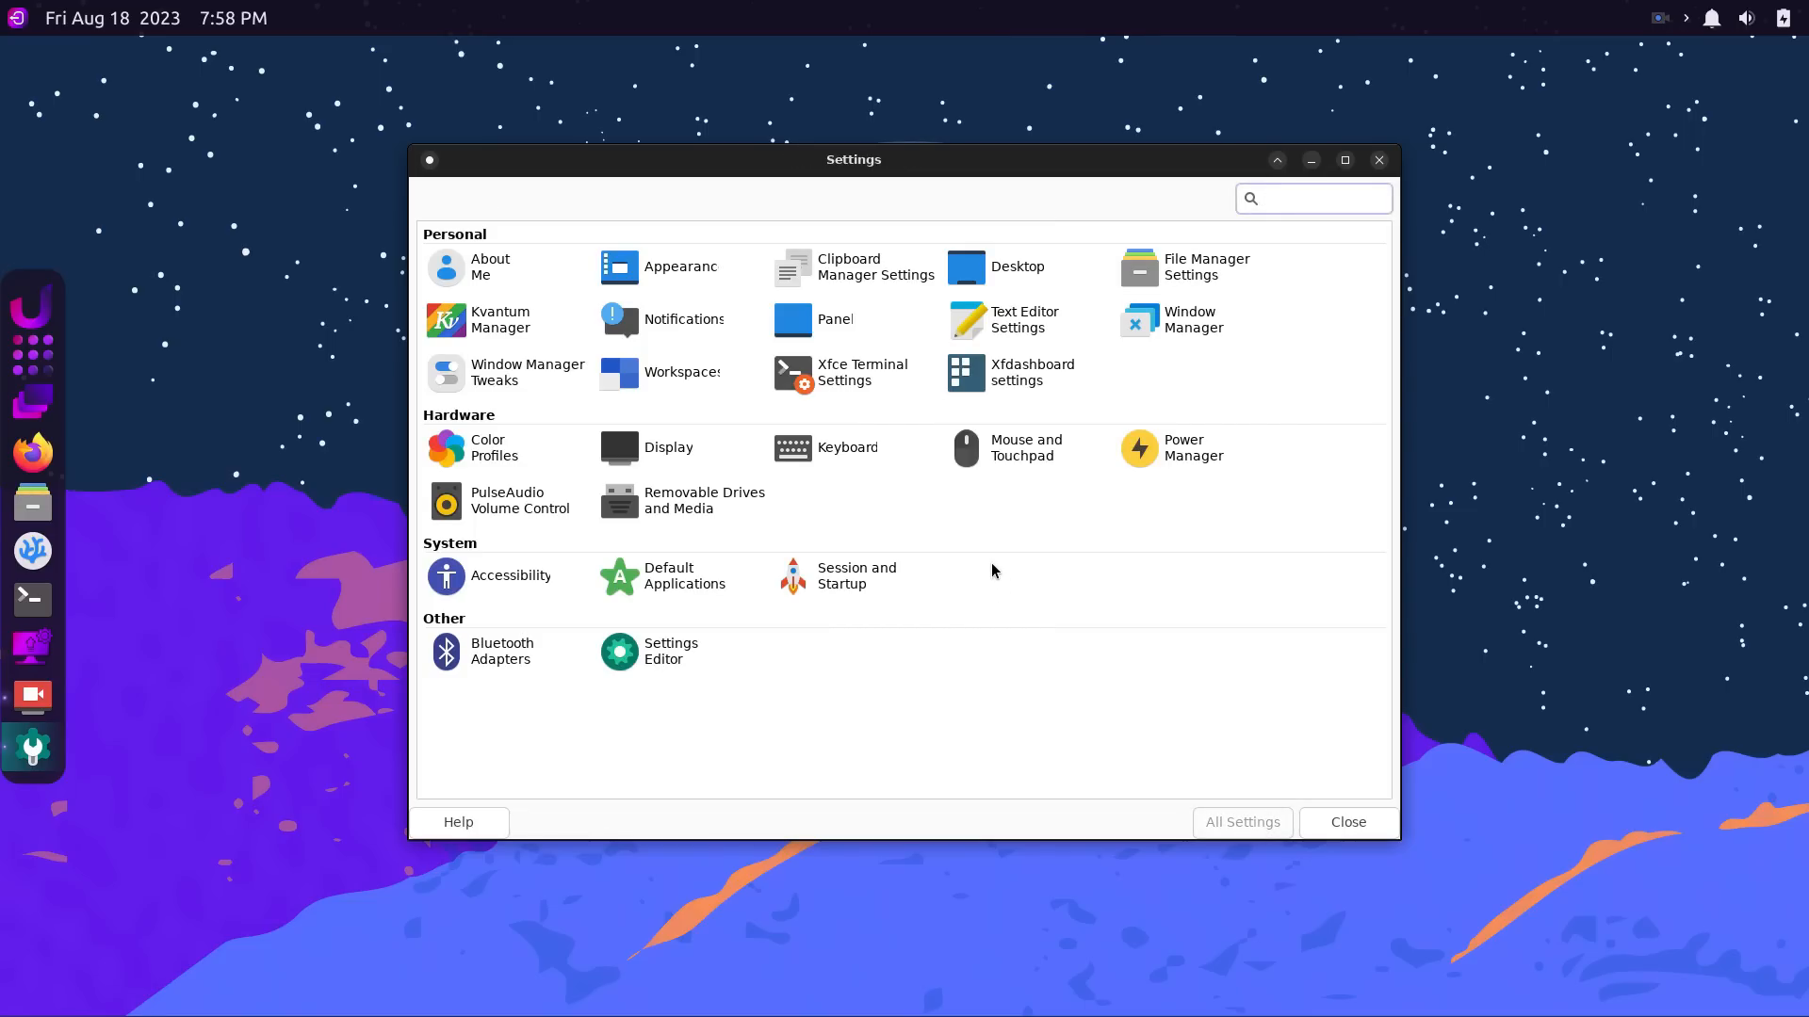
Open Xfce Power Manager and show its System tab sleep and lock-screen settings.
left_click(1182, 448)
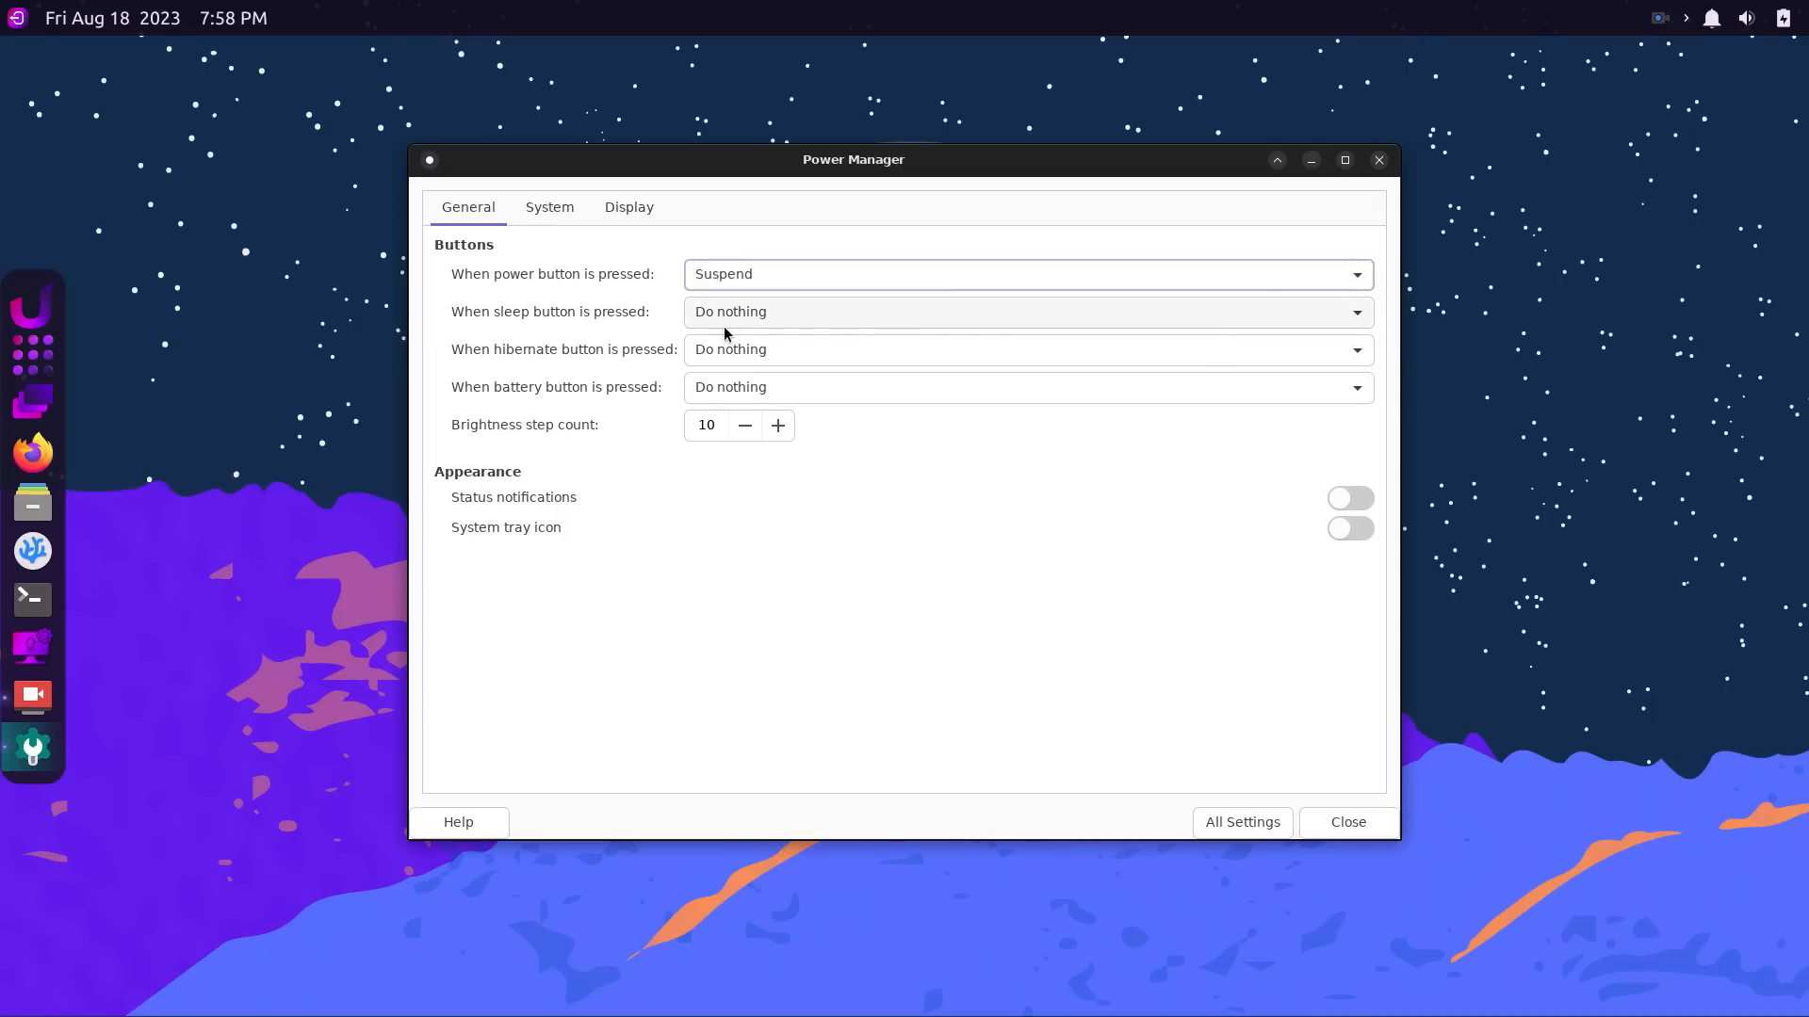
mouse_move(751, 497)
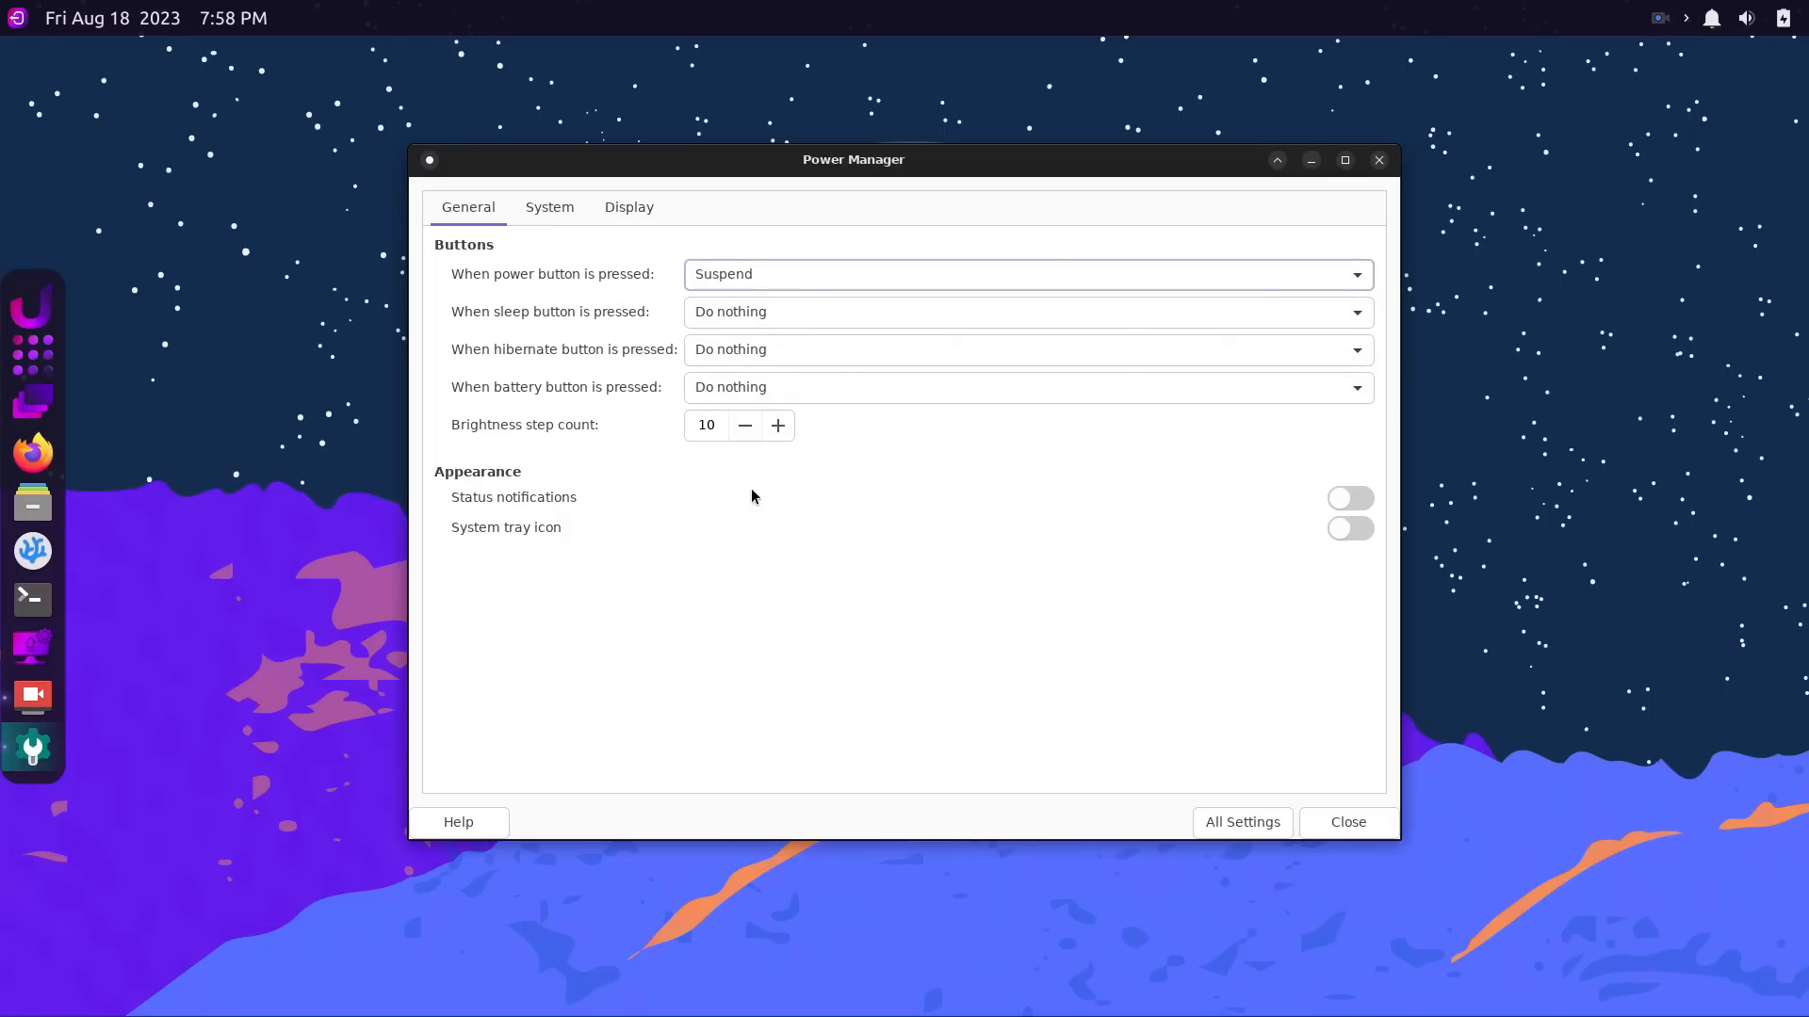
left_click(549, 206)
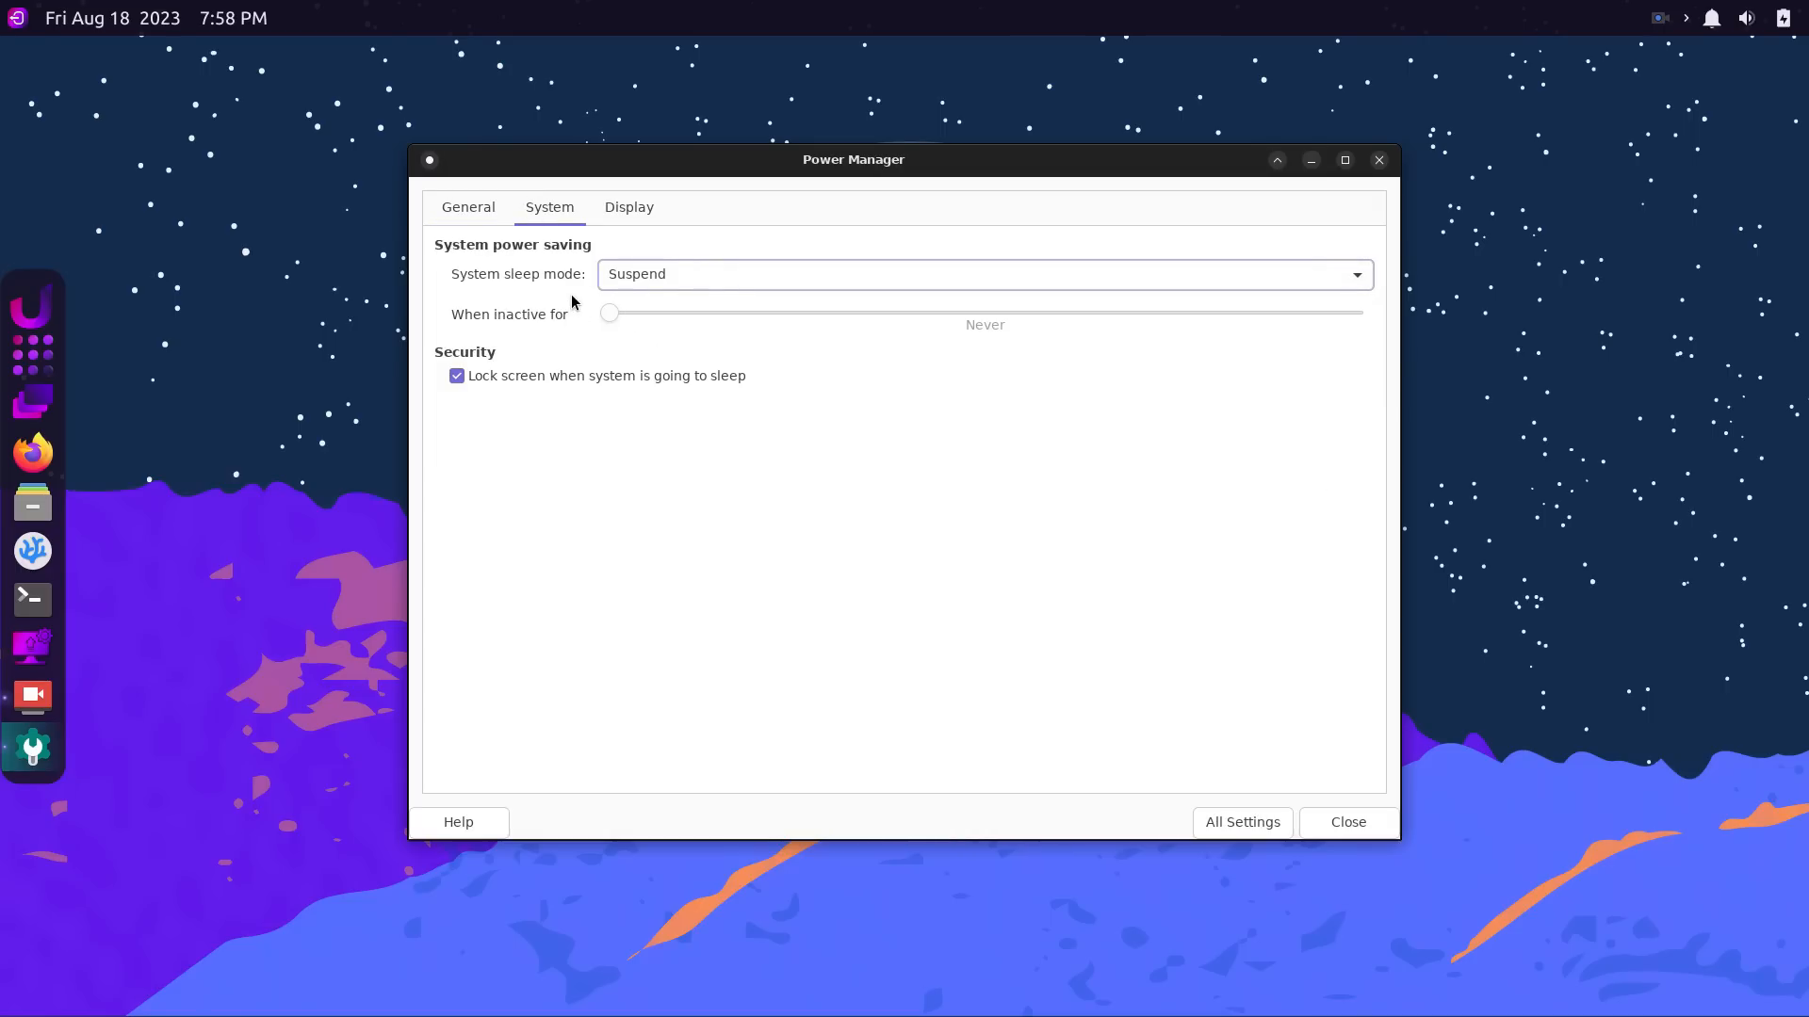